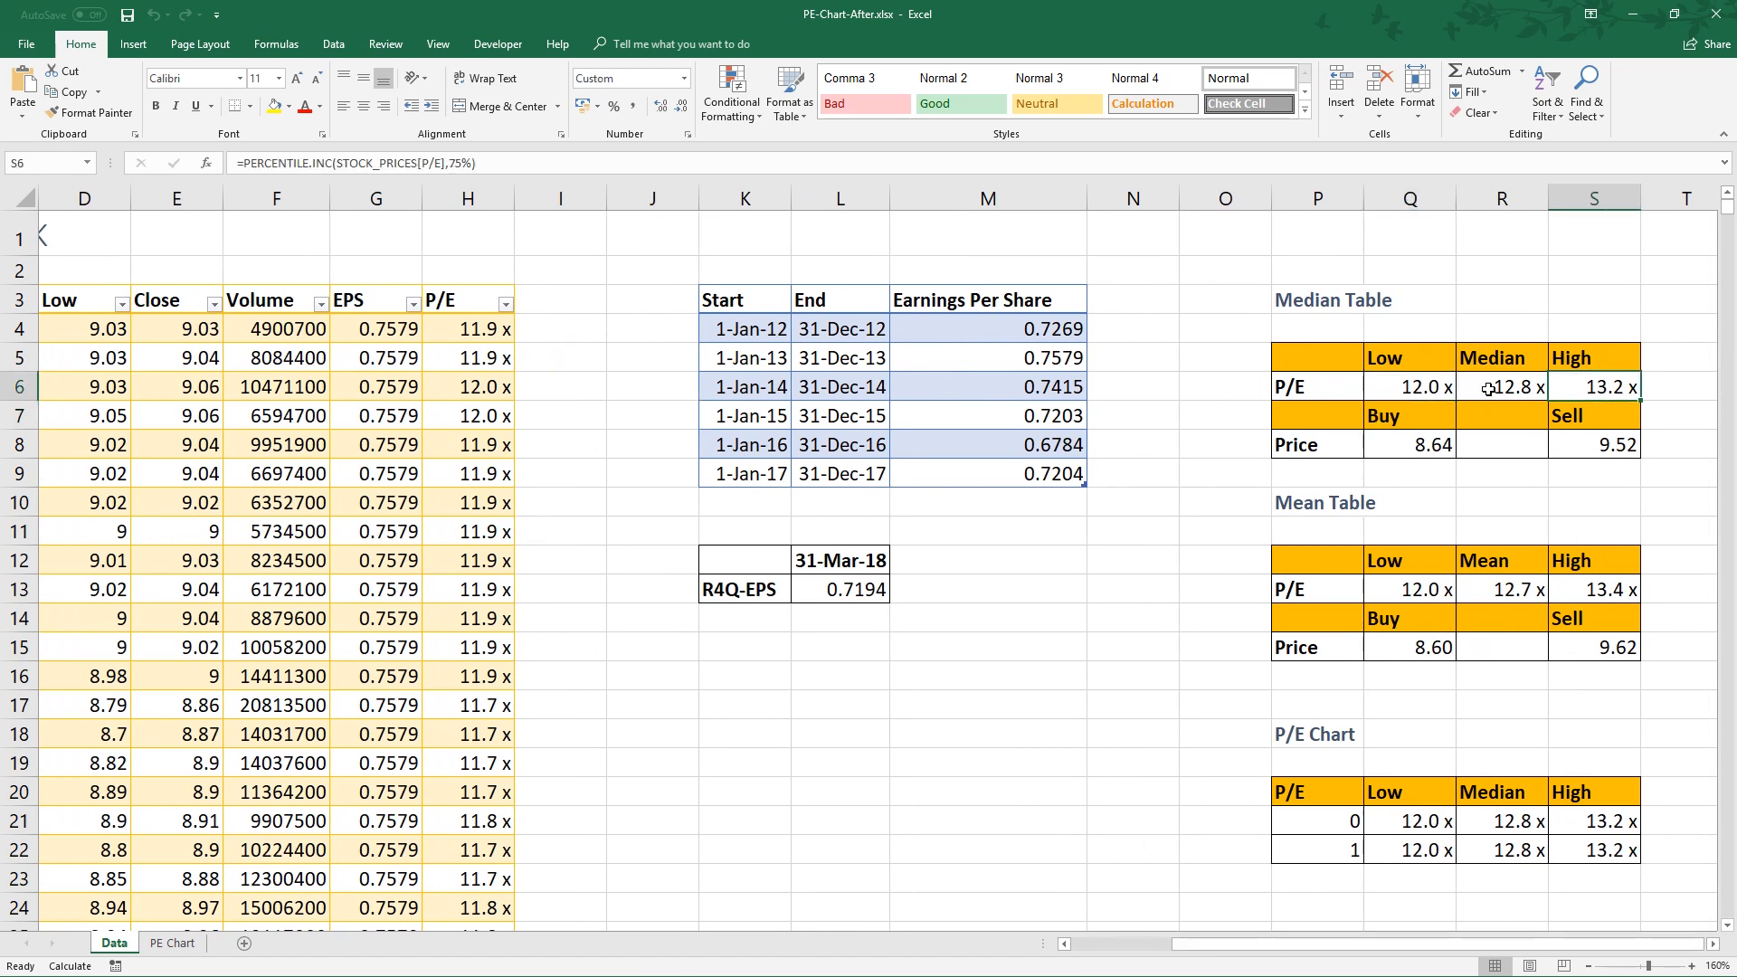
Inspect the finished workbook's low P/E, buy price, sell price and R4Q-EPS formulas.
{"action": "left_click", "coordinate": [1409, 386]}
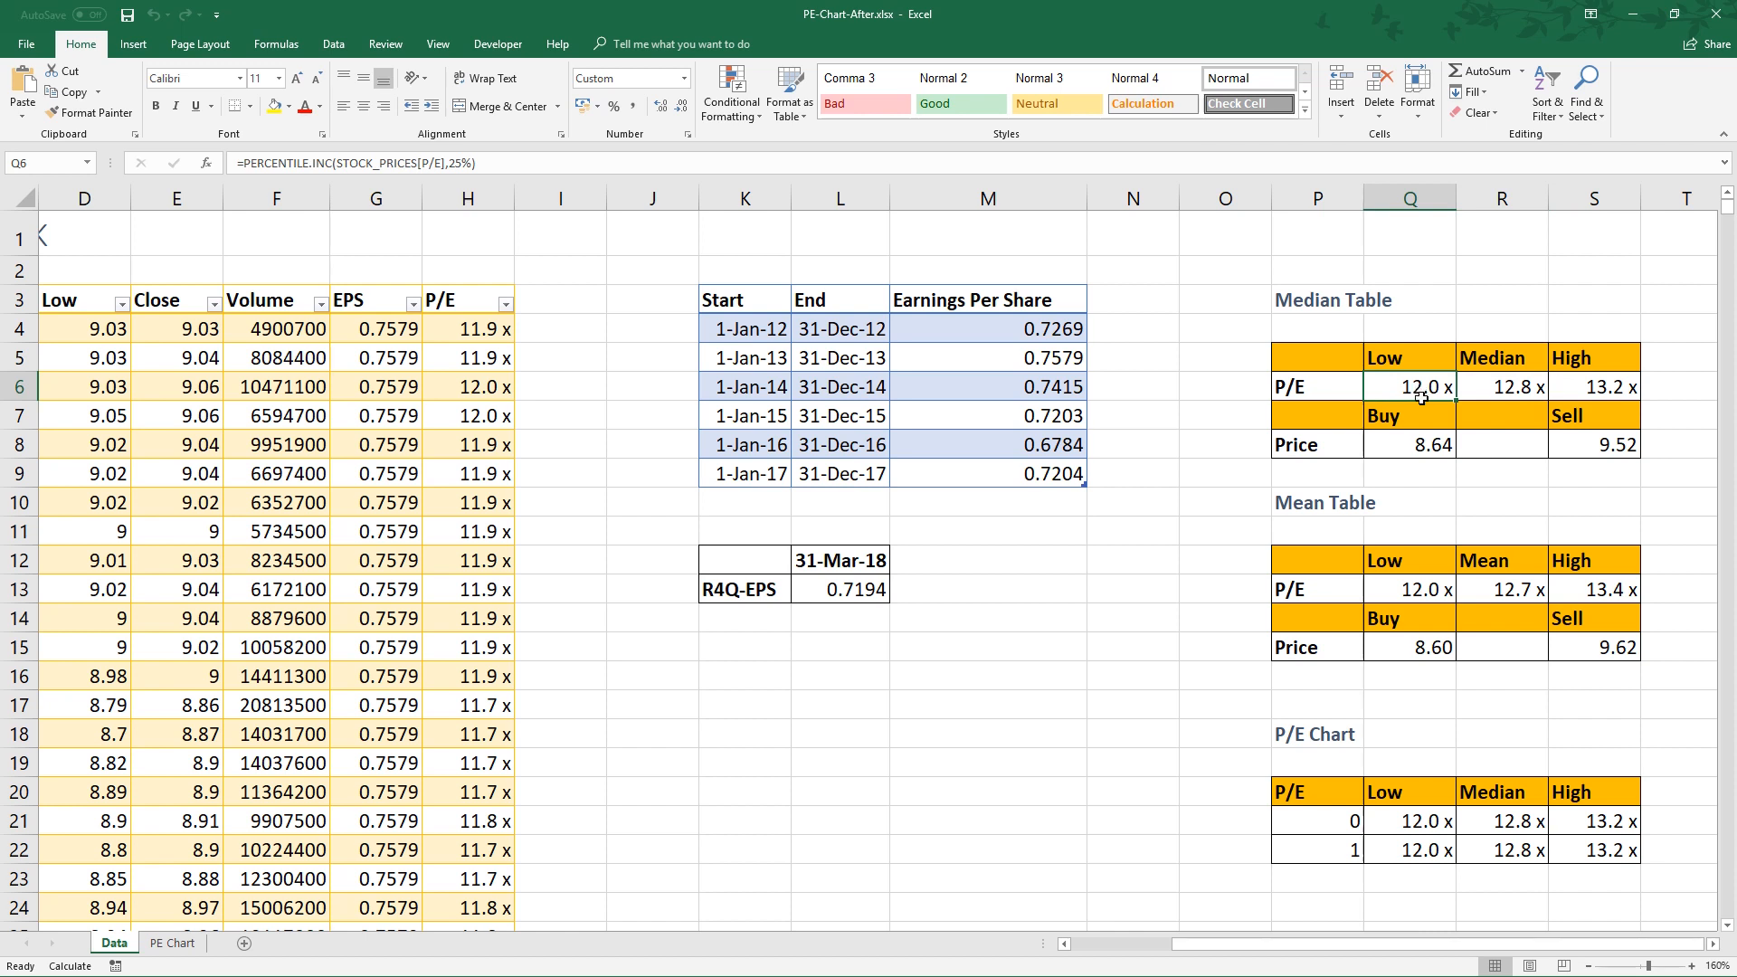
{"action": "left_click", "coordinate": [1410, 444]}
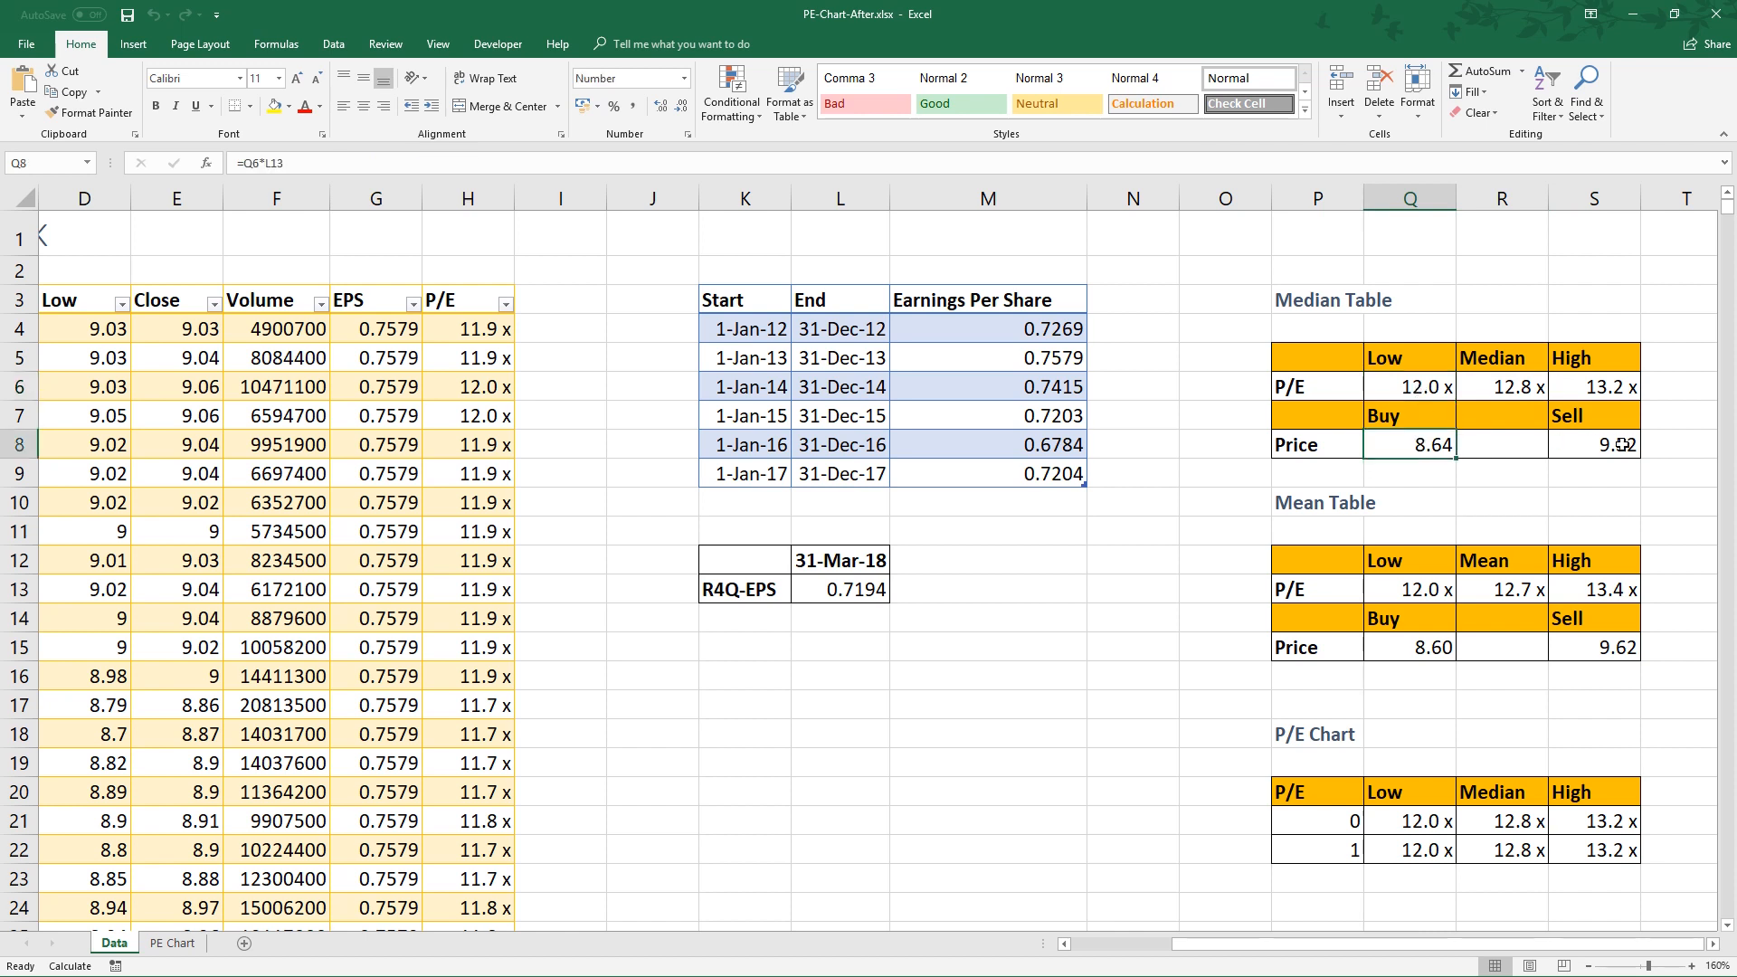
{"action": "left_click", "coordinate": [1593, 444]}
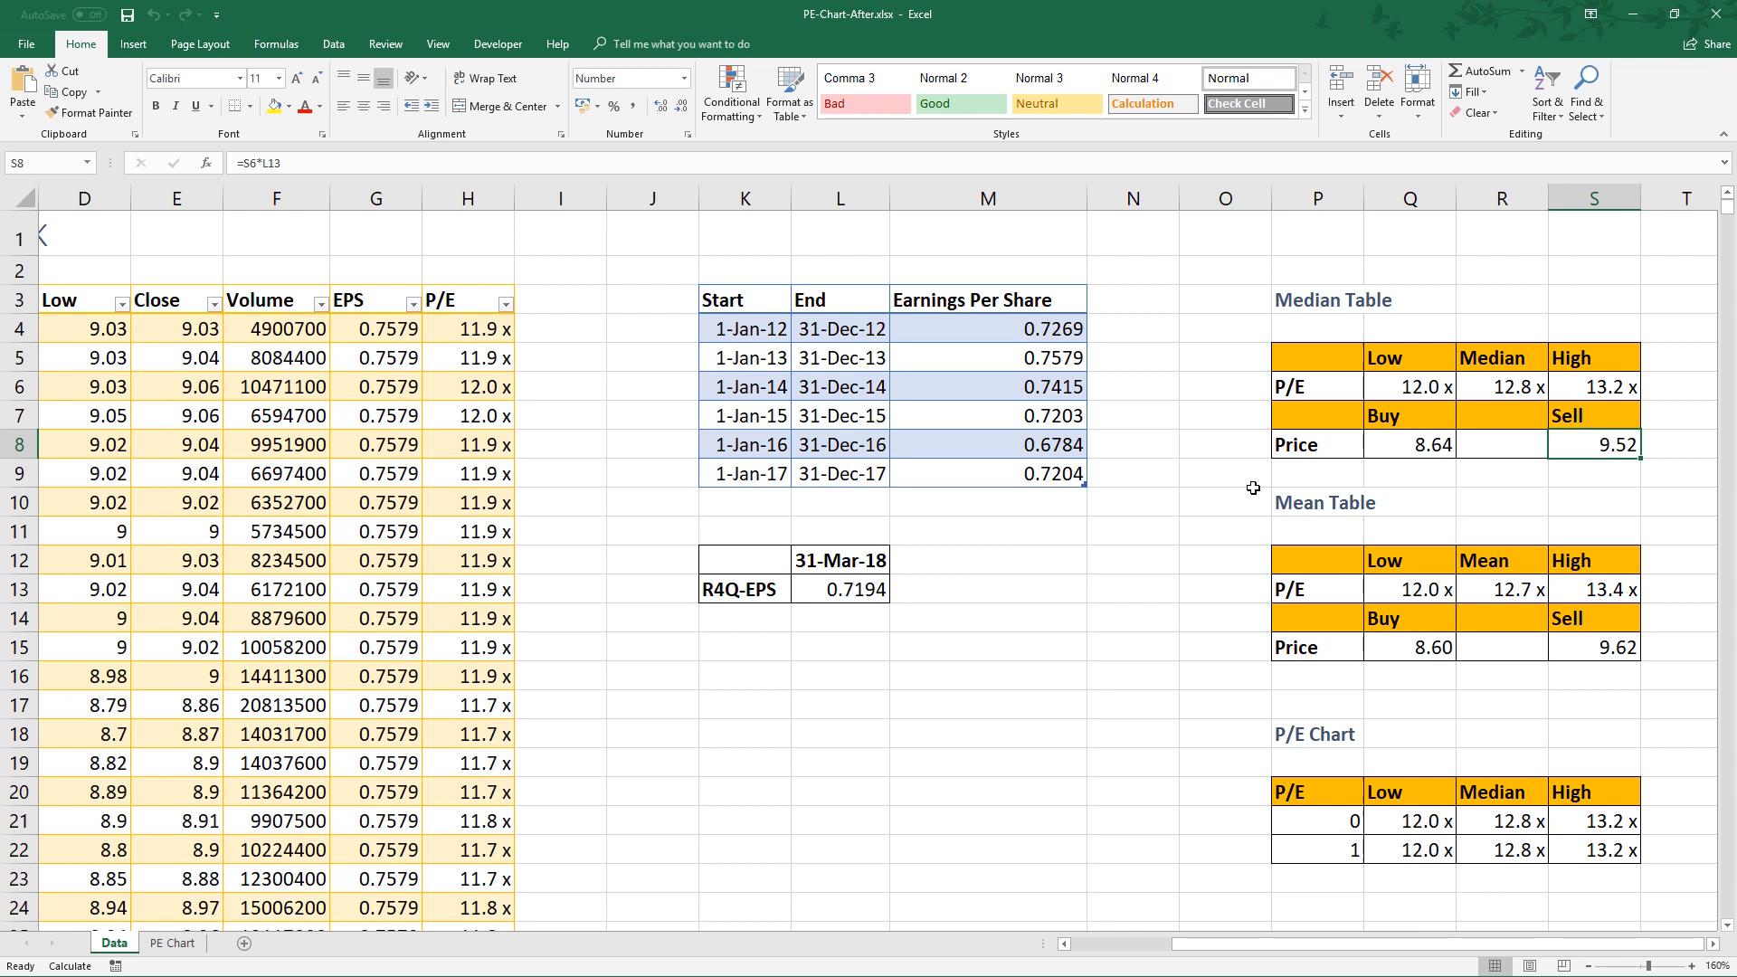
{"action": "left_click", "coordinate": [840, 589]}
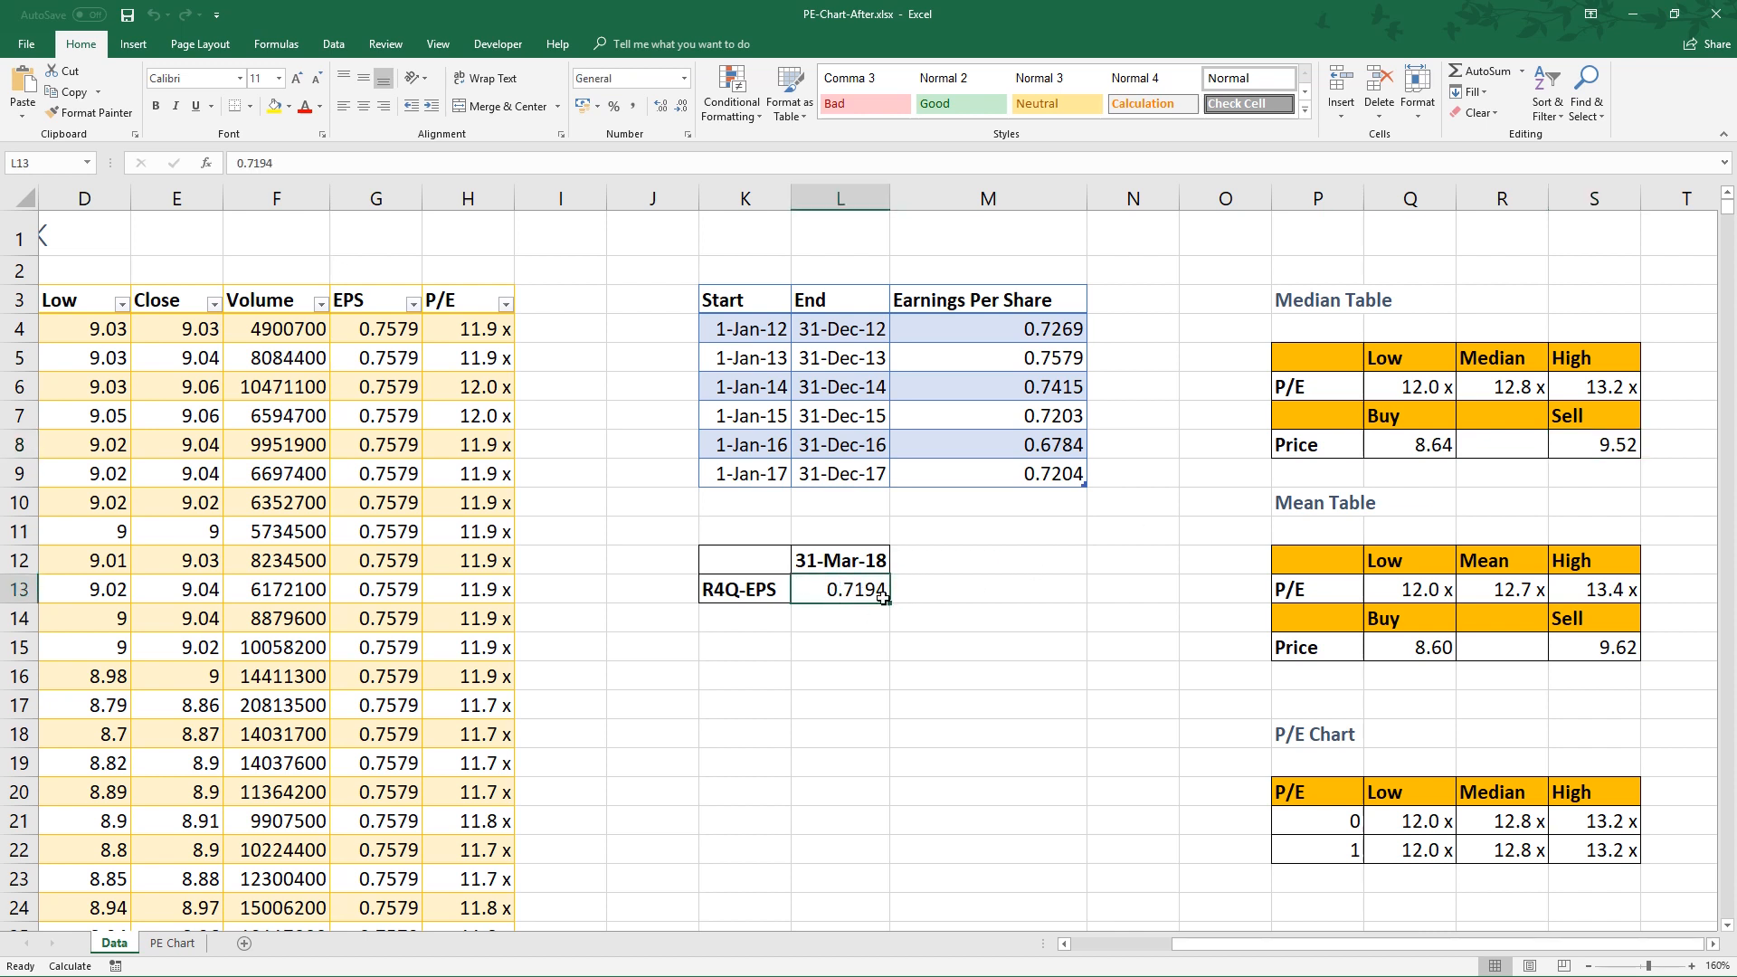
{"action": "mouse_move", "coordinate": [1393, 386]}
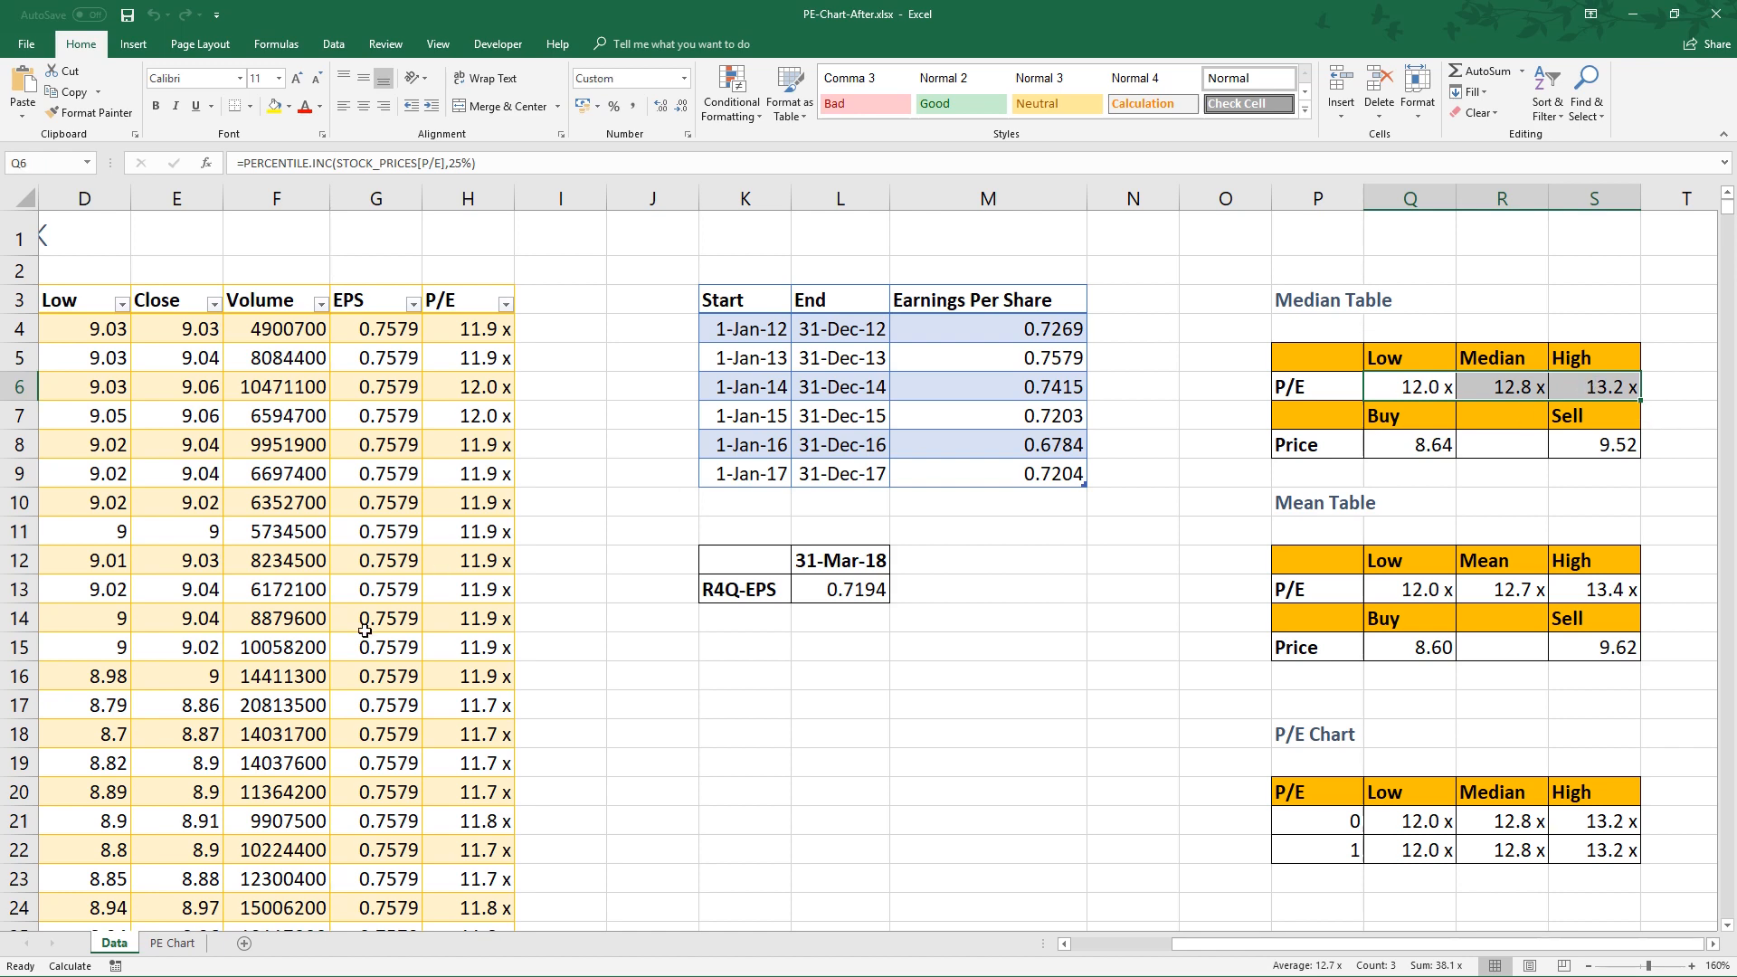
View the PE Chart sheet, then return to the Data sheet and select an opening price.
{"action": "left_click", "coordinate": [172, 943]}
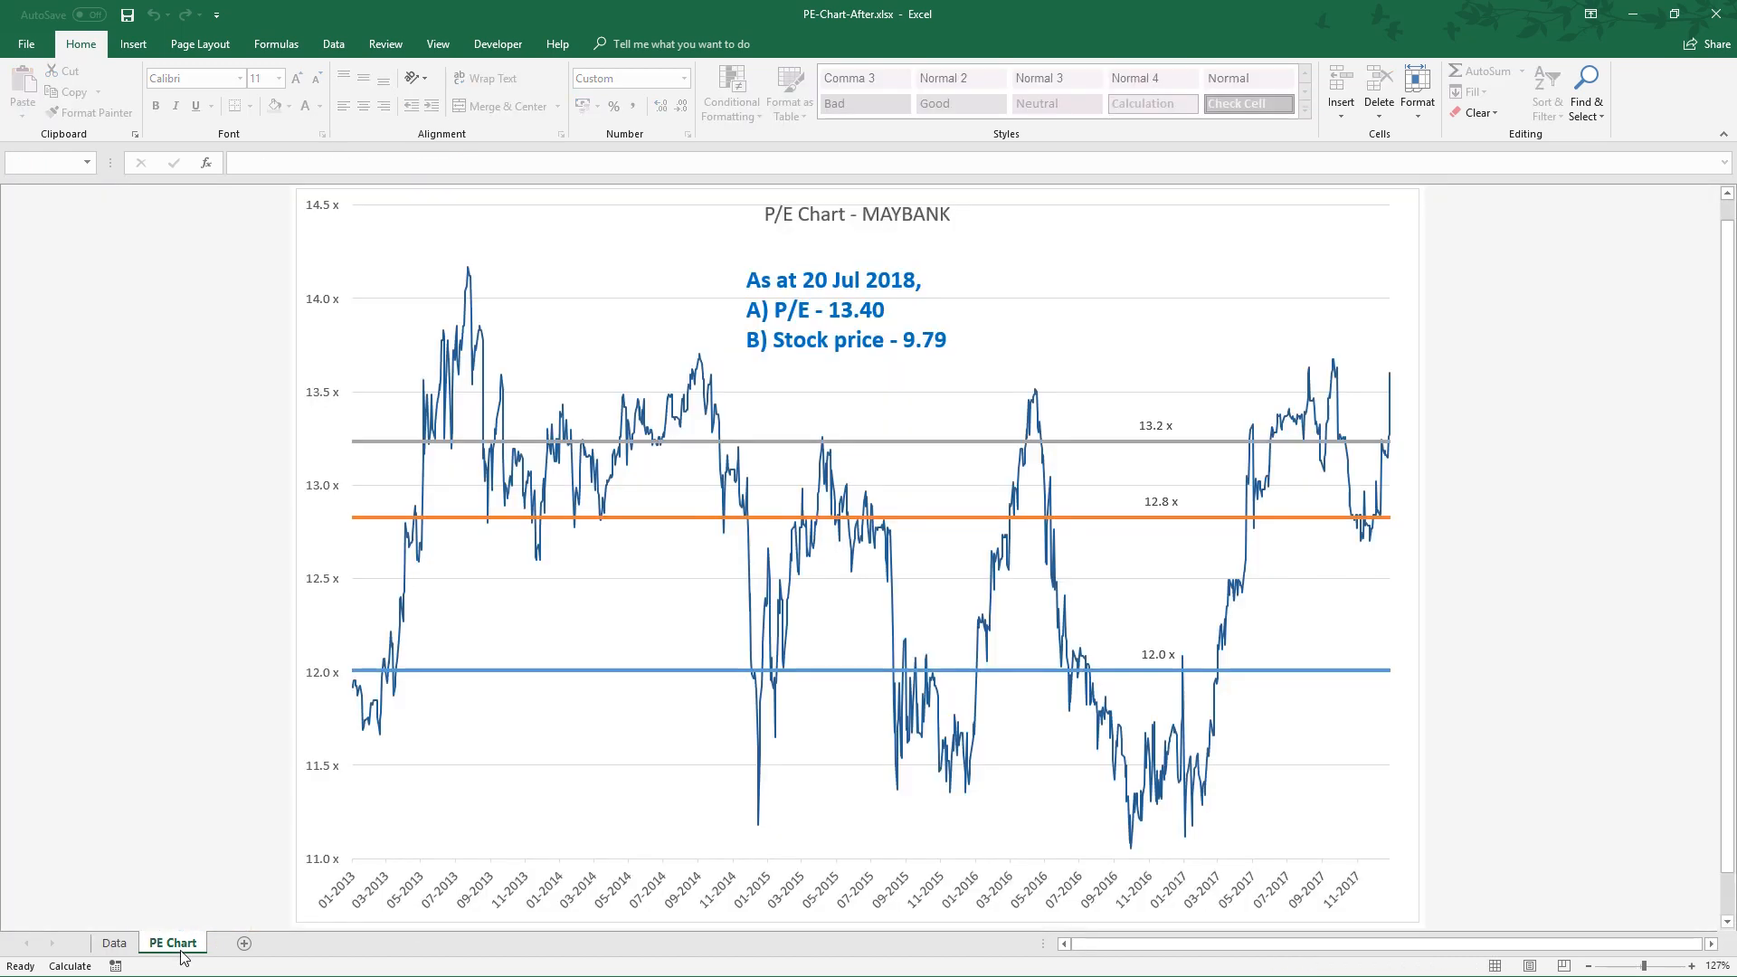
{"action": "mouse_move", "coordinate": [1347, 523]}
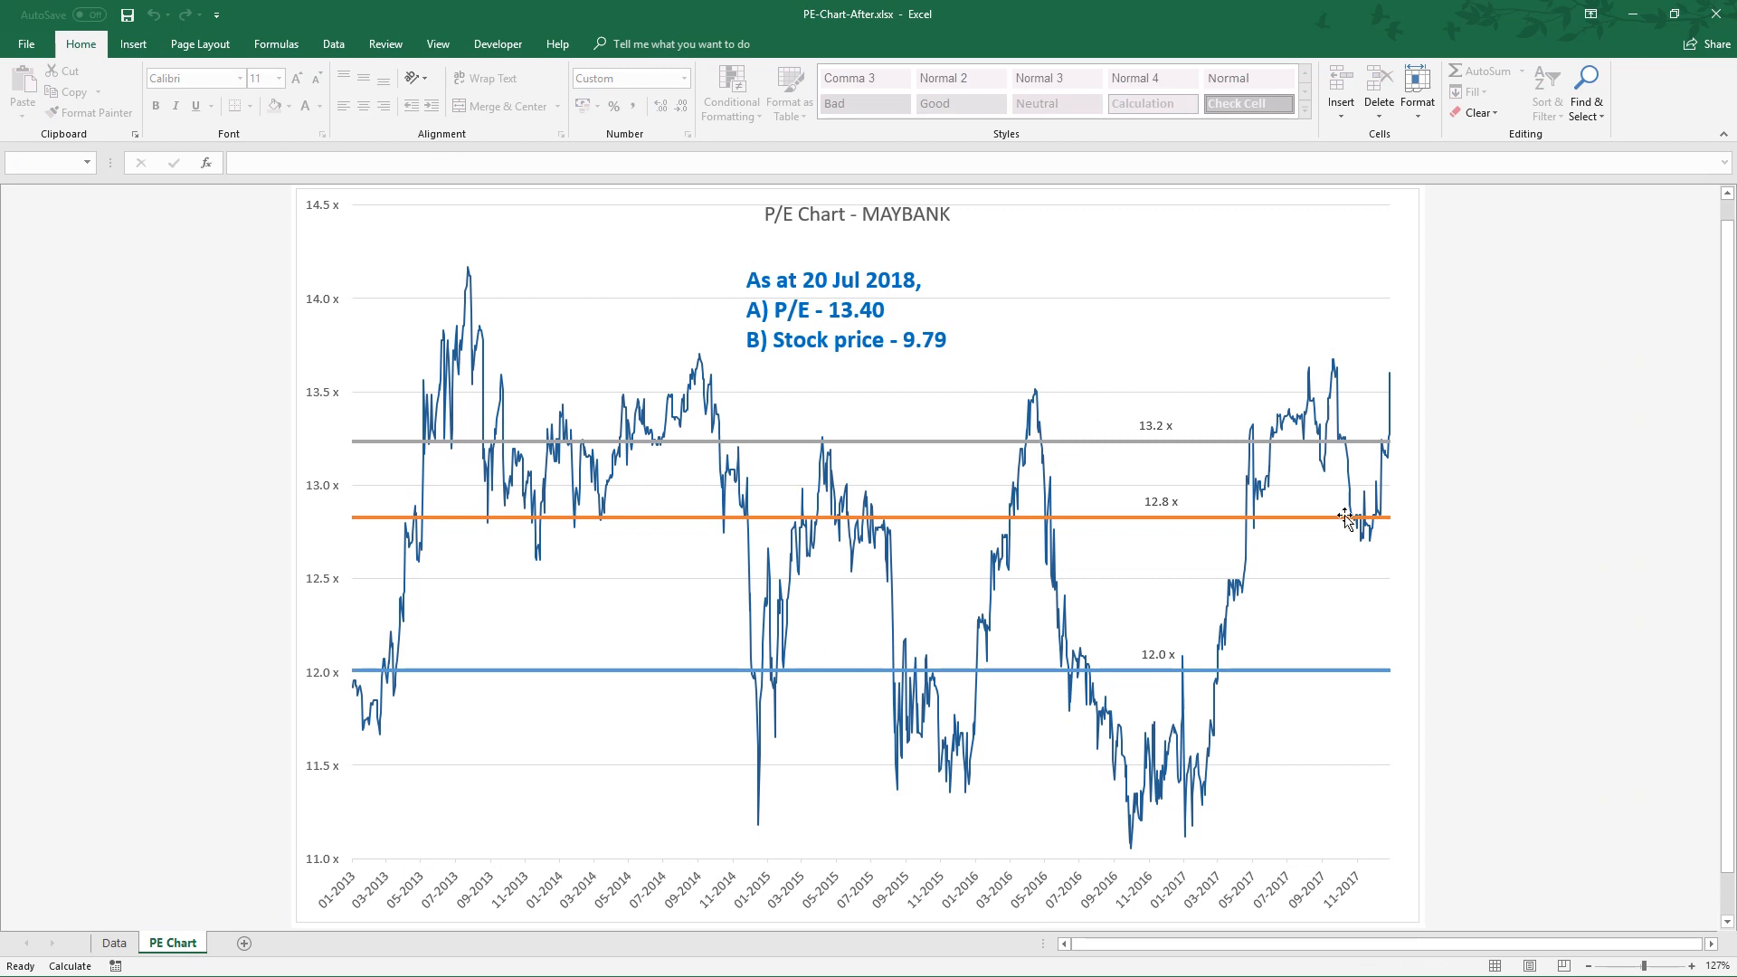
{"action": "mouse_move", "coordinate": [996, 466]}
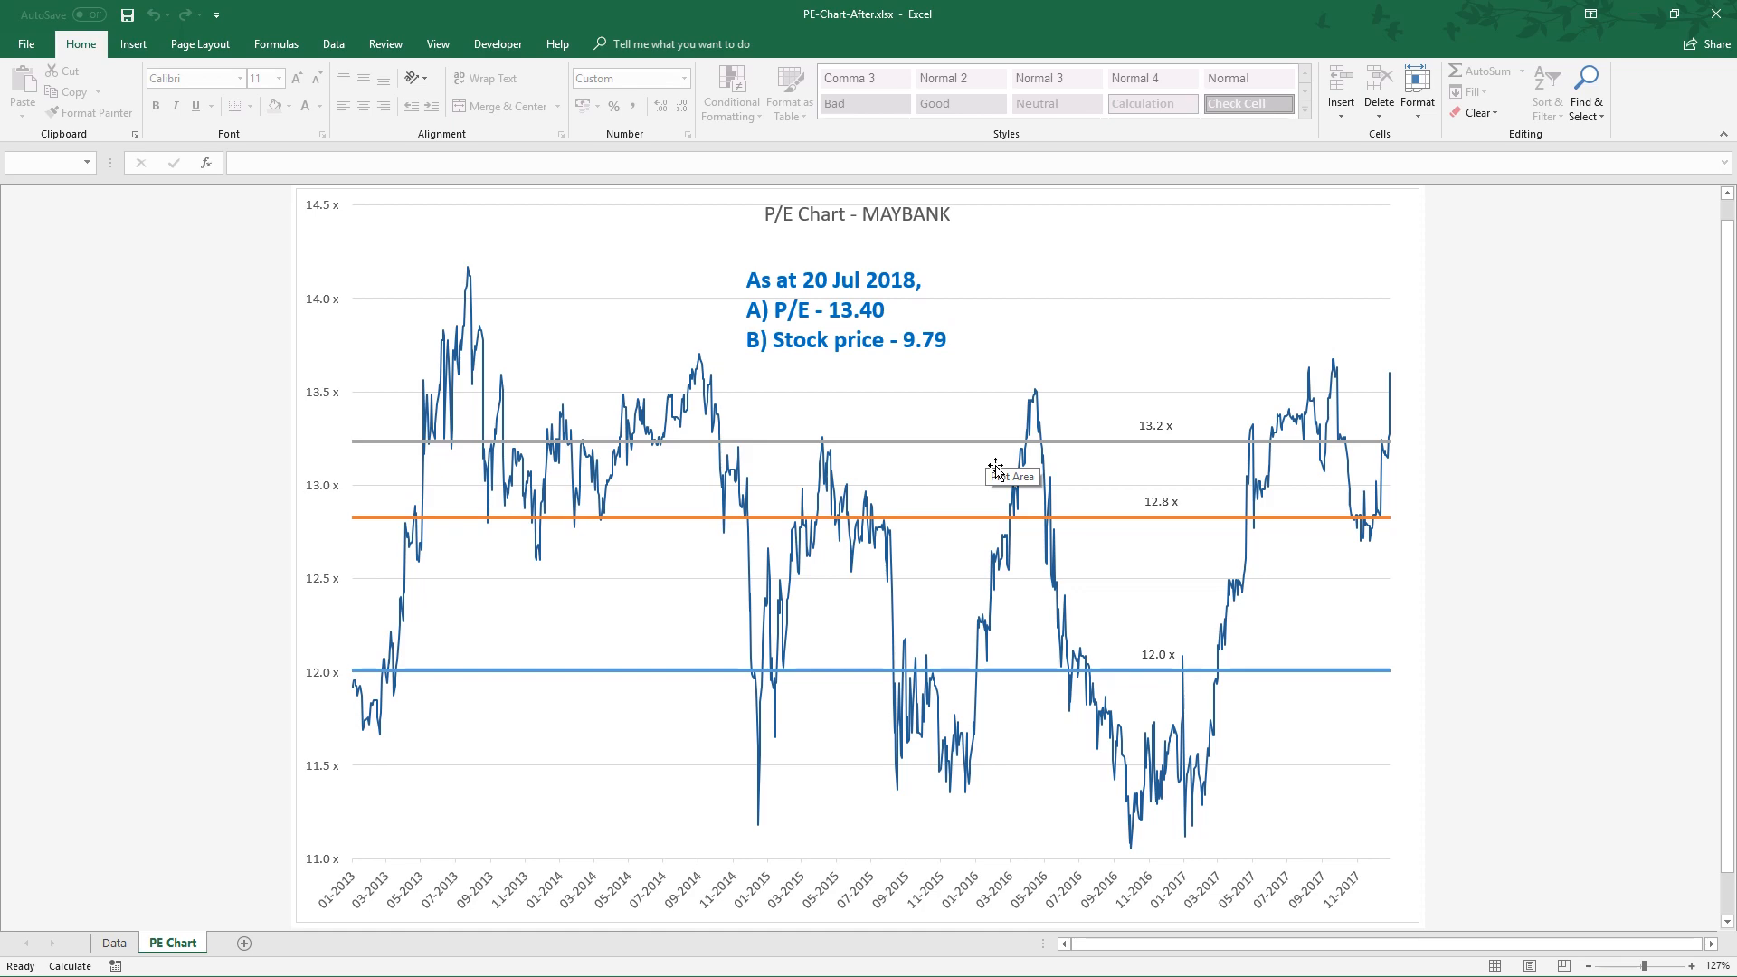
{"action": "left_click", "coordinate": [113, 943]}
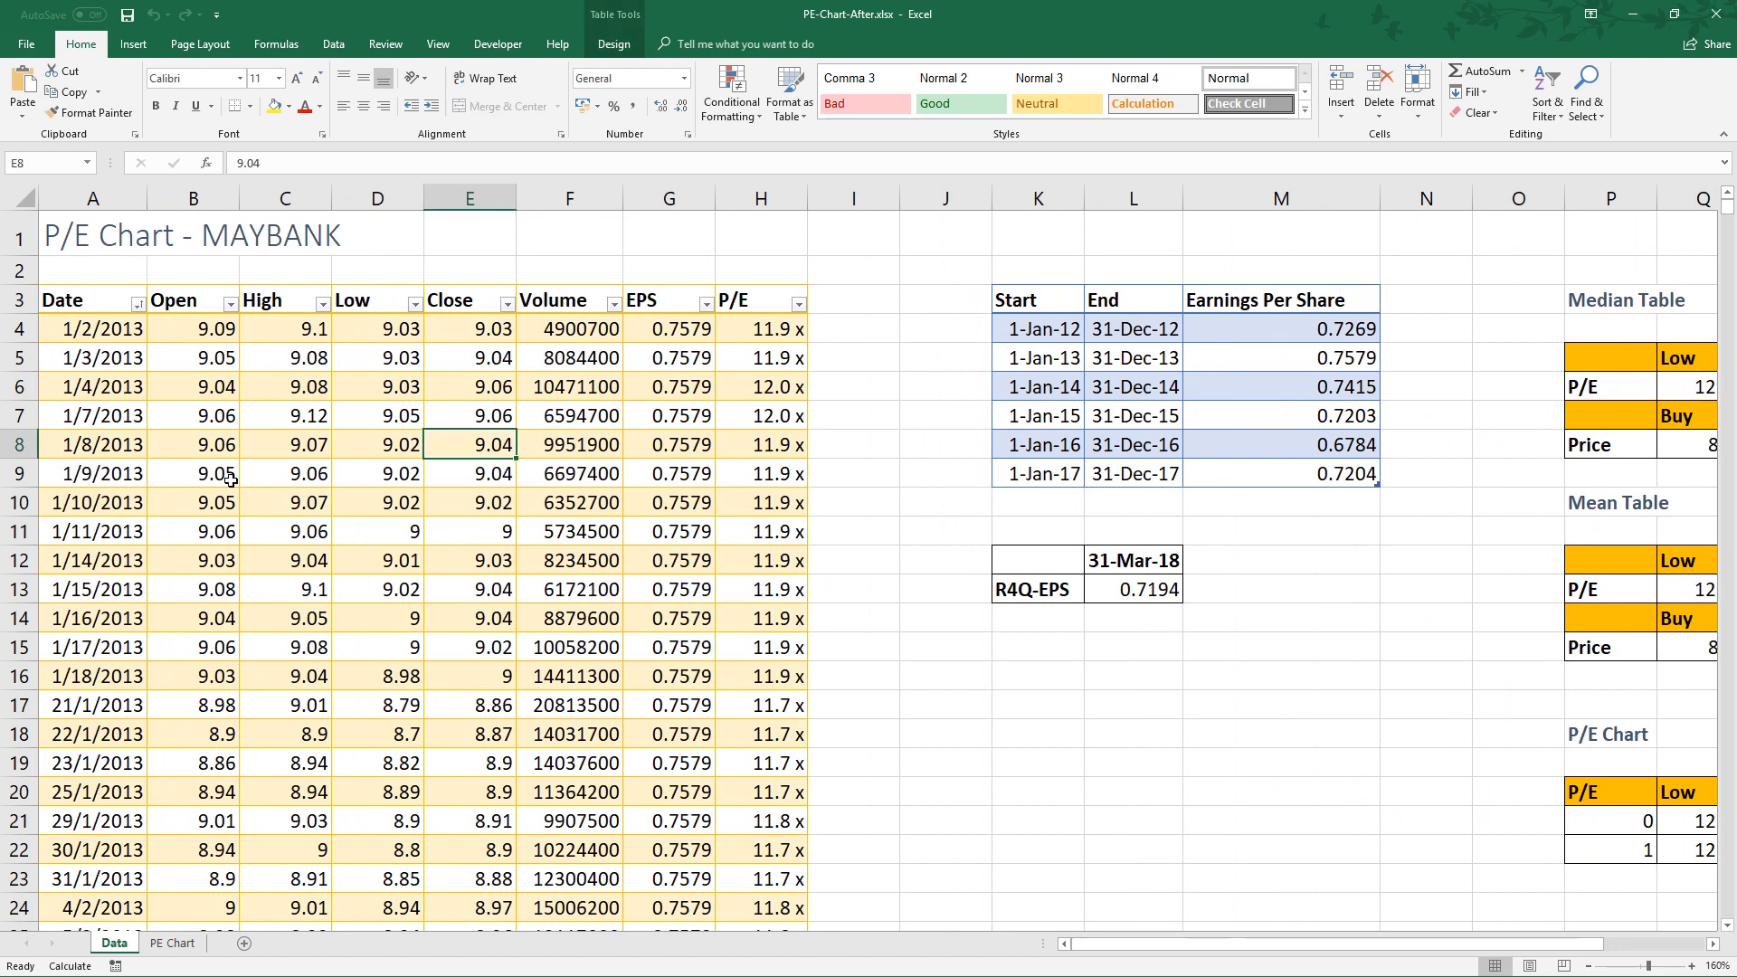
{"action": "left_click", "coordinate": [193, 473]}
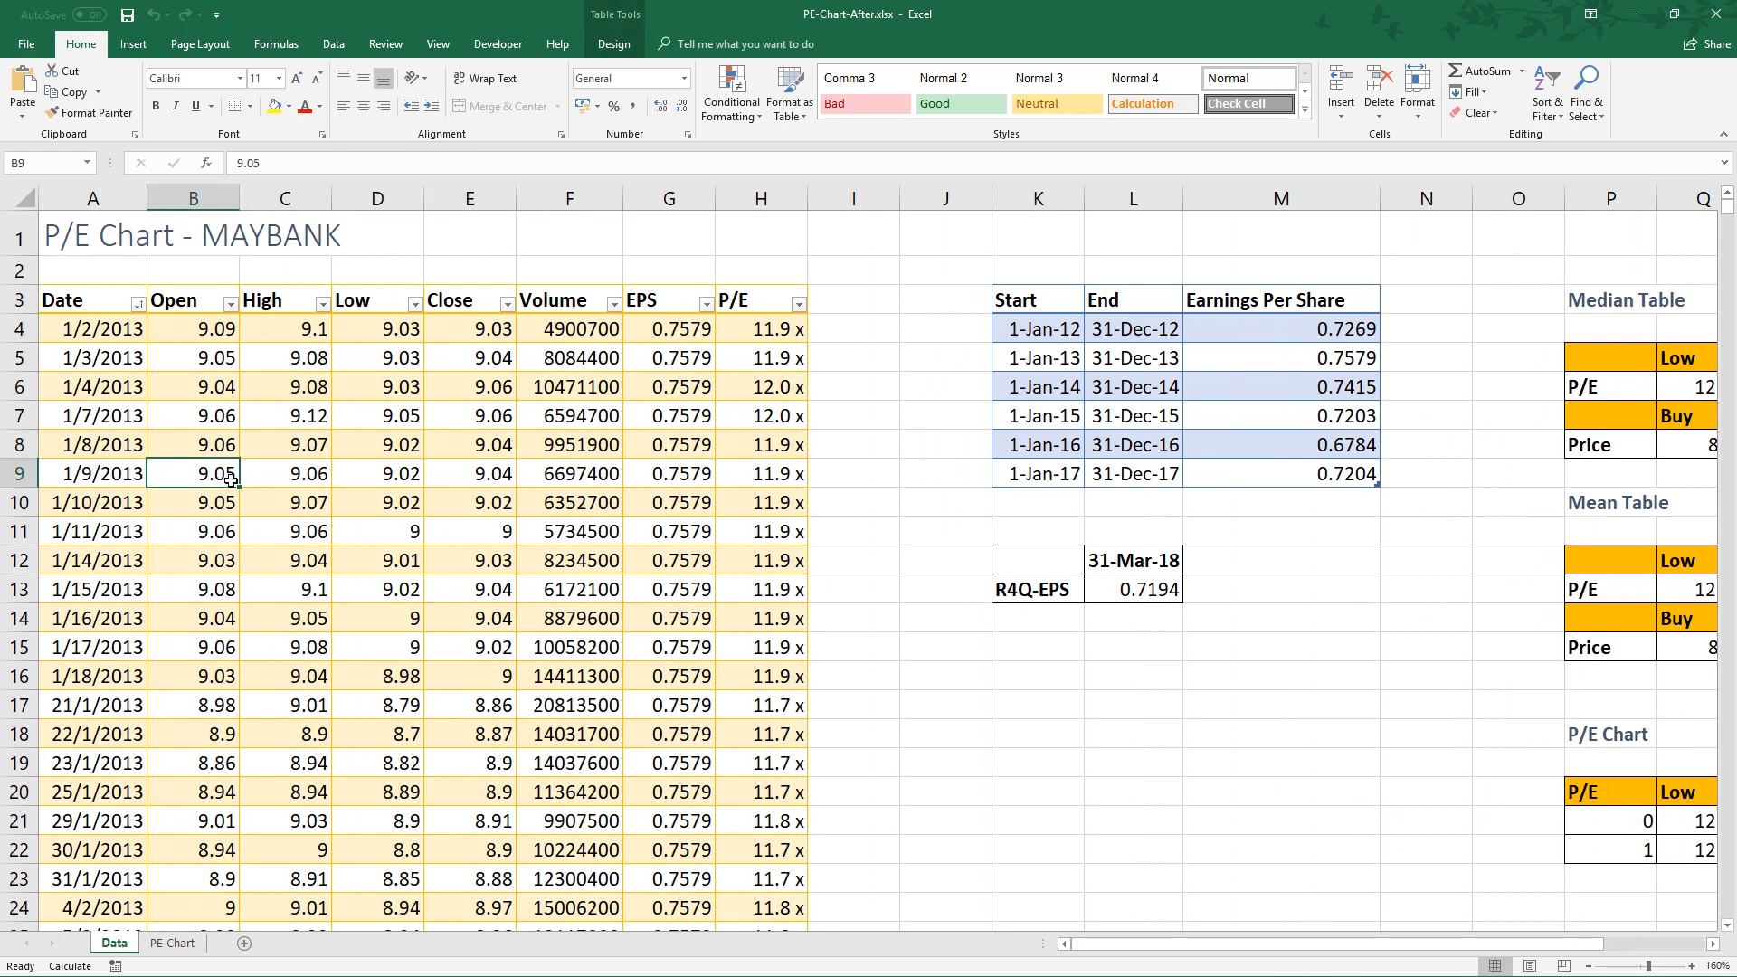
{"action": "mouse_move", "coordinate": [1195, 964]}
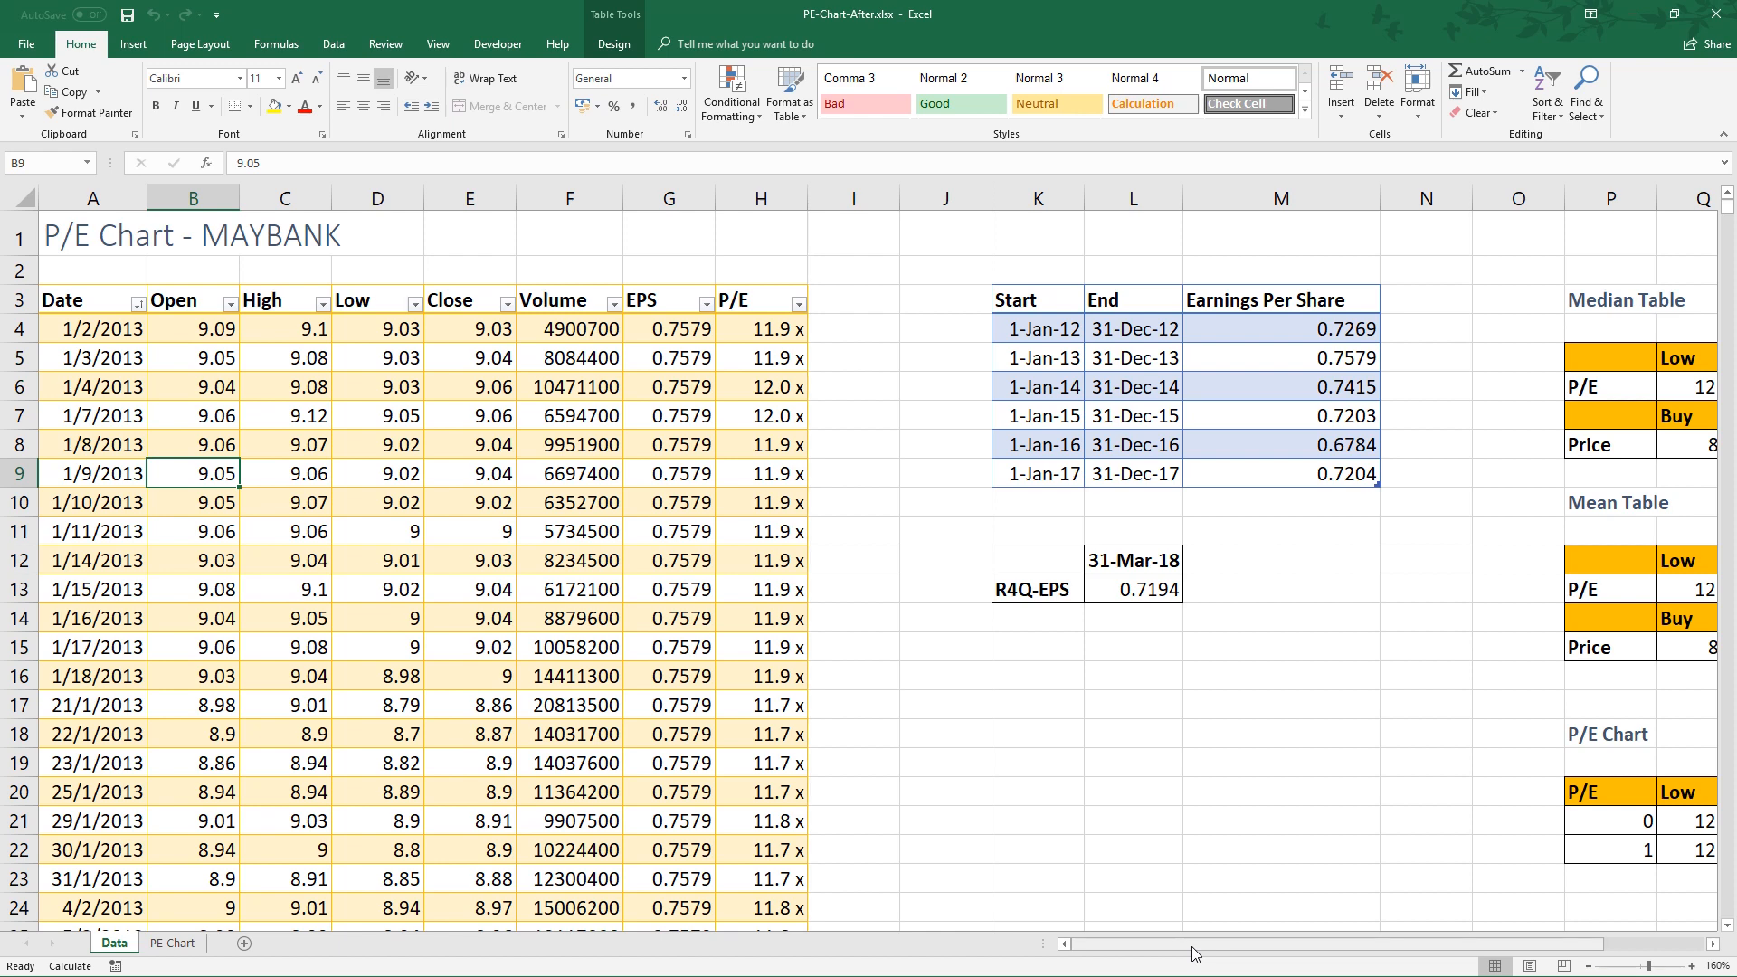
{"action": "mouse_move", "coordinate": [1188, 549]}
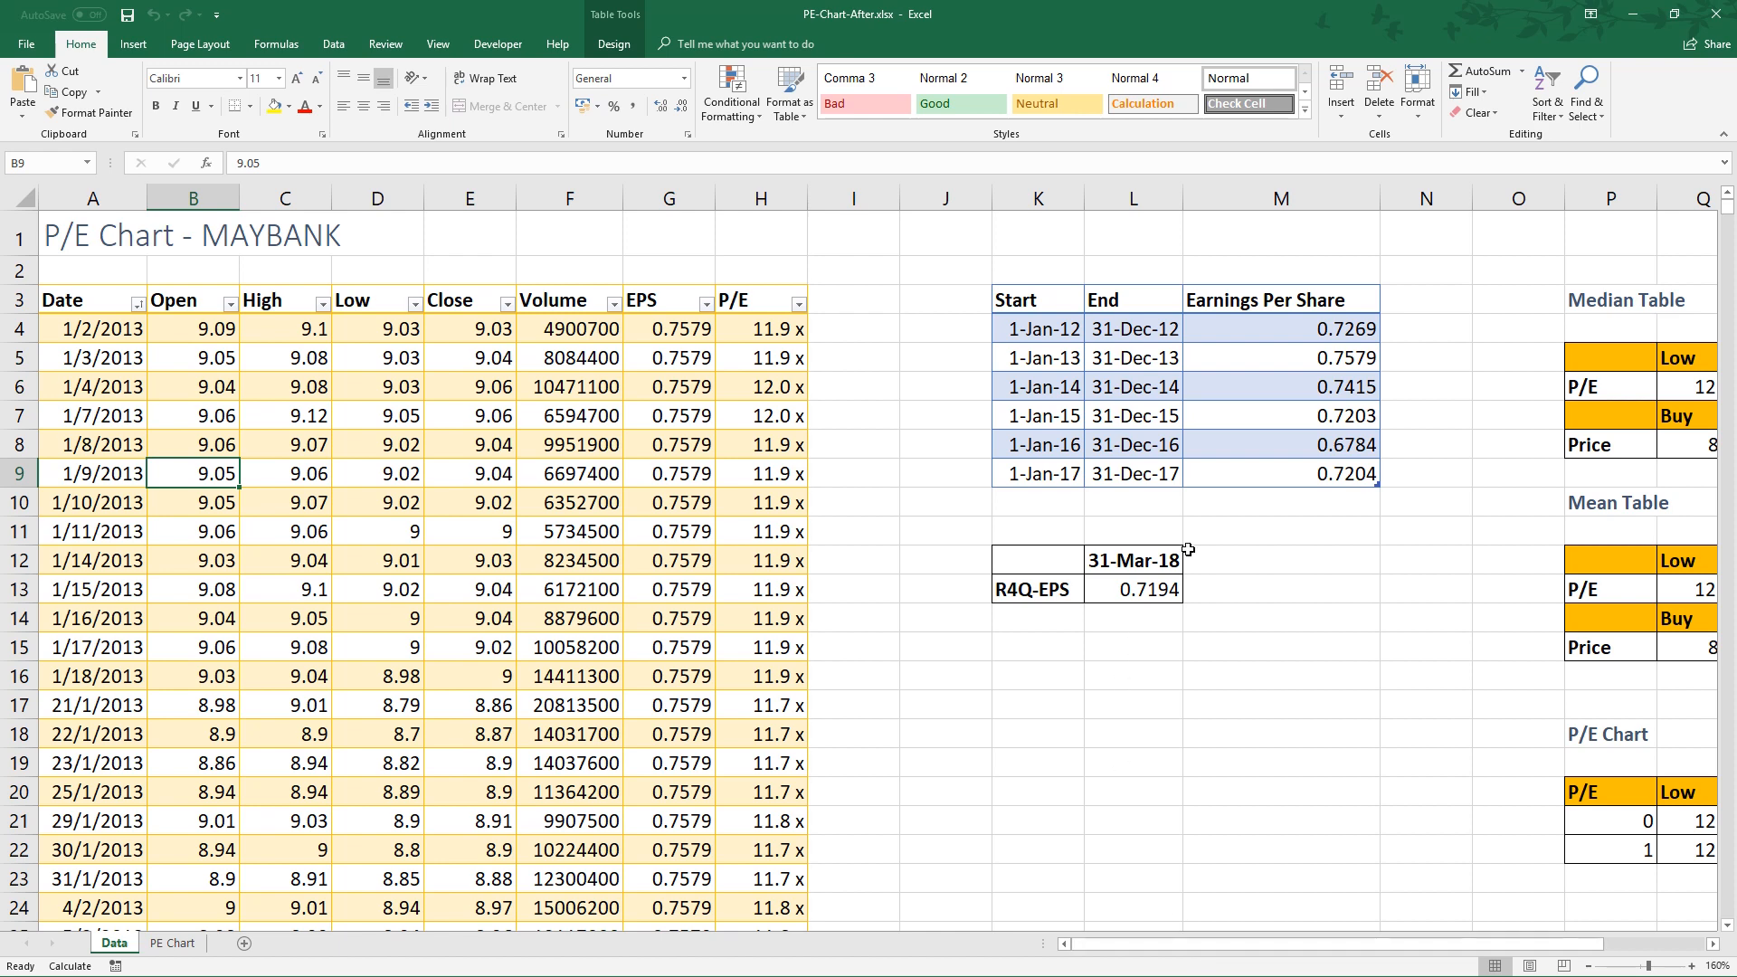
{"action": "mouse_move", "coordinate": [1721, 15]}
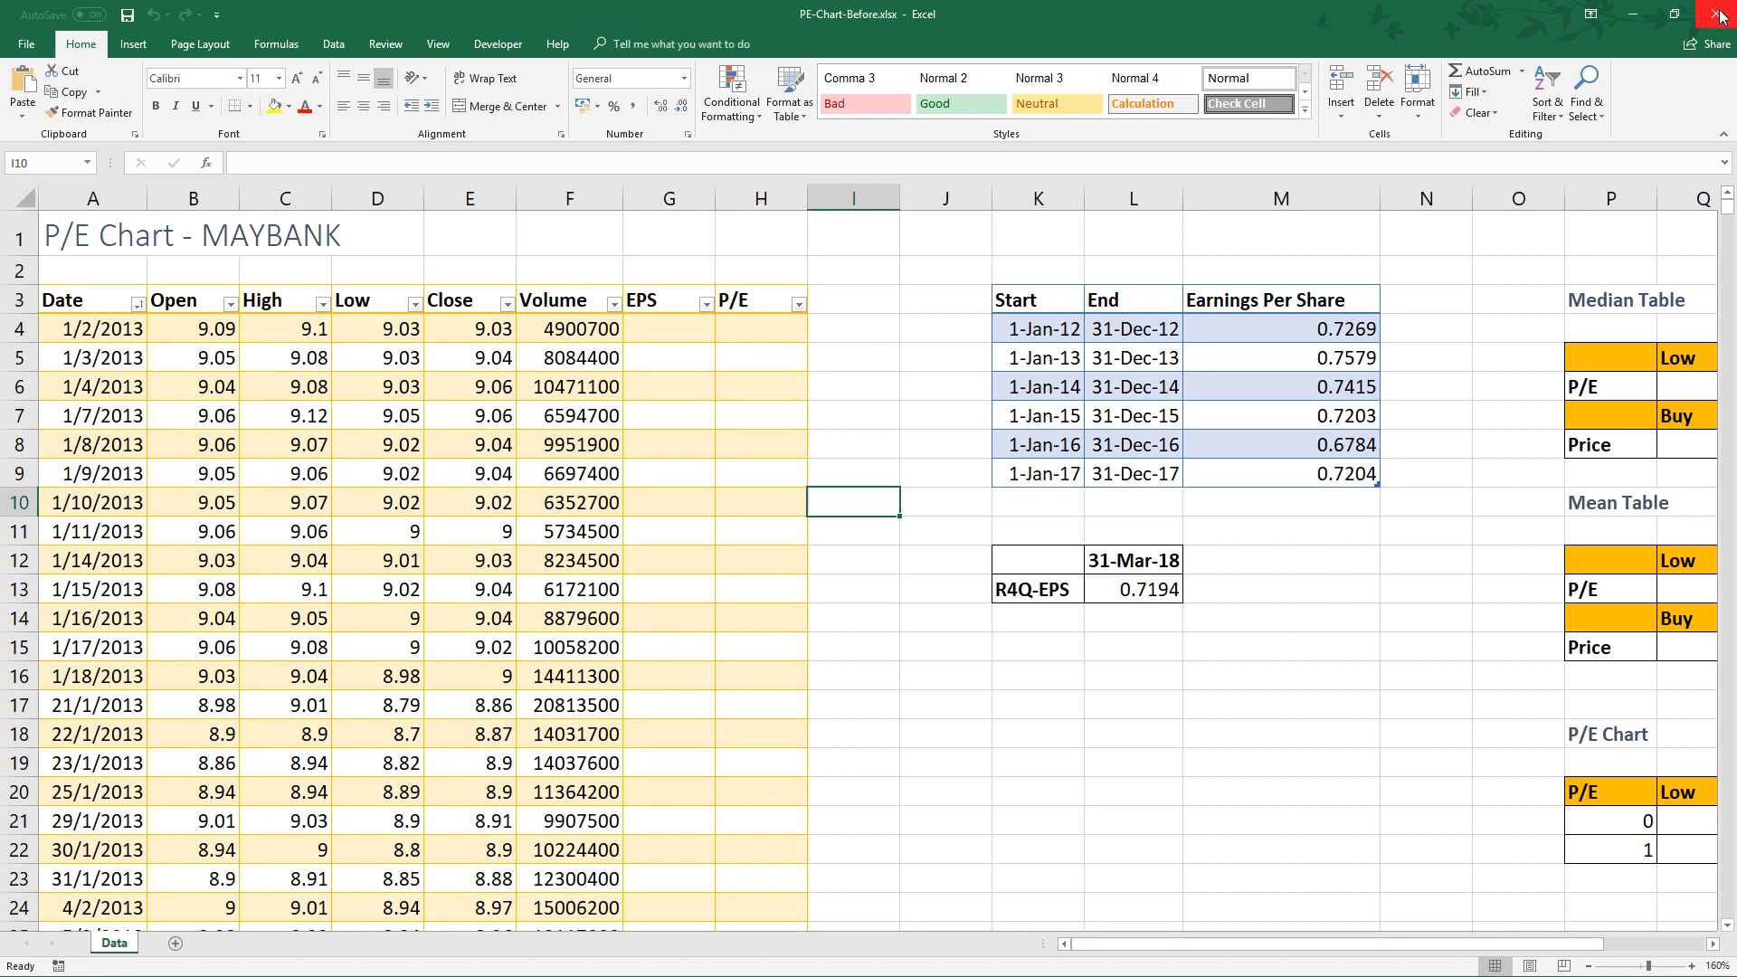
{"action": "mouse_move", "coordinate": [1145, 12]}
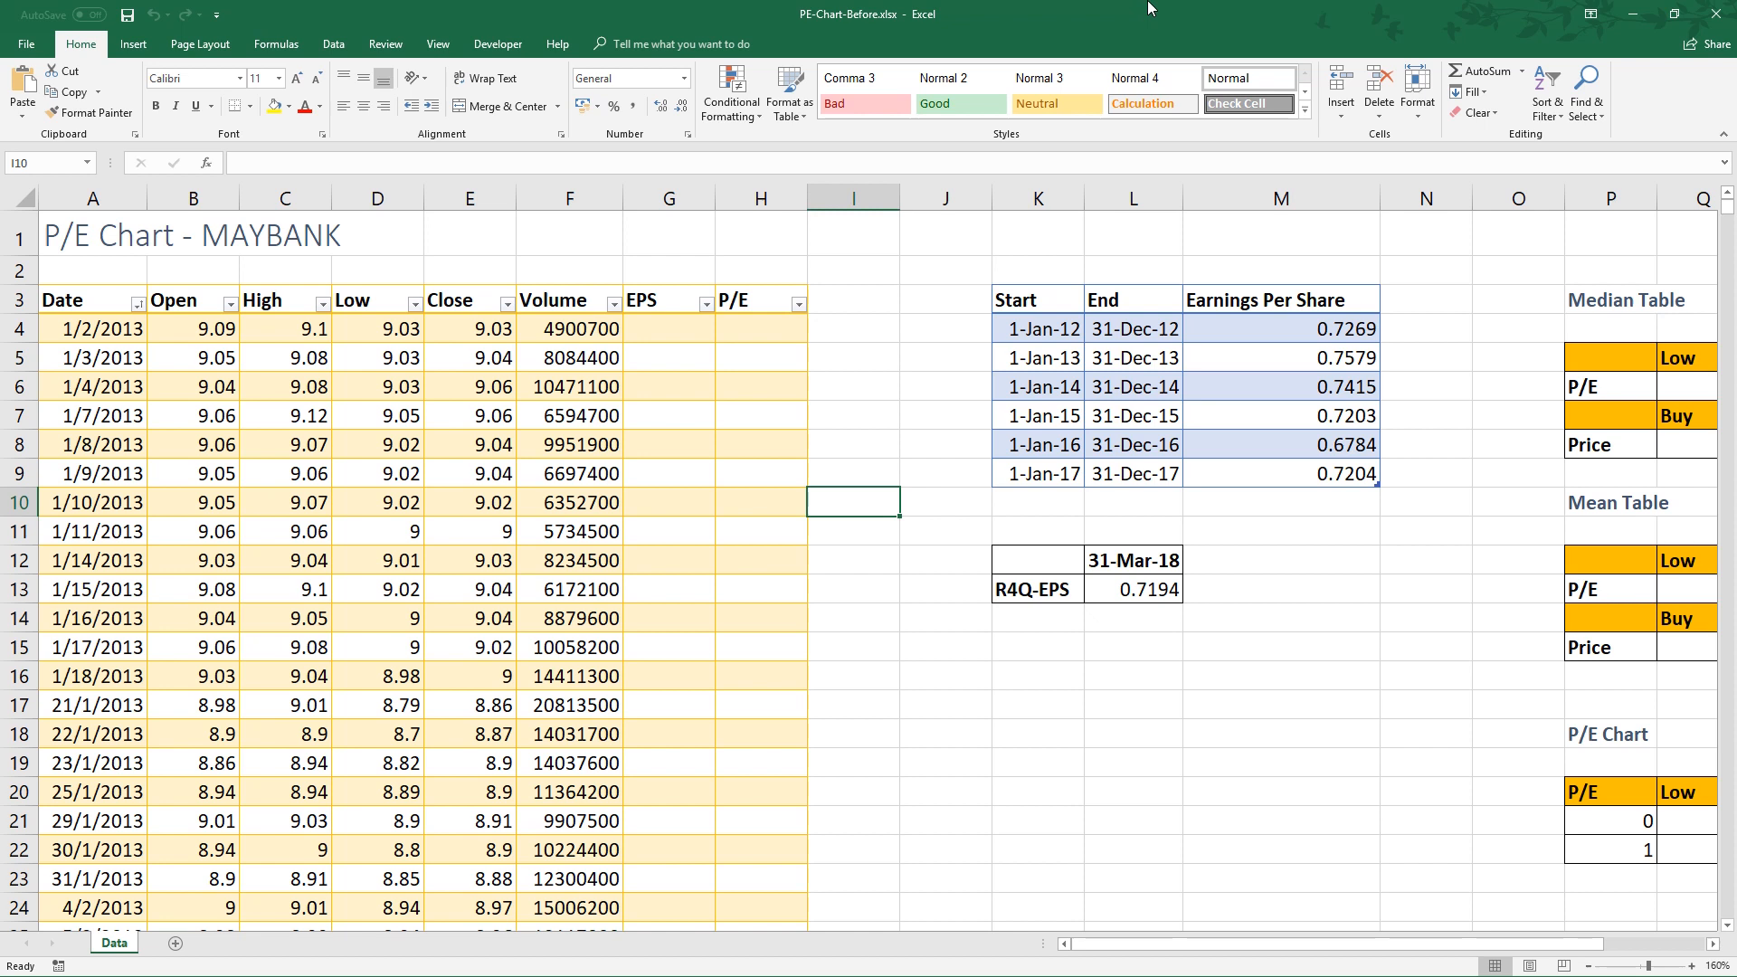
{"action": "mouse_move", "coordinate": [897, 409]}
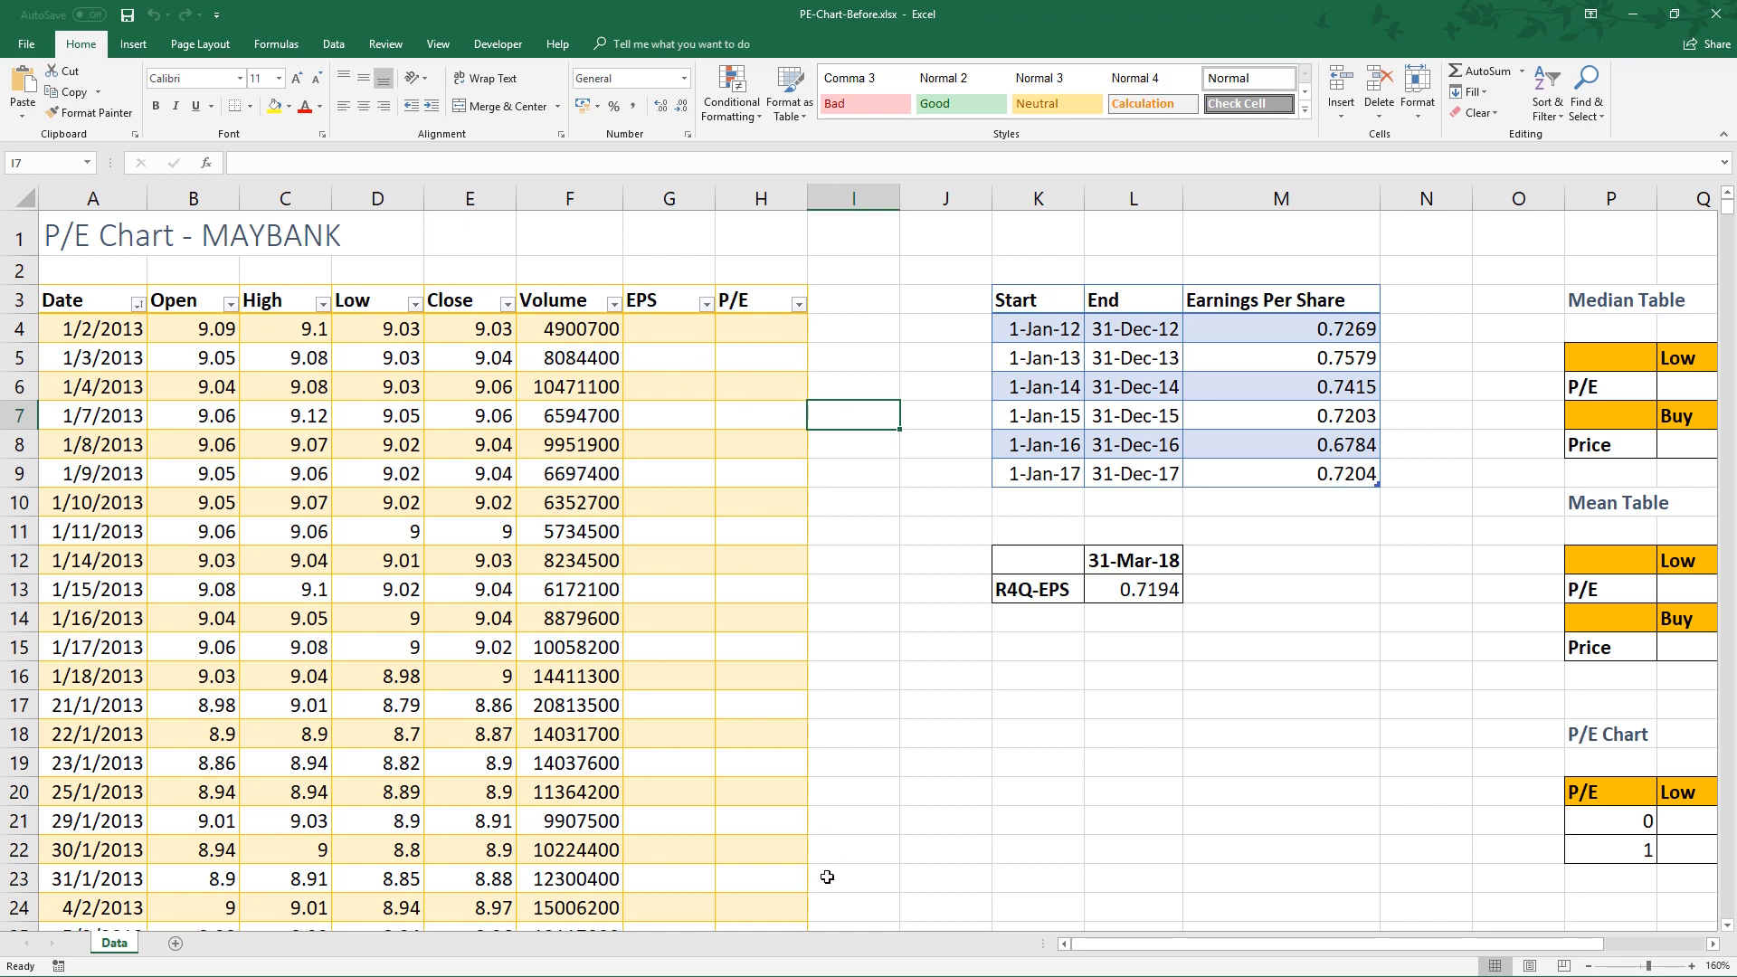
Select cells in the stock table, then K3:M9 to reveal the table name TABLE_EPS.
{"action": "left_click", "coordinate": [192, 356]}
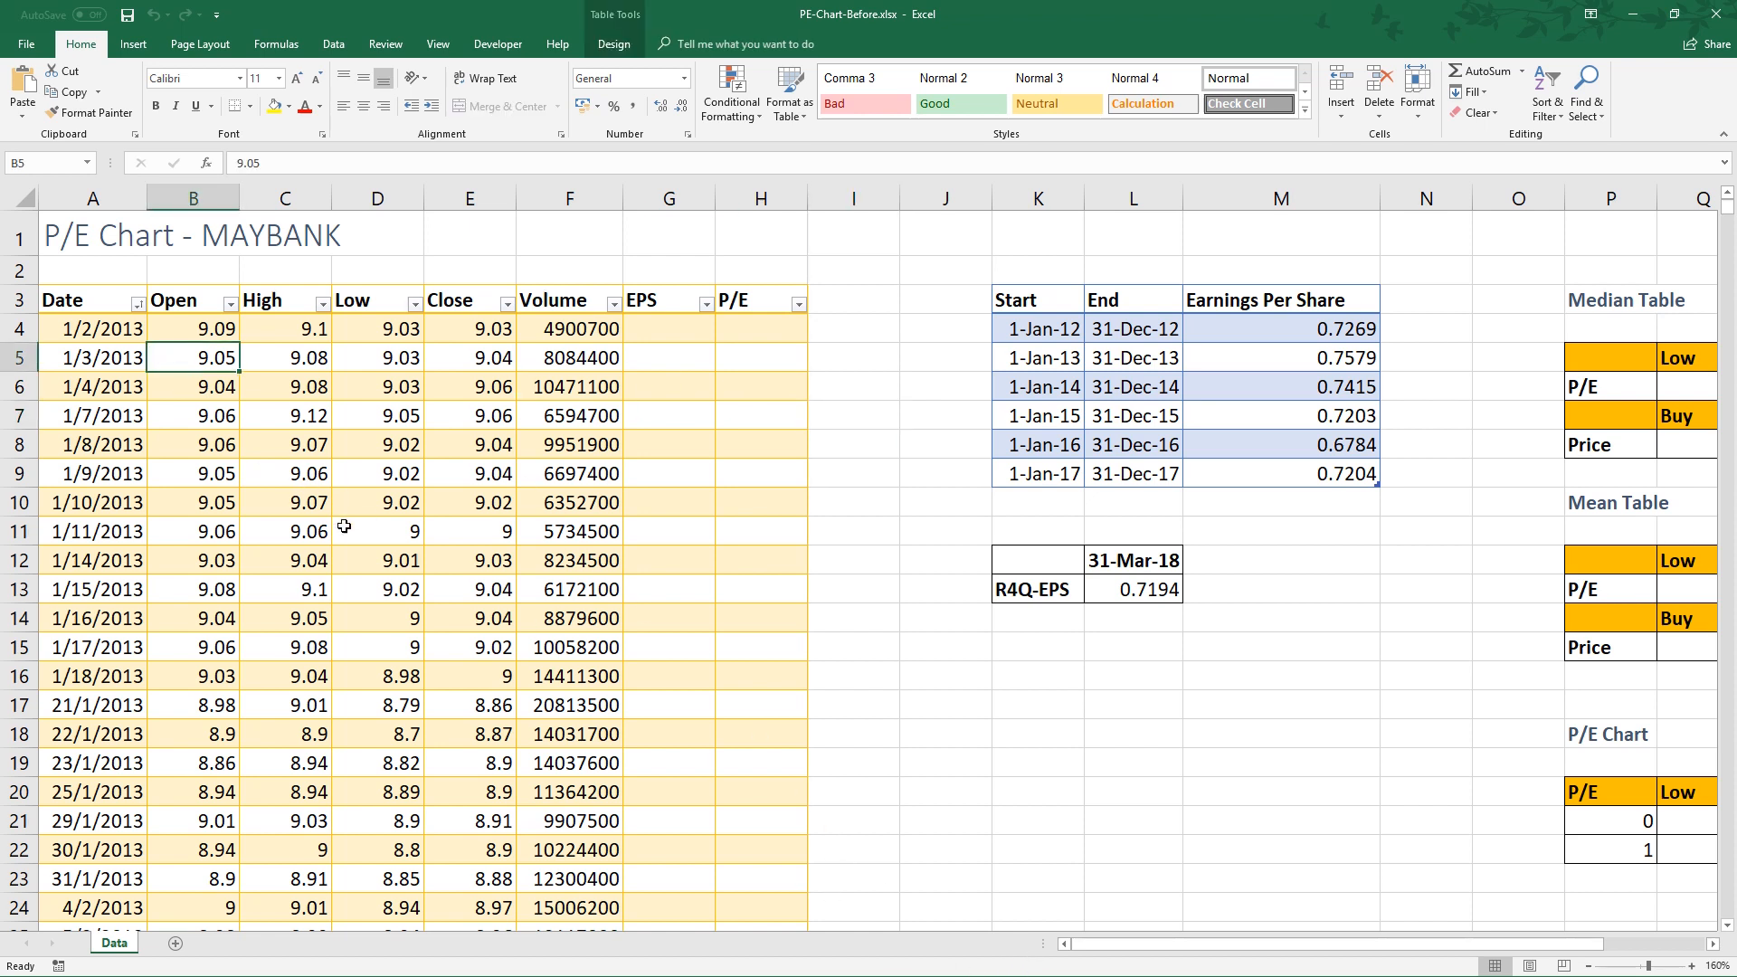
{"action": "mouse_move", "coordinate": [470, 665]}
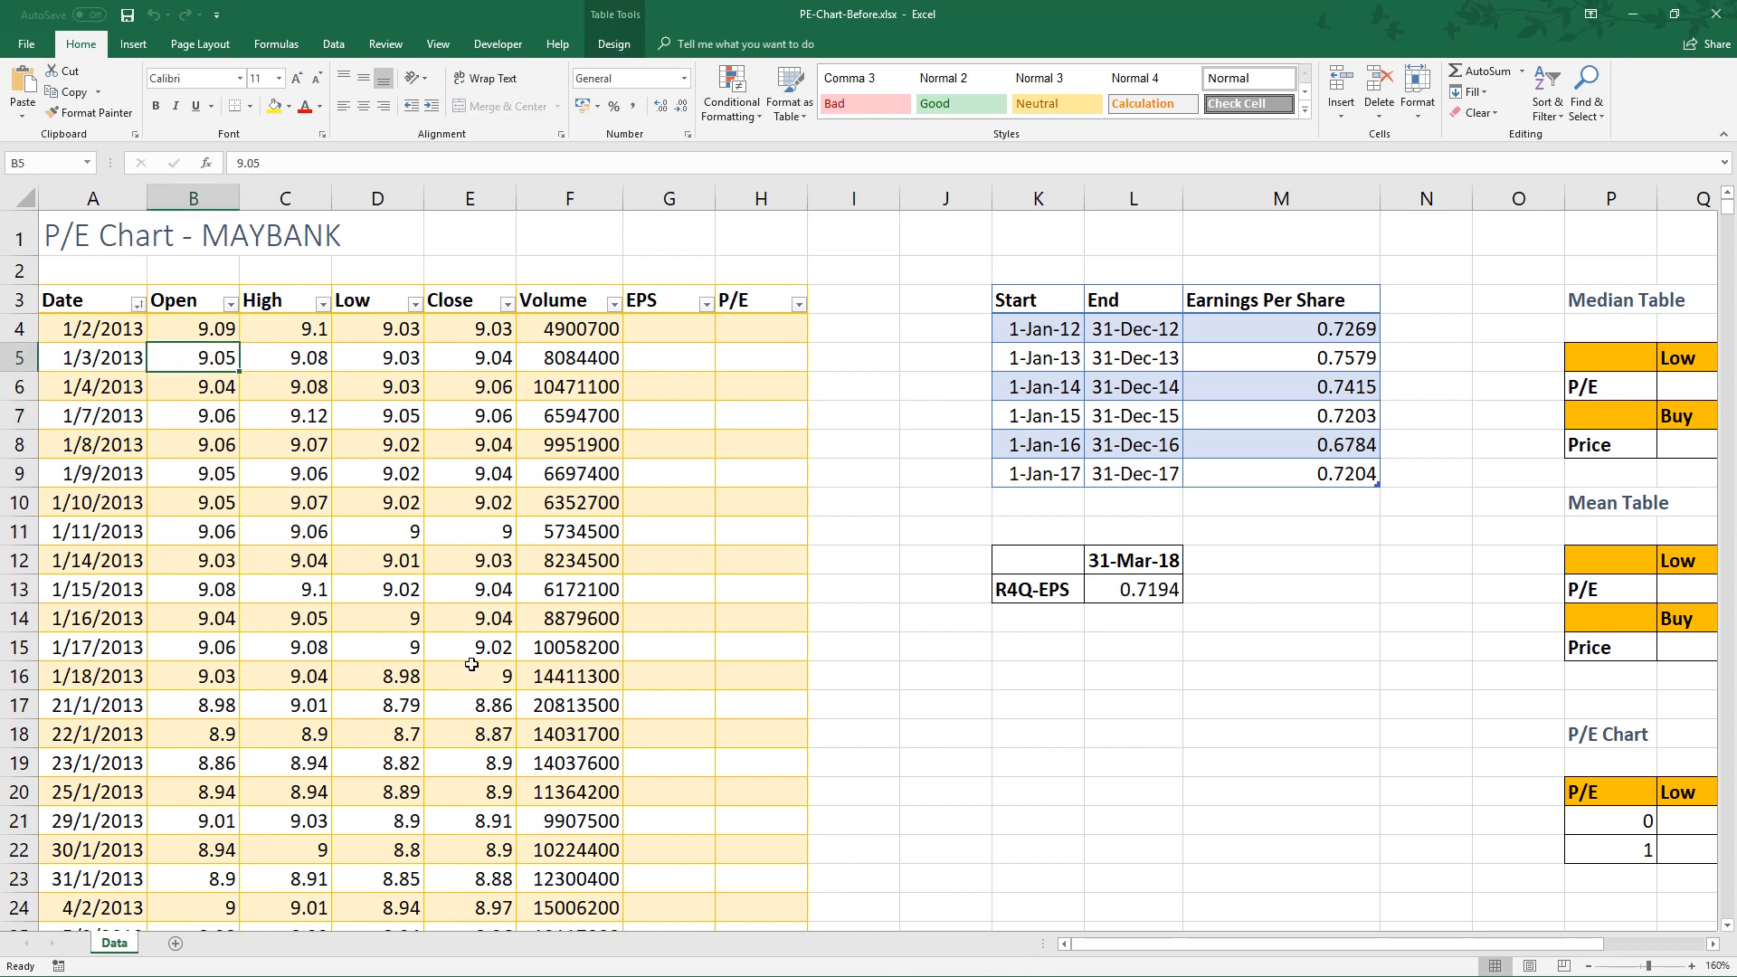
{"action": "left_click", "coordinate": [469, 588]}
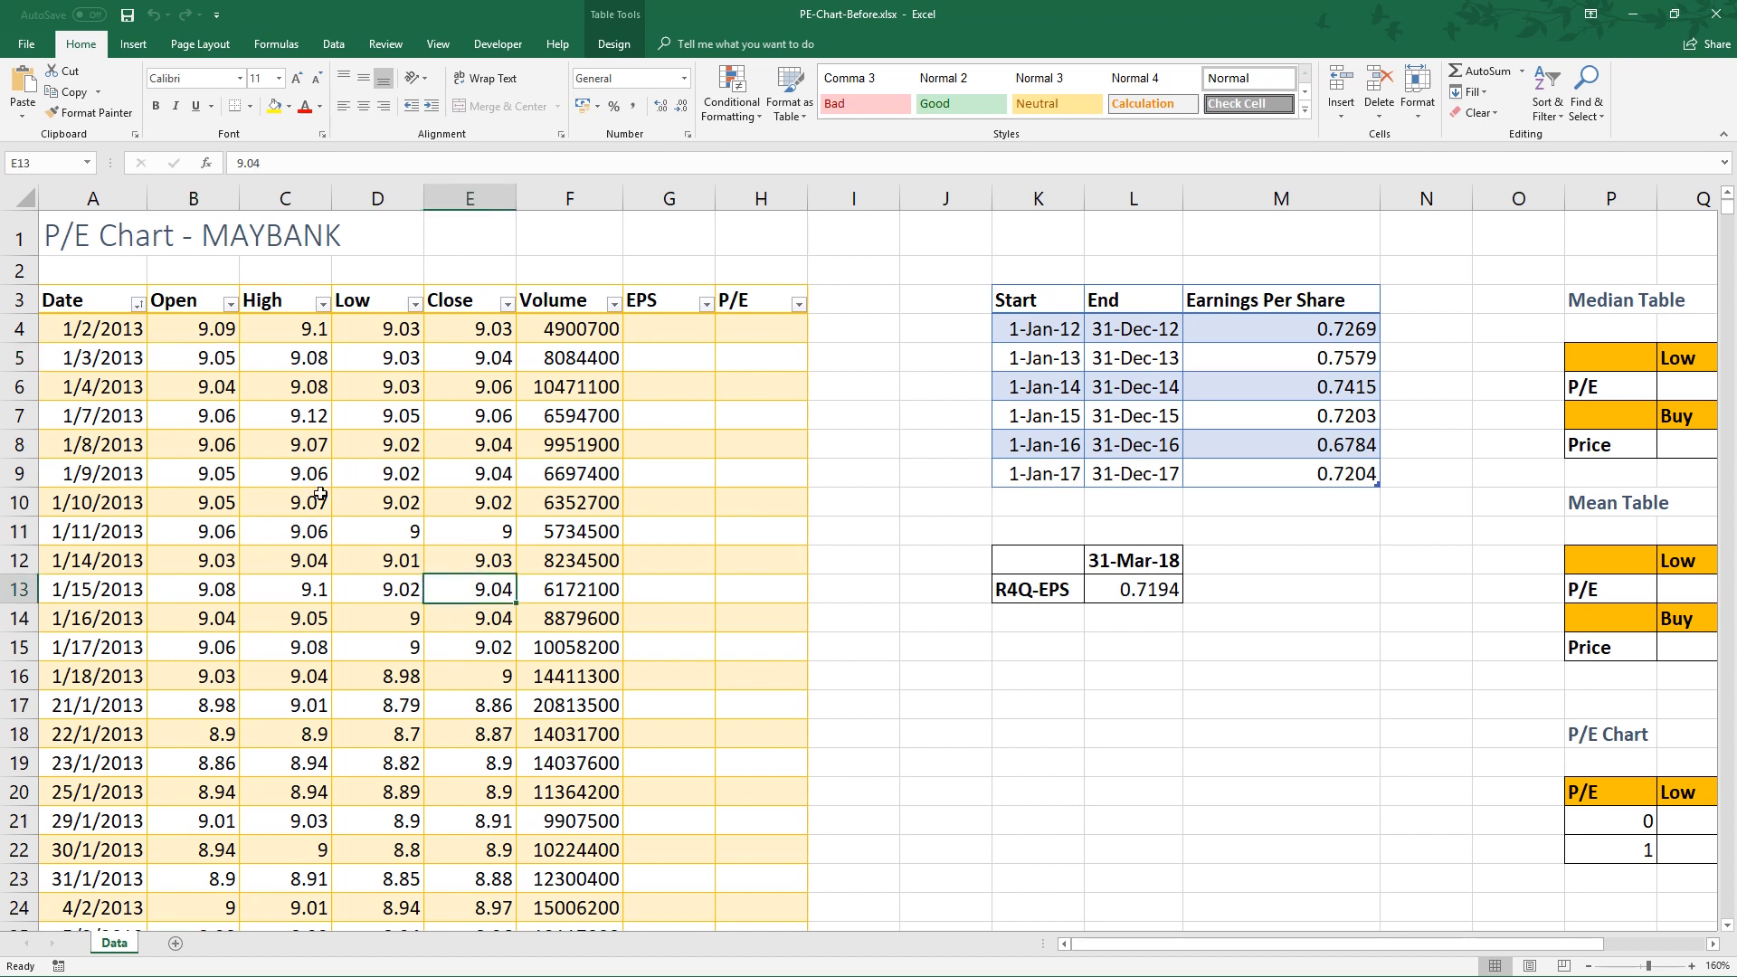
{"action": "mouse_move", "coordinate": [699, 500]}
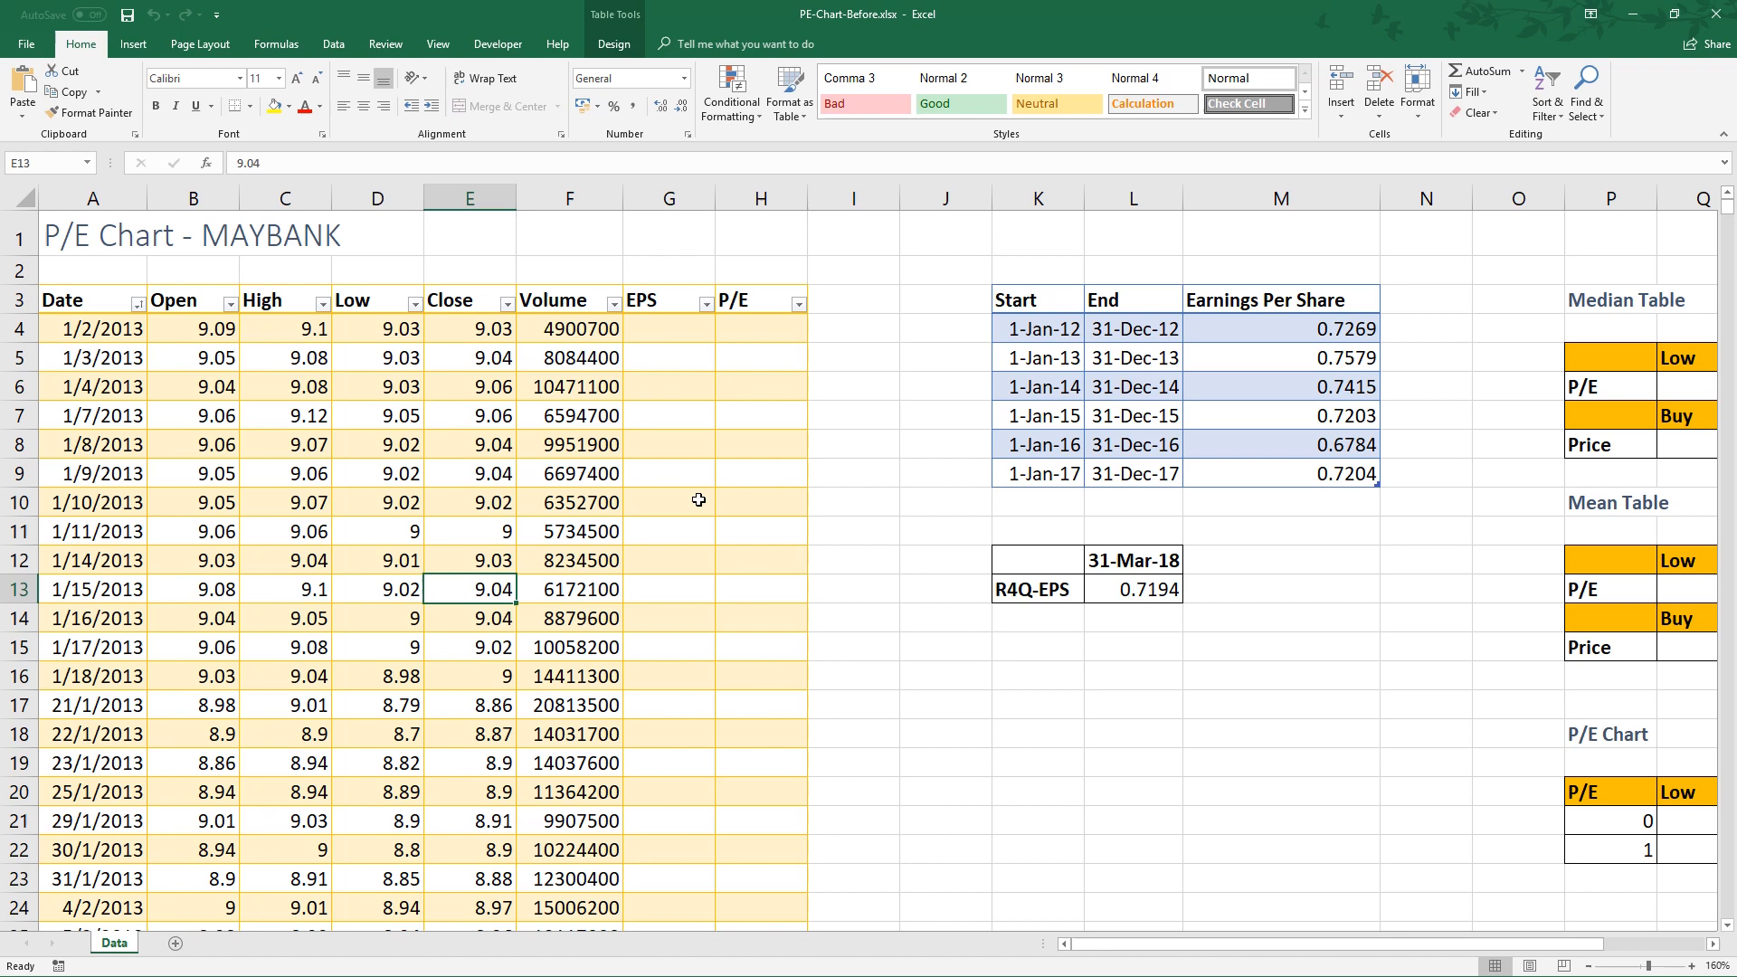
{"action": "left_click", "coordinate": [376, 501]}
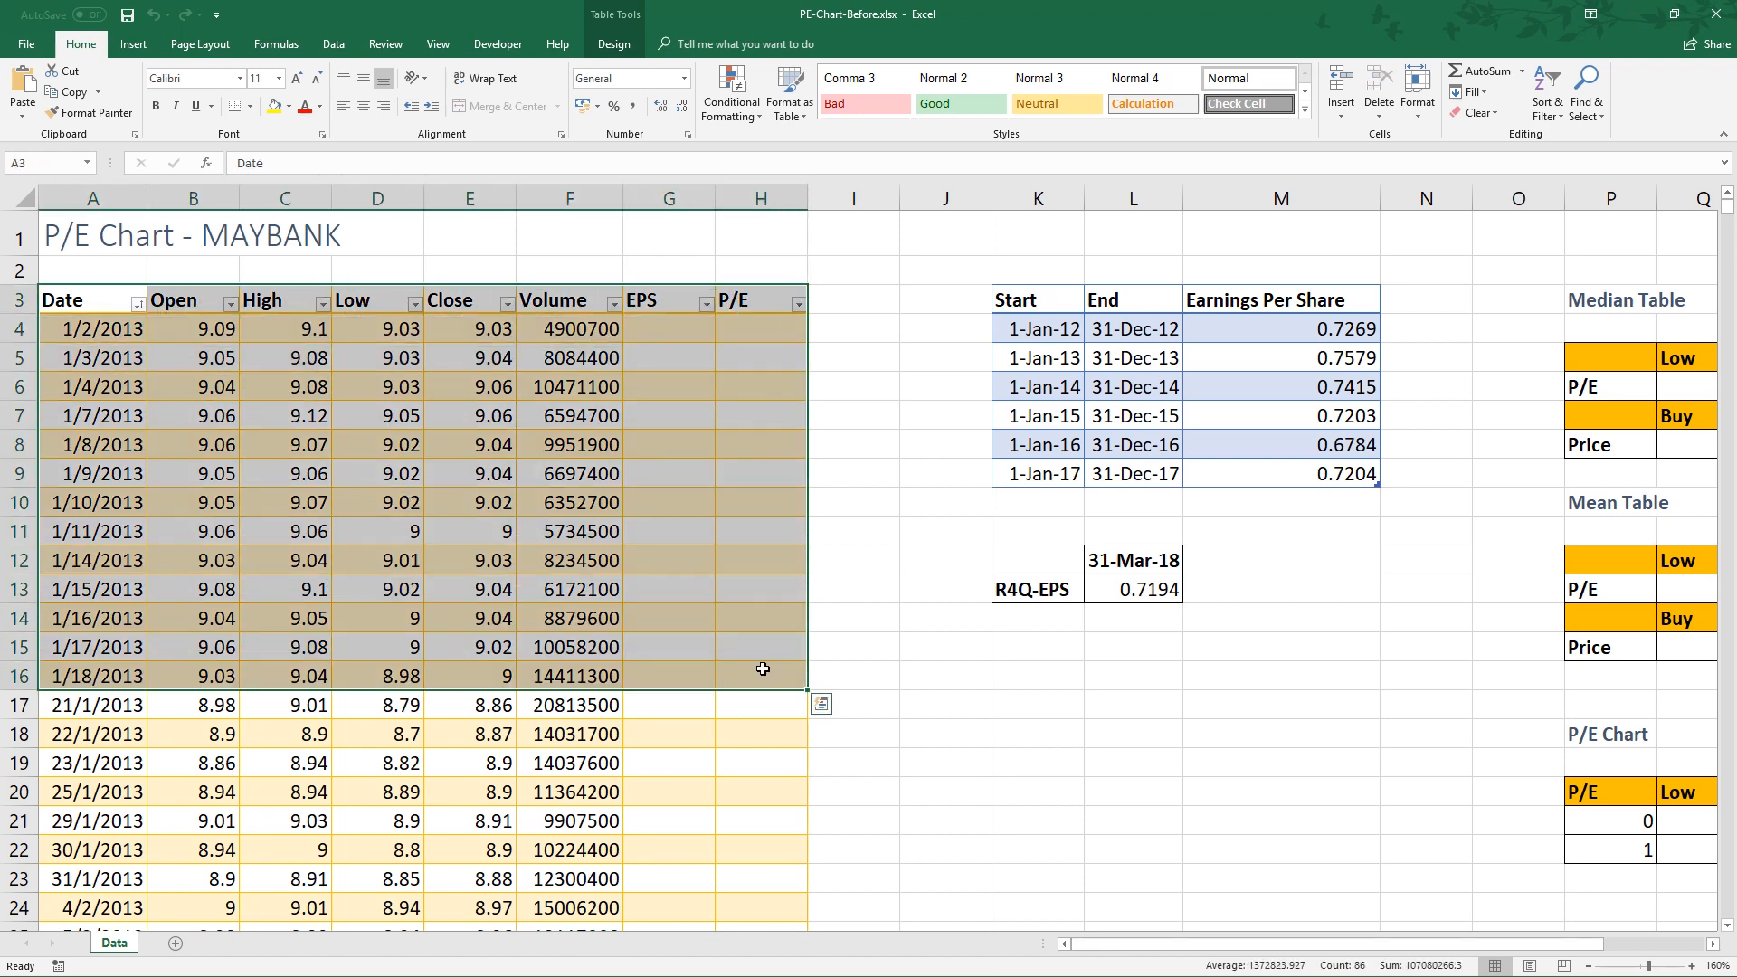
{"action": "left_click", "coordinate": [469, 444]}
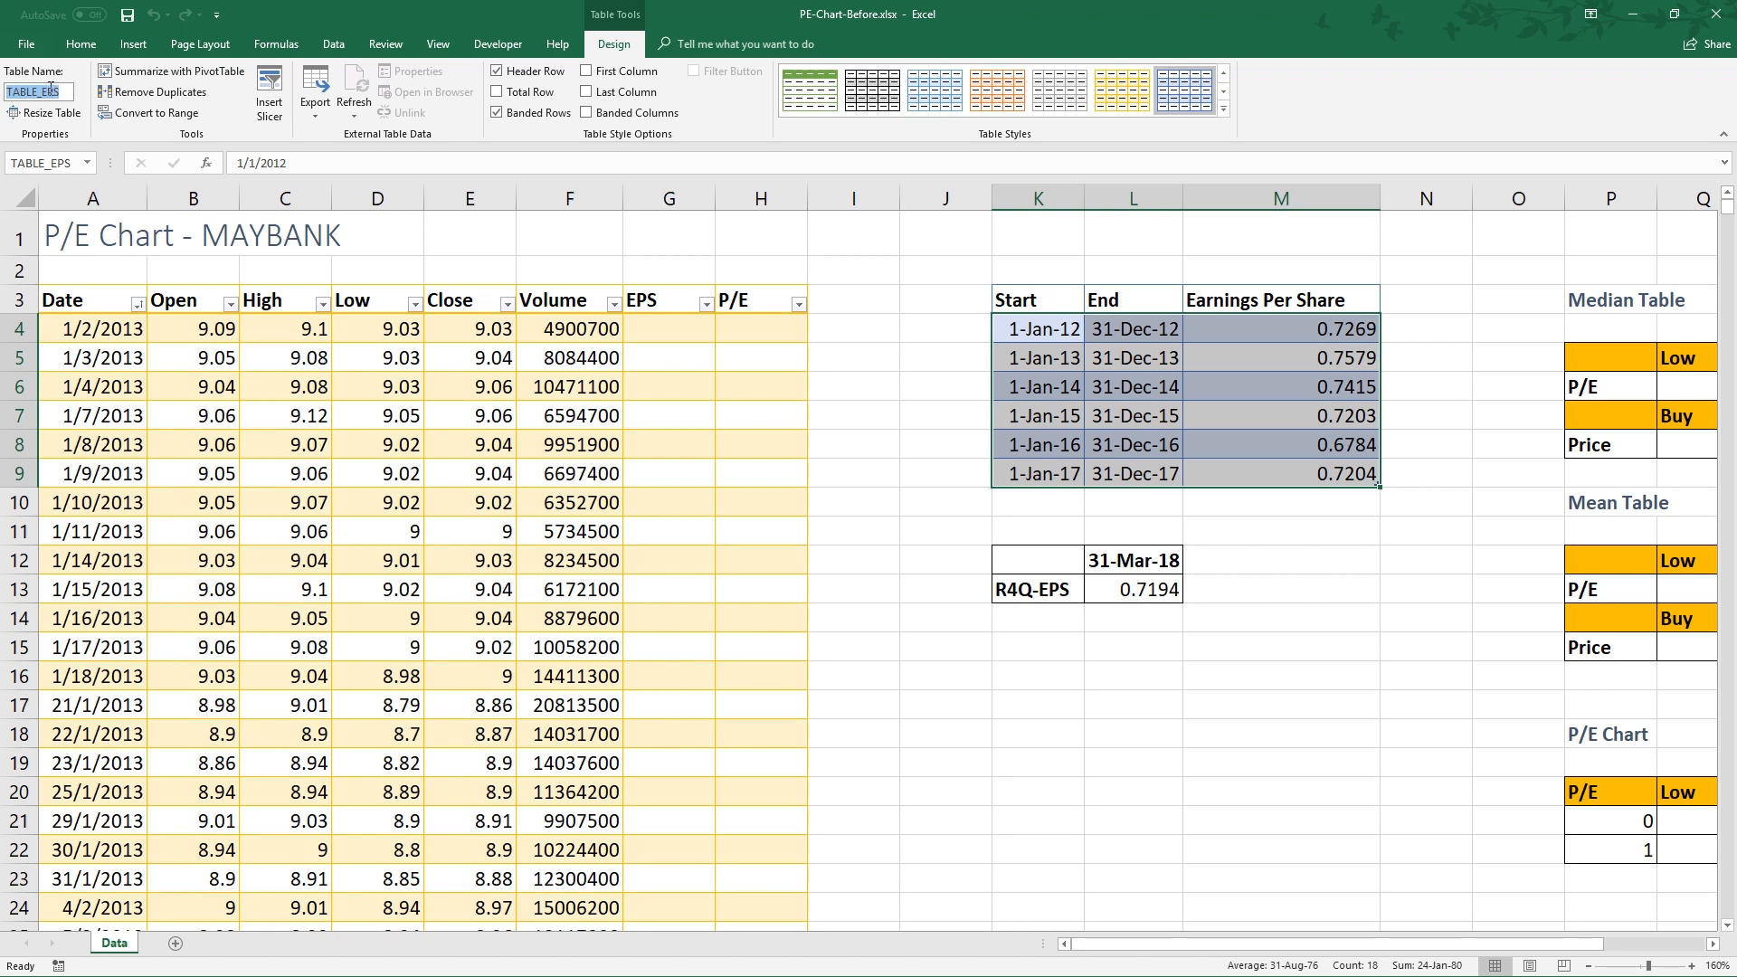
Fill the EPS column with a LOOKUP matching each date to TABLE_EPS Start/End earnings.
{"action": "left_click", "coordinate": [668, 444]}
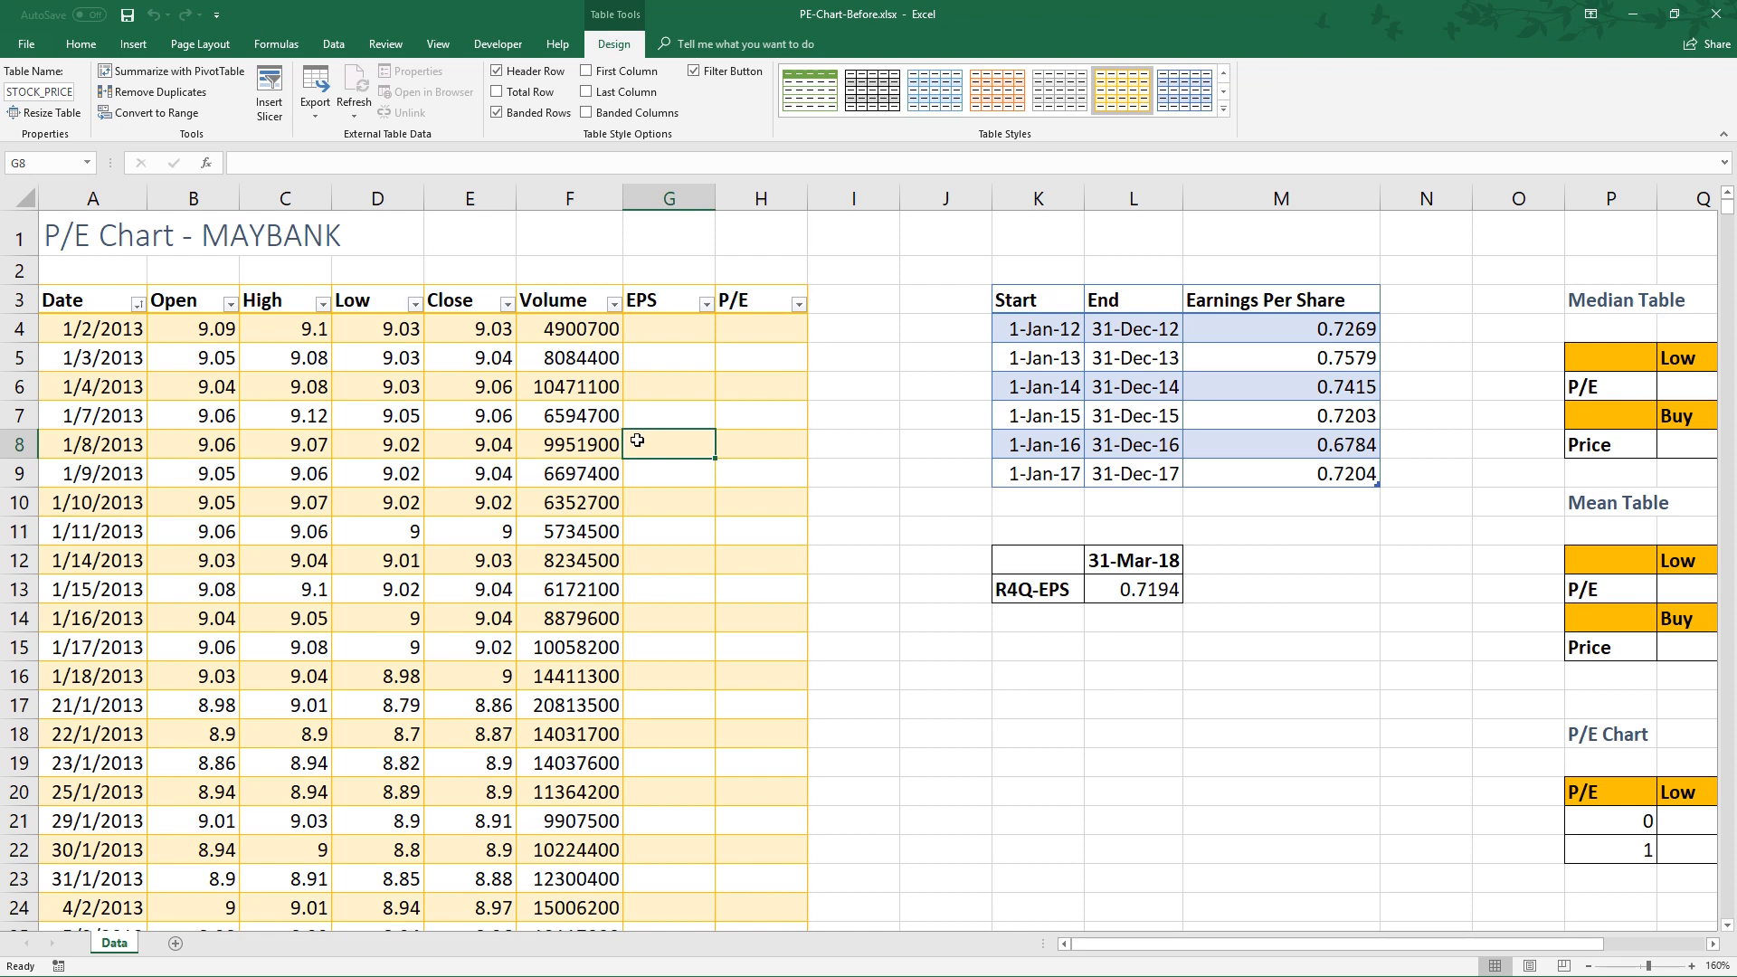
{"action": "mouse_move", "coordinate": [648, 380]}
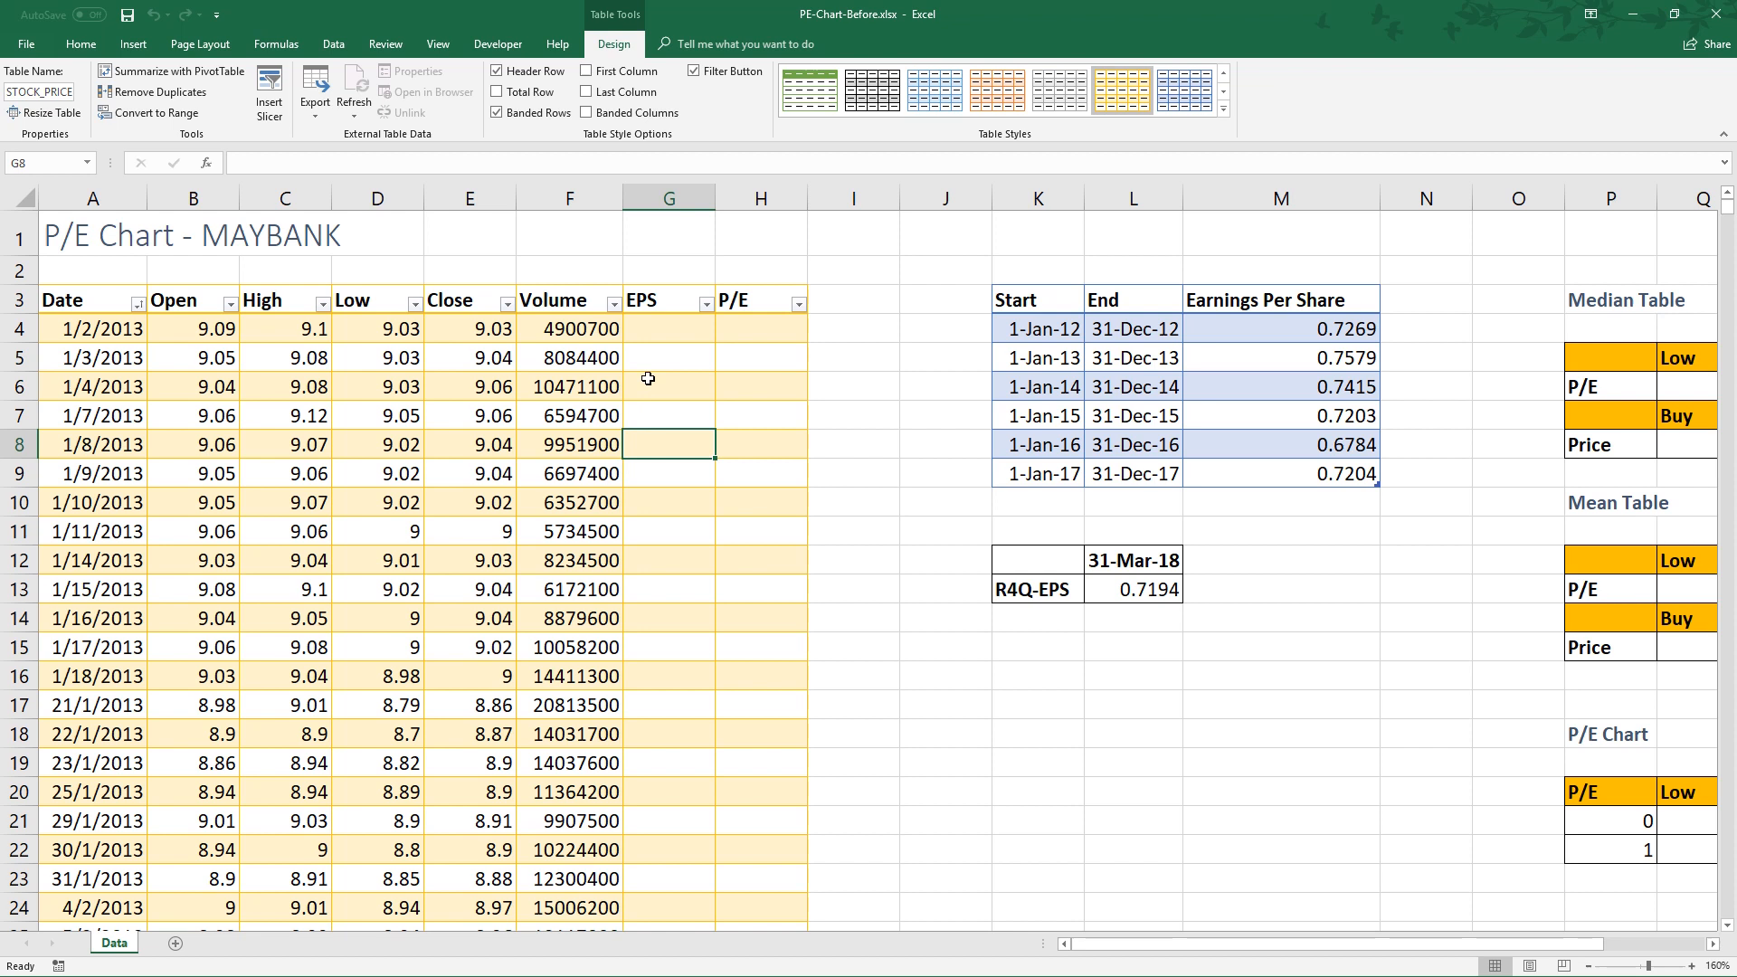
{"action": "left_click", "coordinate": [668, 328]}
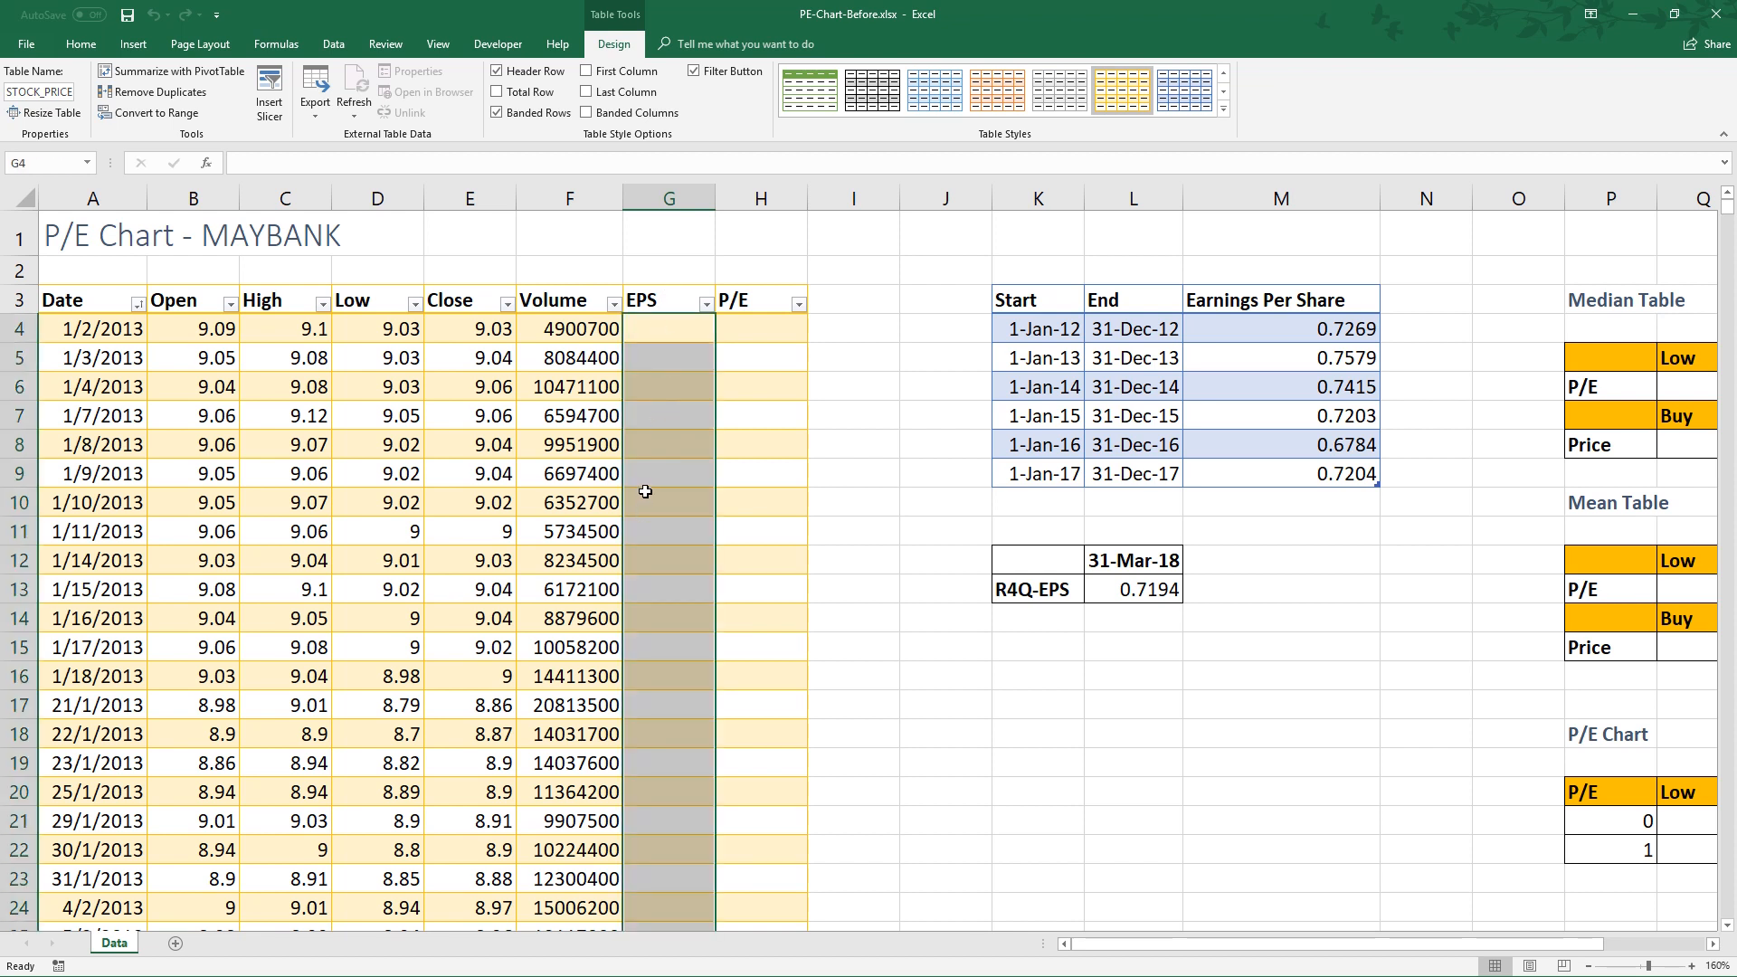
{"action": "left_click", "coordinate": [1239, 356]}
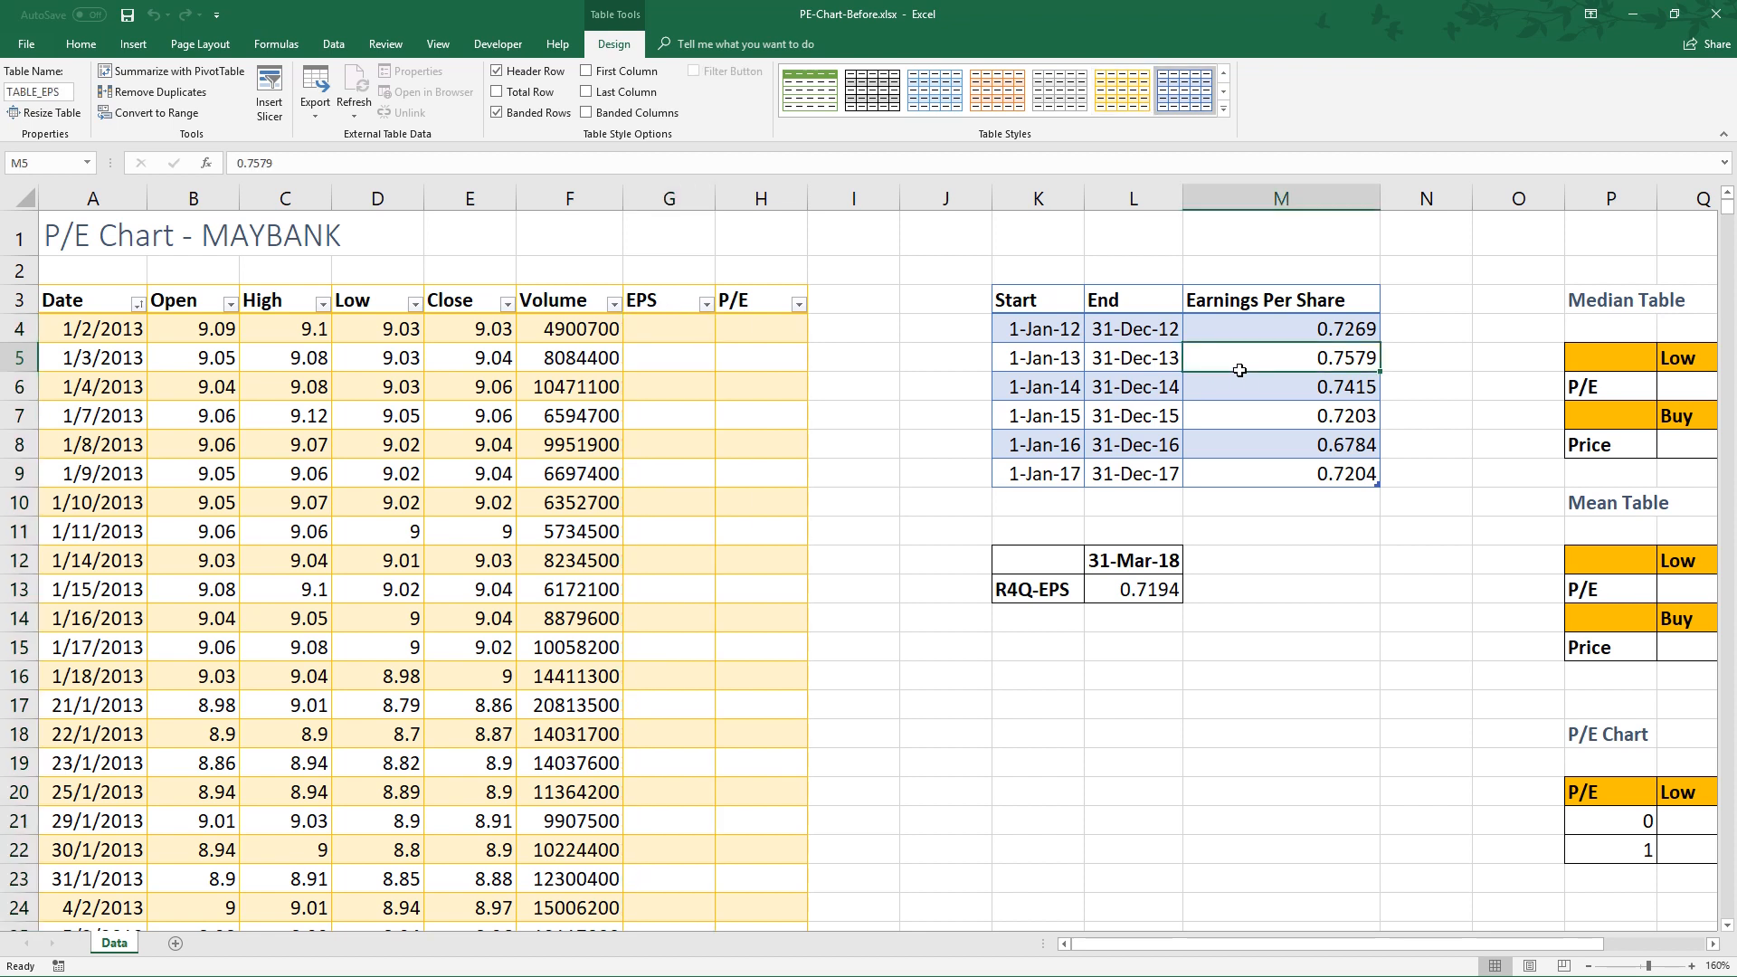
{"action": "left_click", "coordinate": [1132, 416]}
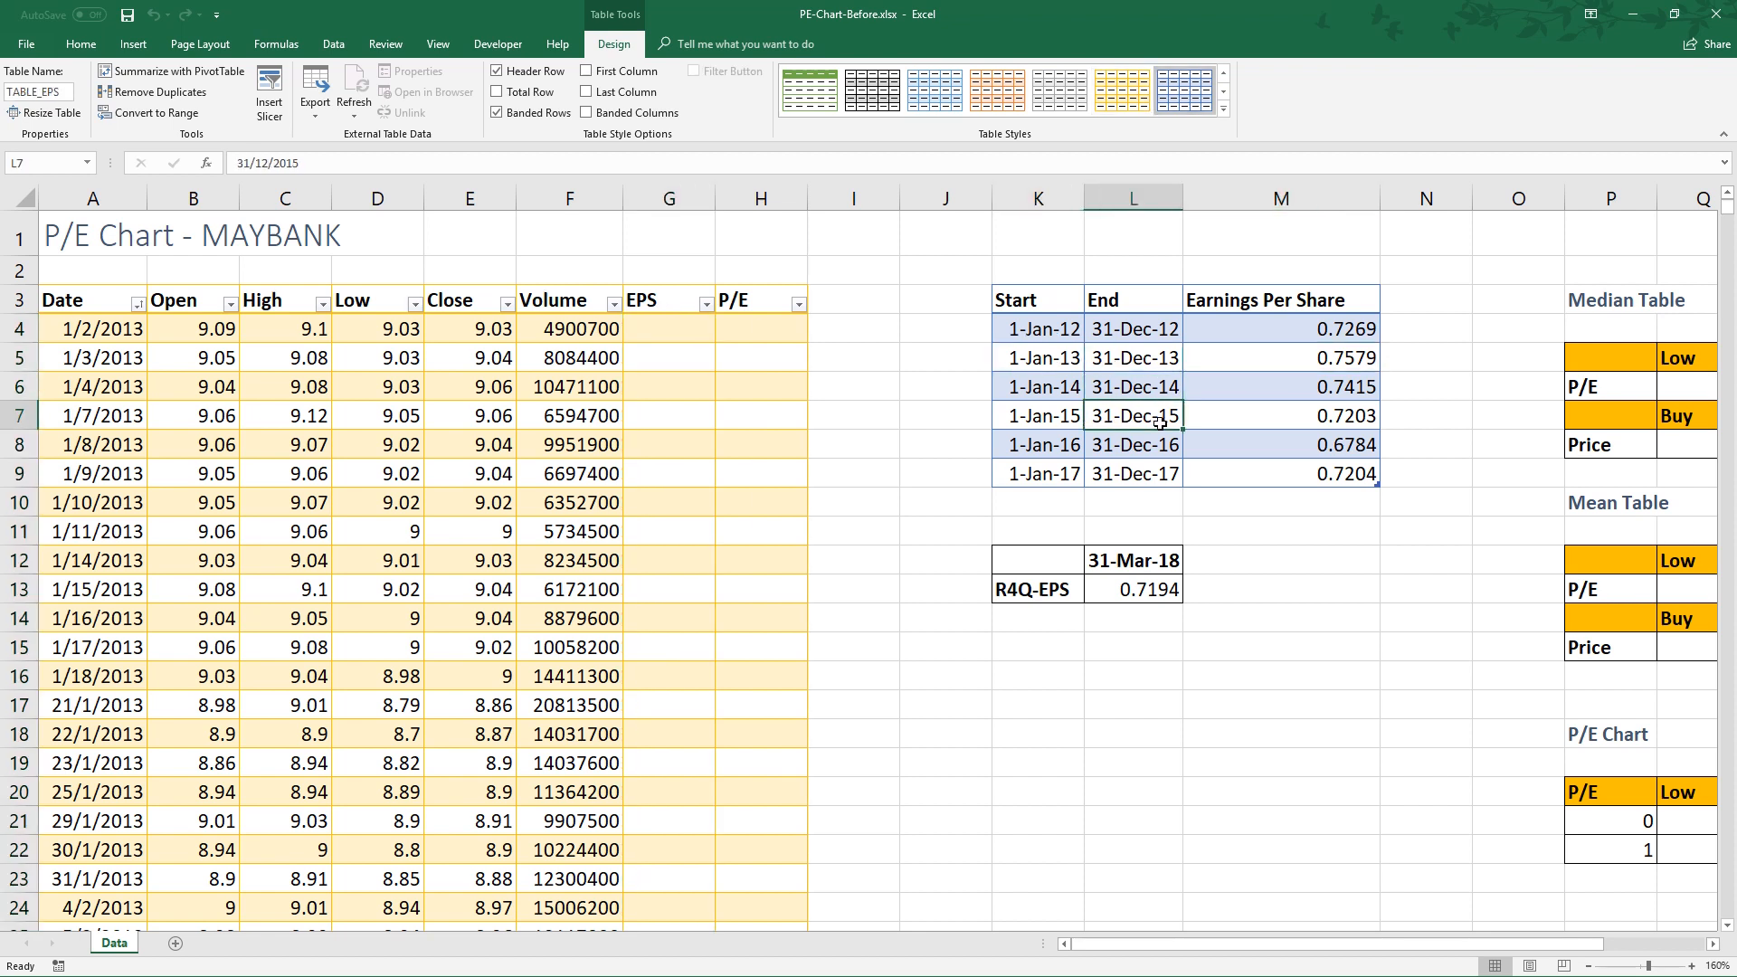
{"action": "mouse_move", "coordinate": [1238, 424]}
{"action": "type", "text": "=LOOKUP(2,1/(TABLE_EPS[Start]<=[@Date])/(TABLE_EPS[End]>=[@Date]),TABLE_EPS[Earnings Per Share])"}
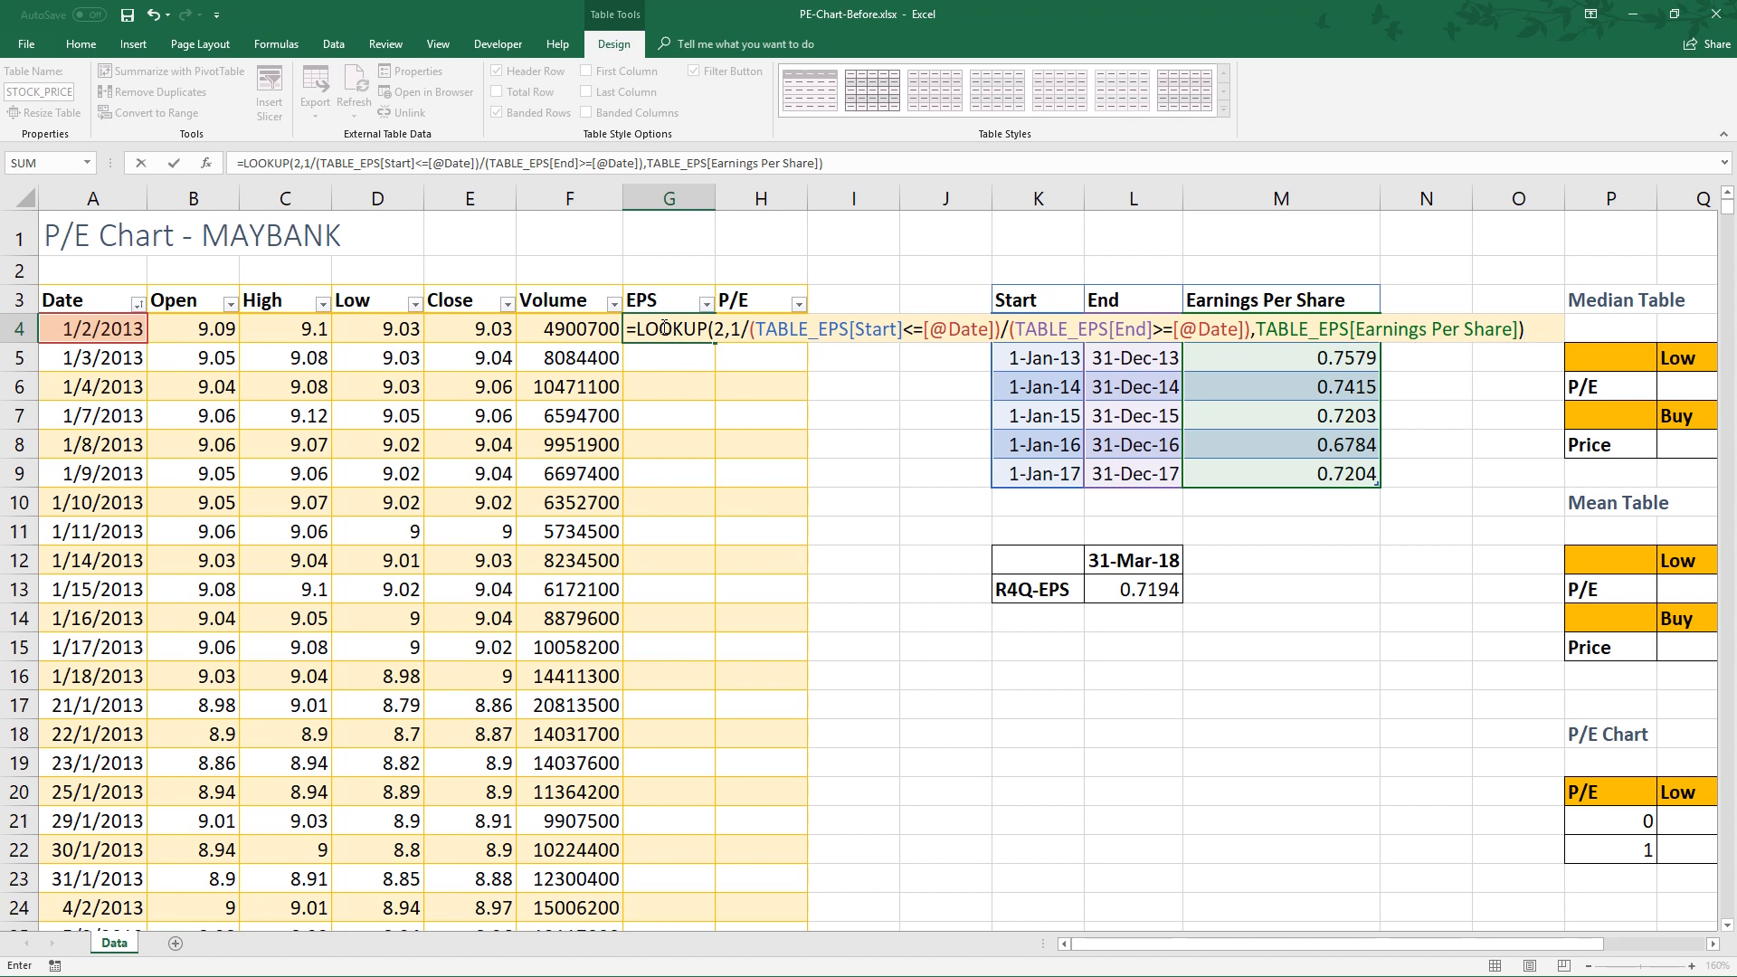
{"action": "left_click", "coordinate": [665, 328]}
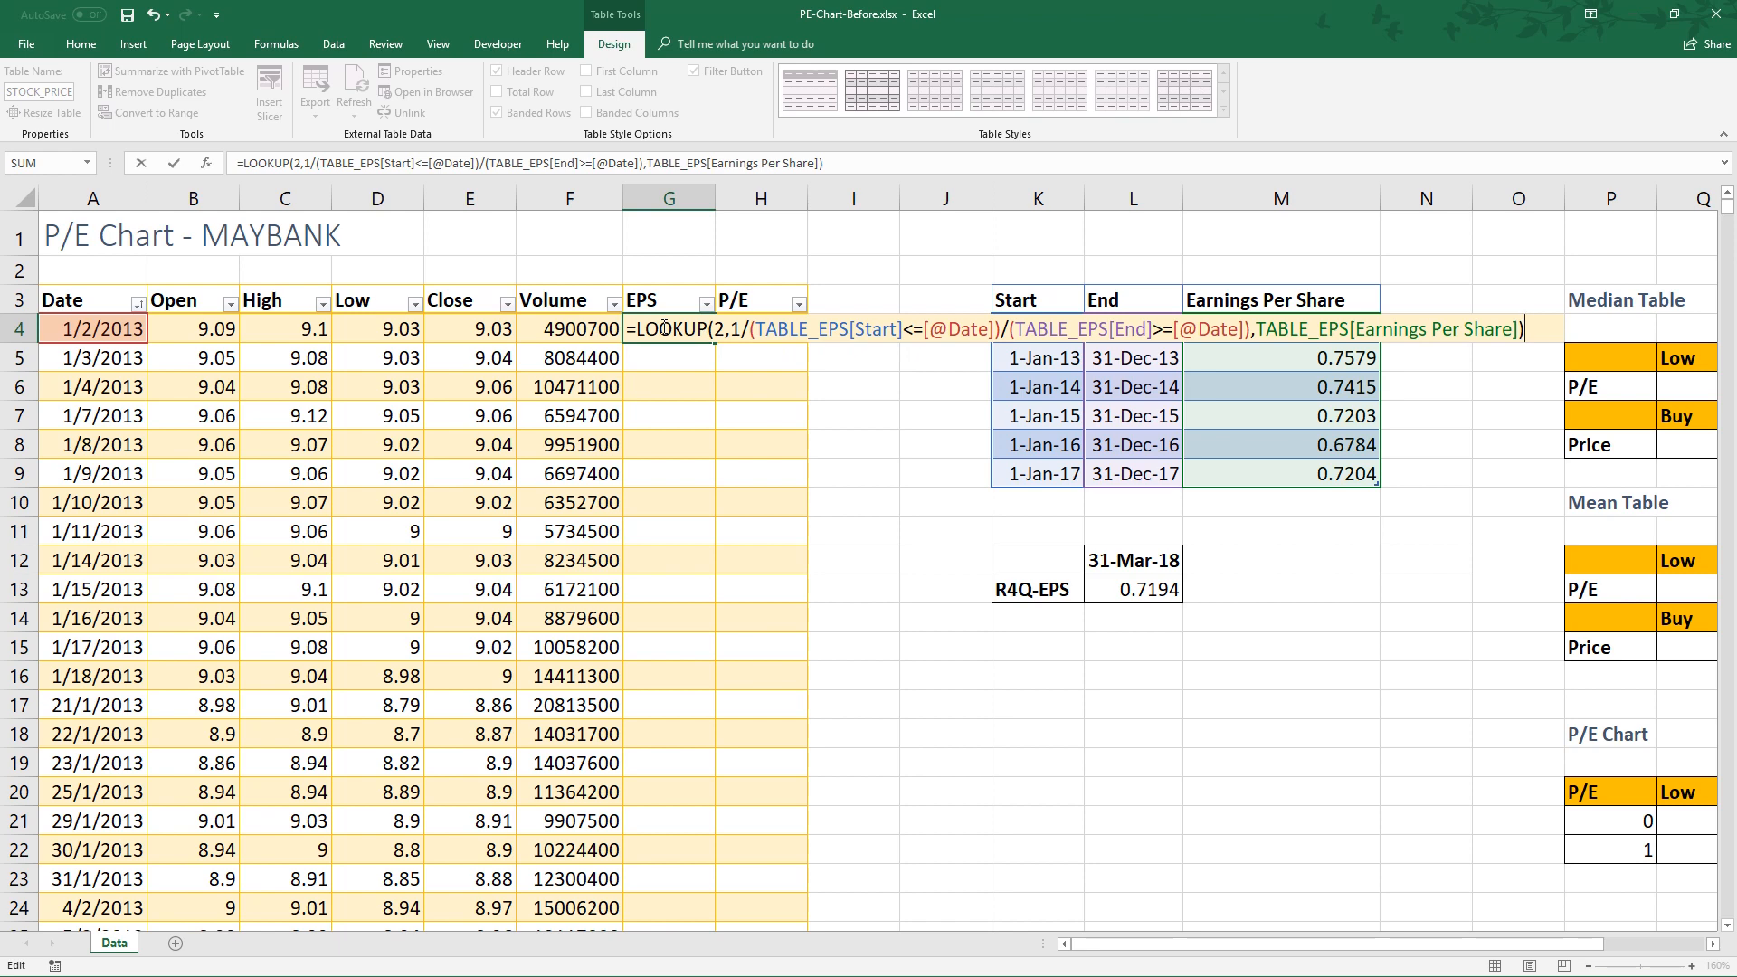
{"action": "key", "text": "Return"}
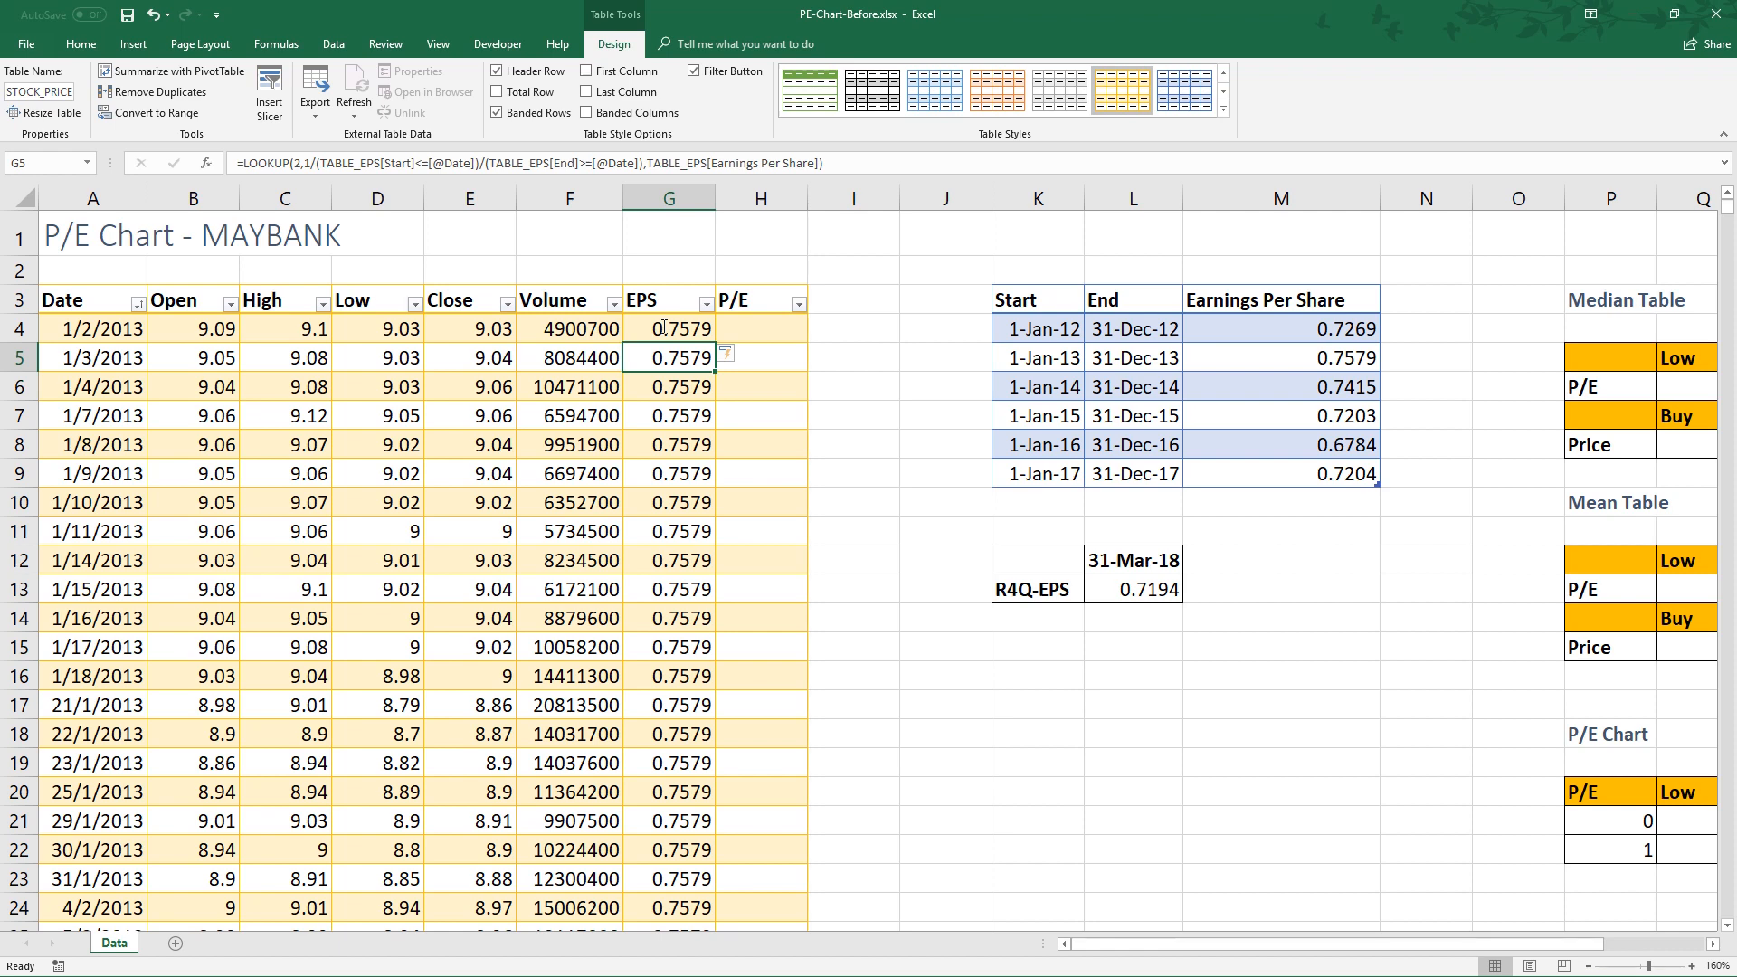
{"action": "left_click", "coordinate": [760, 326]}
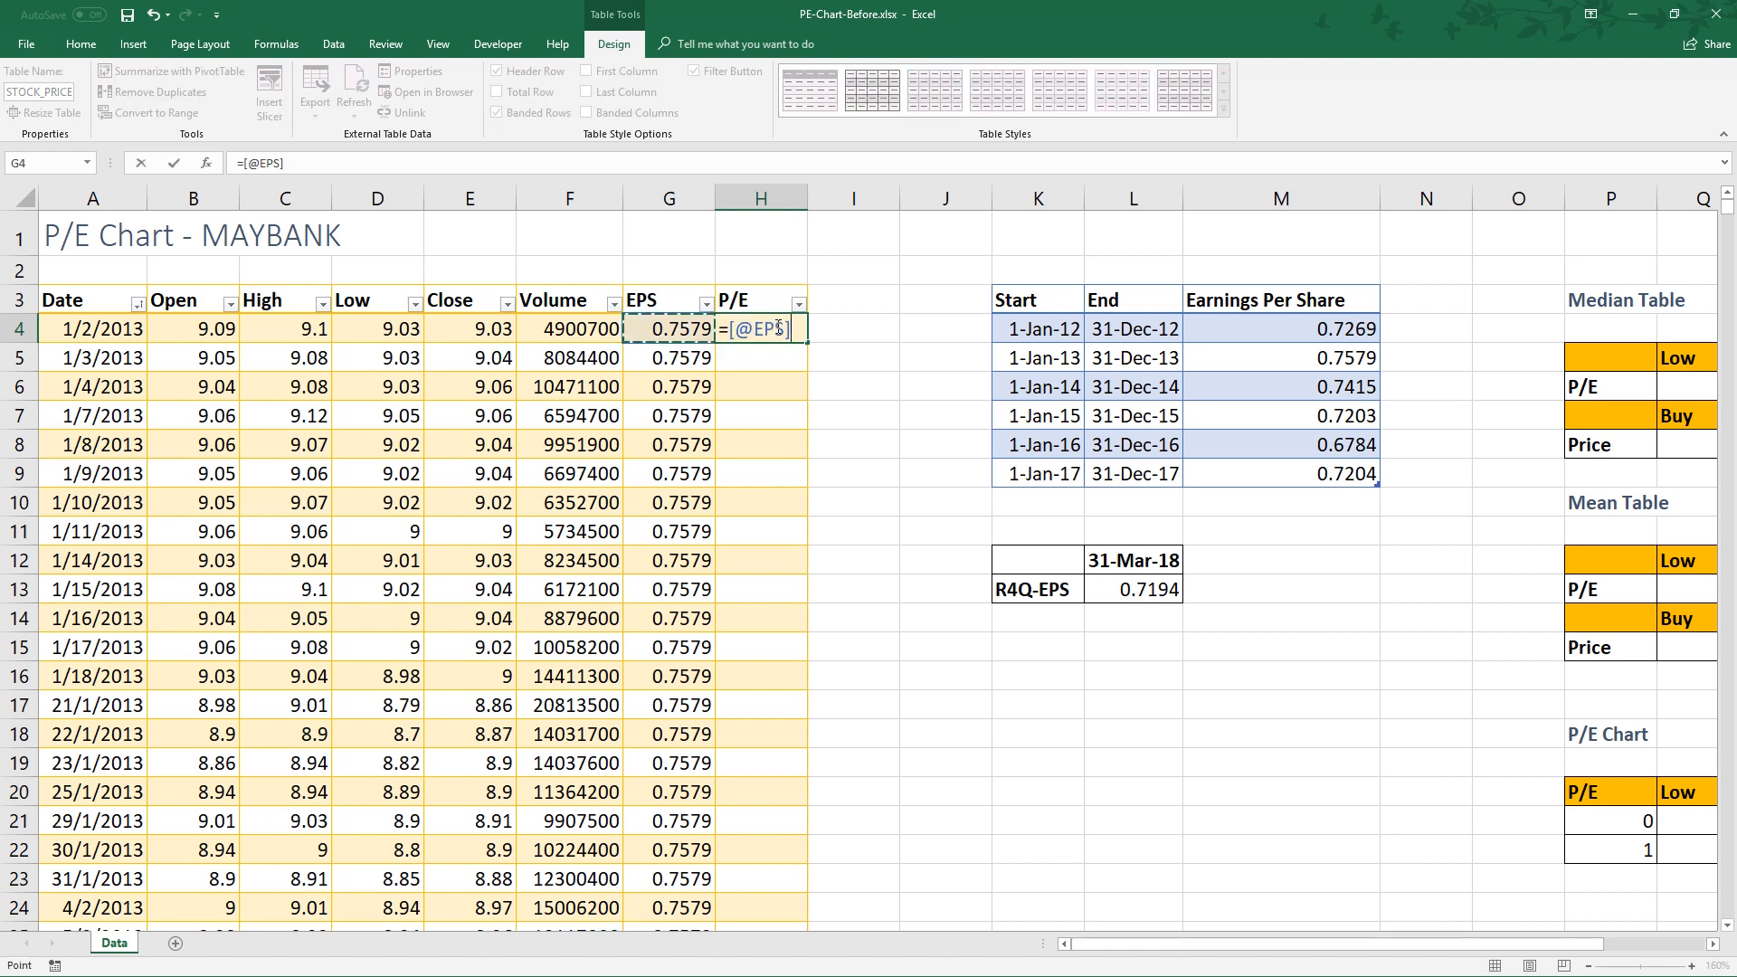
{"action": "left_click", "coordinate": [469, 328]}
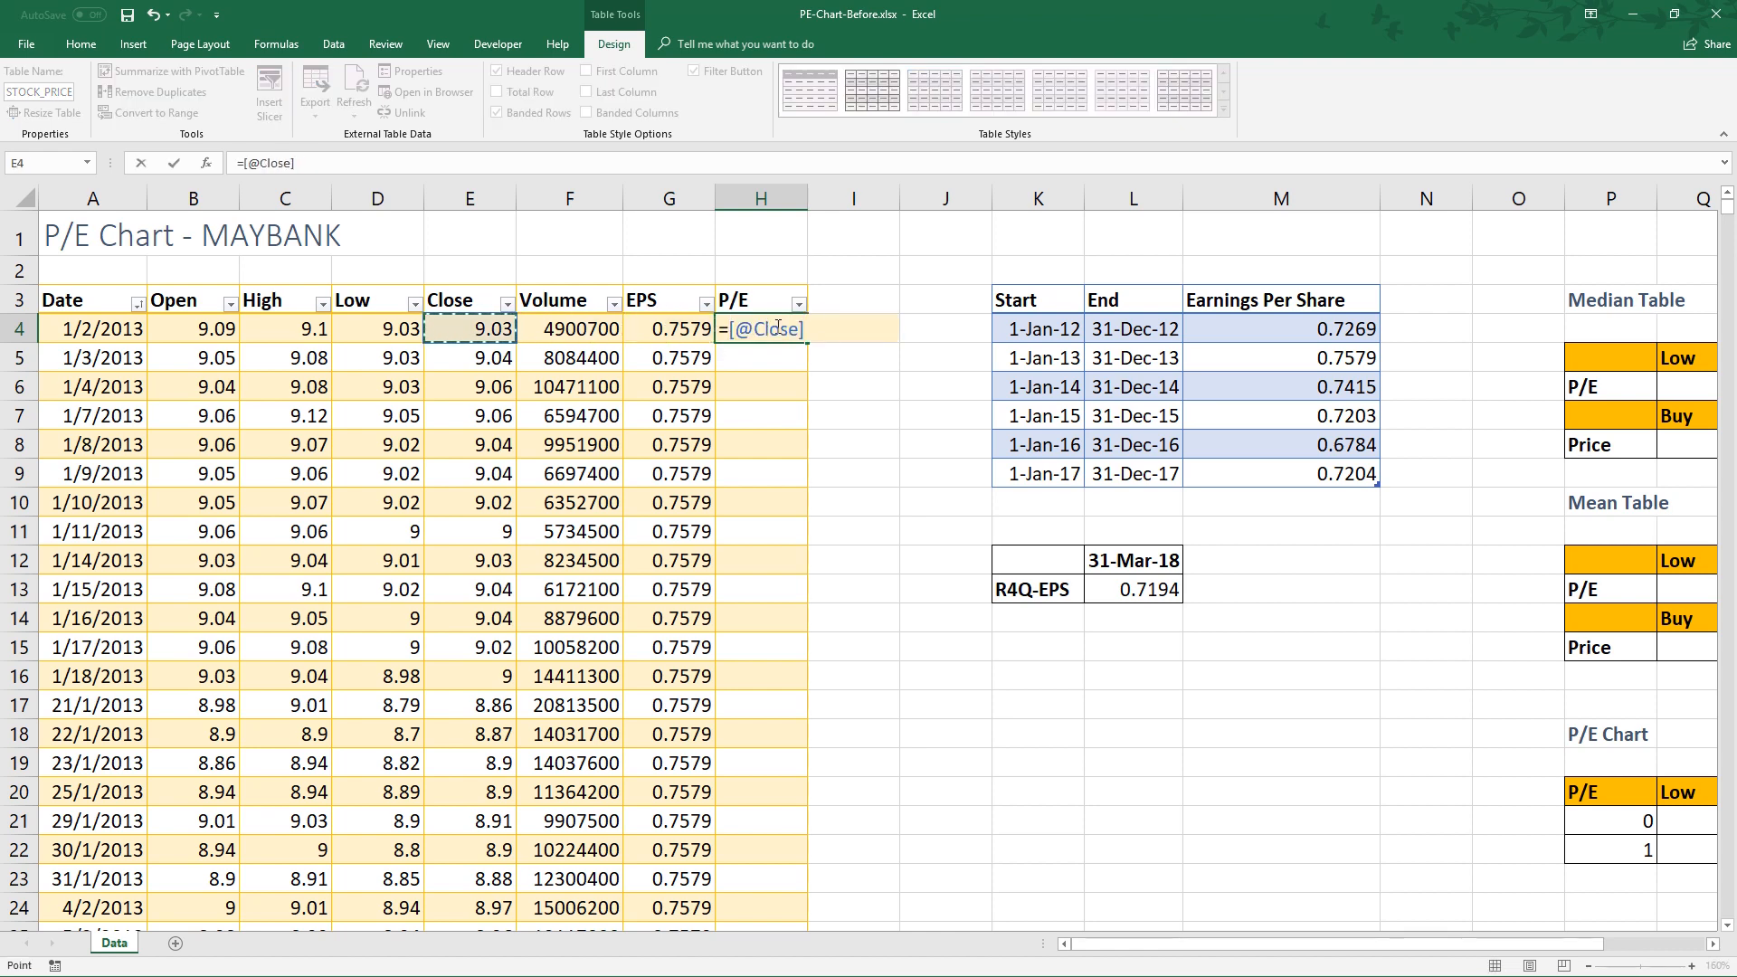
{"action": "type", "text": "/[@EPS]"}
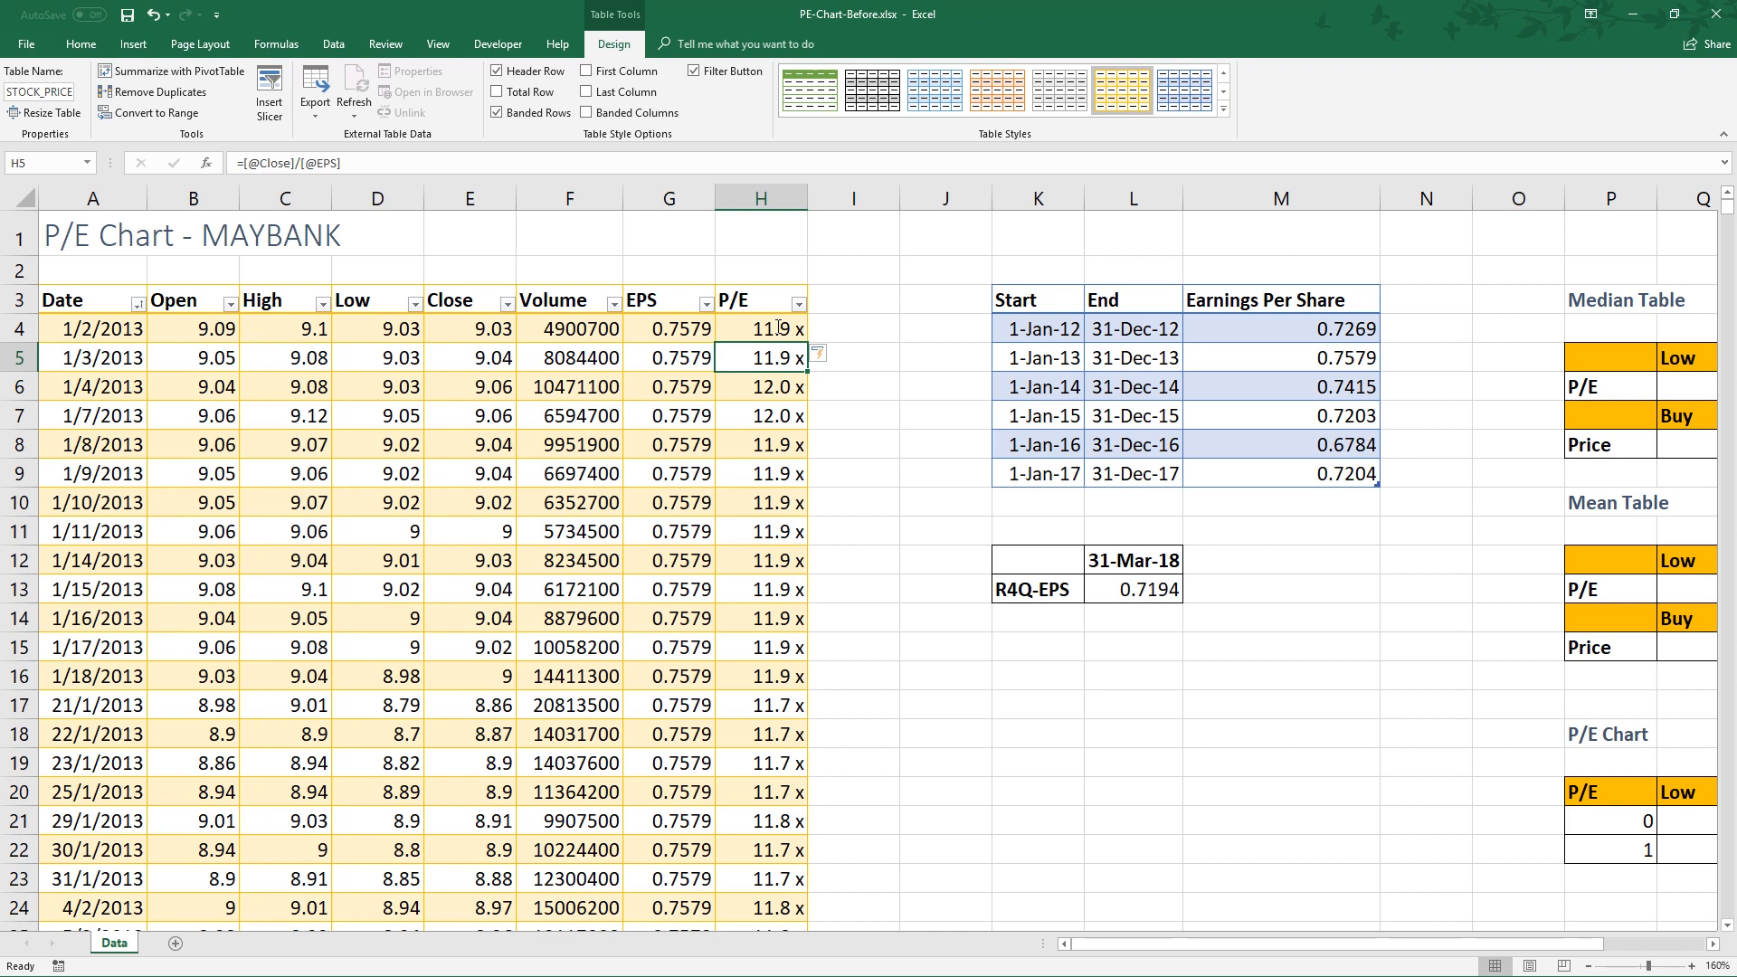
{"action": "left_click", "coordinate": [853, 327]}
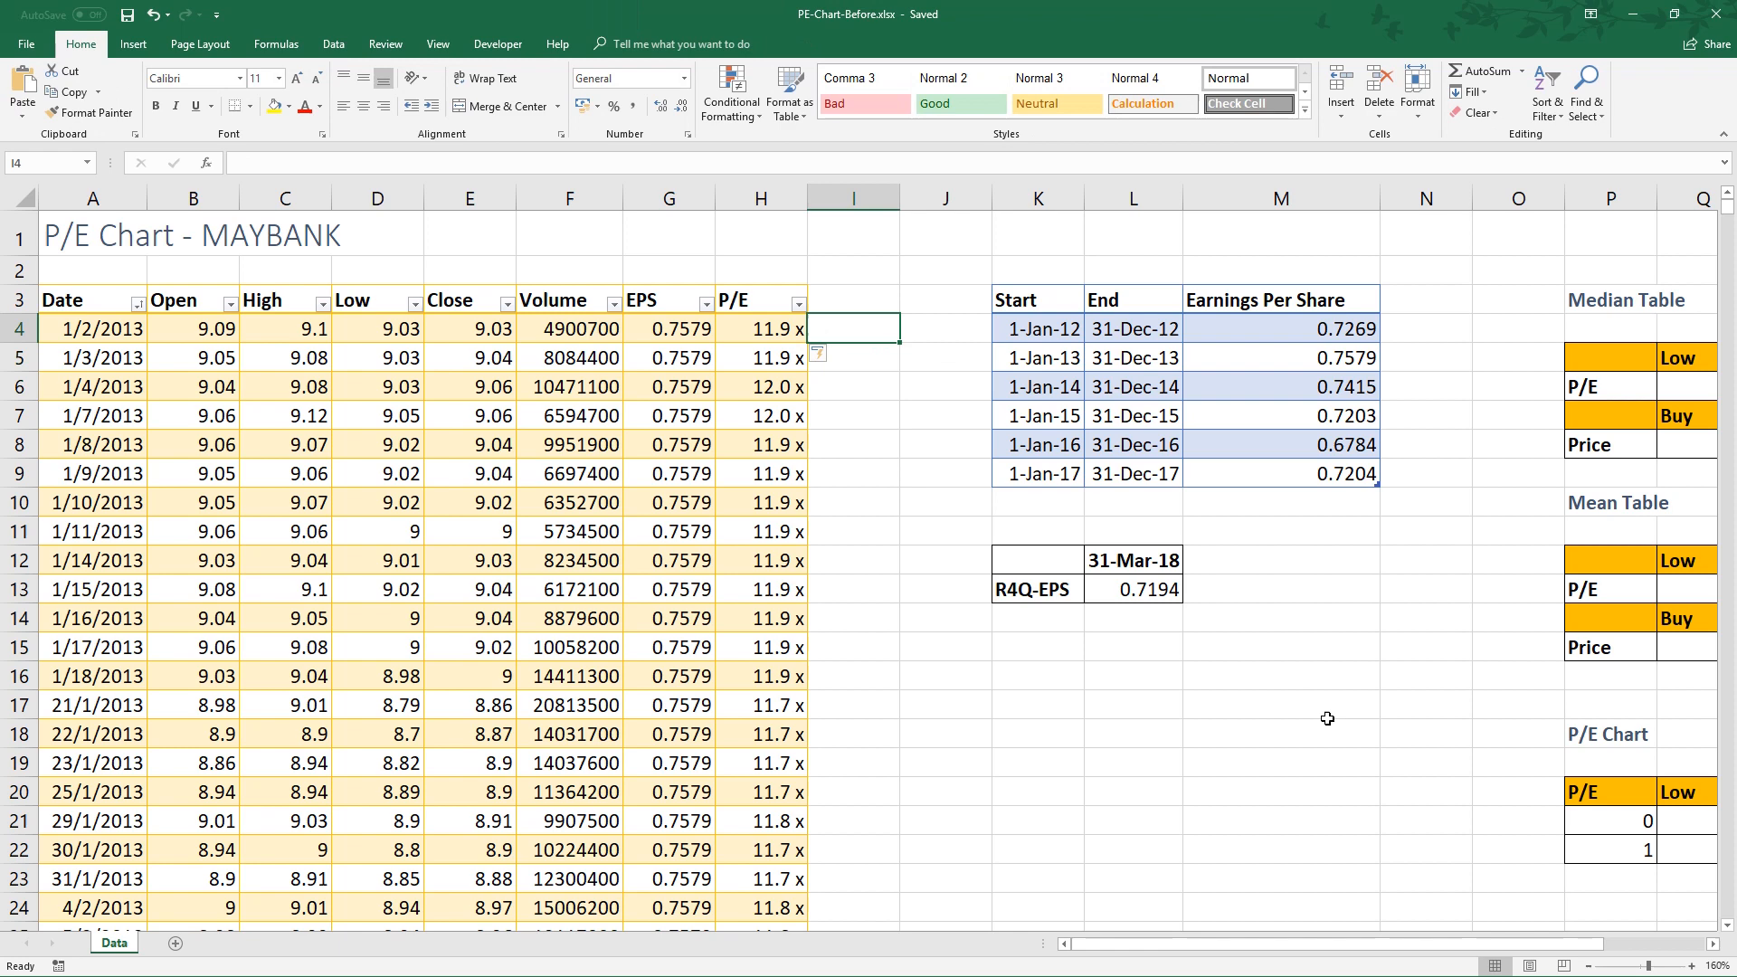
Enter =MEDIAN(STOCK_PRICES[P/E]) in R6 for a median P/E of 12.8x.
{"action": "scroll", "scroll_direction": "right", "scroll_amount": 3}
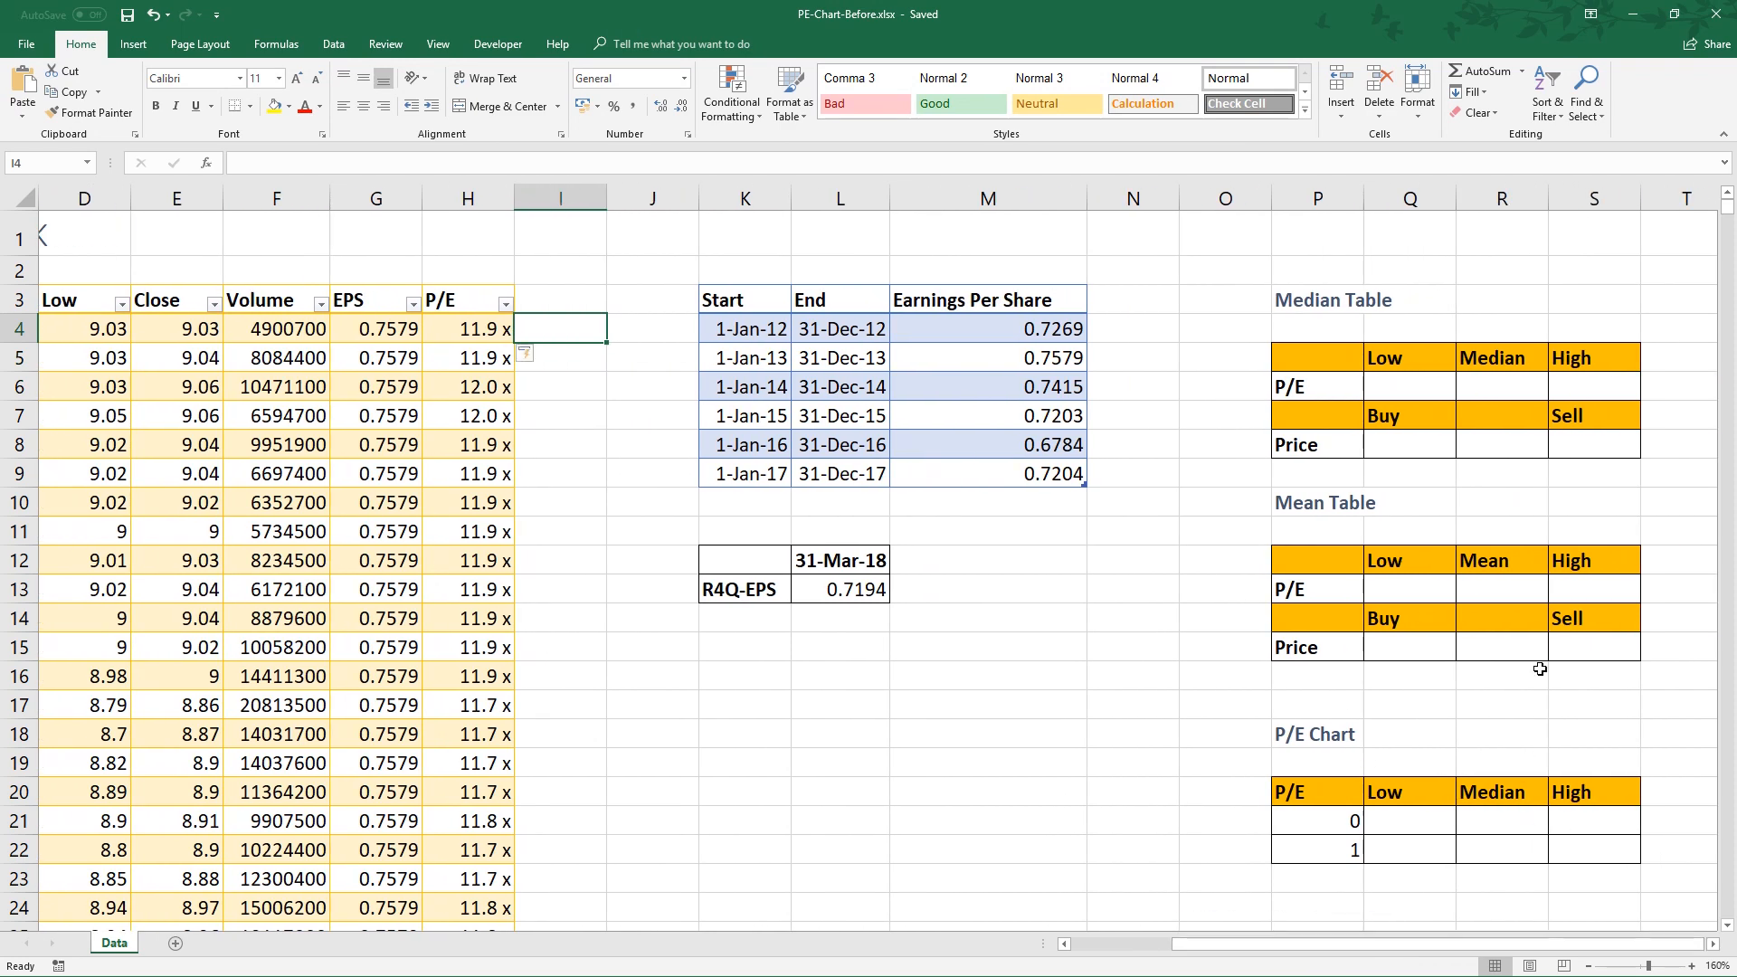
{"action": "left_click", "coordinate": [1421, 385]}
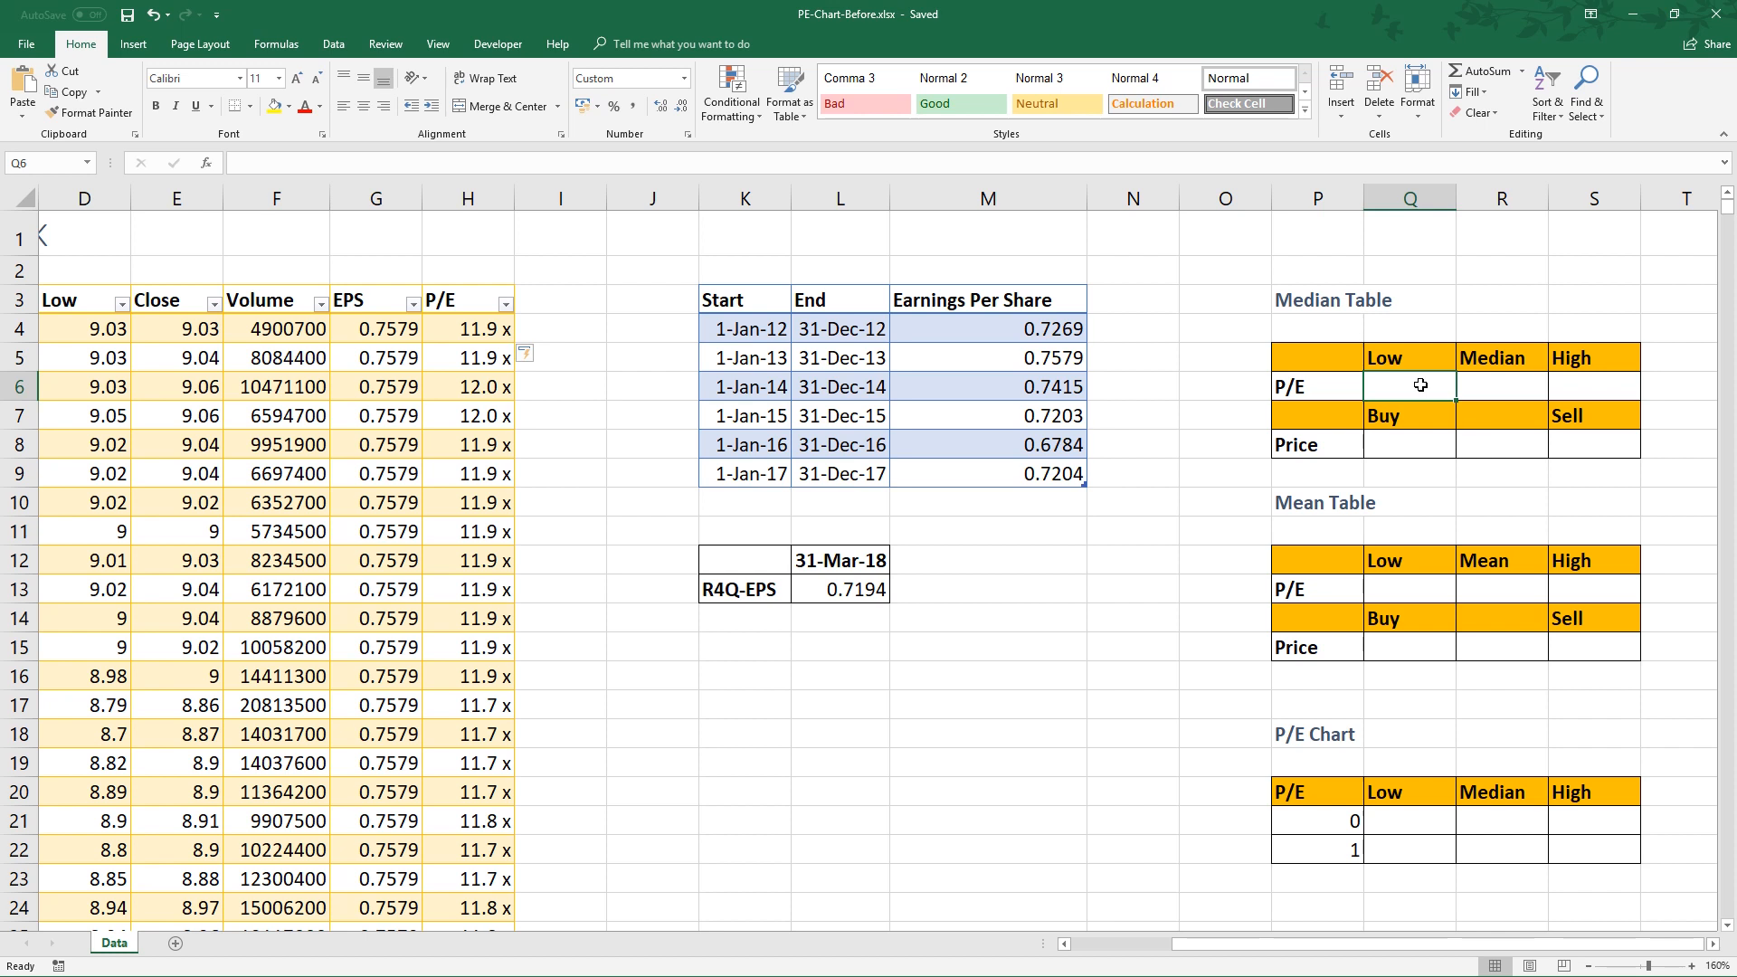
{"action": "left_click", "coordinate": [1502, 384]}
{"action": "type", "text": "="}
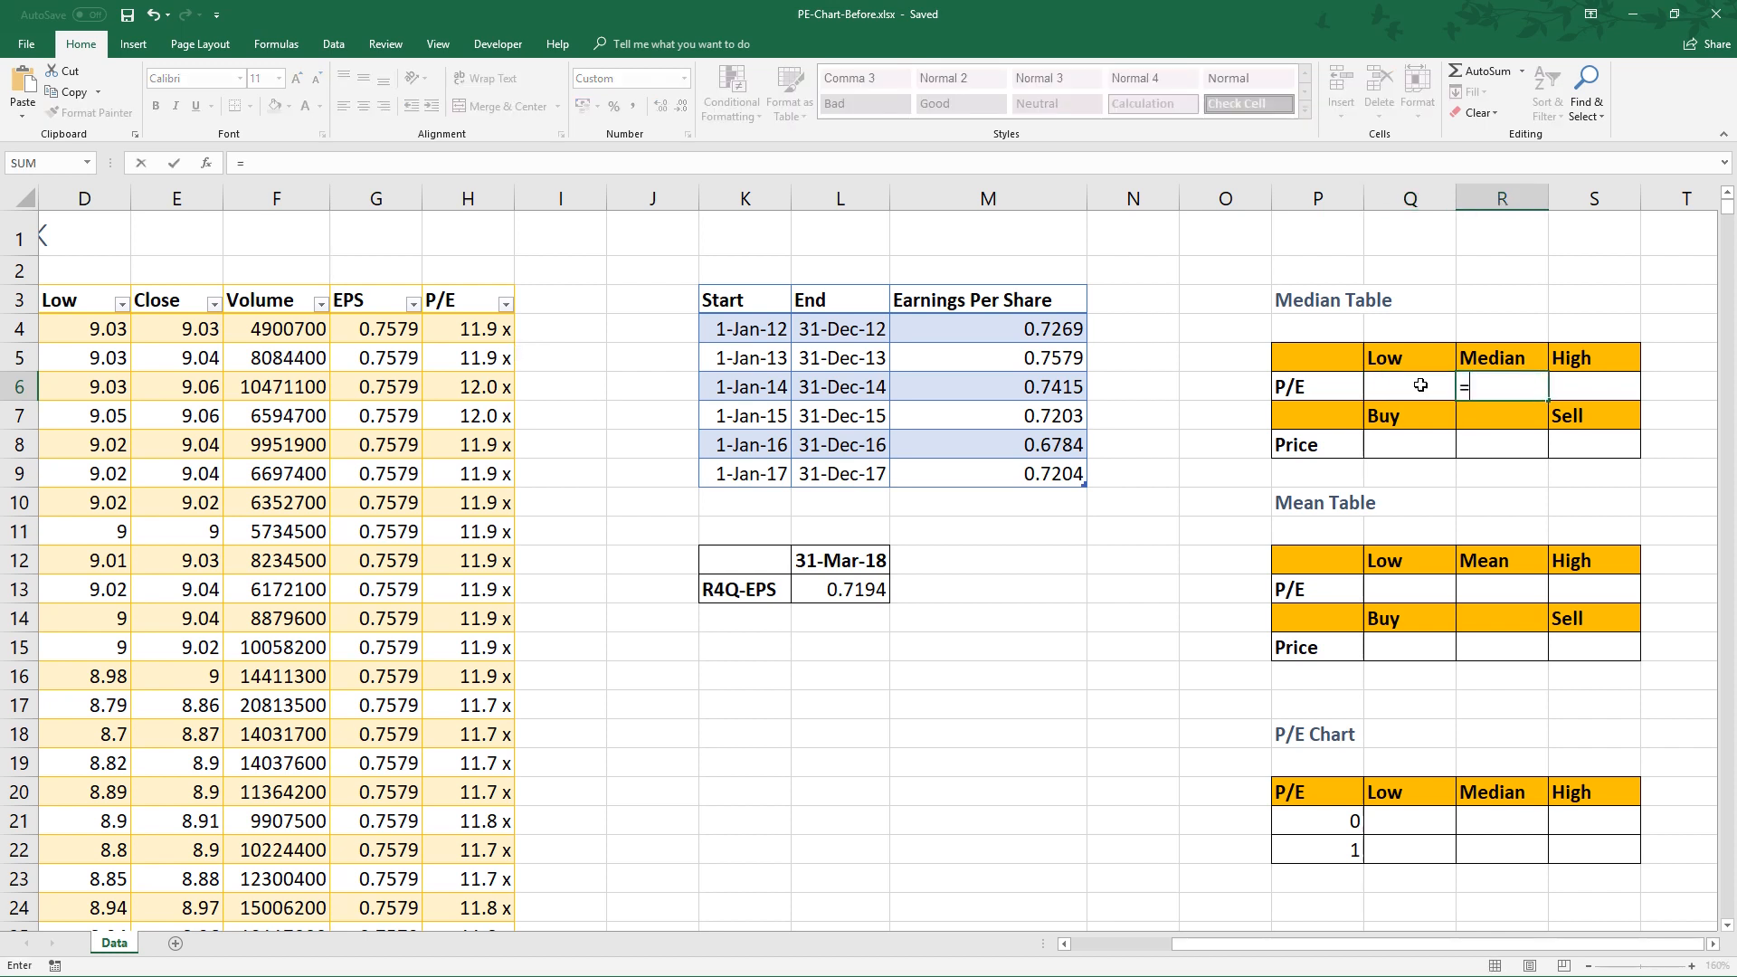
{"action": "type", "text": "median"}
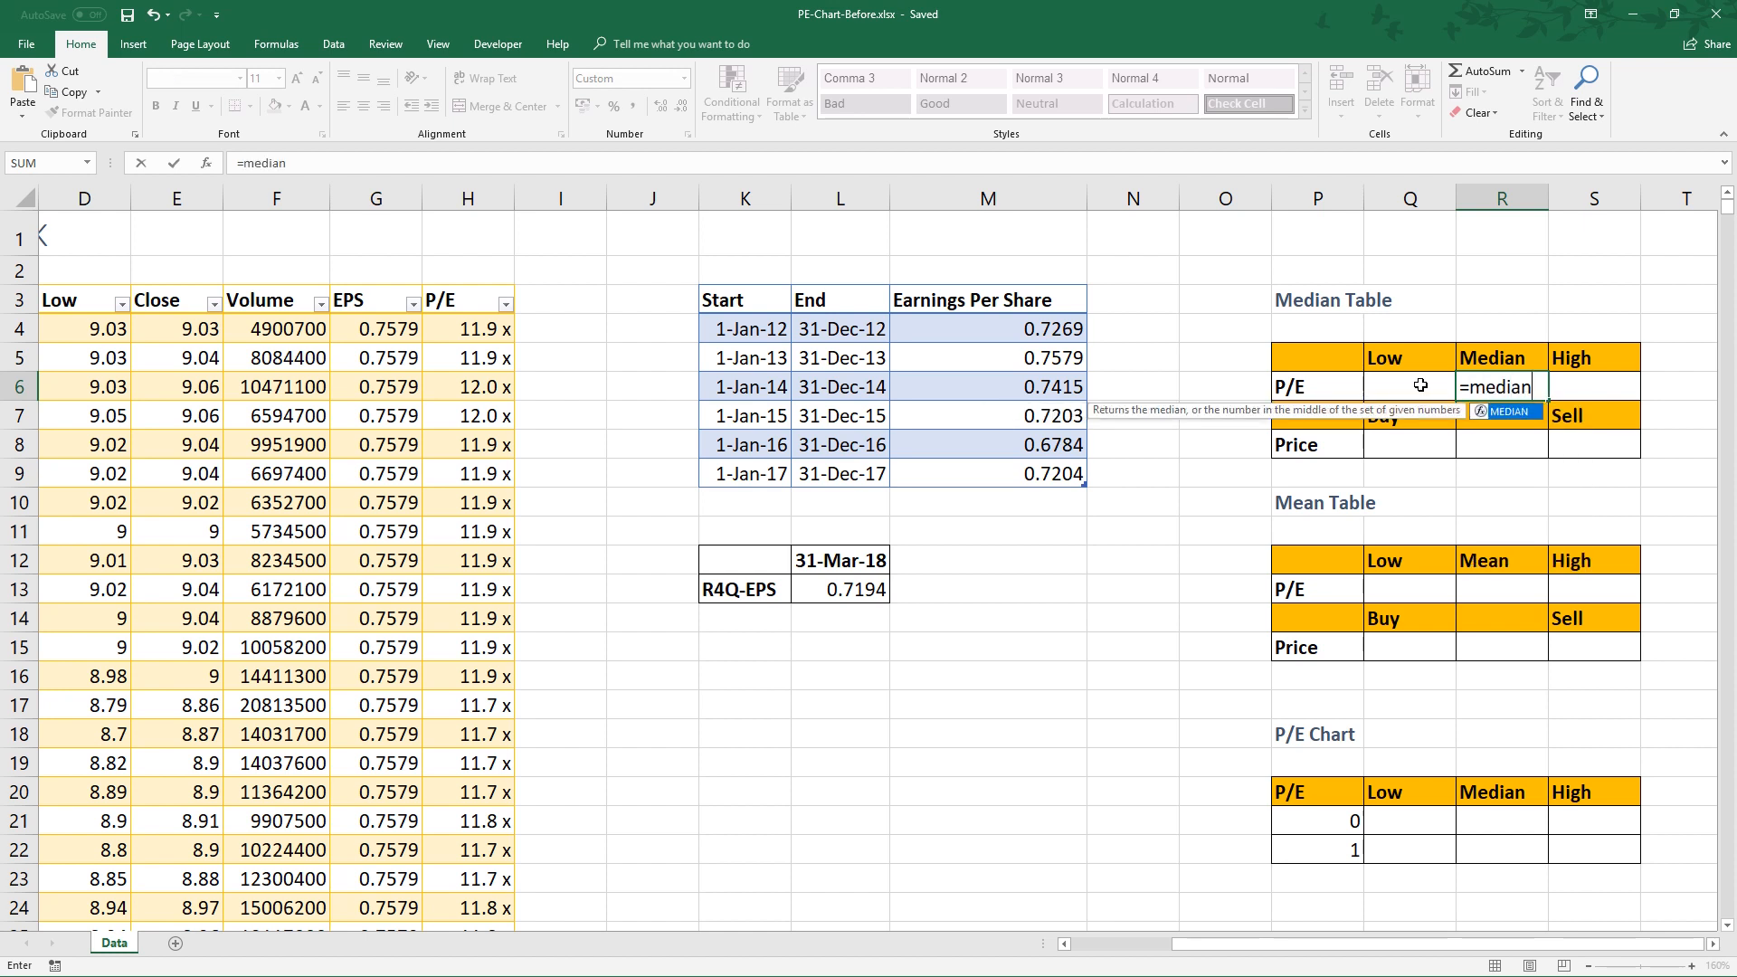
{"action": "type", "text": "("}
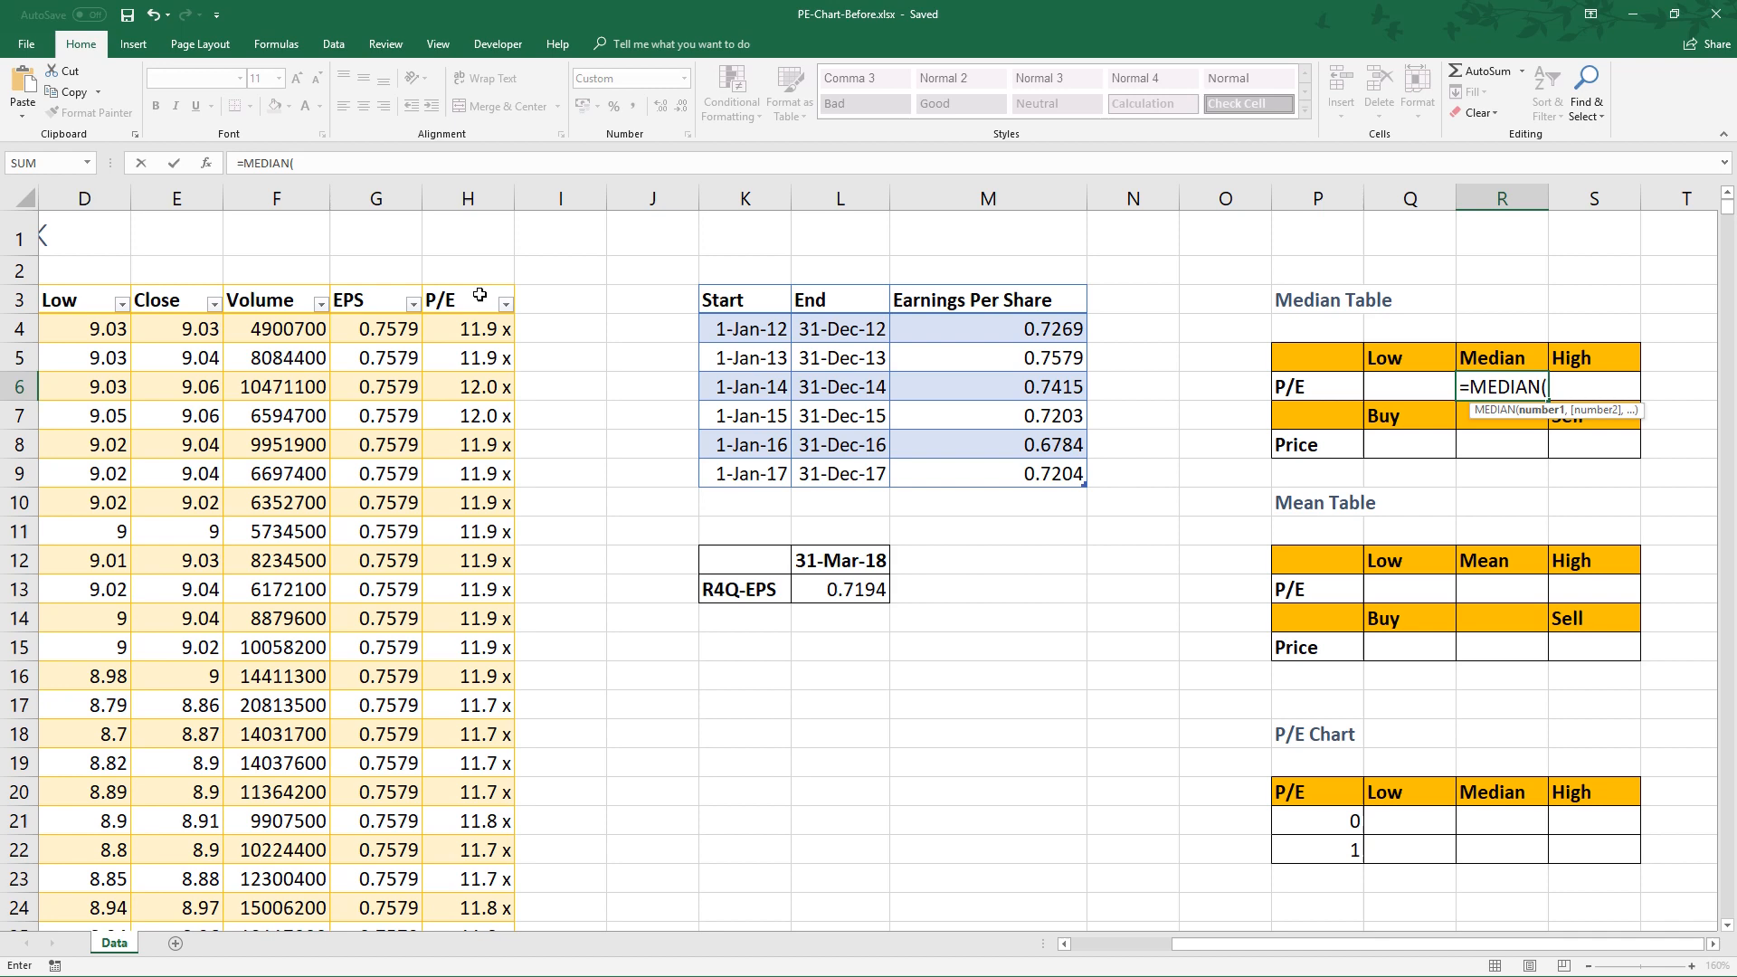
{"action": "left_click", "coordinate": [467, 299]}
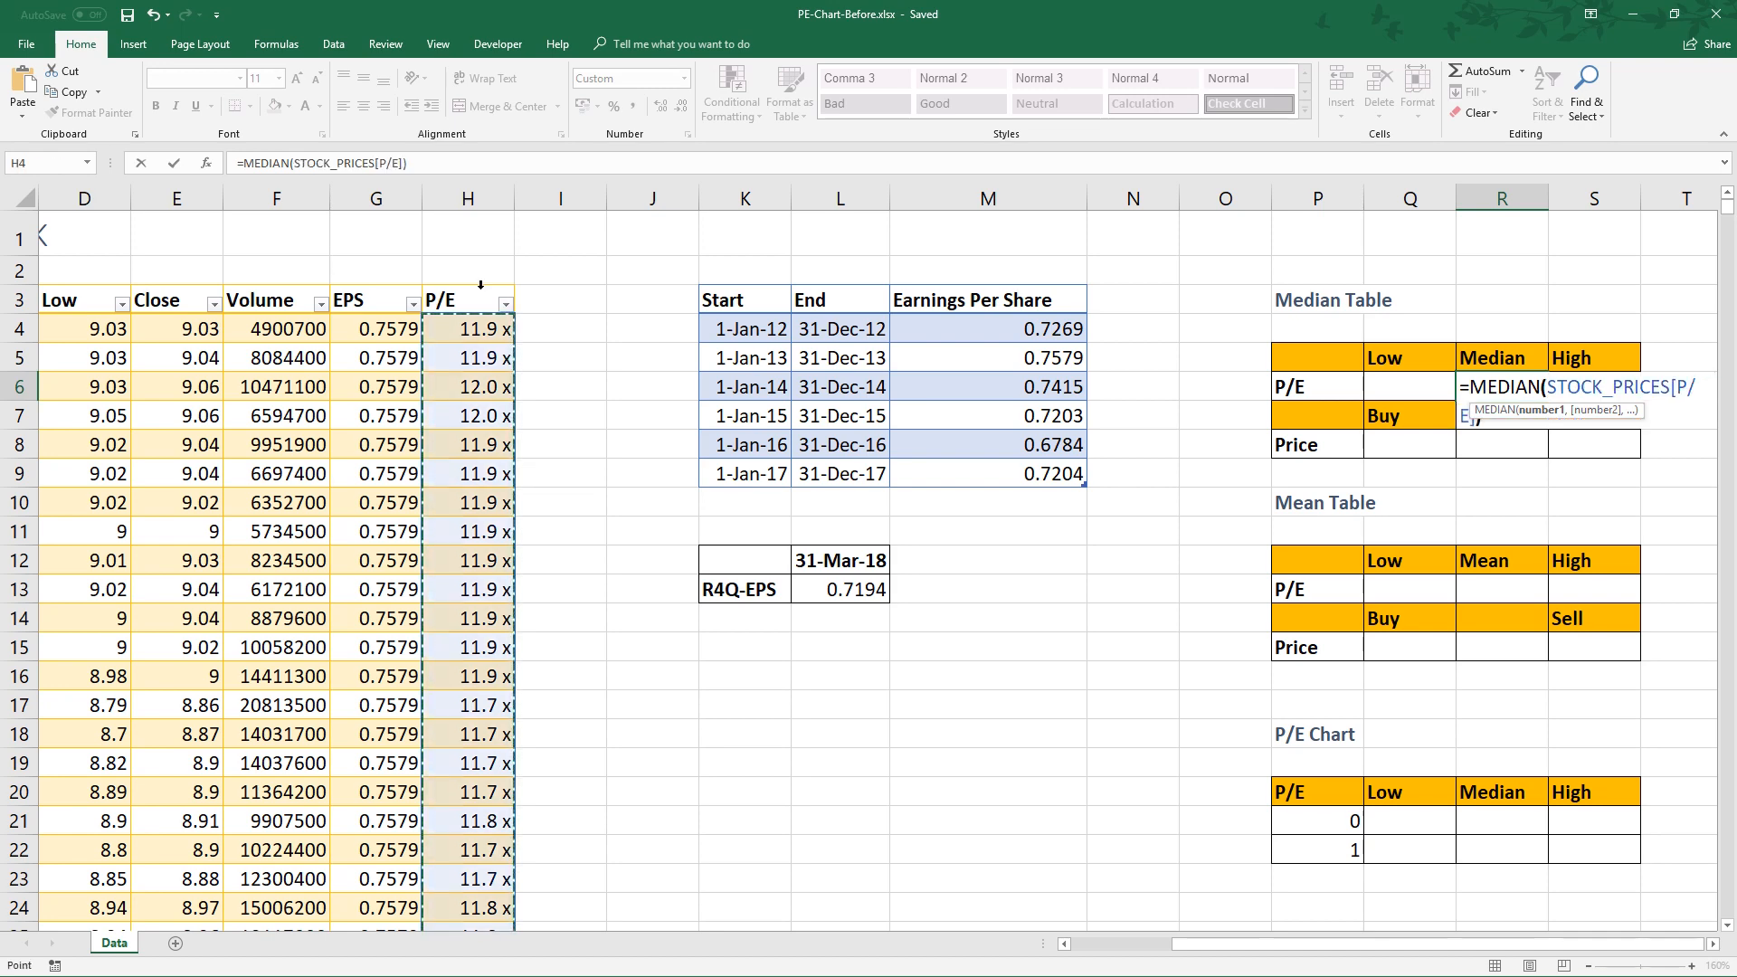
{"action": "key", "text": "Return"}
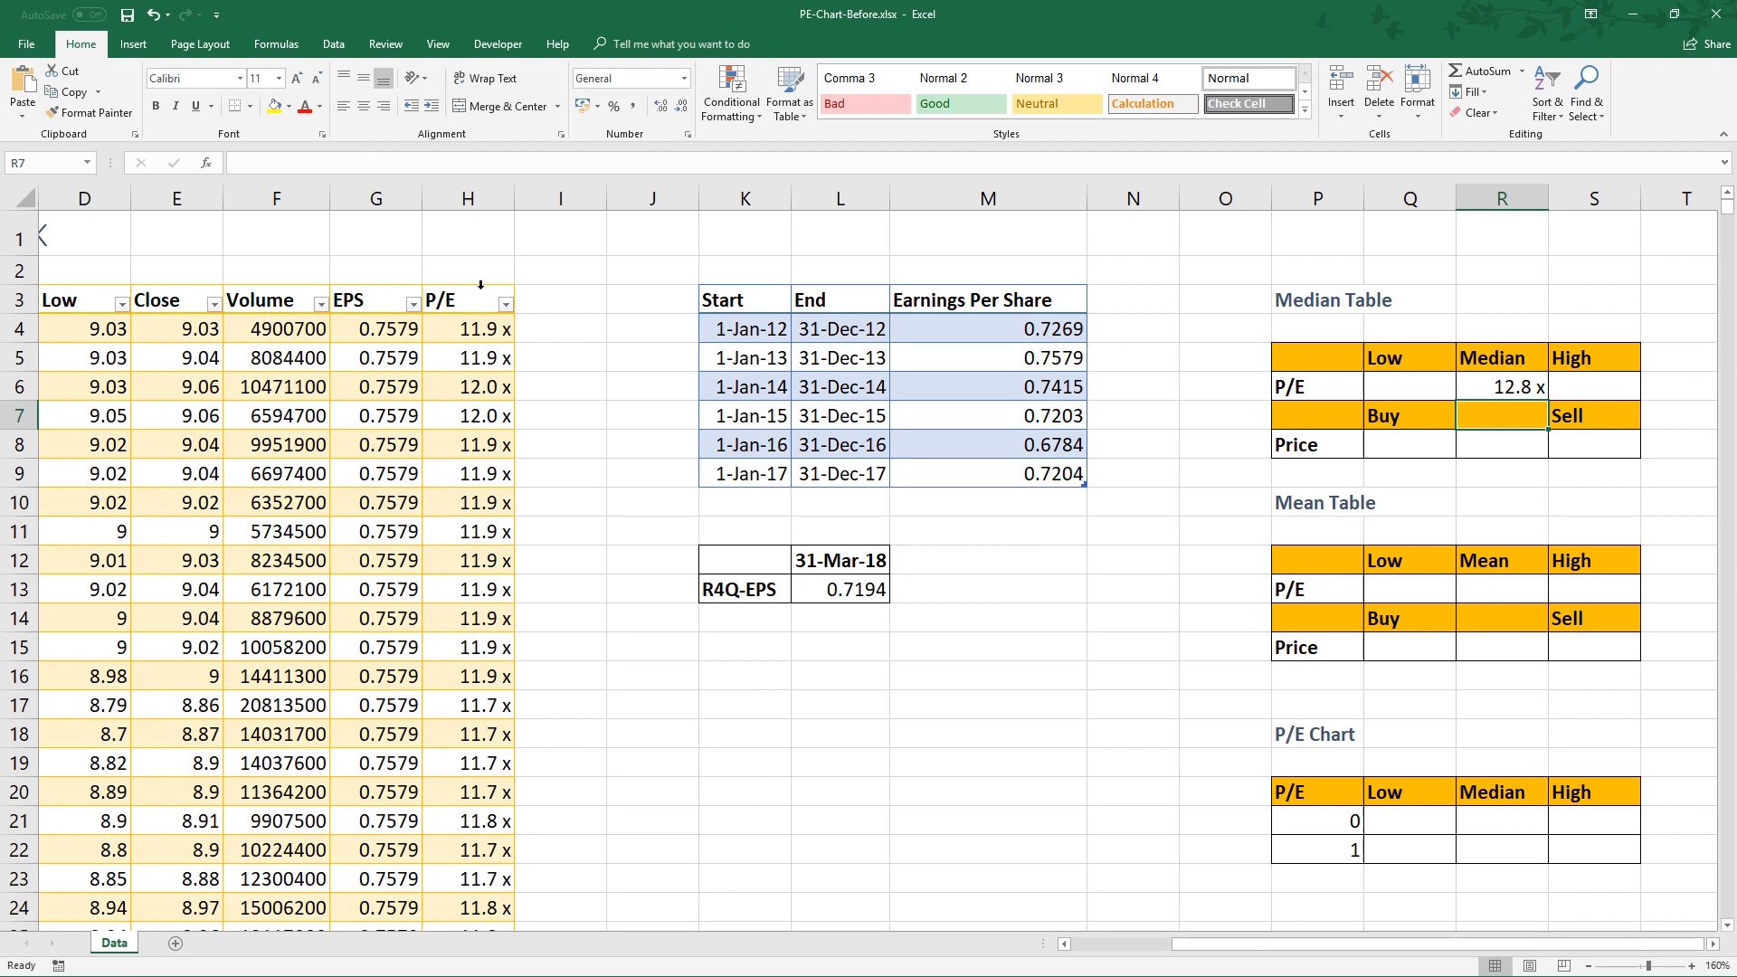
{"action": "left_click", "coordinate": [1501, 385]}
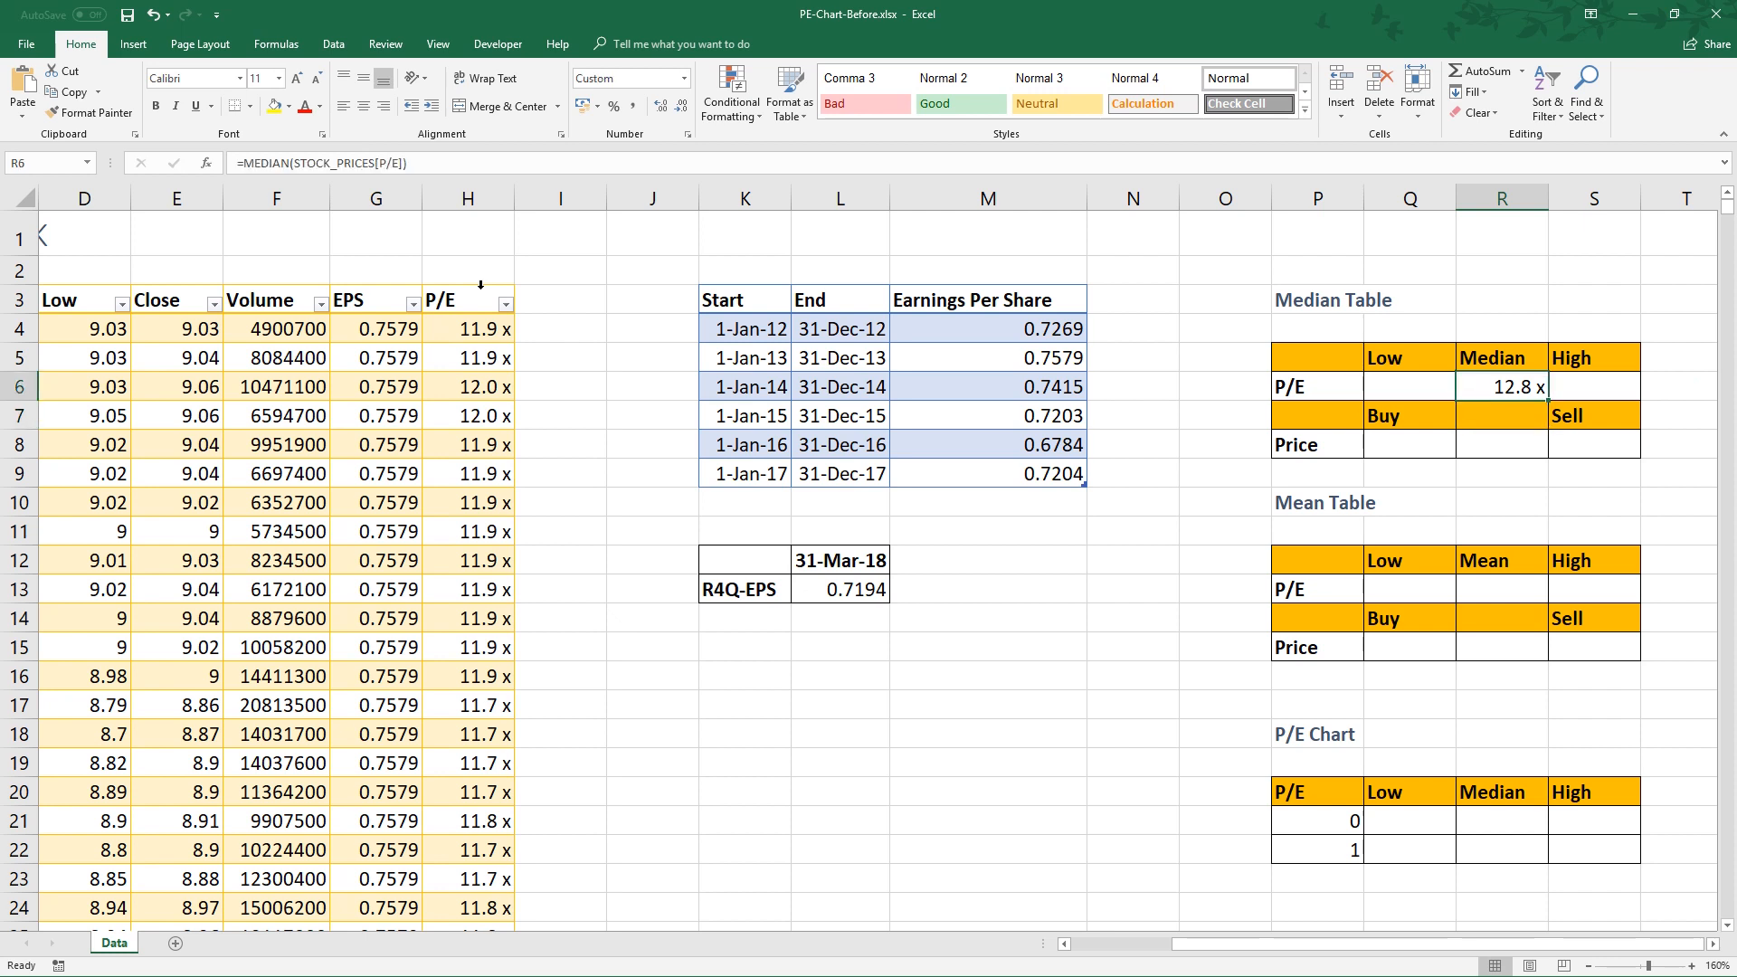
Enter 25% and 75% PERCENTILE.INC P/E formulas in Q6 and S6 (12.0x, 13.2x).
{"action": "left_click", "coordinate": [1410, 387]}
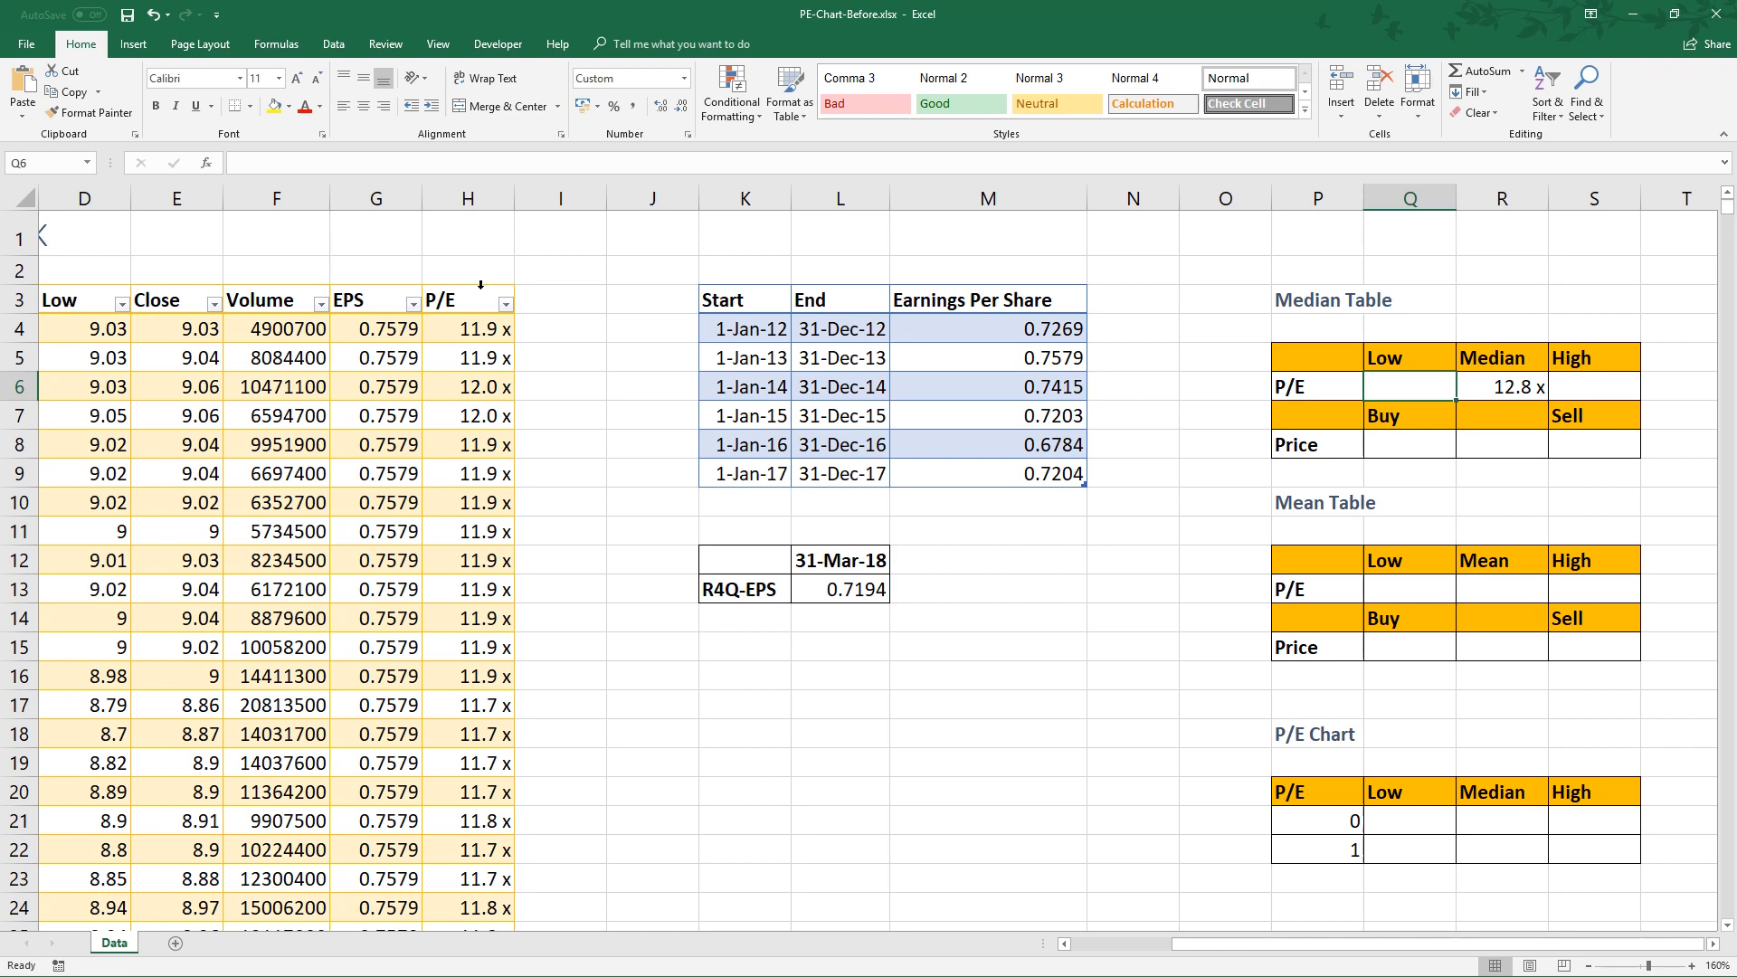
{"action": "type", "text": "=perc"}
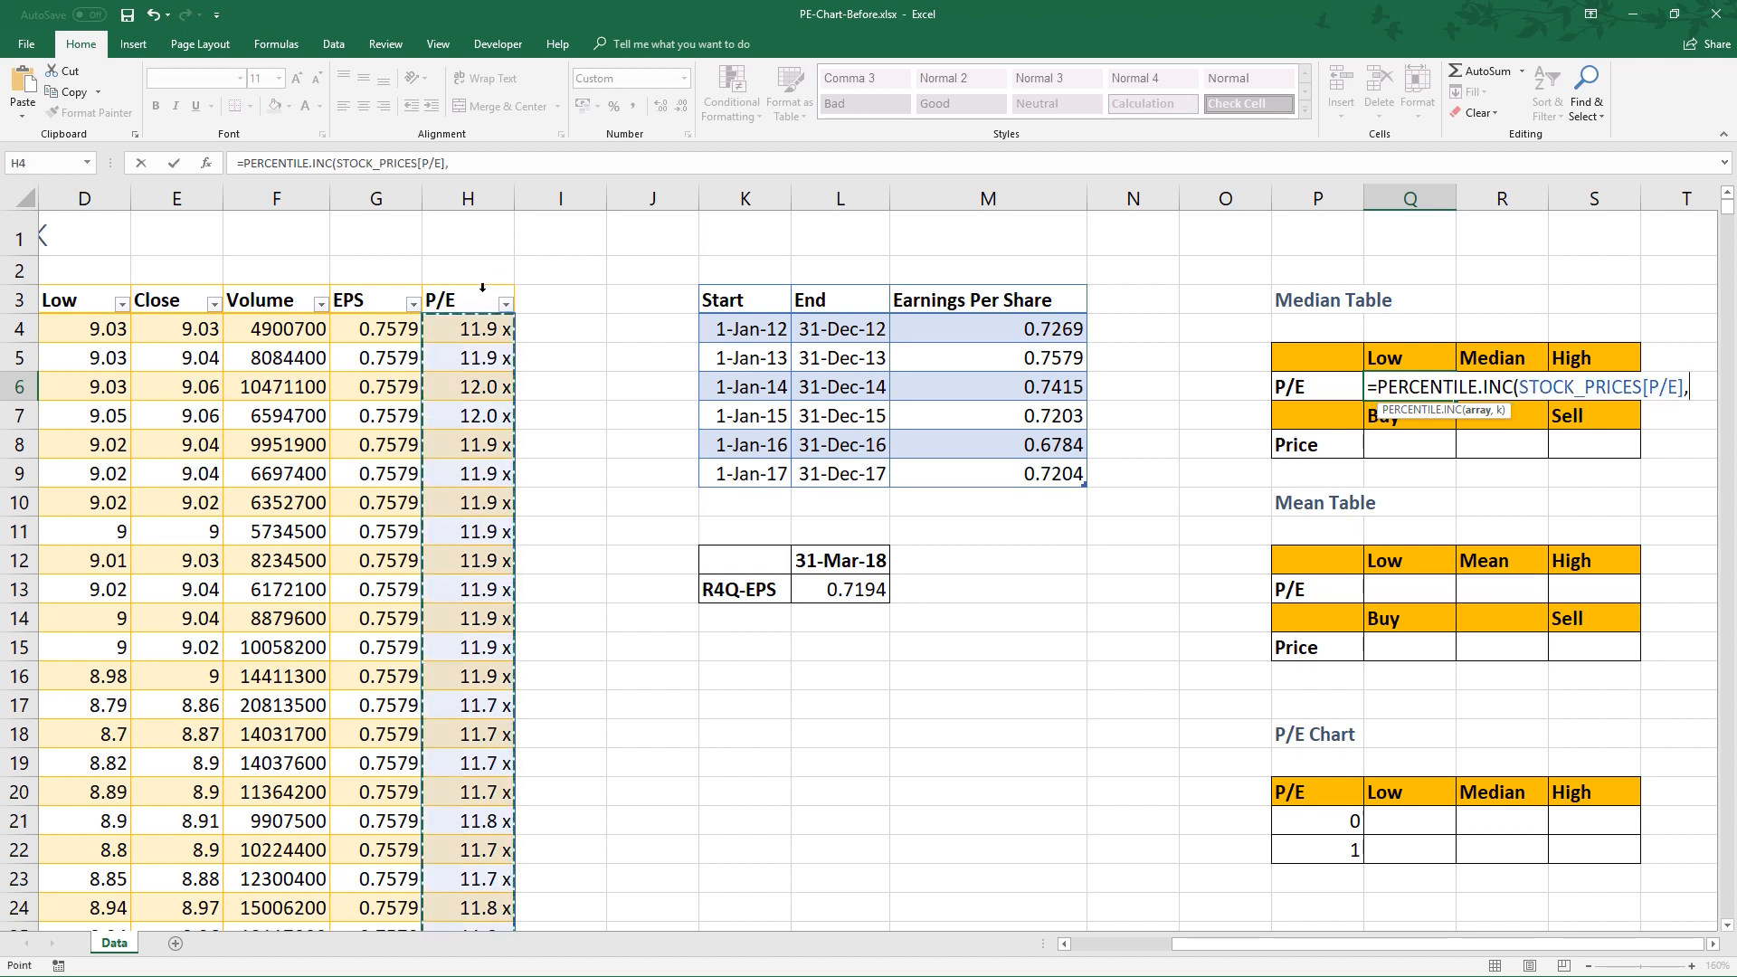
{"action": "type", "text": "25%"}
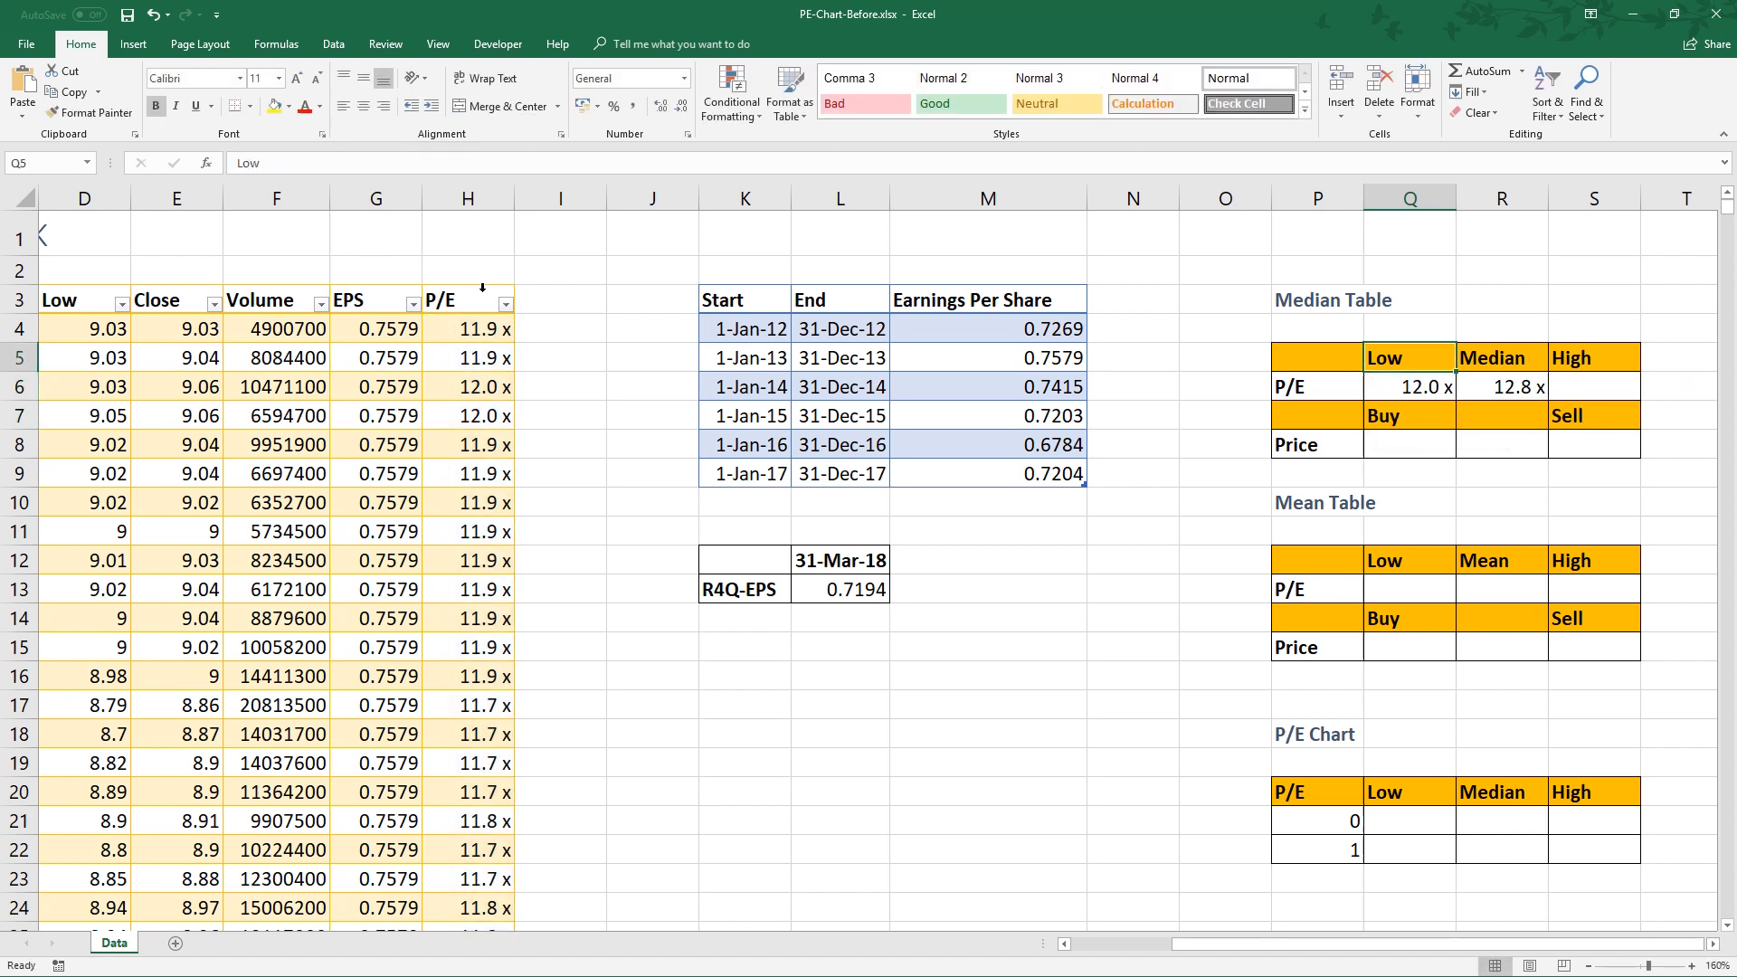
{"action": "left_click", "coordinate": [1593, 385]}
{"action": "type", "text": "="}
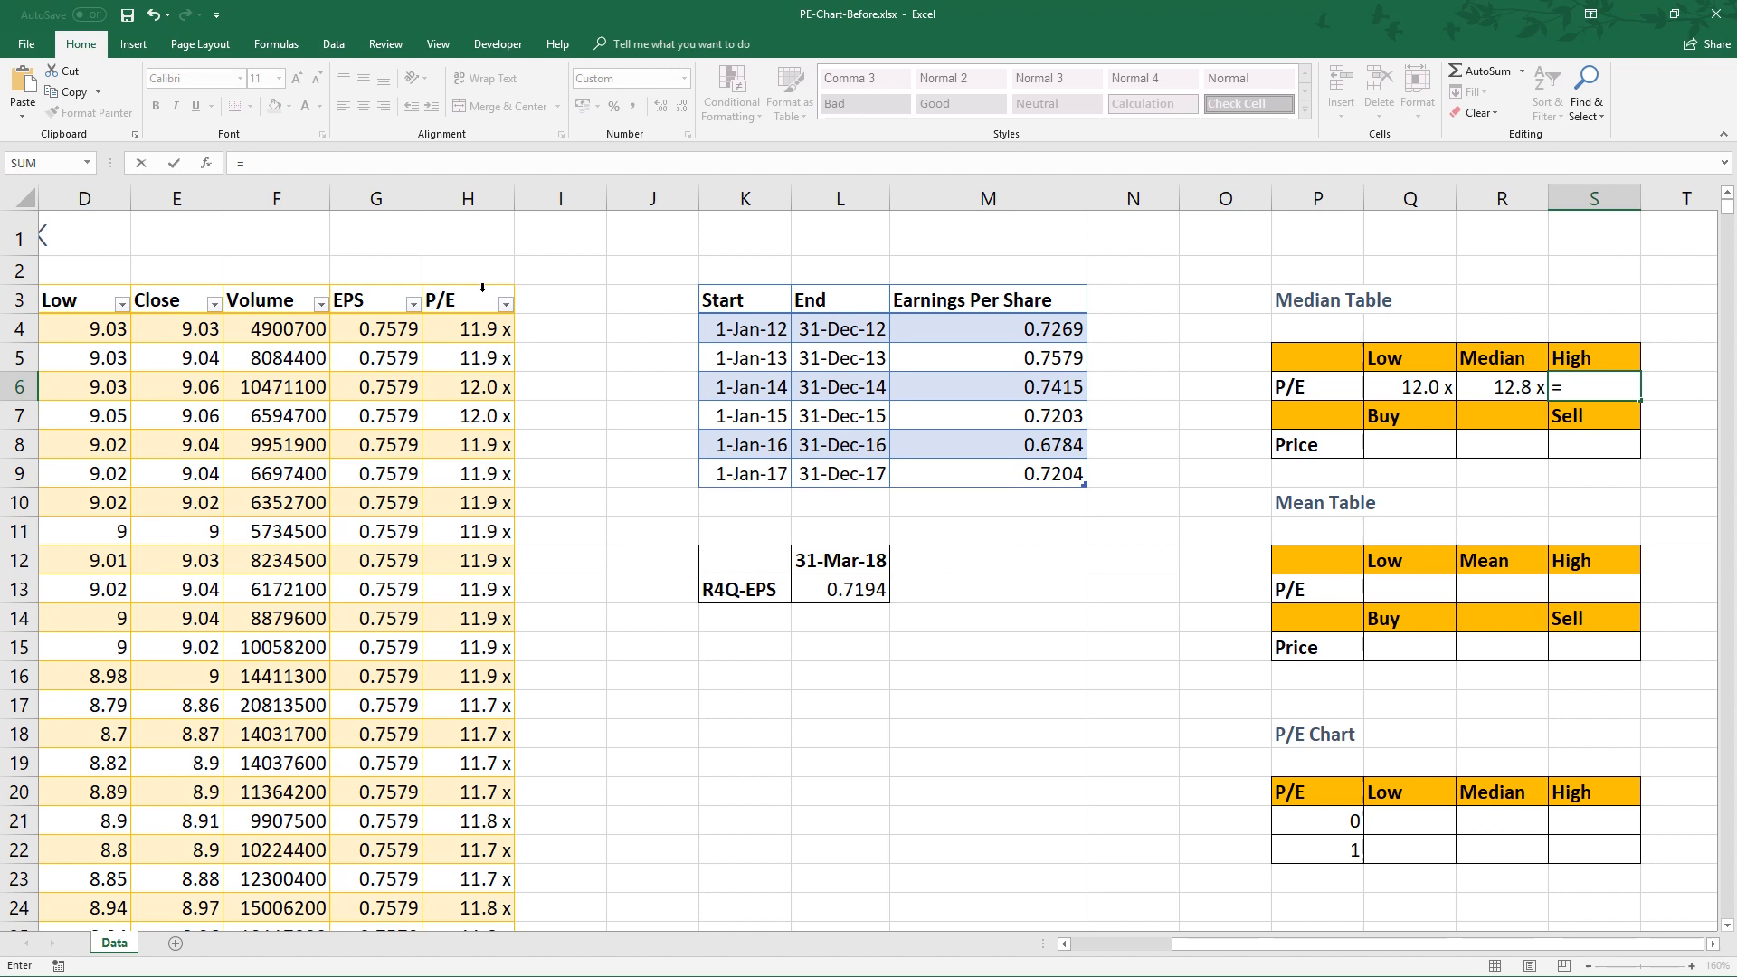
{"action": "type", "text": "perc"}
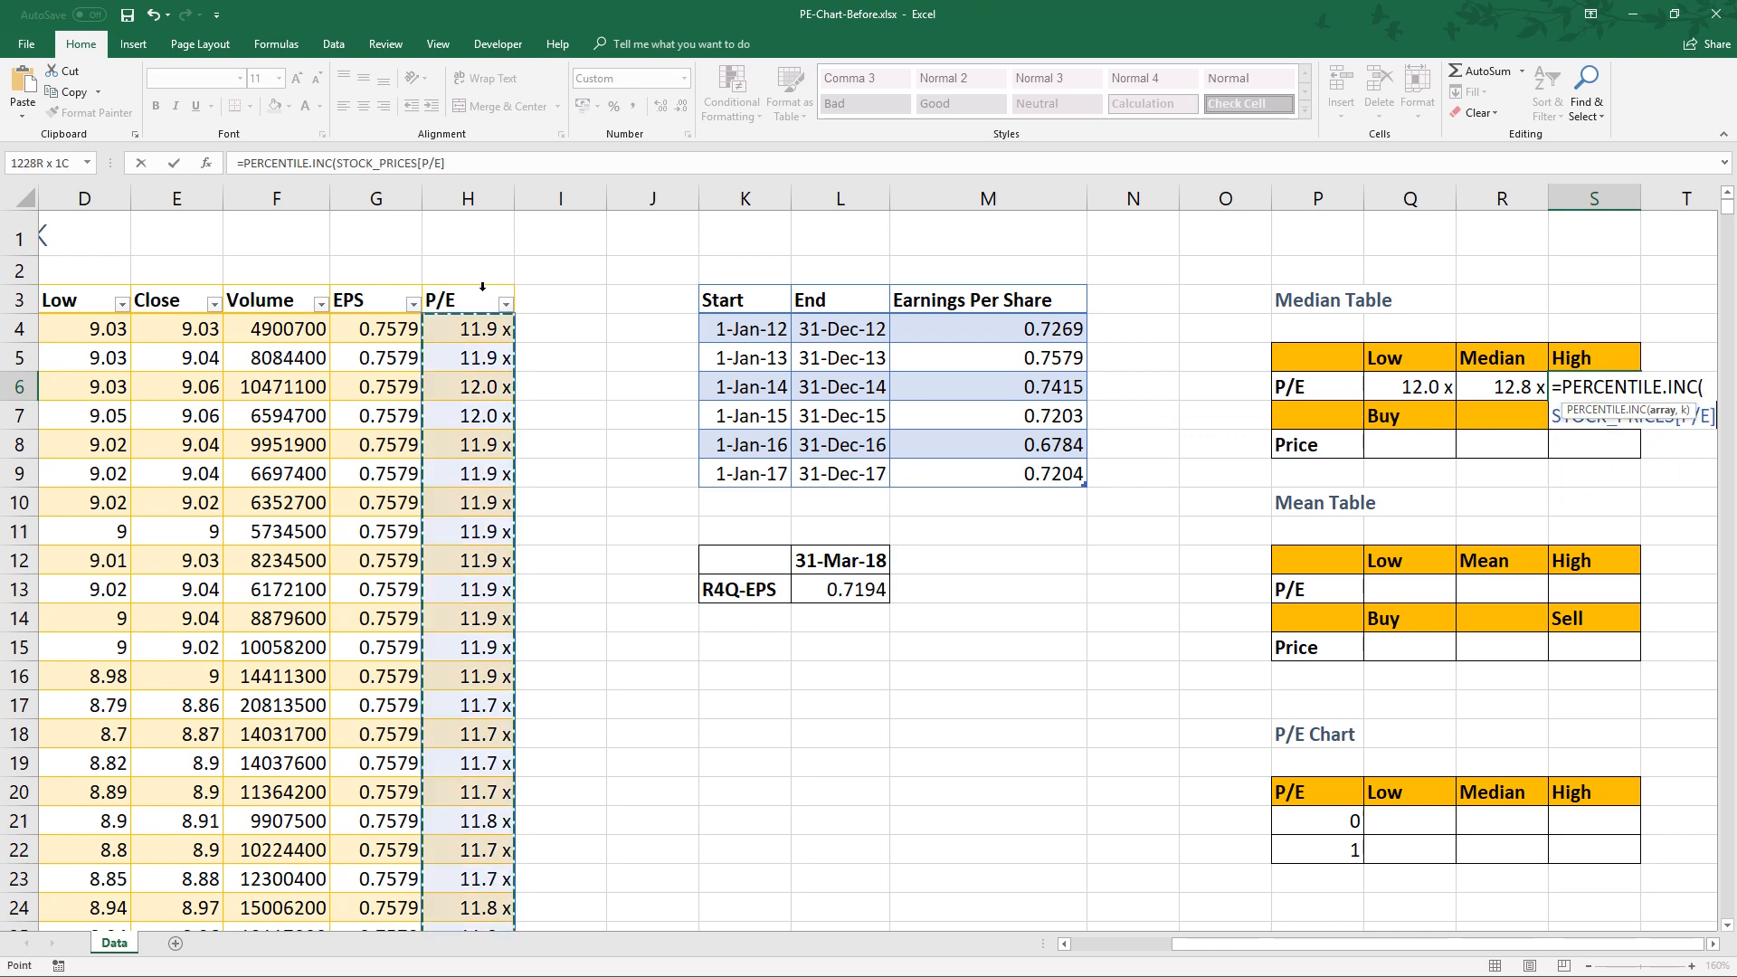
{"action": "type", "text": ","}
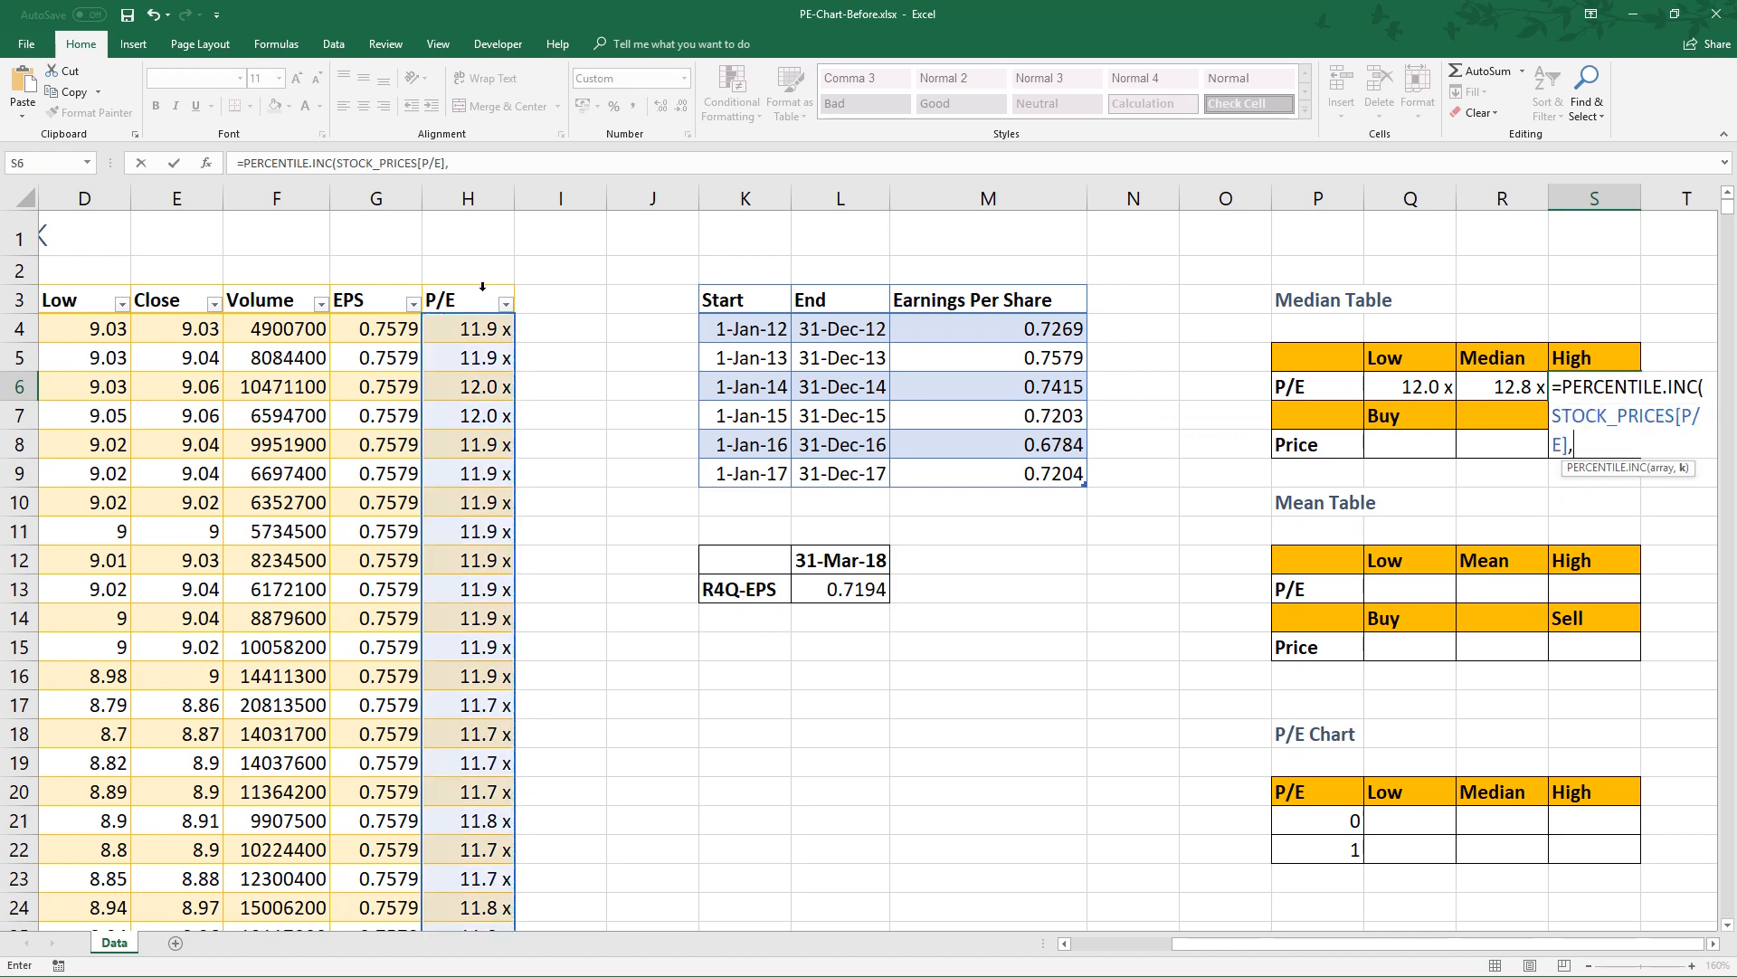
{"action": "type", "text": "75%)"}
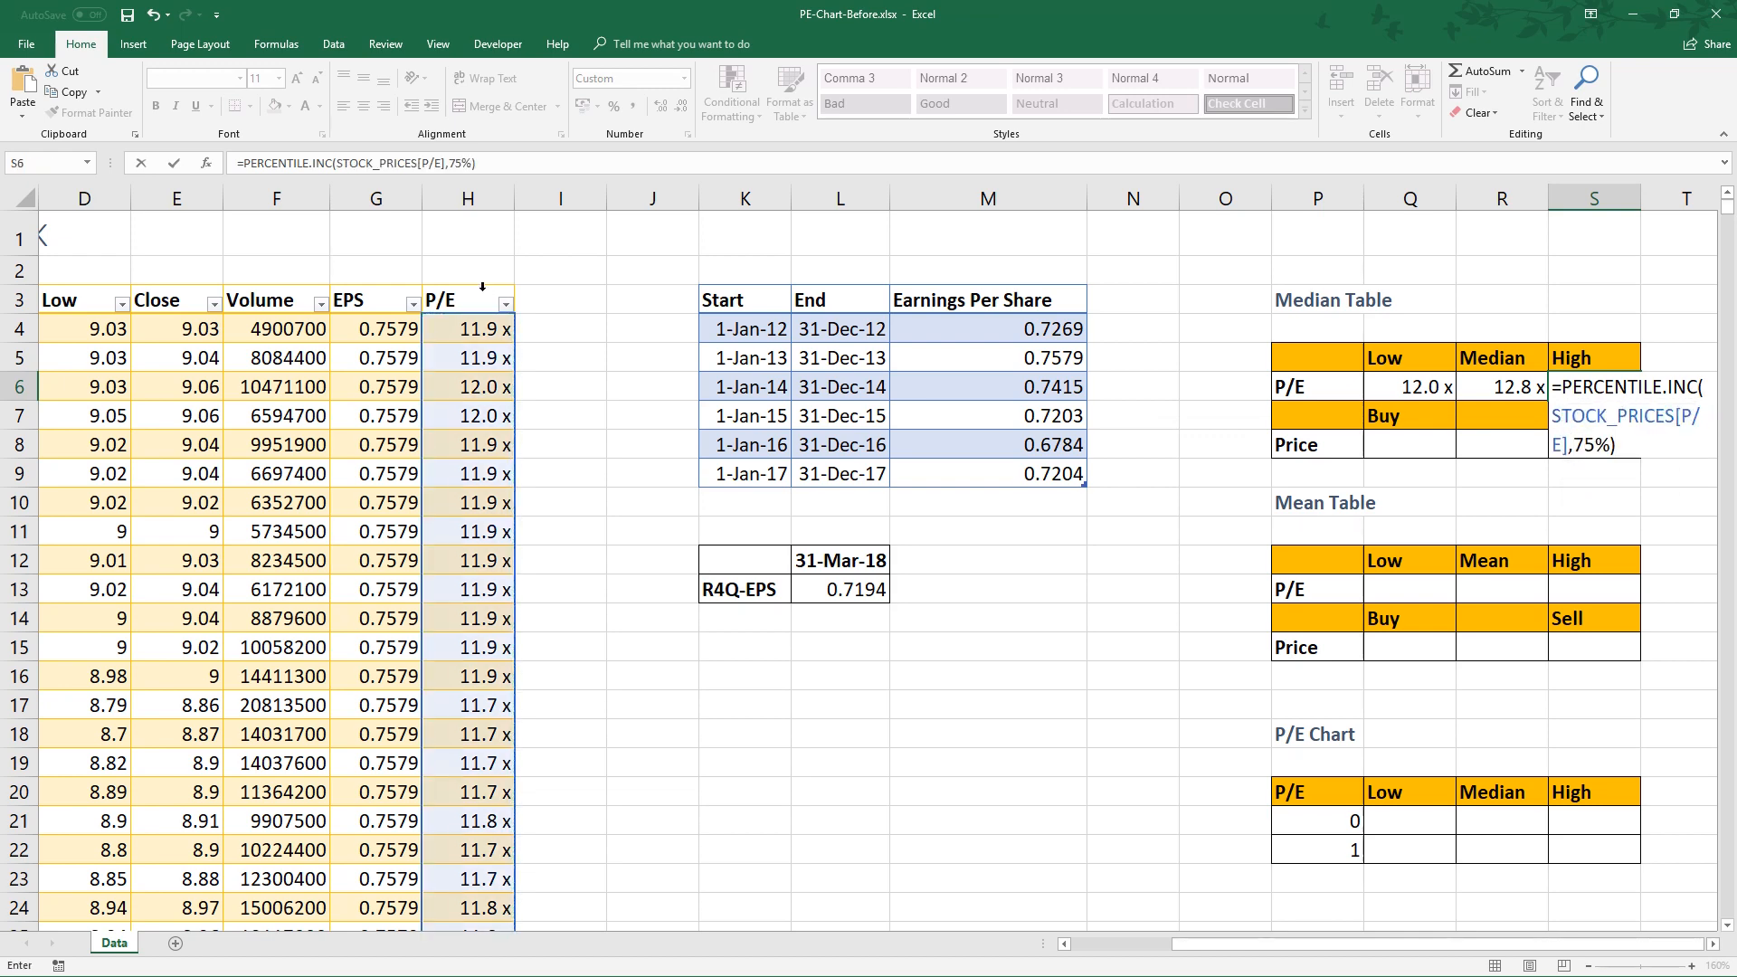
{"action": "key", "text": "Return"}
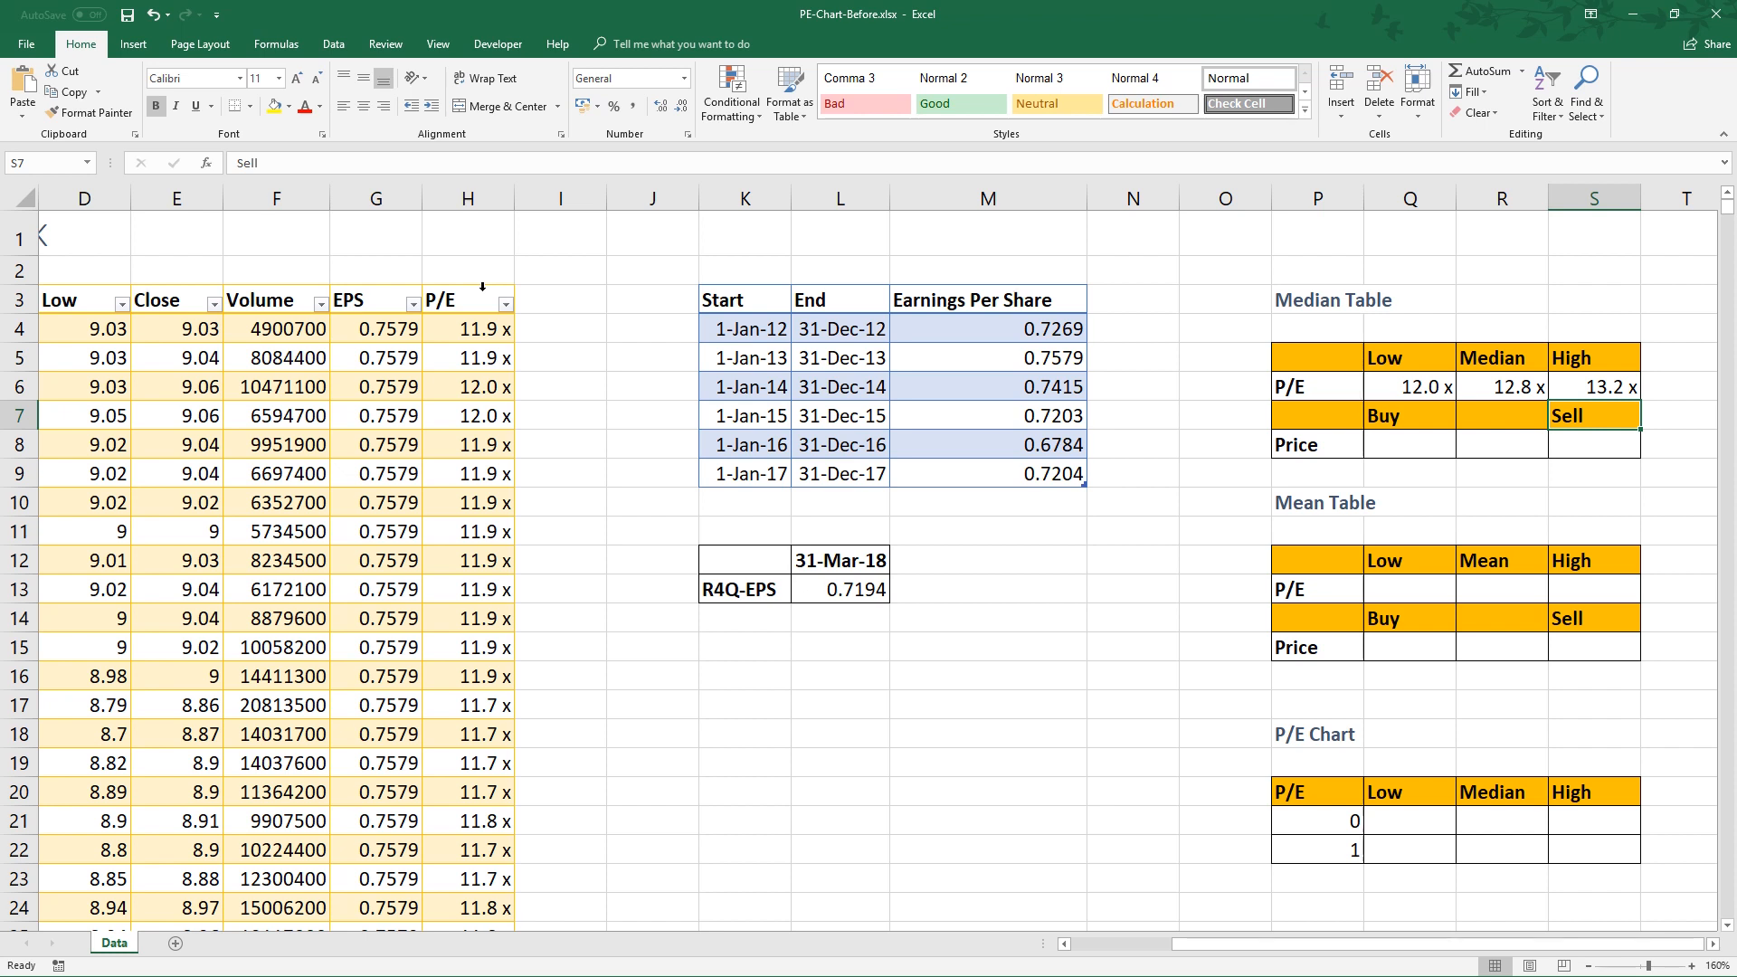
{"action": "left_click", "coordinate": [1410, 444]}
{"action": "type", "text": "="}
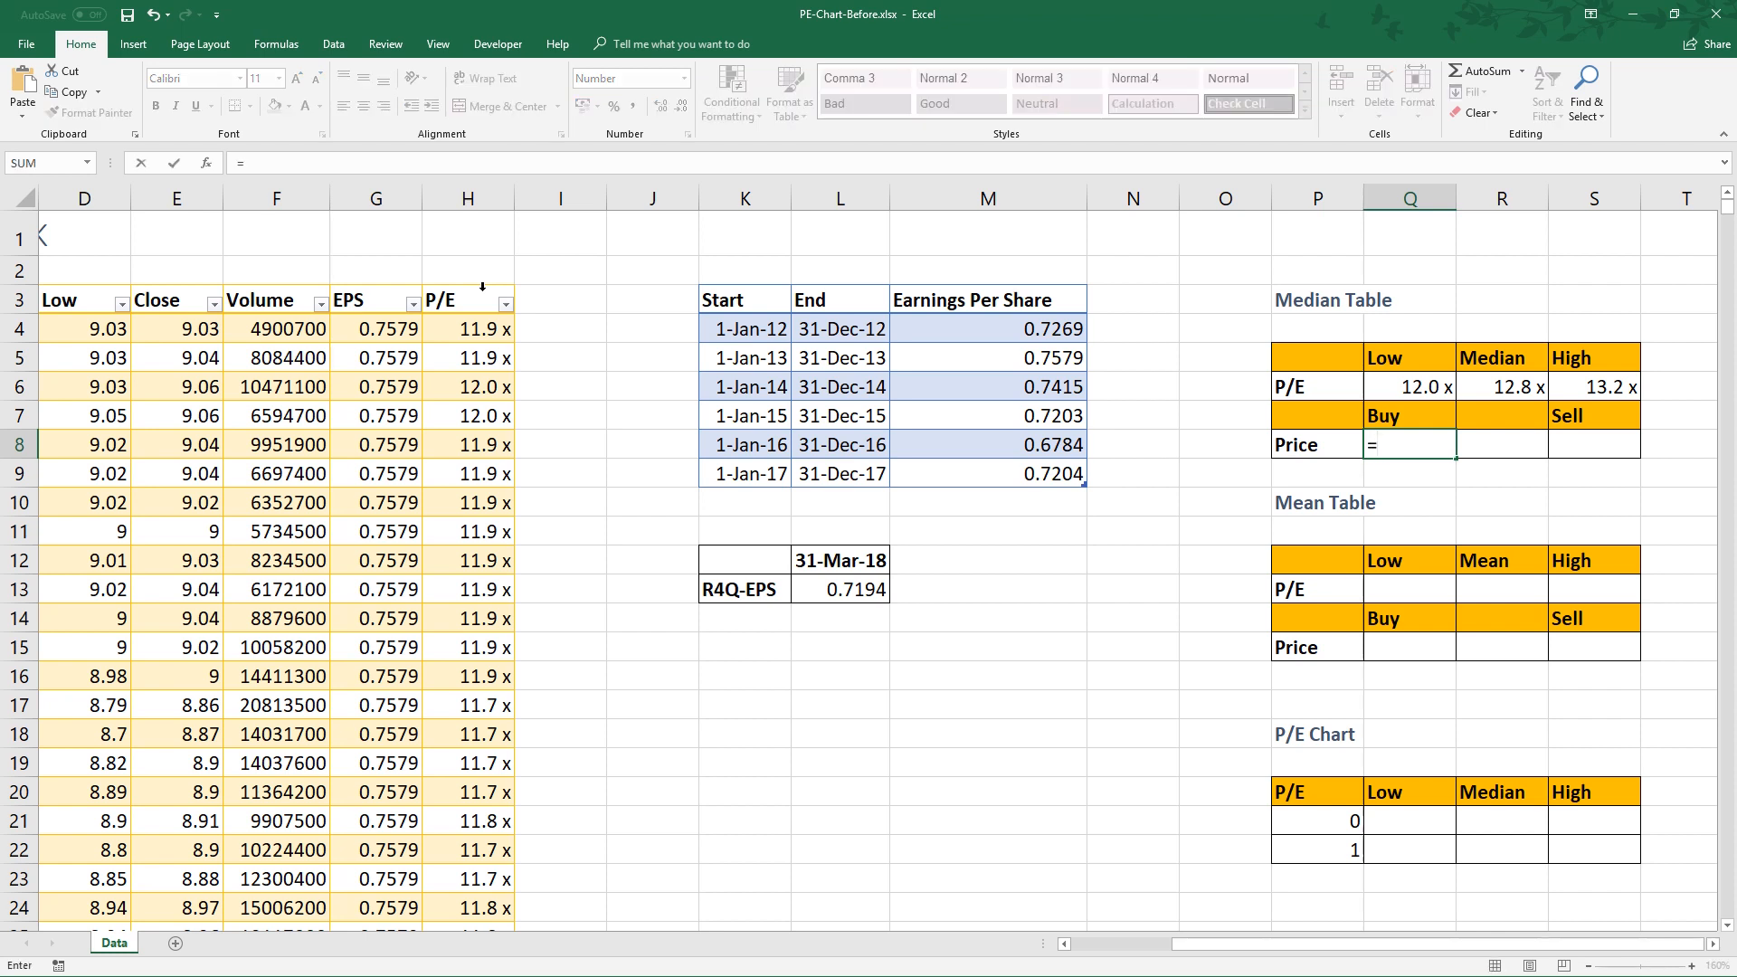
Set the Median Table buy price to low P/E times R4Q-EPS, giving 8.64.
{"action": "left_click", "coordinate": [1410, 386]}
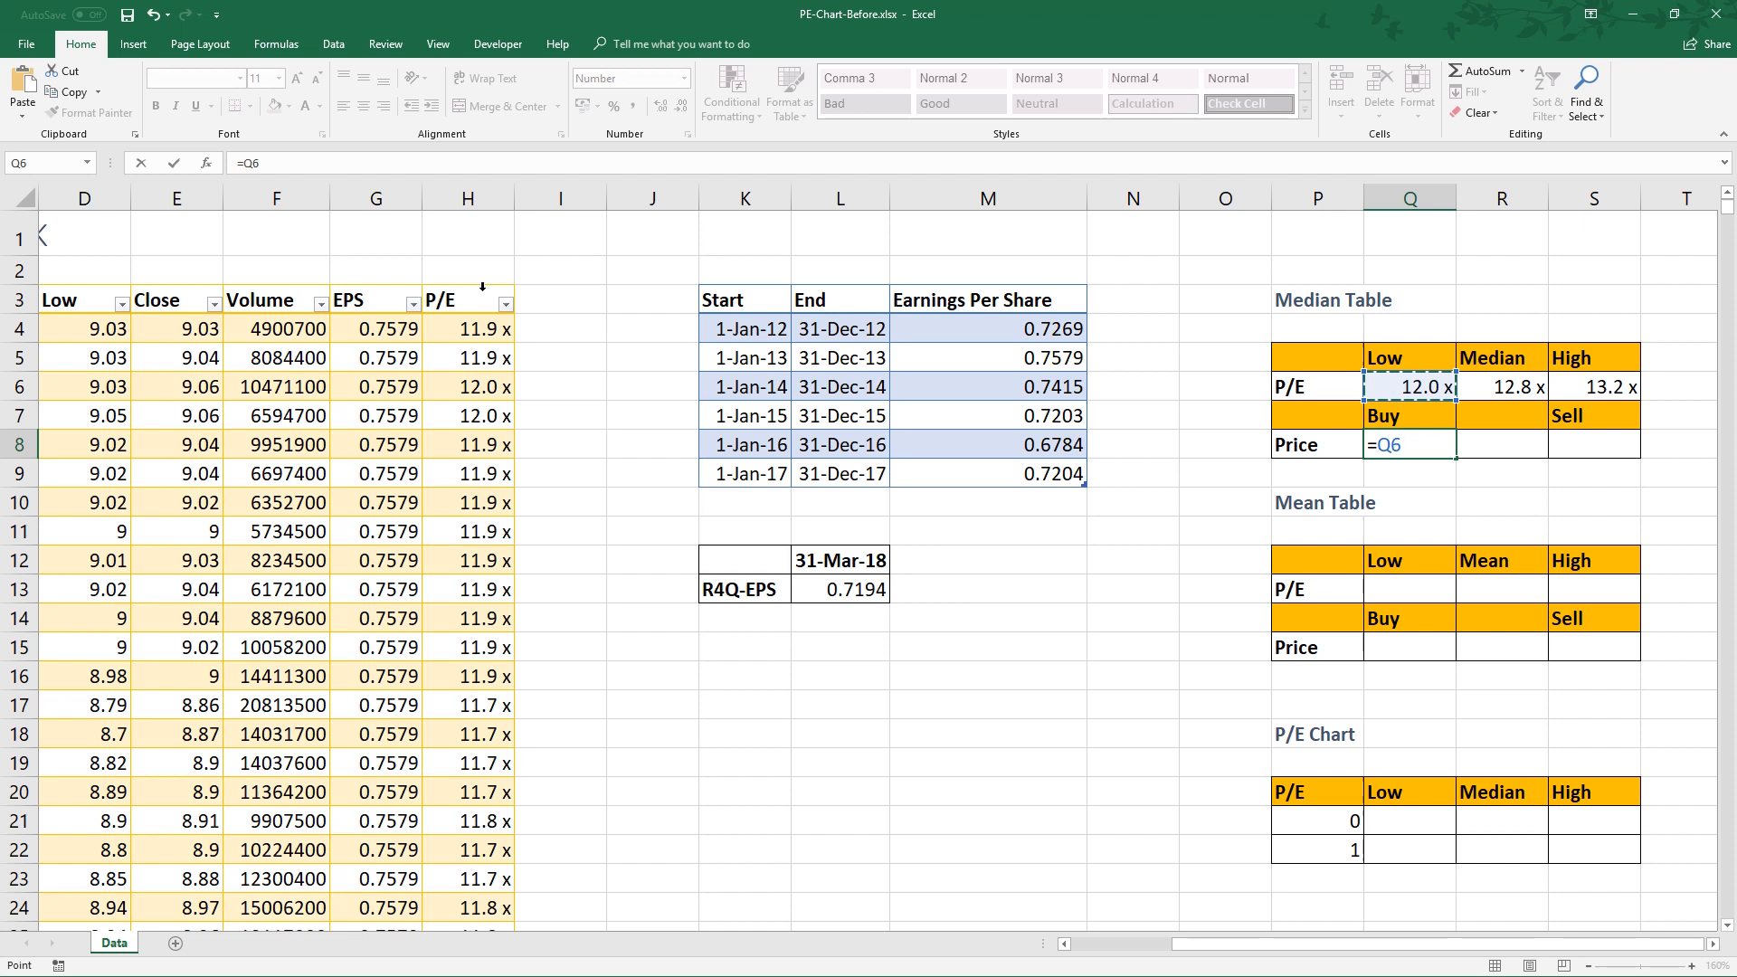
{"action": "type", "text": "*"}
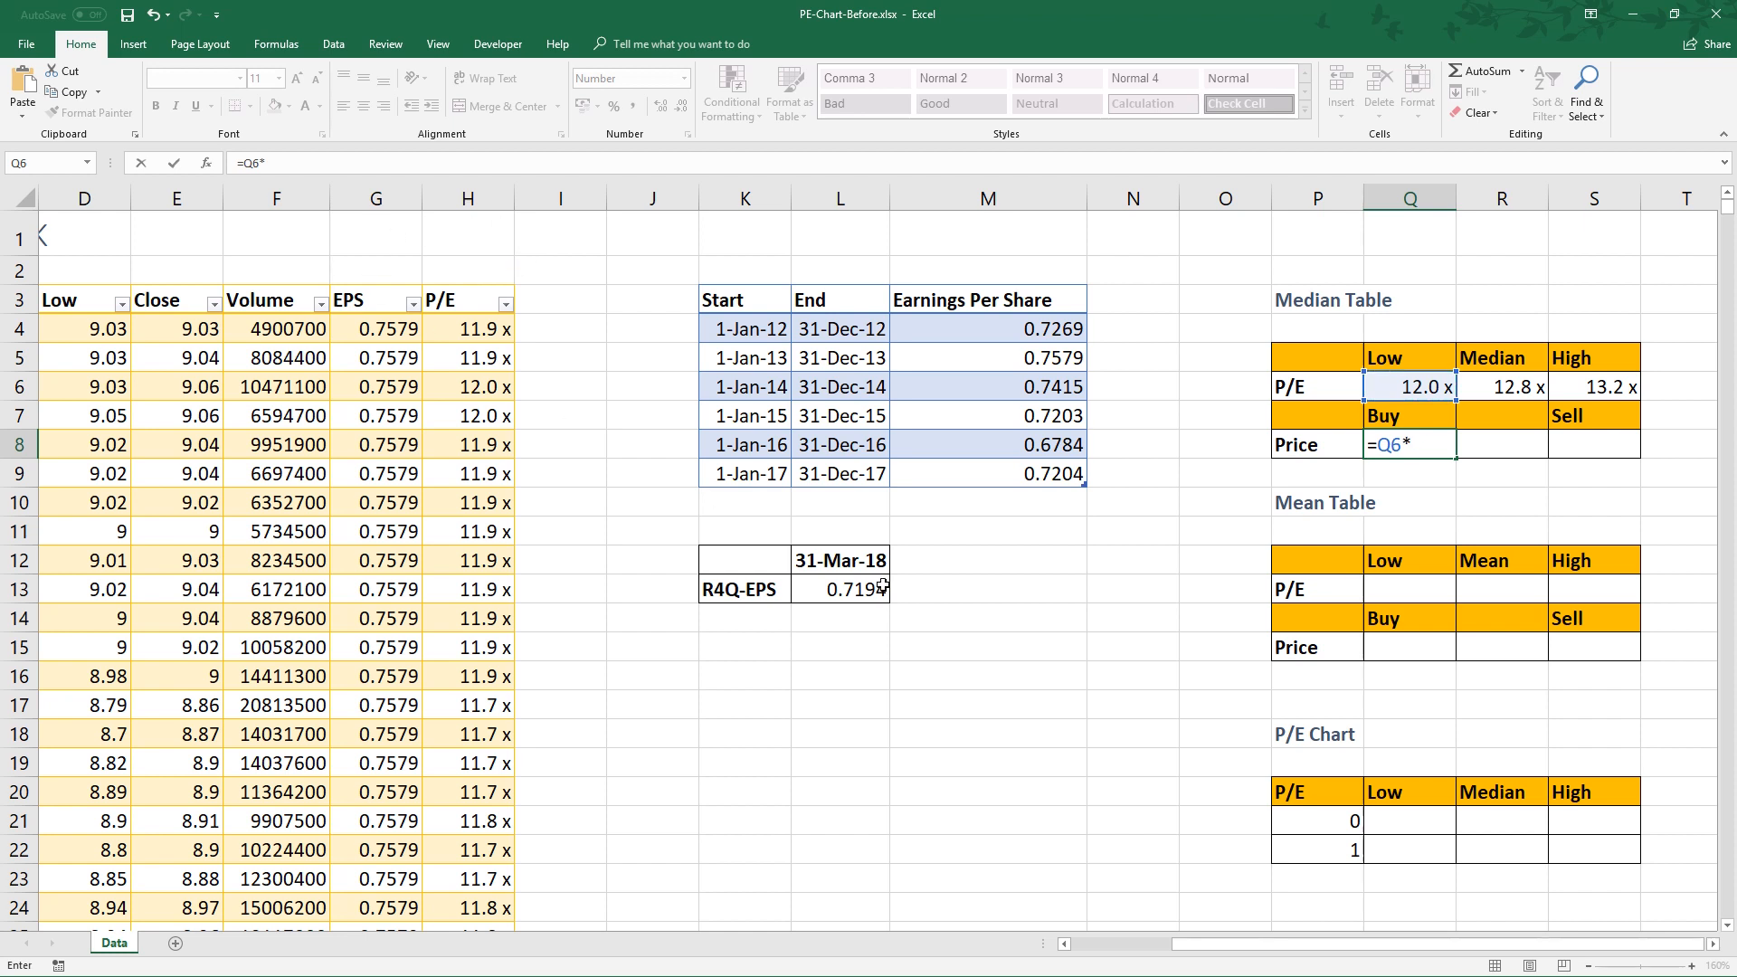
{"action": "left_click", "coordinate": [839, 588]}
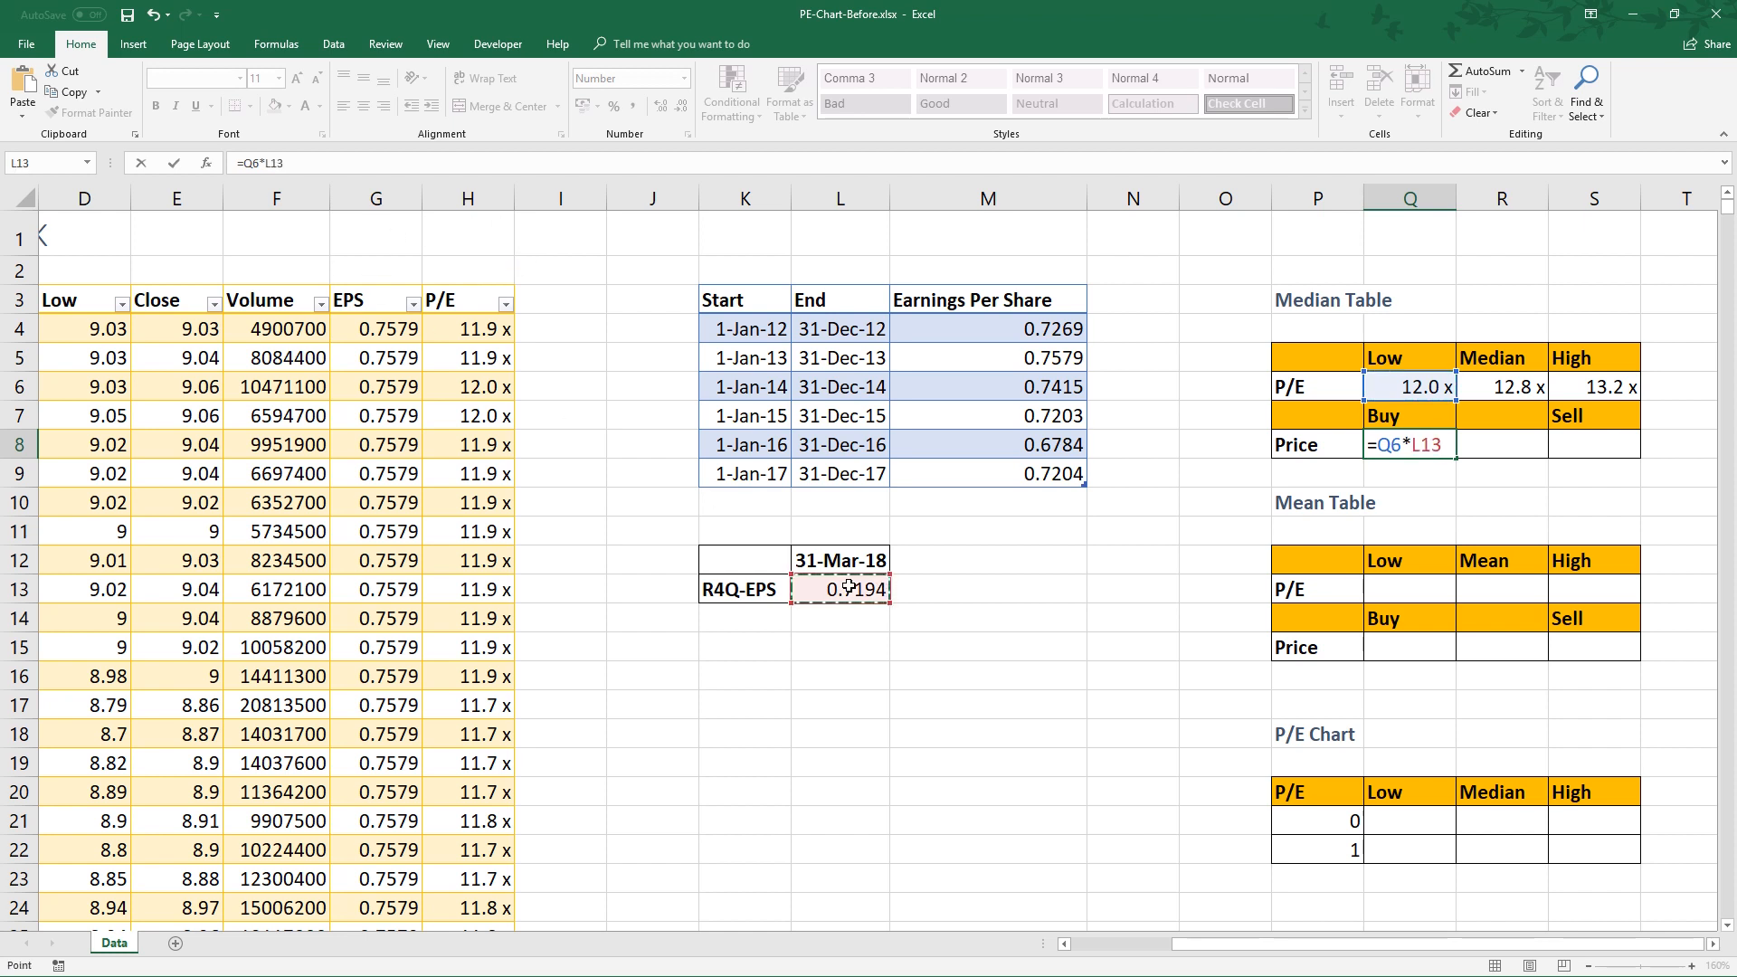
{"action": "key", "text": "Return"}
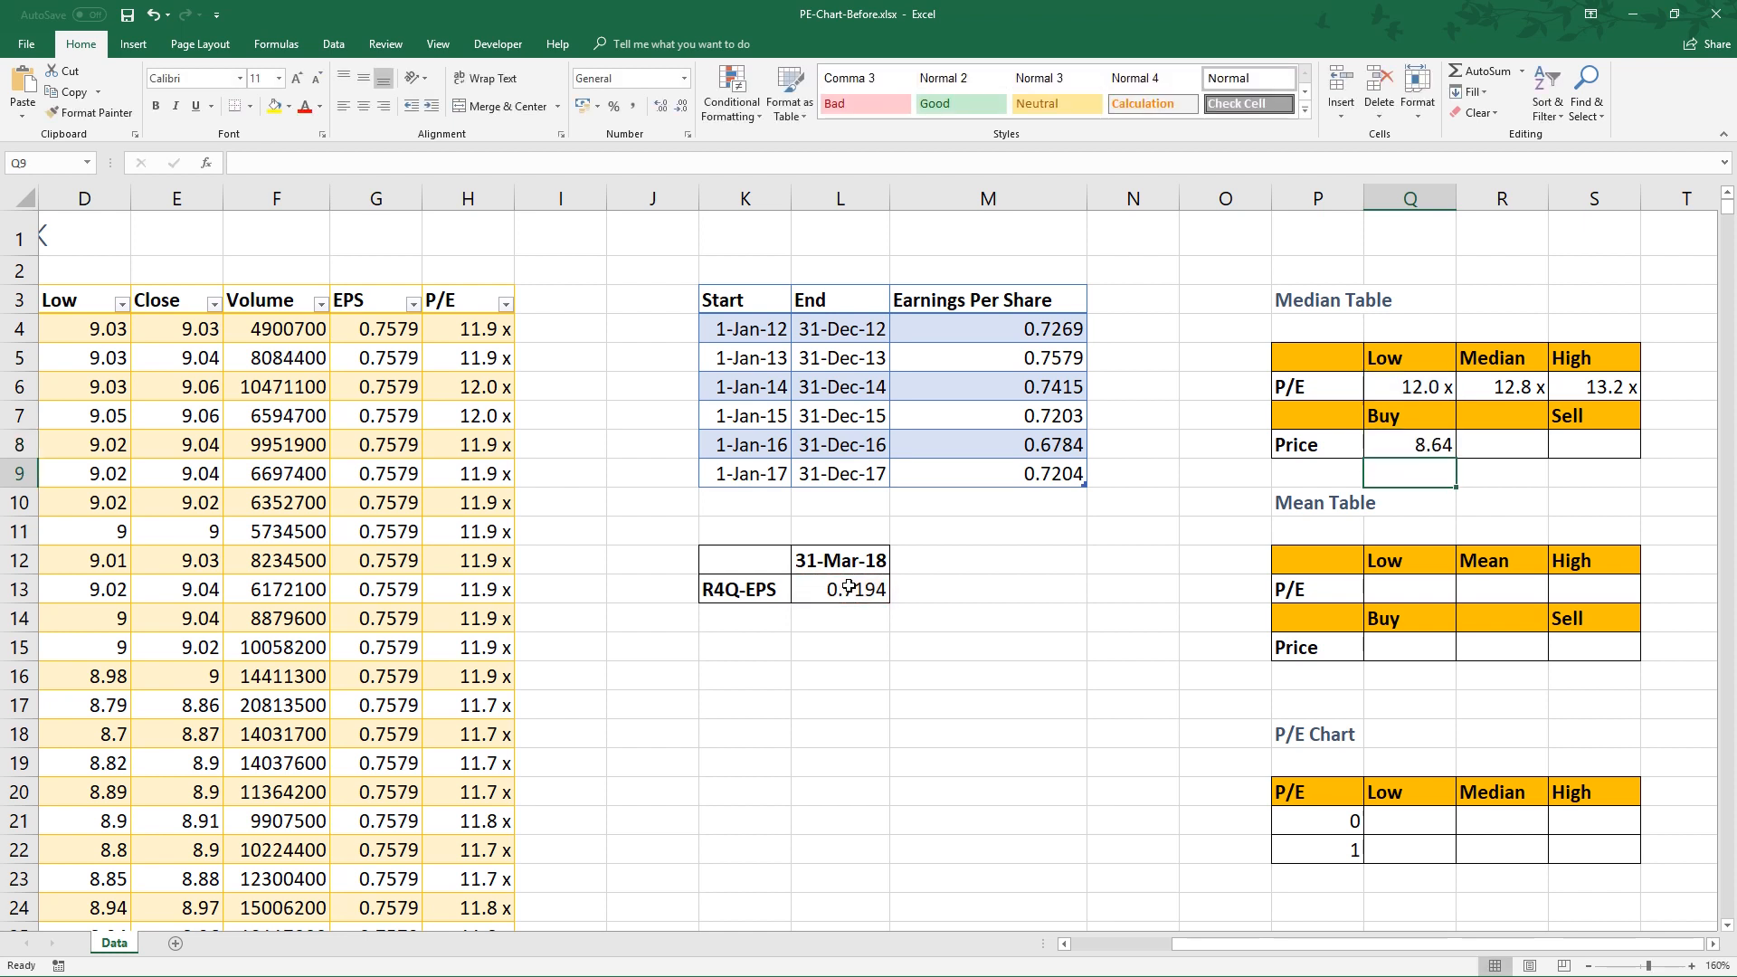
{"action": "mouse_move", "coordinate": [1574, 440]}
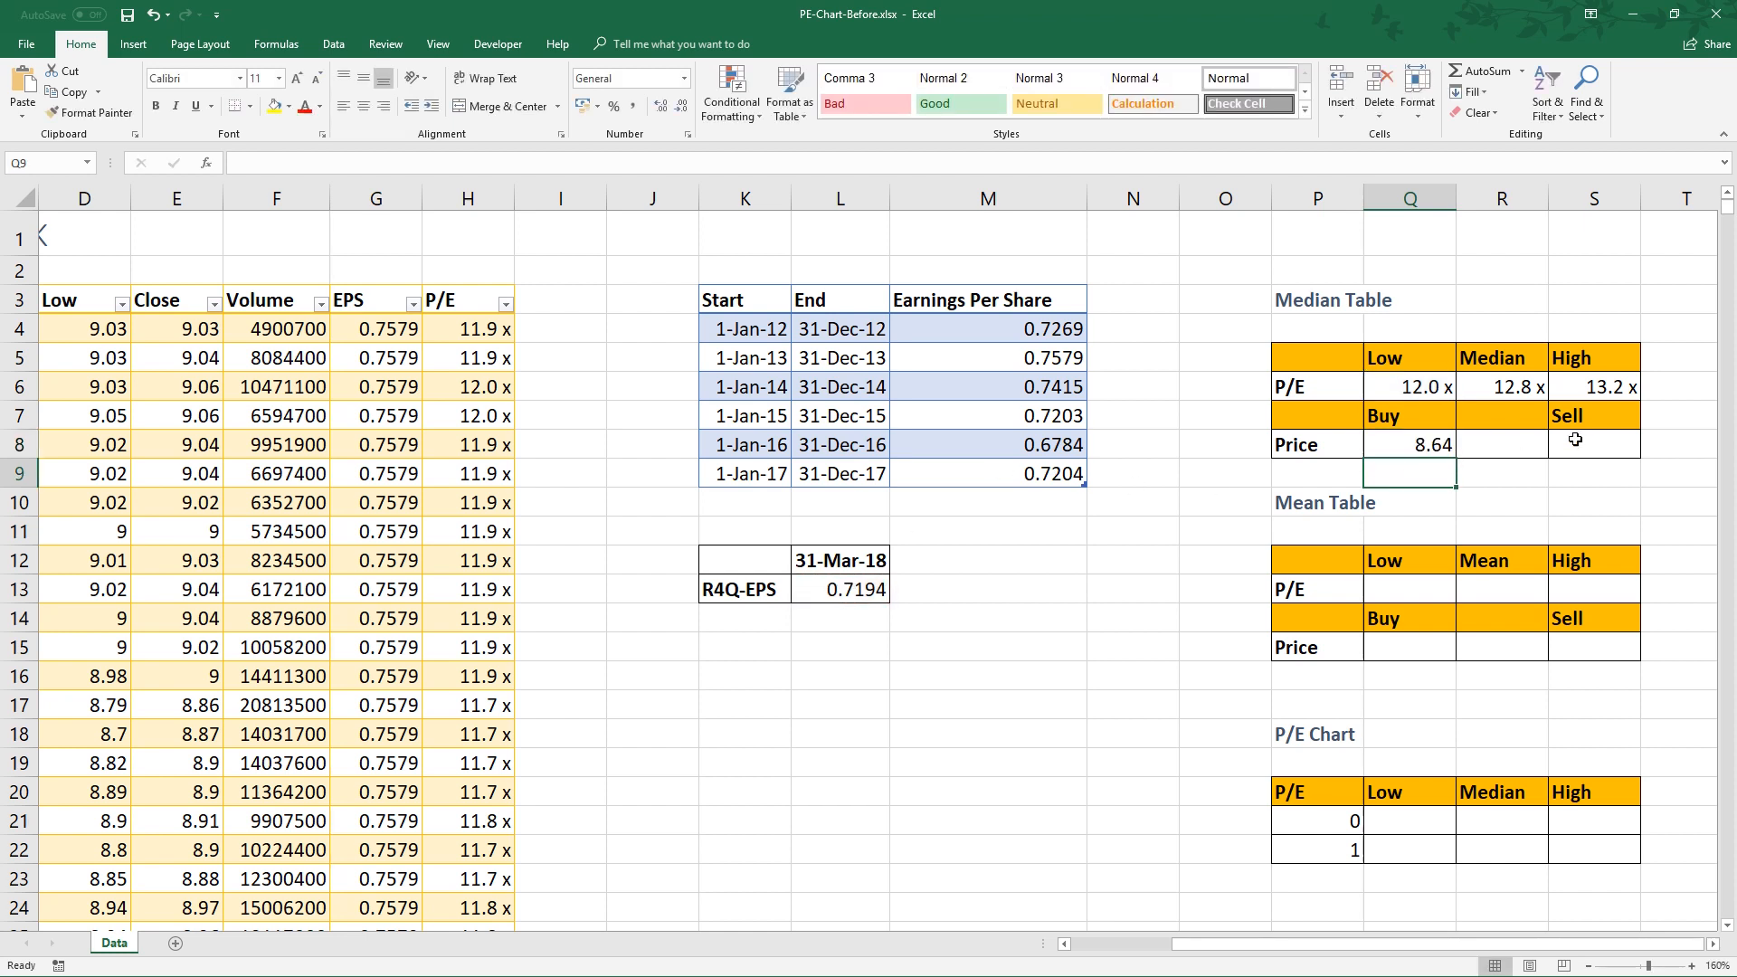
Enter =S6*L13 as the sell price, giving 9.52.
{"action": "left_click", "coordinate": [1593, 443]}
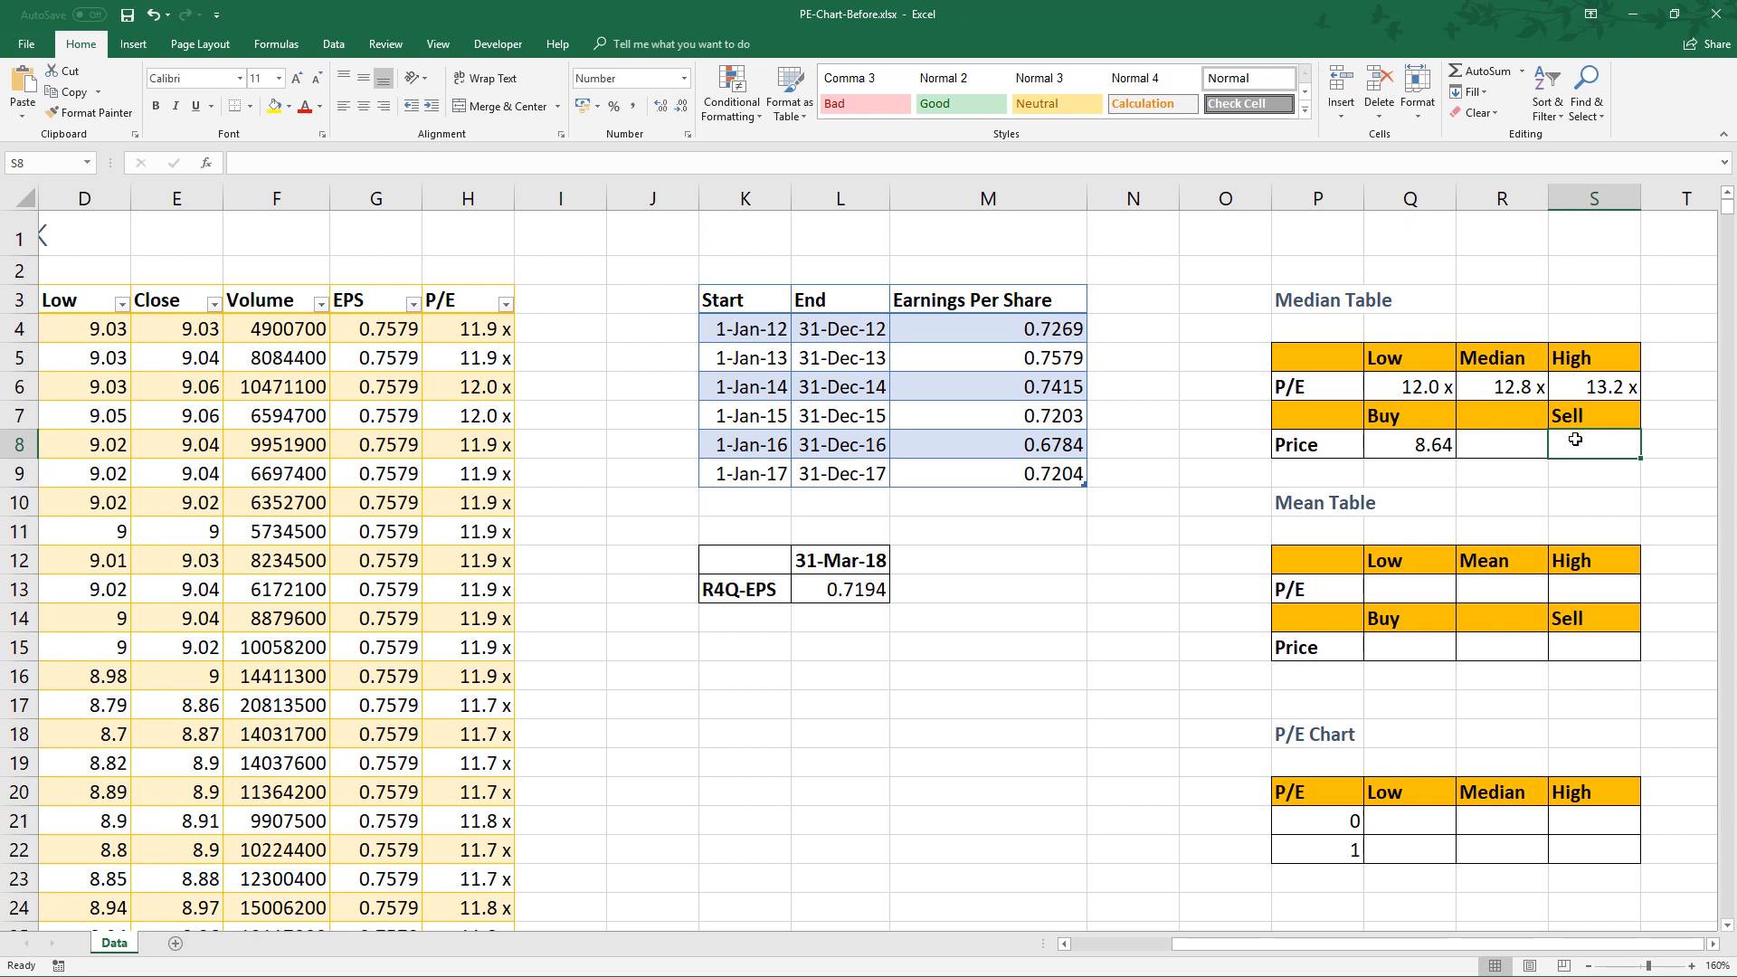
{"action": "type", "text": "=S6"}
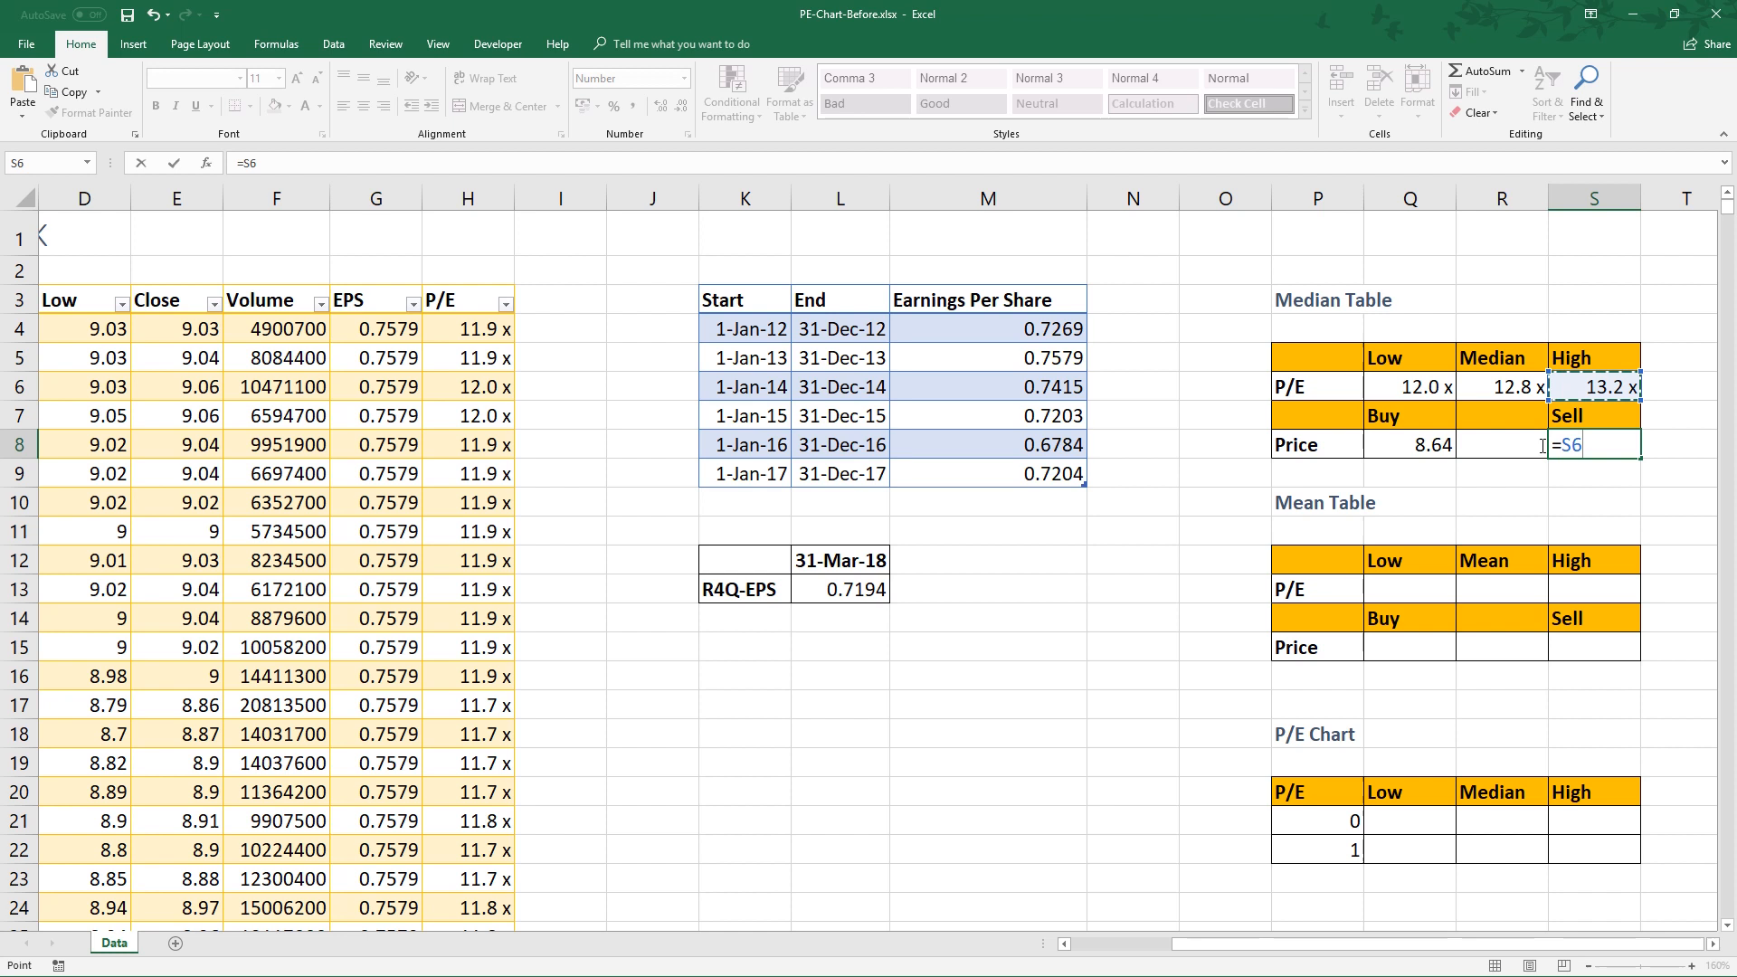
{"action": "type", "text": "*"}
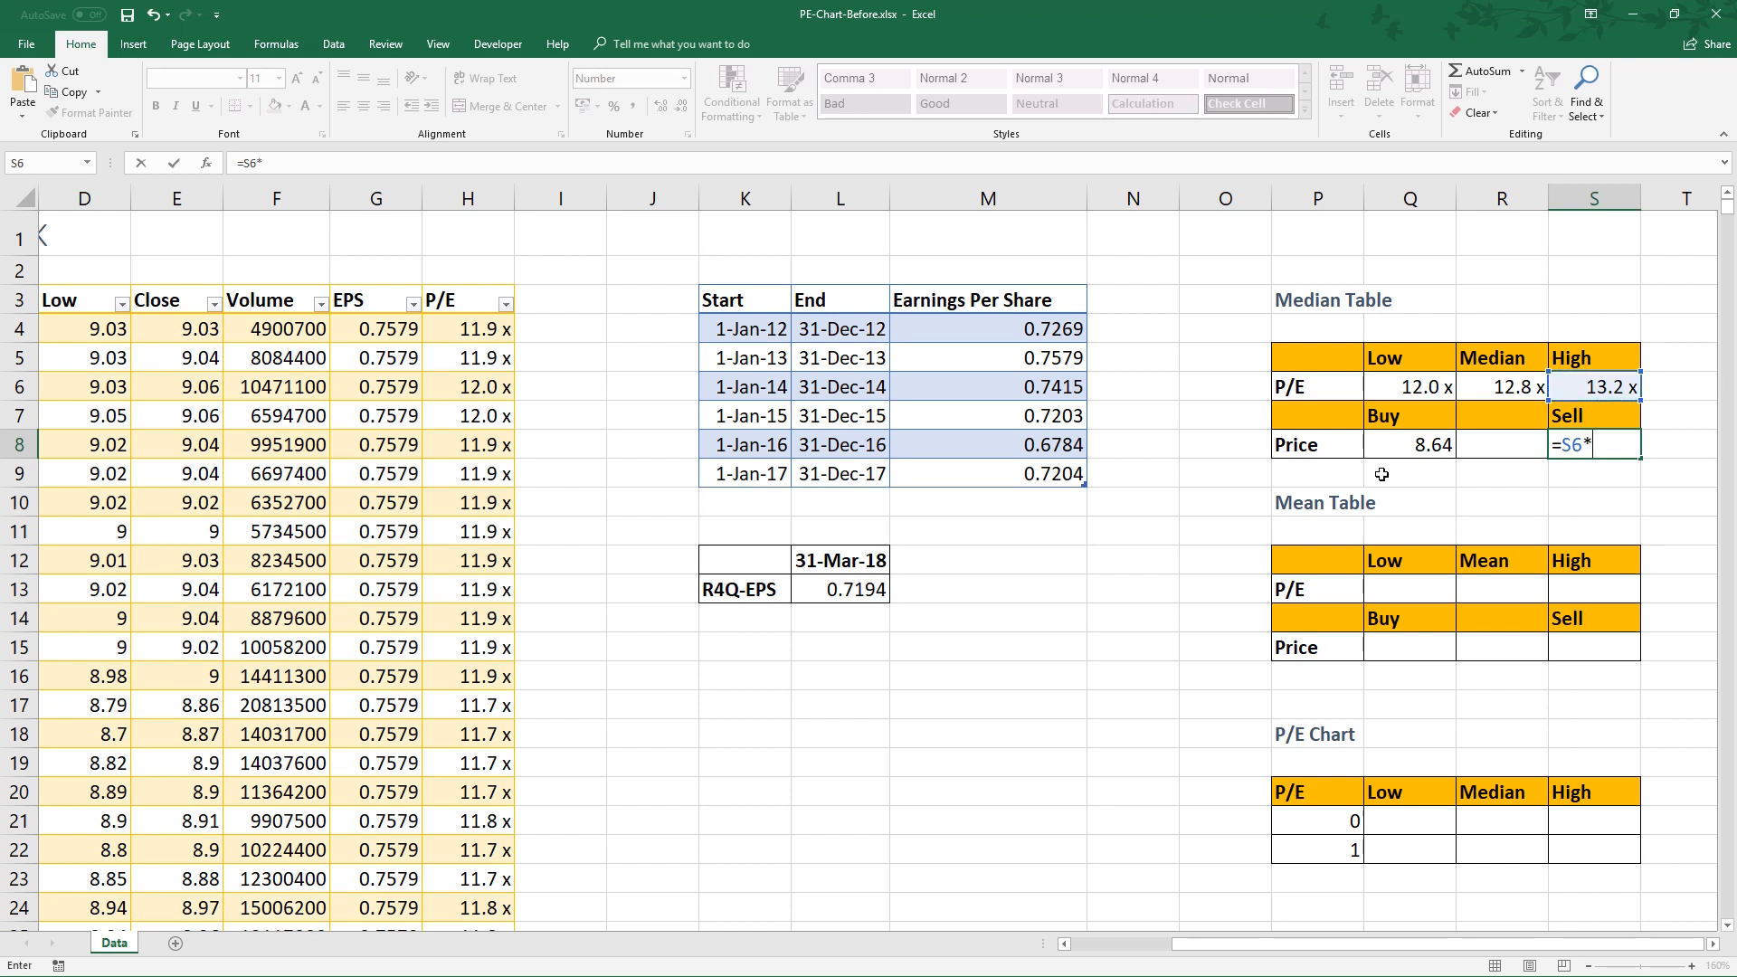
{"action": "left_click", "coordinate": [840, 588]}
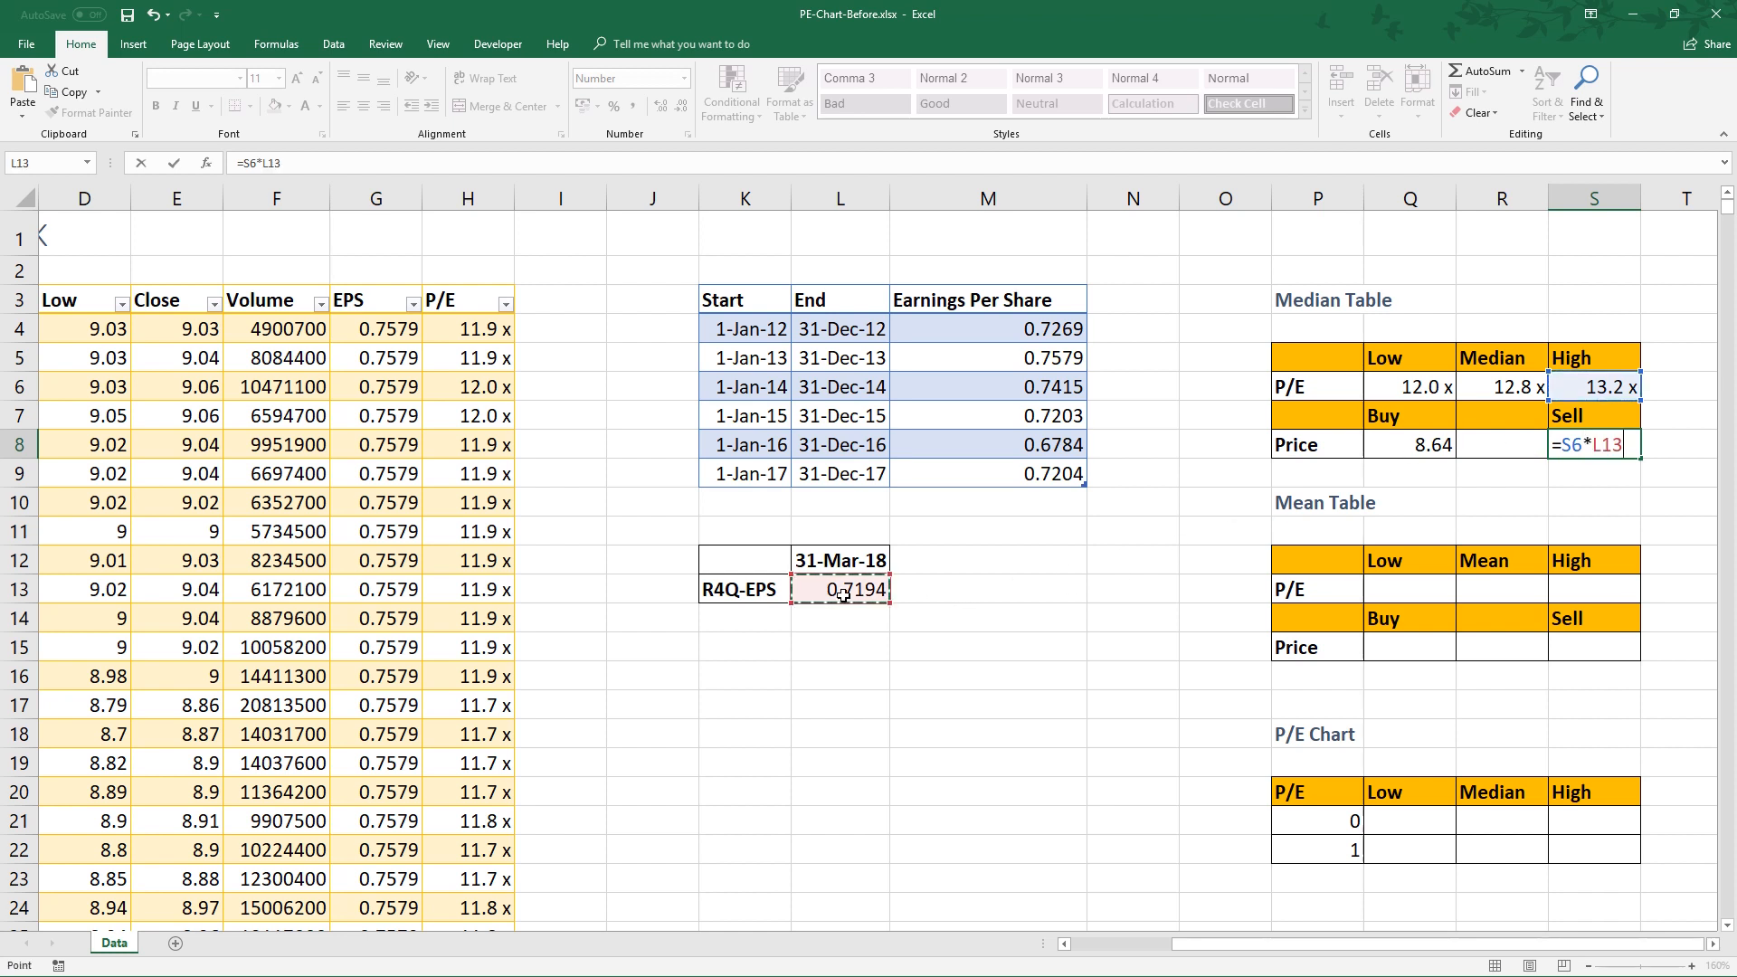
{"action": "key", "text": "Return"}
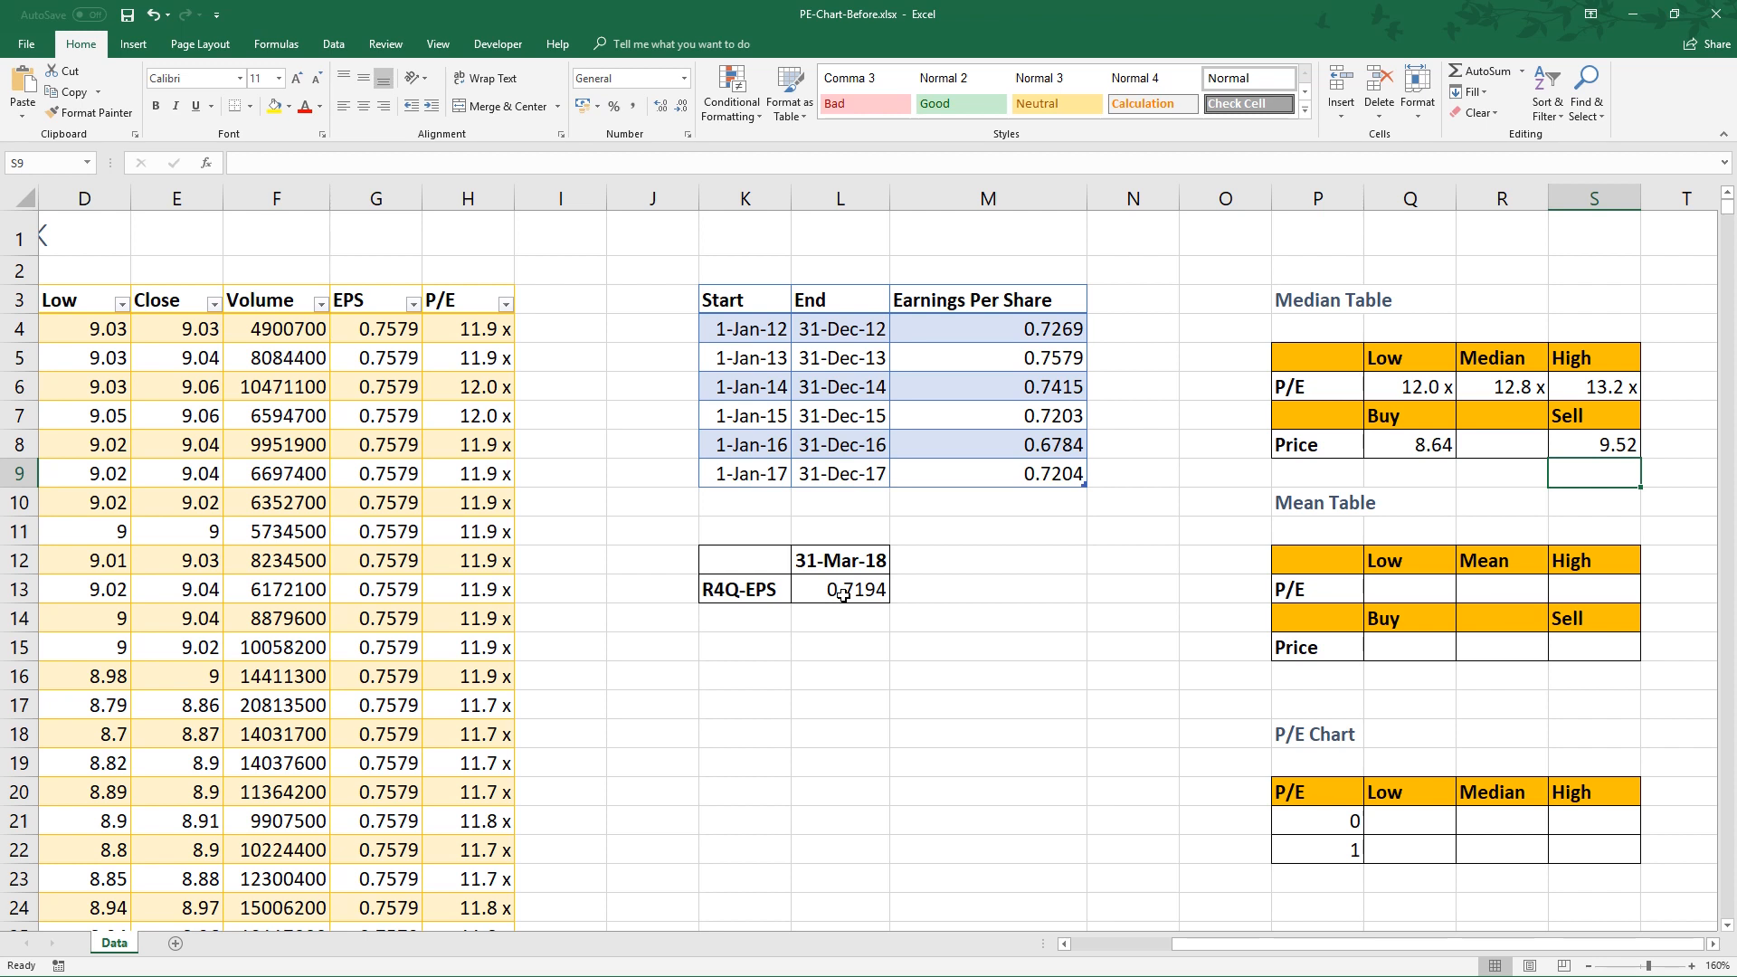
{"action": "mouse_move", "coordinate": [1411, 593]}
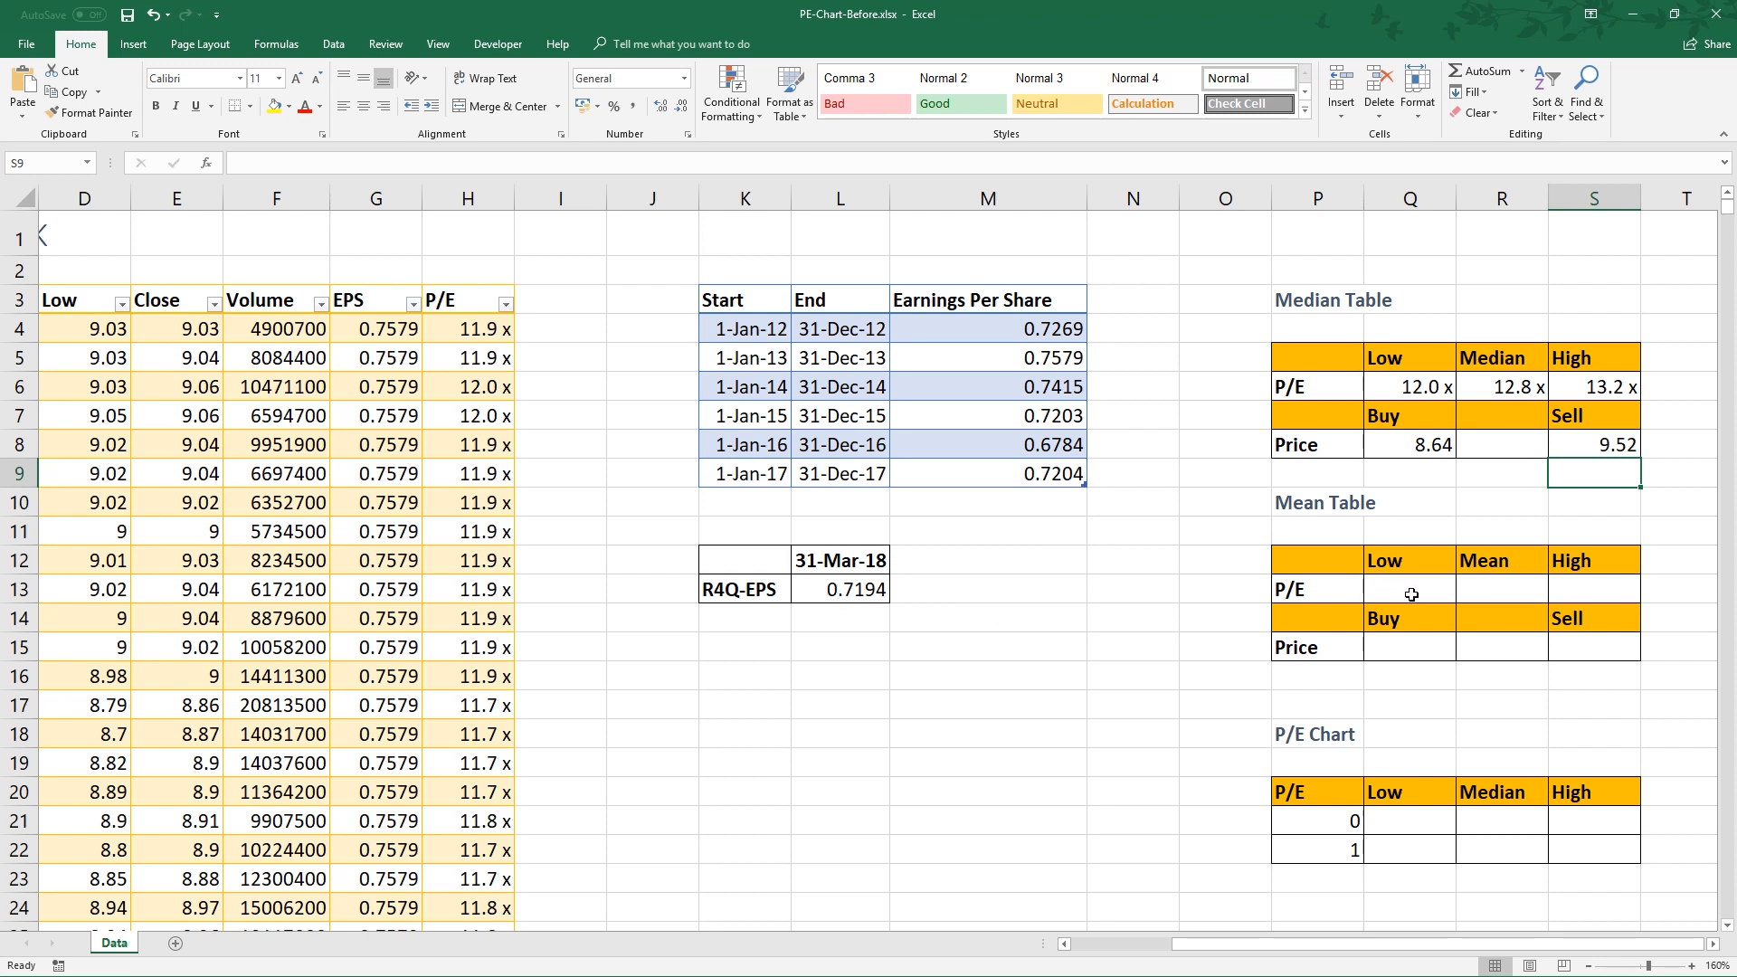
Enter =AVERAGE of the P/E column in R13 for a mean P/E of 12.7x.
{"action": "left_click", "coordinate": [1410, 588]}
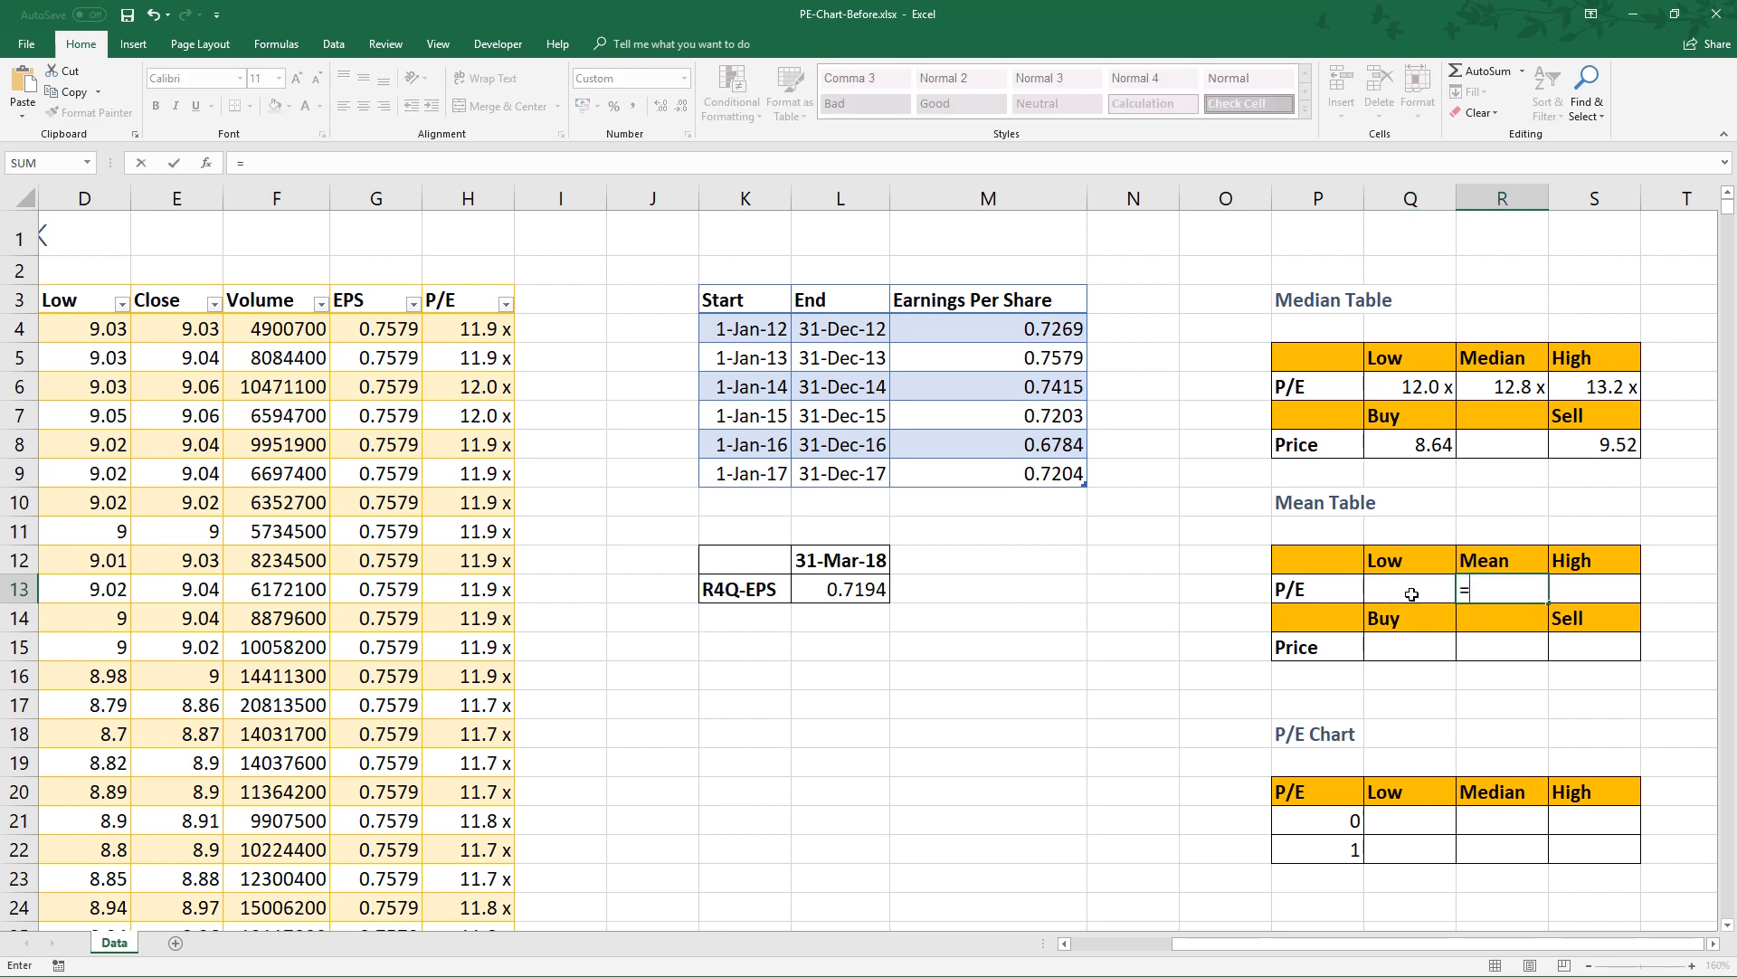
{"action": "type", "text": "=AVERAGE("}
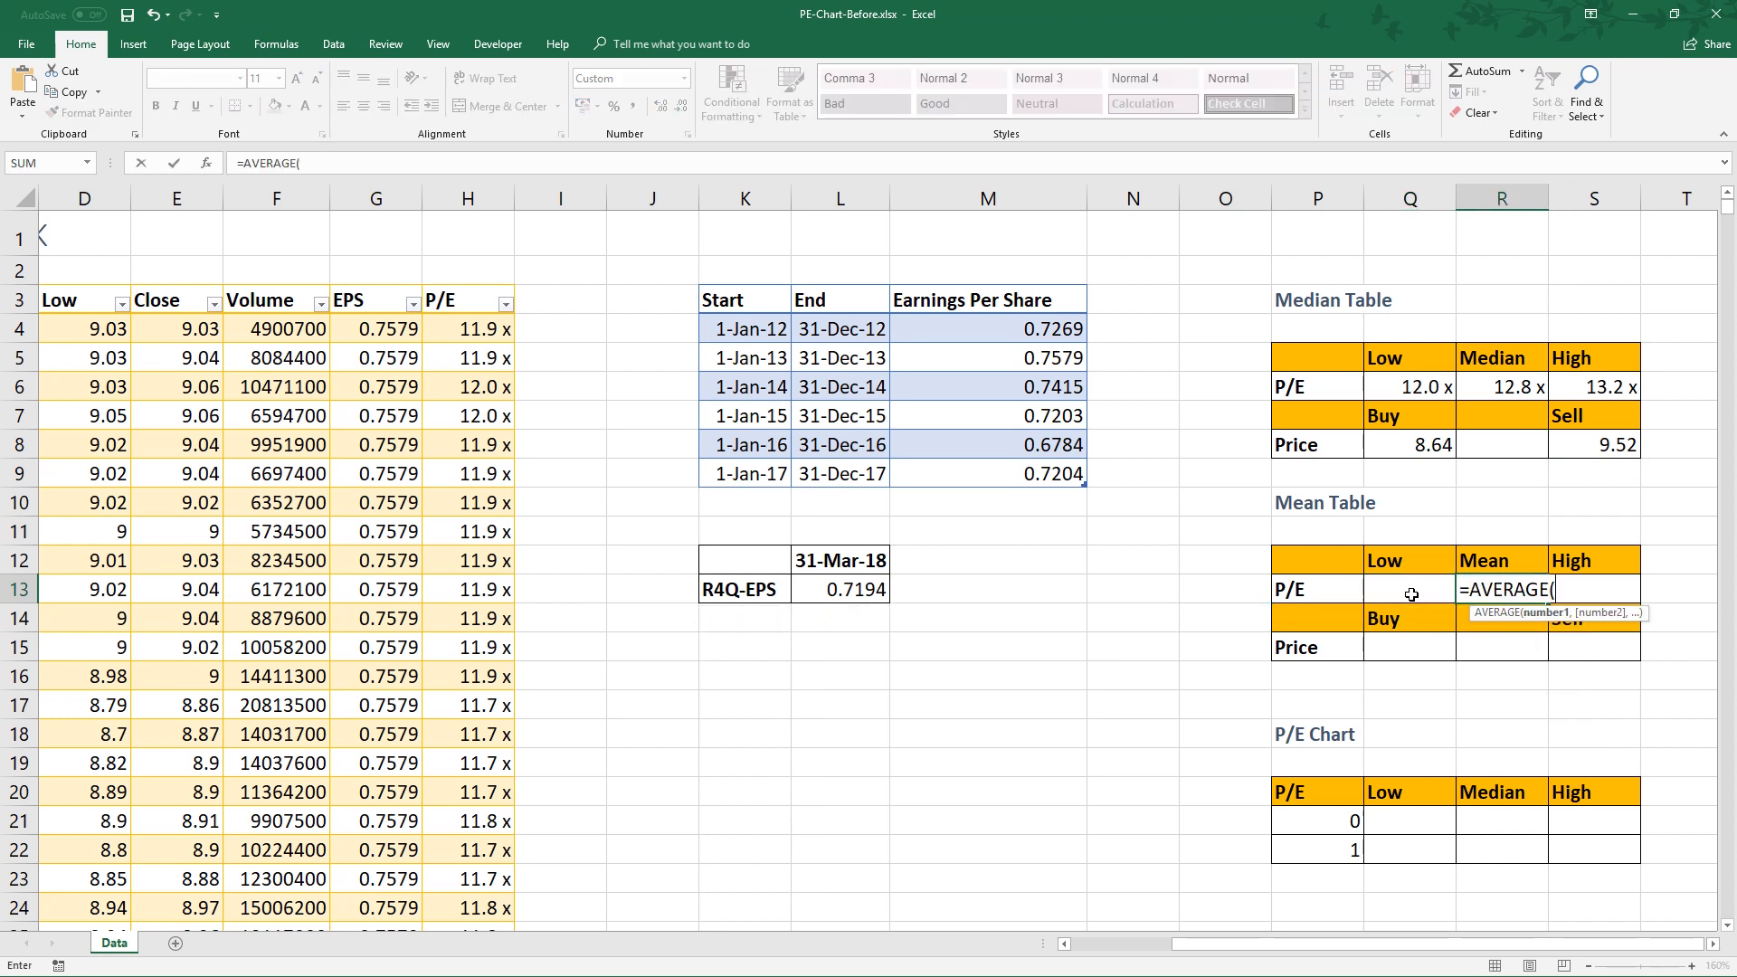
{"action": "mouse_move", "coordinate": [487, 298]}
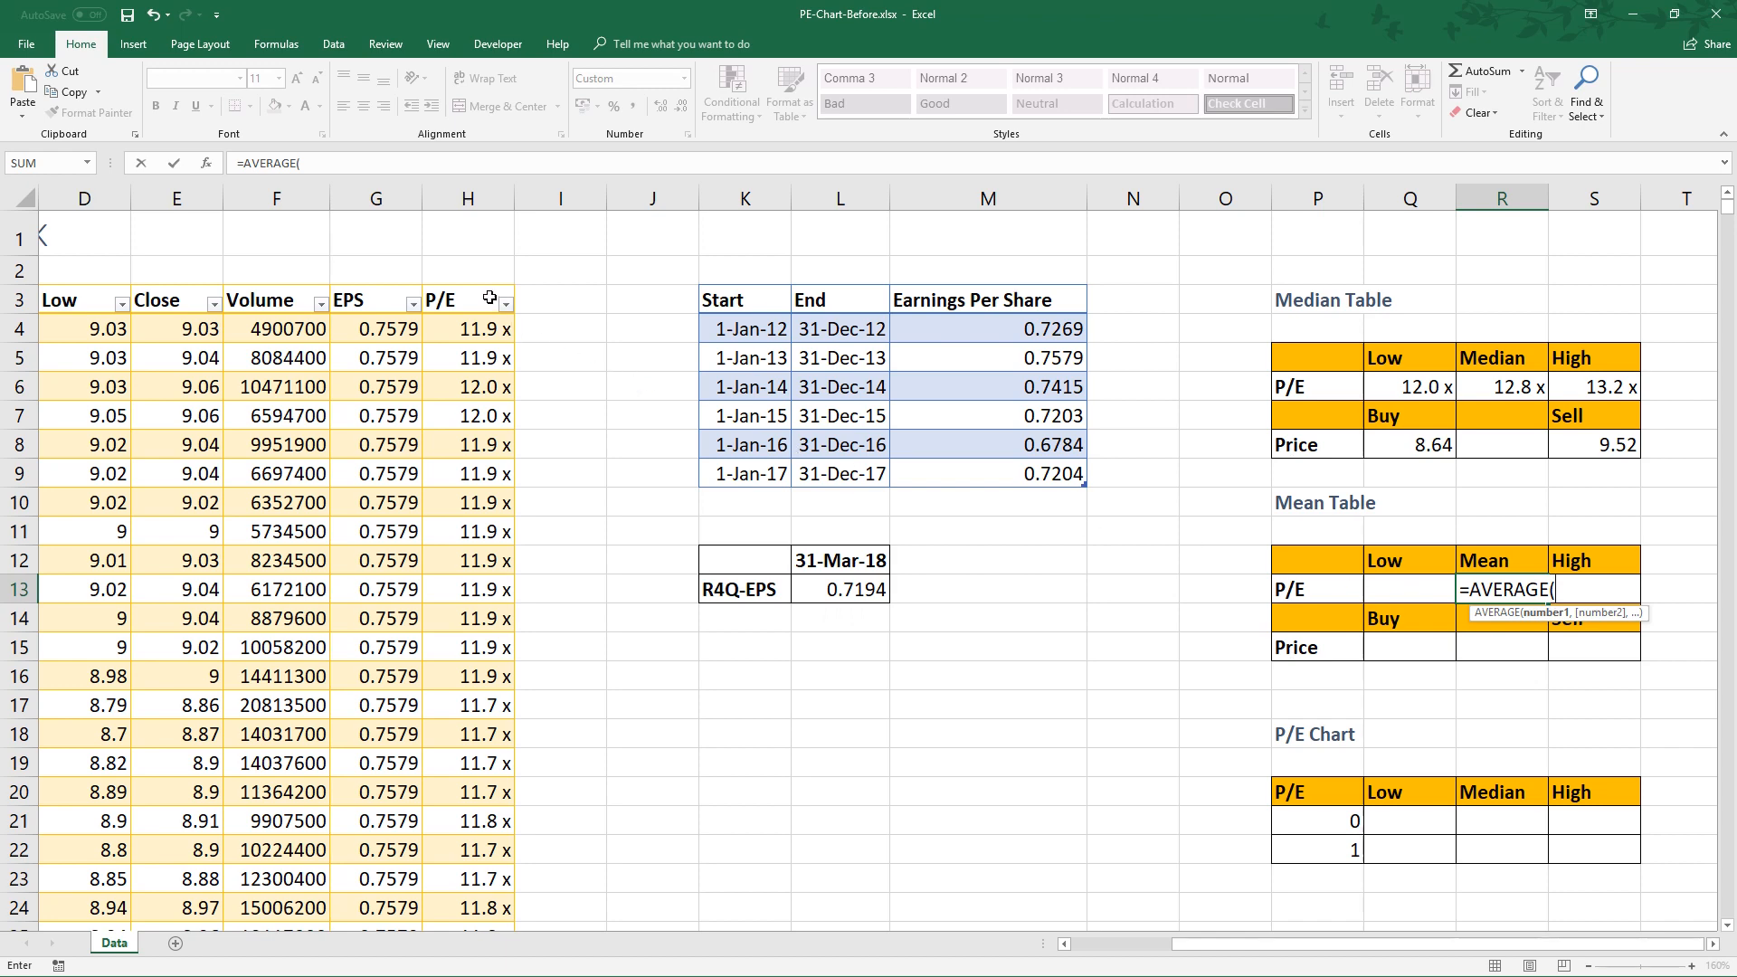
{"action": "left_click", "coordinate": [467, 328]}
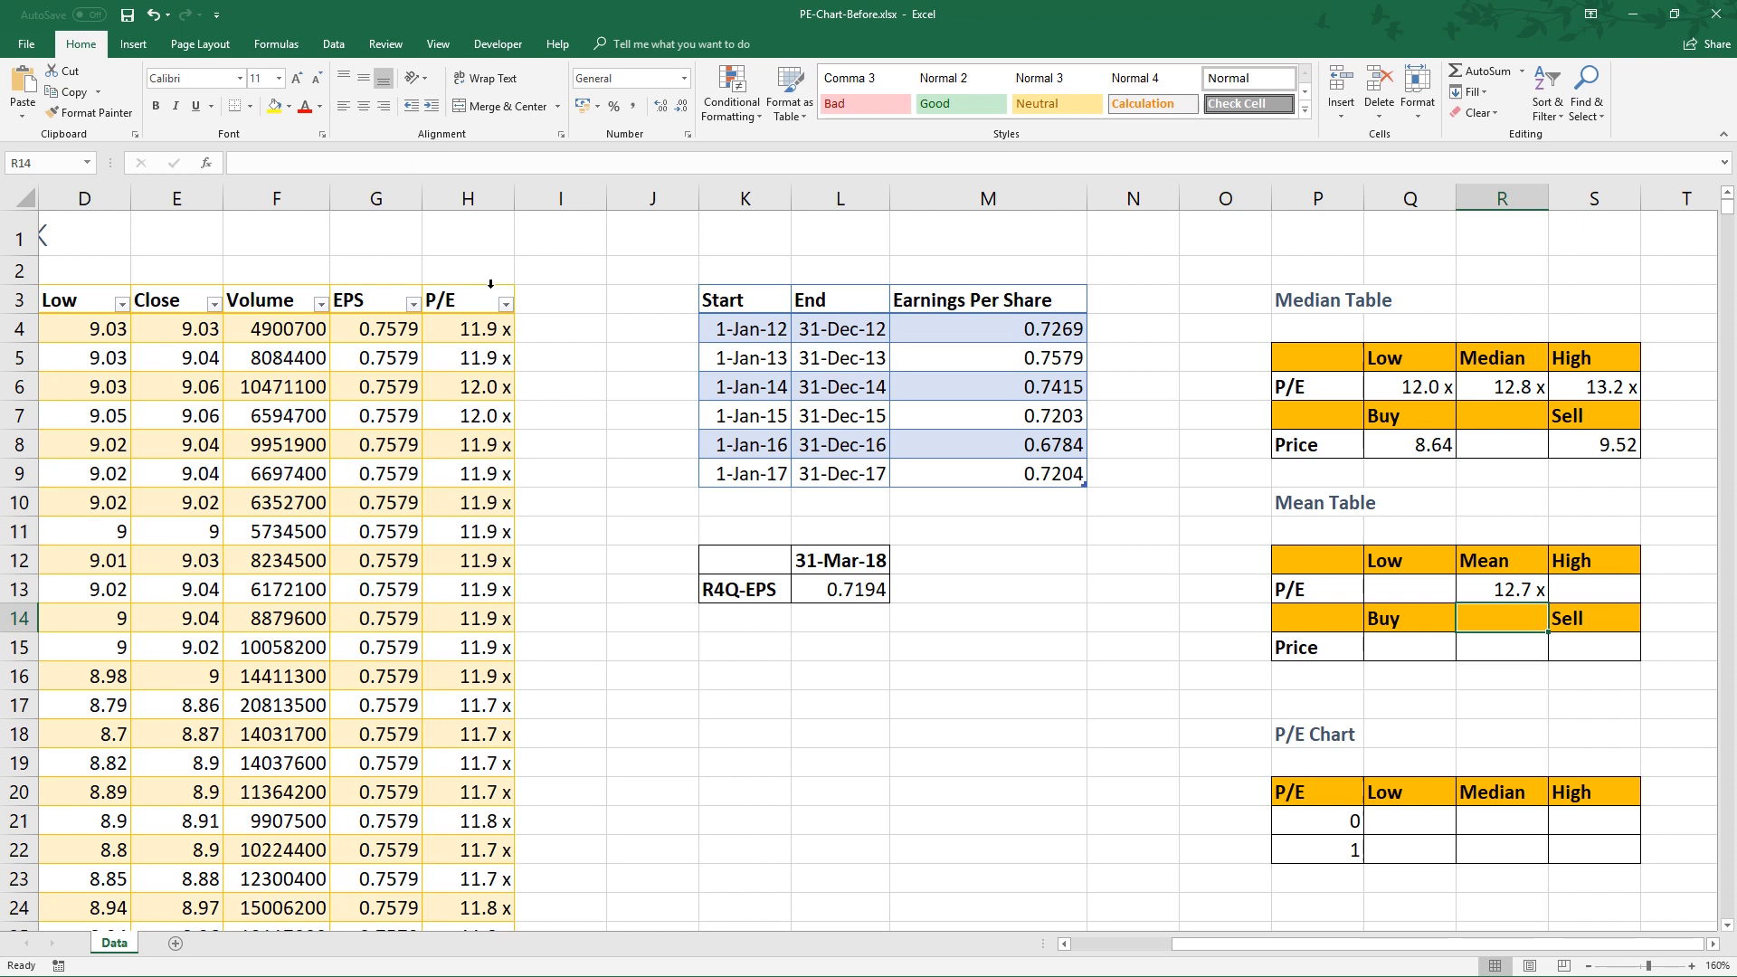
Set low and high P/E as mean minus and plus STDEV.P (12.0x, 13.4x).
{"action": "left_click", "coordinate": [1408, 588]}
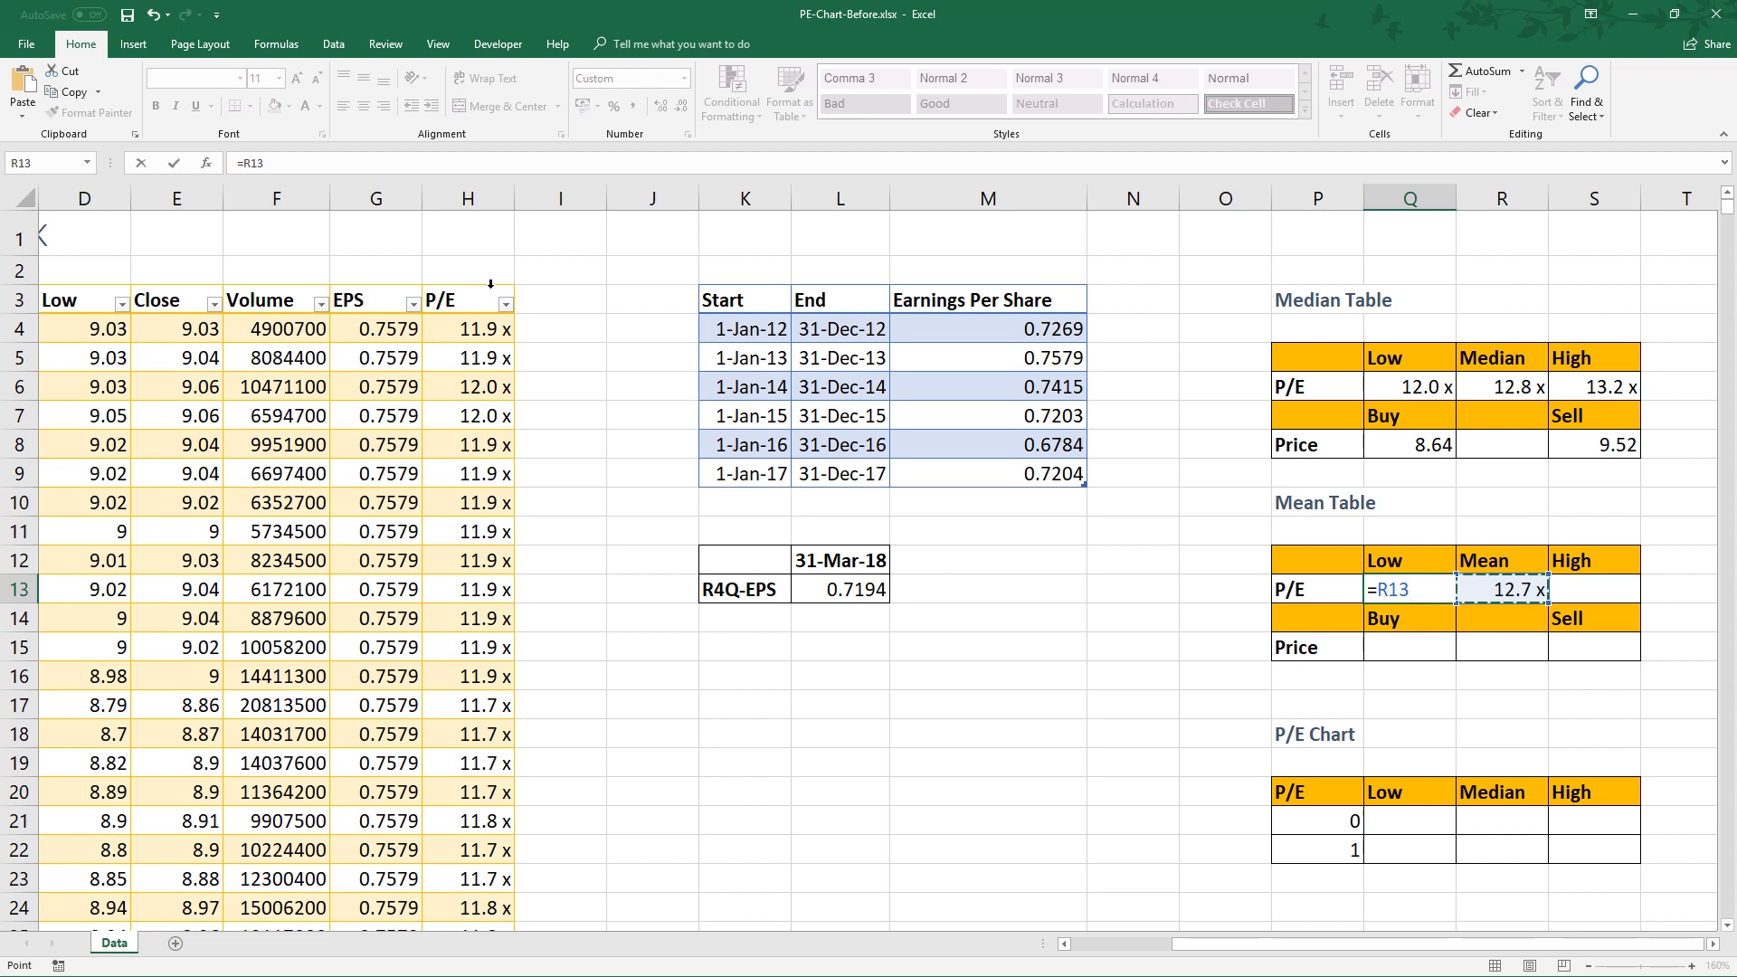
{"action": "type", "text": "-"}
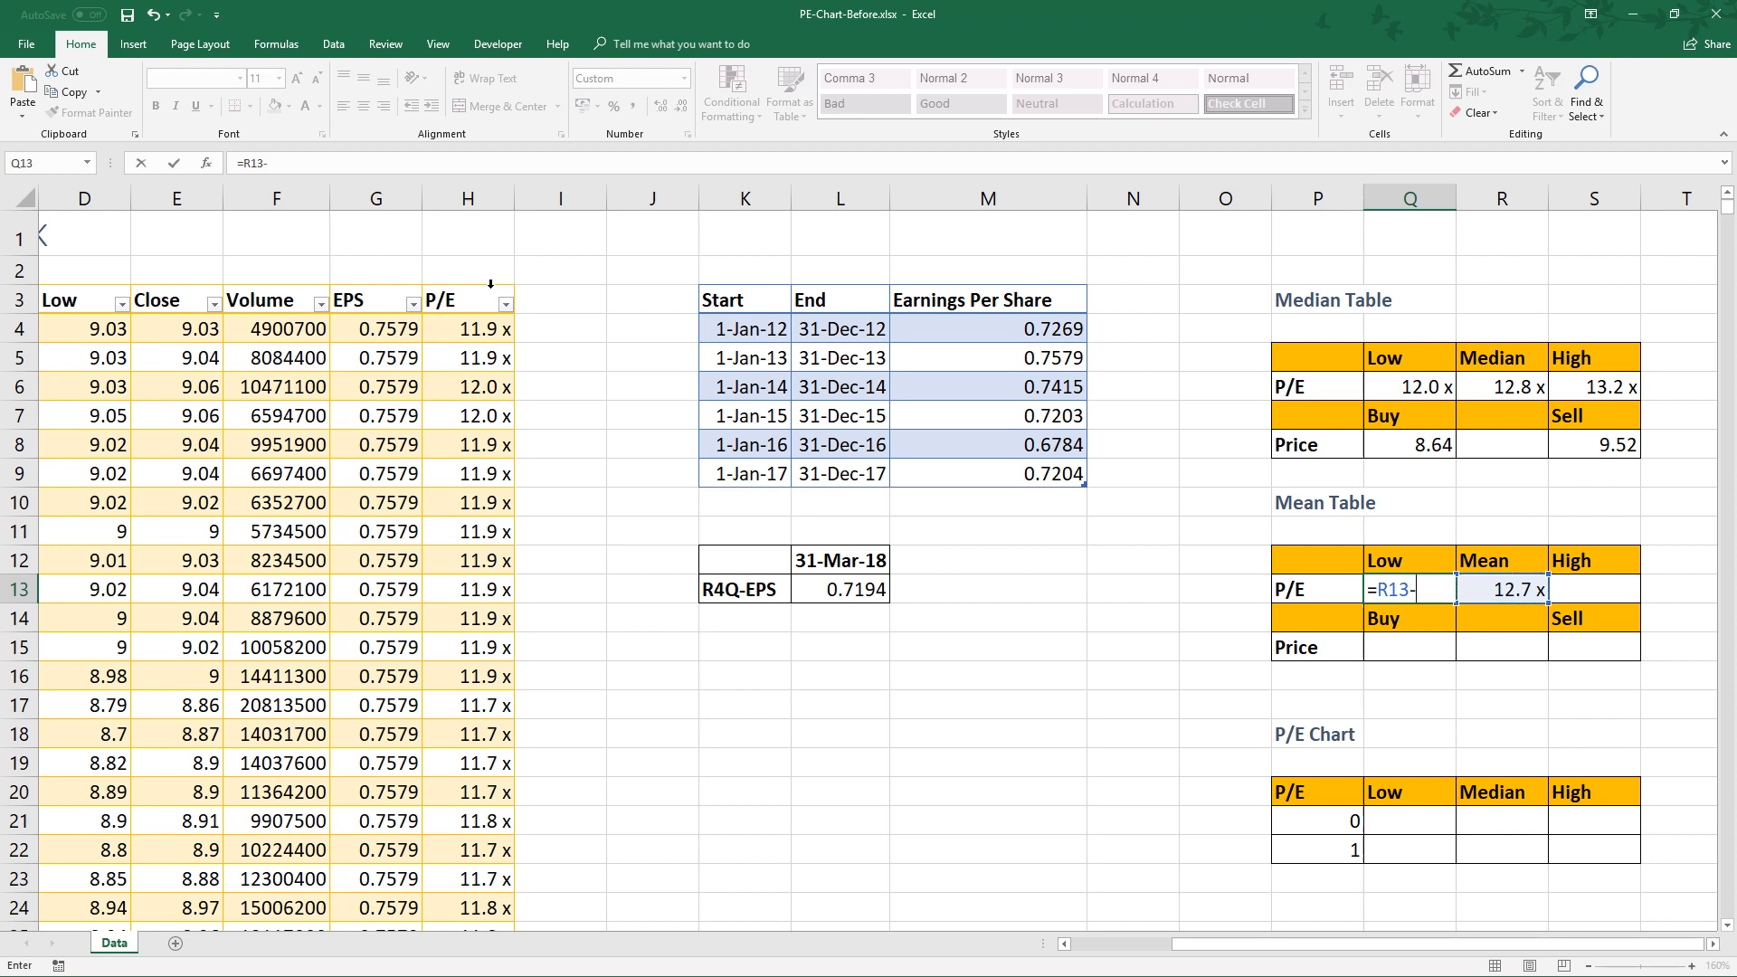
{"action": "type", "text": "st"}
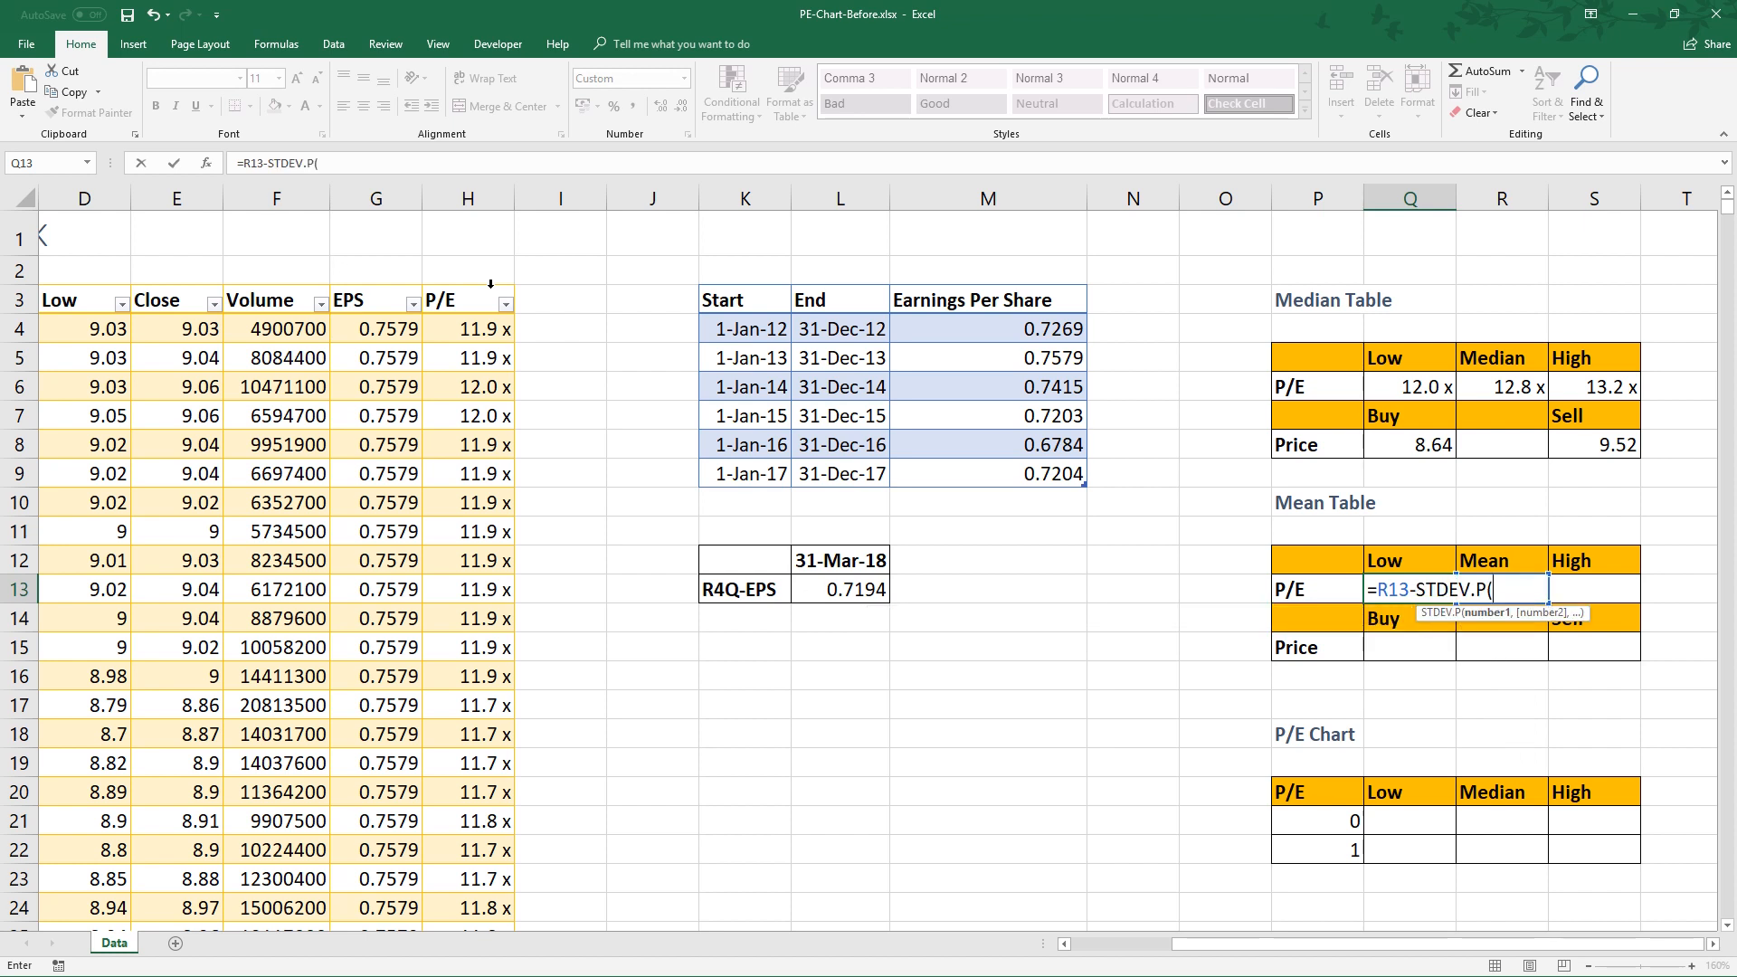
{"action": "mouse_move", "coordinate": [456, 279]}
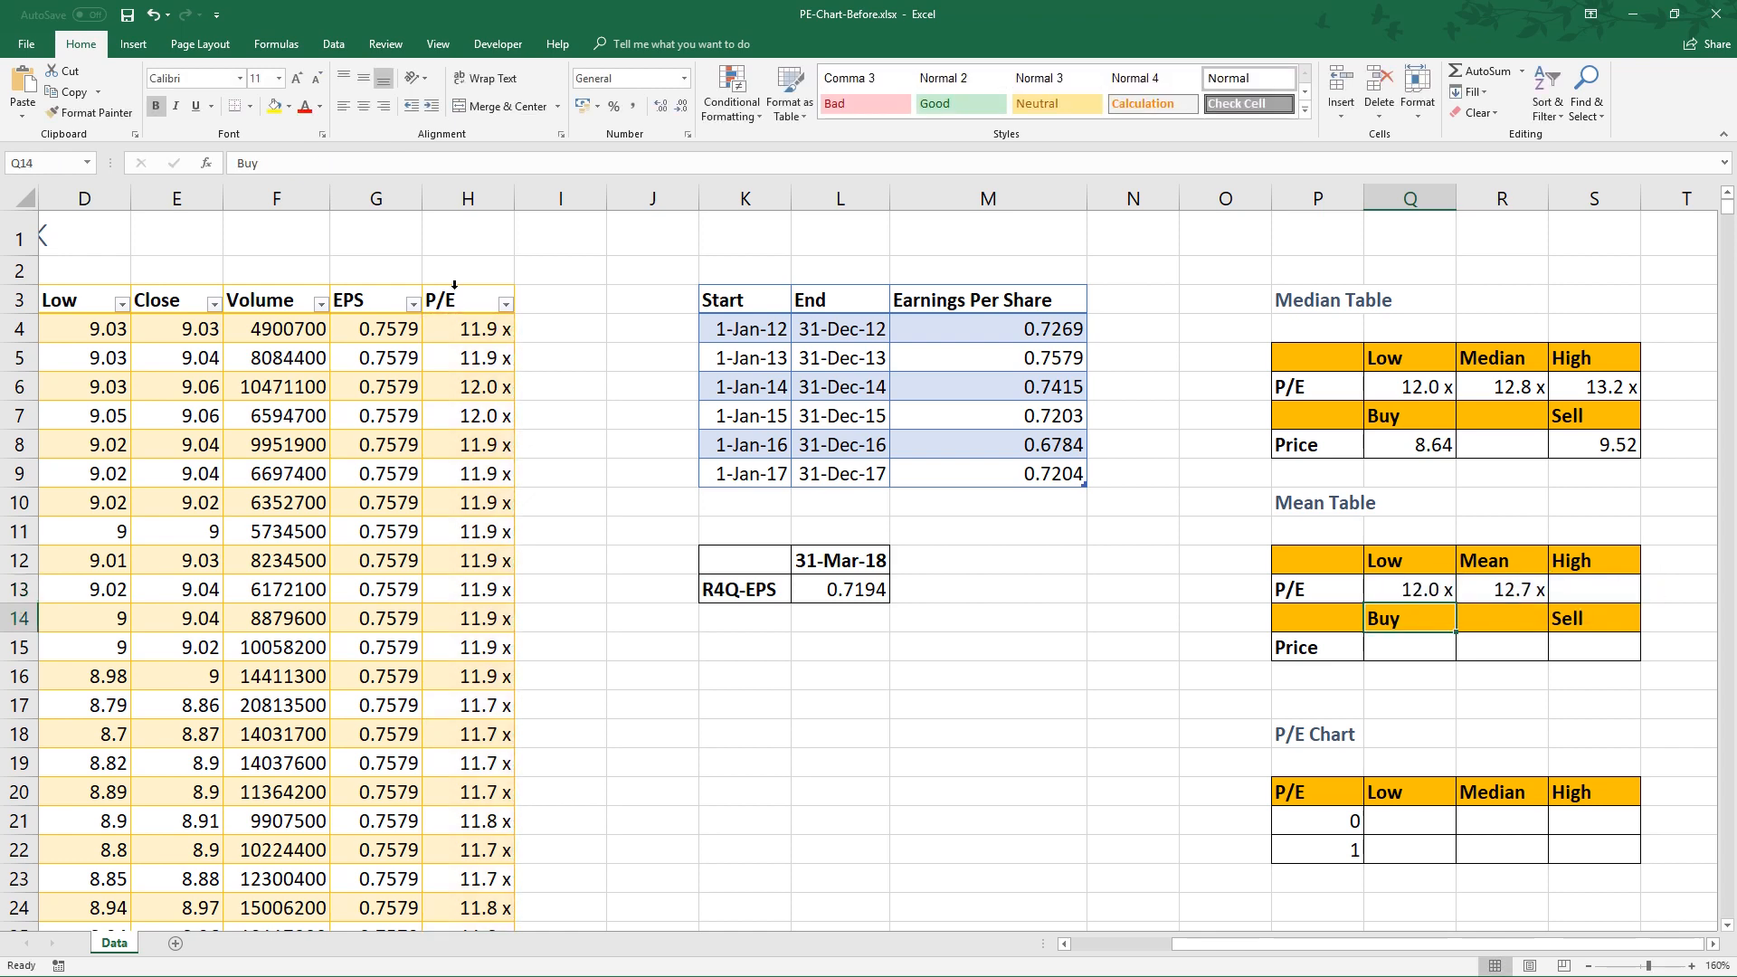
{"action": "left_click", "coordinate": [1593, 588]}
{"action": "type", "text": "=R13"}
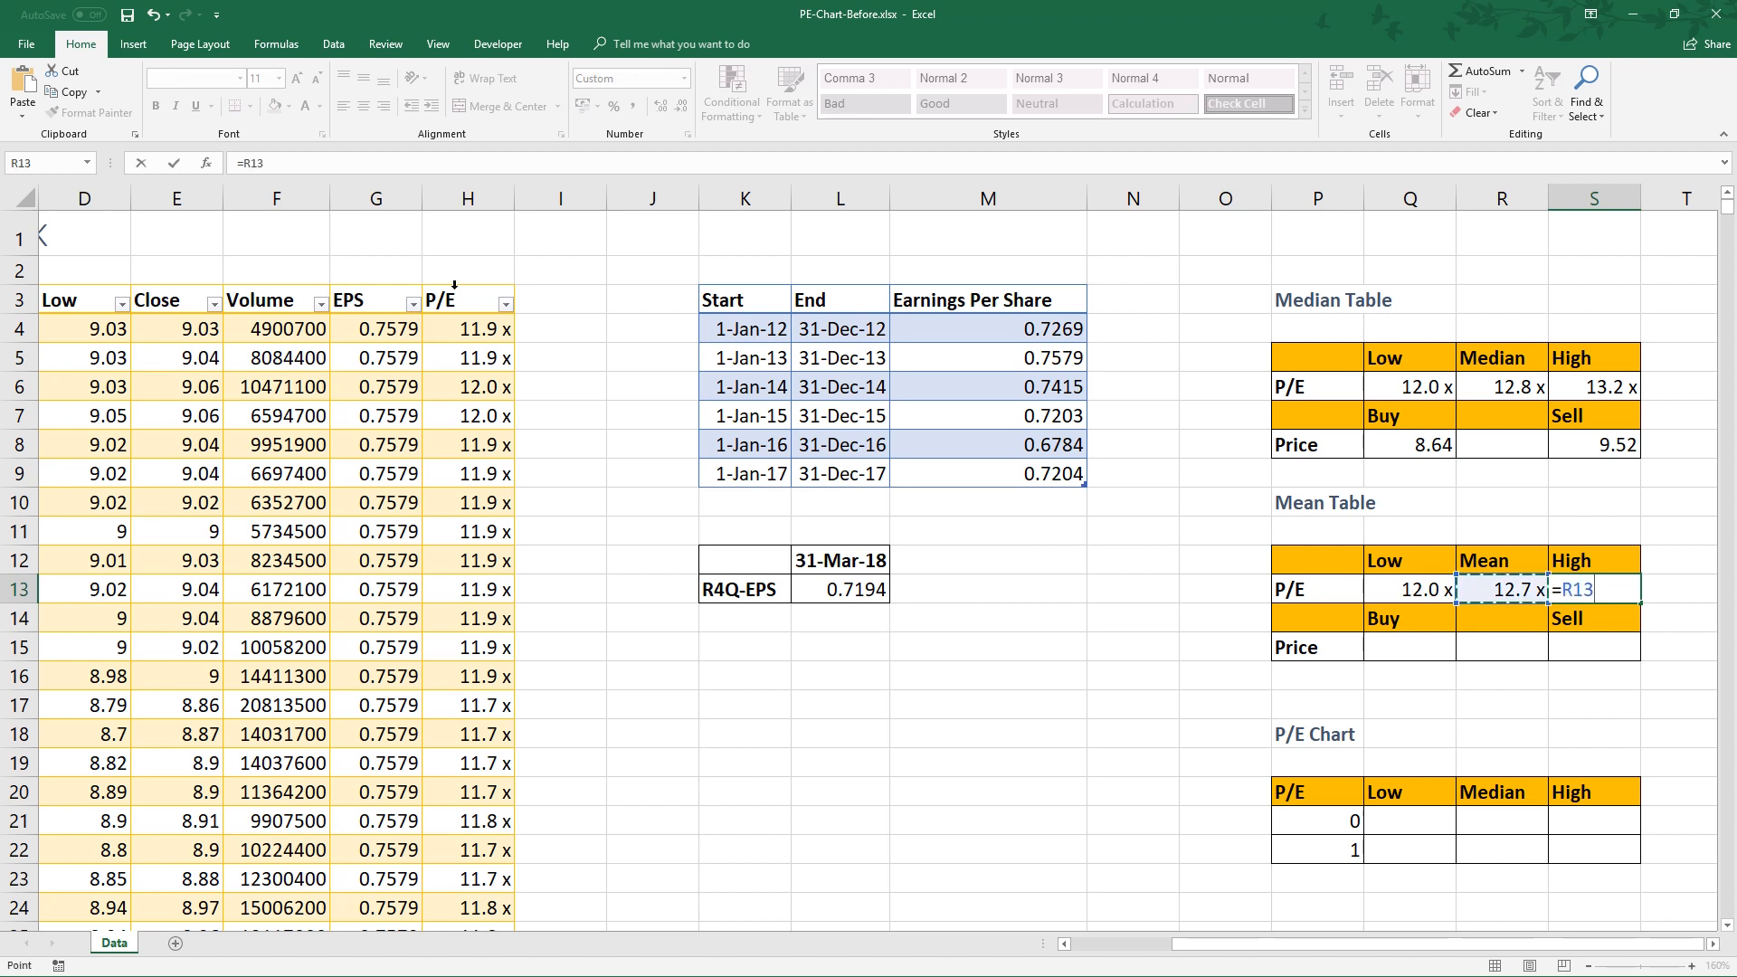
{"action": "type", "text": "+"}
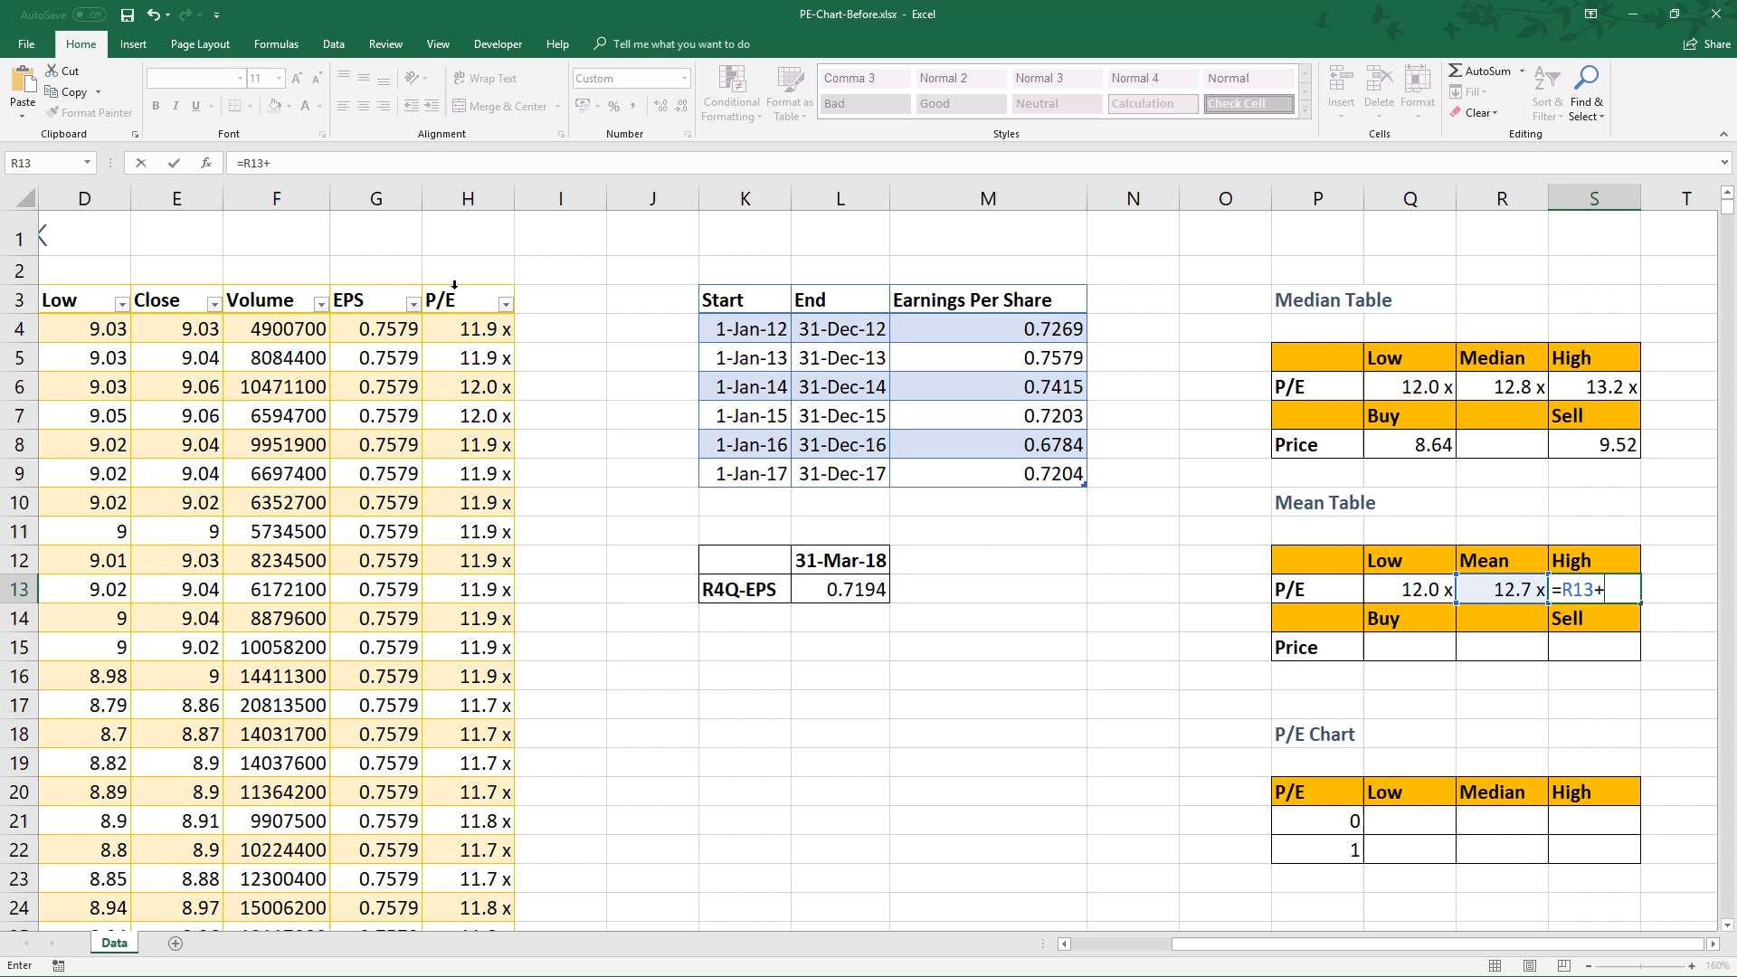
{"action": "type", "text": "s"}
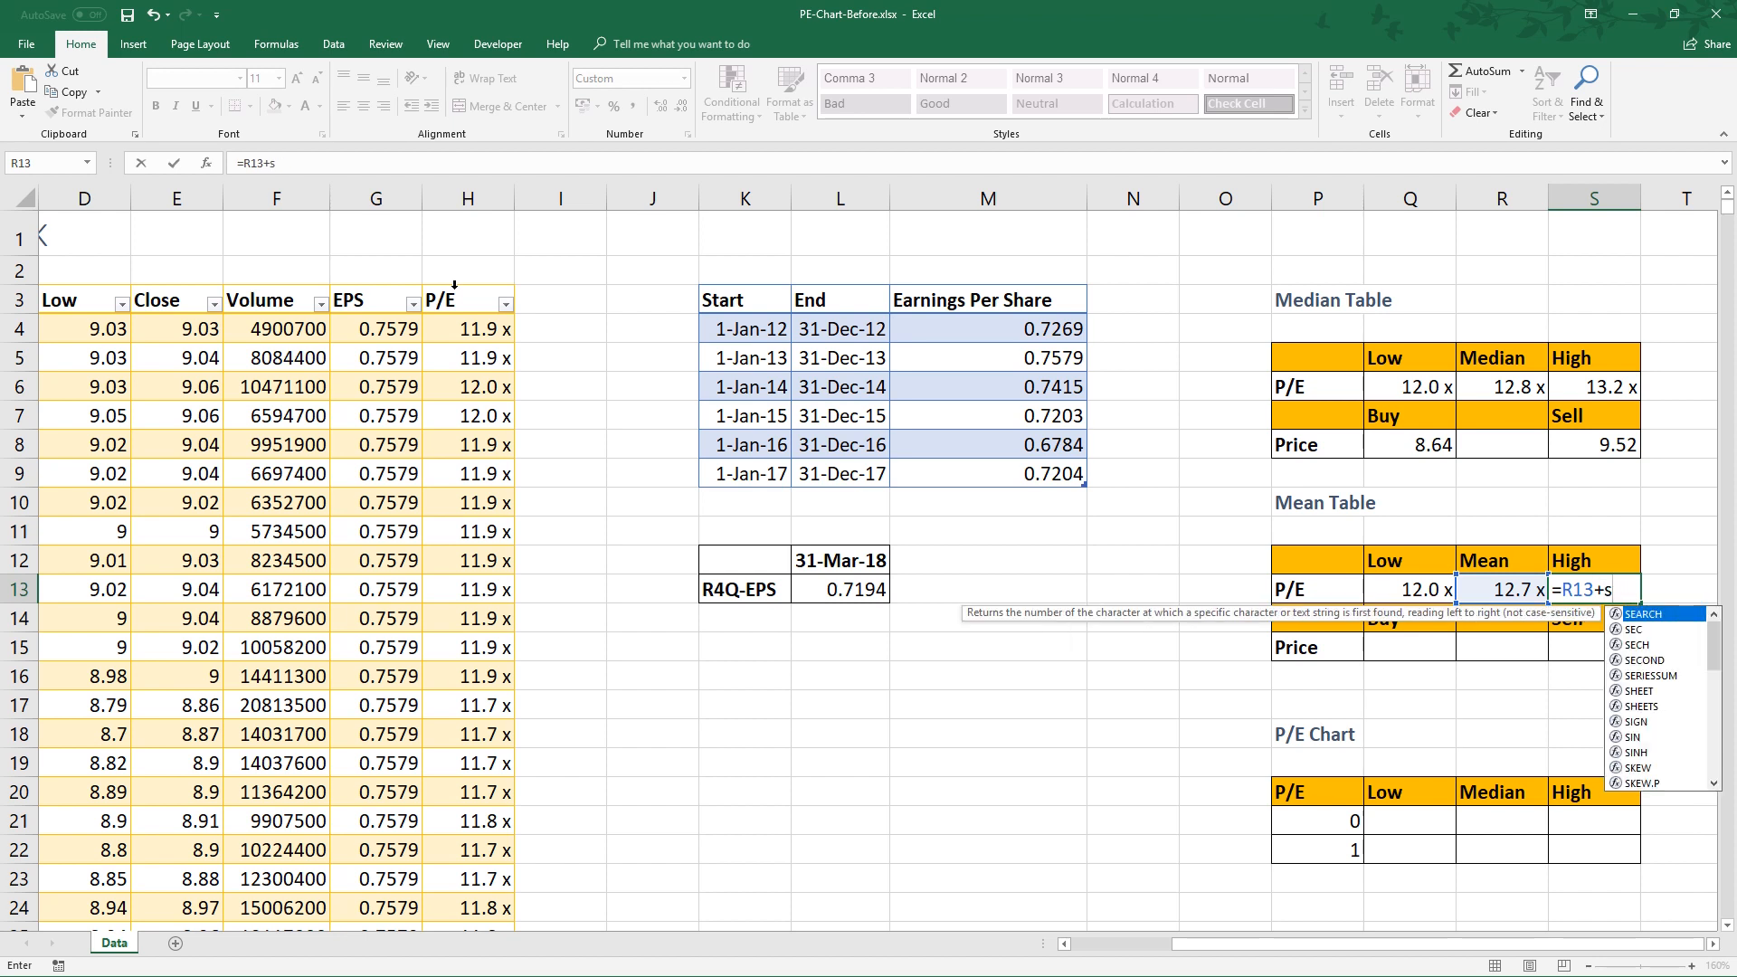
{"action": "type", "text": "STDEV.P("}
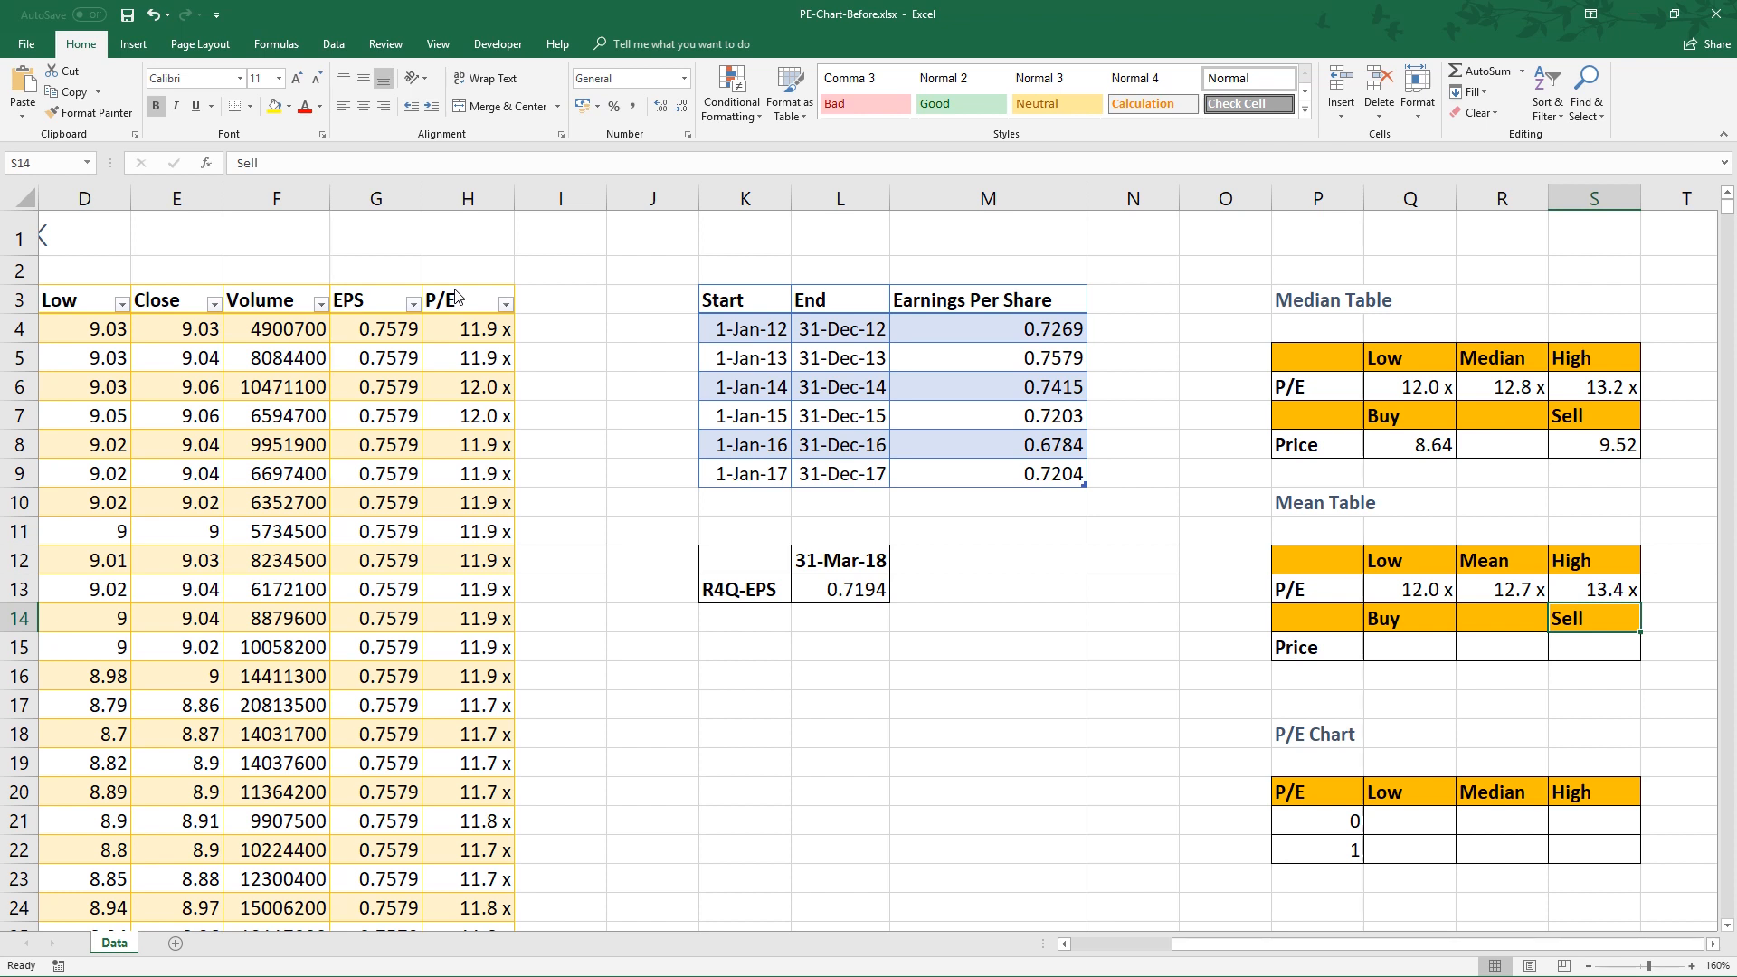
Enter =Q13*L13 and =S13*L13 for Mean Table buy 8.60 and sell 9.62.
{"action": "left_click", "coordinate": [1410, 647]}
{"action": "type", "text": "=Q13"}
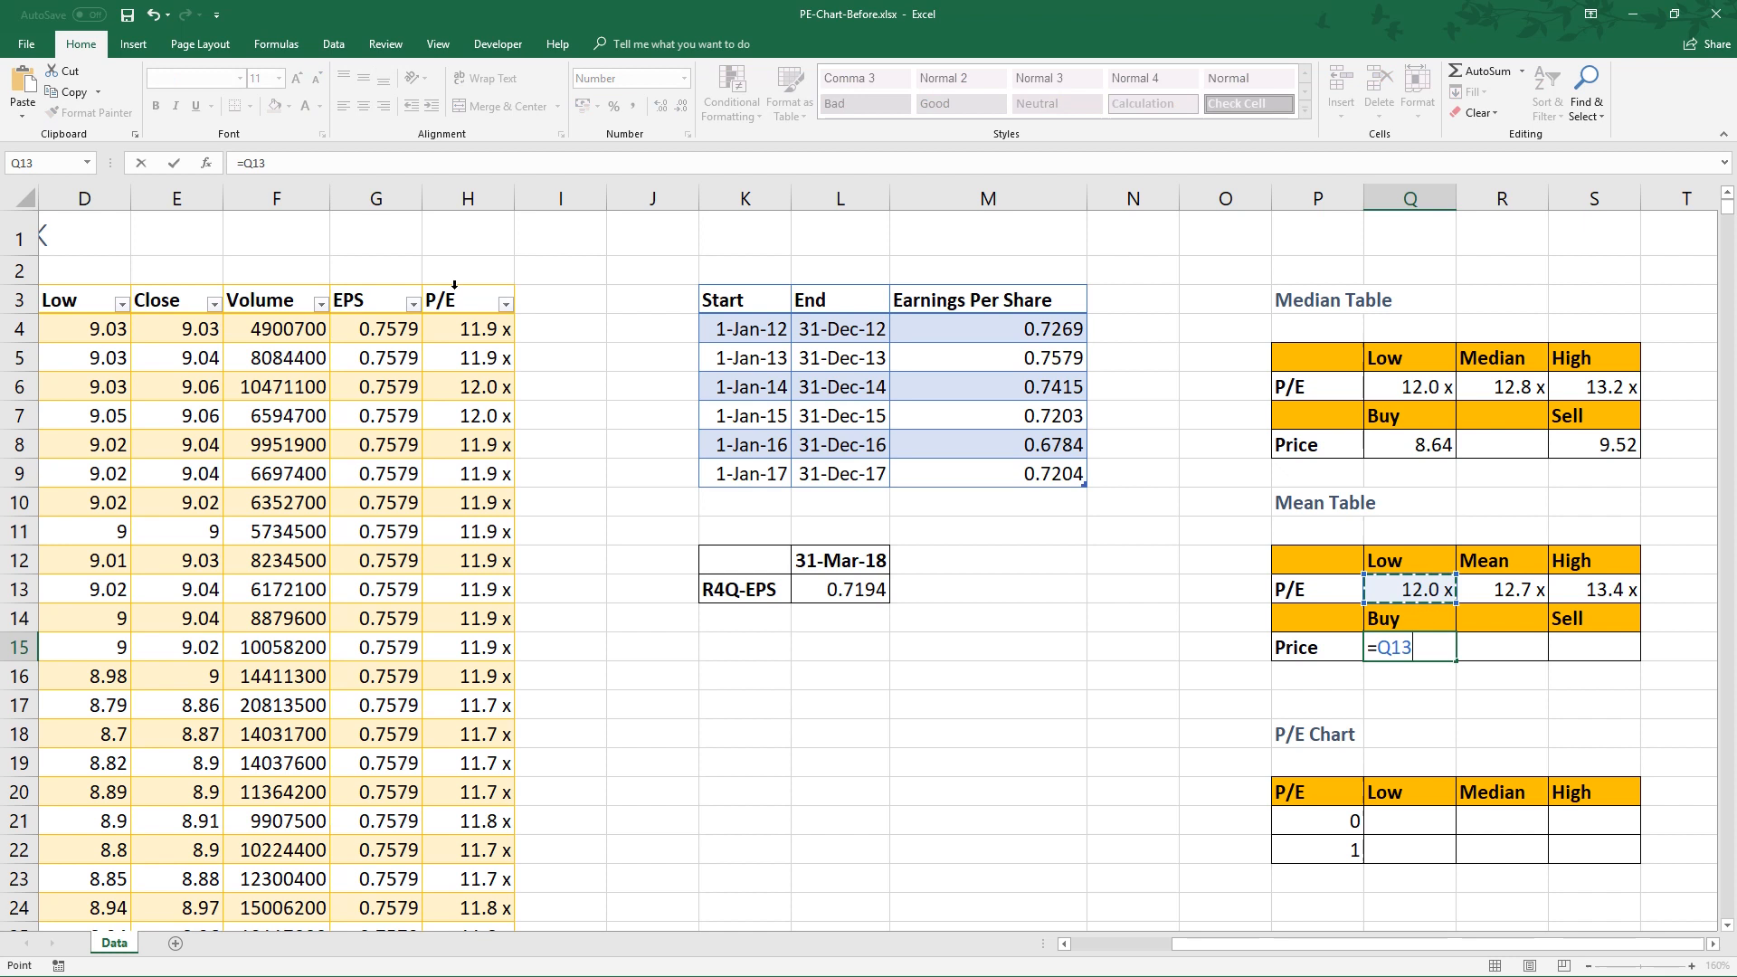
{"action": "type", "text": "*"}
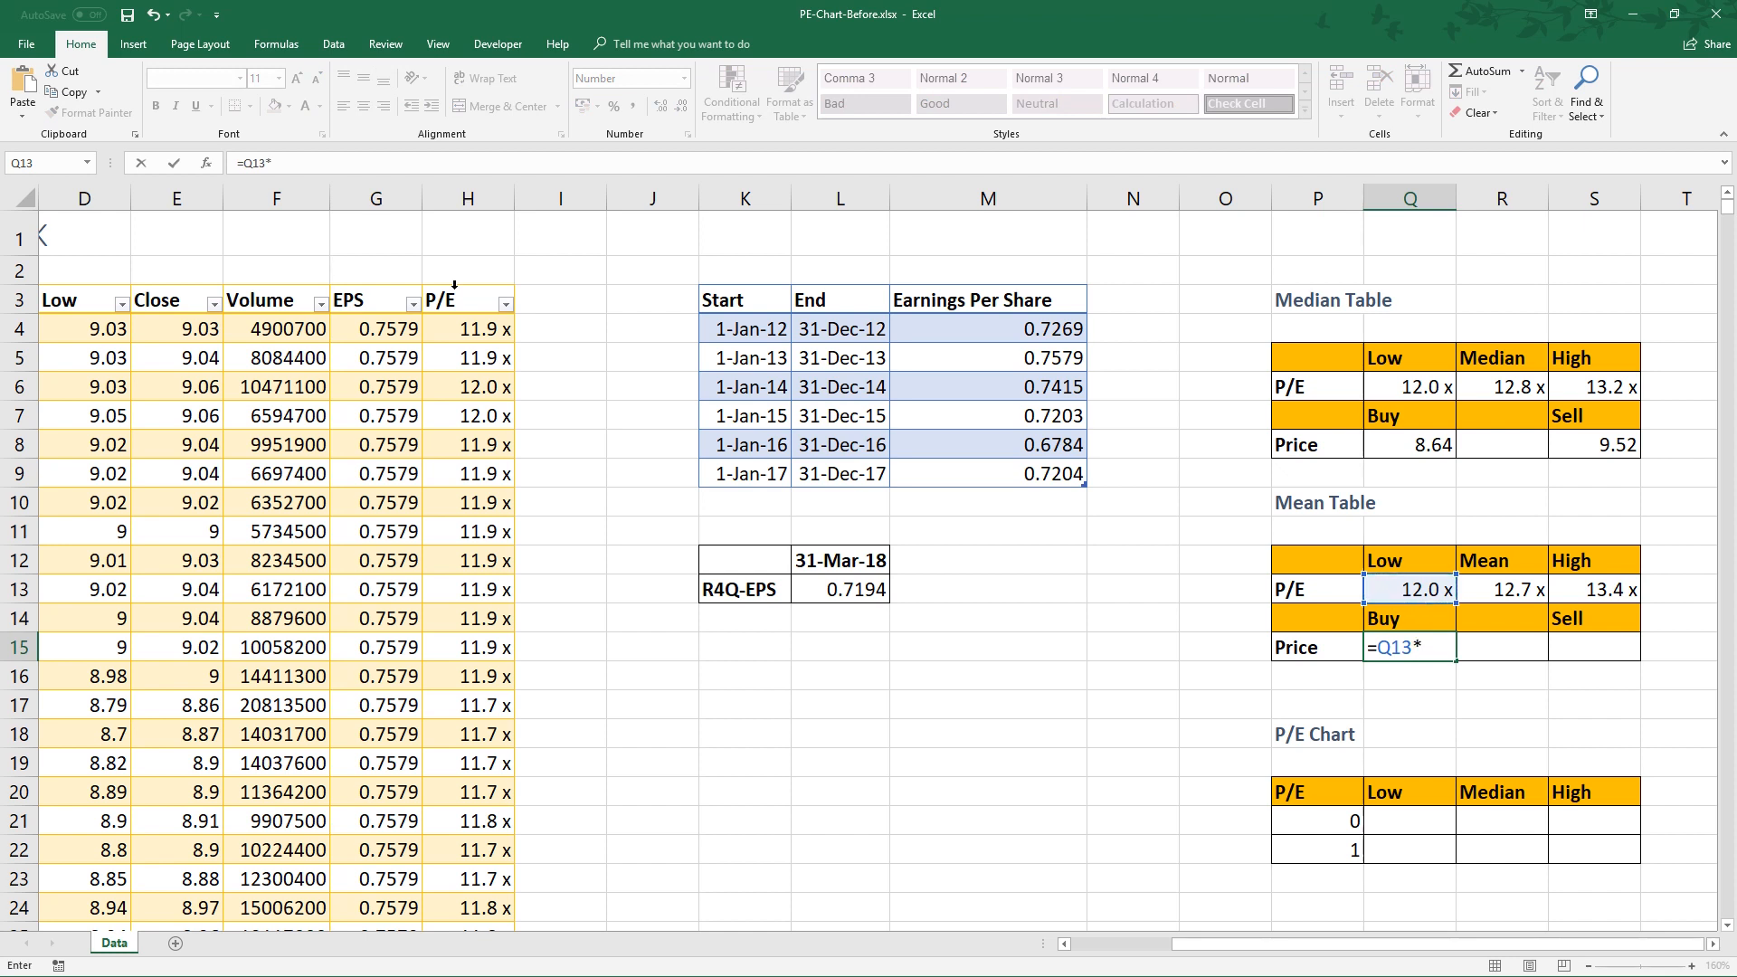
{"action": "left_click", "coordinate": [839, 589]}
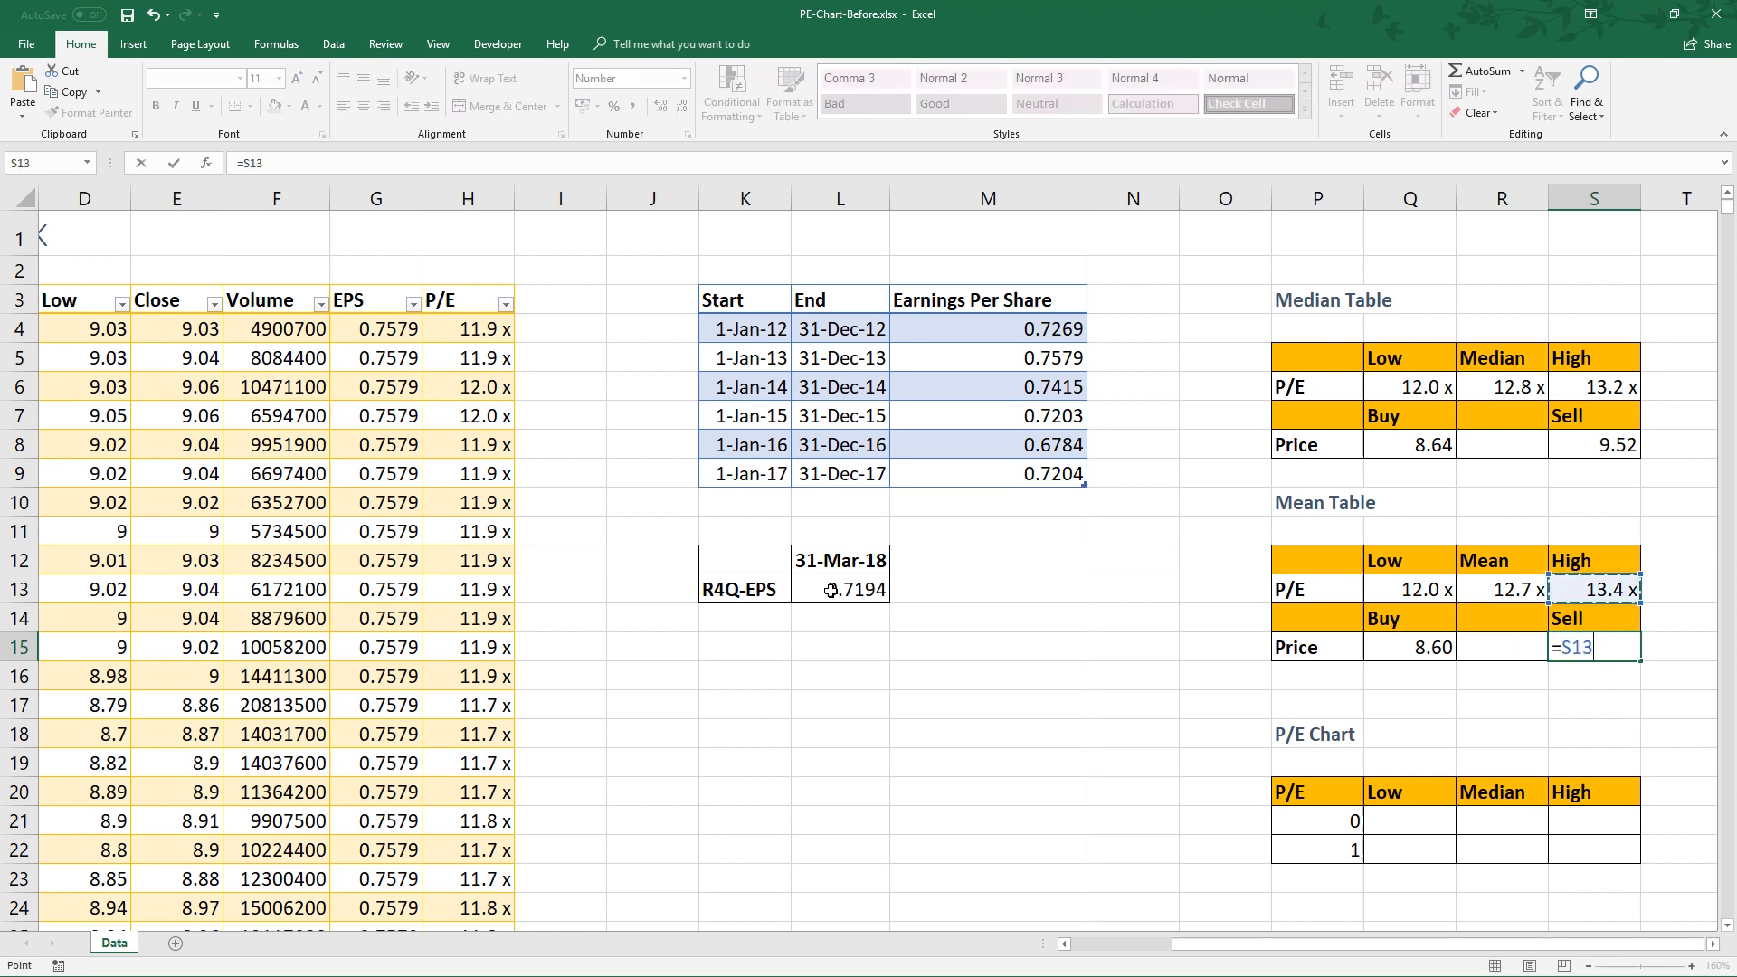
{"action": "type", "text": "*"}
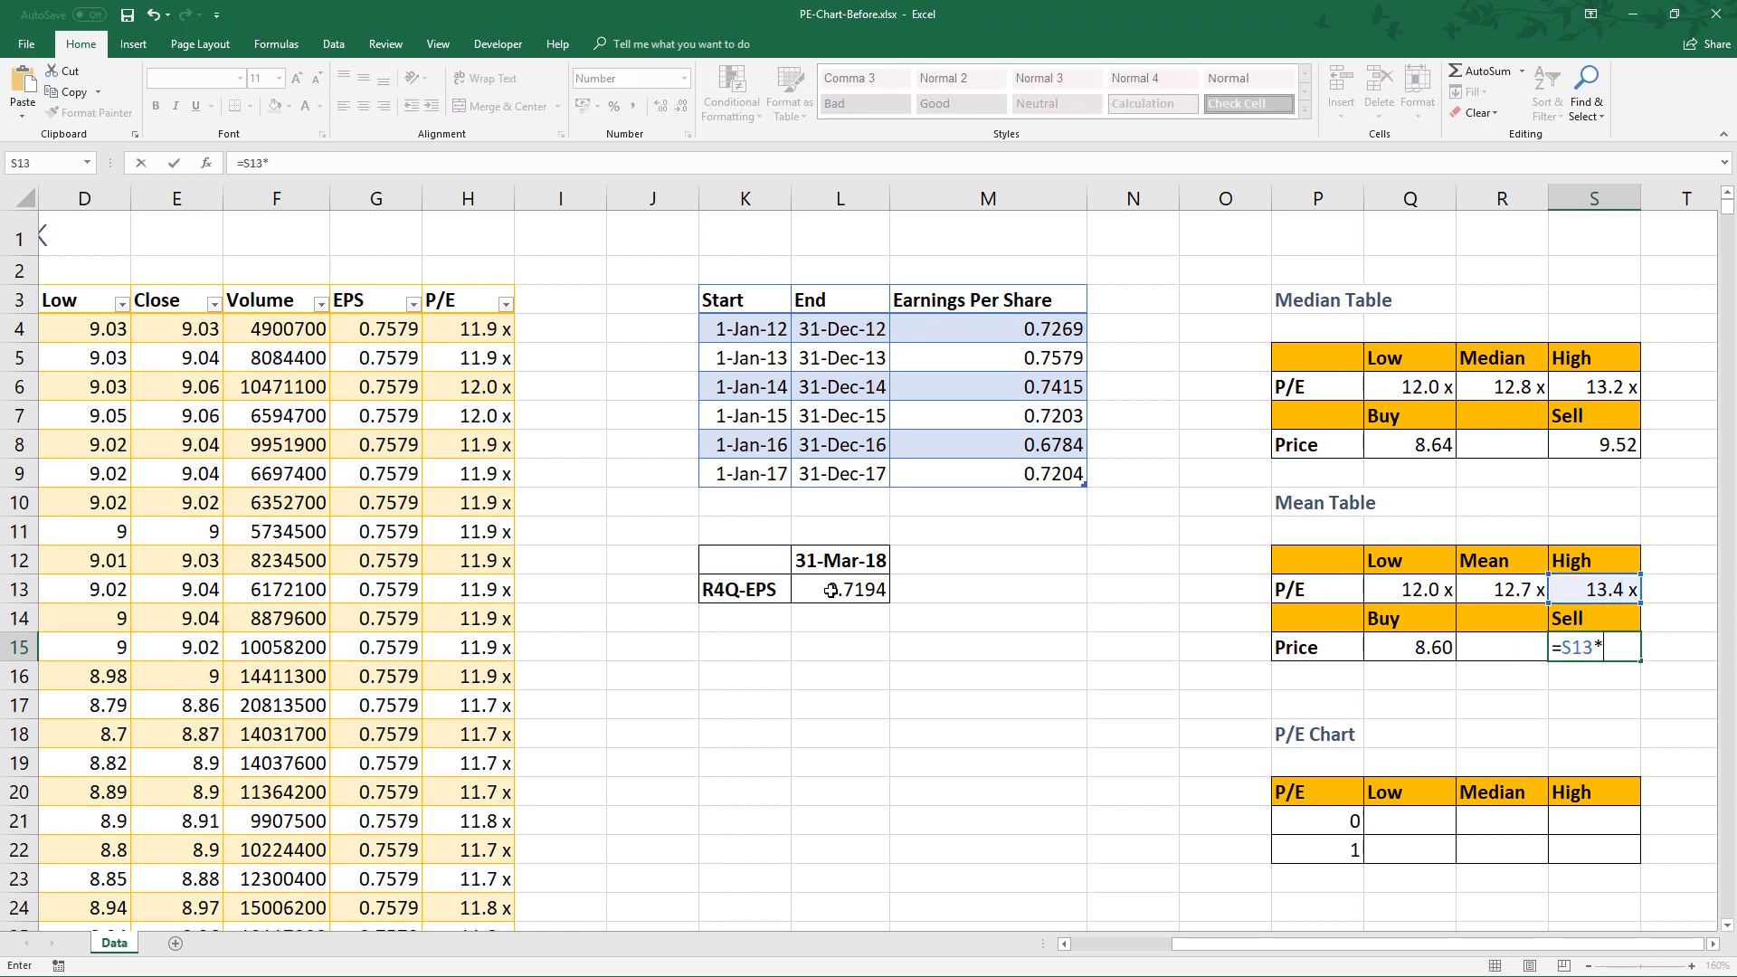
{"action": "left_click", "coordinate": [840, 589]}
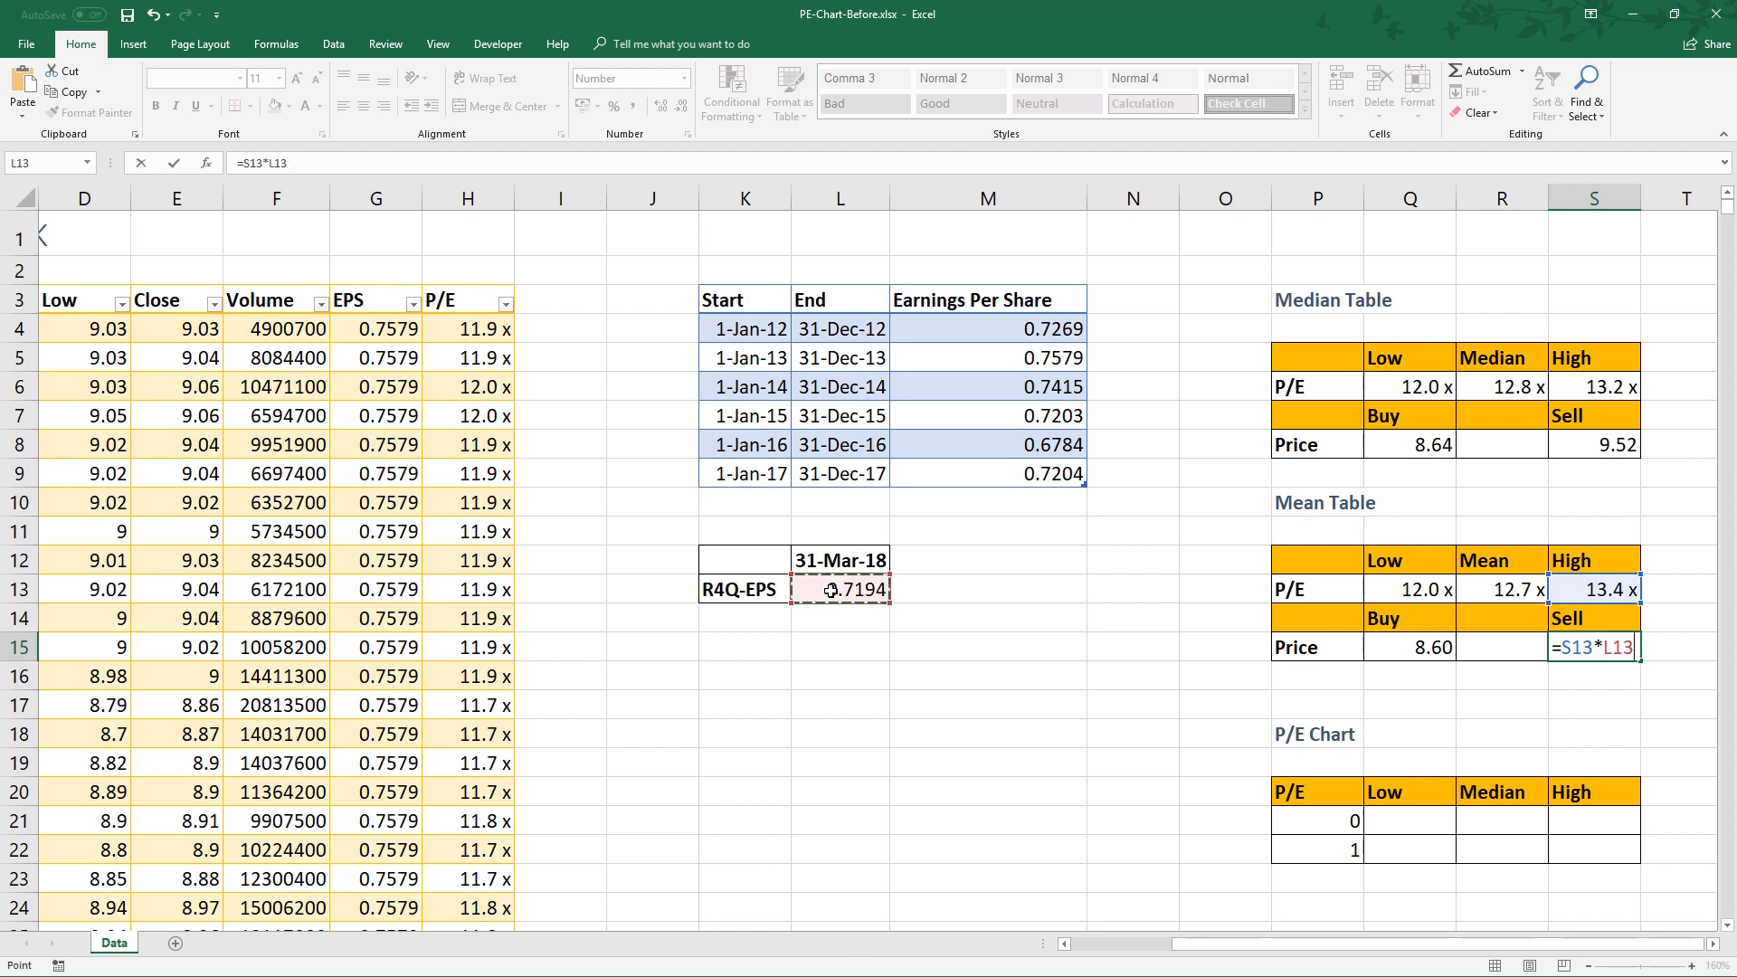
{"action": "key", "text": "Return"}
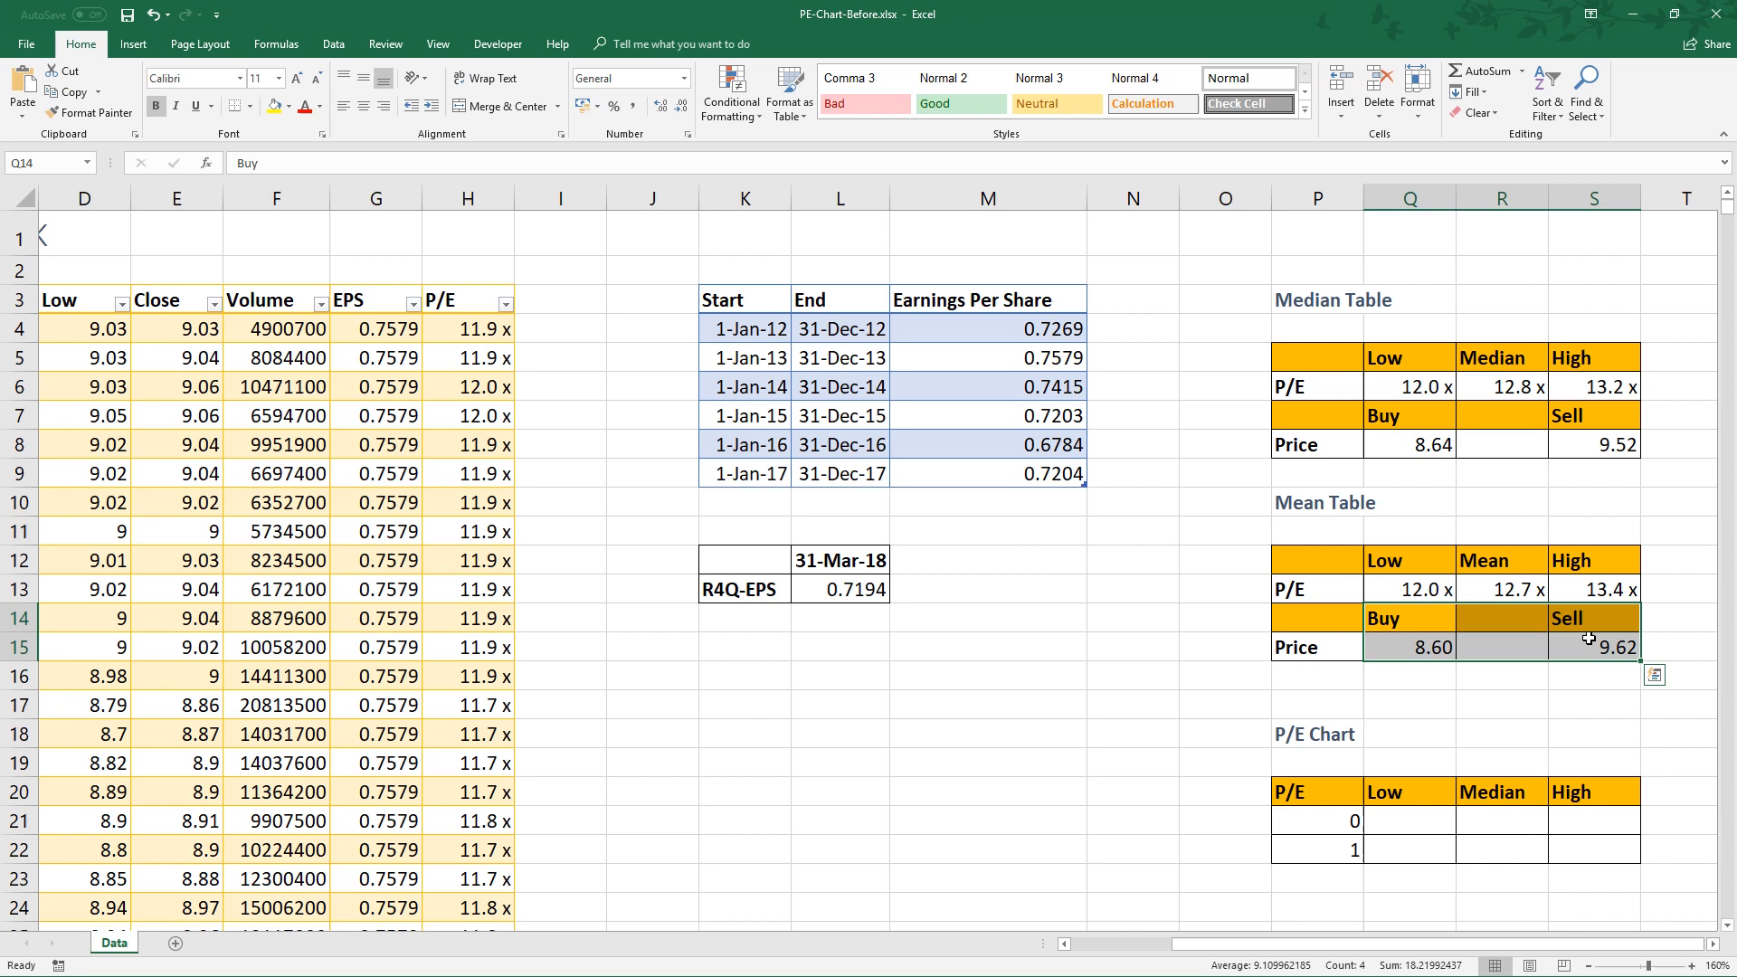
{"action": "mouse_move", "coordinate": [1442, 457]}
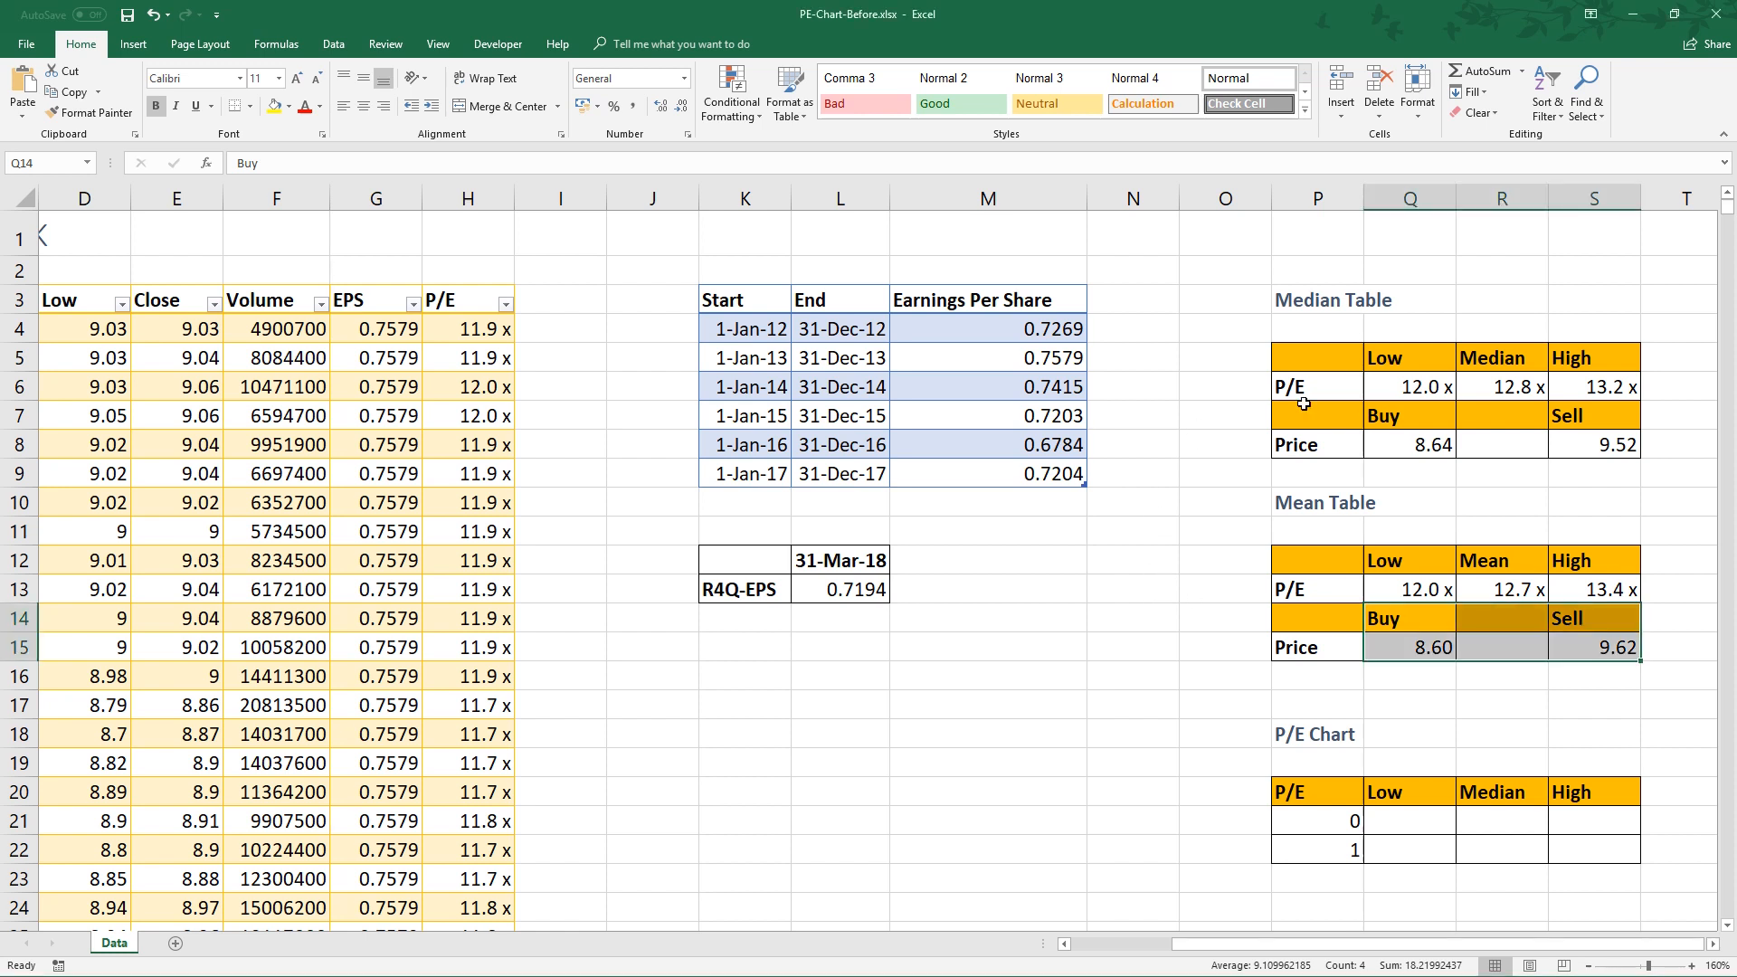
Review the Median Table's low P/E, buy, sell and R4Q-EPS formulas for comparison.
{"action": "left_click", "coordinate": [1408, 386]}
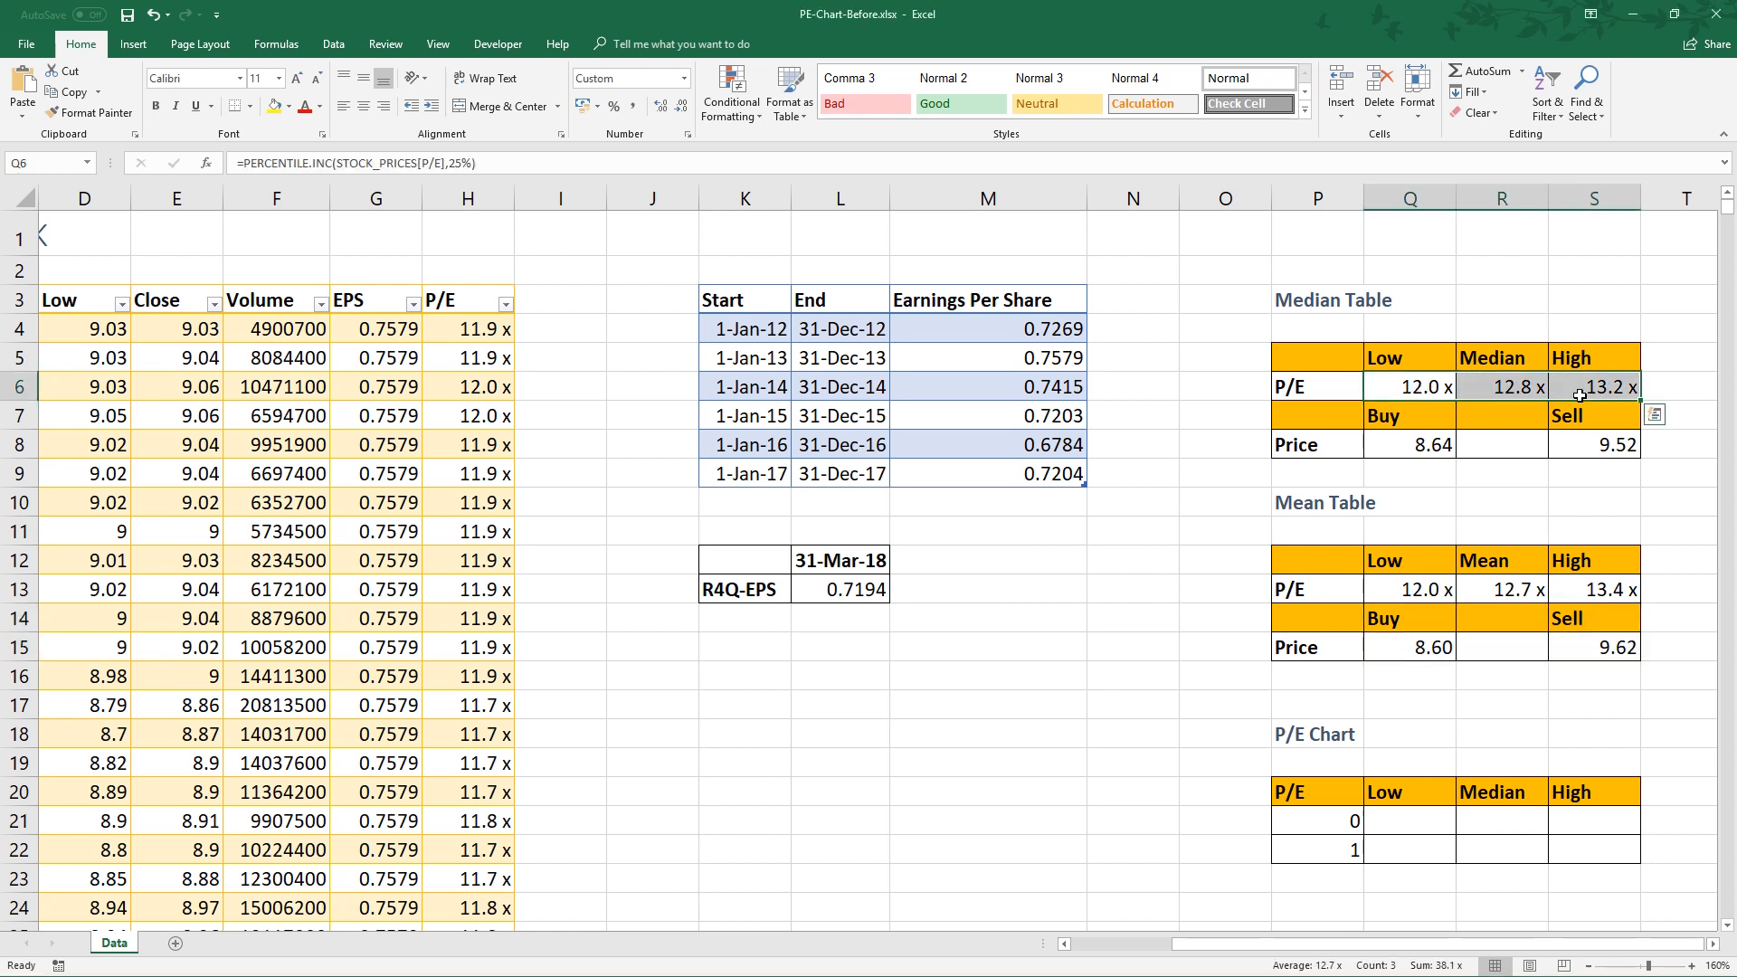
{"action": "left_click", "coordinate": [1410, 444]}
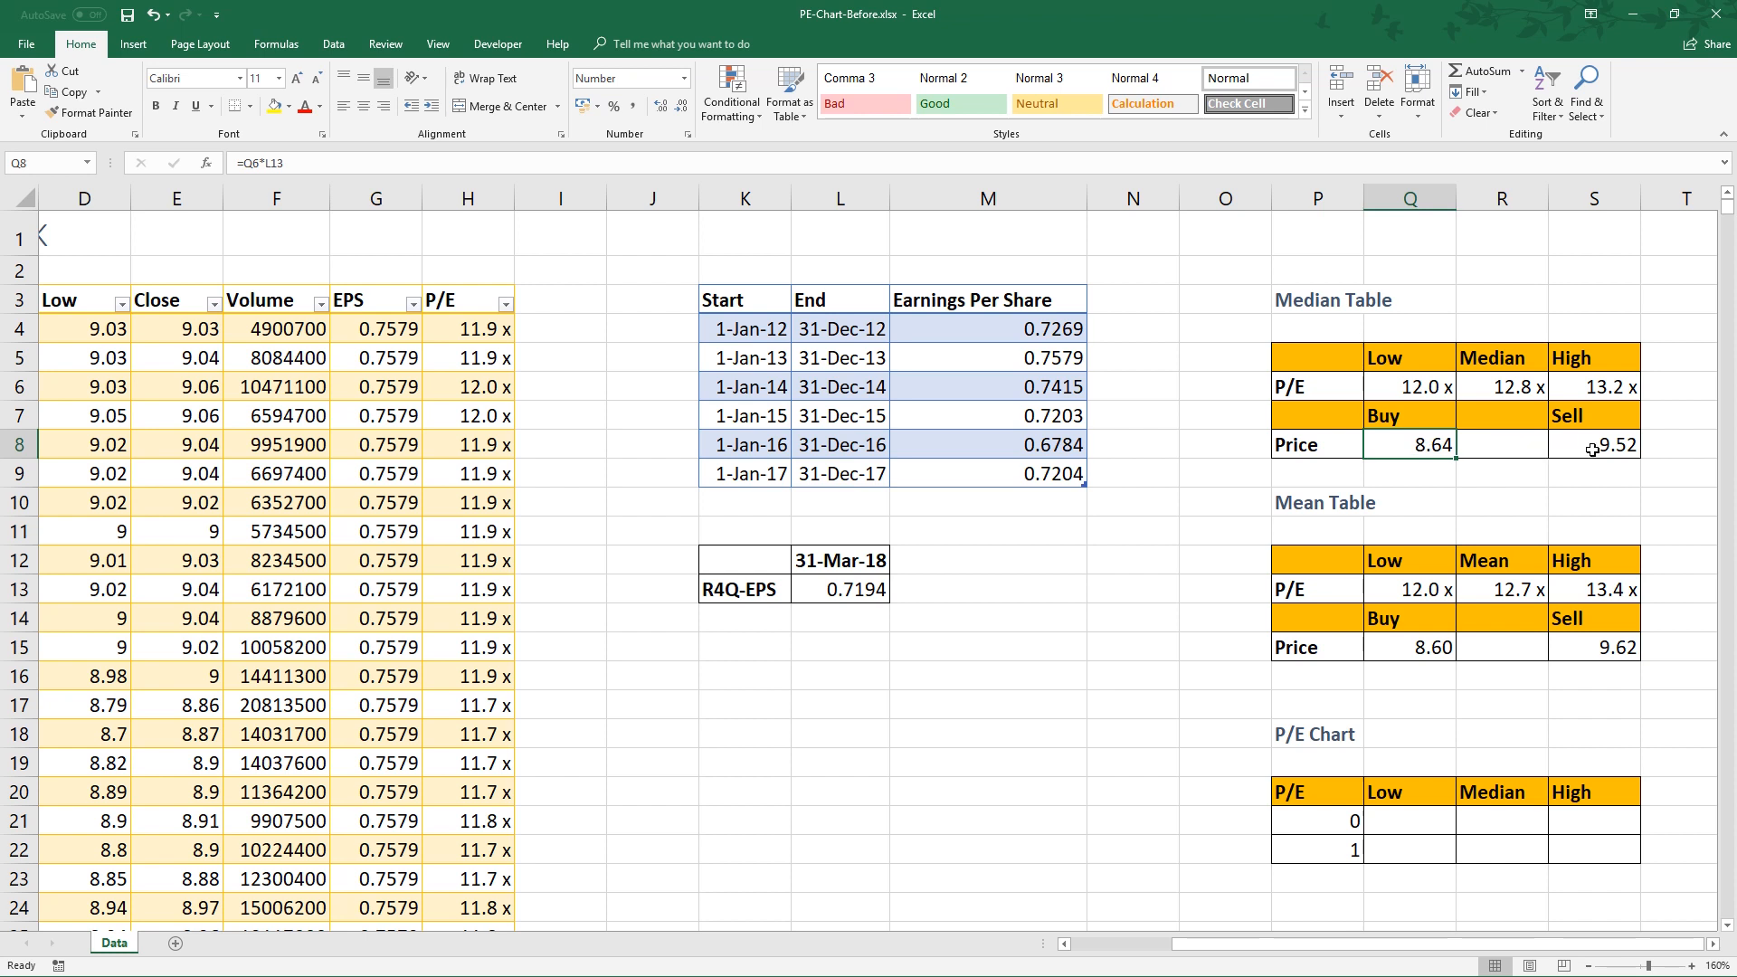
{"action": "left_click", "coordinate": [1594, 445]}
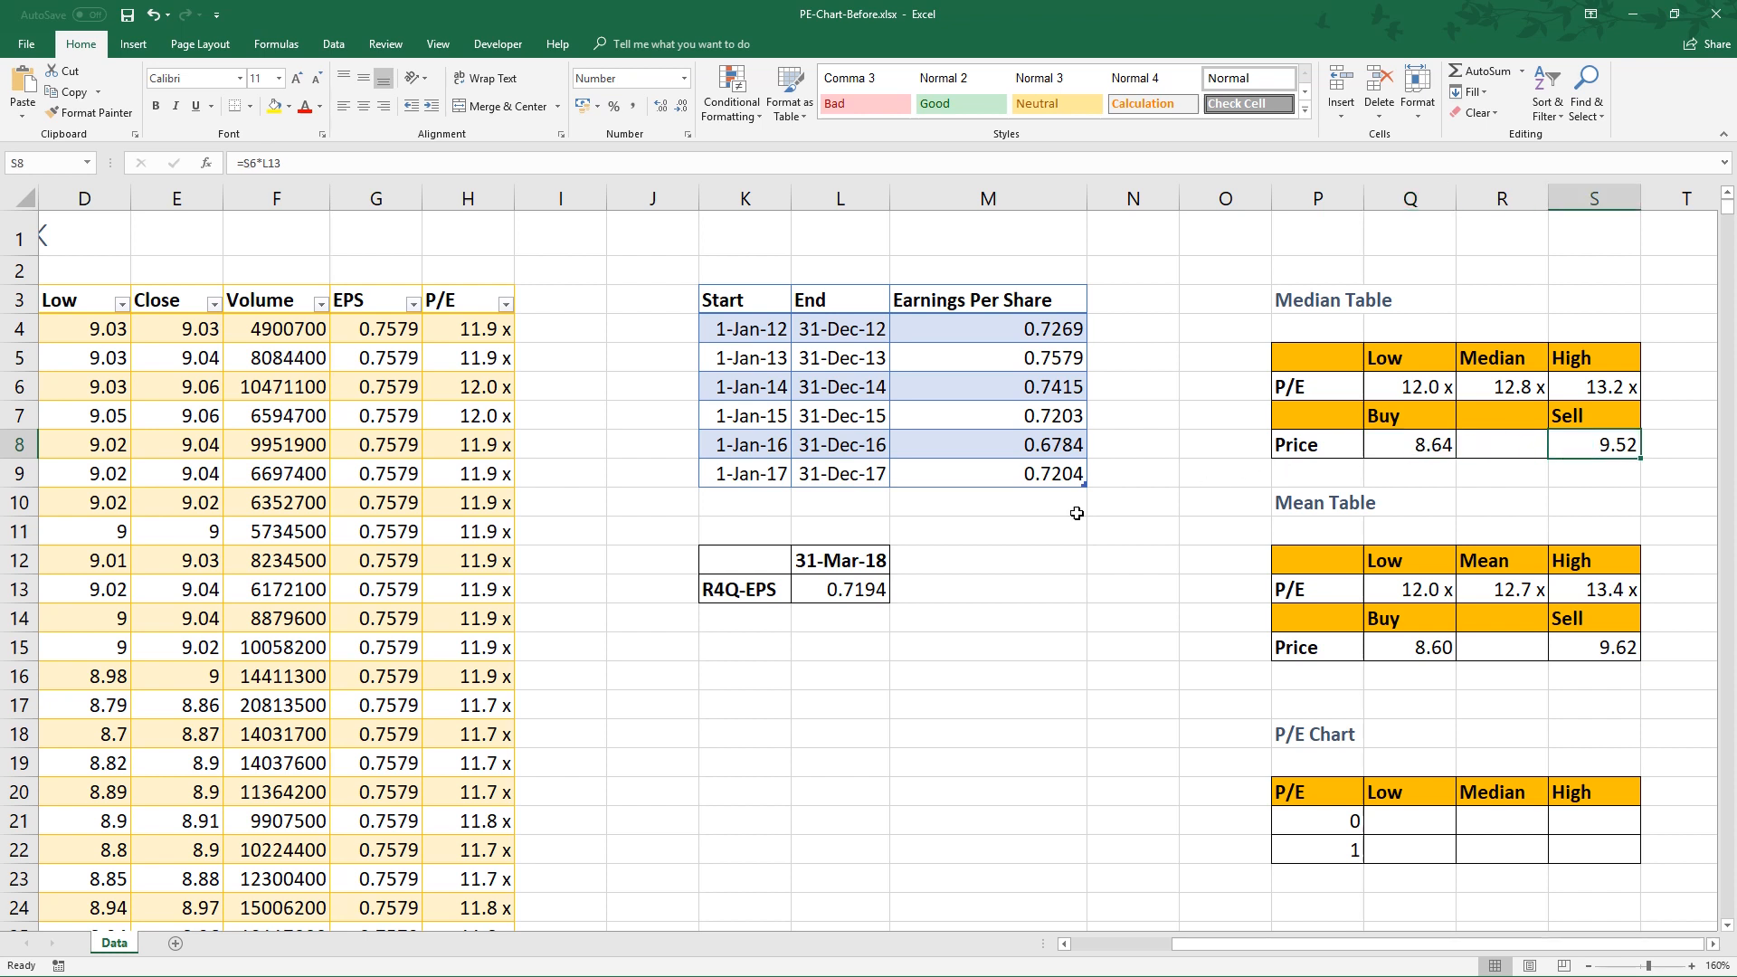
{"action": "left_click", "coordinate": [840, 588]}
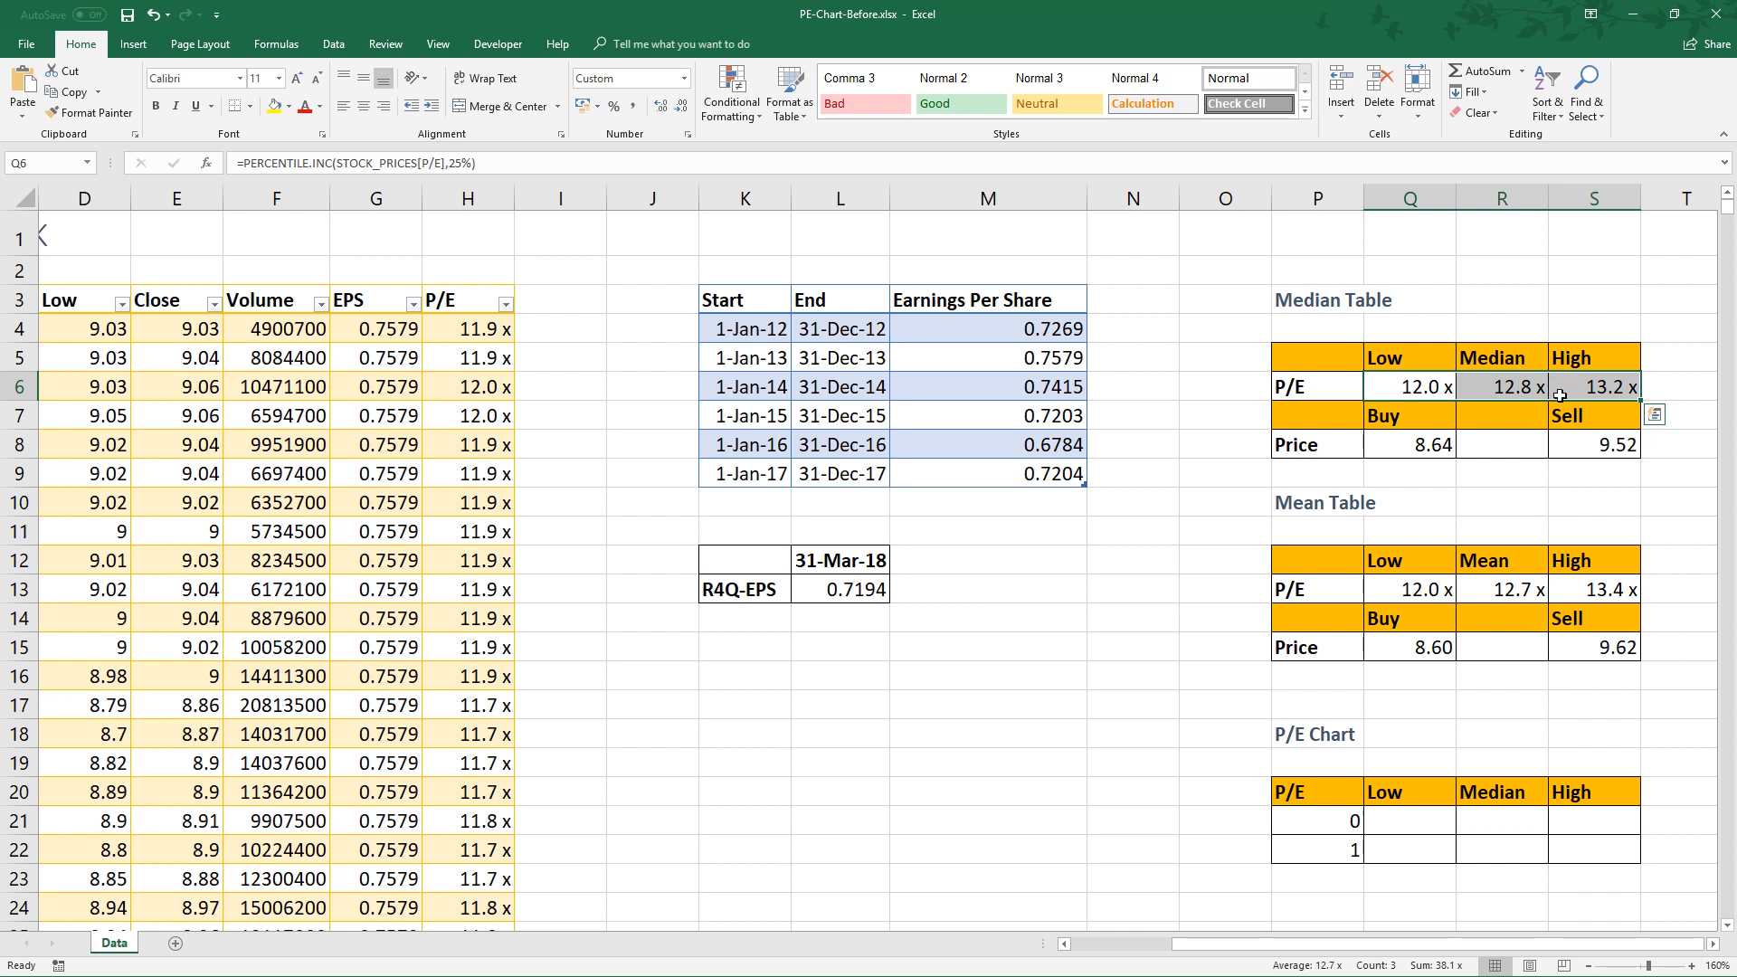
{"action": "mouse_move", "coordinate": [1238, 484]}
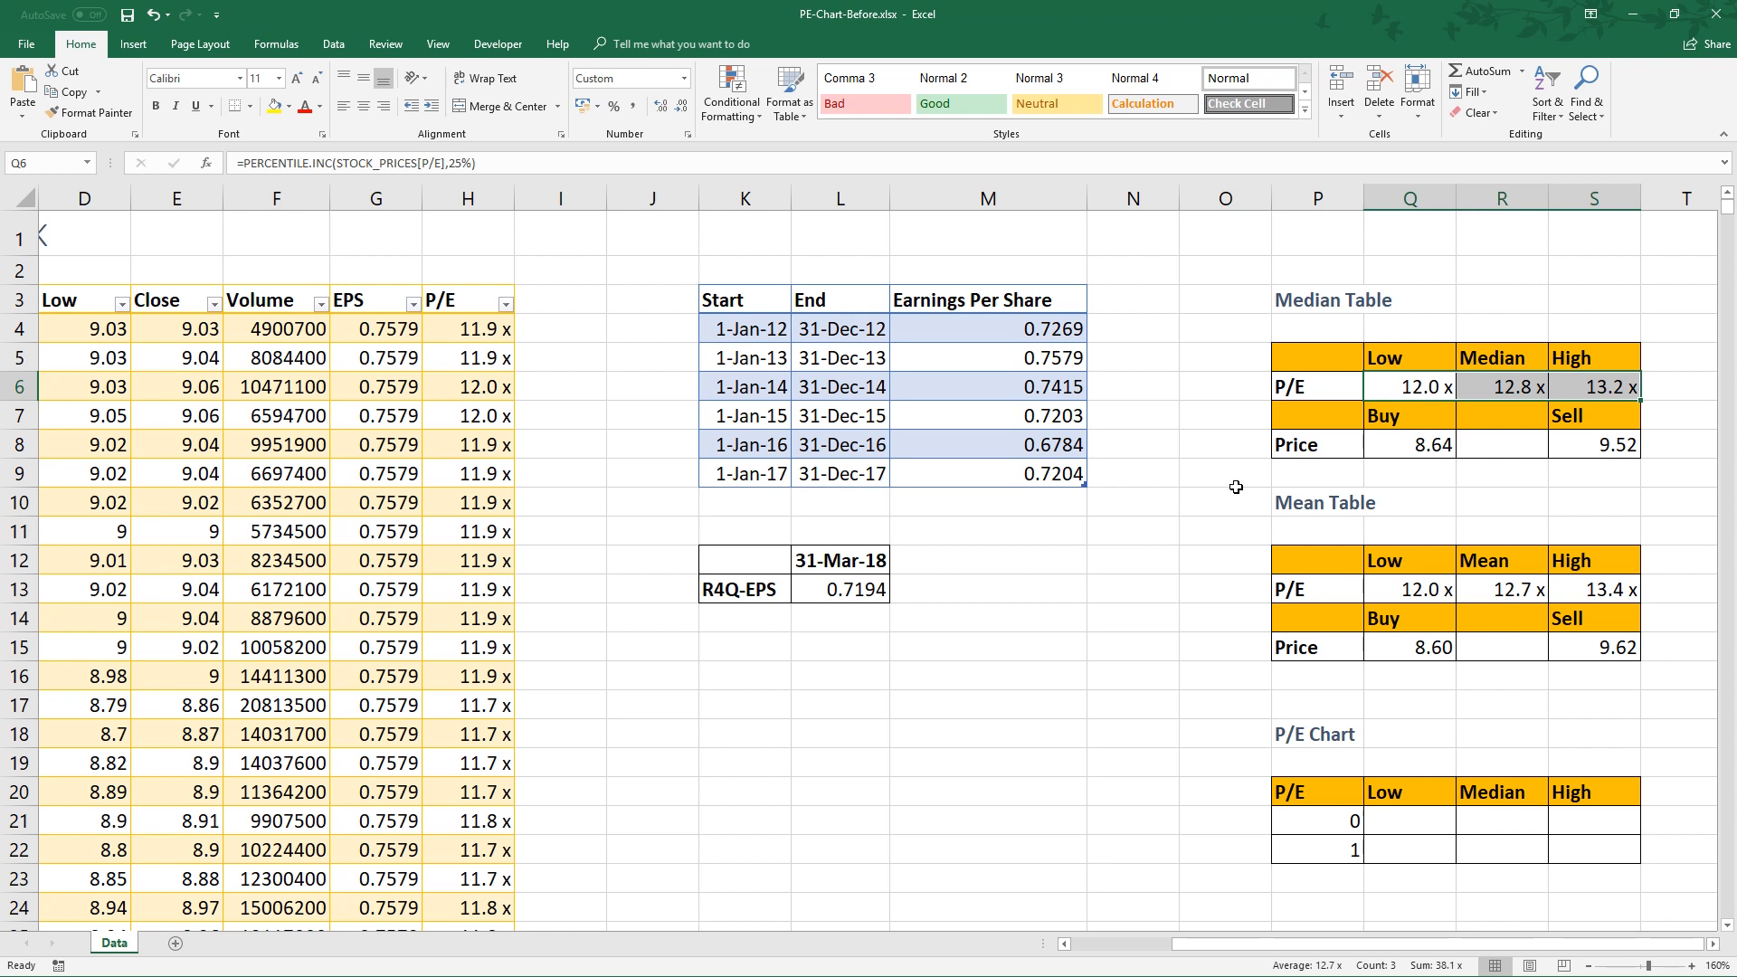
{"action": "mouse_move", "coordinate": [1200, 467]}
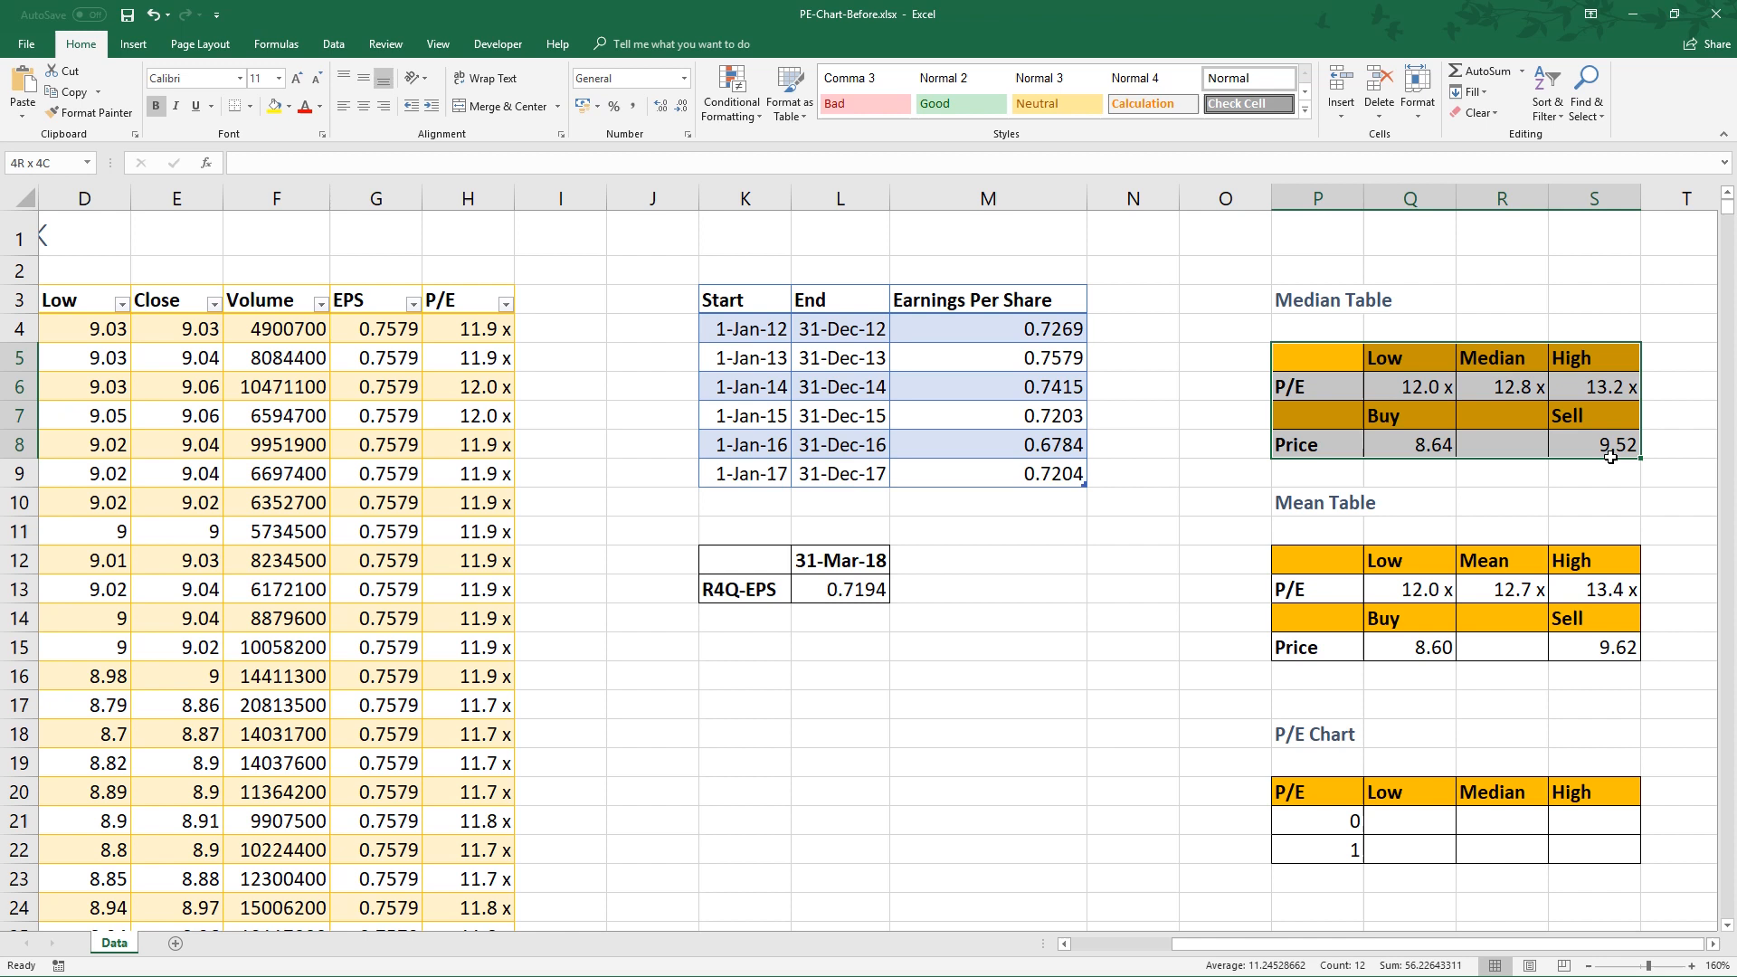
Fill Q21:S22 with =Q6, linking to Median Table P/E values 12.0x, 12.8x, 13.2x.
{"action": "left_click", "coordinate": [1324, 548]}
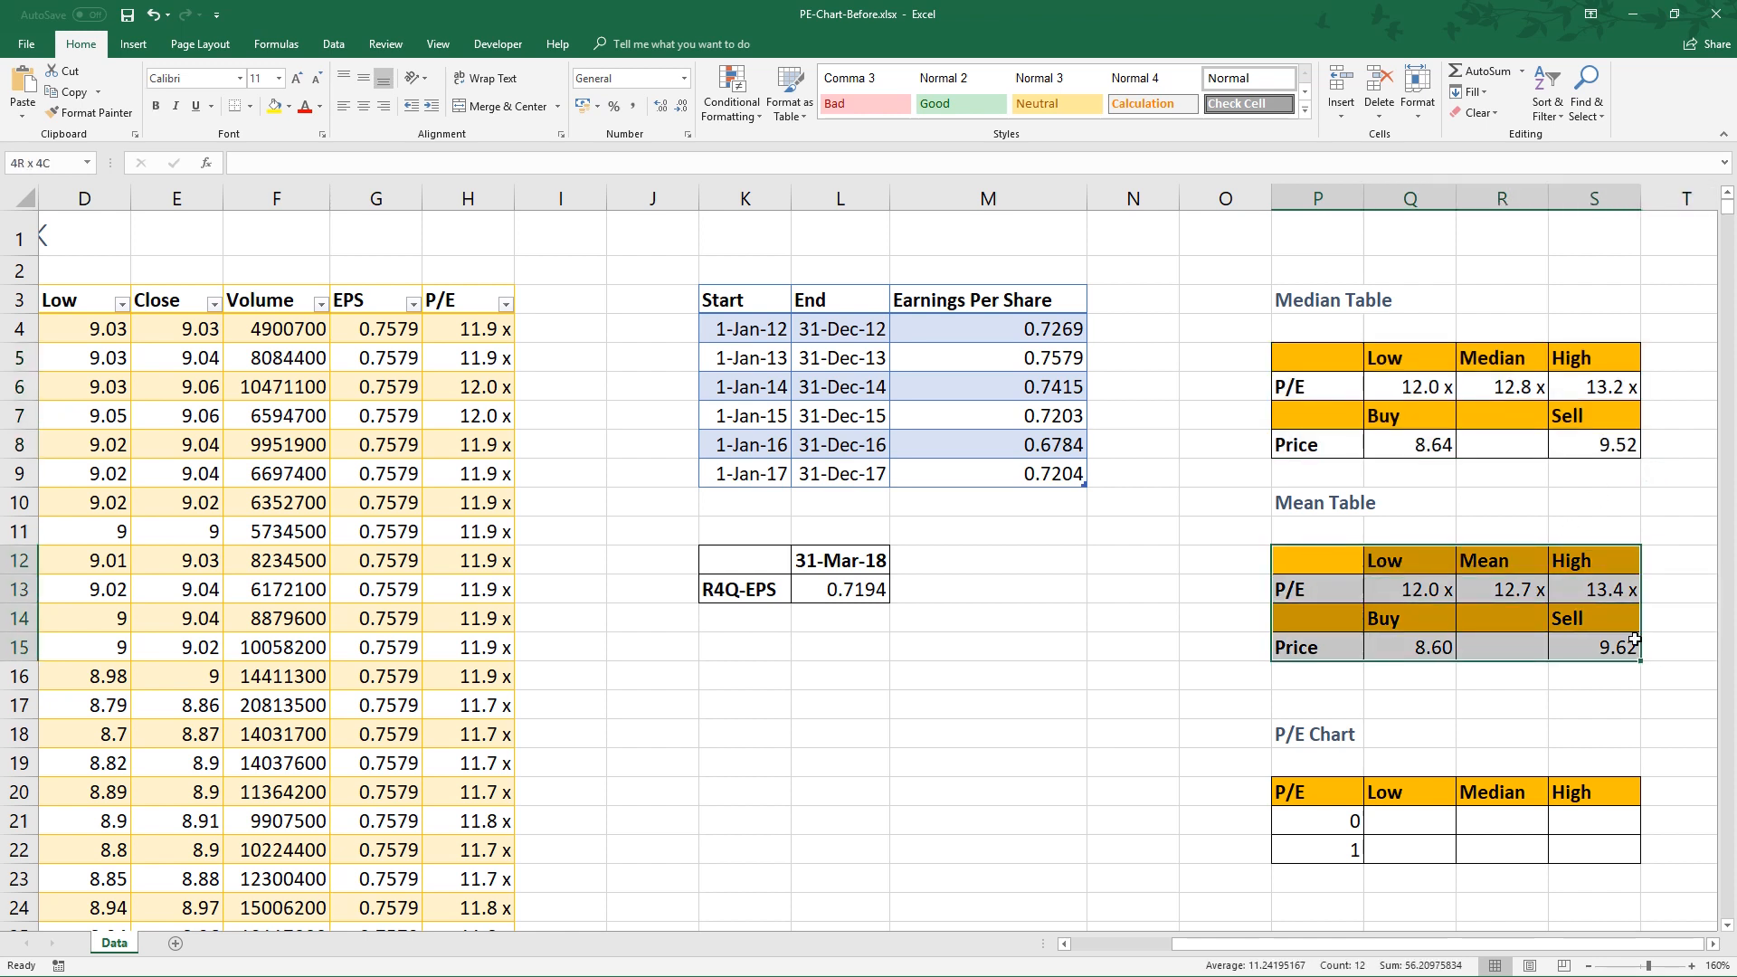
{"action": "left_click", "coordinate": [1501, 444]}
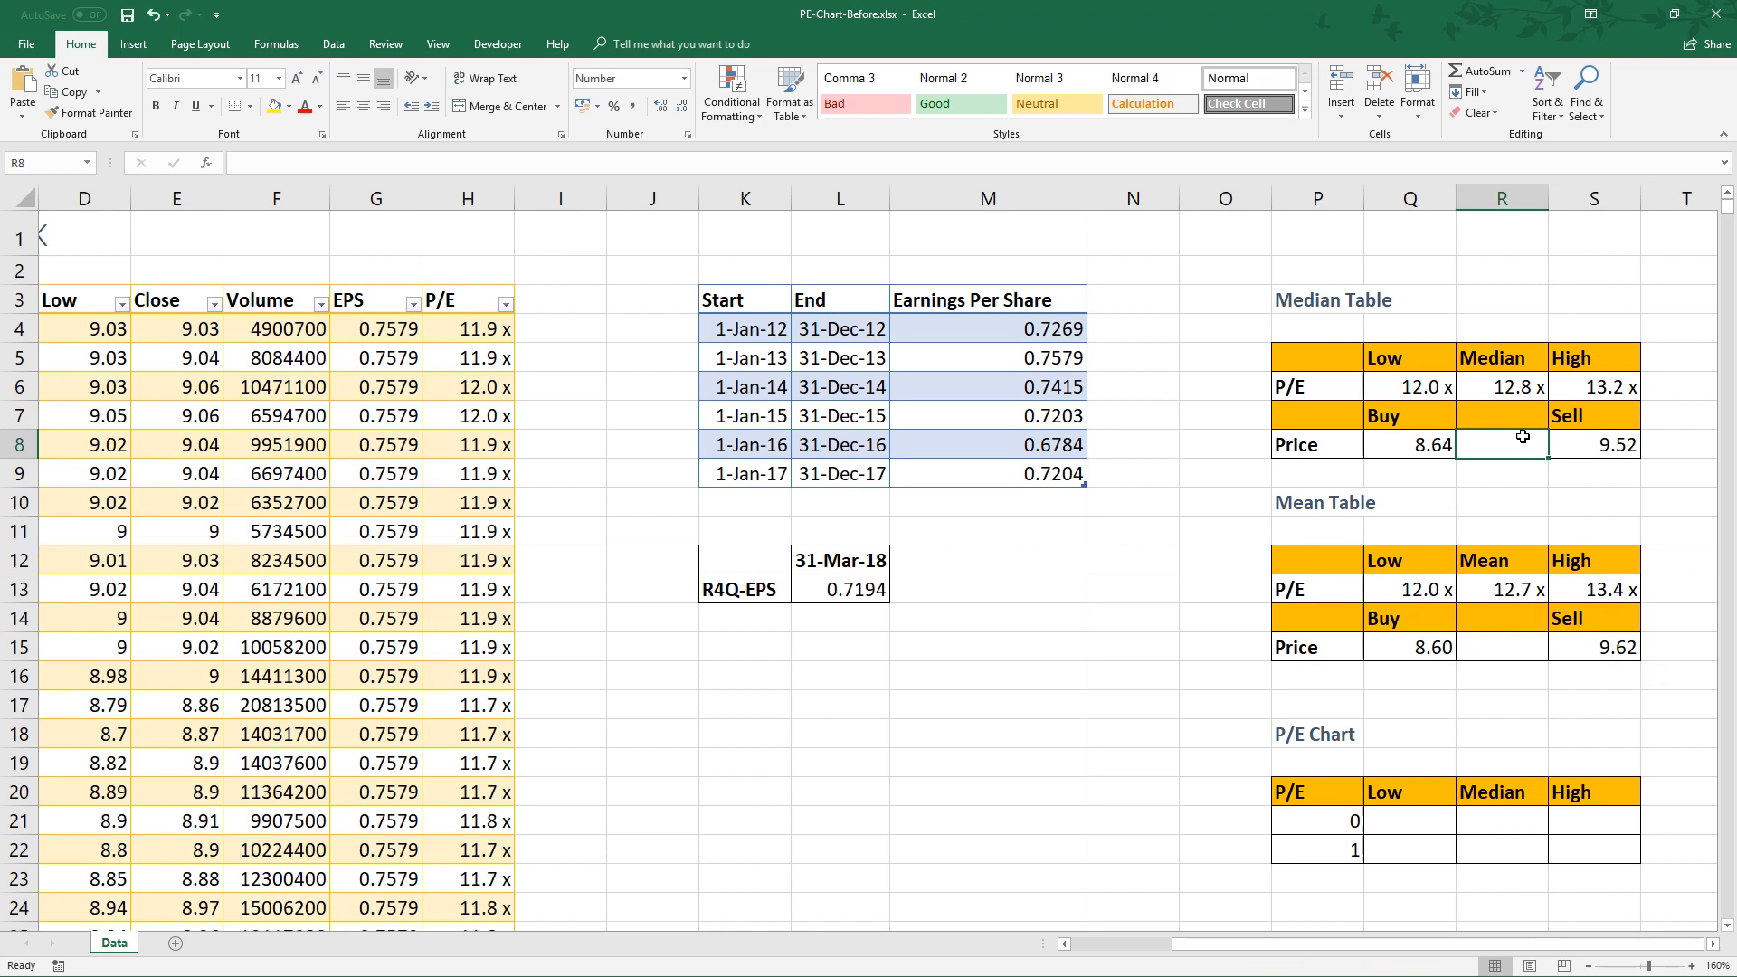
{"action": "left_click", "coordinate": [1317, 791]}
{"action": "type", "text": "="}
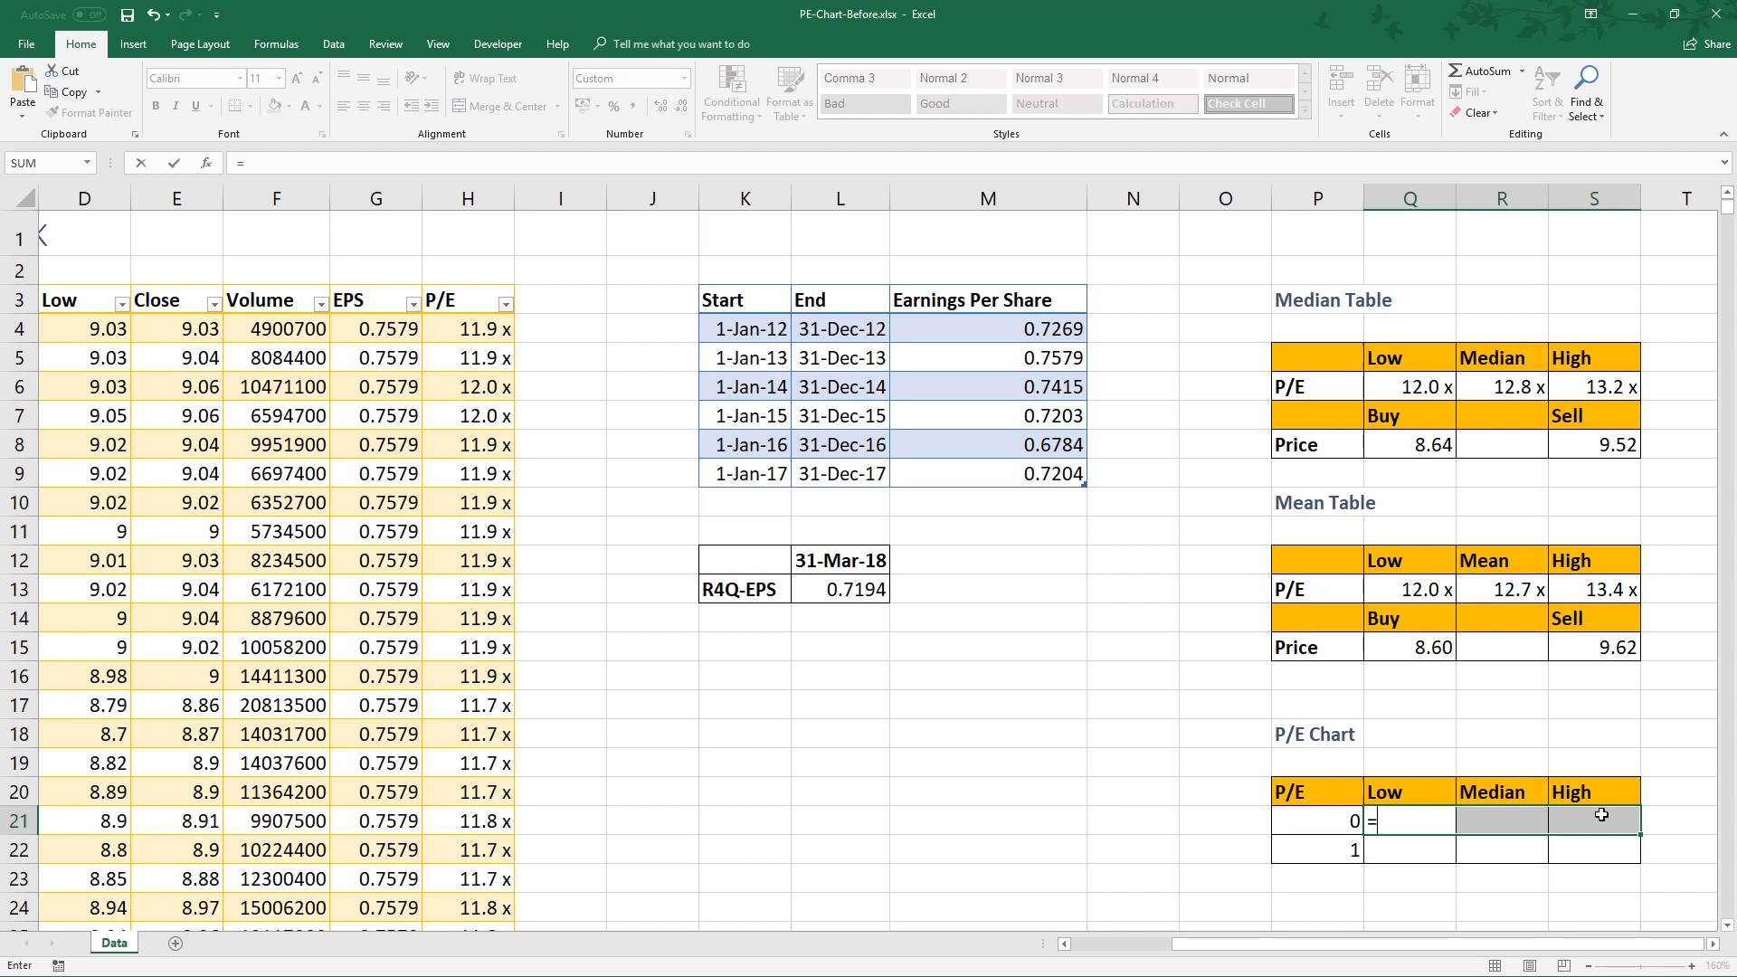
{"action": "left_click", "coordinate": [1410, 386]}
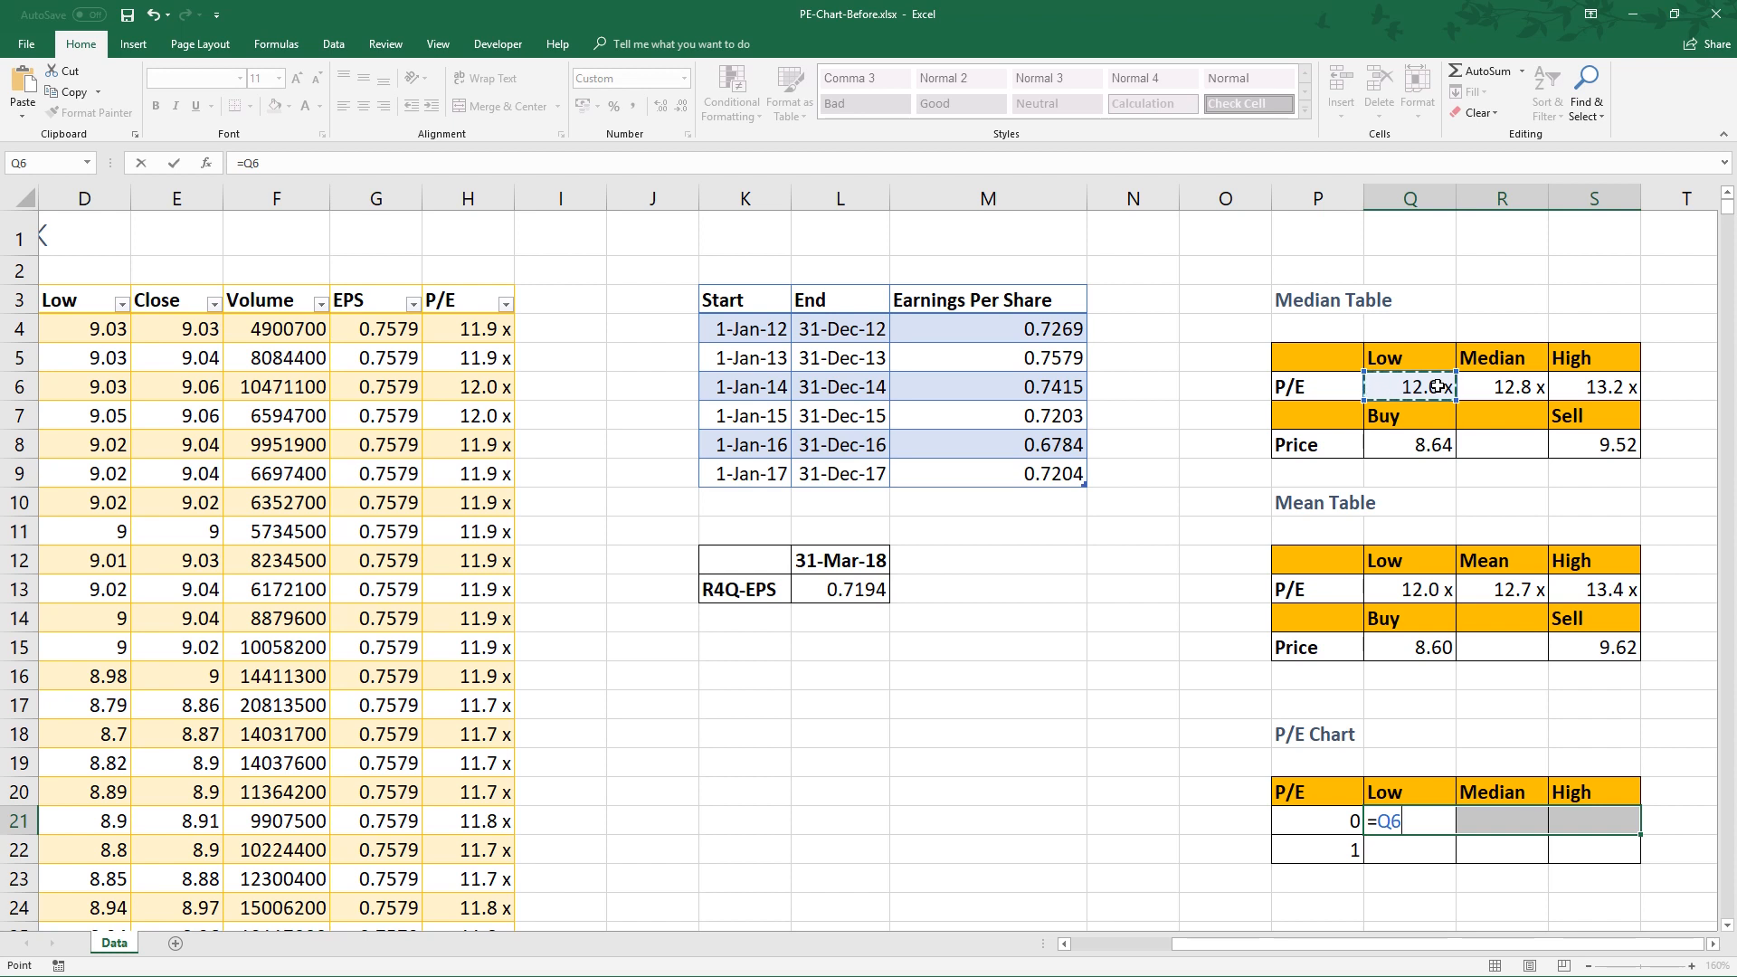
{"action": "key", "text": "Return"}
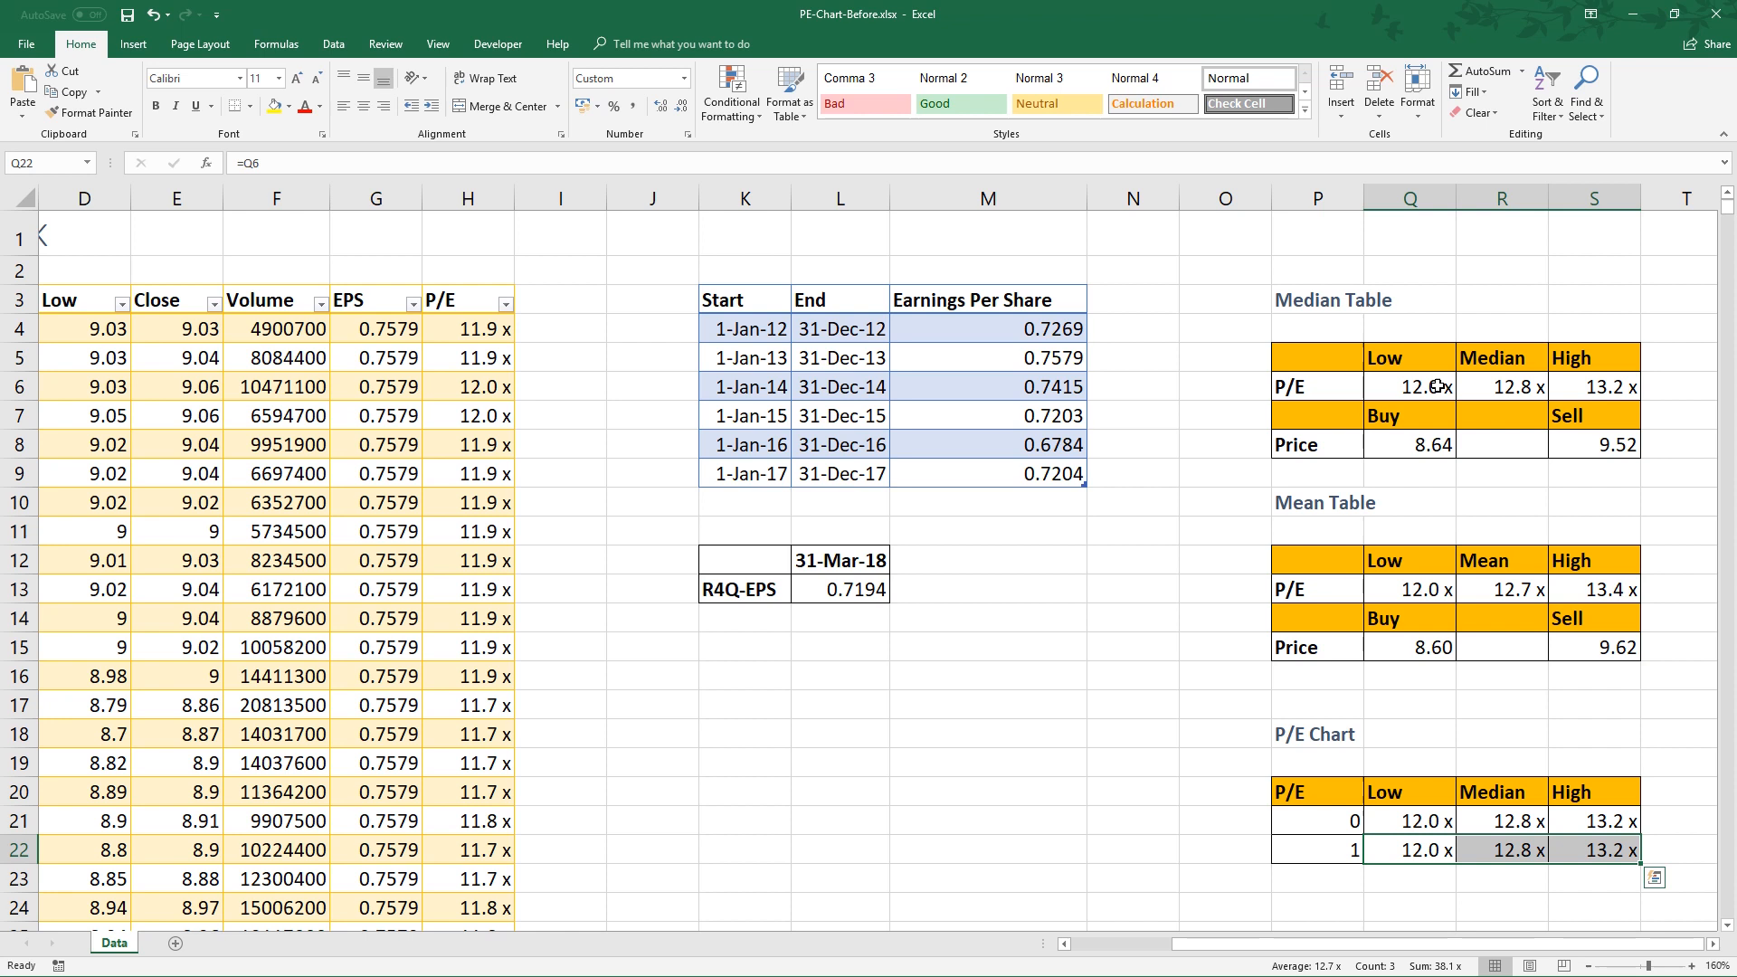
{"action": "left_click", "coordinate": [988, 445]}
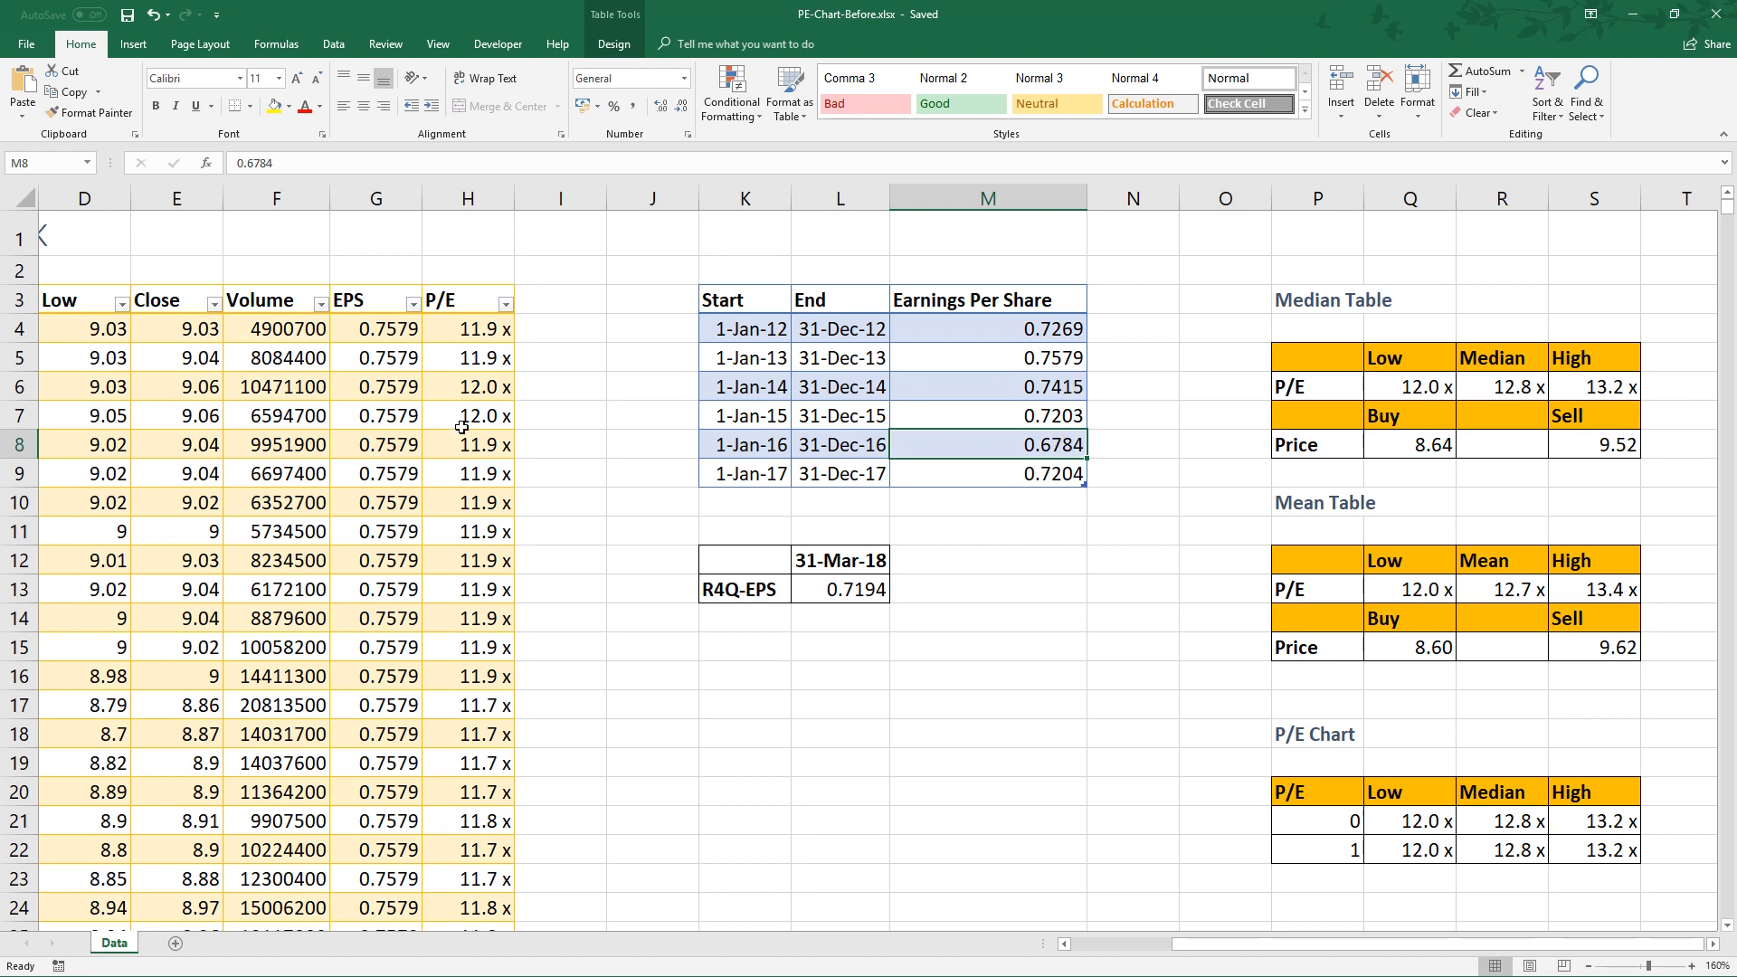
Insert a 2-D line chart from the stock price data table.
{"action": "scroll", "scroll_direction": "left", "scroll_amount": 3}
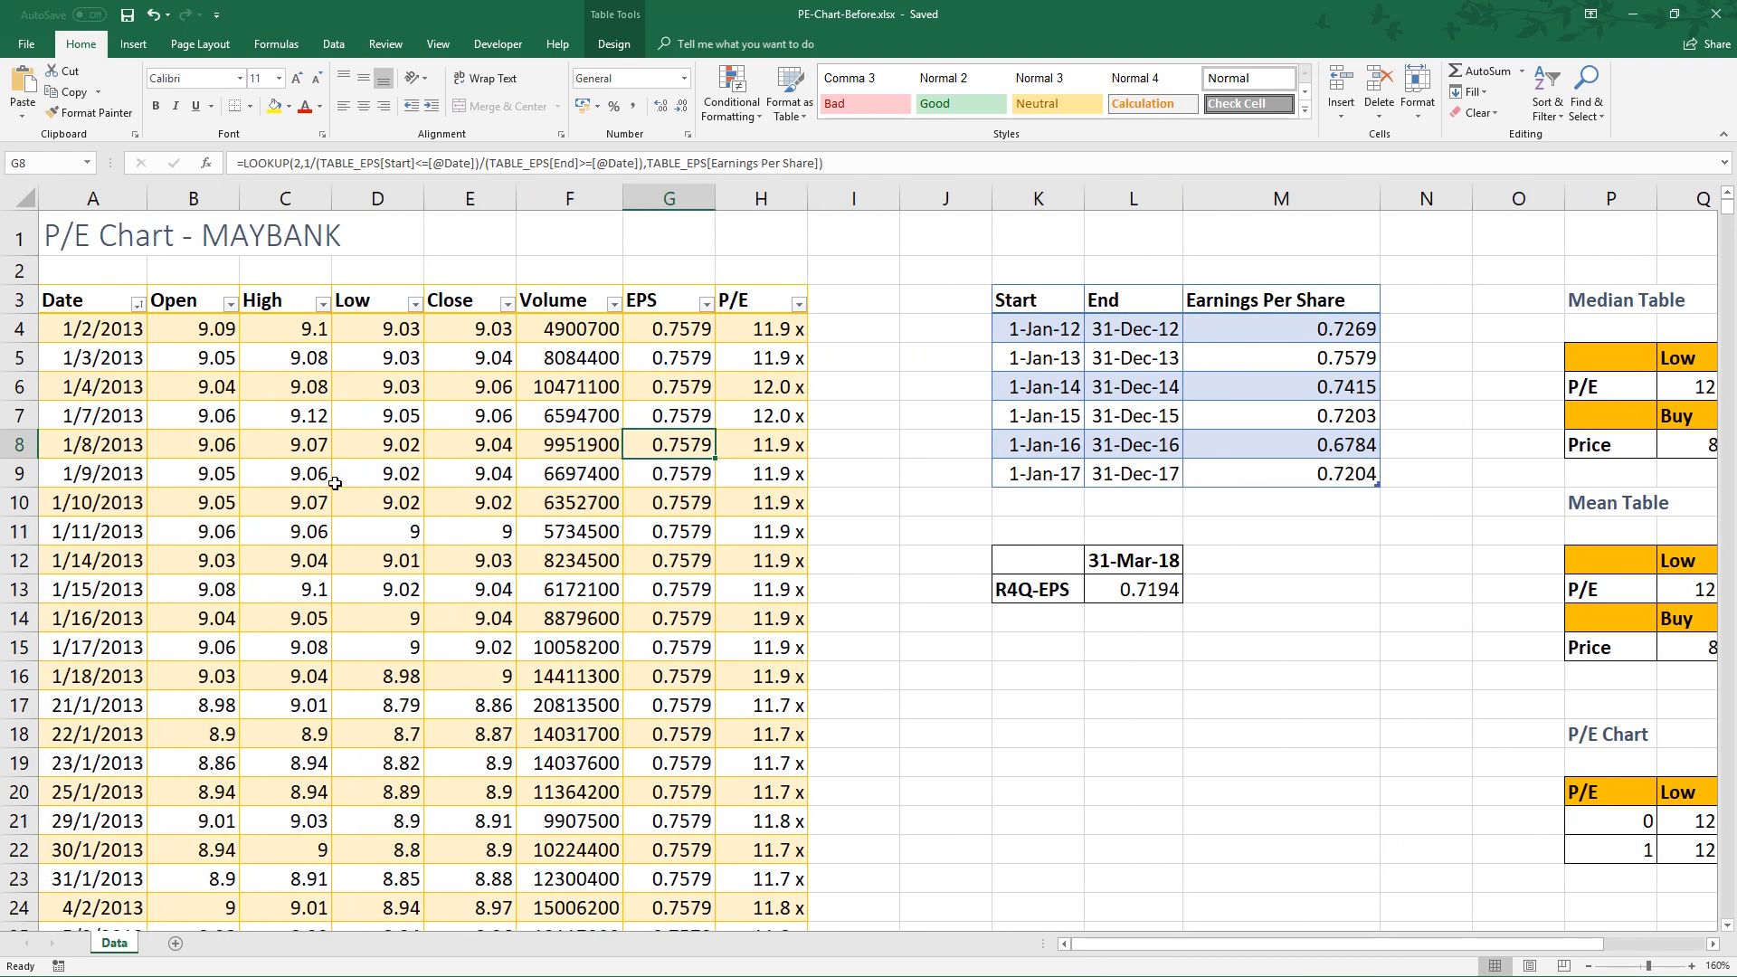
{"action": "left_click", "coordinate": [285, 415]}
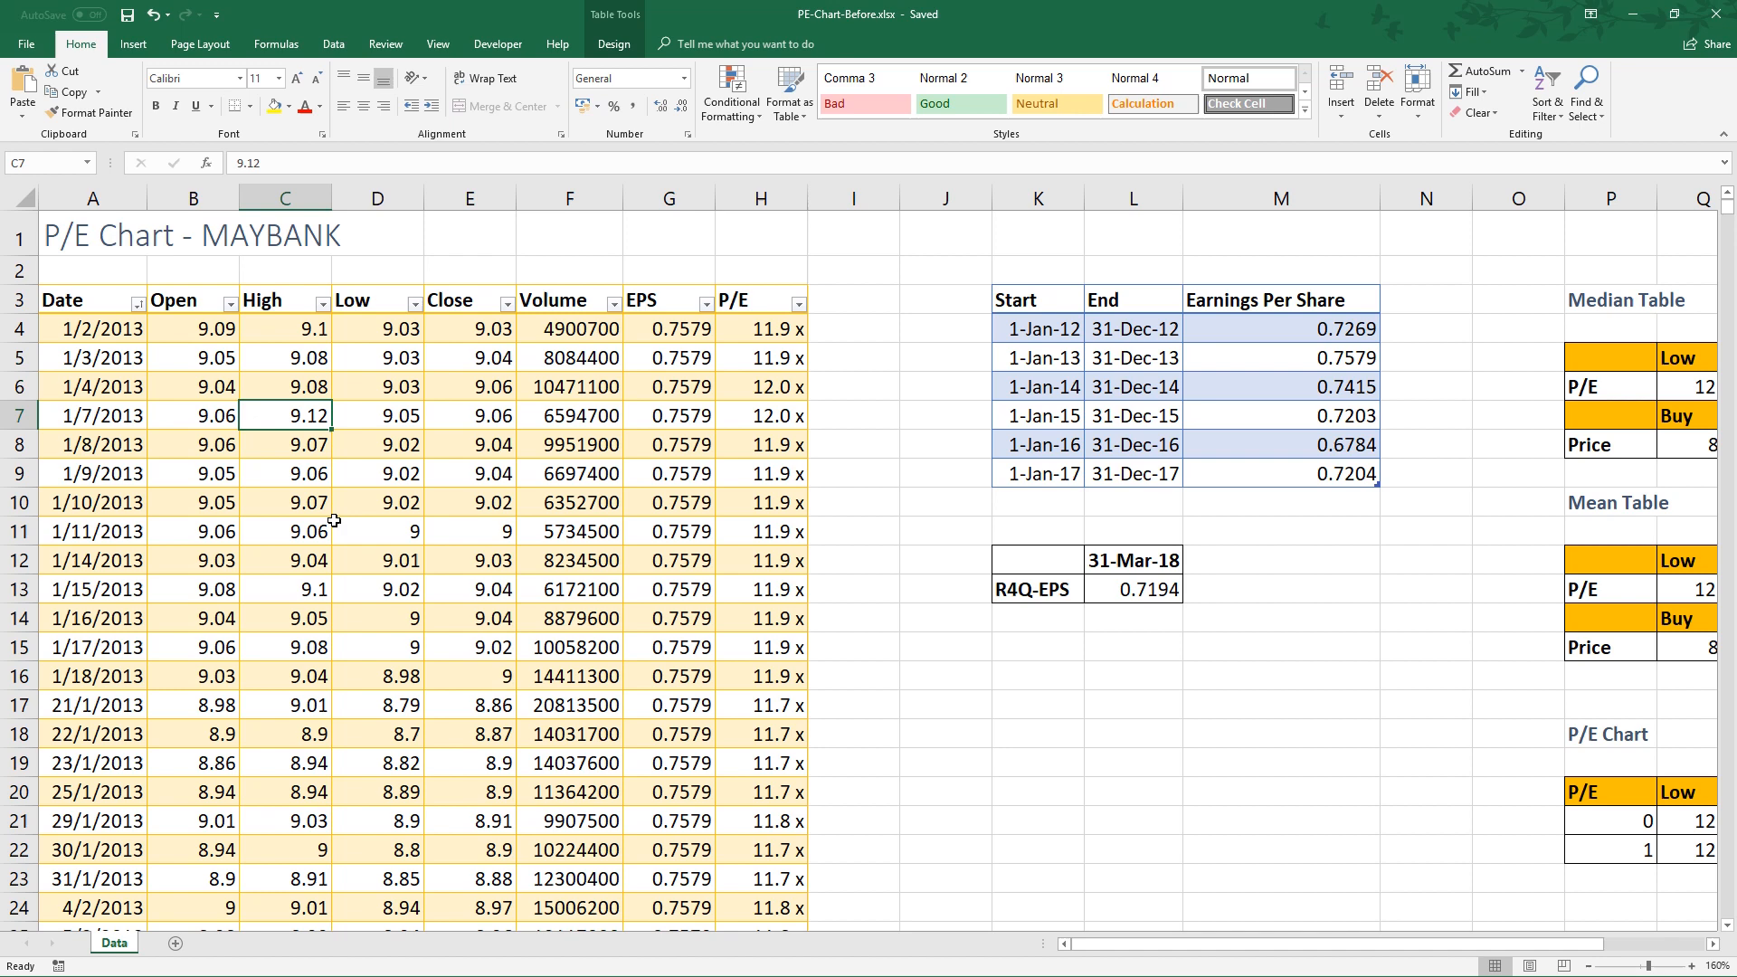
{"action": "left_click", "coordinate": [469, 474]}
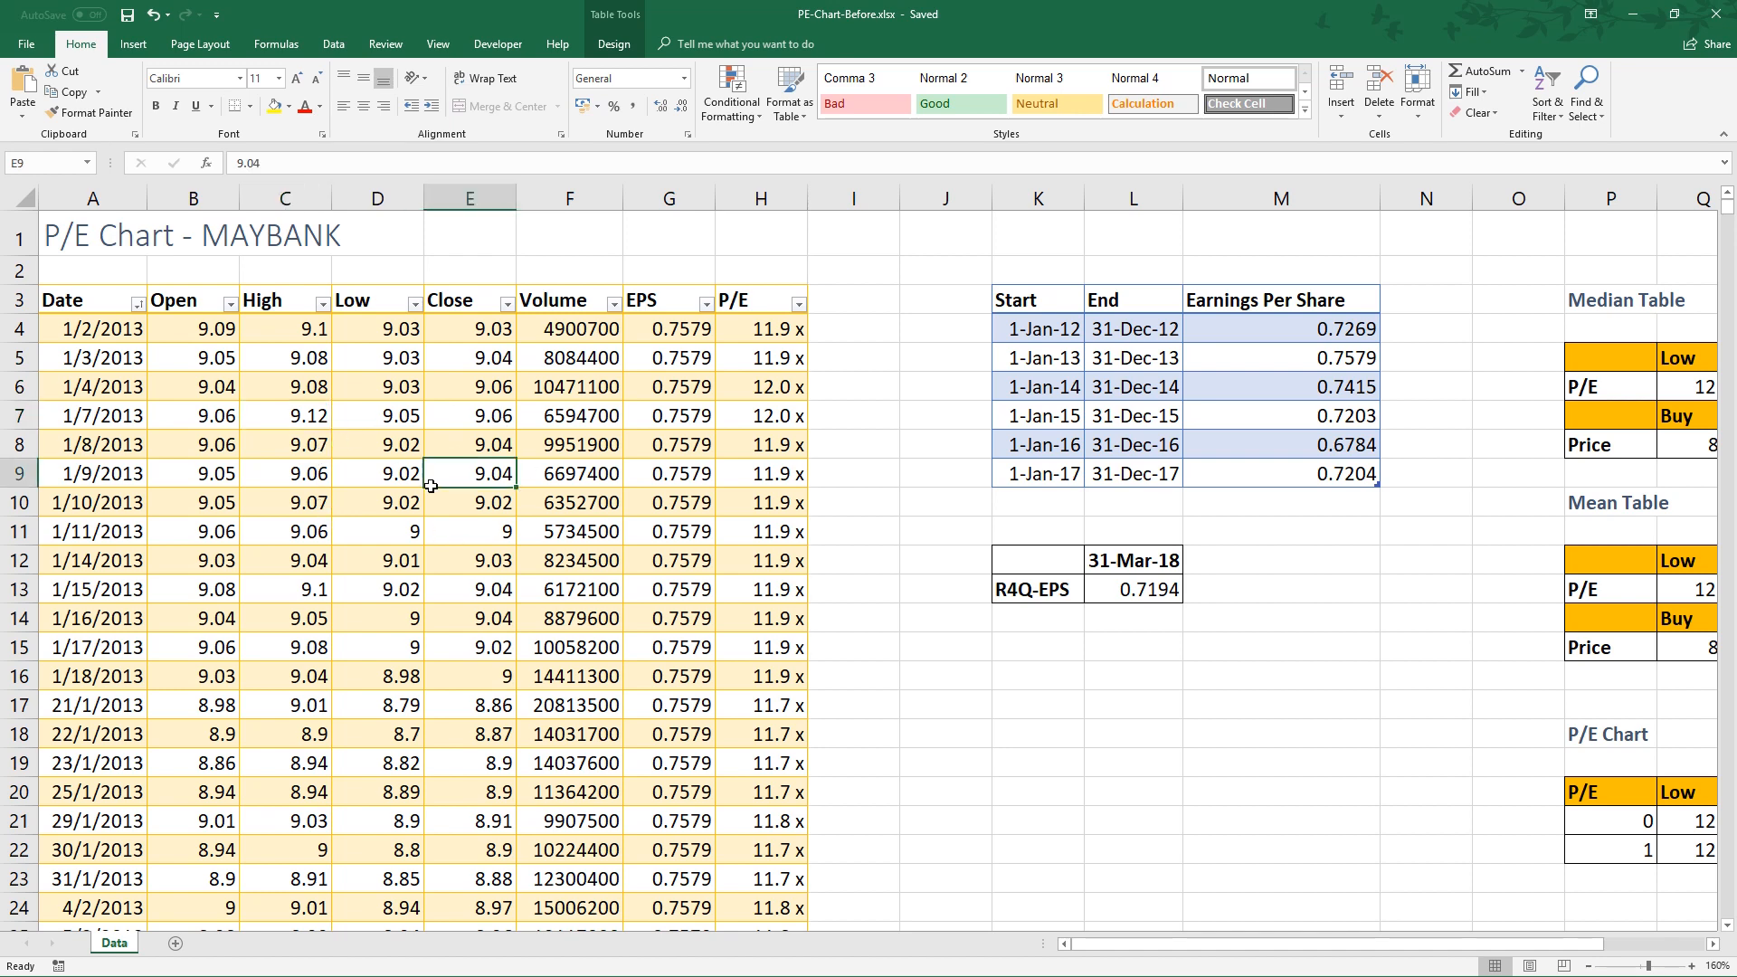
{"action": "left_click", "coordinate": [468, 502]}
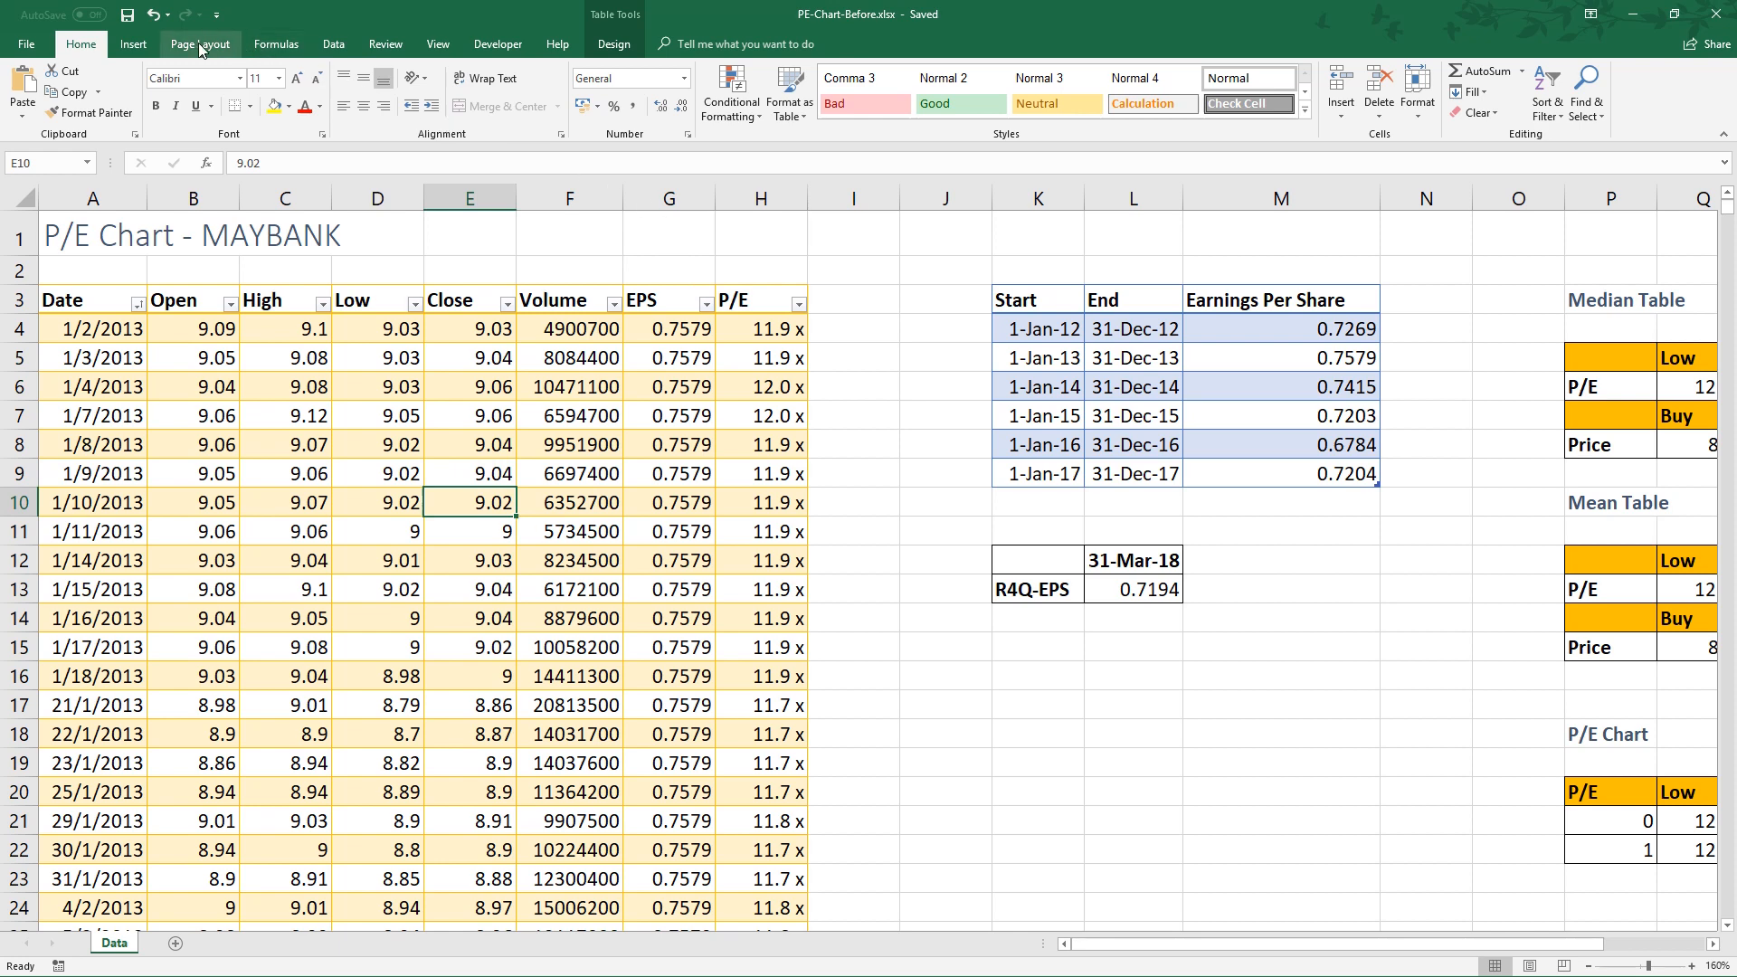
{"action": "left_click", "coordinate": [132, 44]}
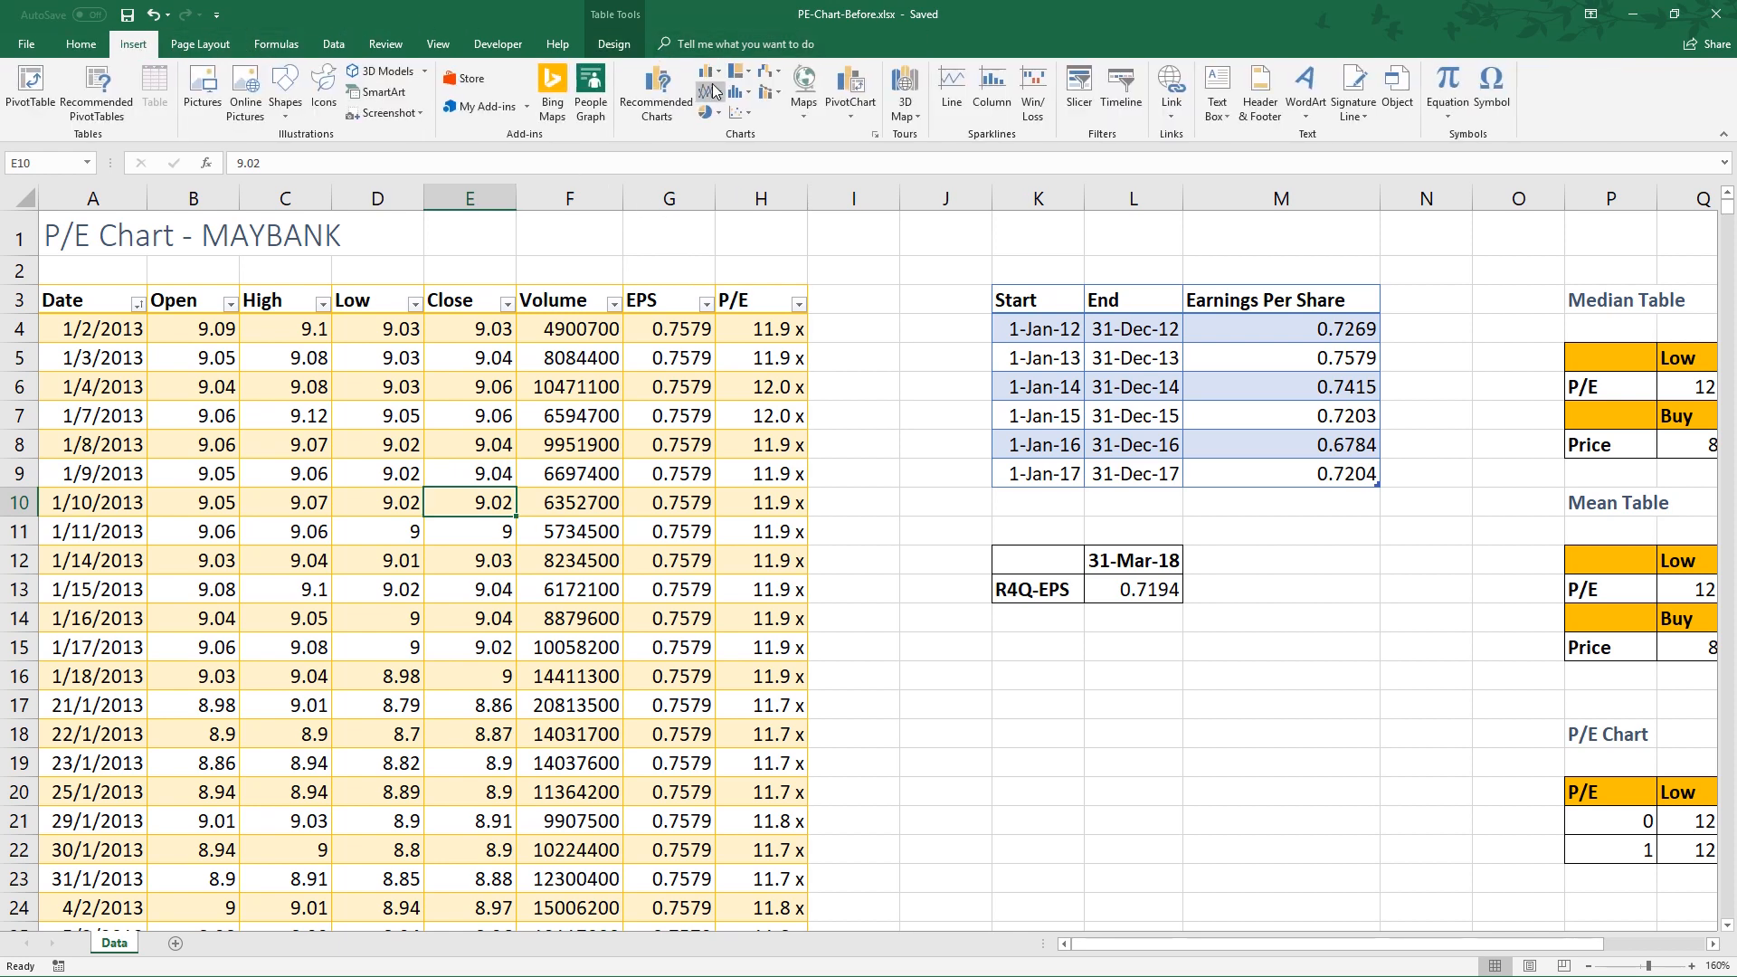
{"action": "left_click", "coordinate": [711, 87]}
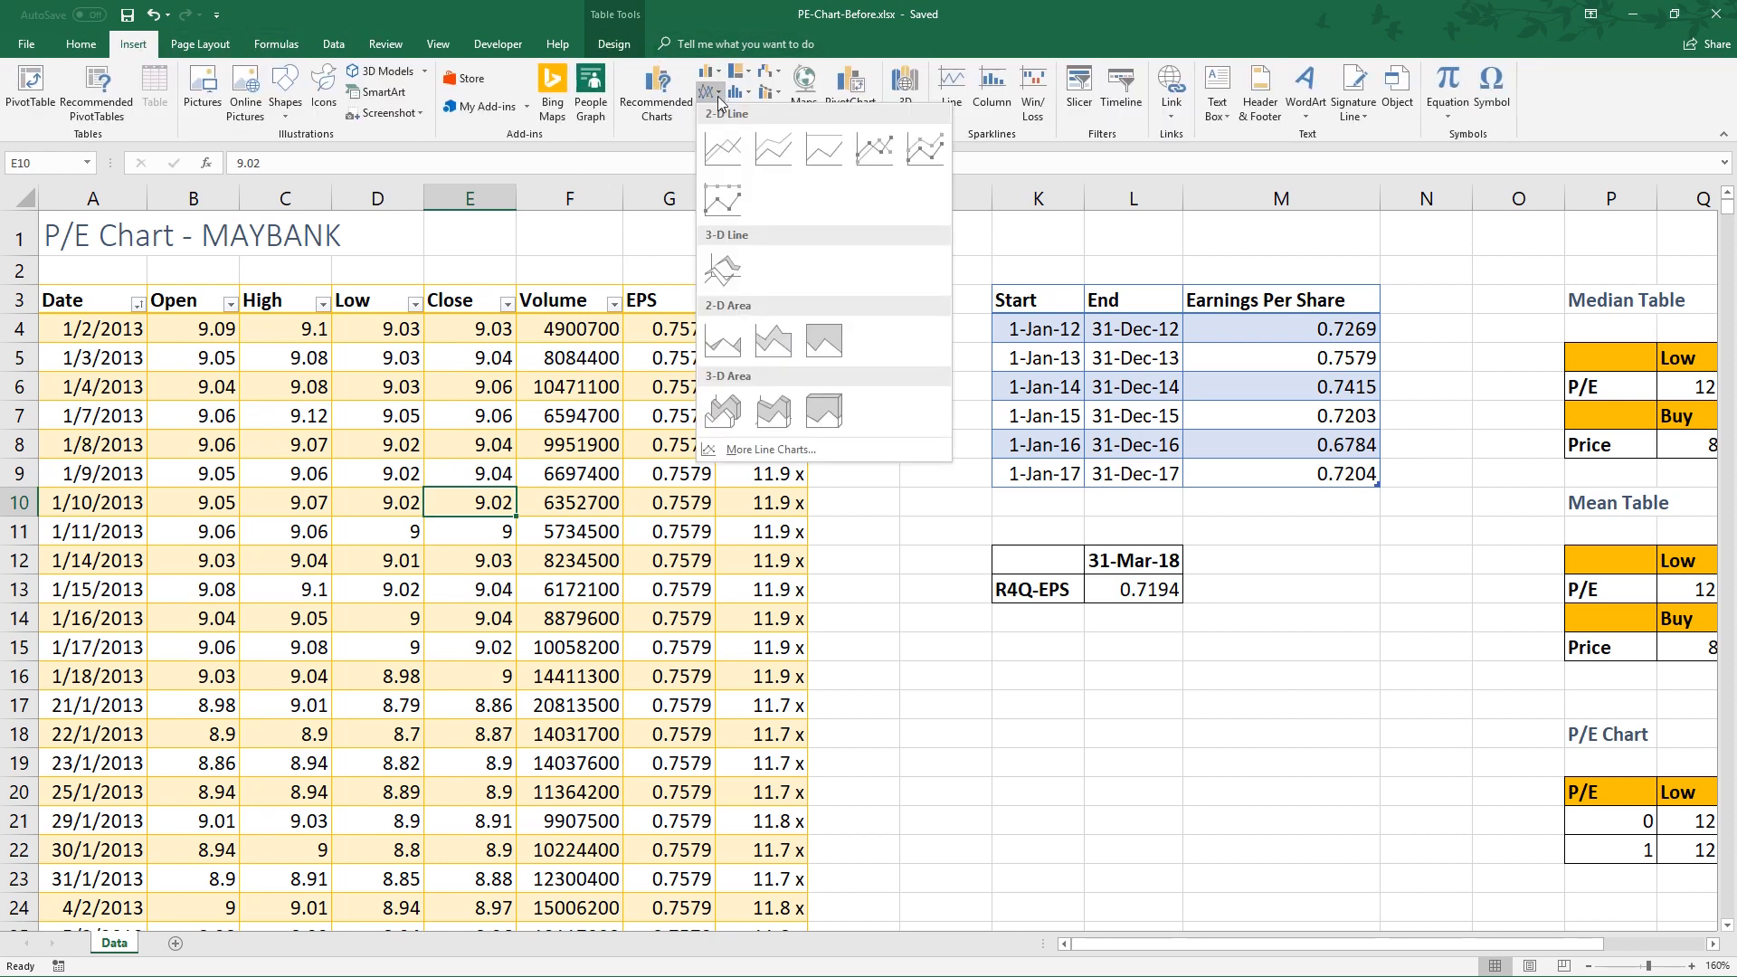
{"action": "left_click", "coordinate": [721, 149]}
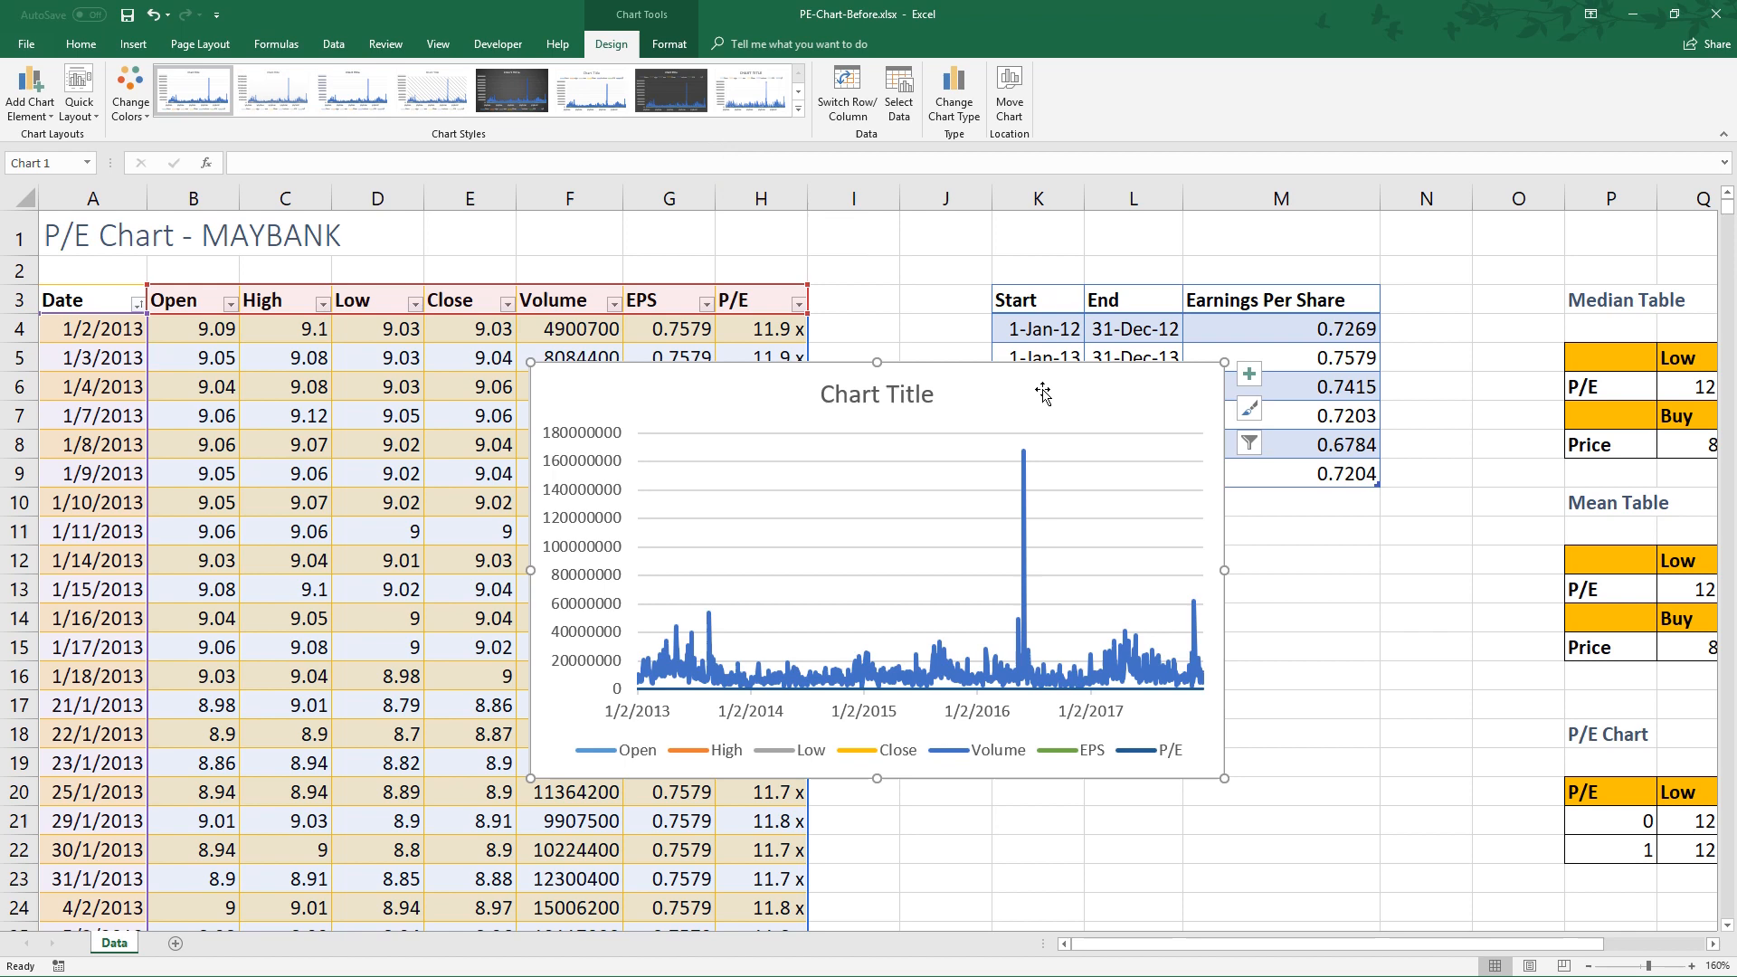
Remove the Open, High, Low, Close, Volume and EPS series so only P/E remains.
{"action": "right_click", "coordinate": [1042, 393]}
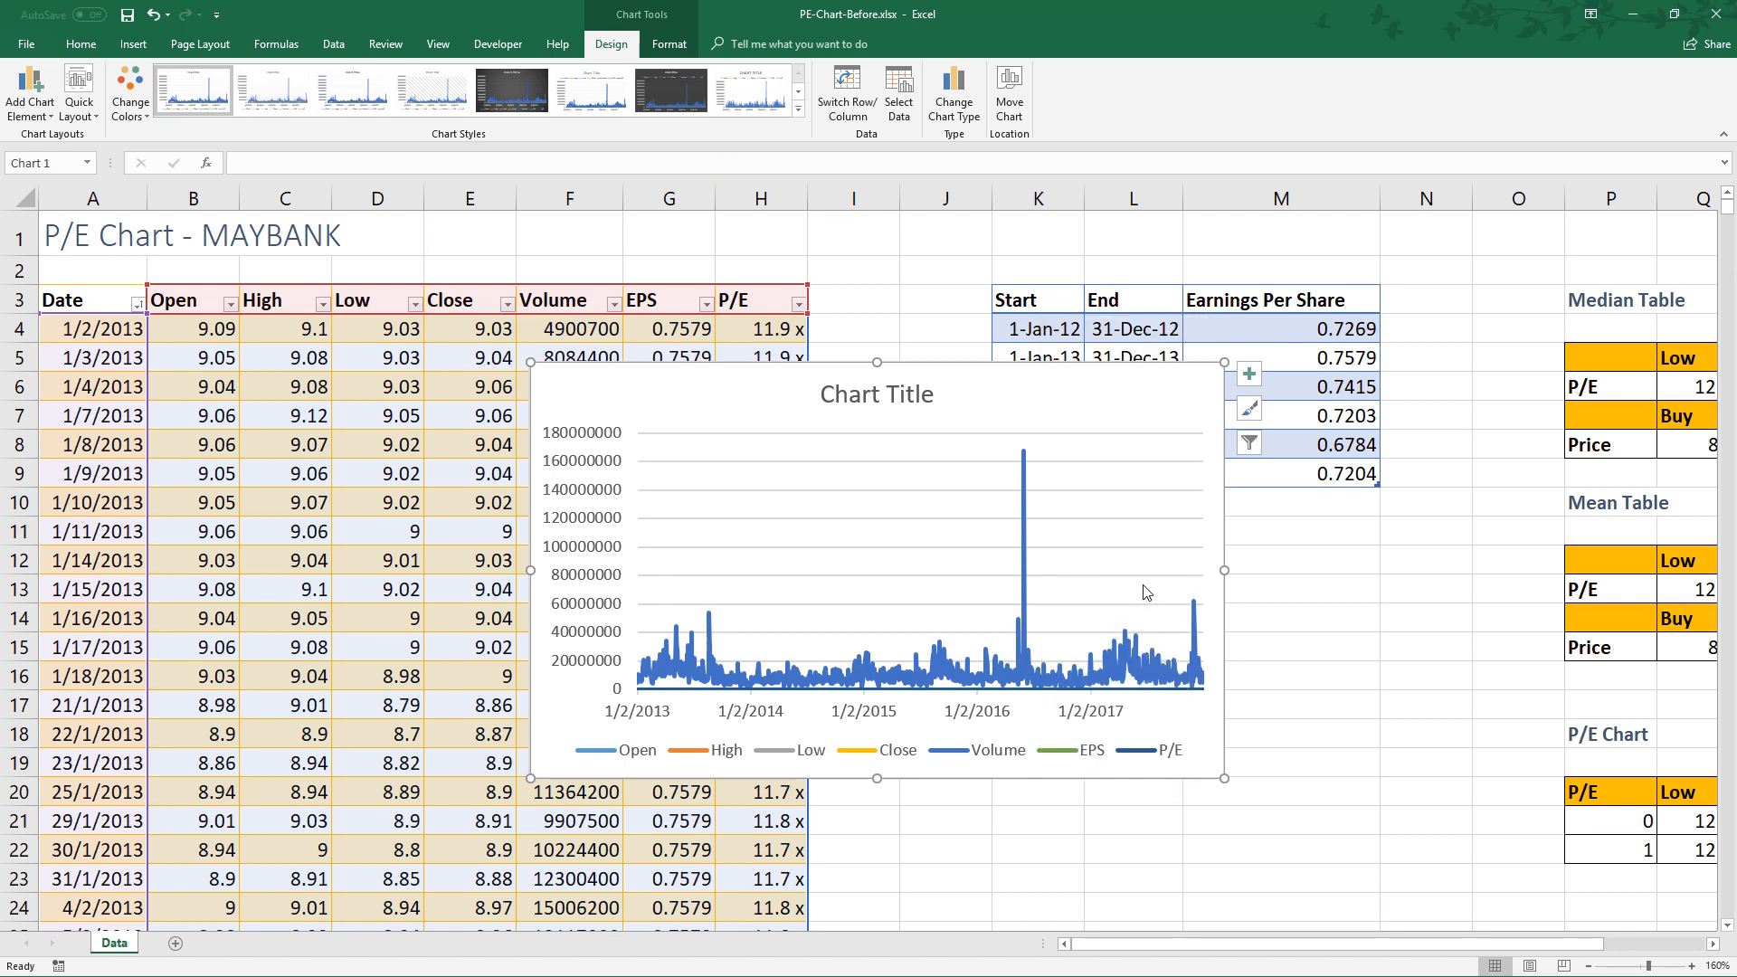
{"action": "left_click", "coordinate": [898, 92]}
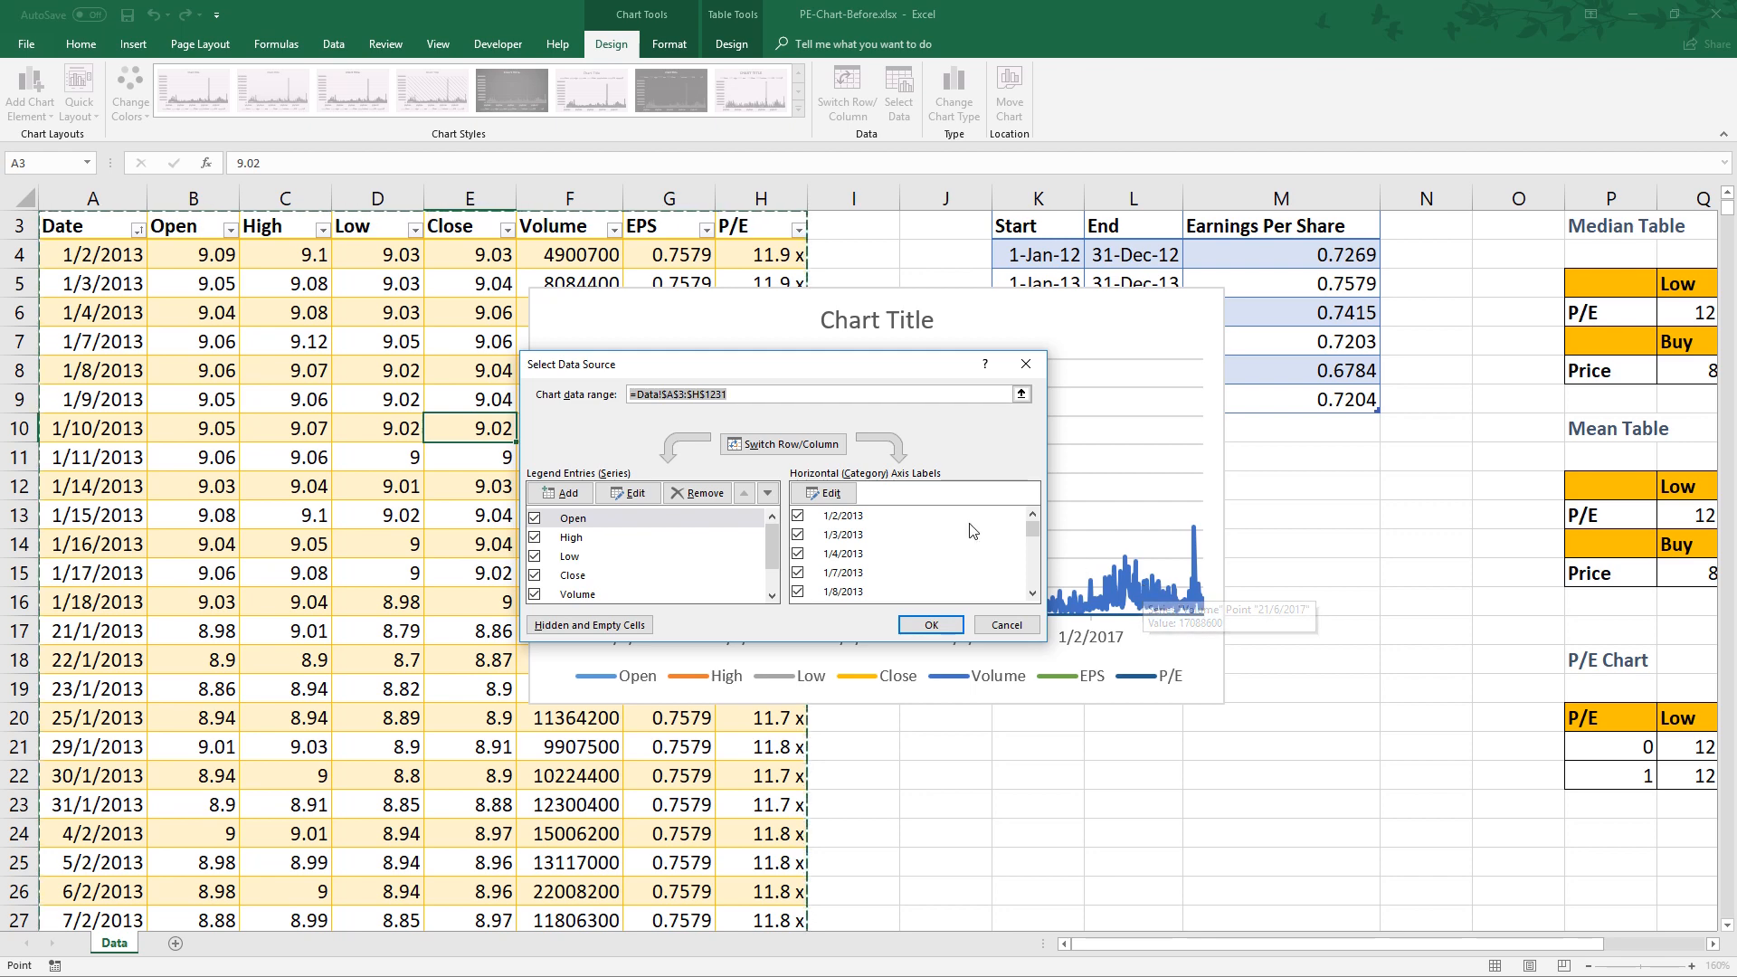
{"action": "left_click", "coordinate": [572, 518]}
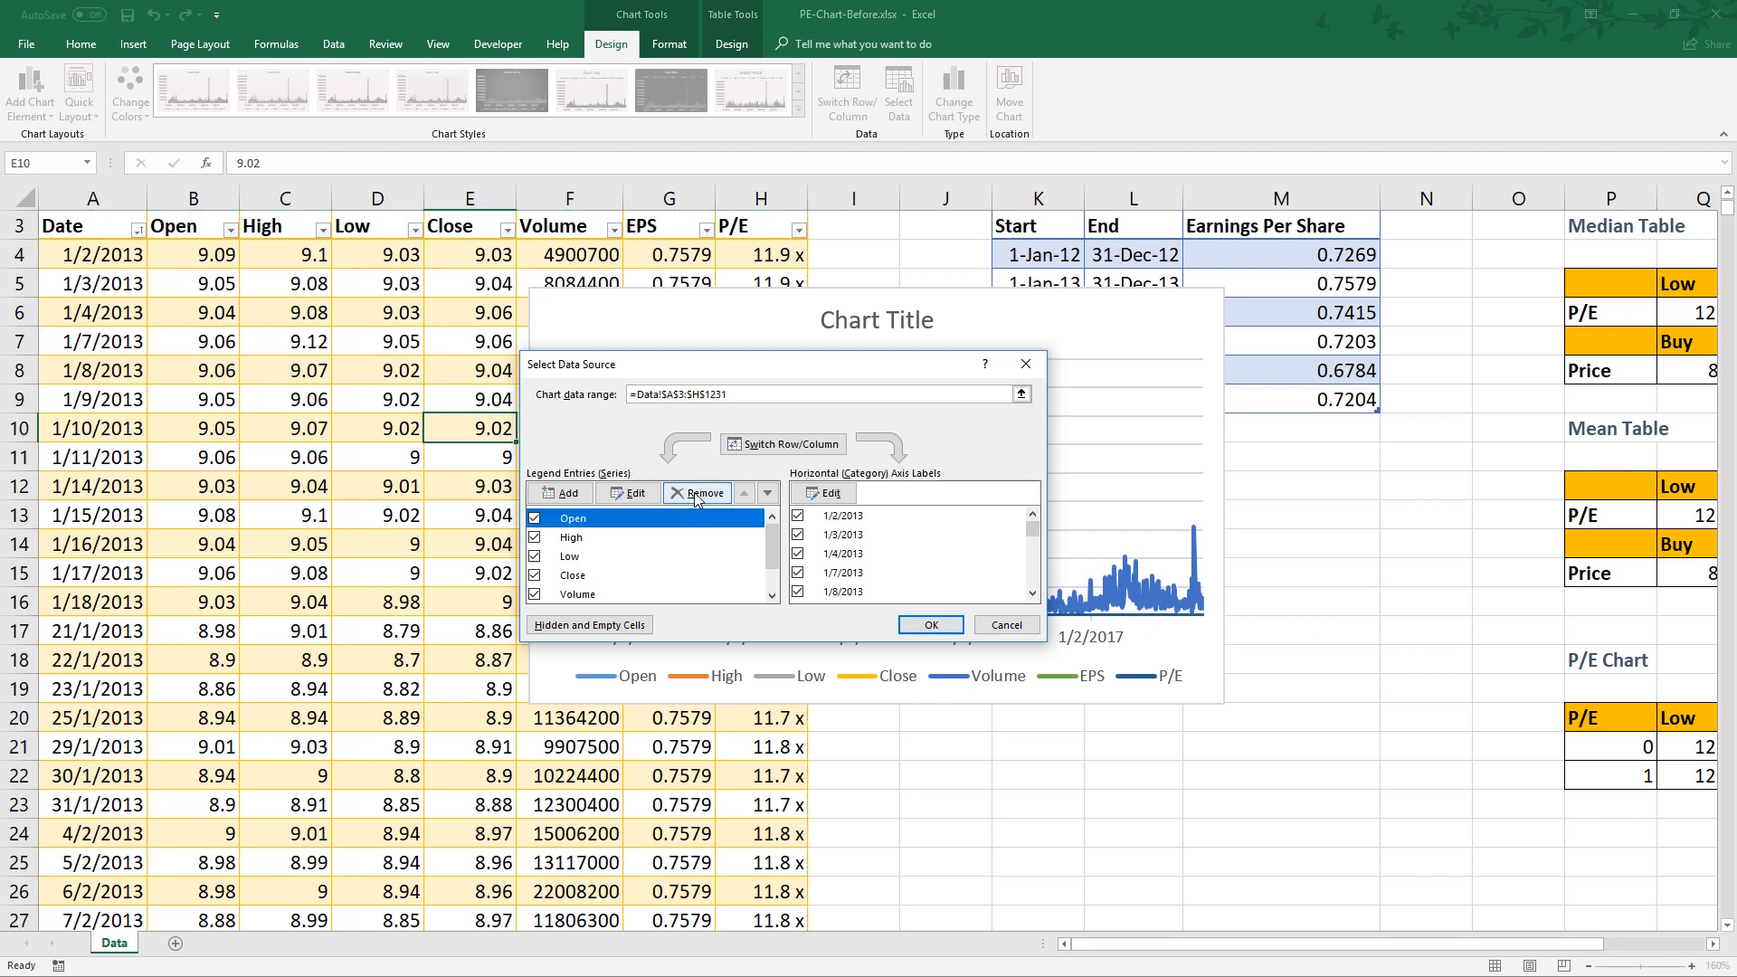
{"action": "left_click", "coordinate": [698, 493]}
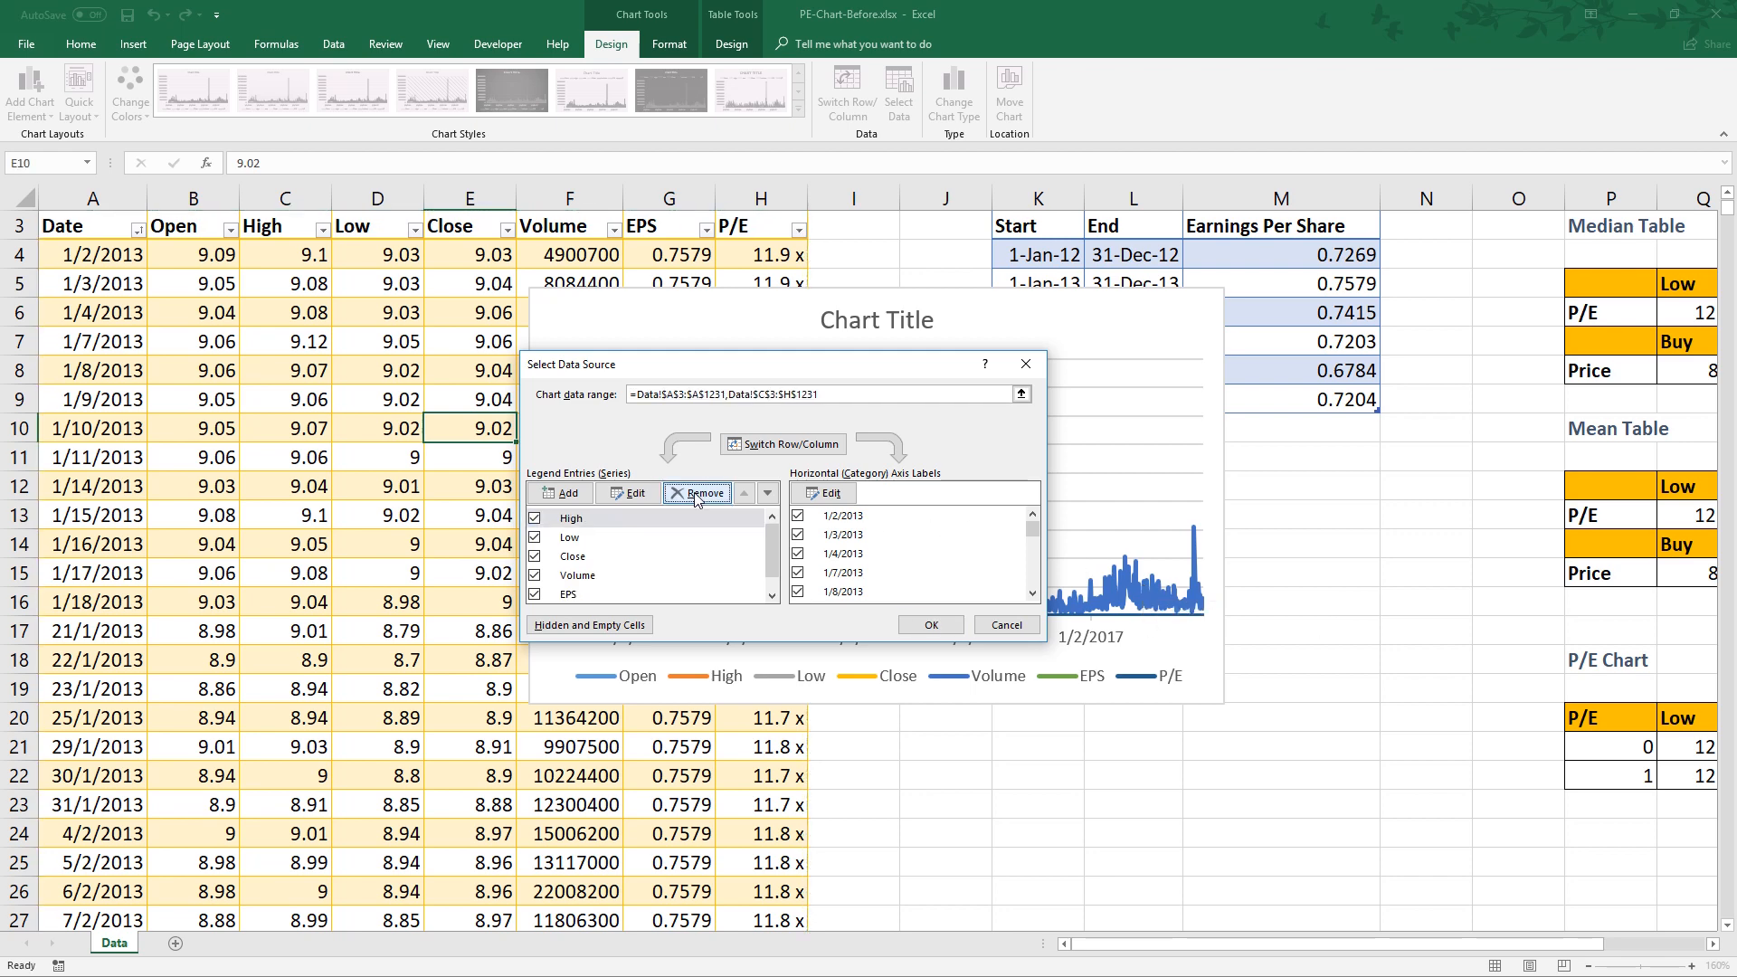
{"action": "left_click", "coordinate": [696, 493]}
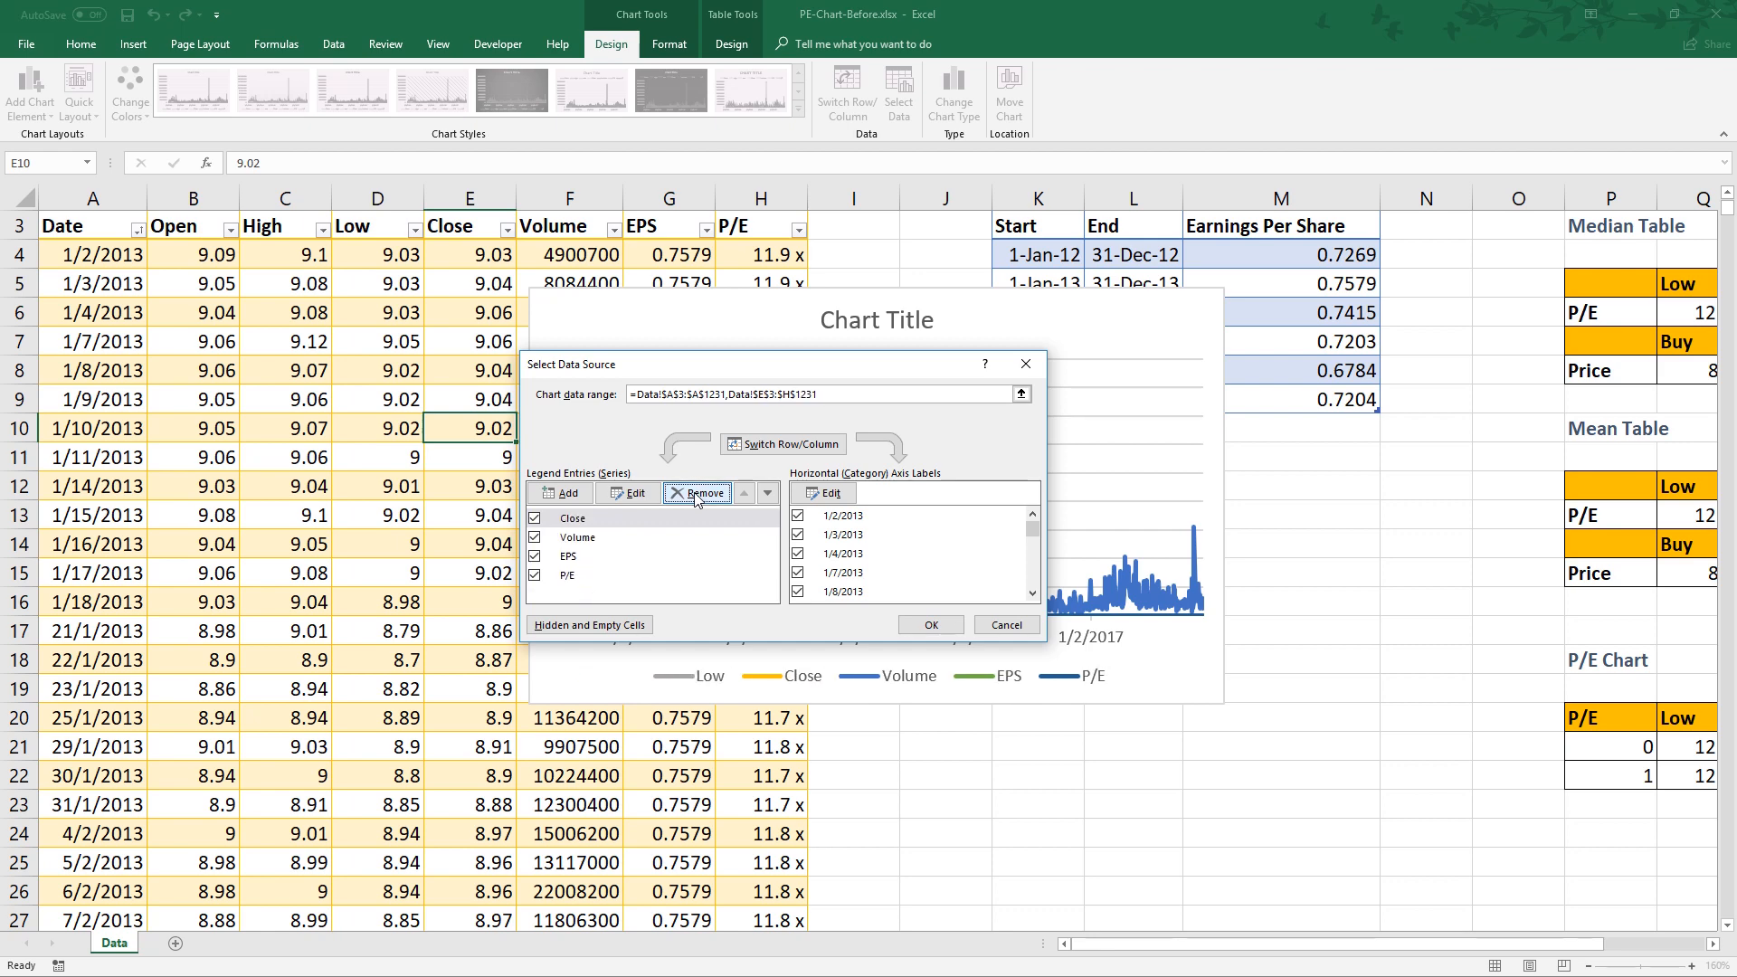
{"action": "left_click", "coordinate": [696, 494]}
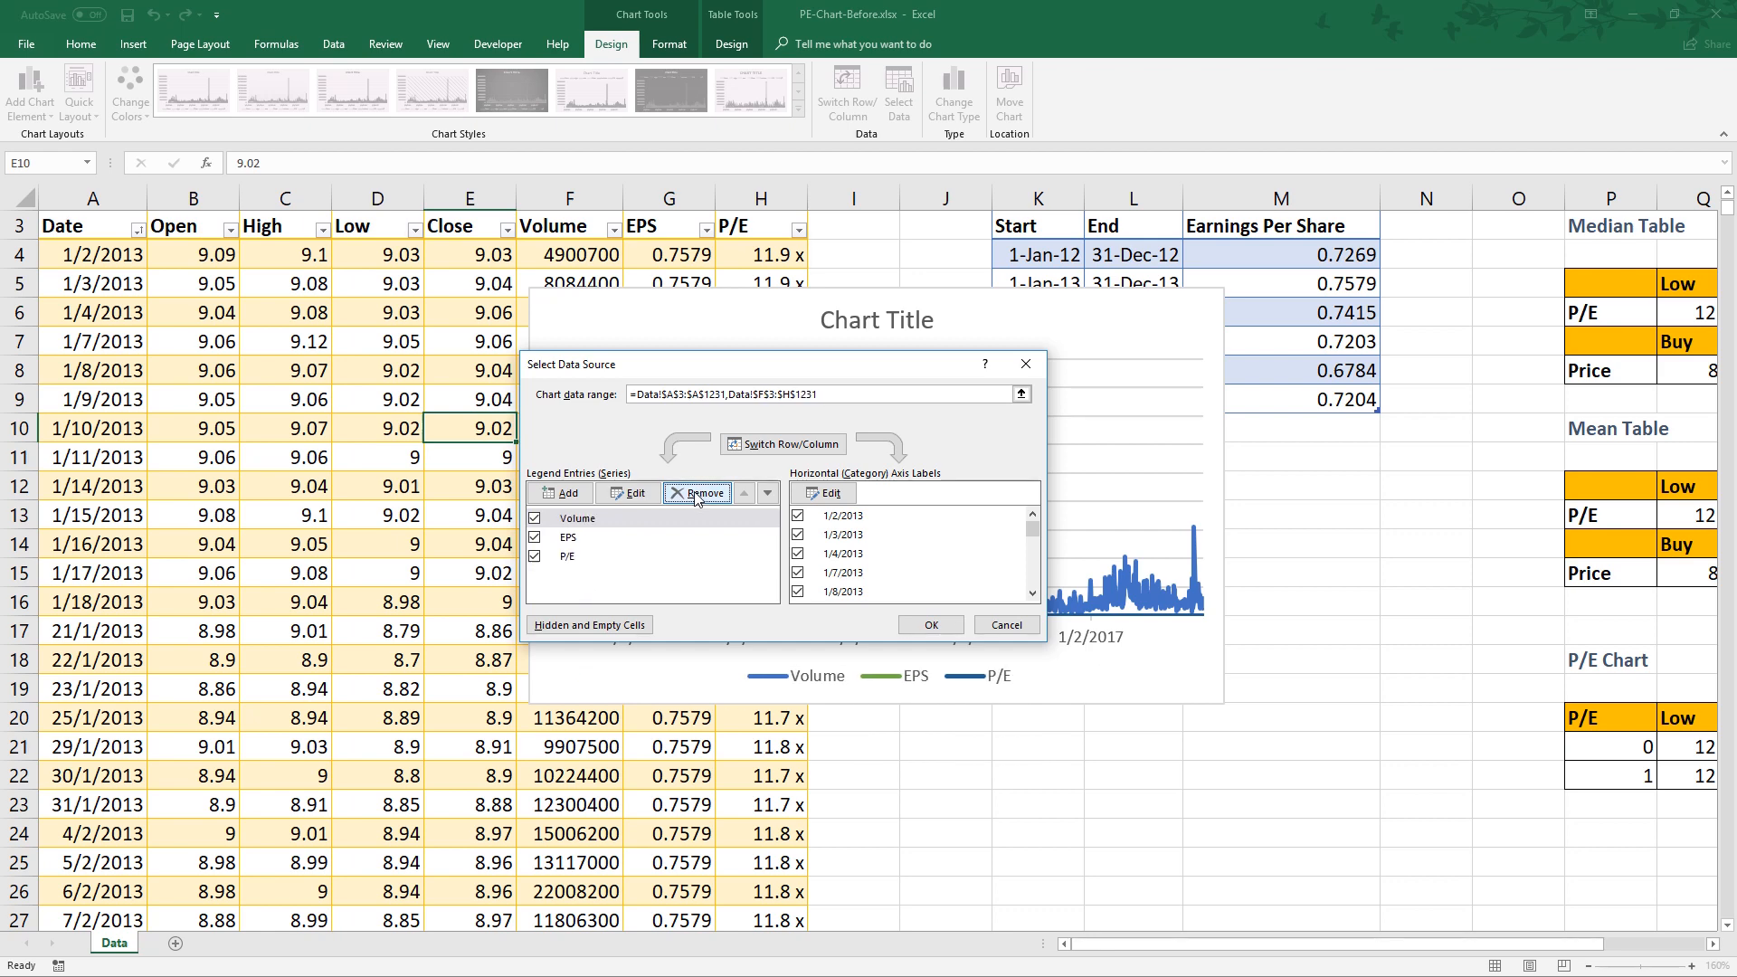
{"action": "left_click", "coordinate": [697, 492]}
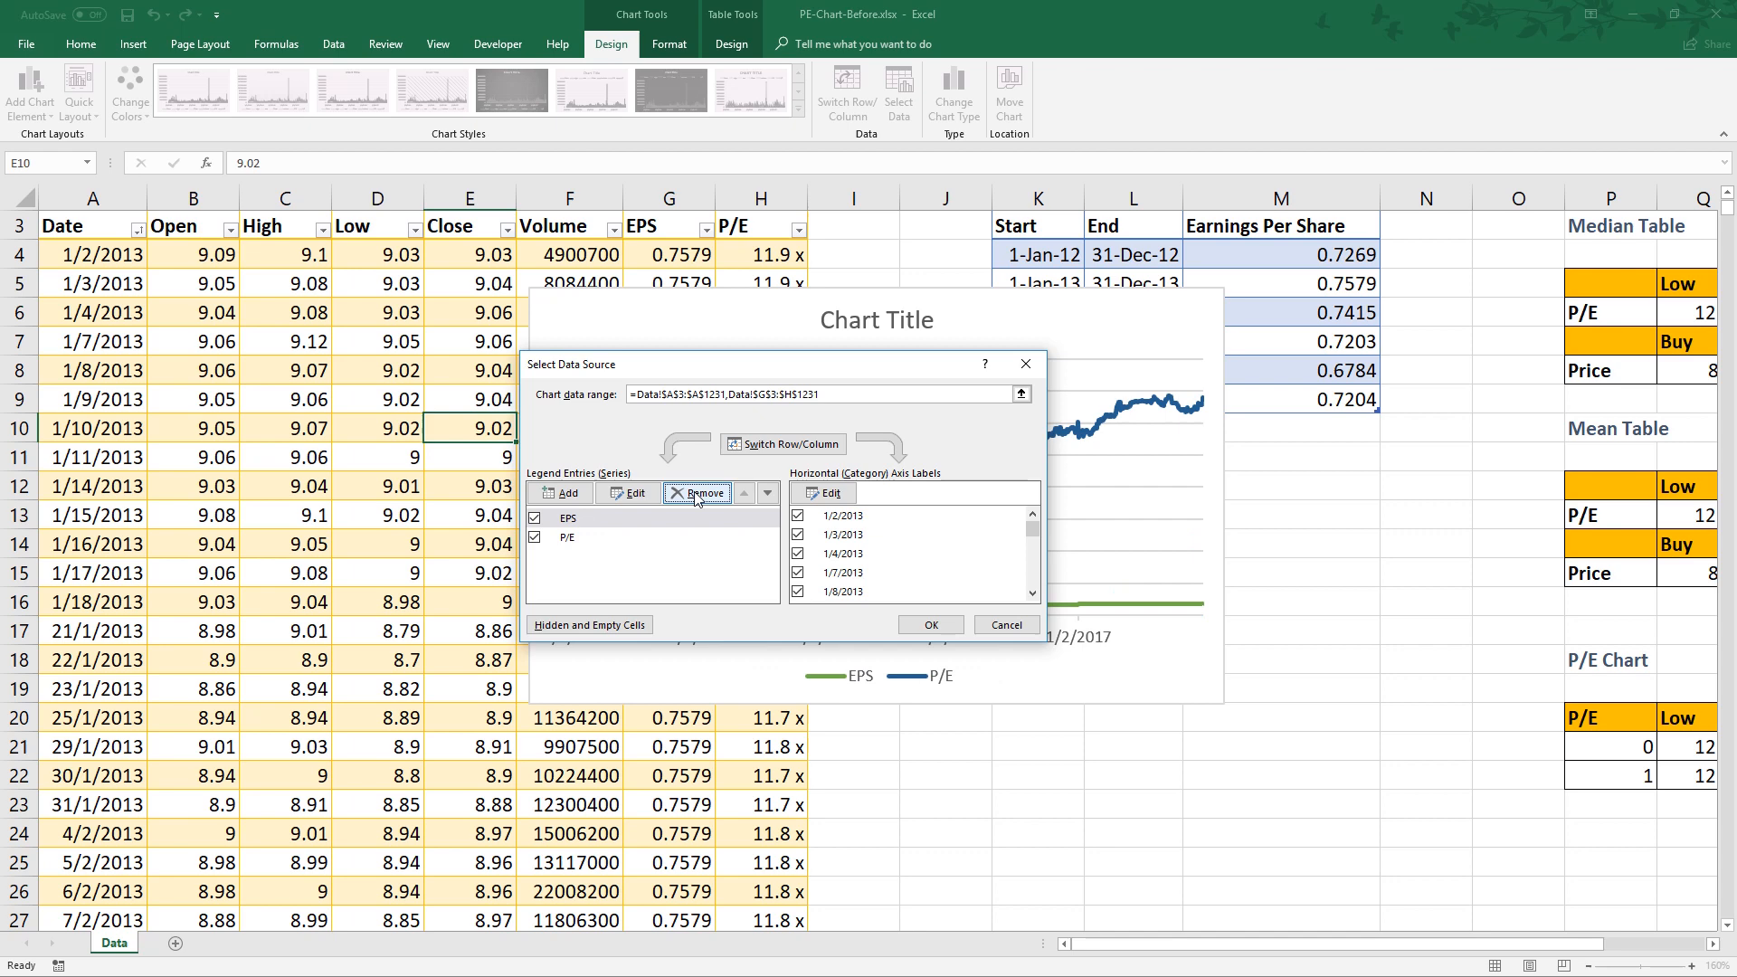
{"action": "left_click", "coordinate": [697, 493]}
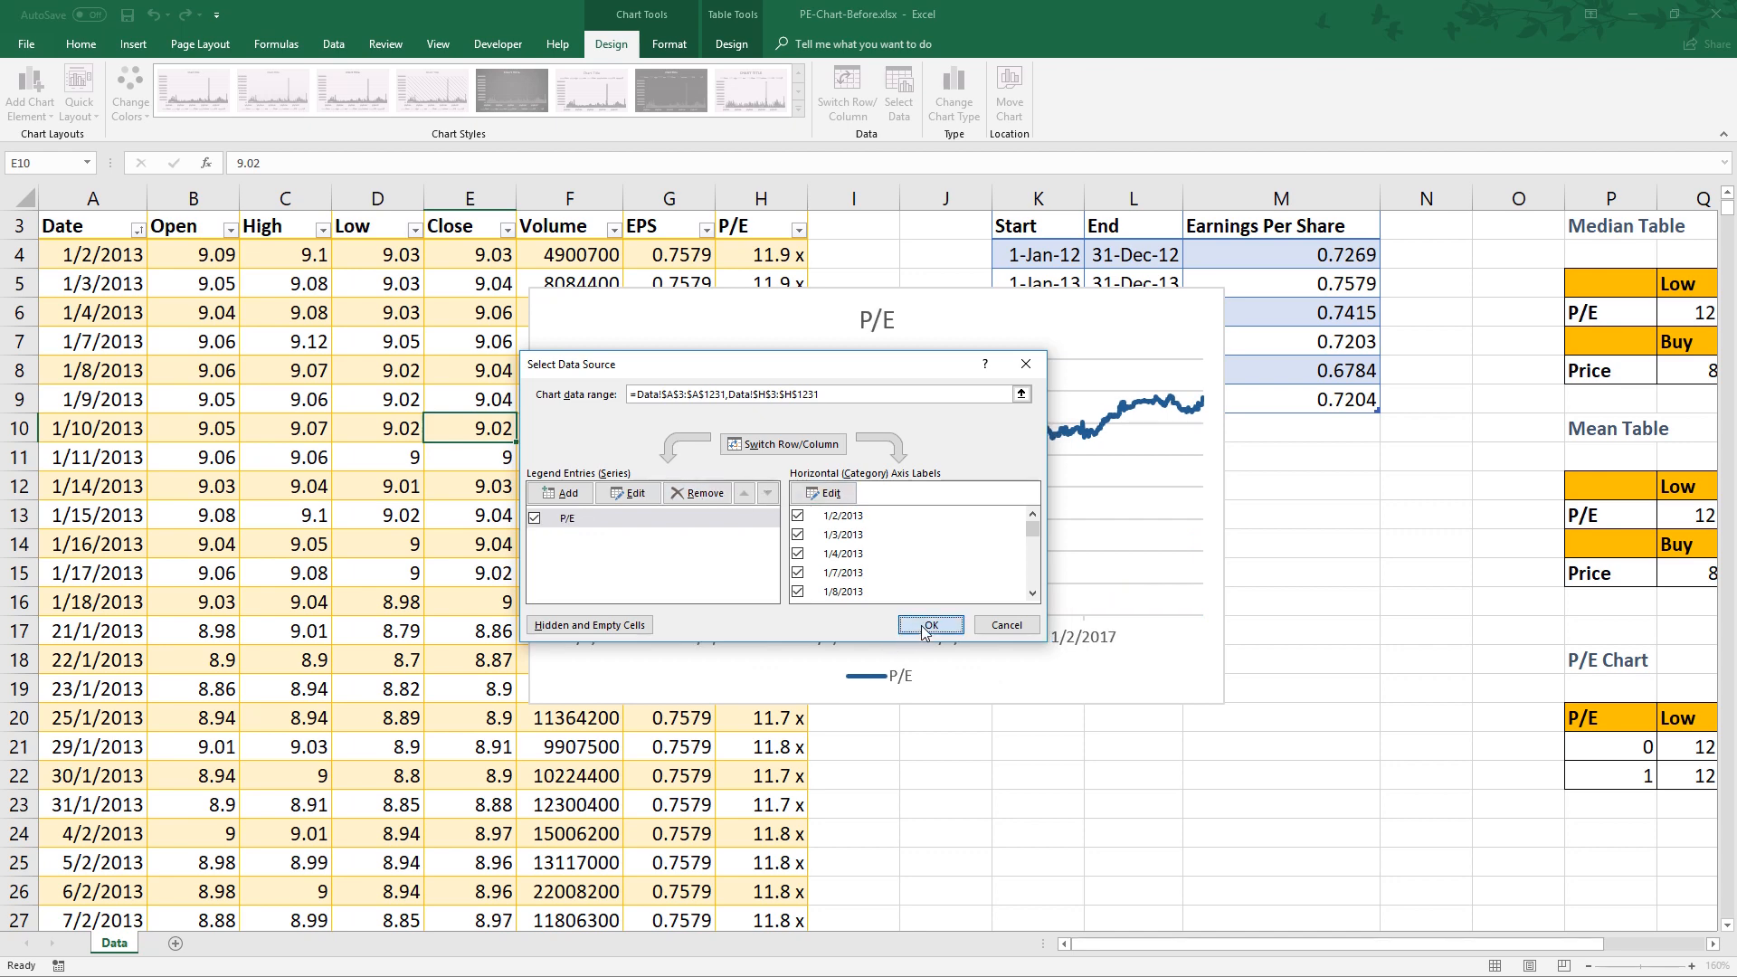
{"action": "left_click", "coordinate": [929, 626]}
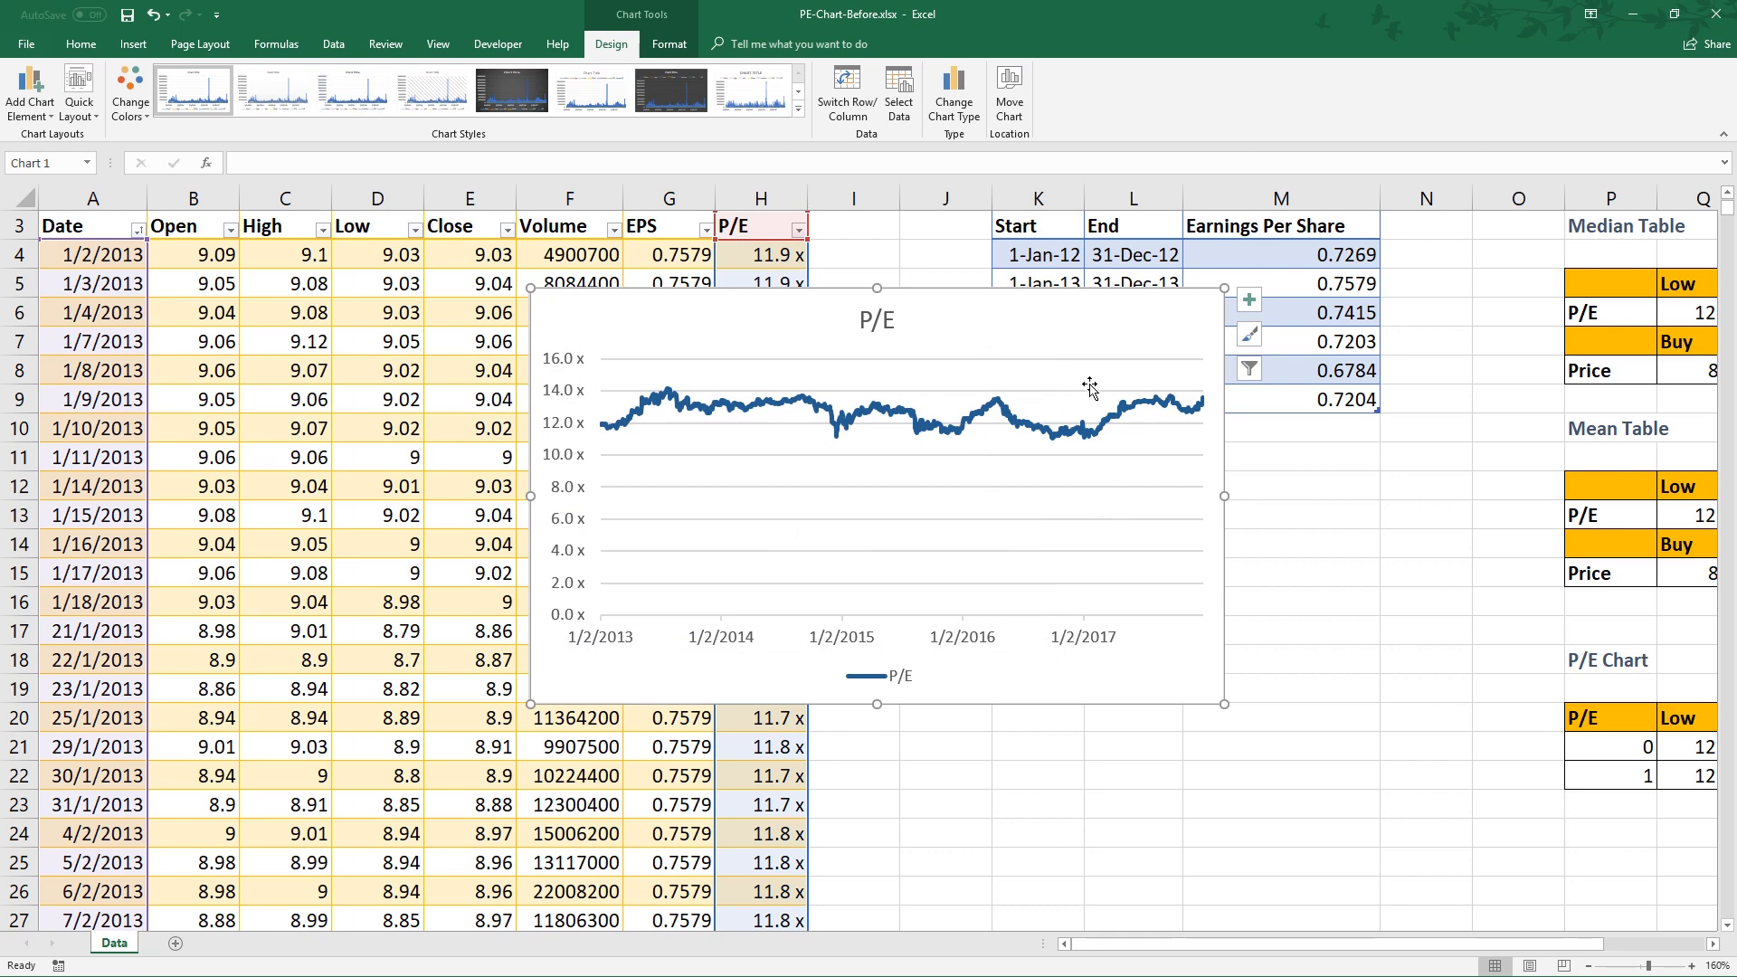
{"action": "mouse_move", "coordinate": [1038, 440]}
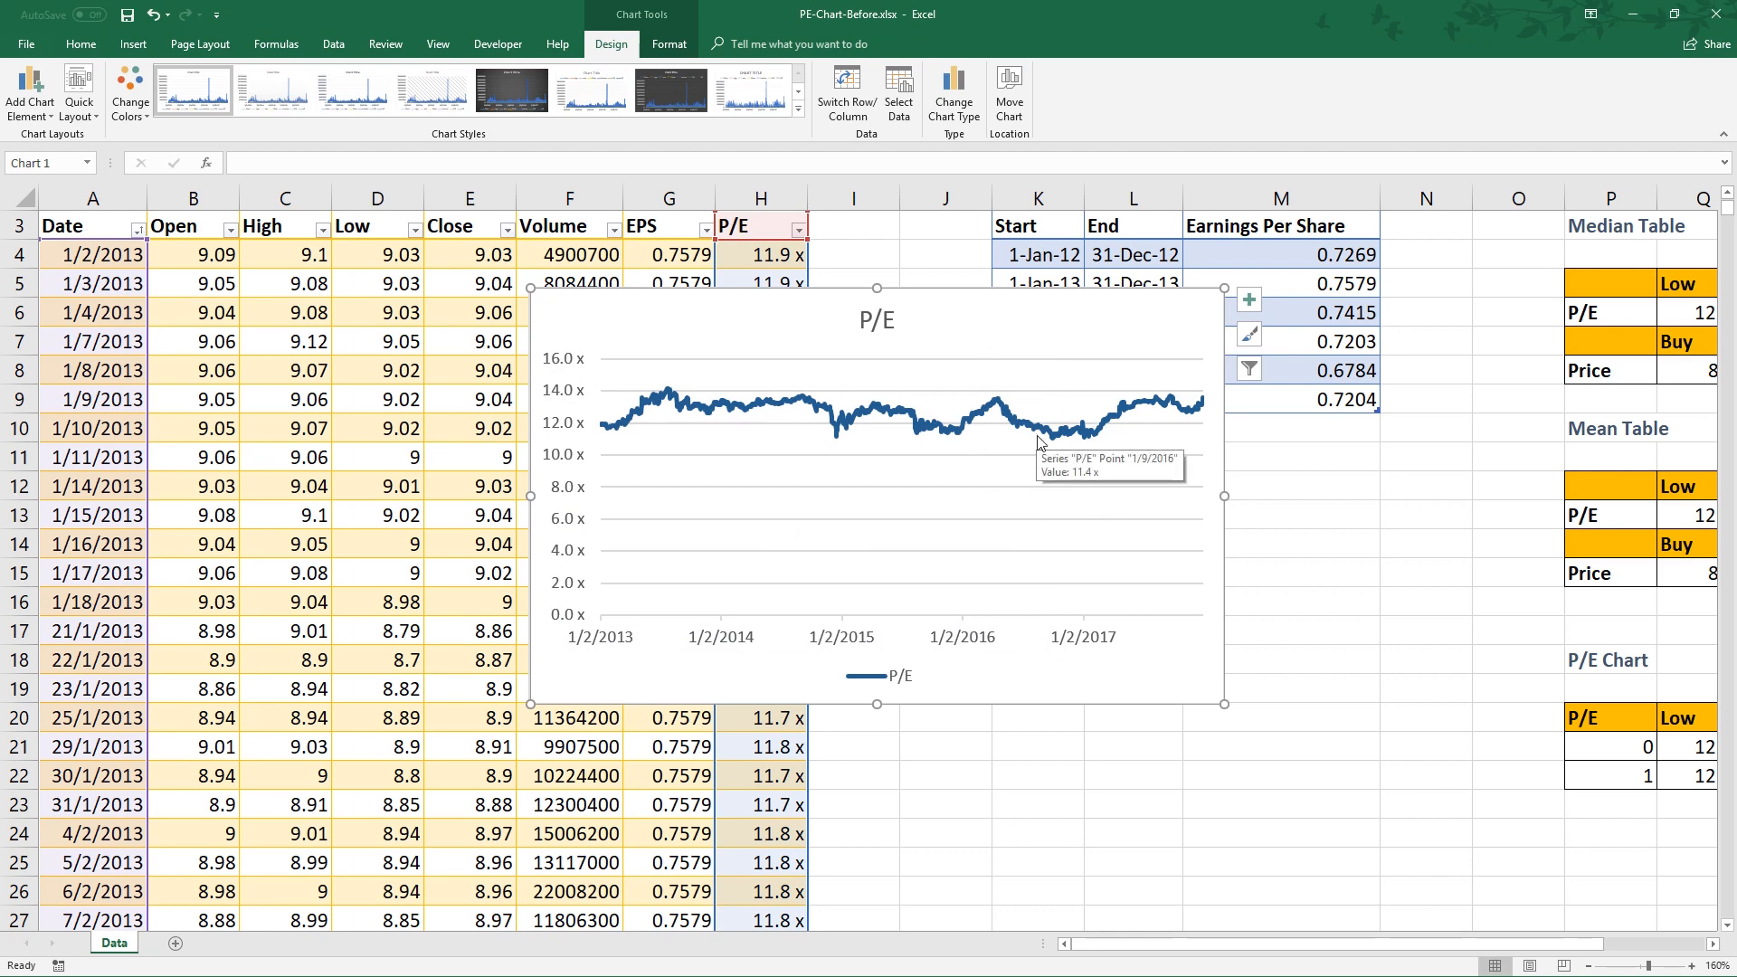
{"action": "mouse_move", "coordinate": [815, 320]}
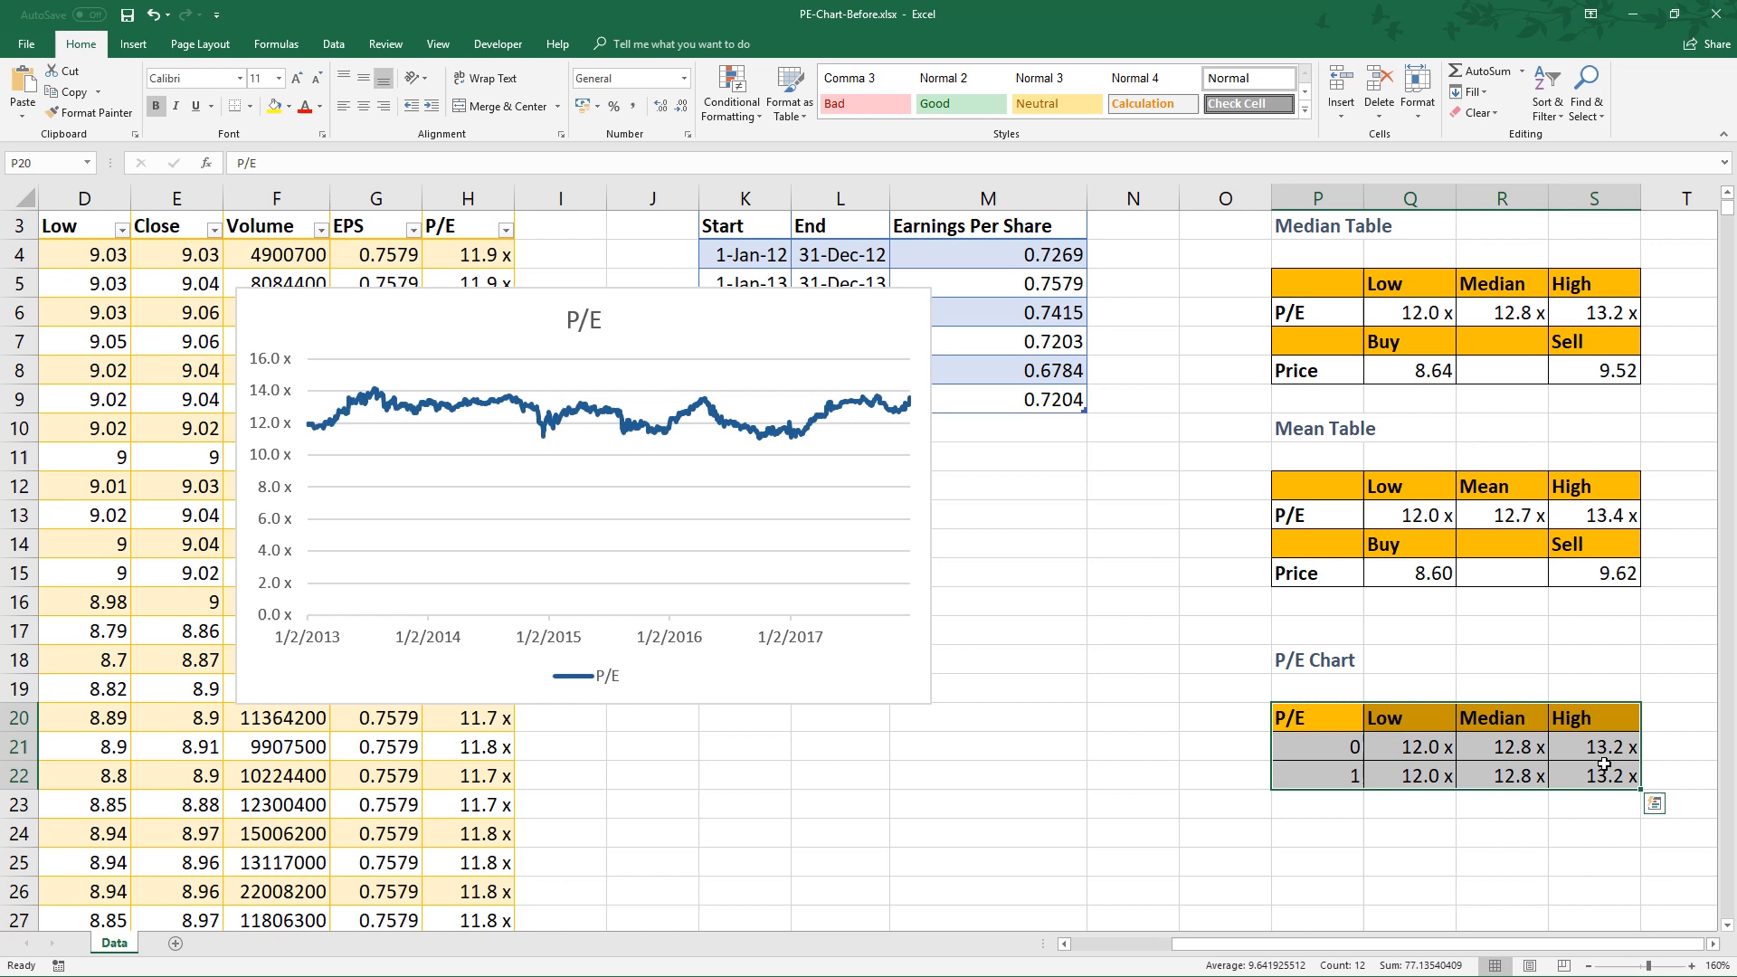
Paste-special the P/E Chart table into the chart as new Low, Median and High series.
{"action": "key", "text": "ctrl+c"}
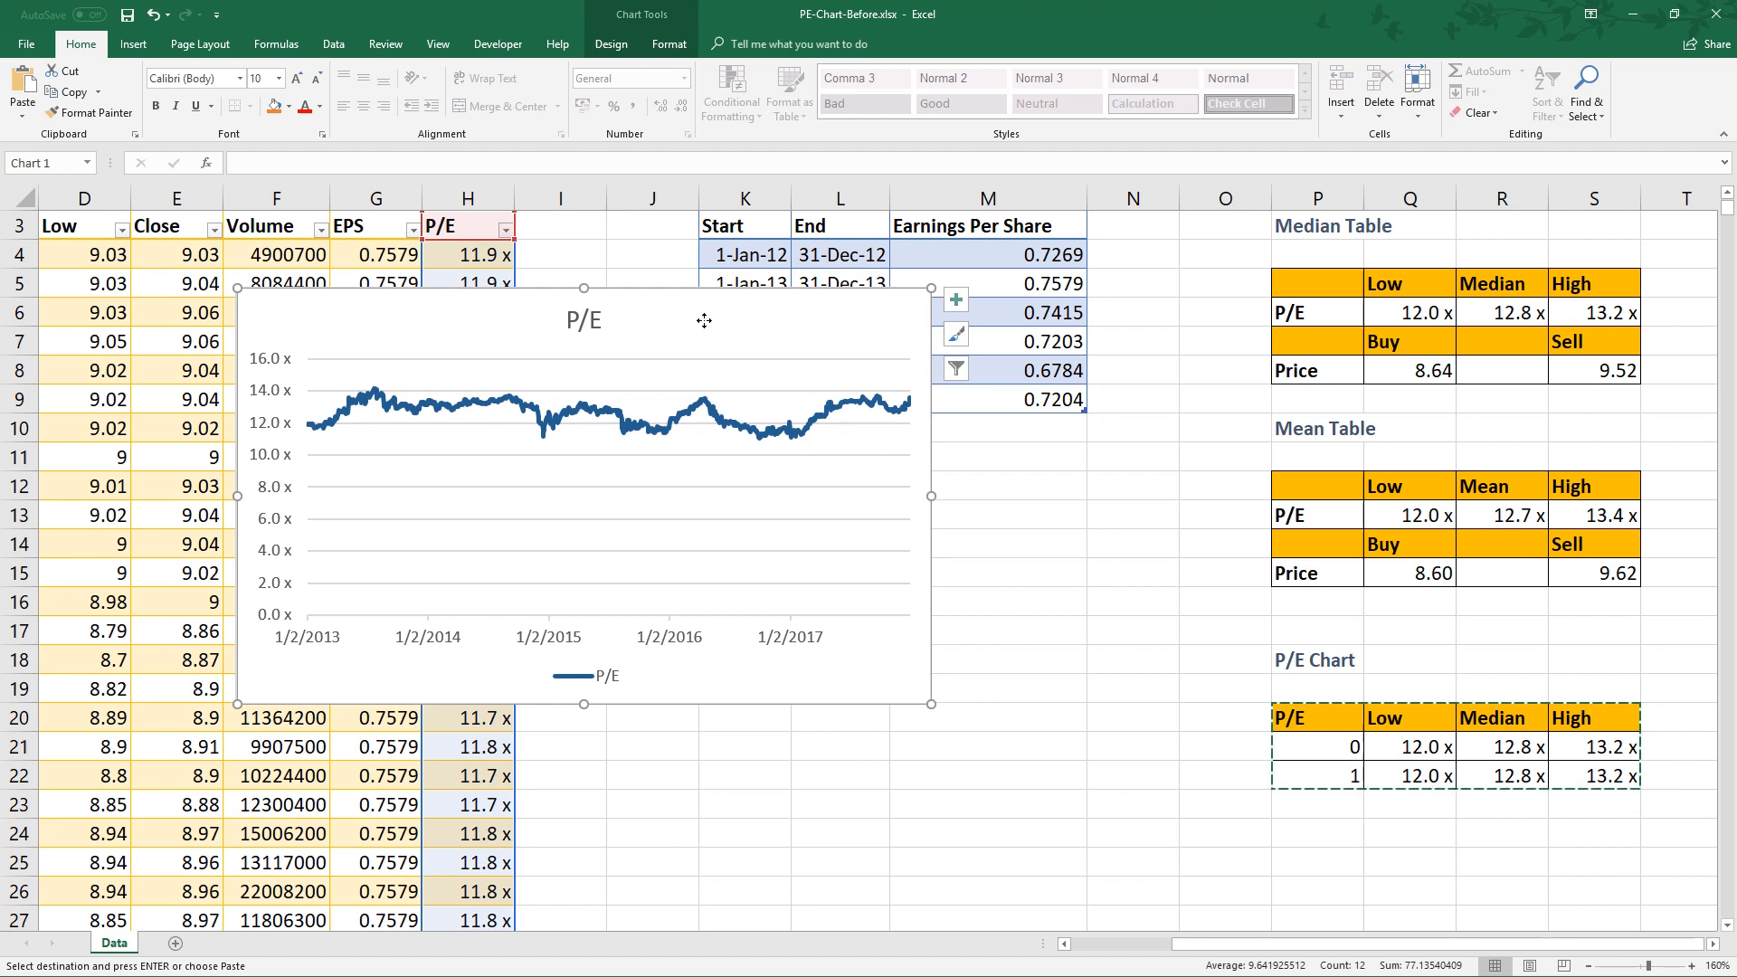
{"action": "left_click", "coordinate": [20, 87]}
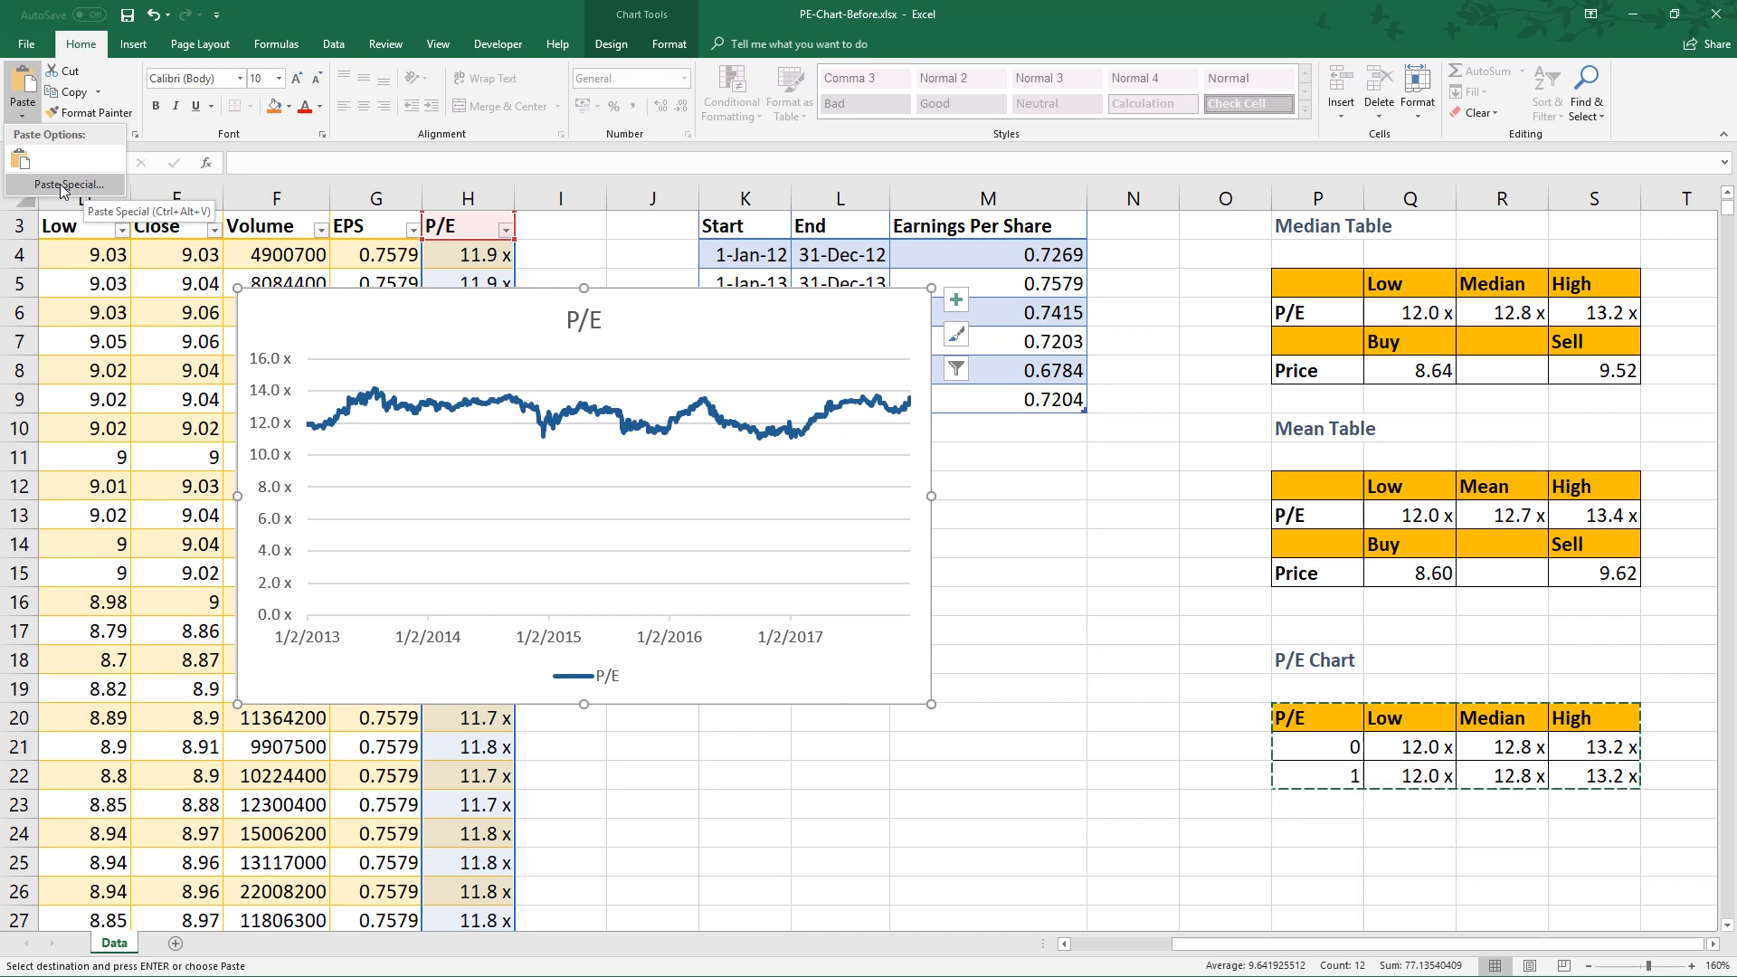
{"action": "left_click", "coordinate": [68, 184]}
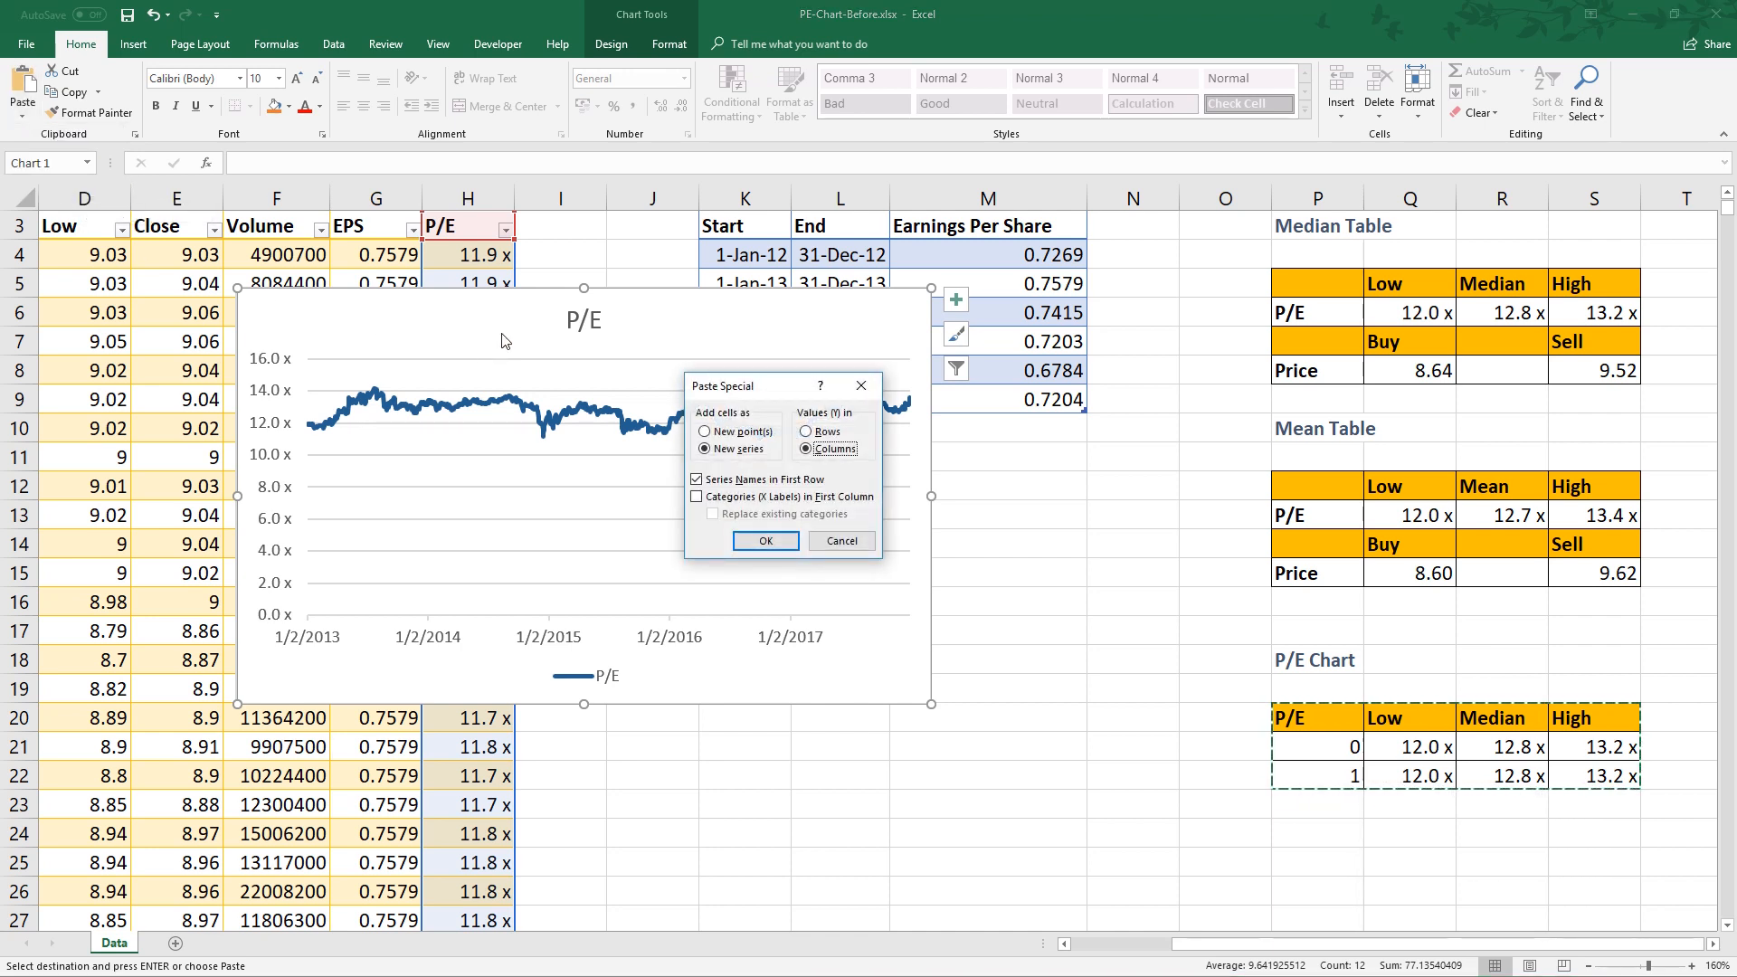
{"action": "left_click_drag", "start_coordinate": [722, 386], "coordinate": [728, 365]}
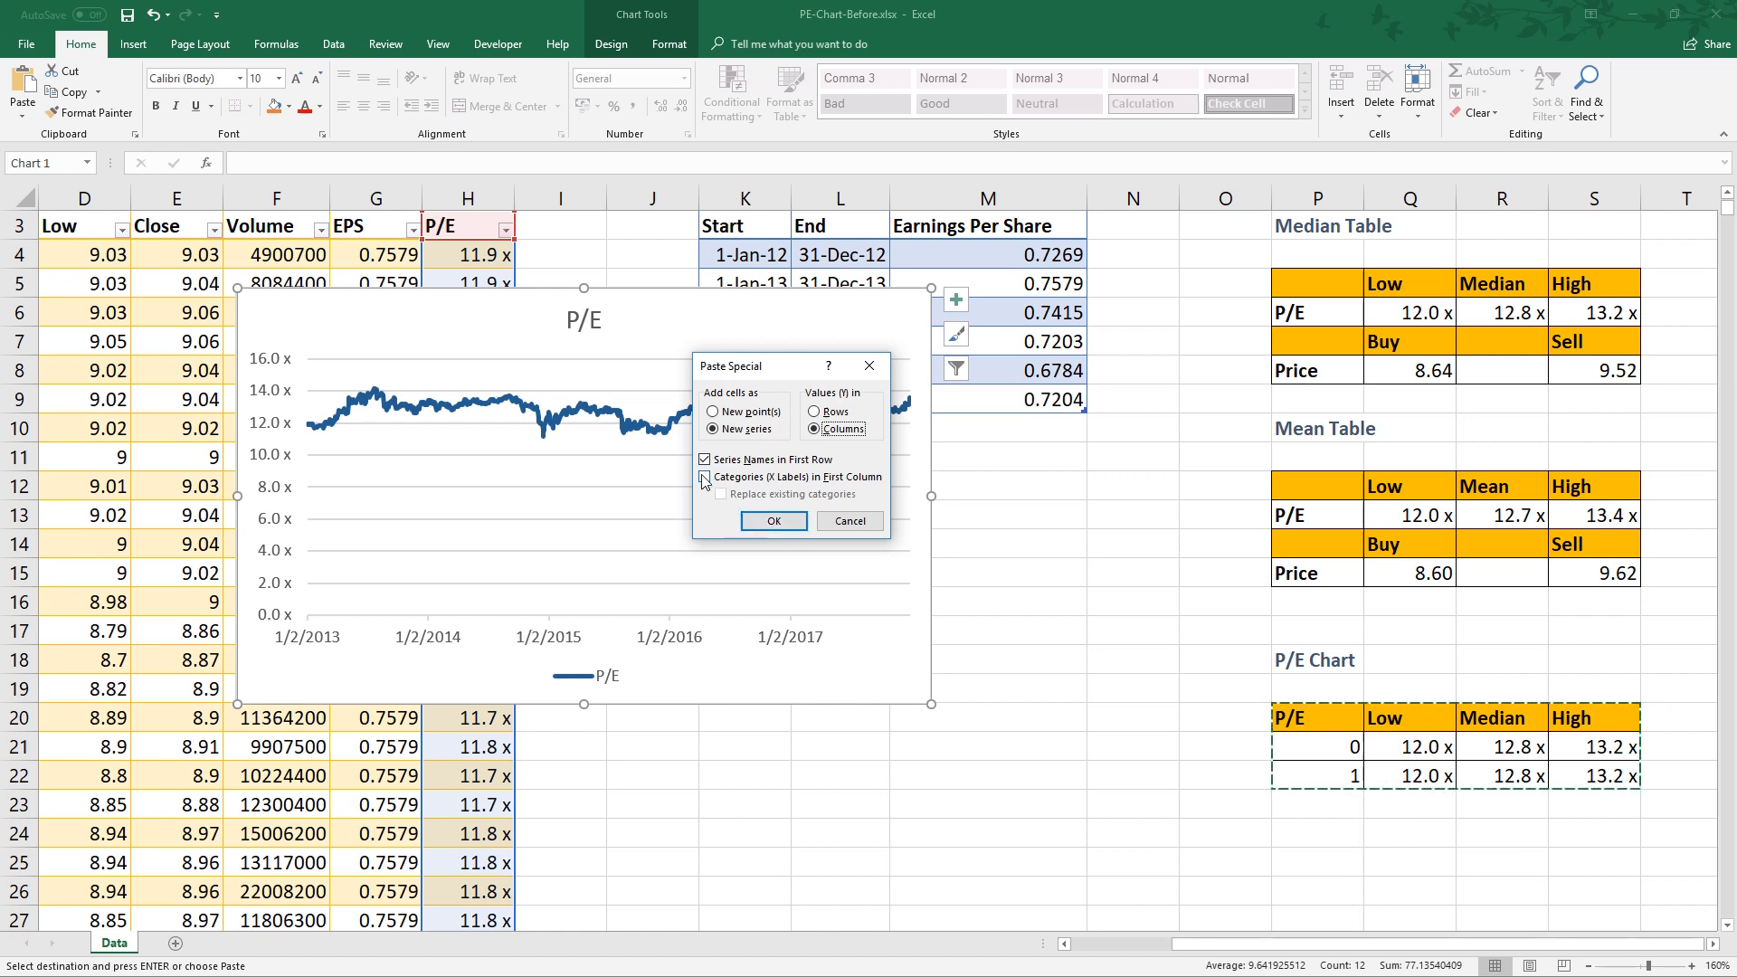
{"action": "left_click", "coordinate": [706, 477]}
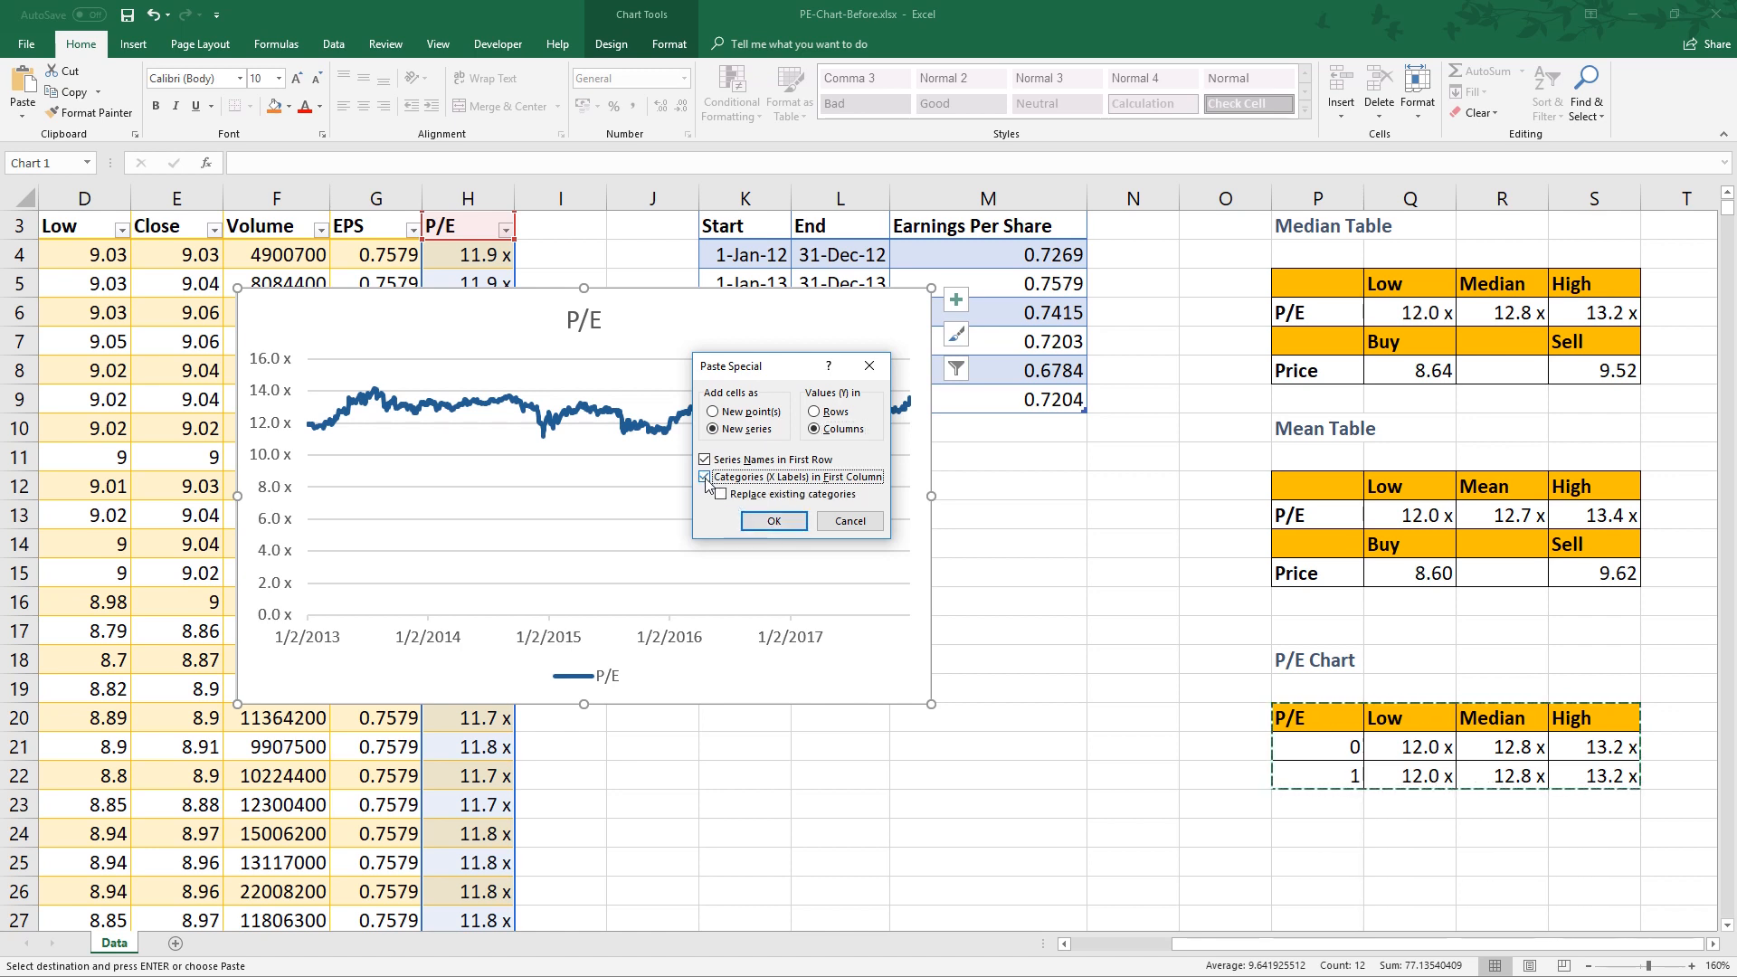
{"action": "left_click", "coordinate": [706, 477]}
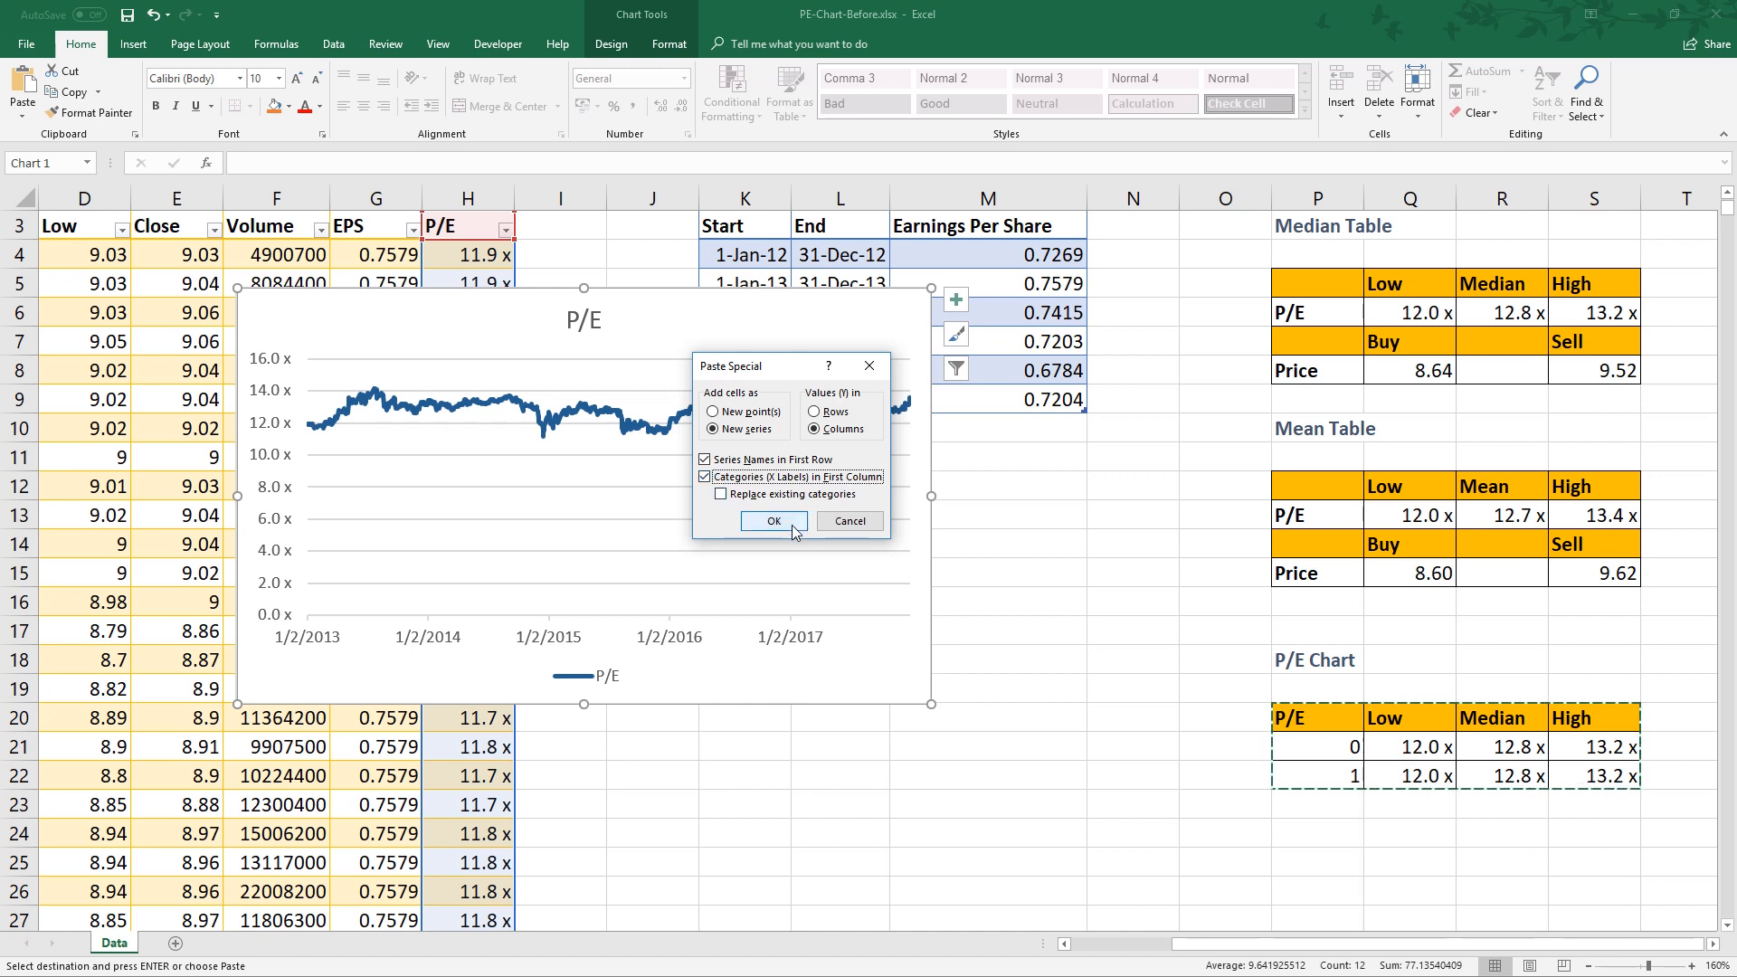
{"action": "left_click", "coordinate": [773, 522]}
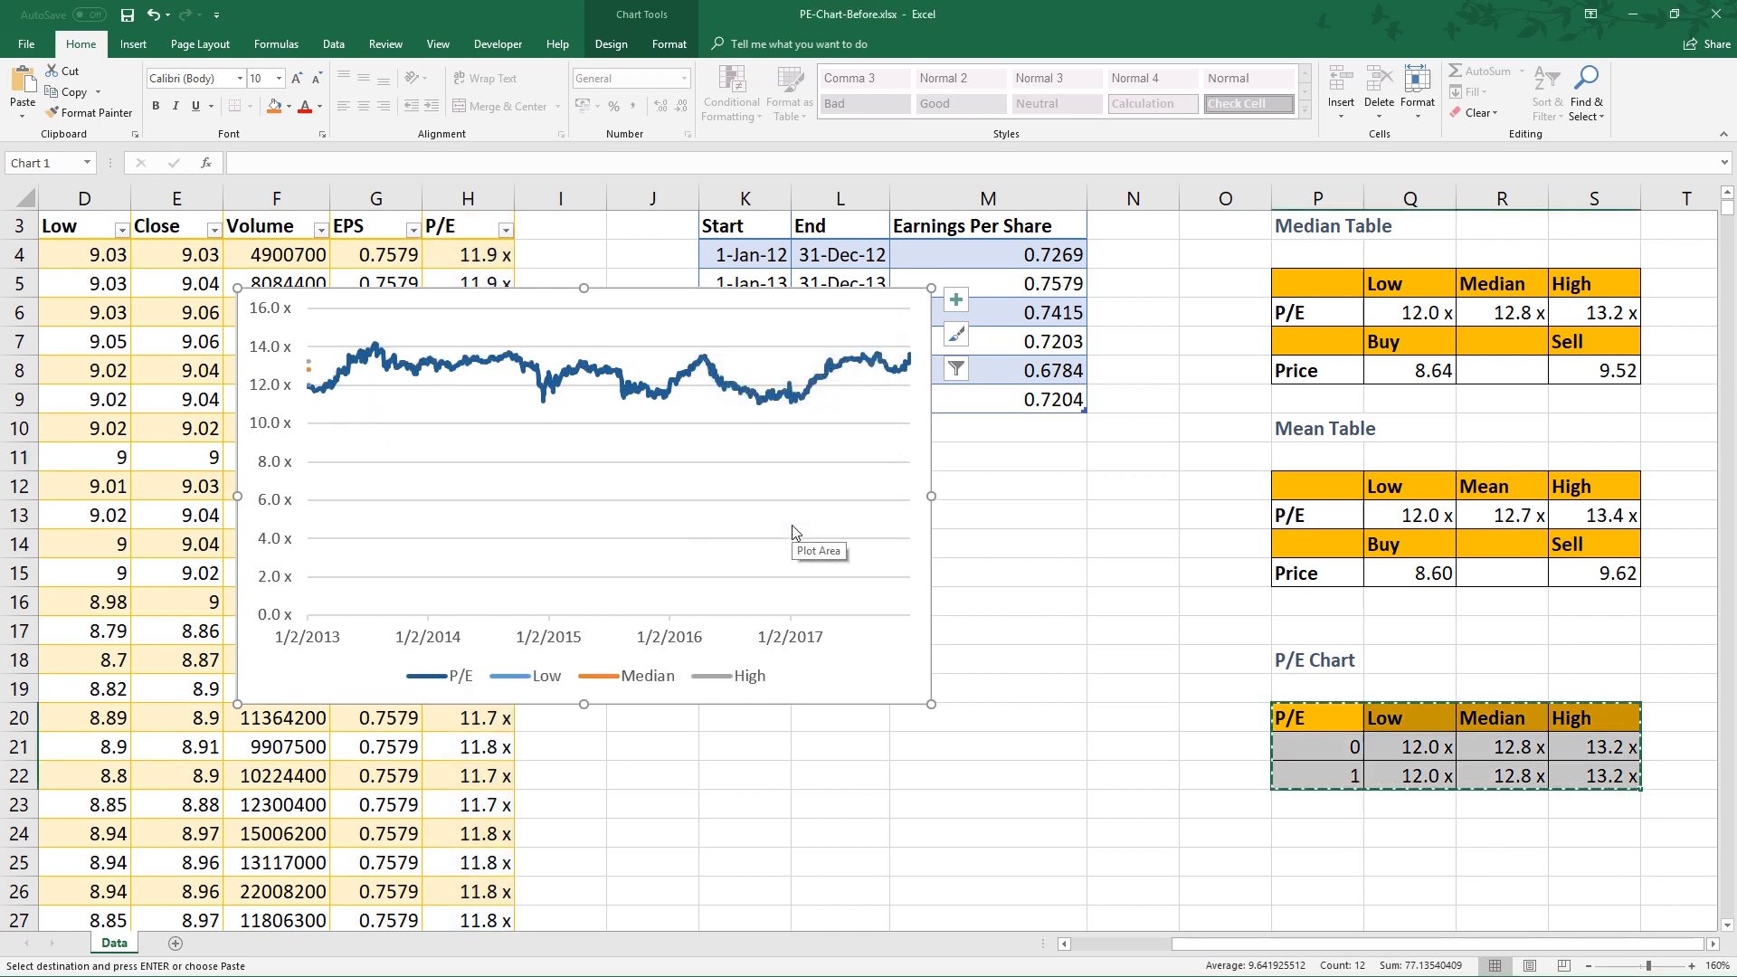
{"action": "mouse_move", "coordinate": [932, 521]}
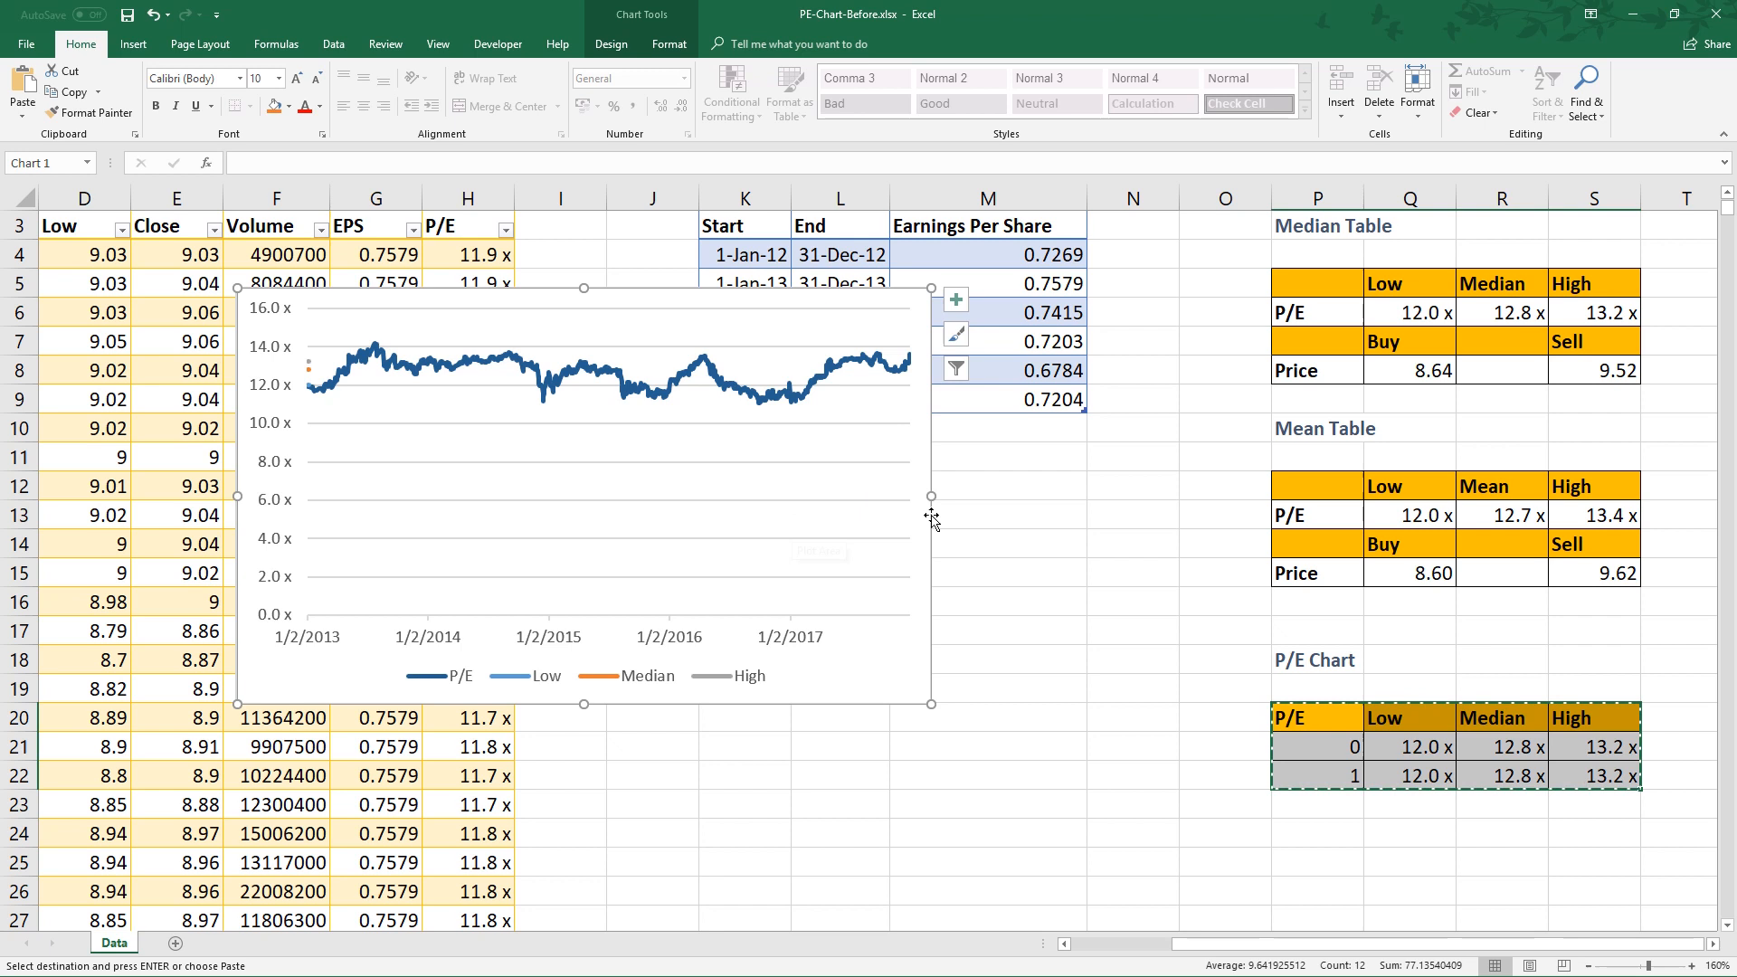
{"action": "right_click", "coordinate": [650, 543]}
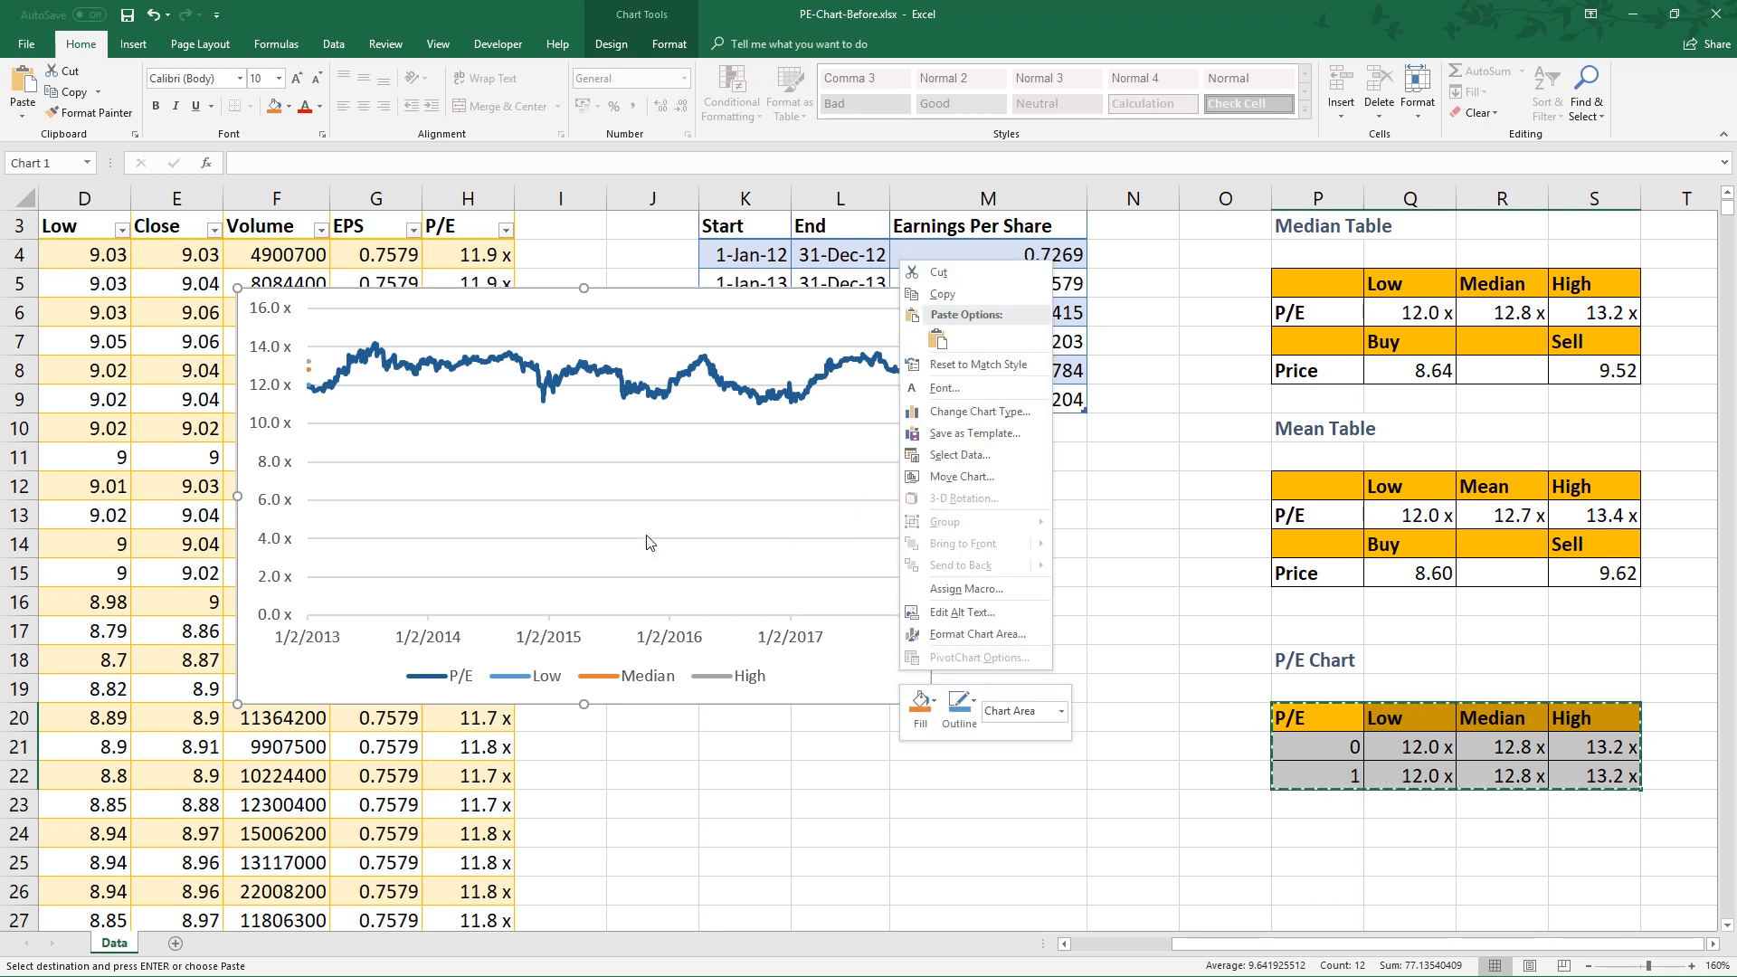
{"action": "mouse_move", "coordinate": [975, 410]}
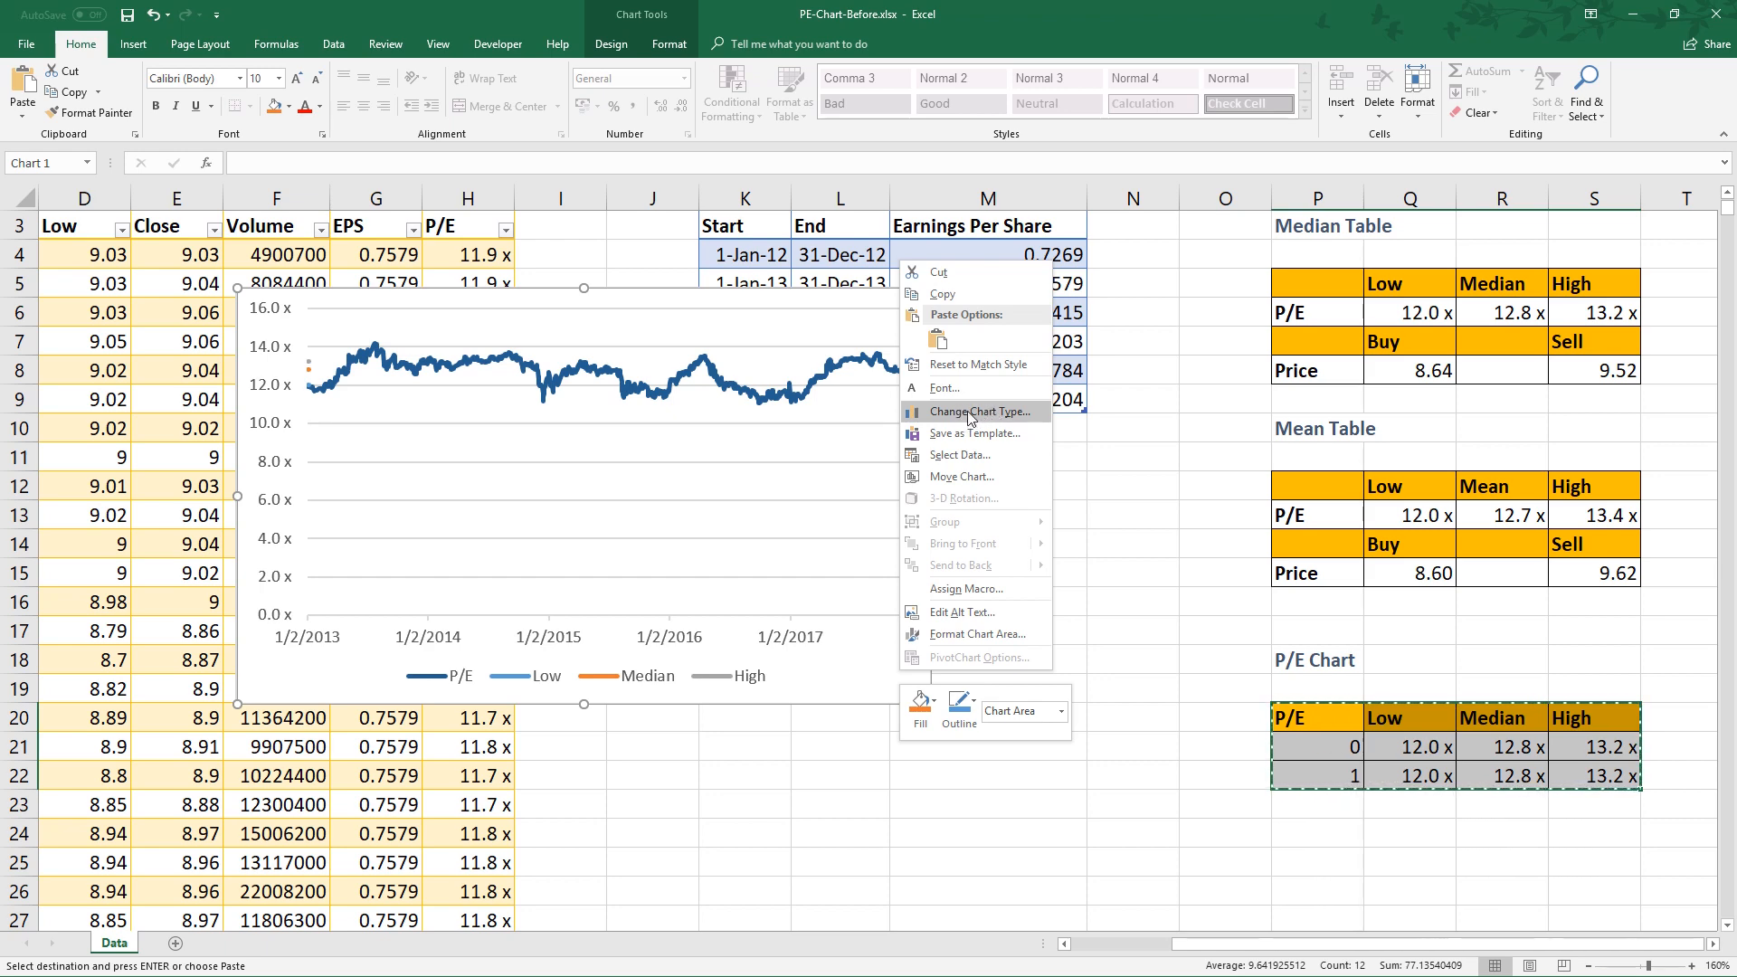
Make a combo chart: P/E as Line; Low, Median, High as smooth scatter on a secondary axis.
{"action": "left_click", "coordinate": [980, 411]}
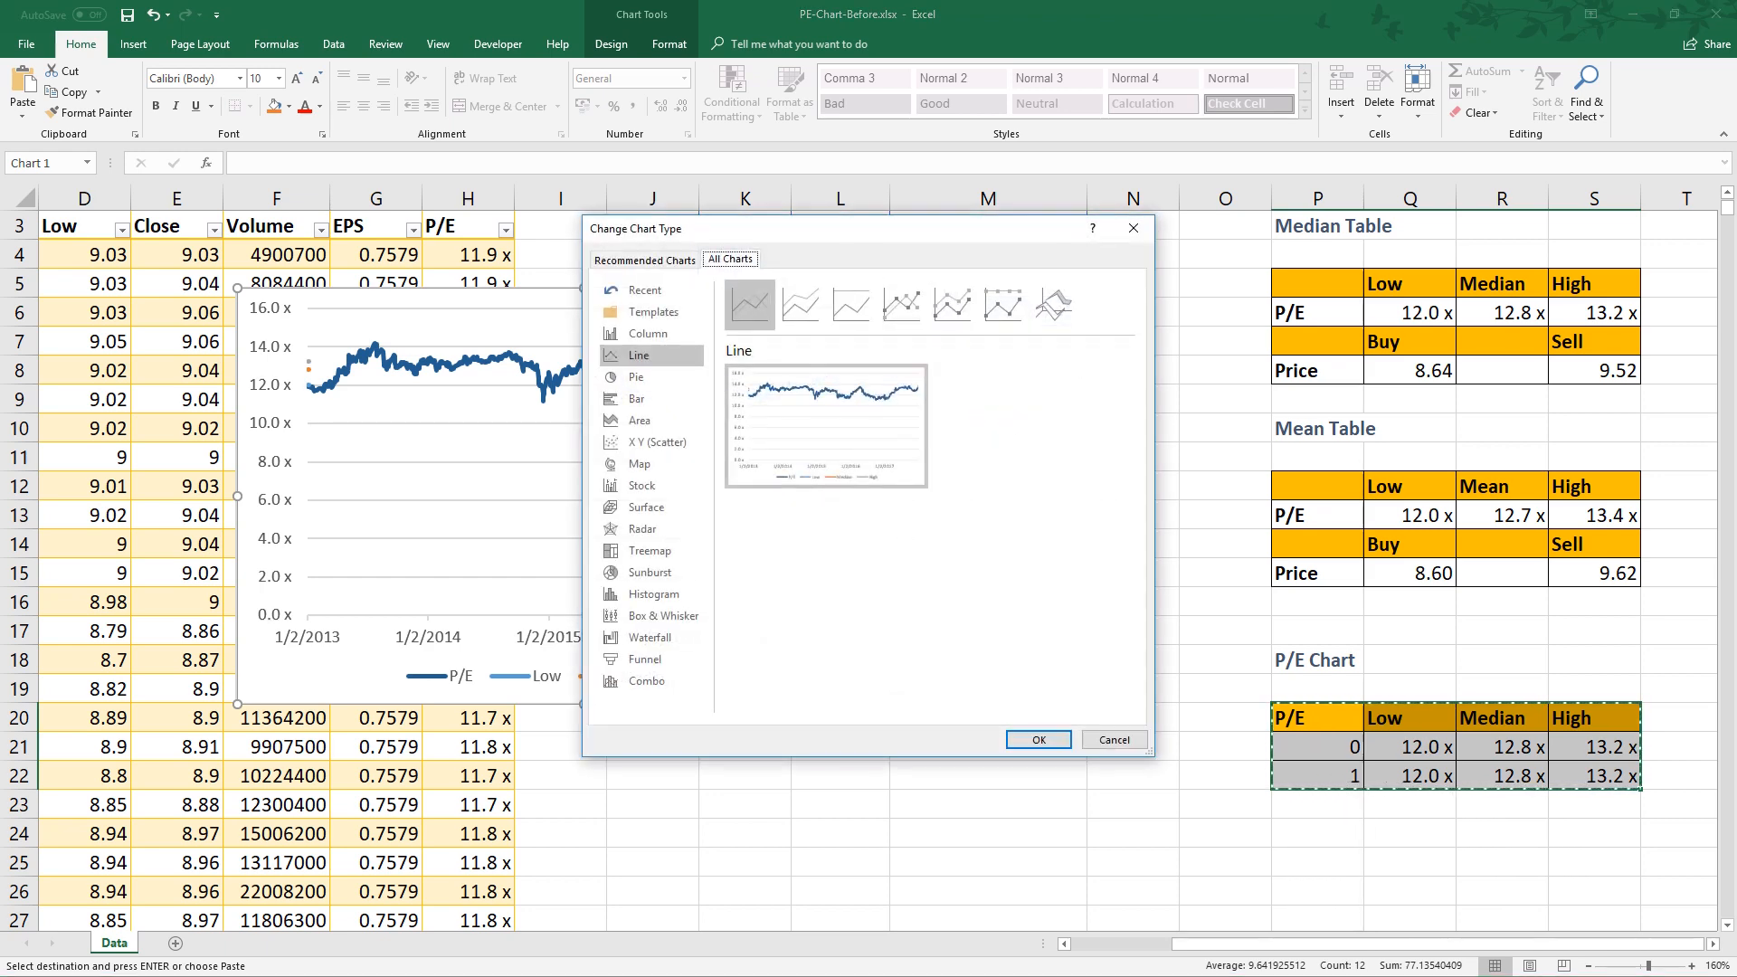
{"action": "mouse_move", "coordinate": [651, 637]}
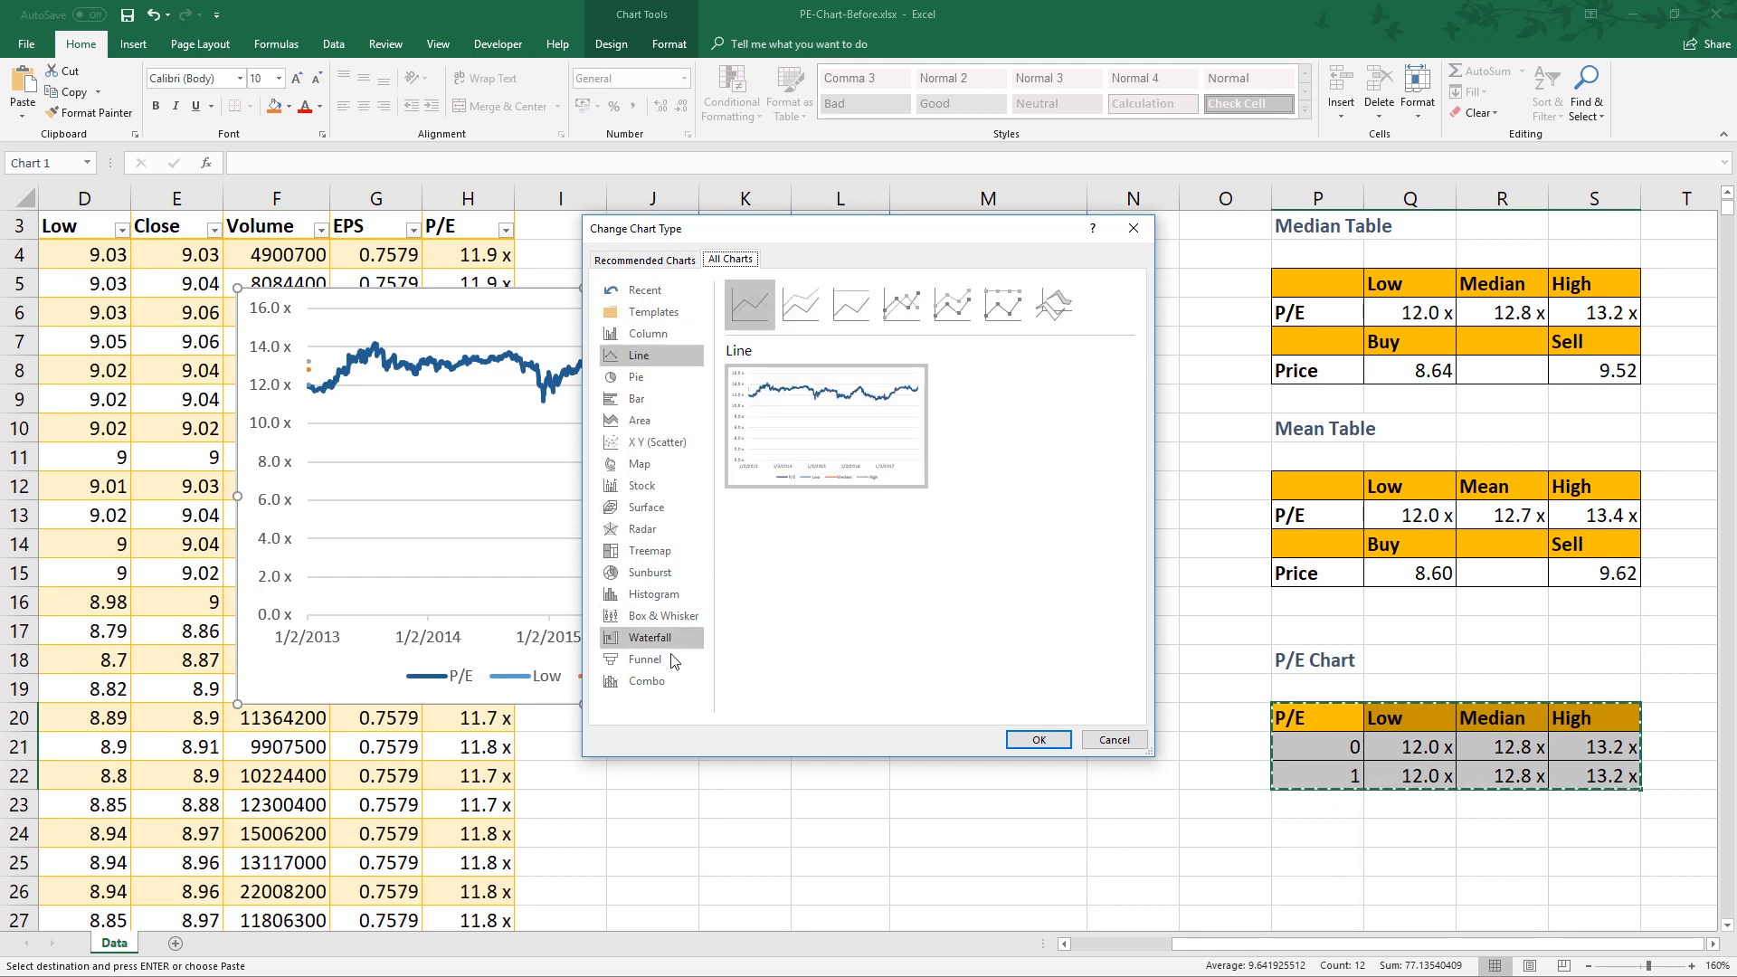
{"action": "left_click", "coordinate": [646, 680]}
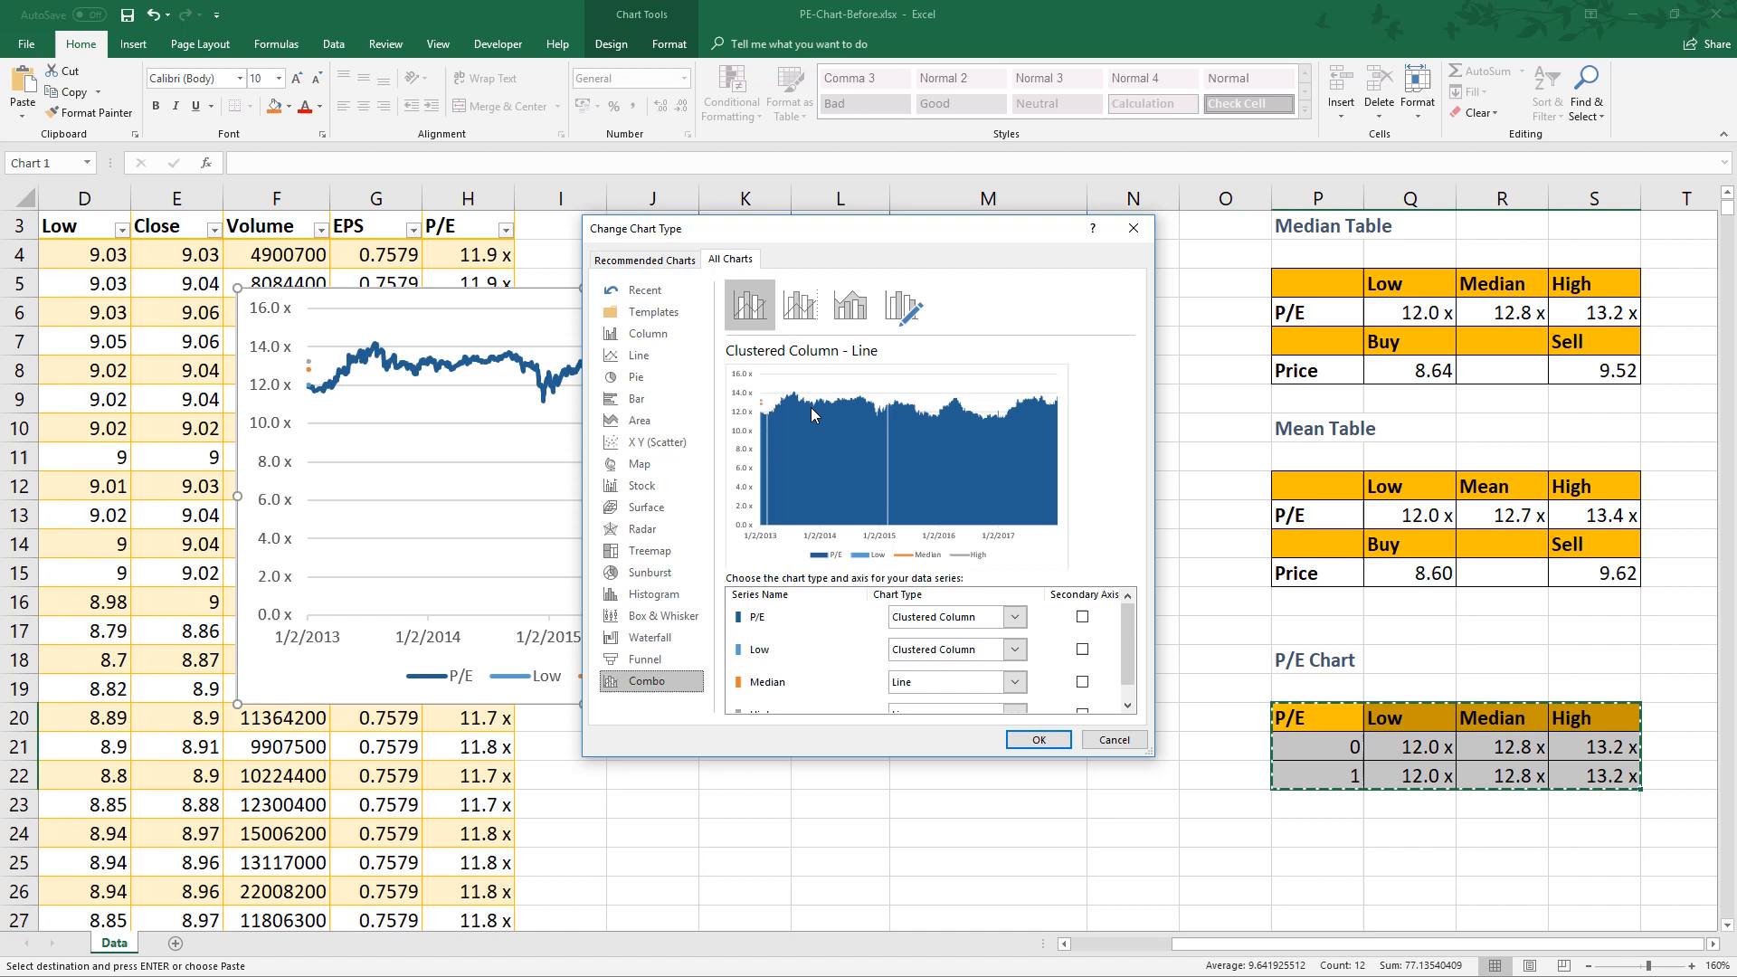
{"action": "mouse_move", "coordinate": [834, 617]}
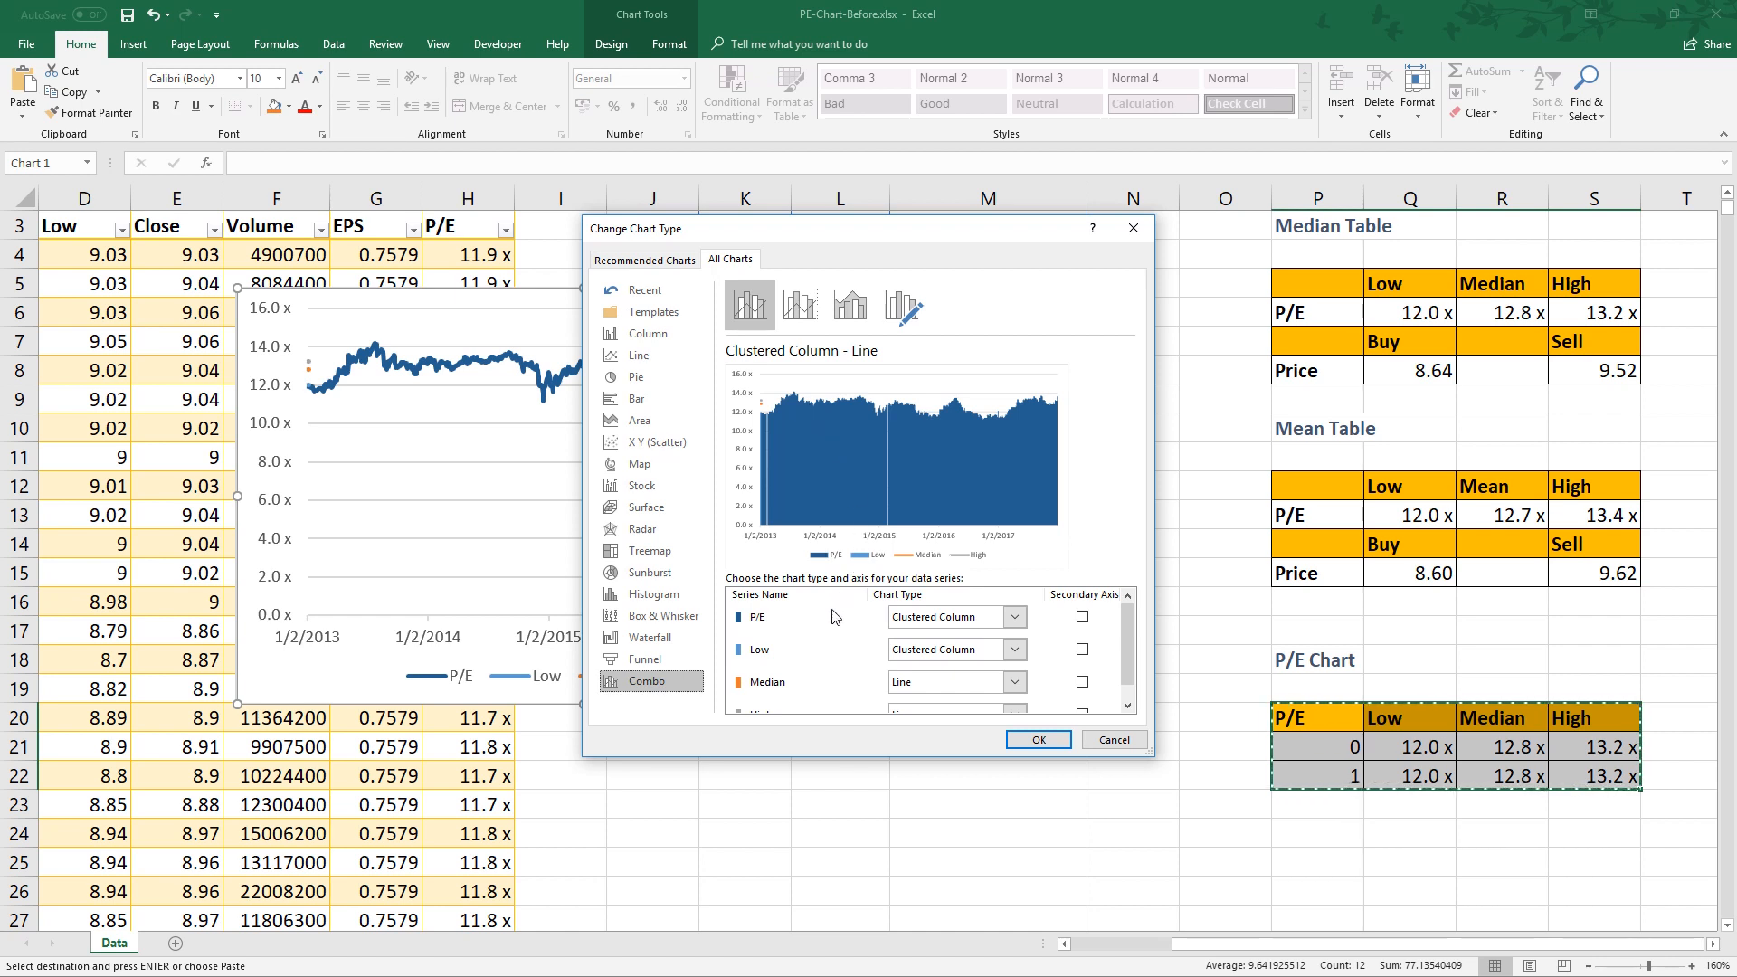
{"action": "left_click", "coordinate": [953, 617]}
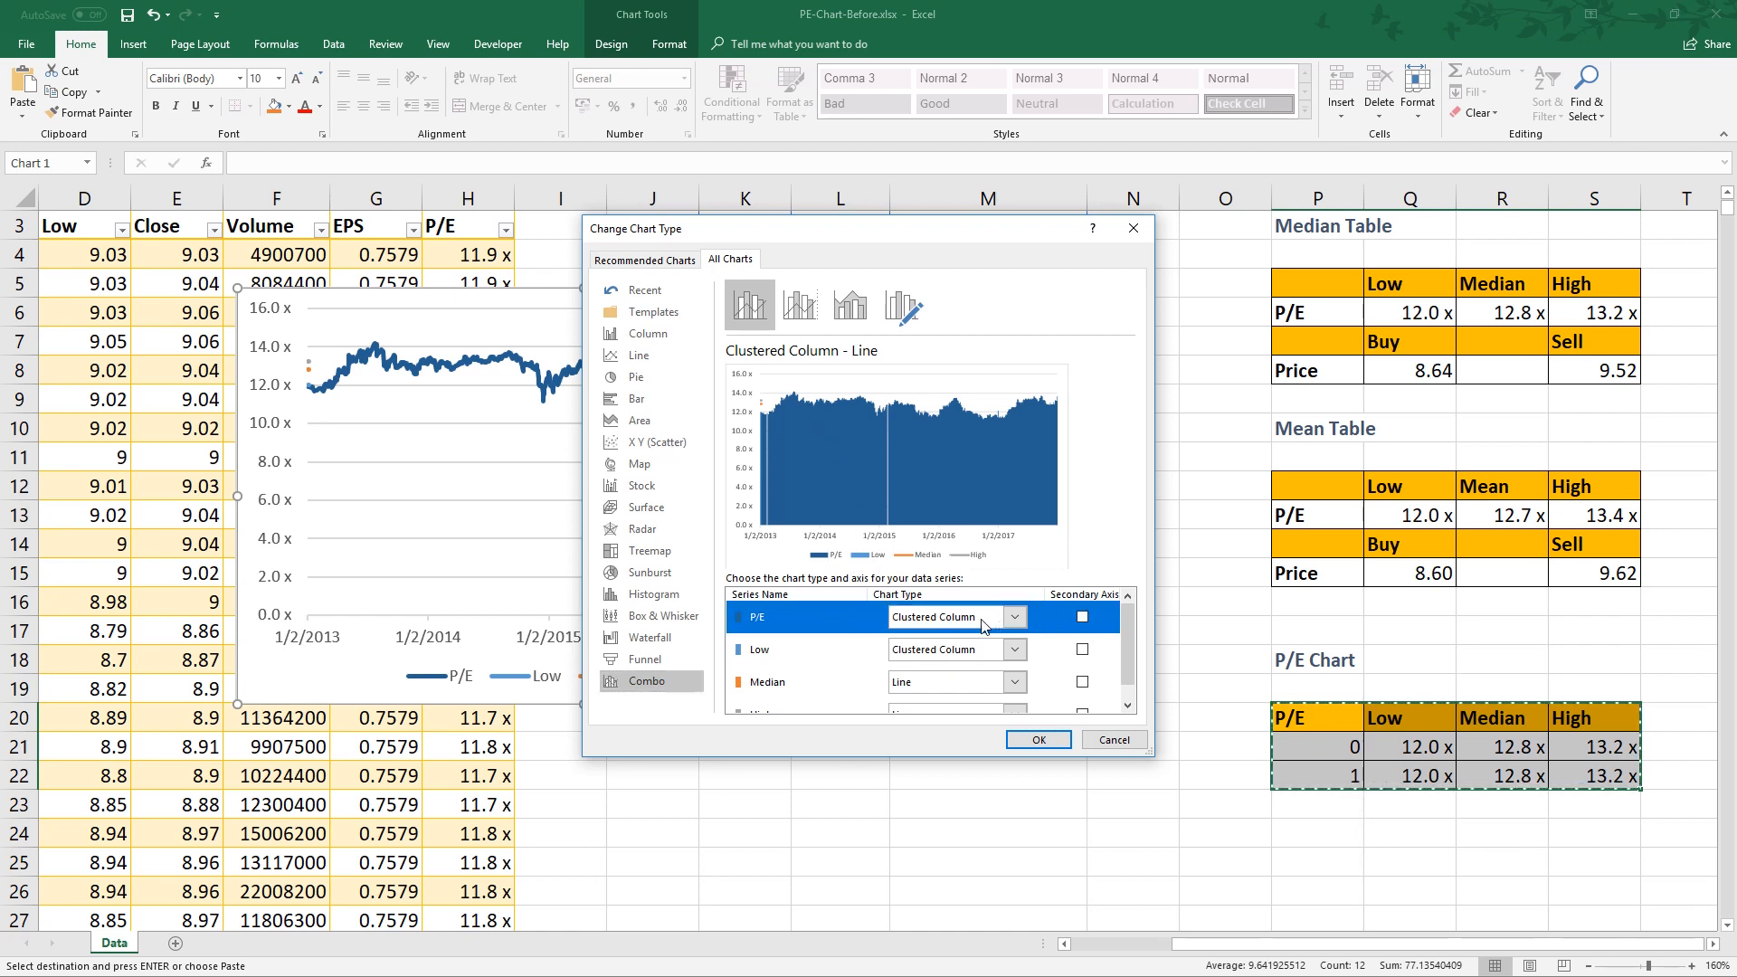
{"action": "left_click", "coordinate": [1009, 618]}
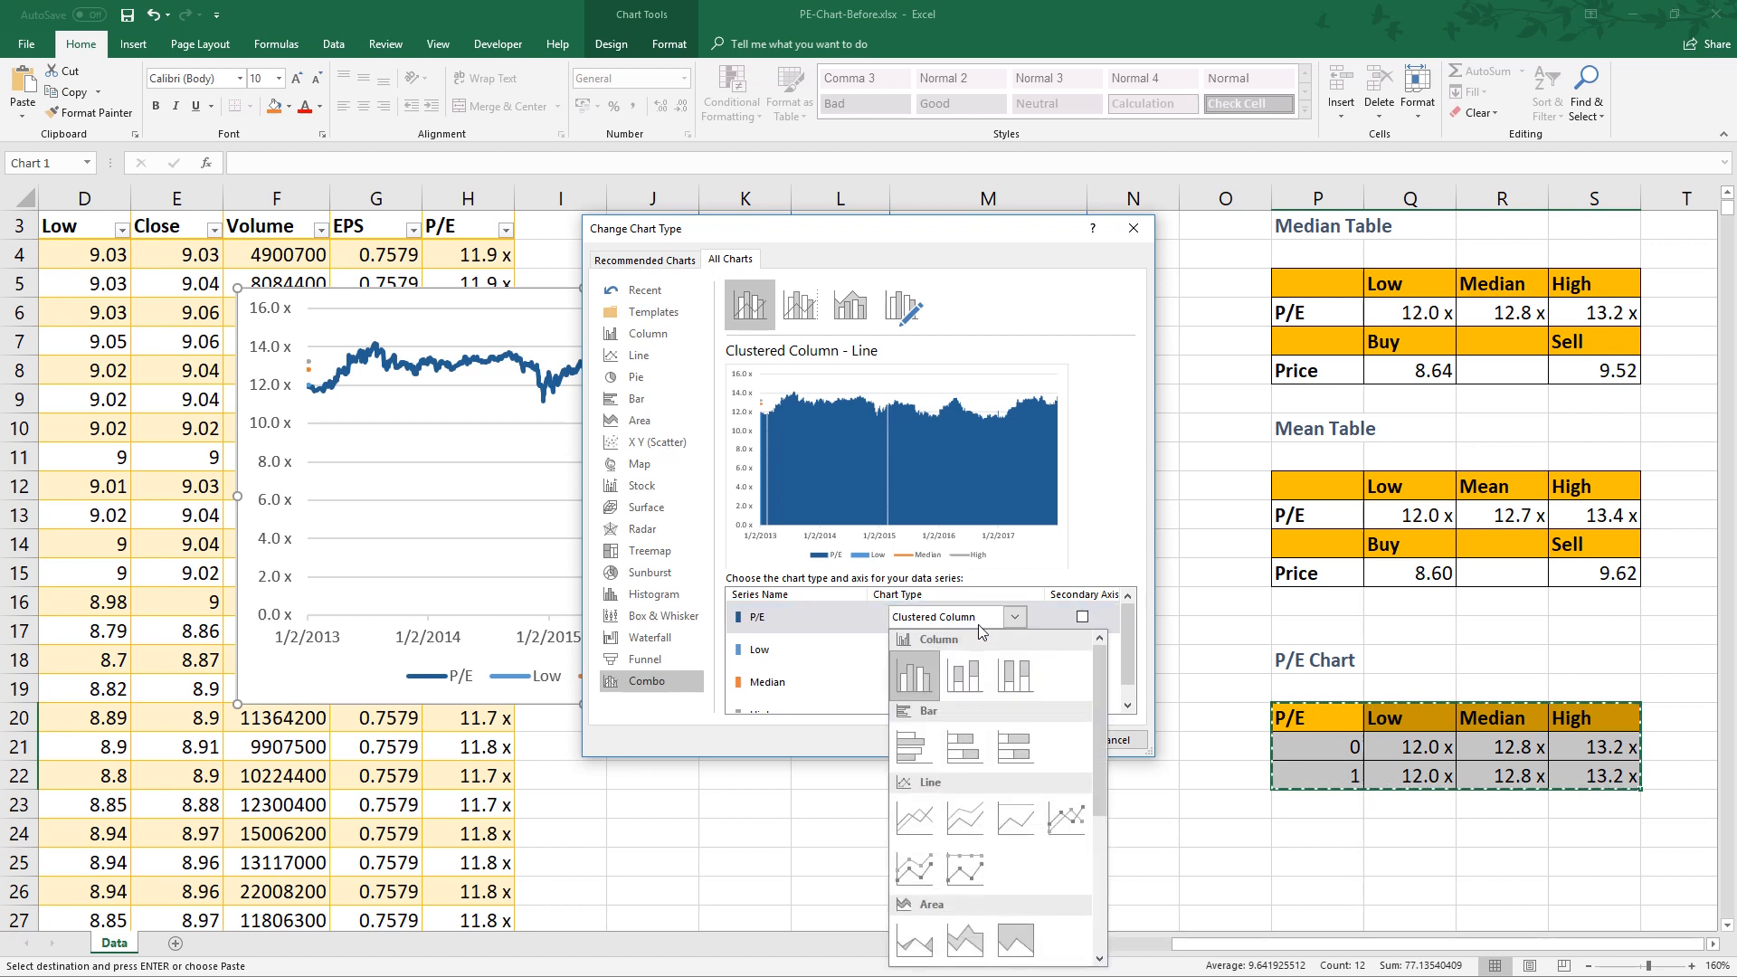
{"action": "left_click", "coordinate": [913, 819]}
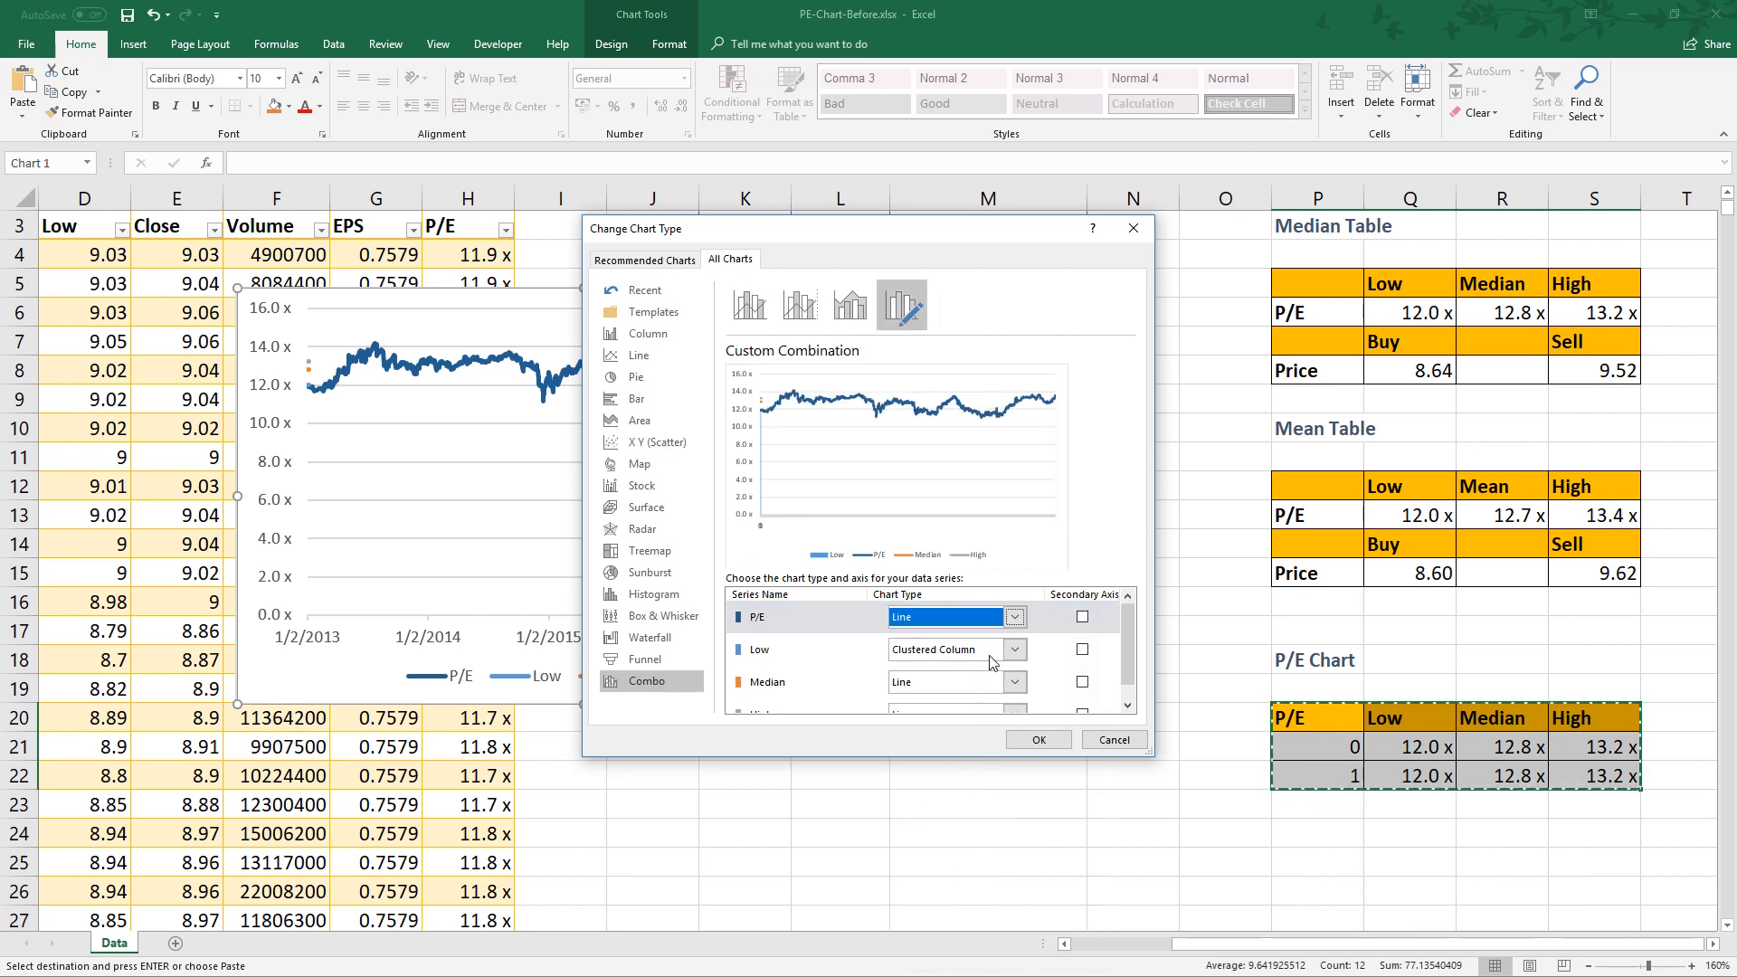
{"action": "left_click", "coordinate": [1008, 618]}
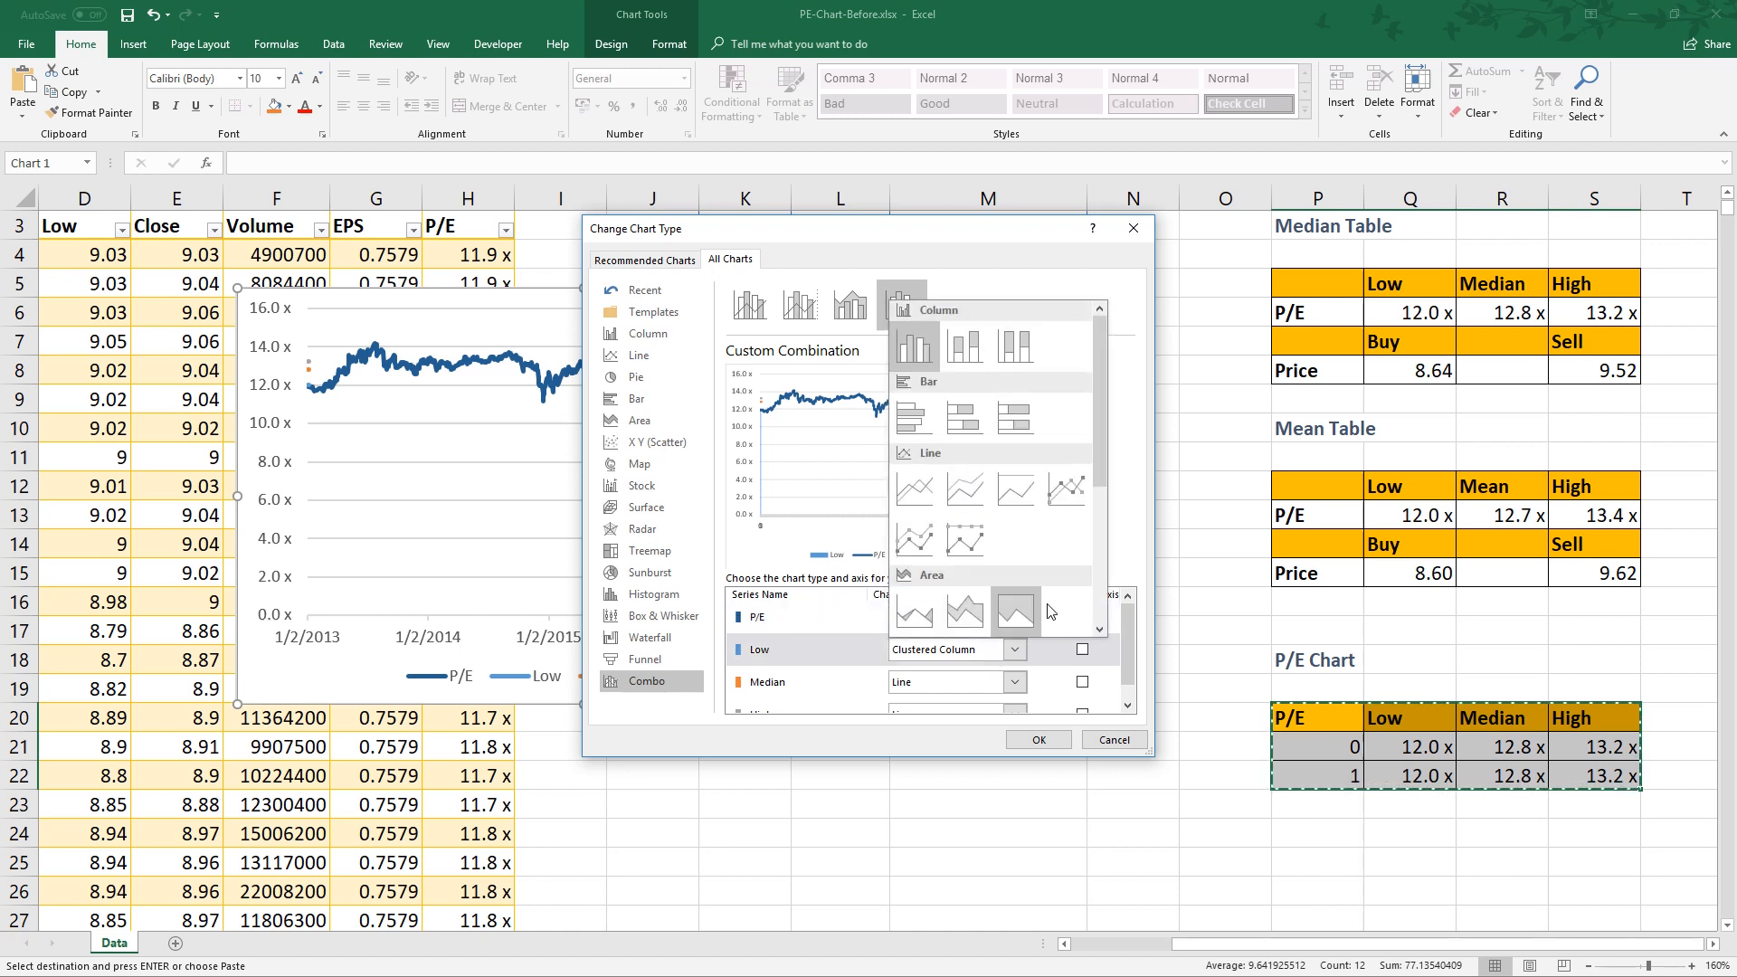
{"action": "scroll", "scroll_direction": "down", "scroll_amount": 3}
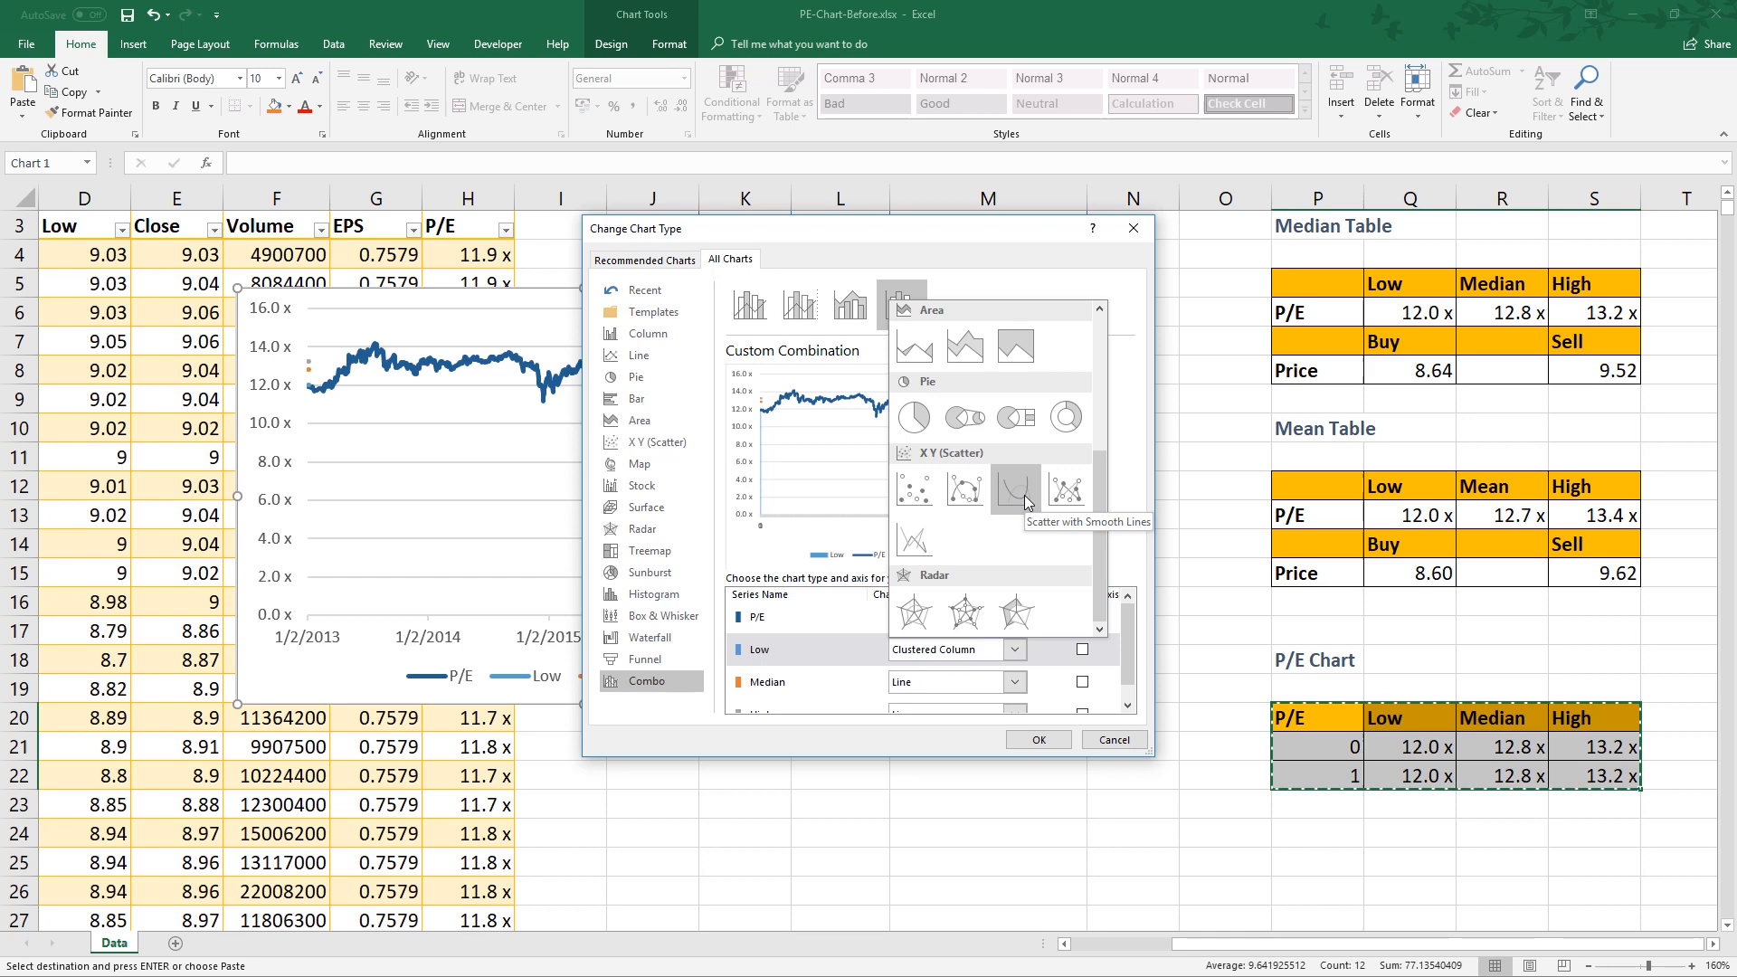
{"action": "left_click", "coordinate": [1015, 490]}
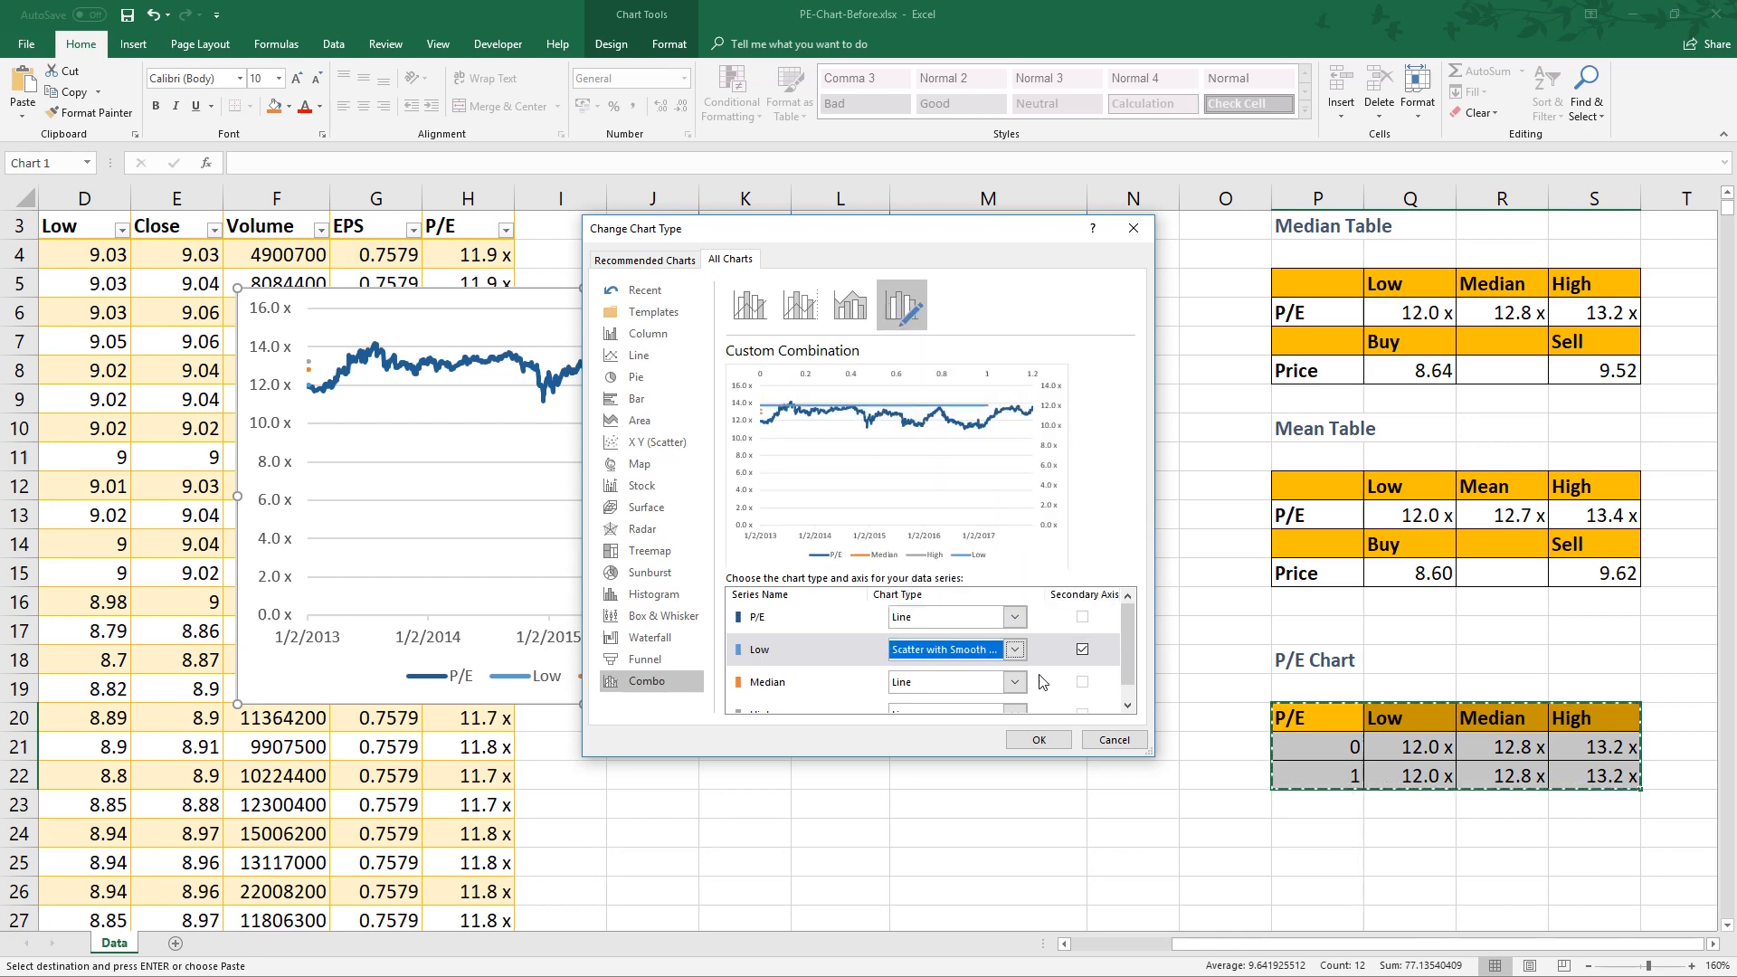
{"action": "left_click", "coordinate": [1012, 650]}
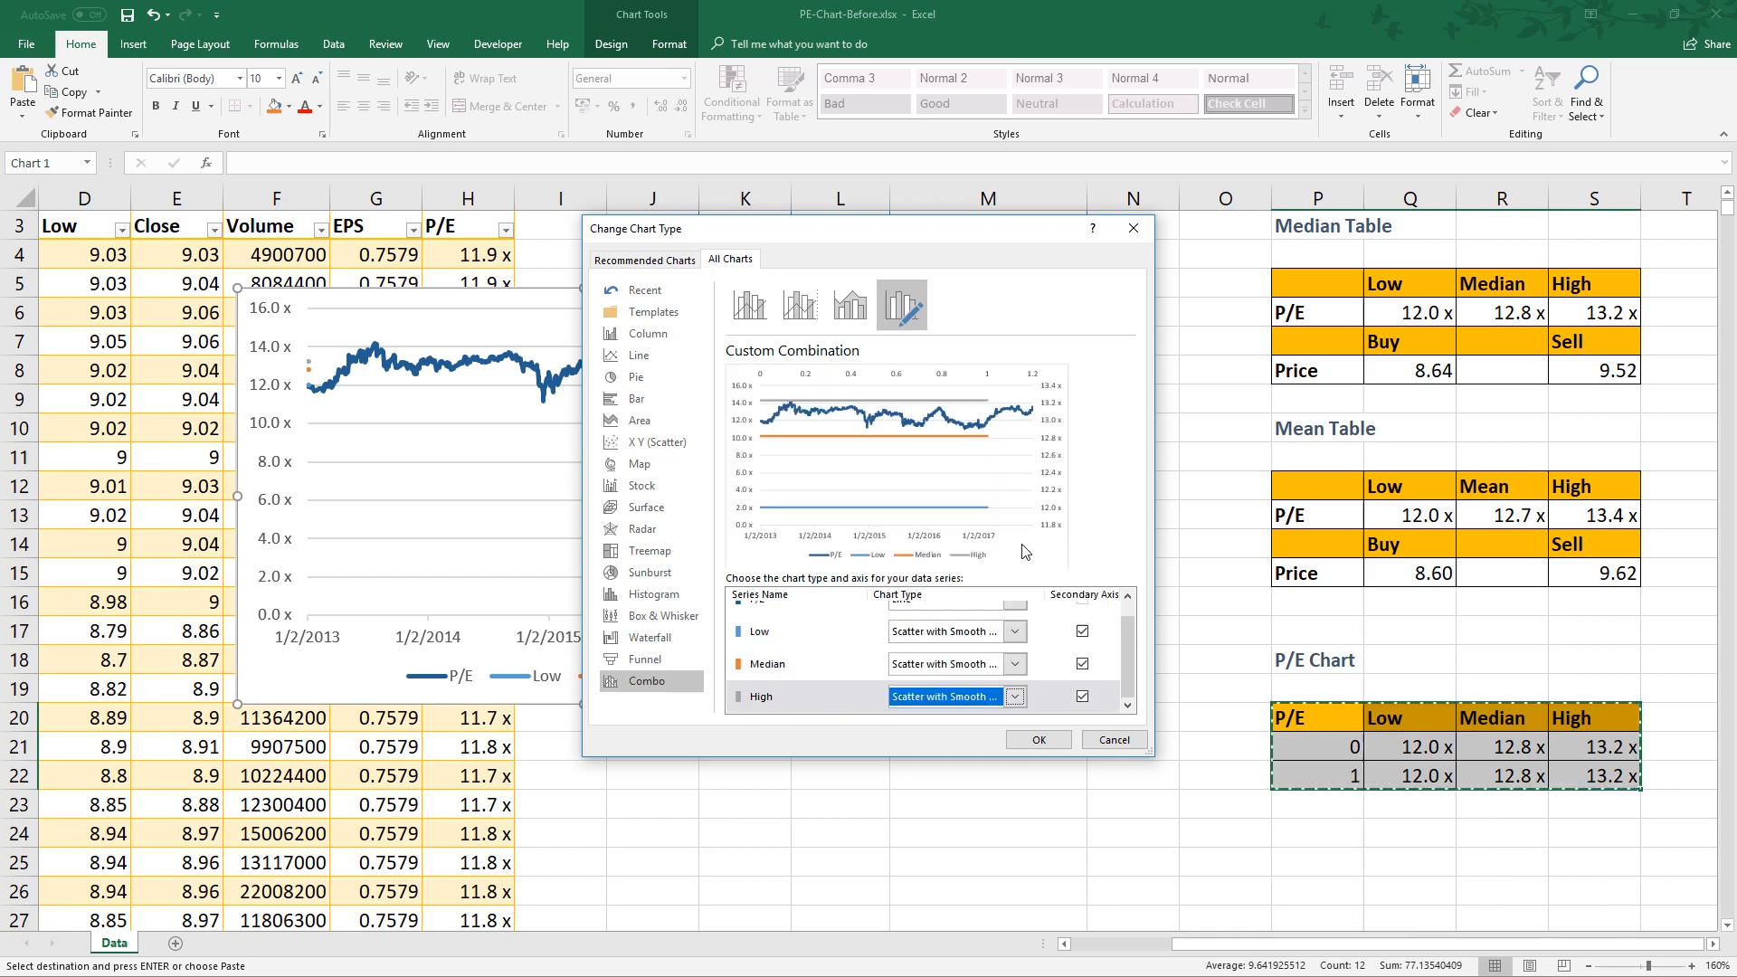
{"action": "mouse_move", "coordinate": [1080, 732]}
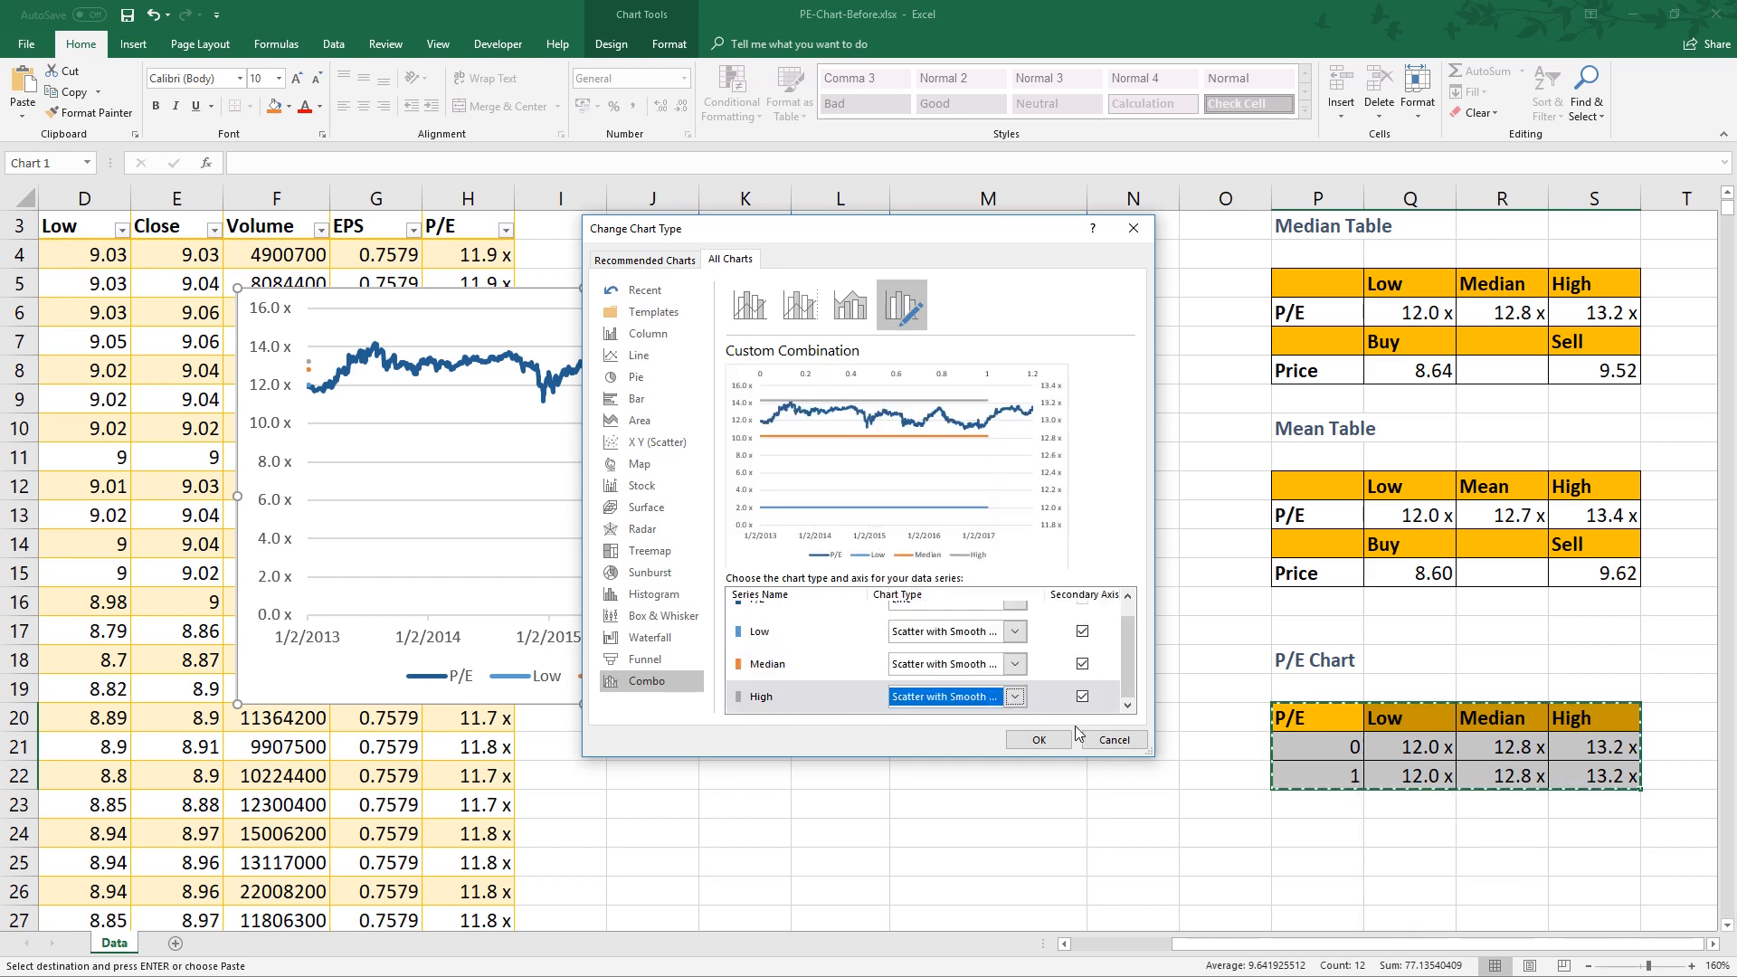
{"action": "left_click", "coordinate": [1036, 740]}
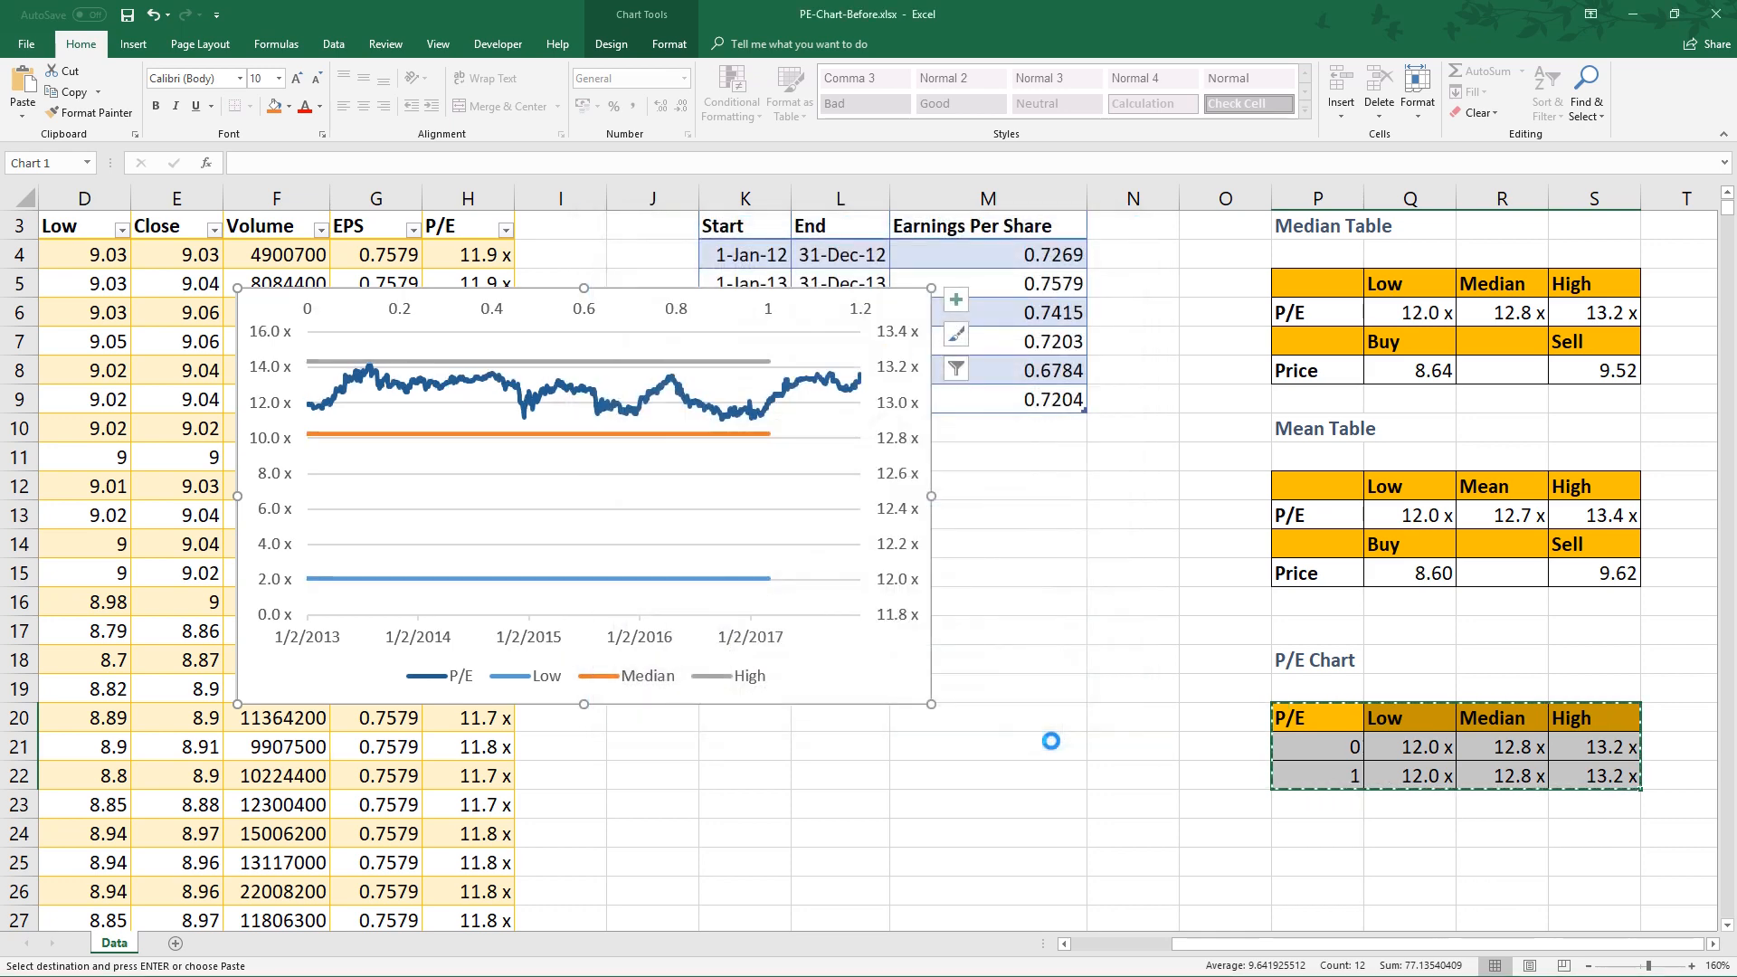
{"action": "mouse_move", "coordinate": [912, 692]}
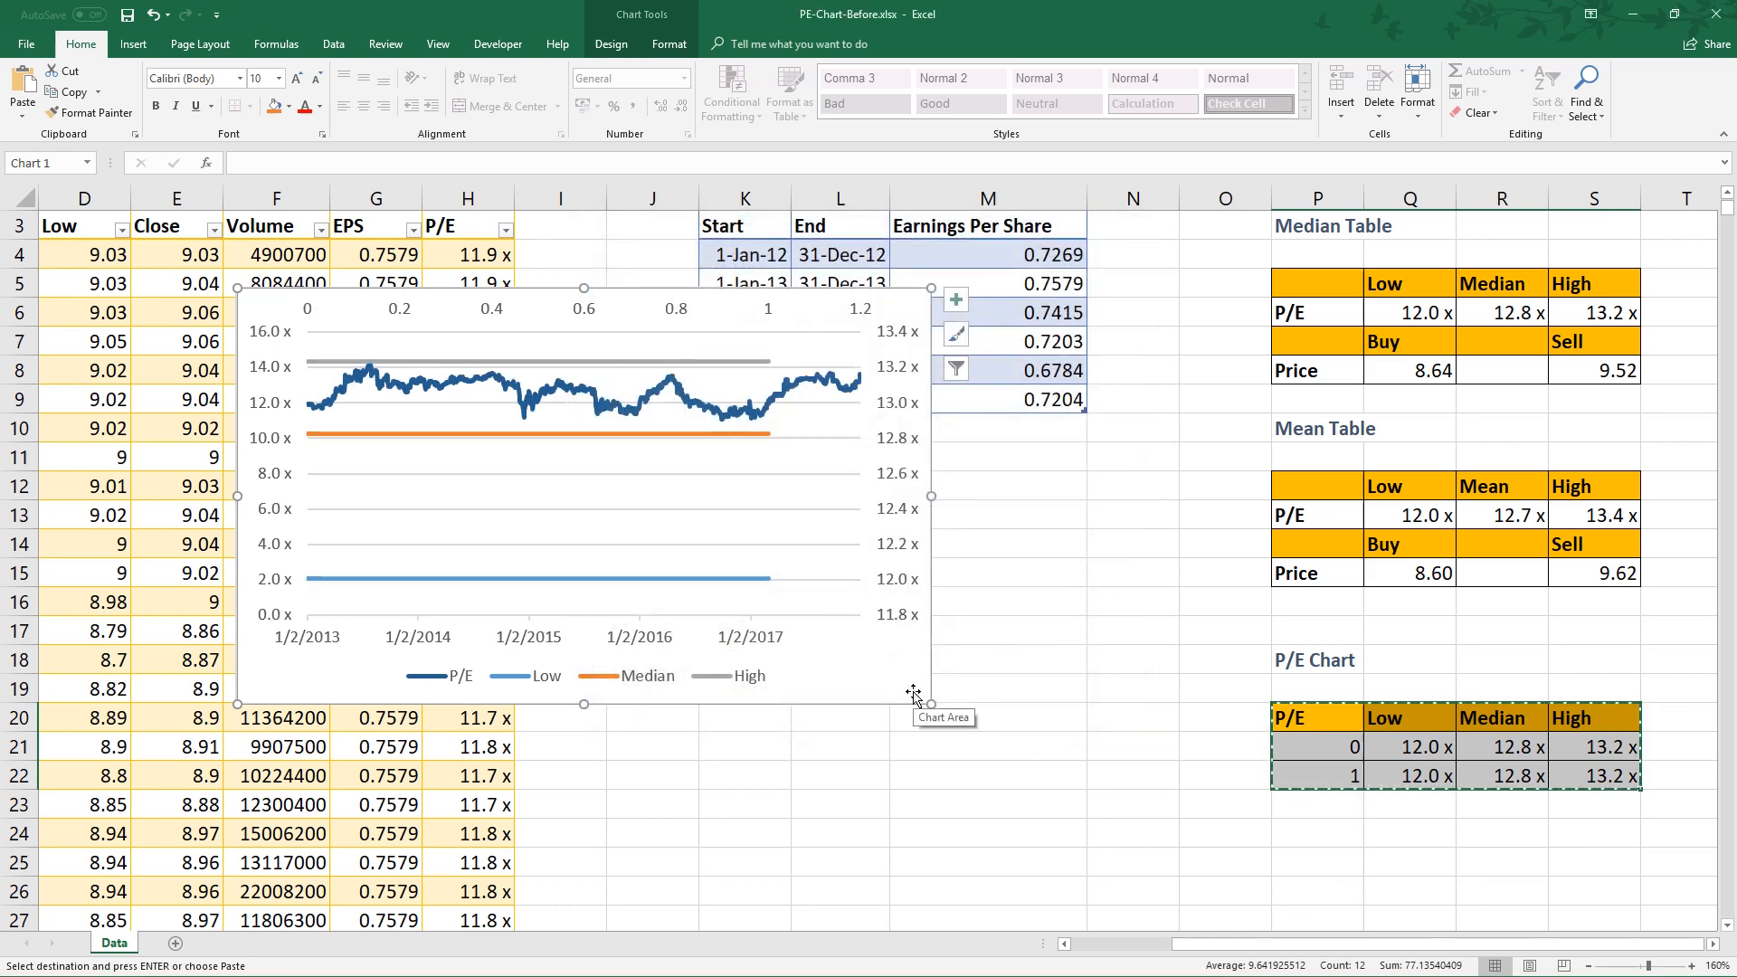
Move the chart to a new chart sheet named 'PE Chart'.
{"action": "right_click", "coordinate": [911, 694]}
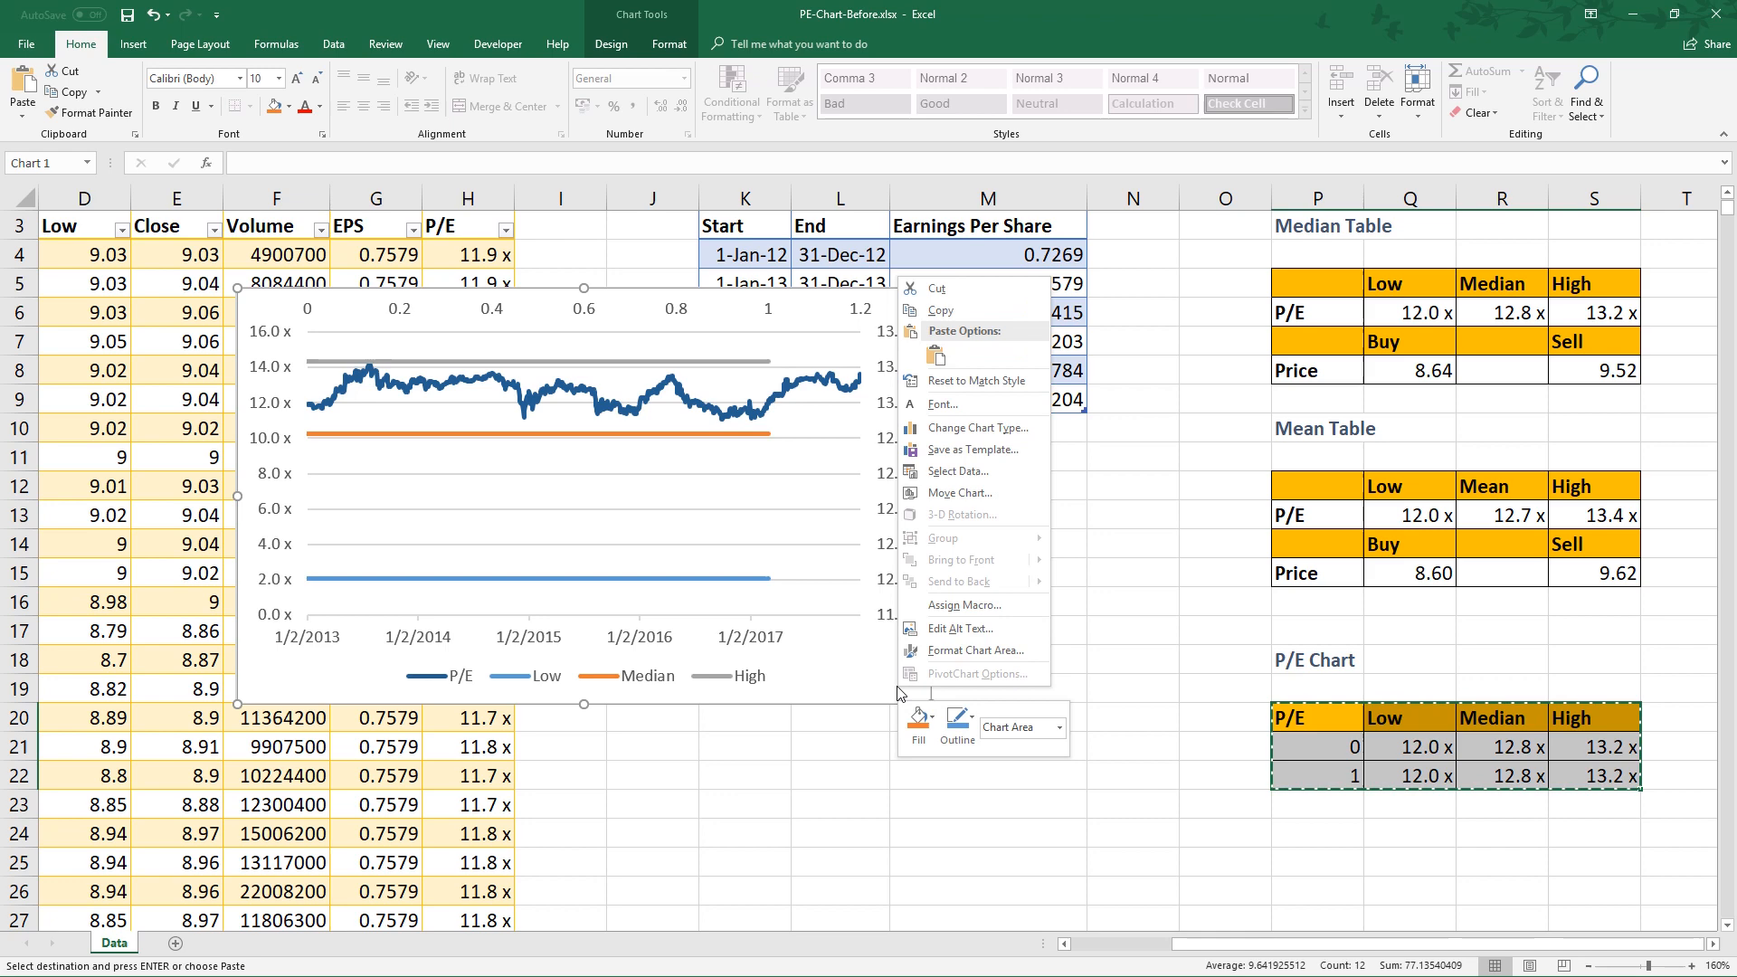
{"action": "mouse_move", "coordinate": [978, 554]}
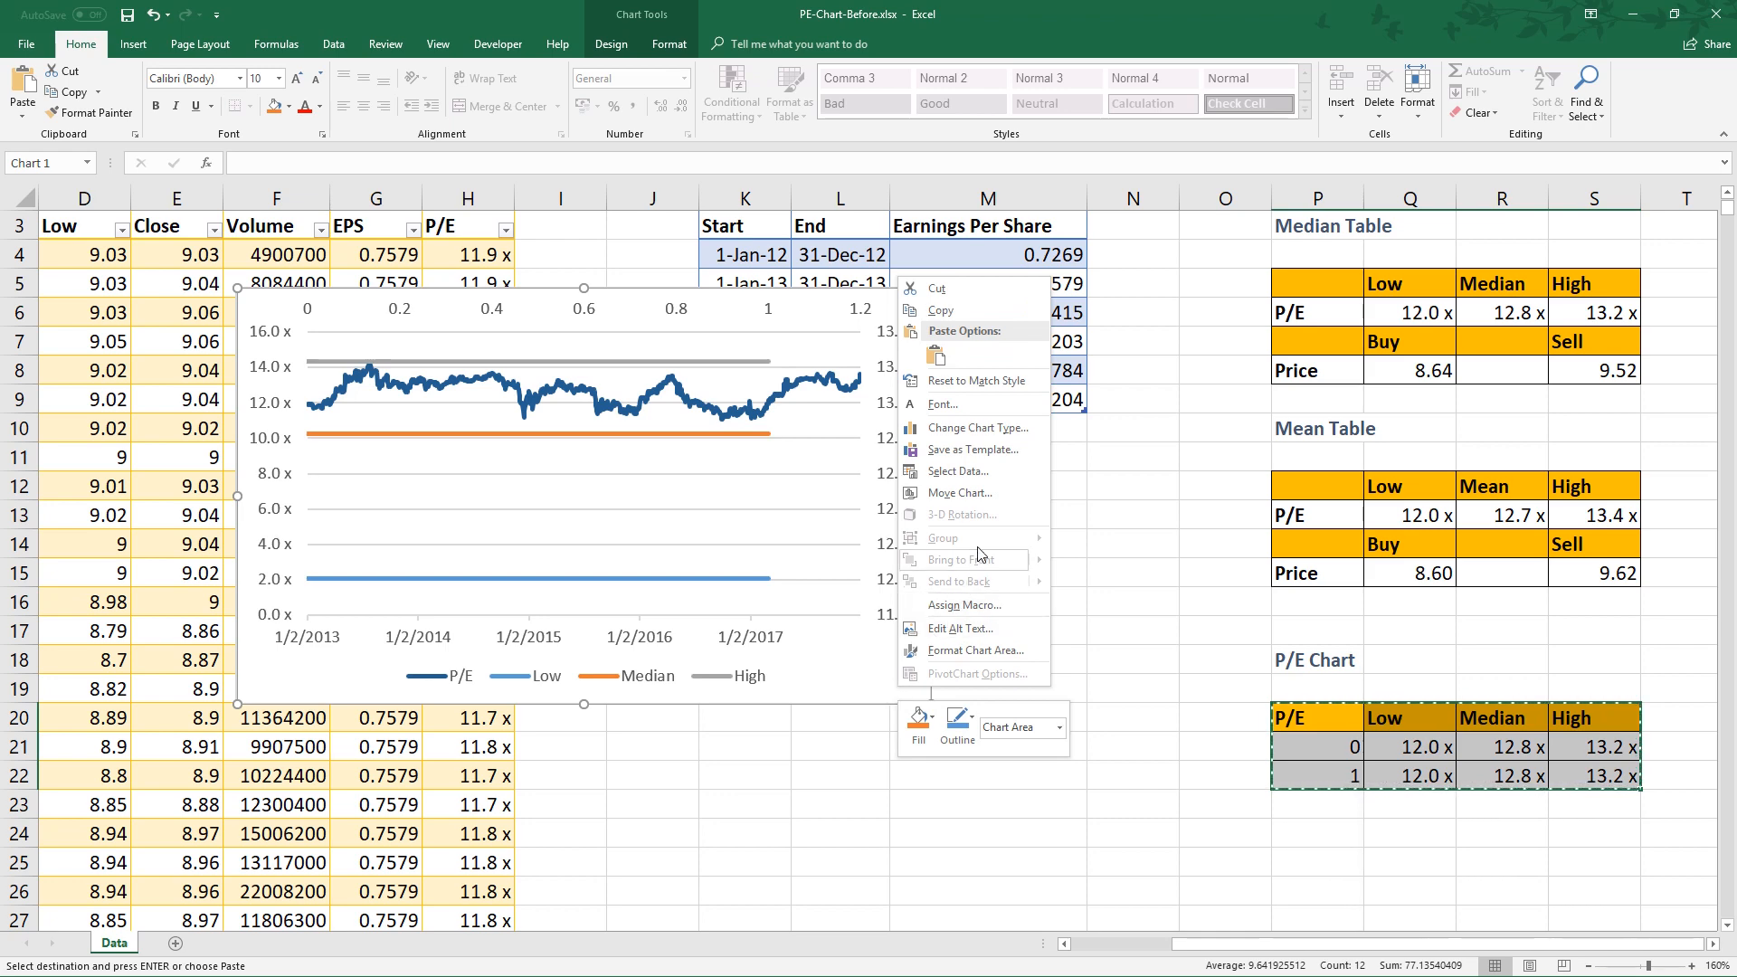
{"action": "mouse_move", "coordinate": [877, 663]}
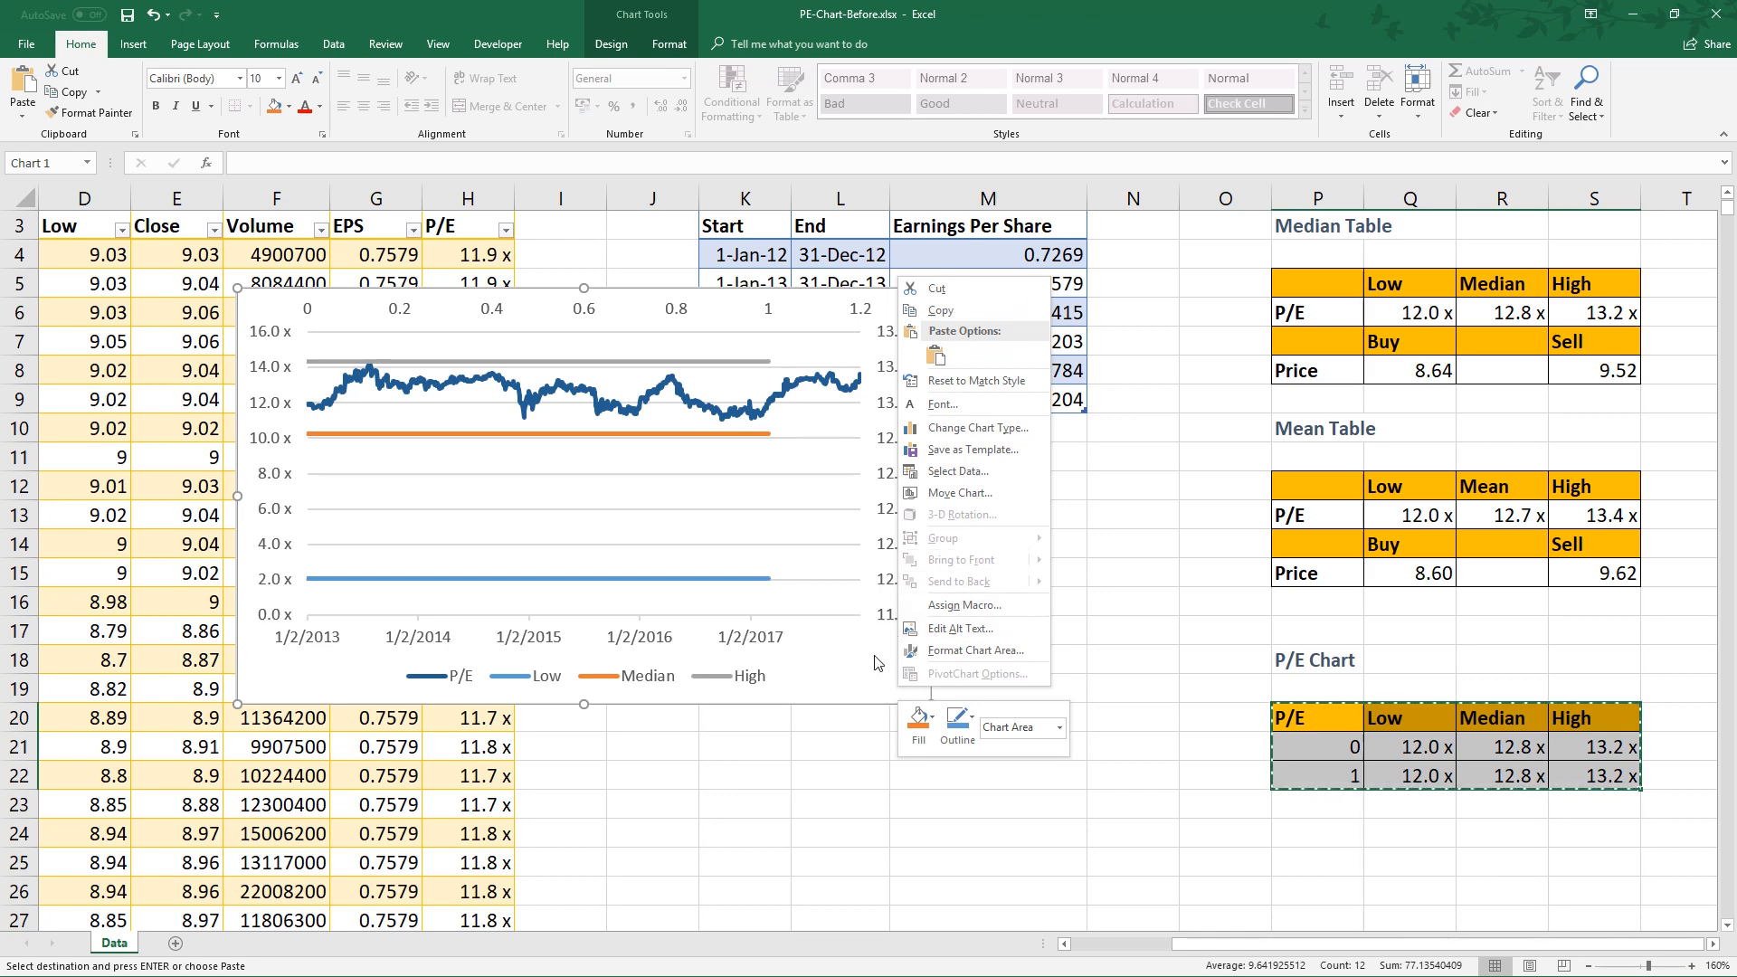
{"action": "mouse_move", "coordinate": [928, 474]}
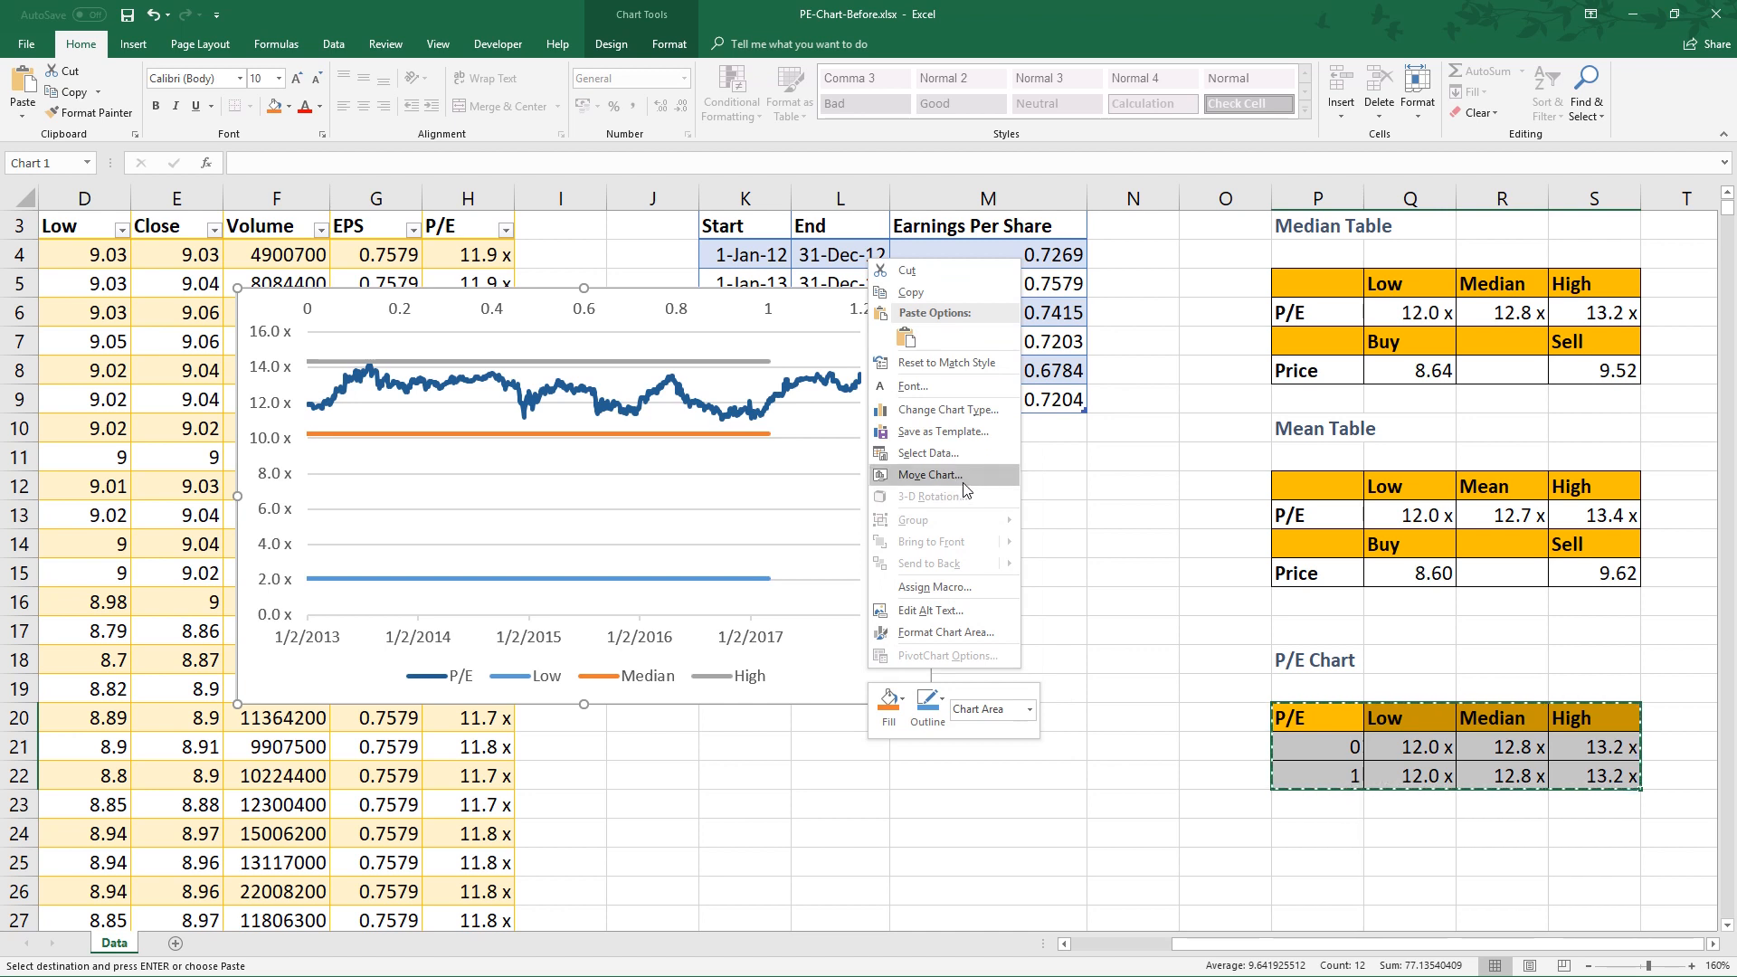
{"action": "left_click", "coordinate": [969, 488]}
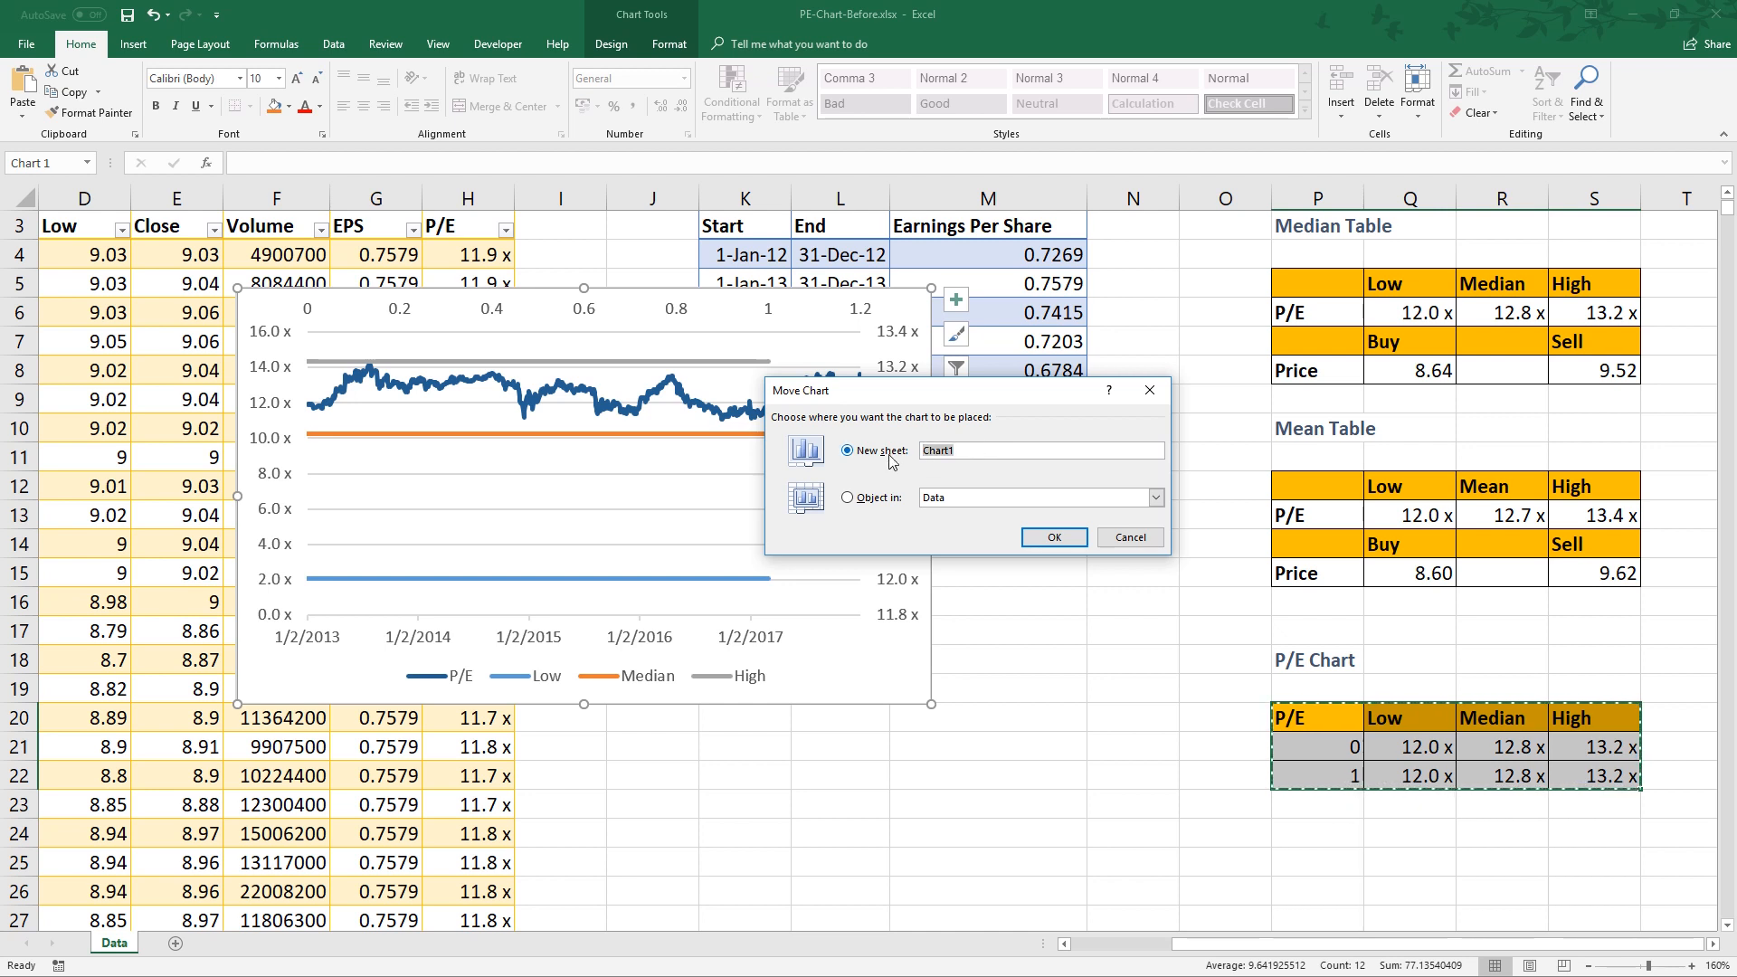
{"action": "type", "text": "PE C"}
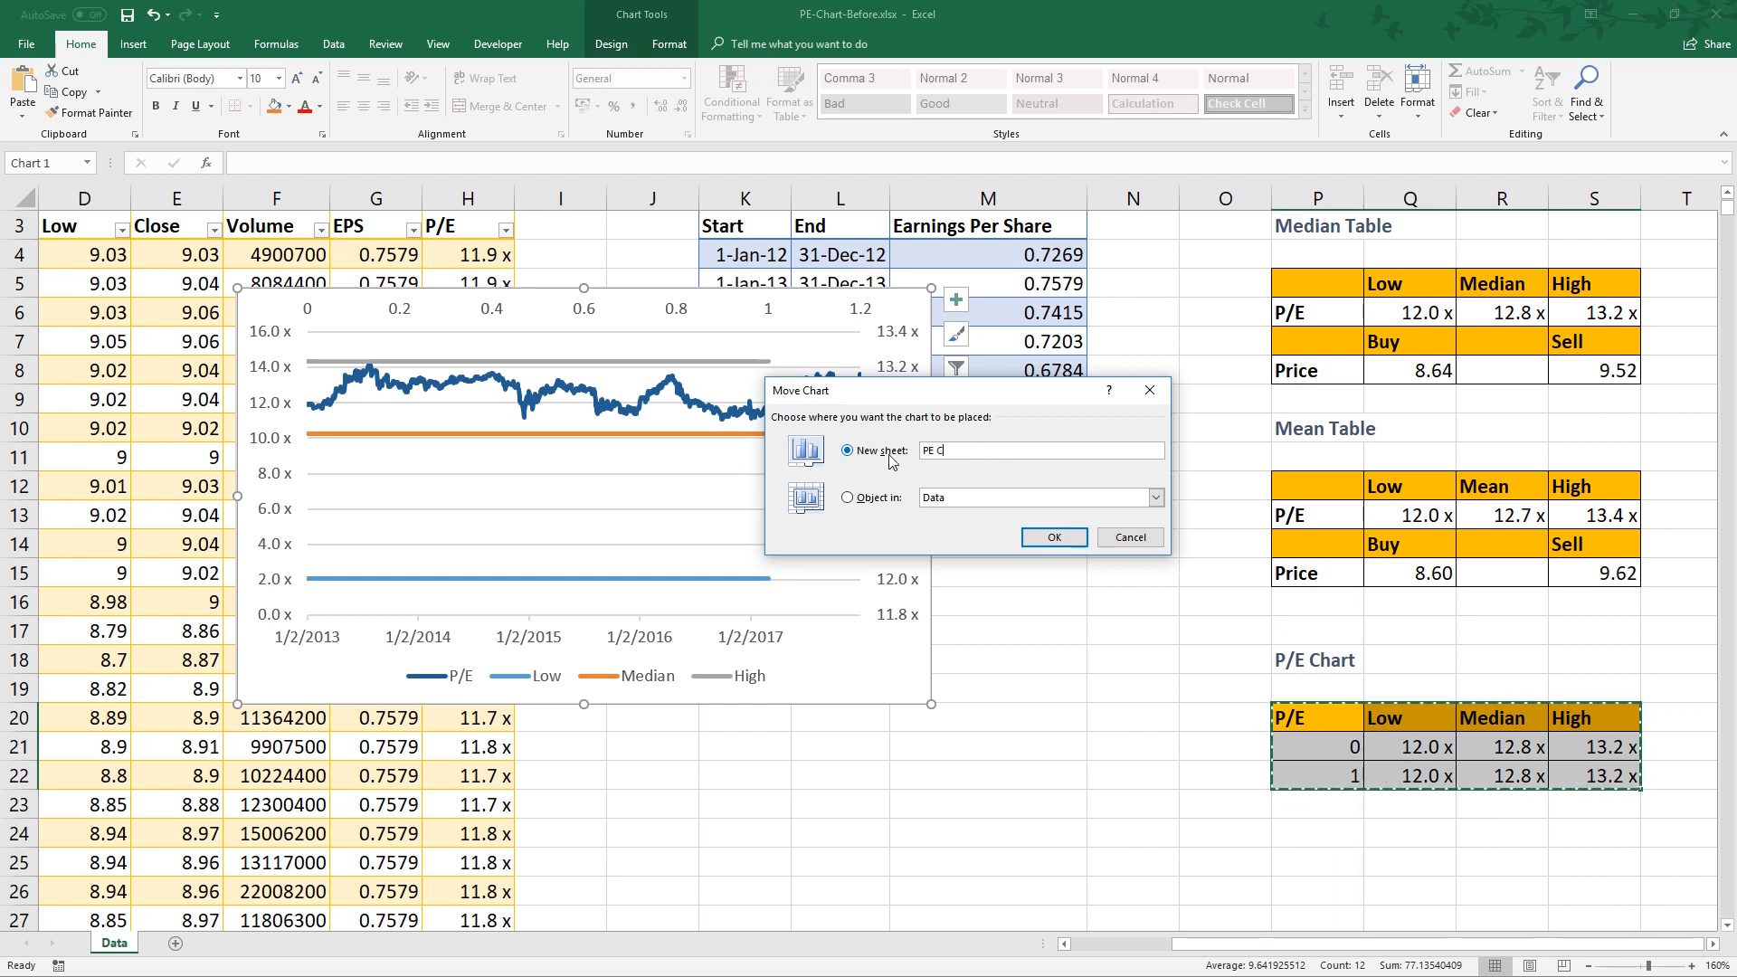
{"action": "type", "text": "hart"}
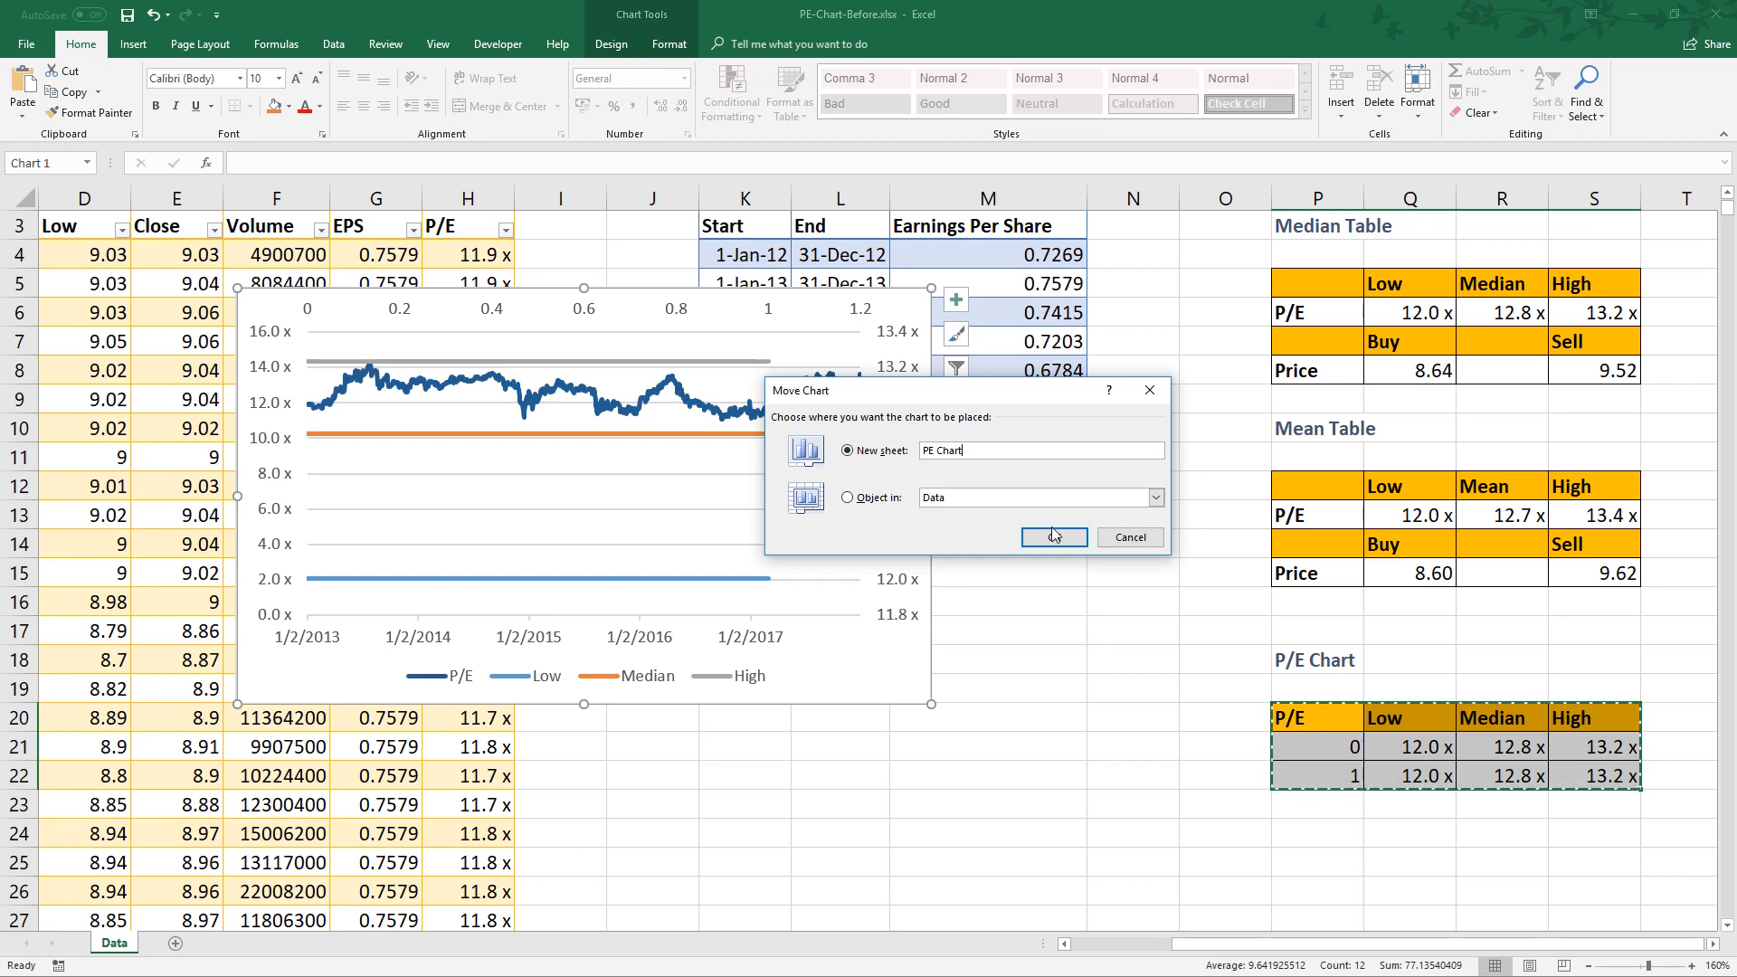
{"action": "left_click", "coordinate": [1052, 539]}
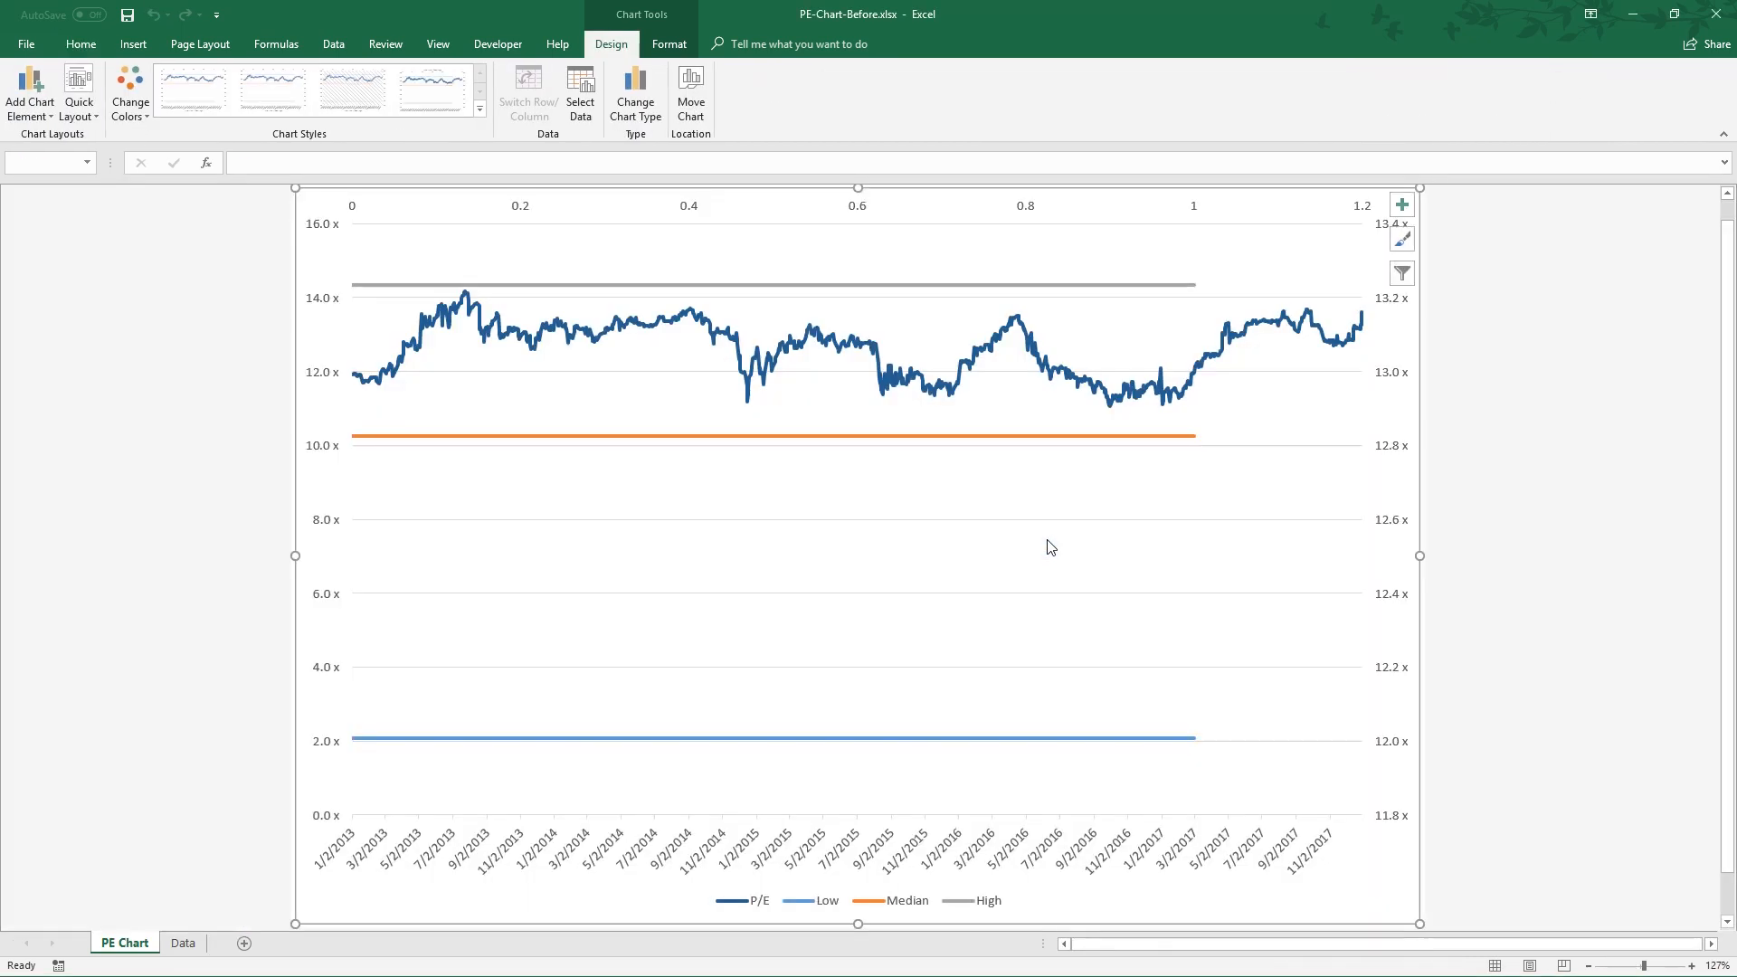
{"action": "mouse_move", "coordinate": [1046, 543]}
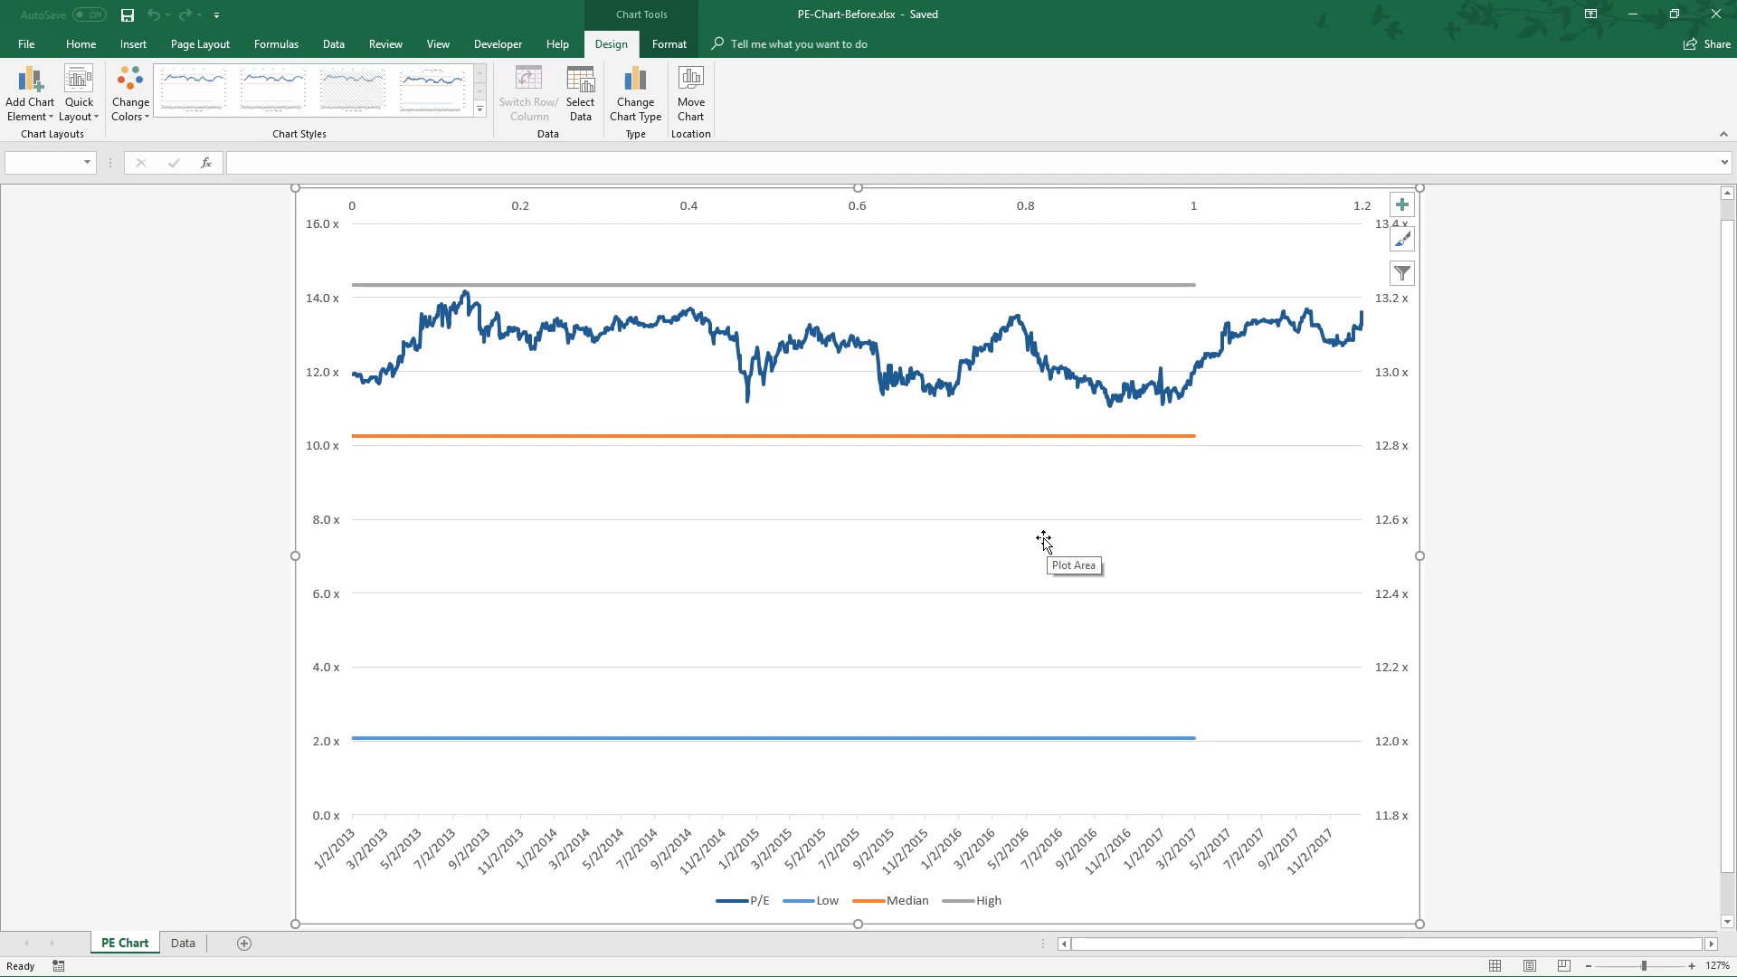
{"action": "mouse_move", "coordinate": [859, 211]}
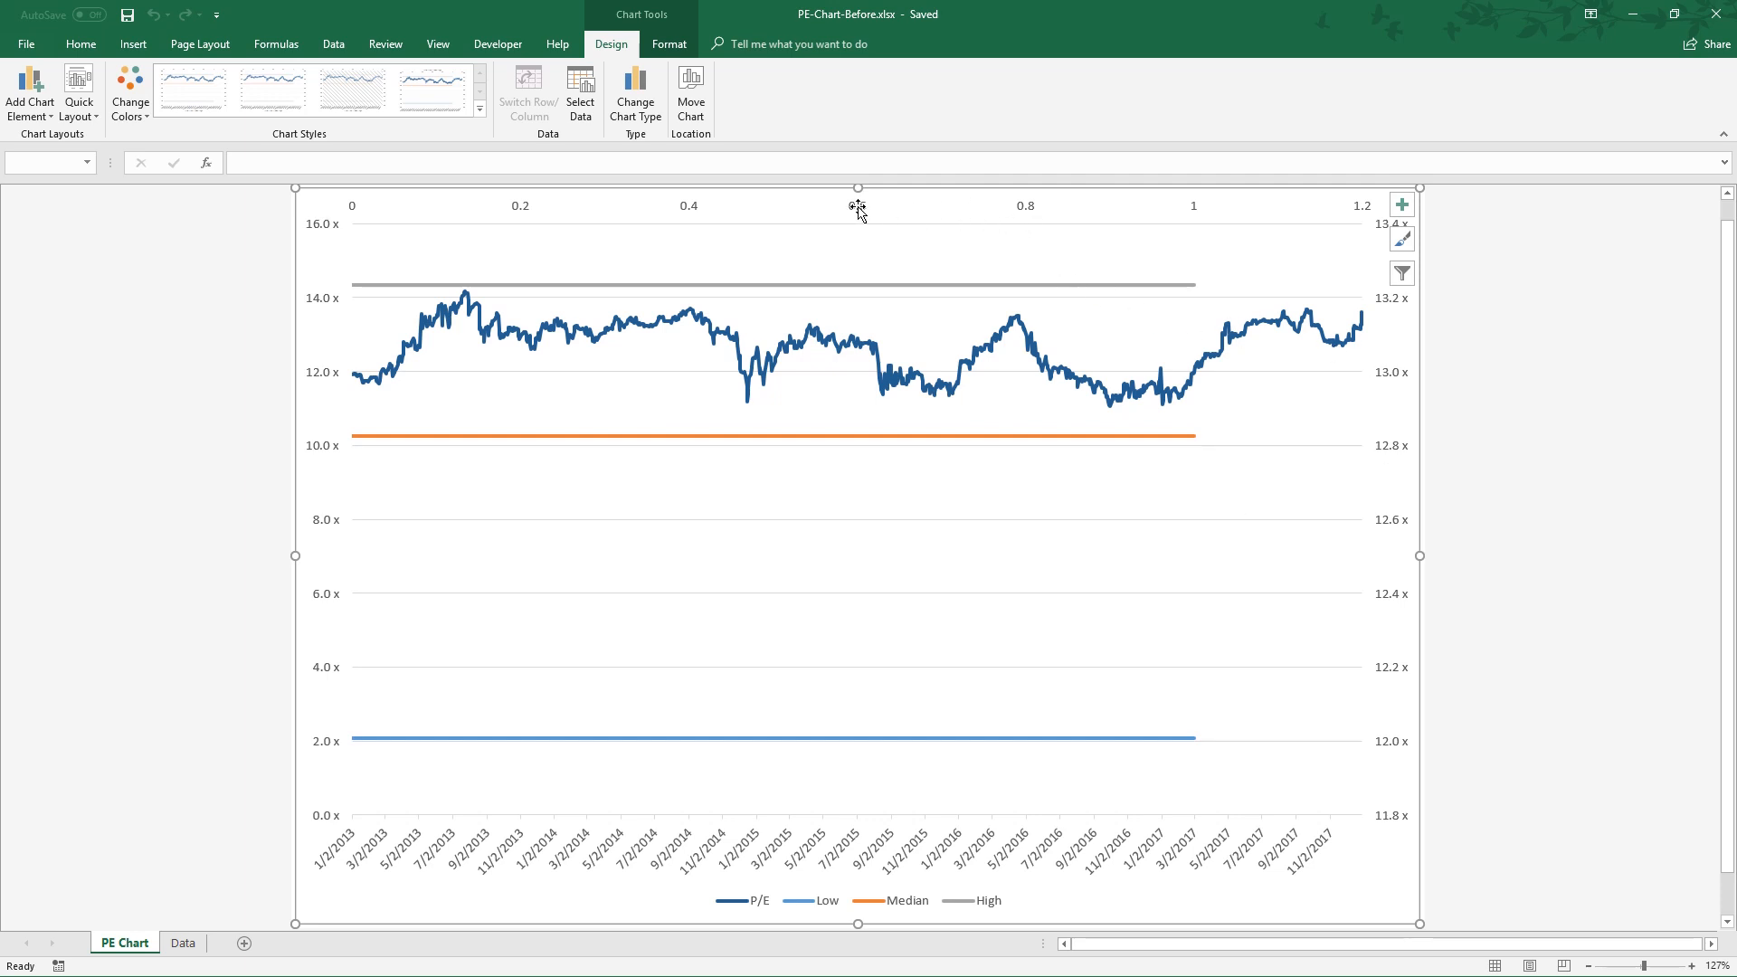
Set the secondary horizontal axis maximum to 1 and its label position to None.
{"action": "right_click", "coordinate": [857, 208]}
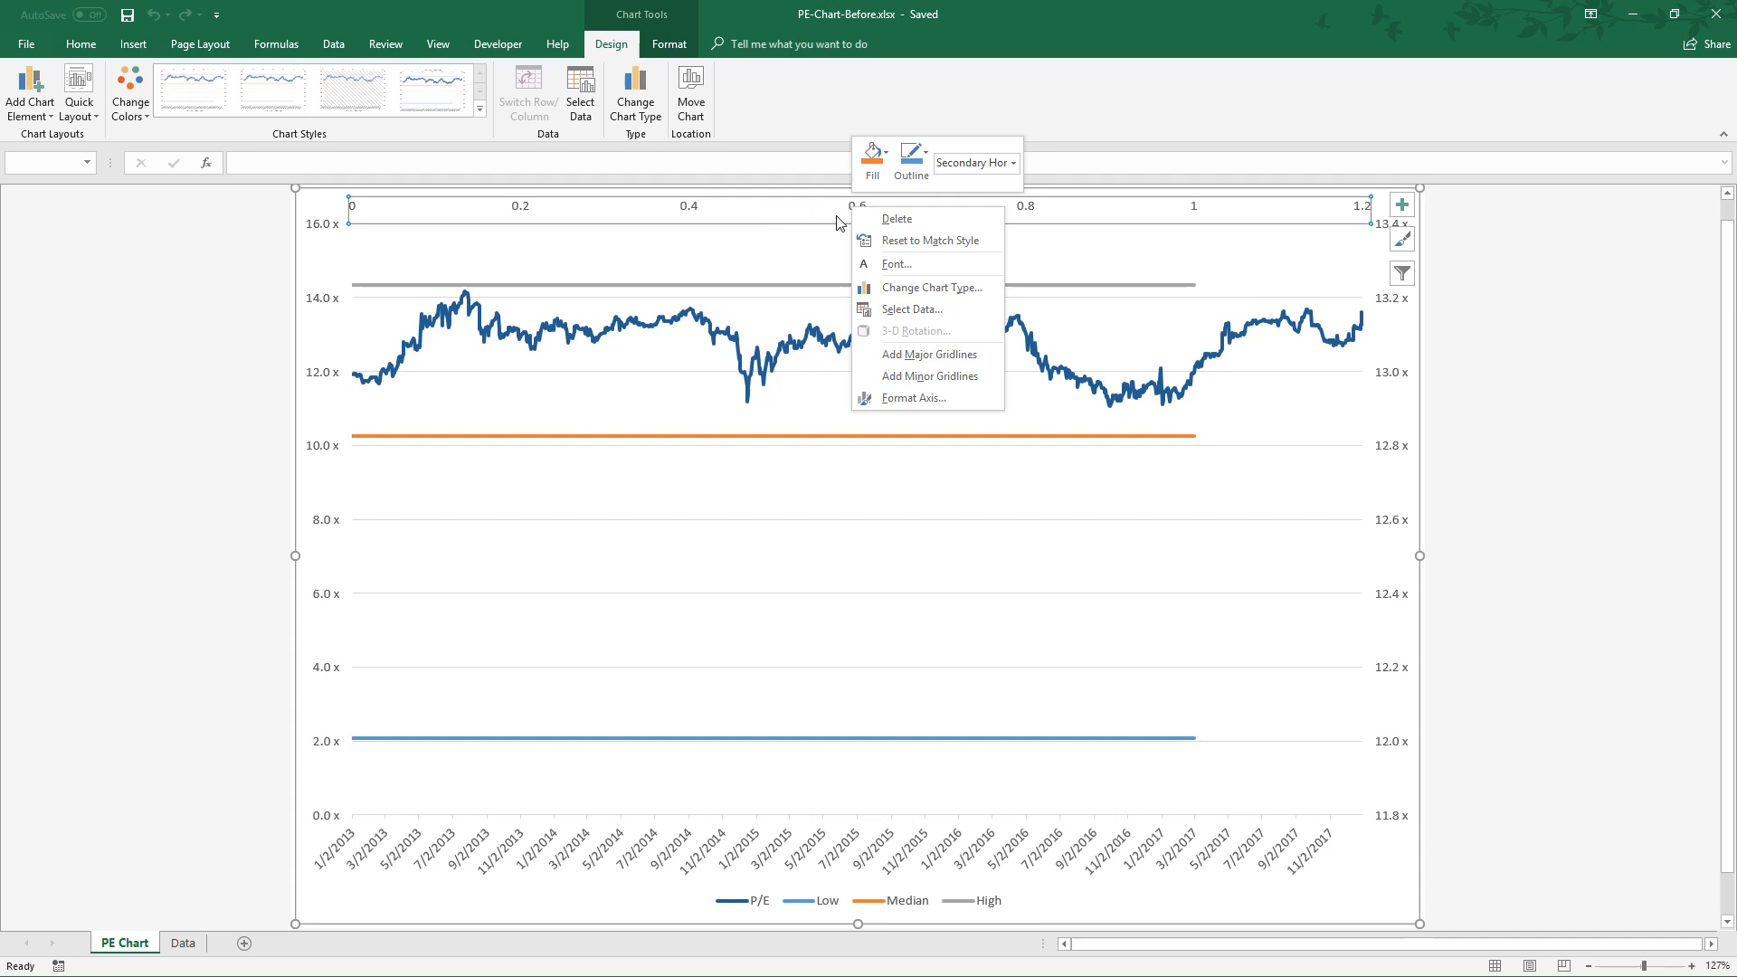
{"action": "mouse_move", "coordinate": [927, 241]}
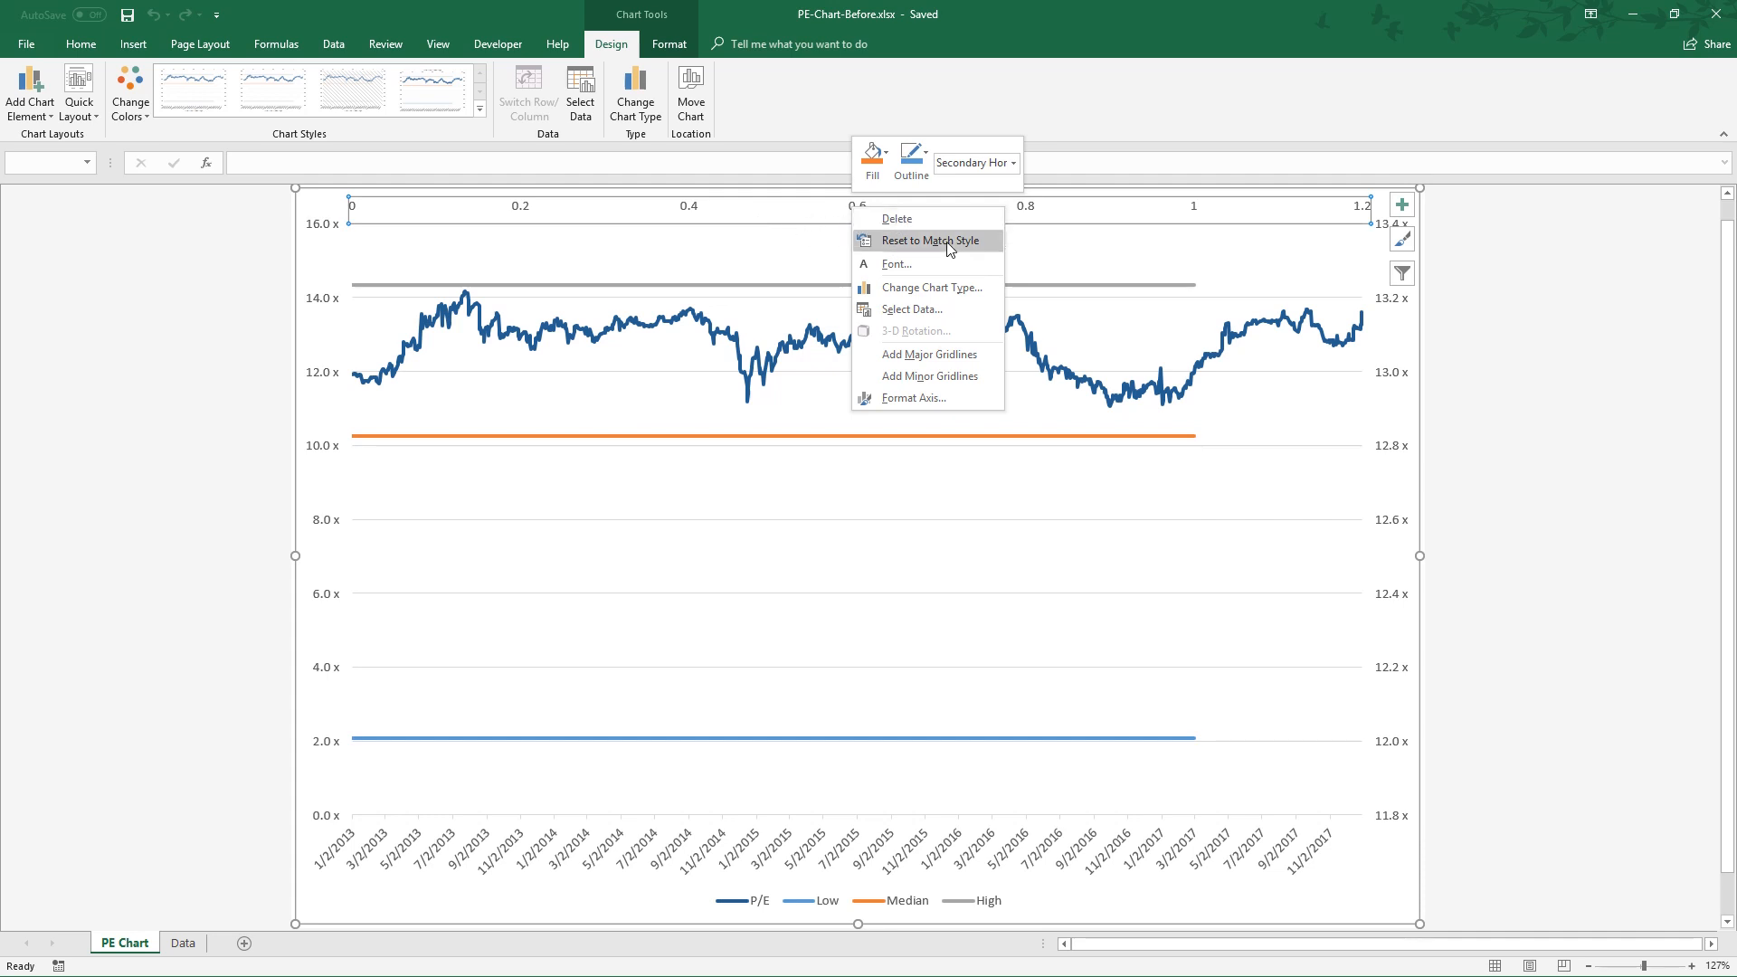
{"action": "left_click", "coordinate": [912, 400]}
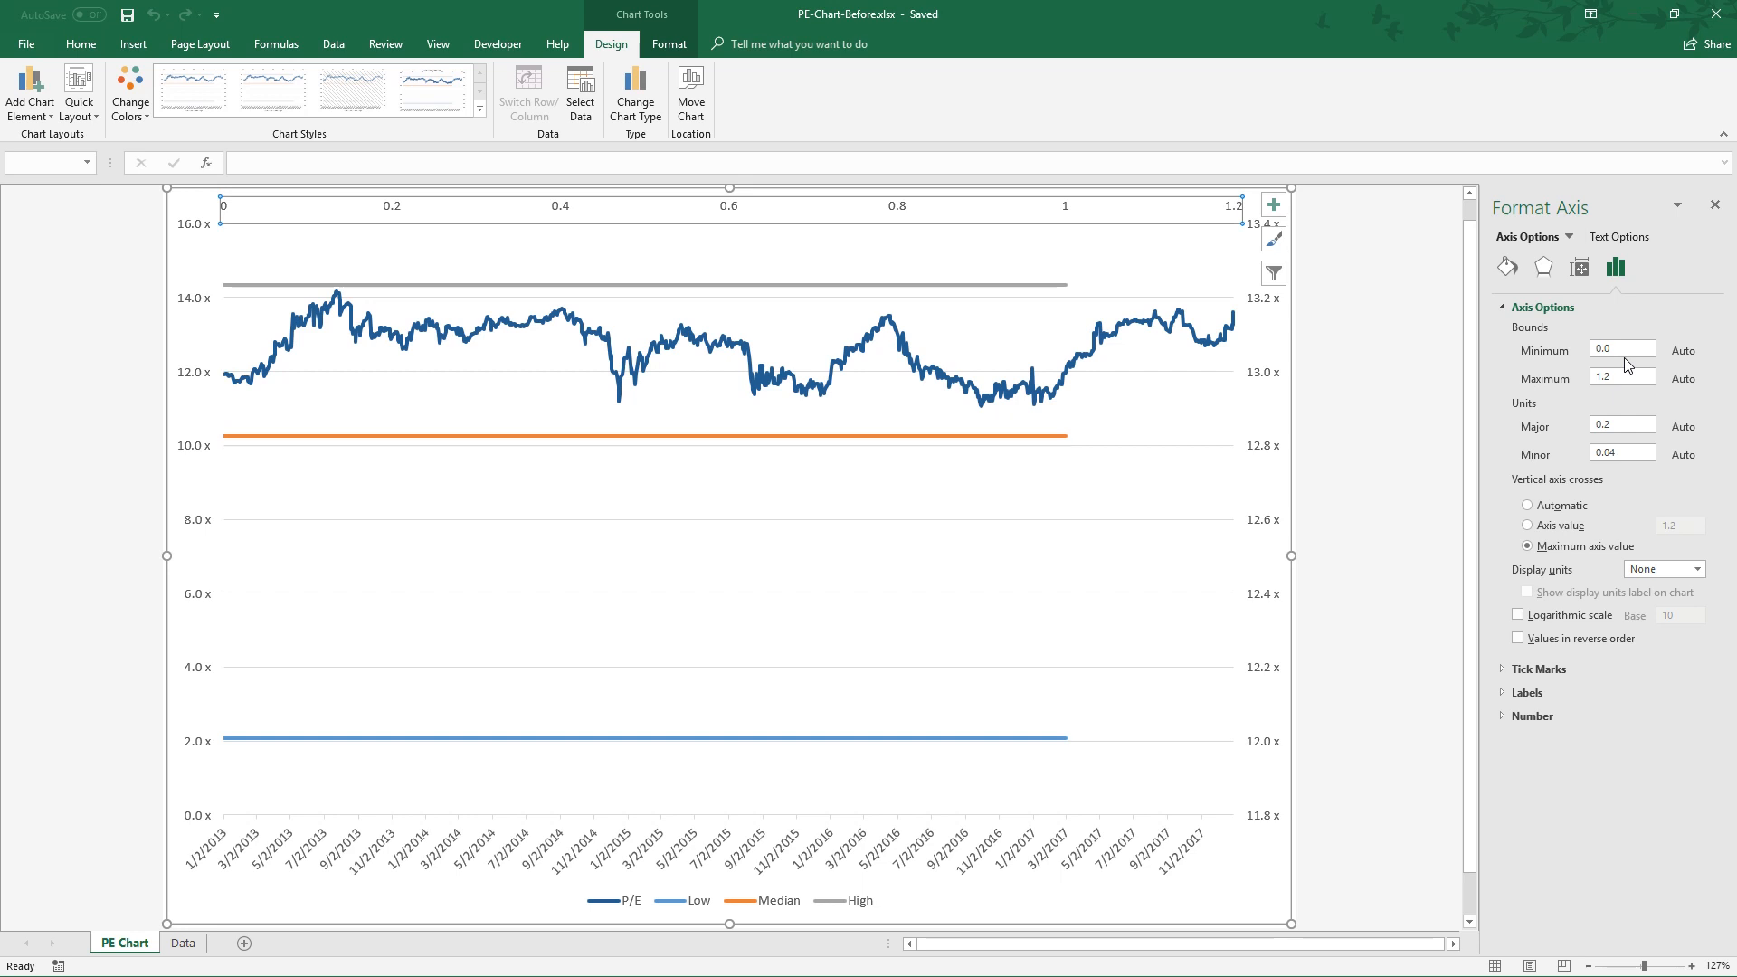
{"action": "mouse_move", "coordinate": [1551, 338]}
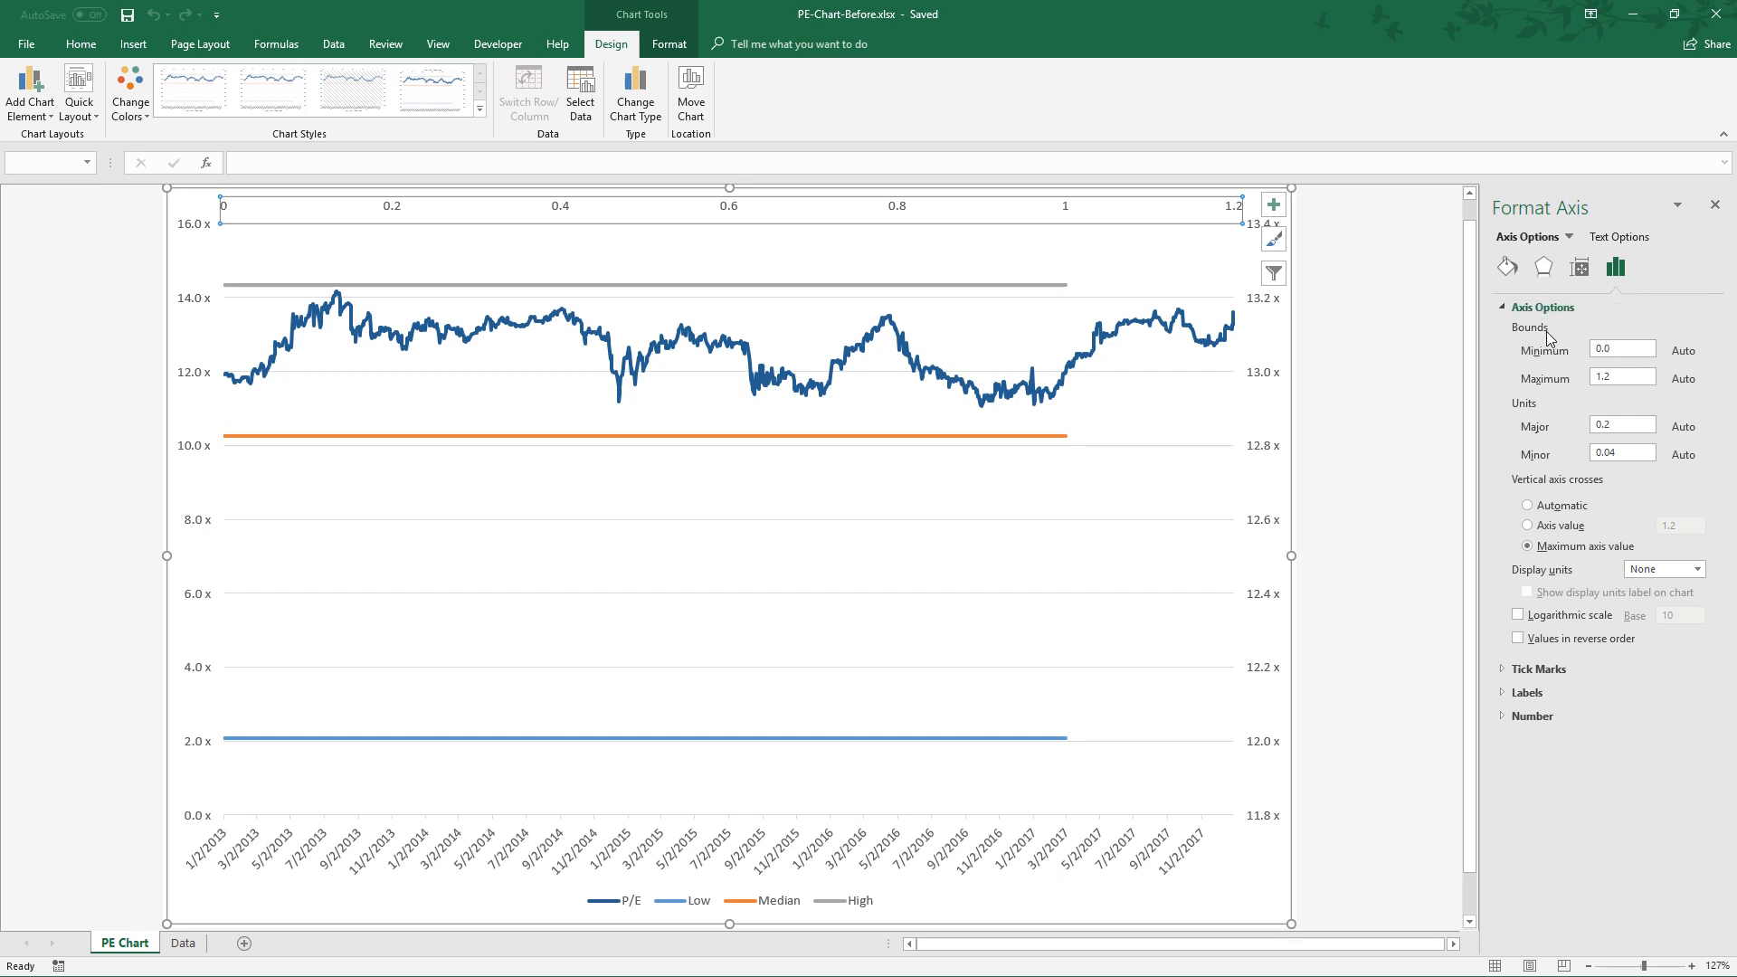
{"action": "mouse_move", "coordinate": [1568, 346]}
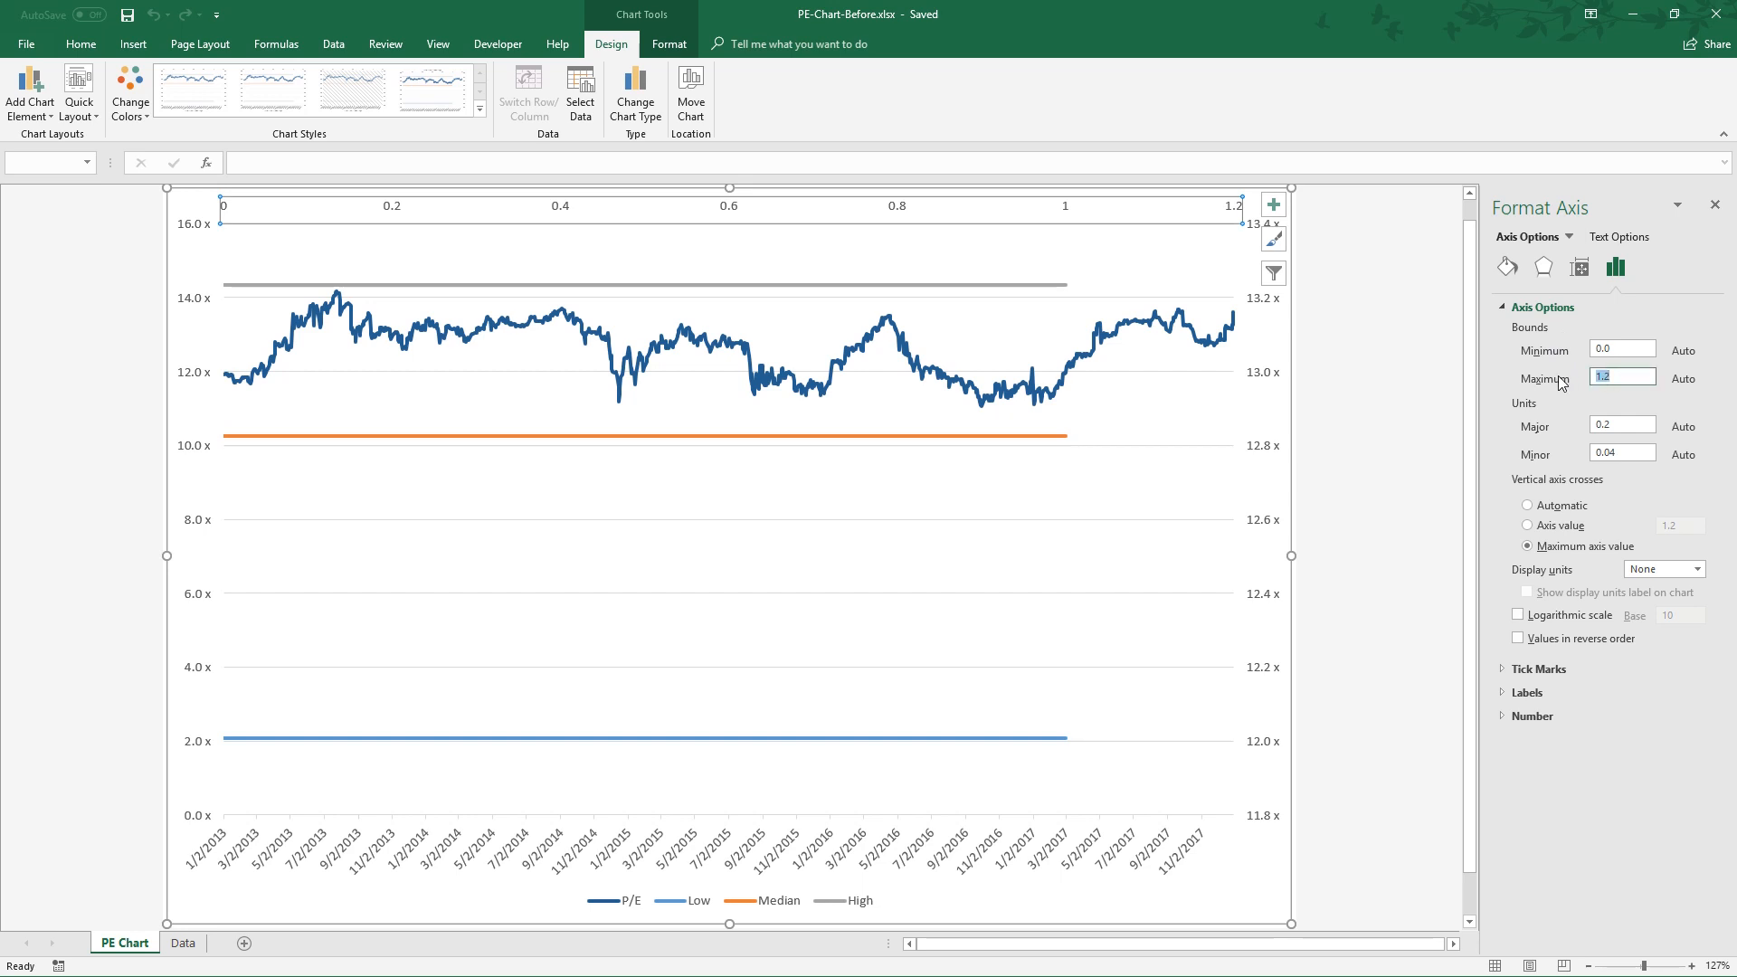
{"action": "type", "text": "1"}
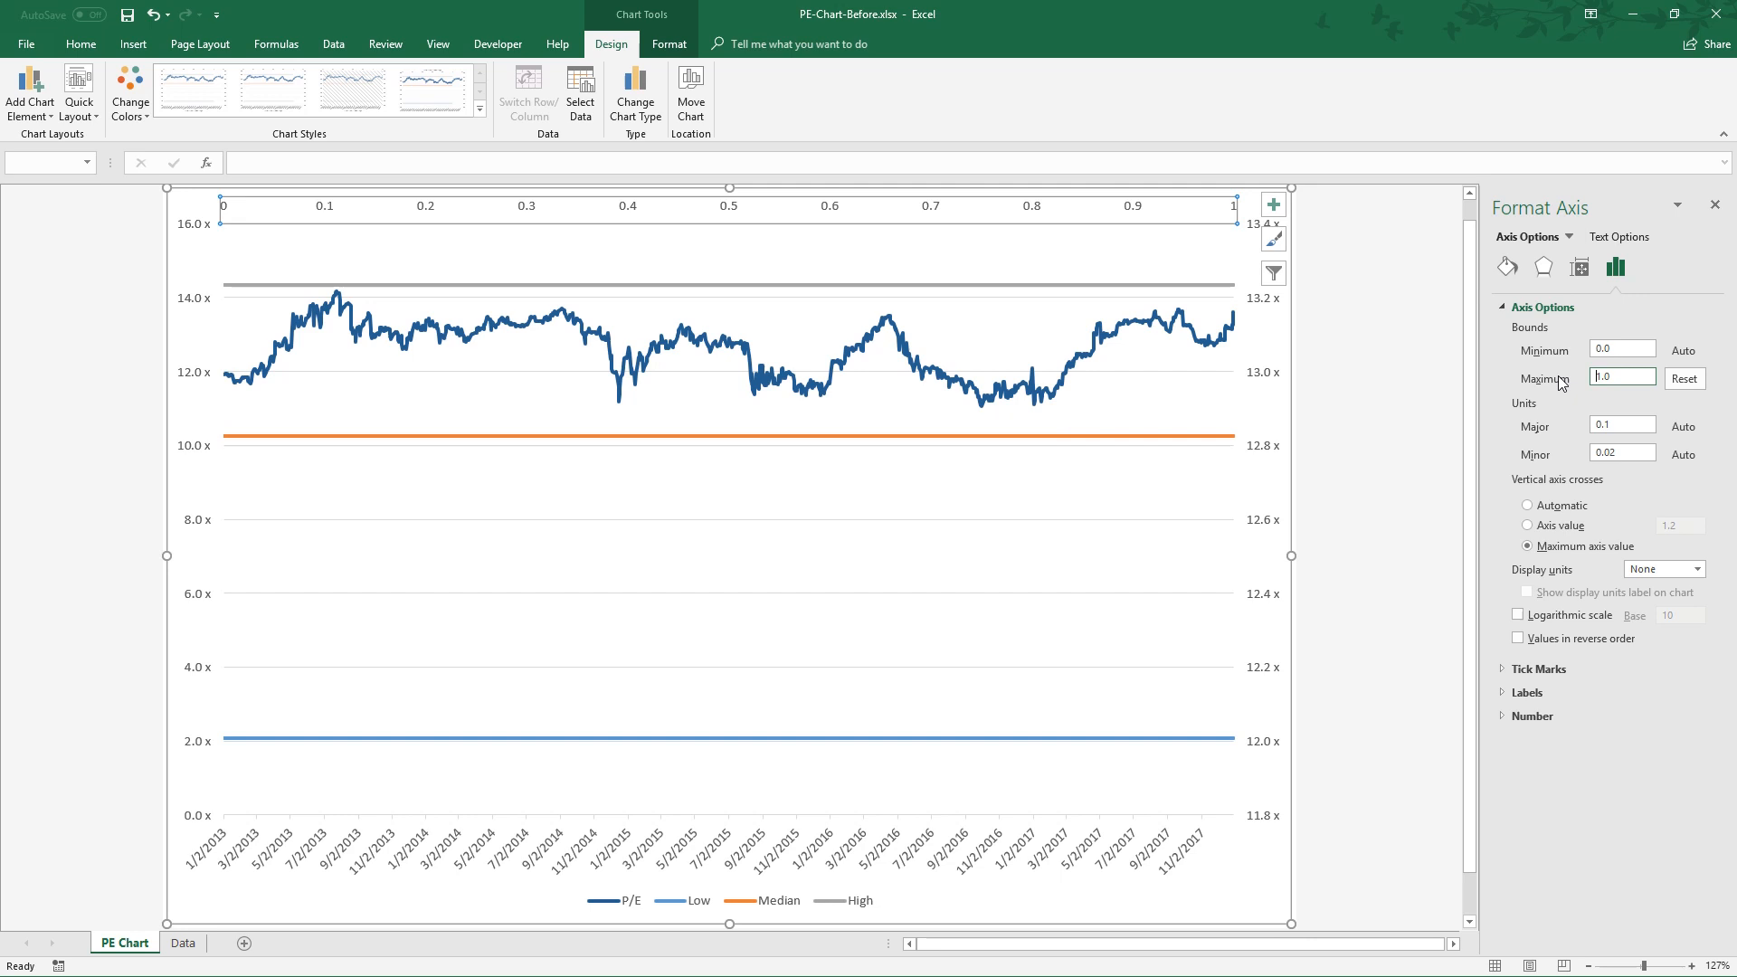
{"action": "mouse_move", "coordinate": [1574, 669]}
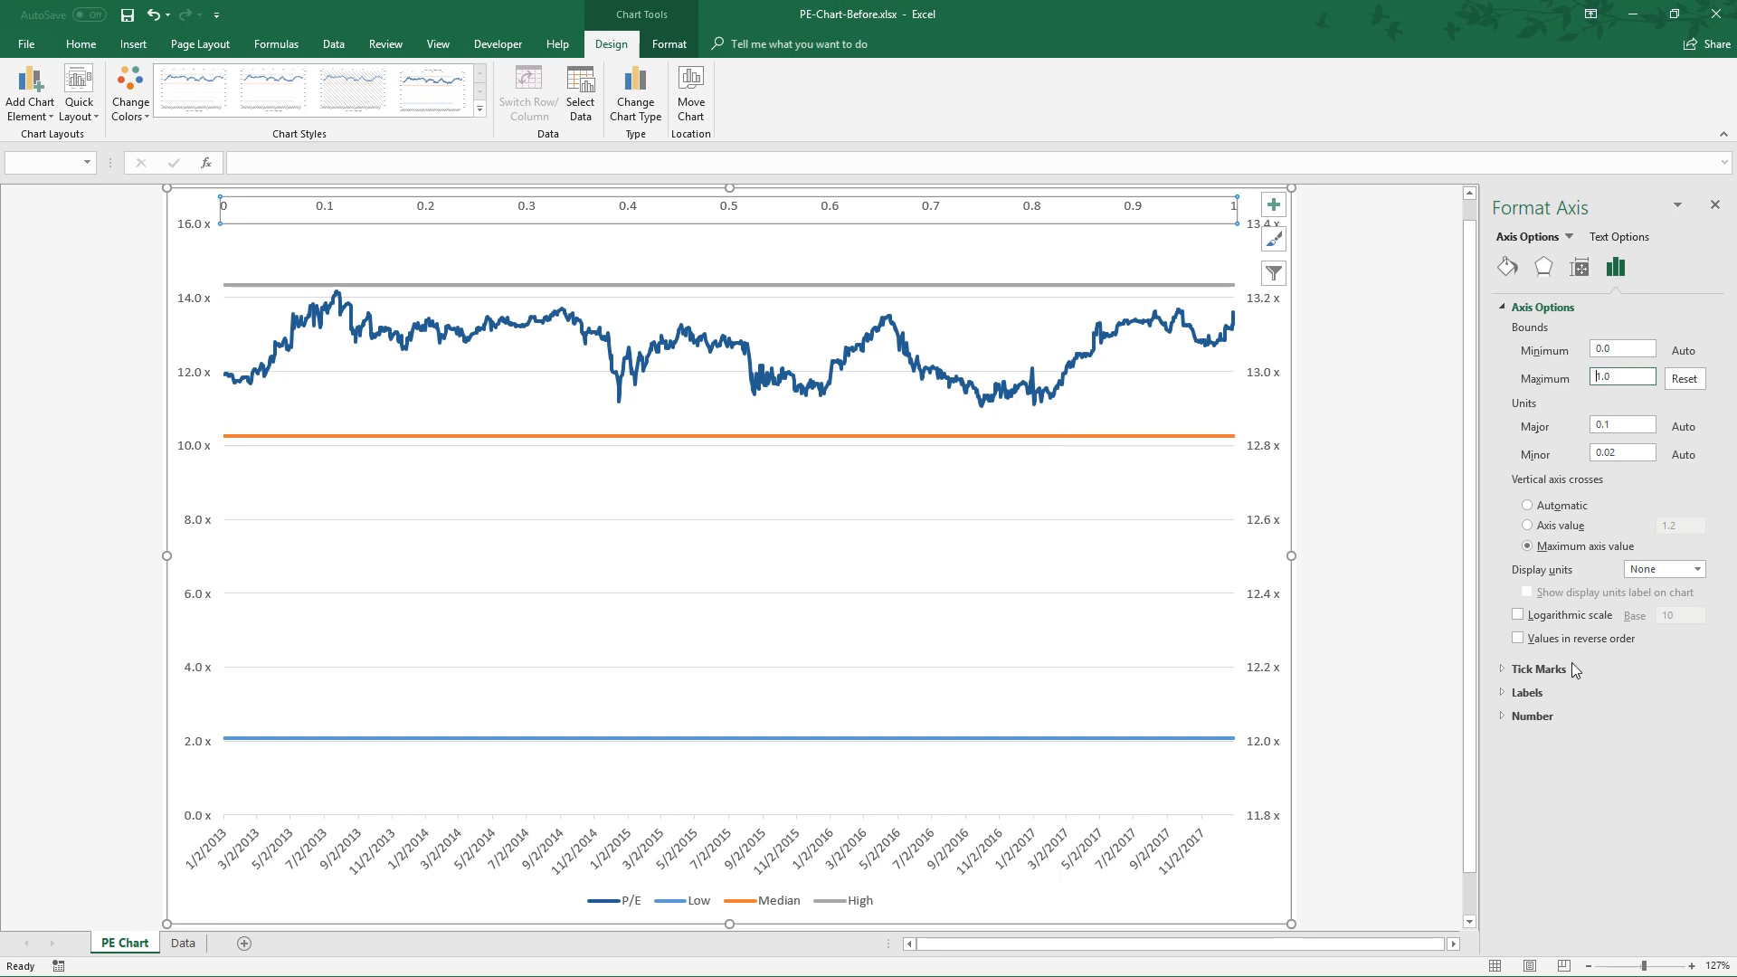
{"action": "left_click", "coordinate": [1526, 692]}
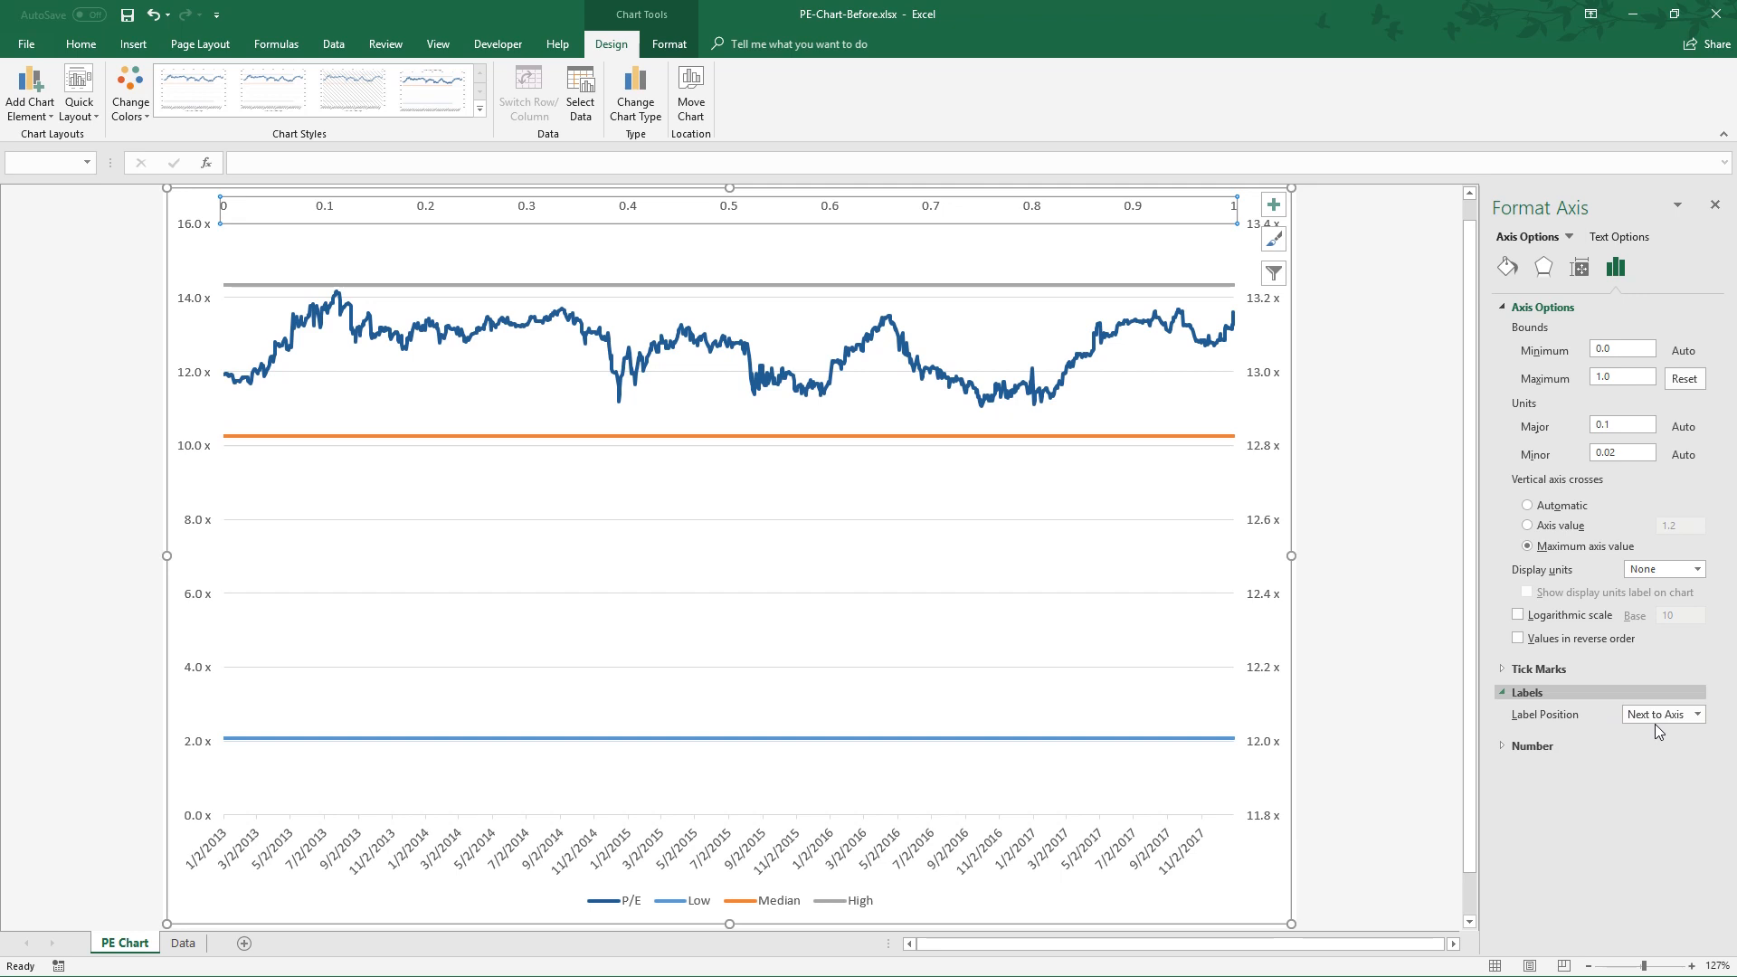
{"action": "left_click", "coordinate": [1696, 714]}
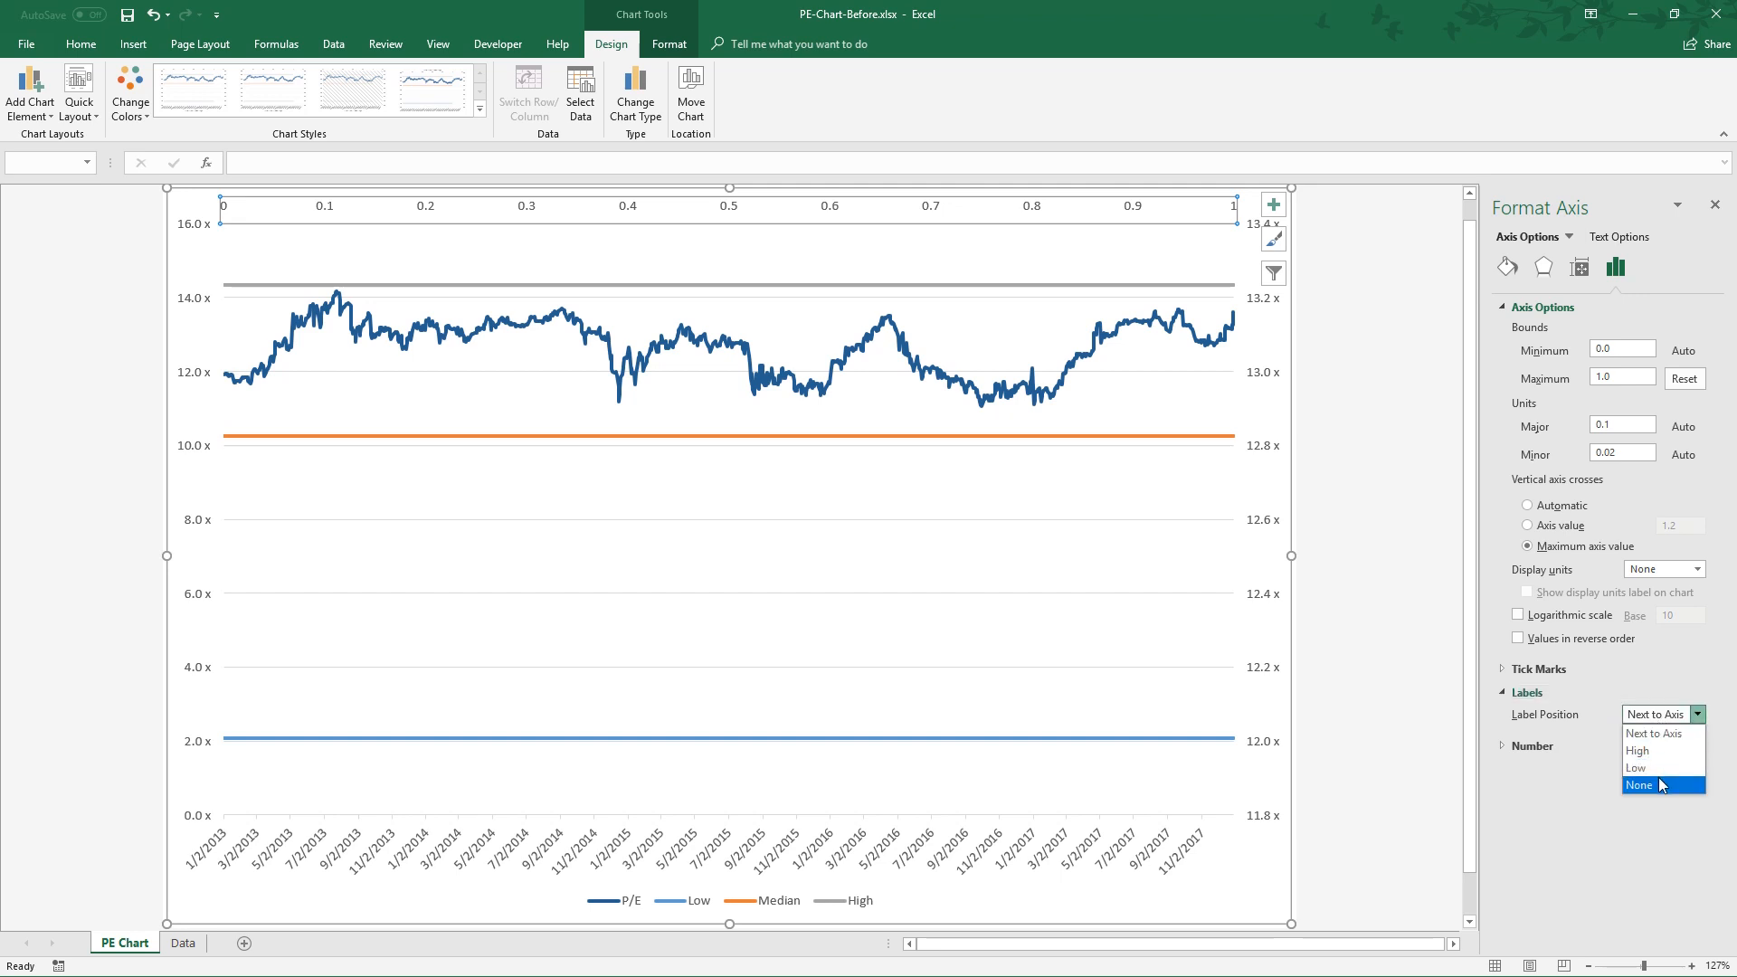
{"action": "left_click", "coordinate": [1638, 785]}
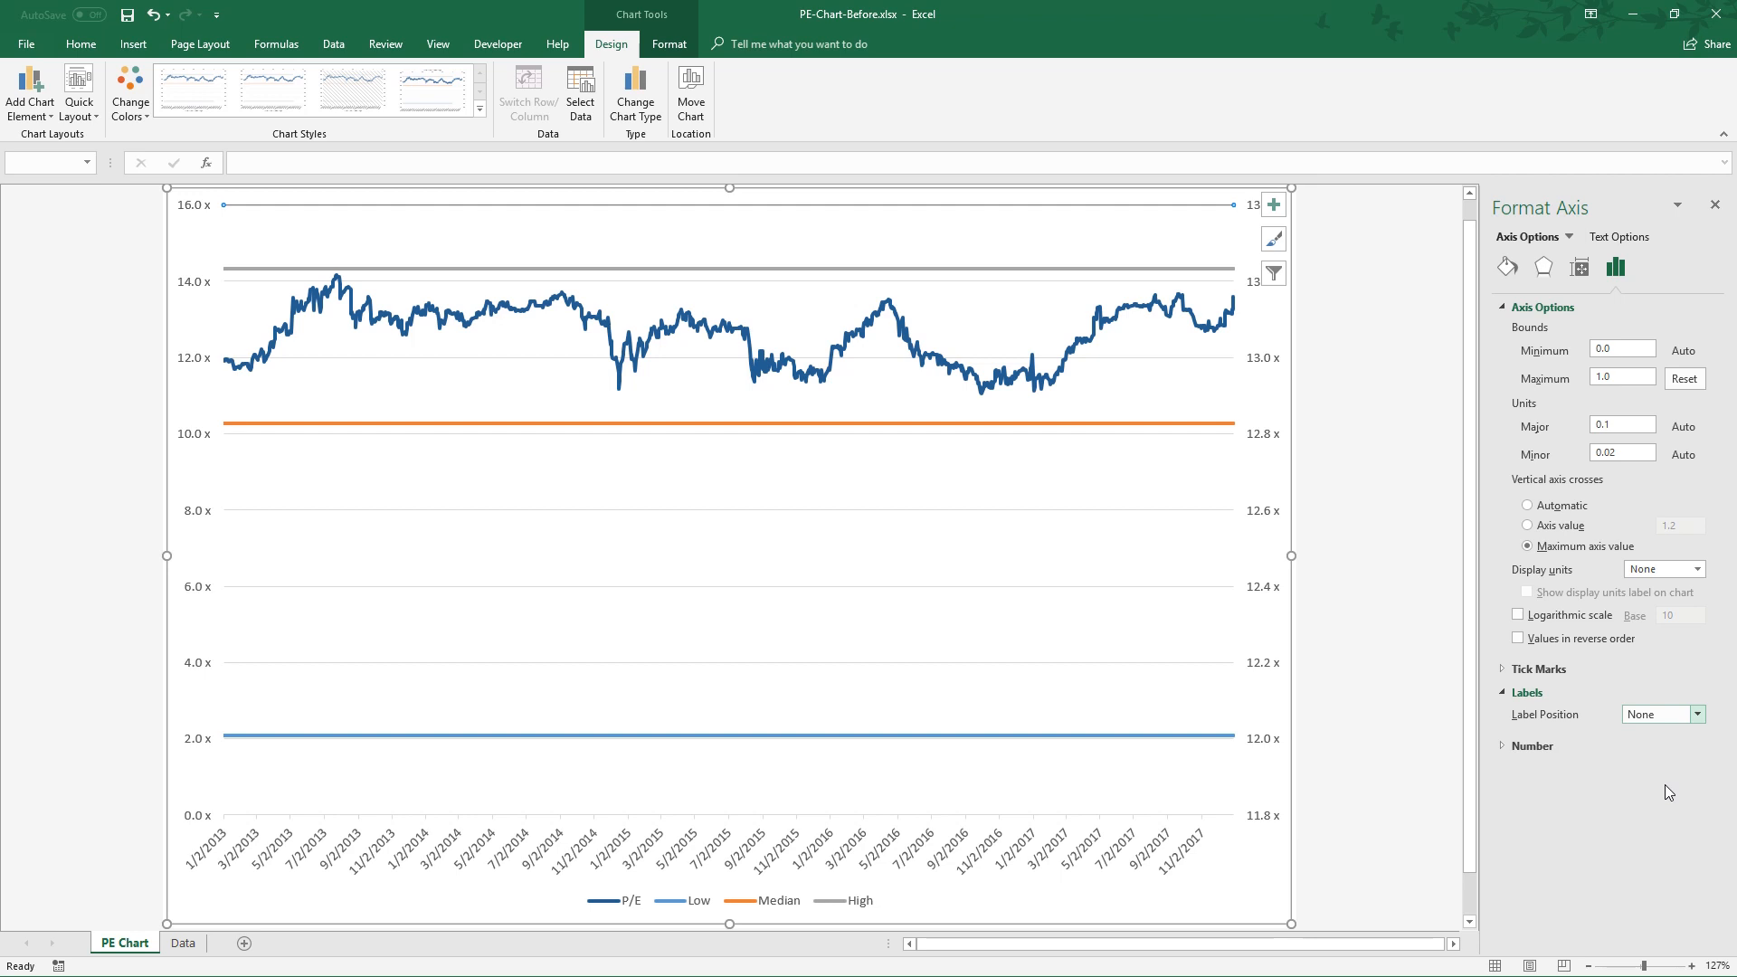
{"action": "mouse_move", "coordinate": [1304, 517]}
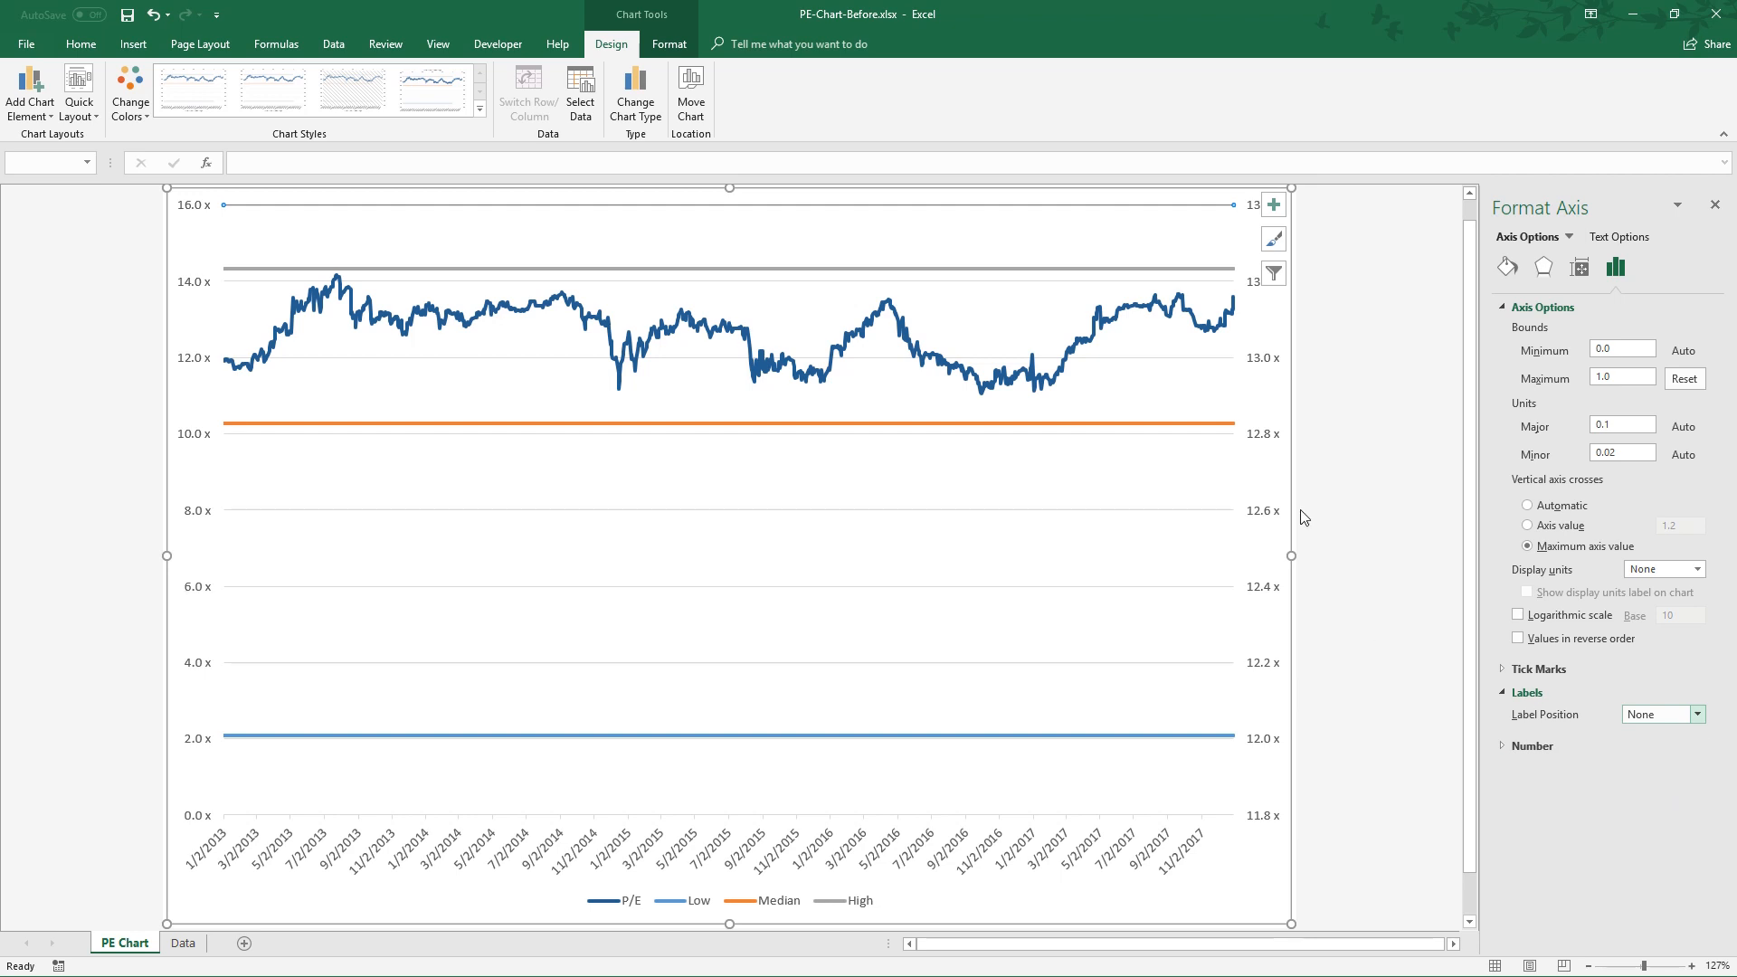
Delete the secondary vertical axis and save the workbook.
{"action": "left_click", "coordinate": [1579, 266]}
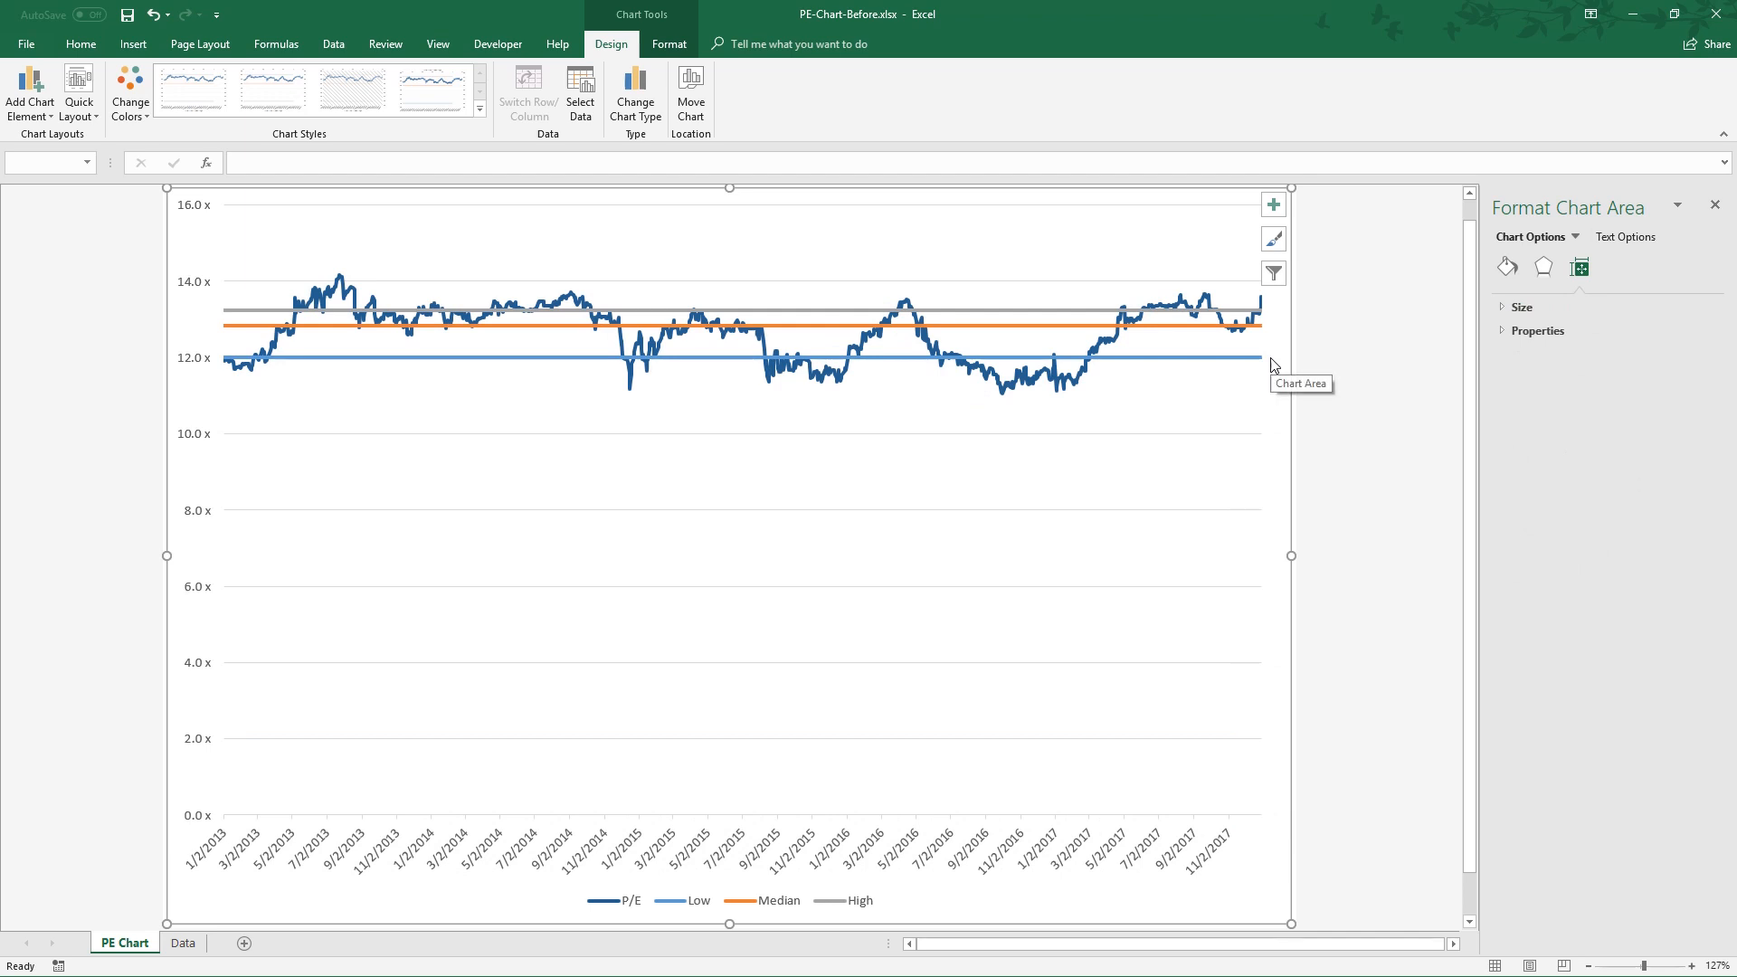
{"action": "key", "text": "ctrl+s"}
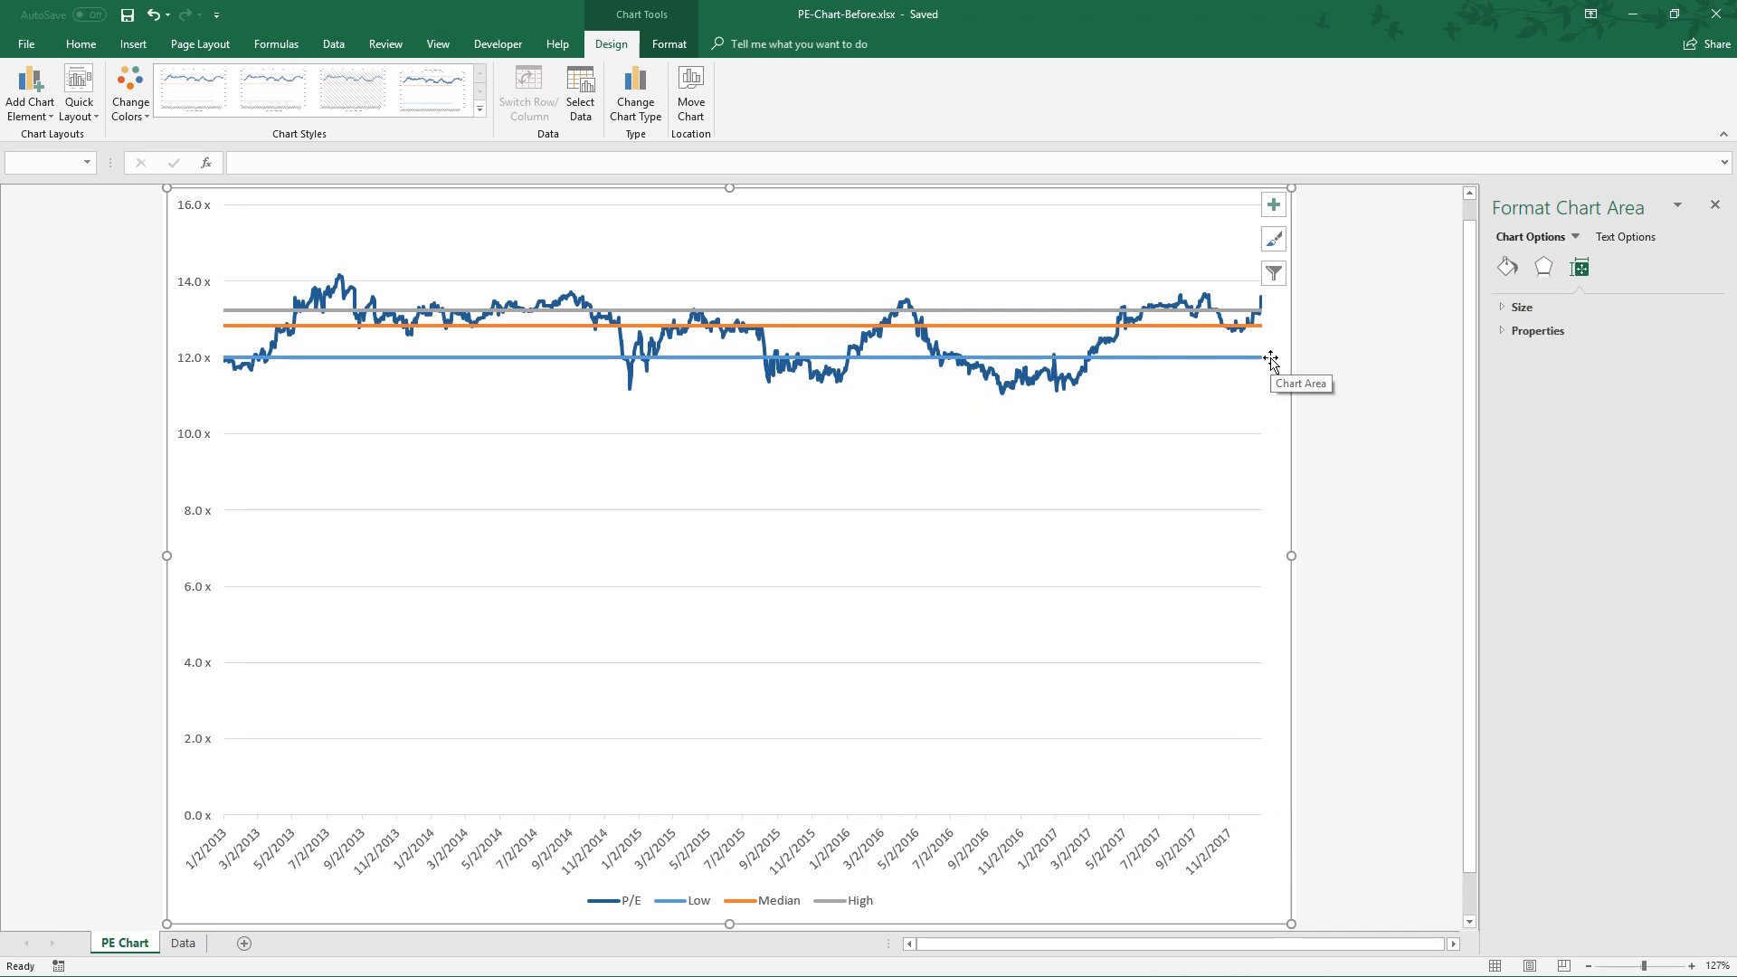
{"action": "mouse_move", "coordinate": [218, 647]}
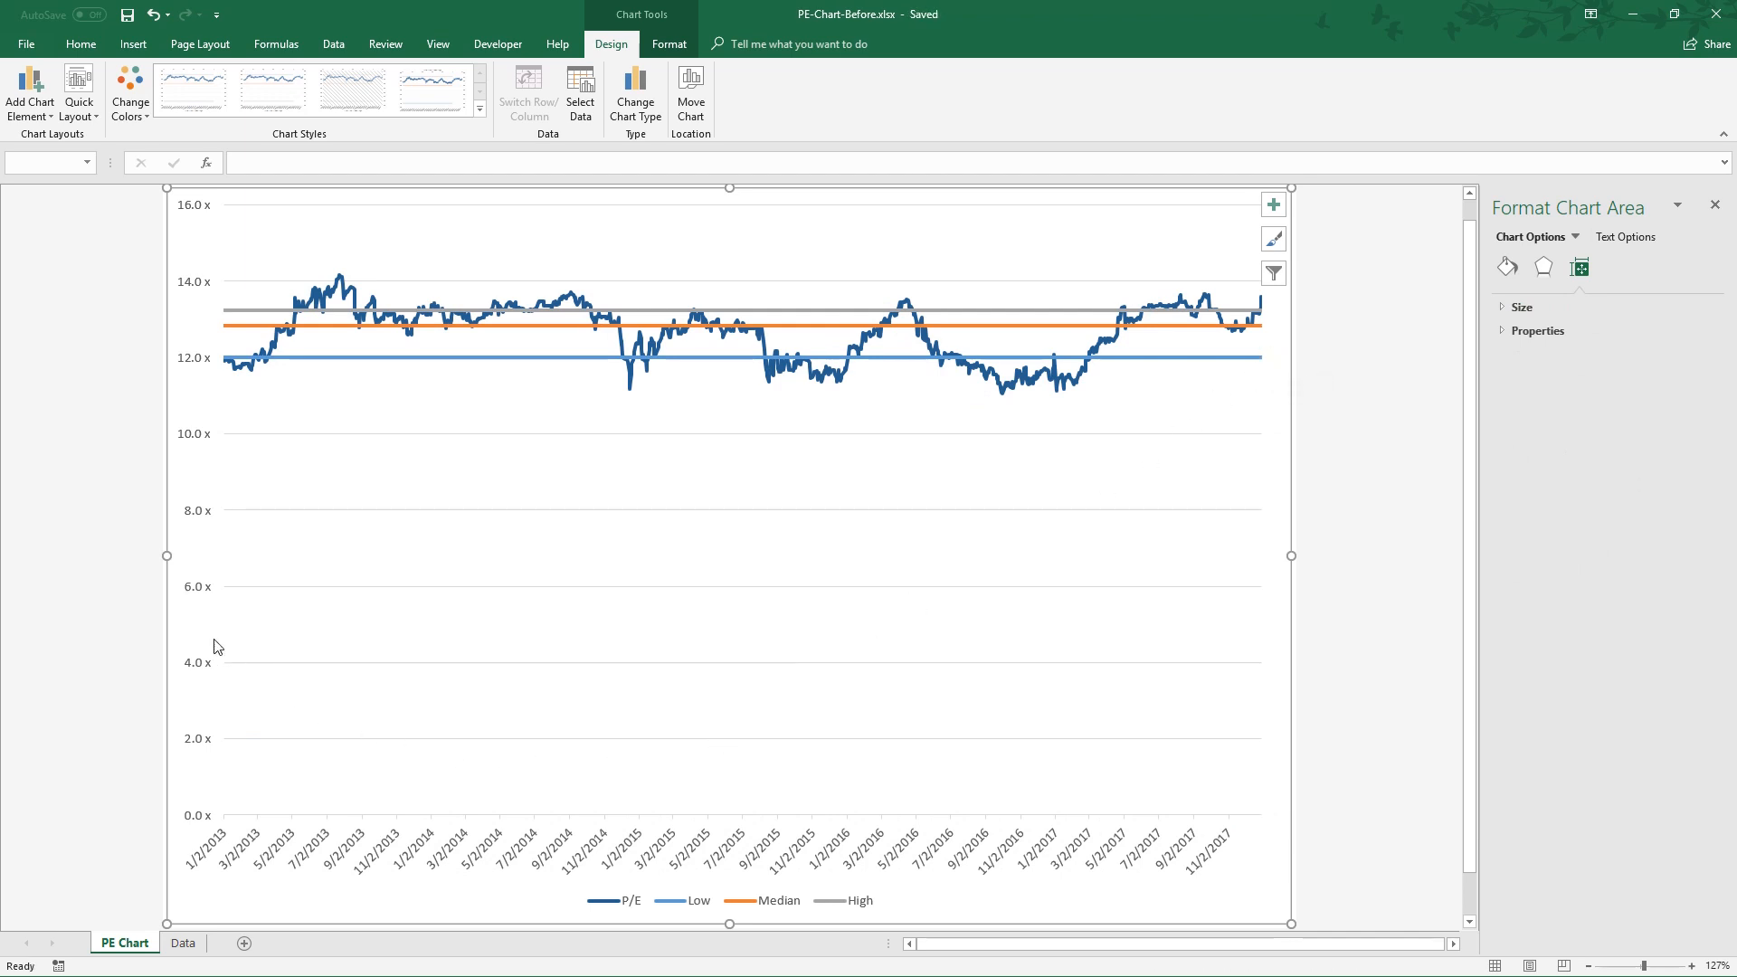
{"action": "mouse_move", "coordinate": [344, 861]}
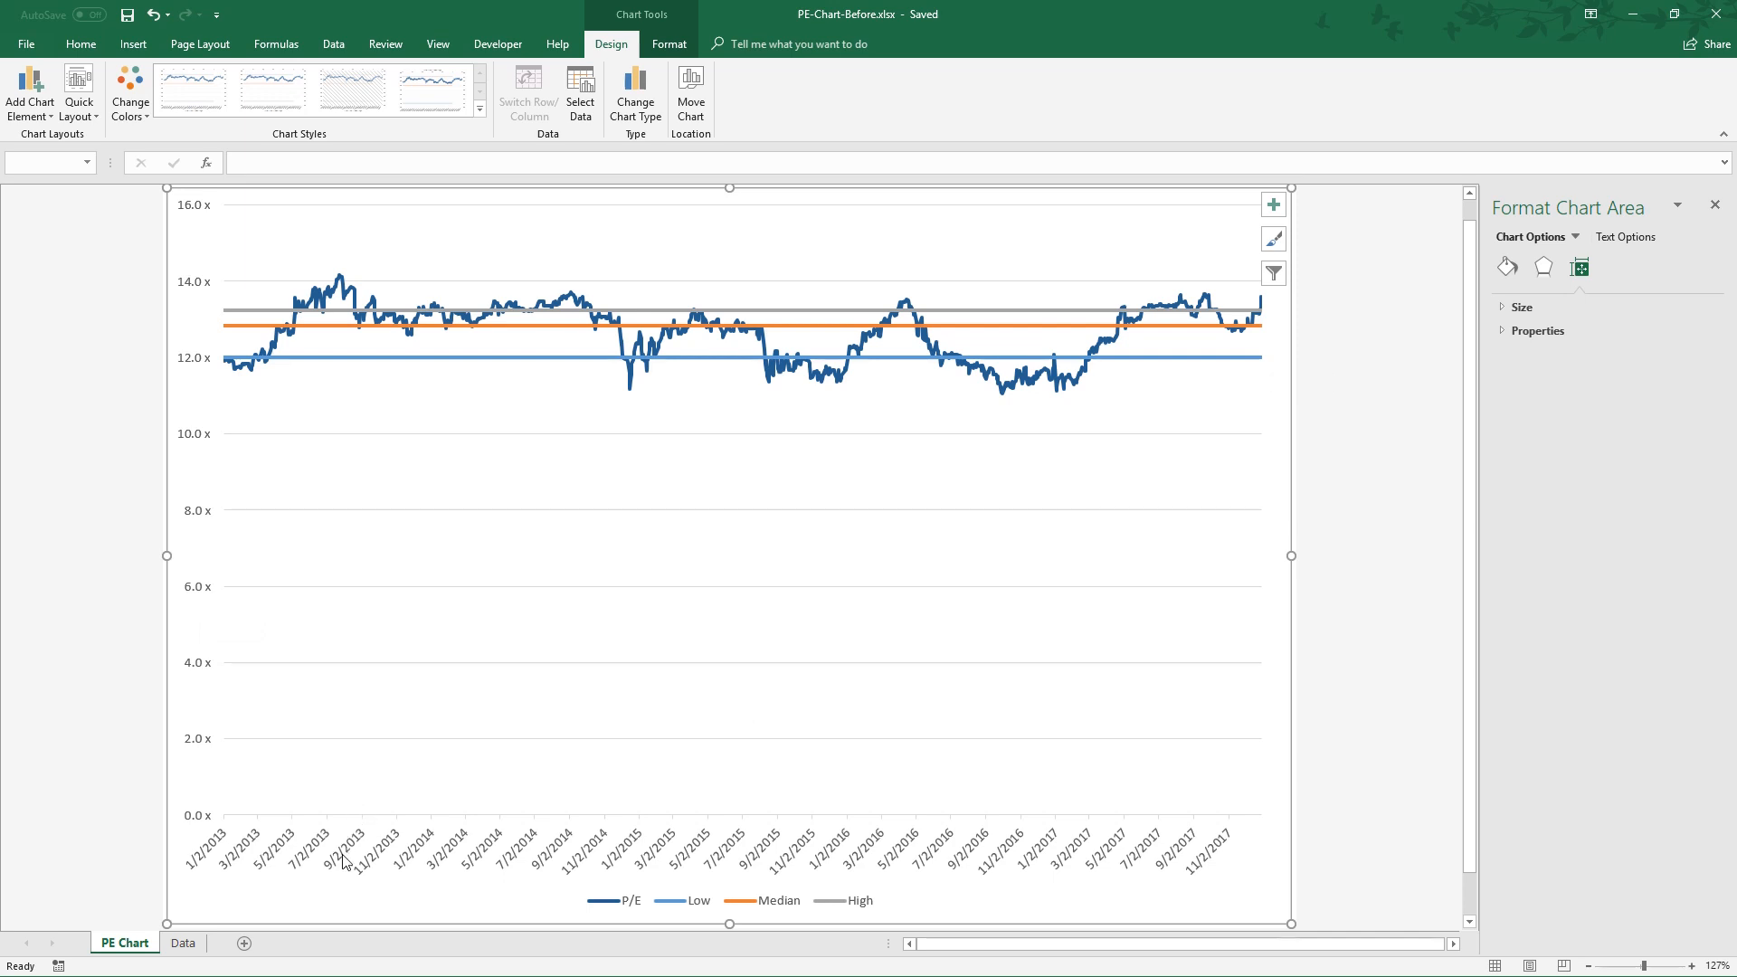
{"action": "mouse_move", "coordinate": [385, 863]}
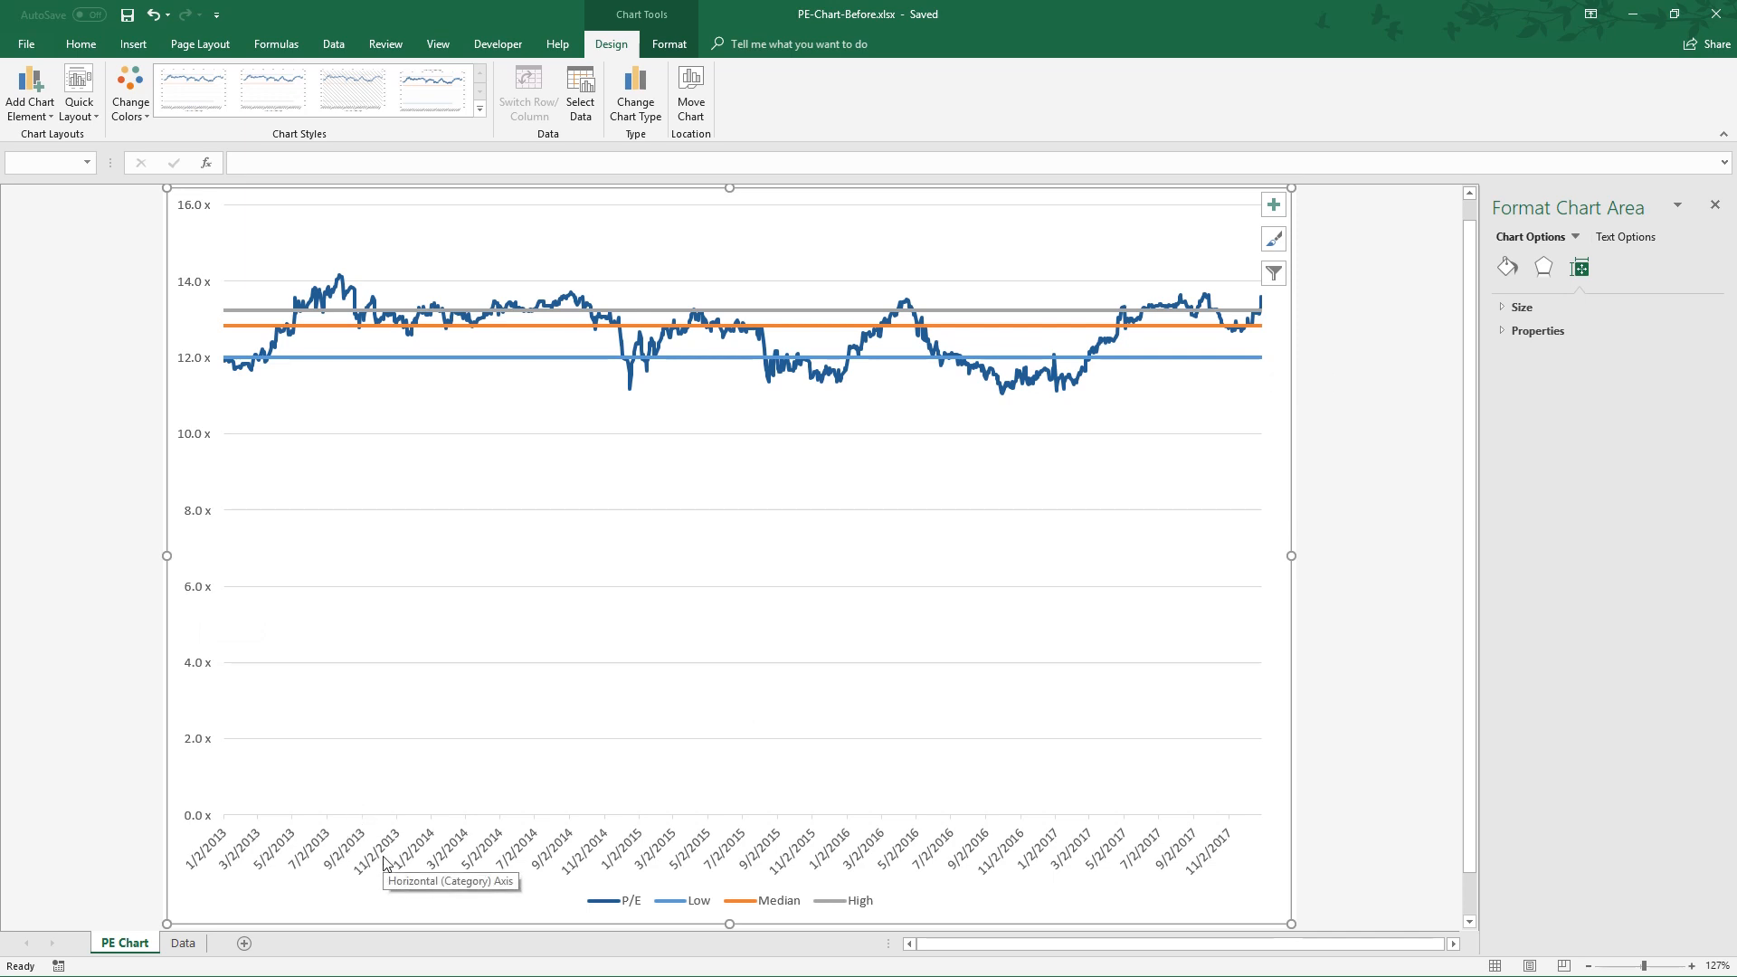
Set the P/E vertical axis minimum bound to 11.
{"action": "left_click", "coordinate": [197, 509]}
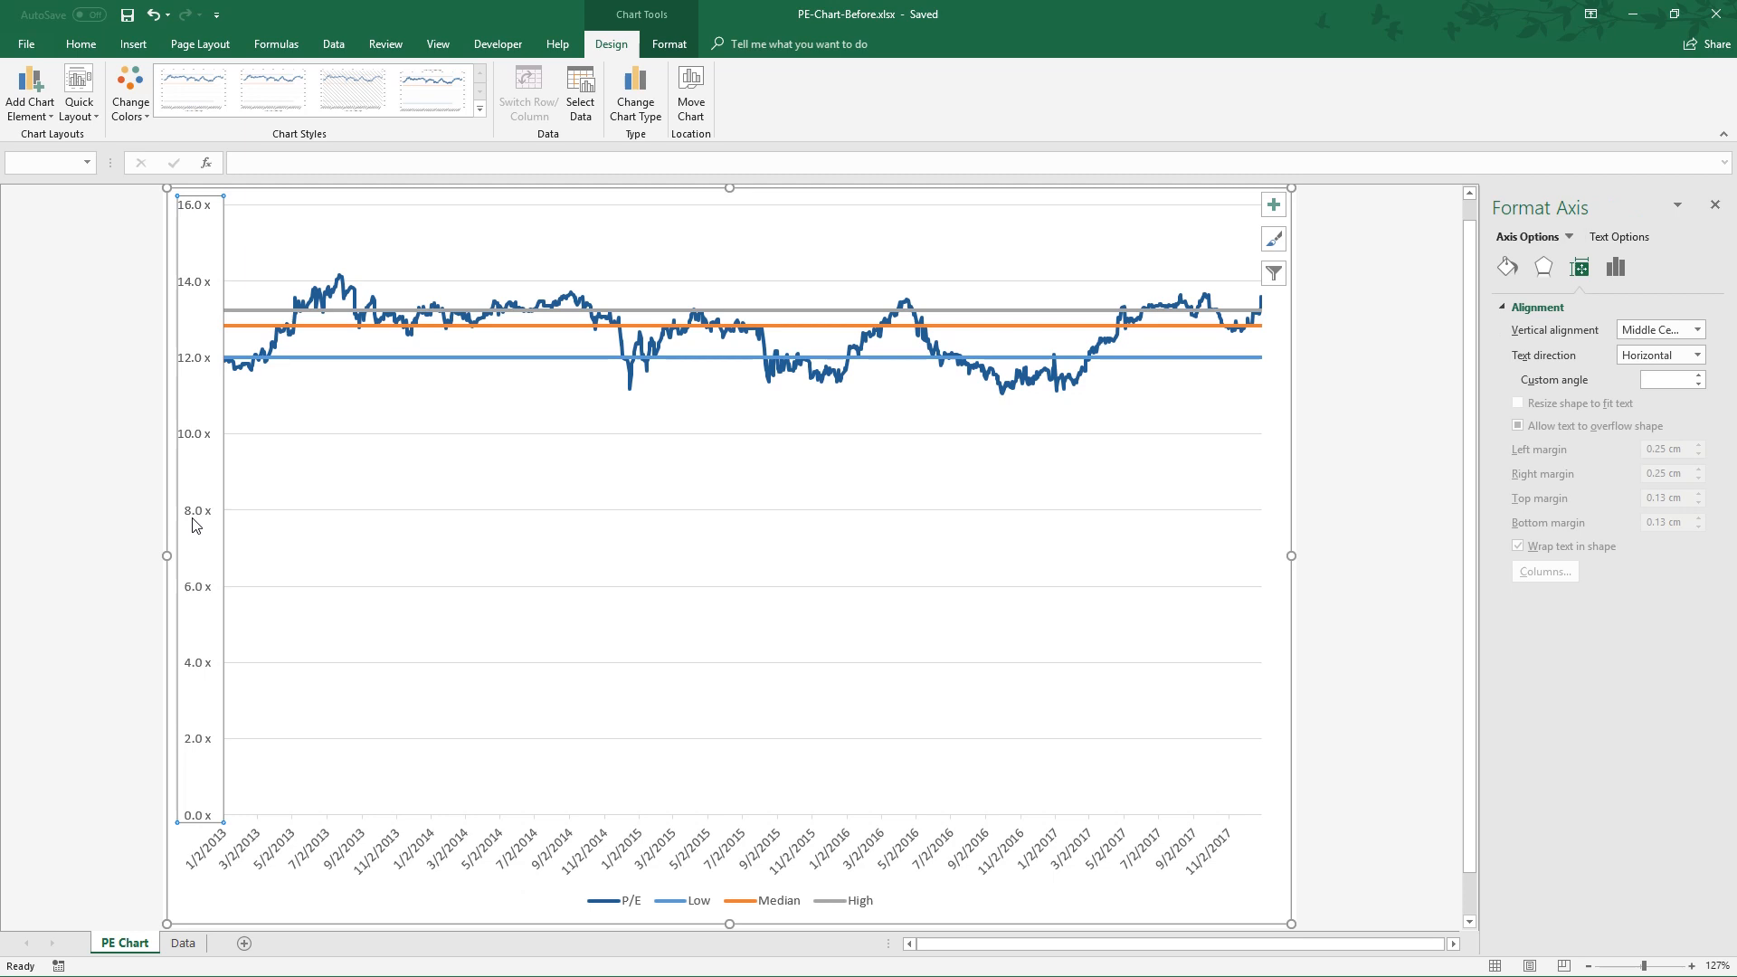
{"action": "mouse_move", "coordinate": [374, 564]}
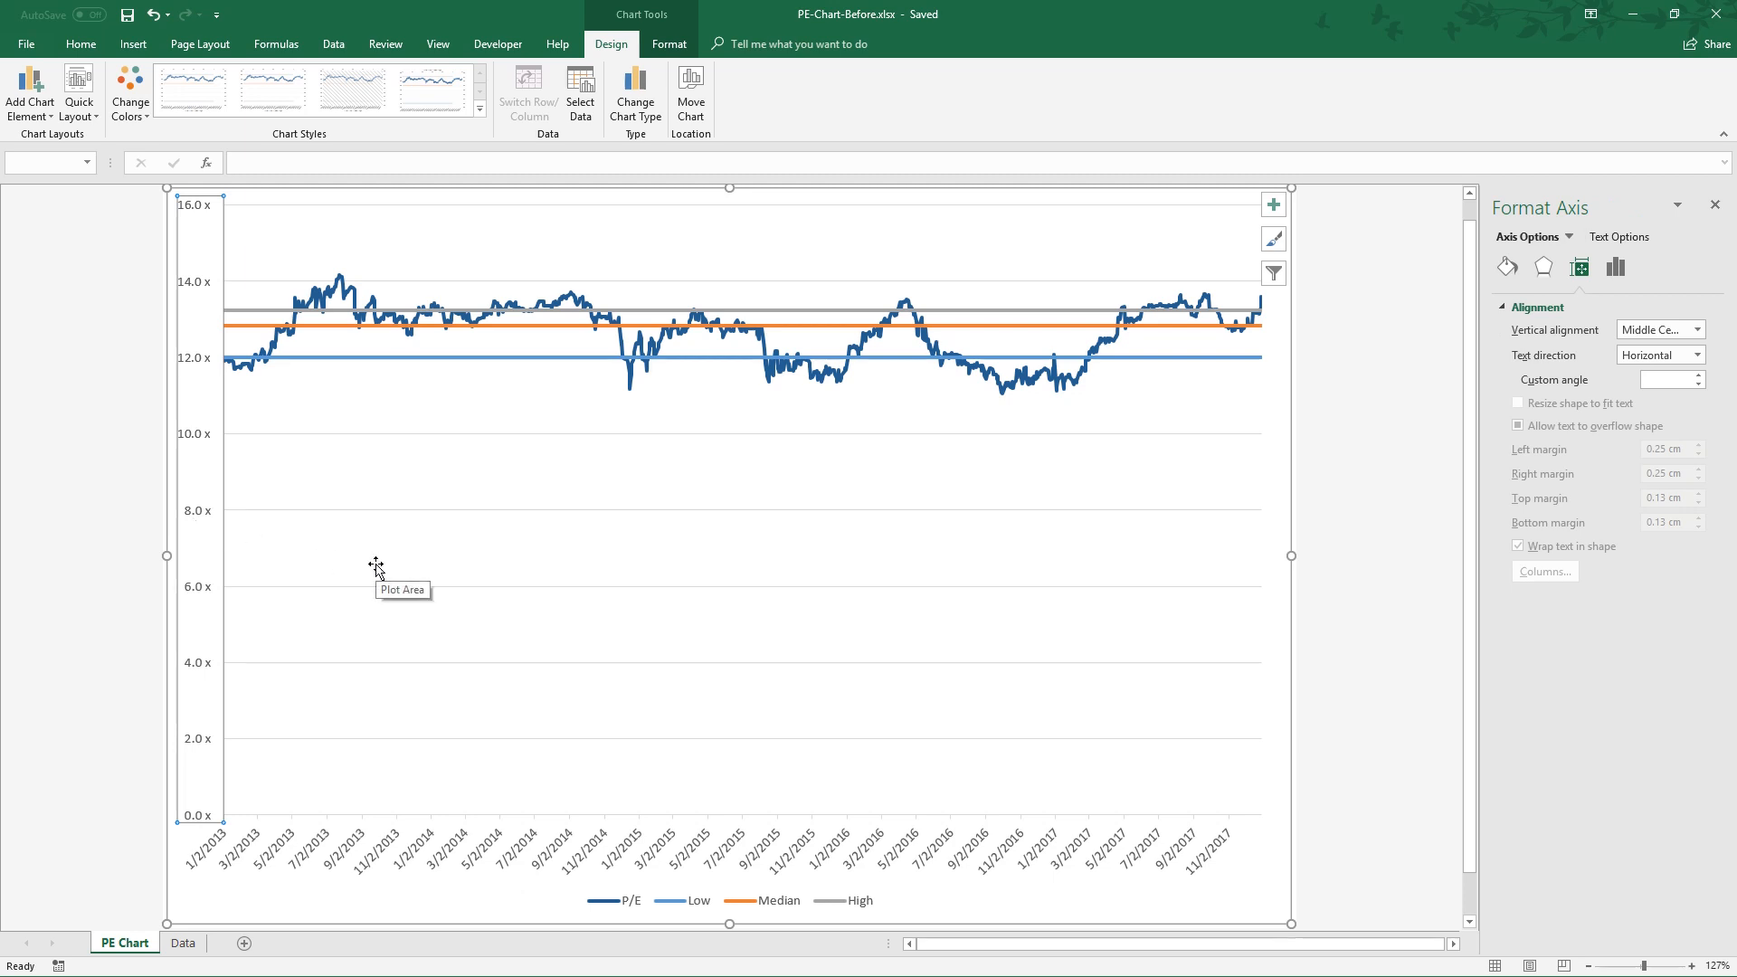
{"action": "mouse_move", "coordinate": [1618, 267]}
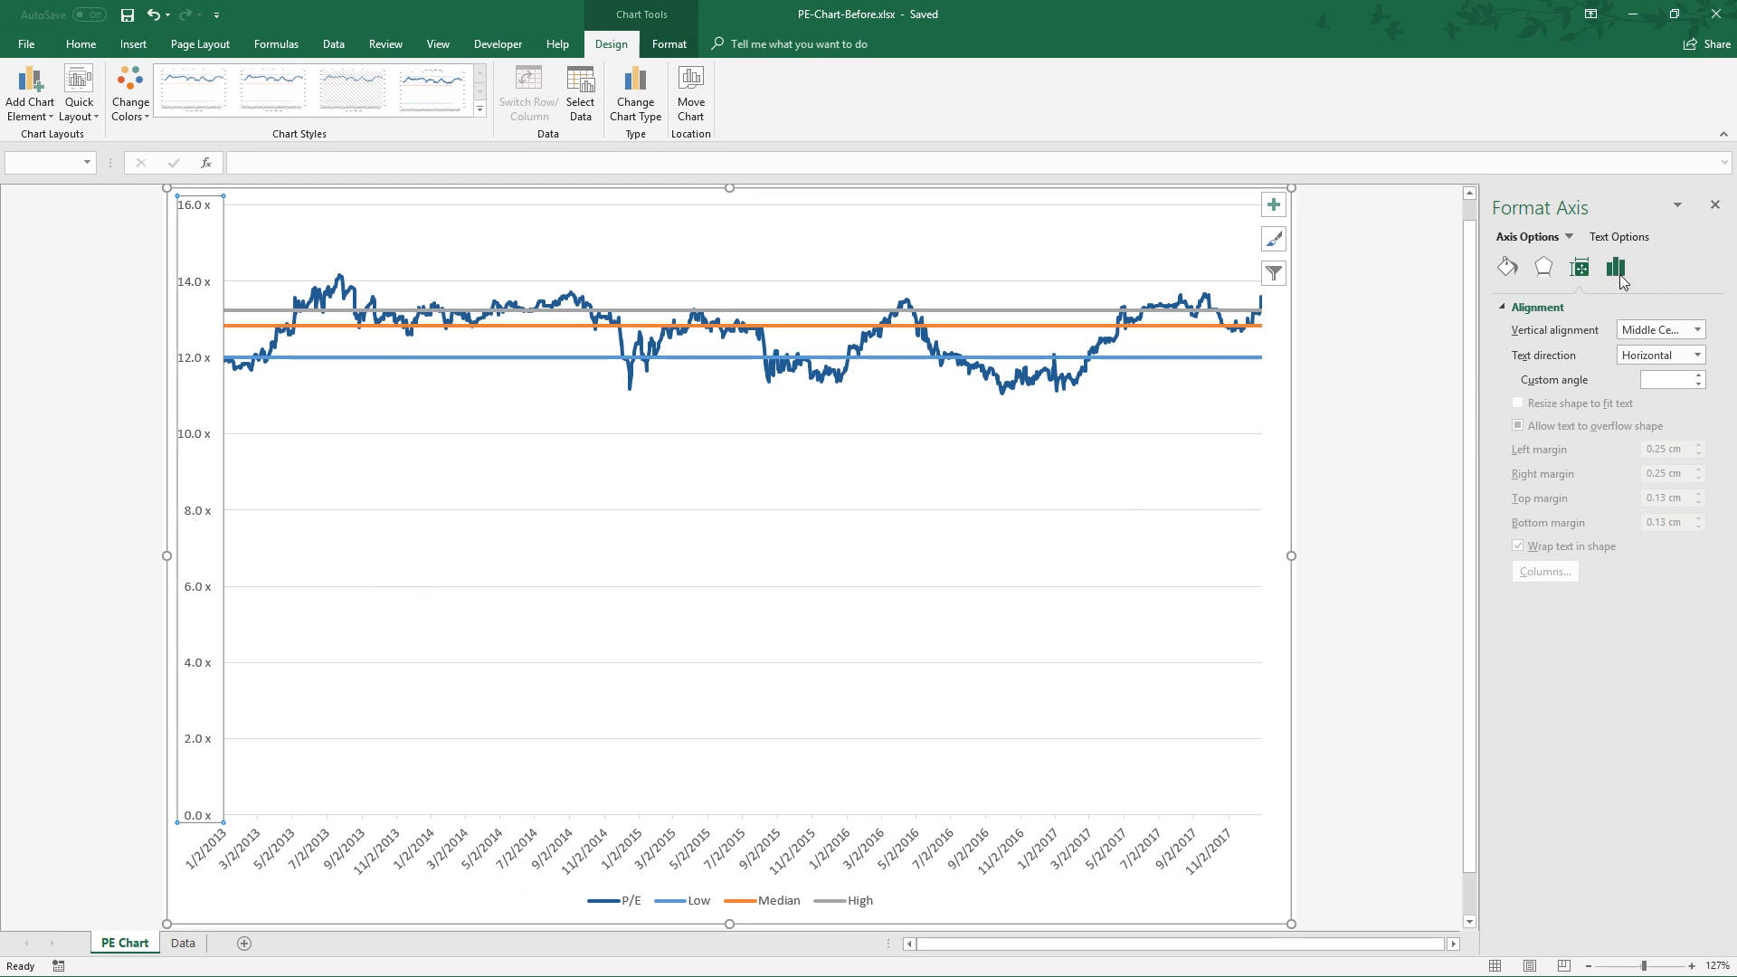
{"action": "left_click", "coordinate": [1615, 267]}
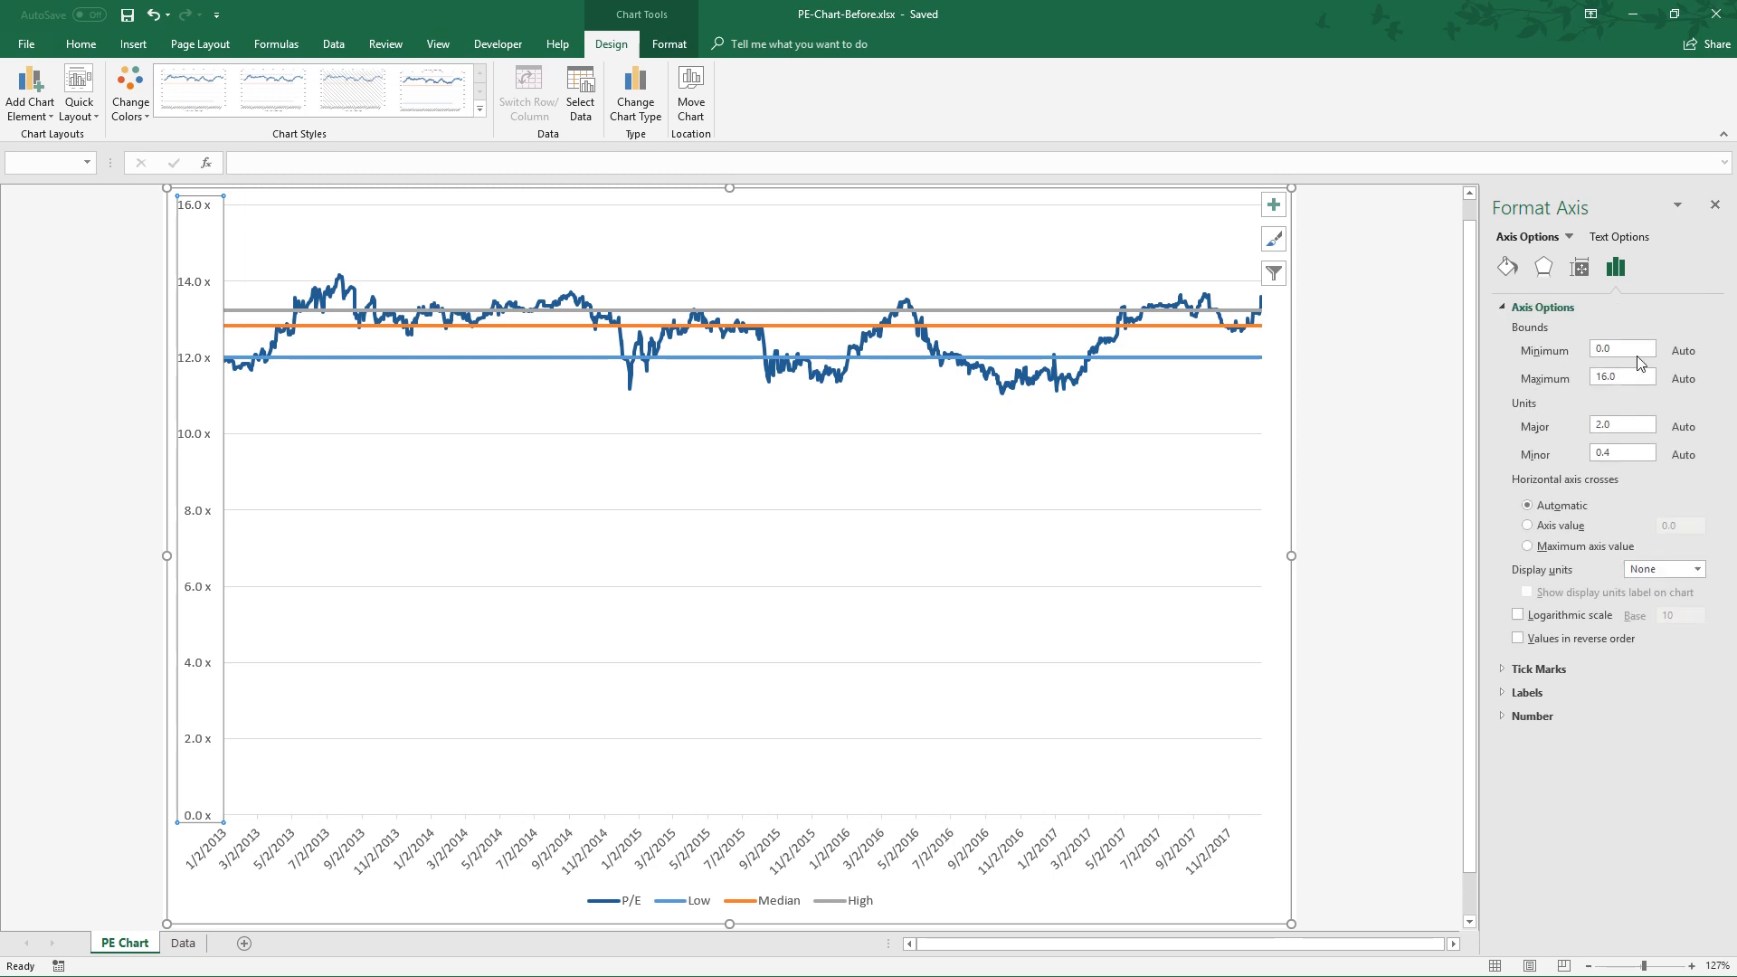
{"action": "triple_click", "coordinate": [1619, 350]}
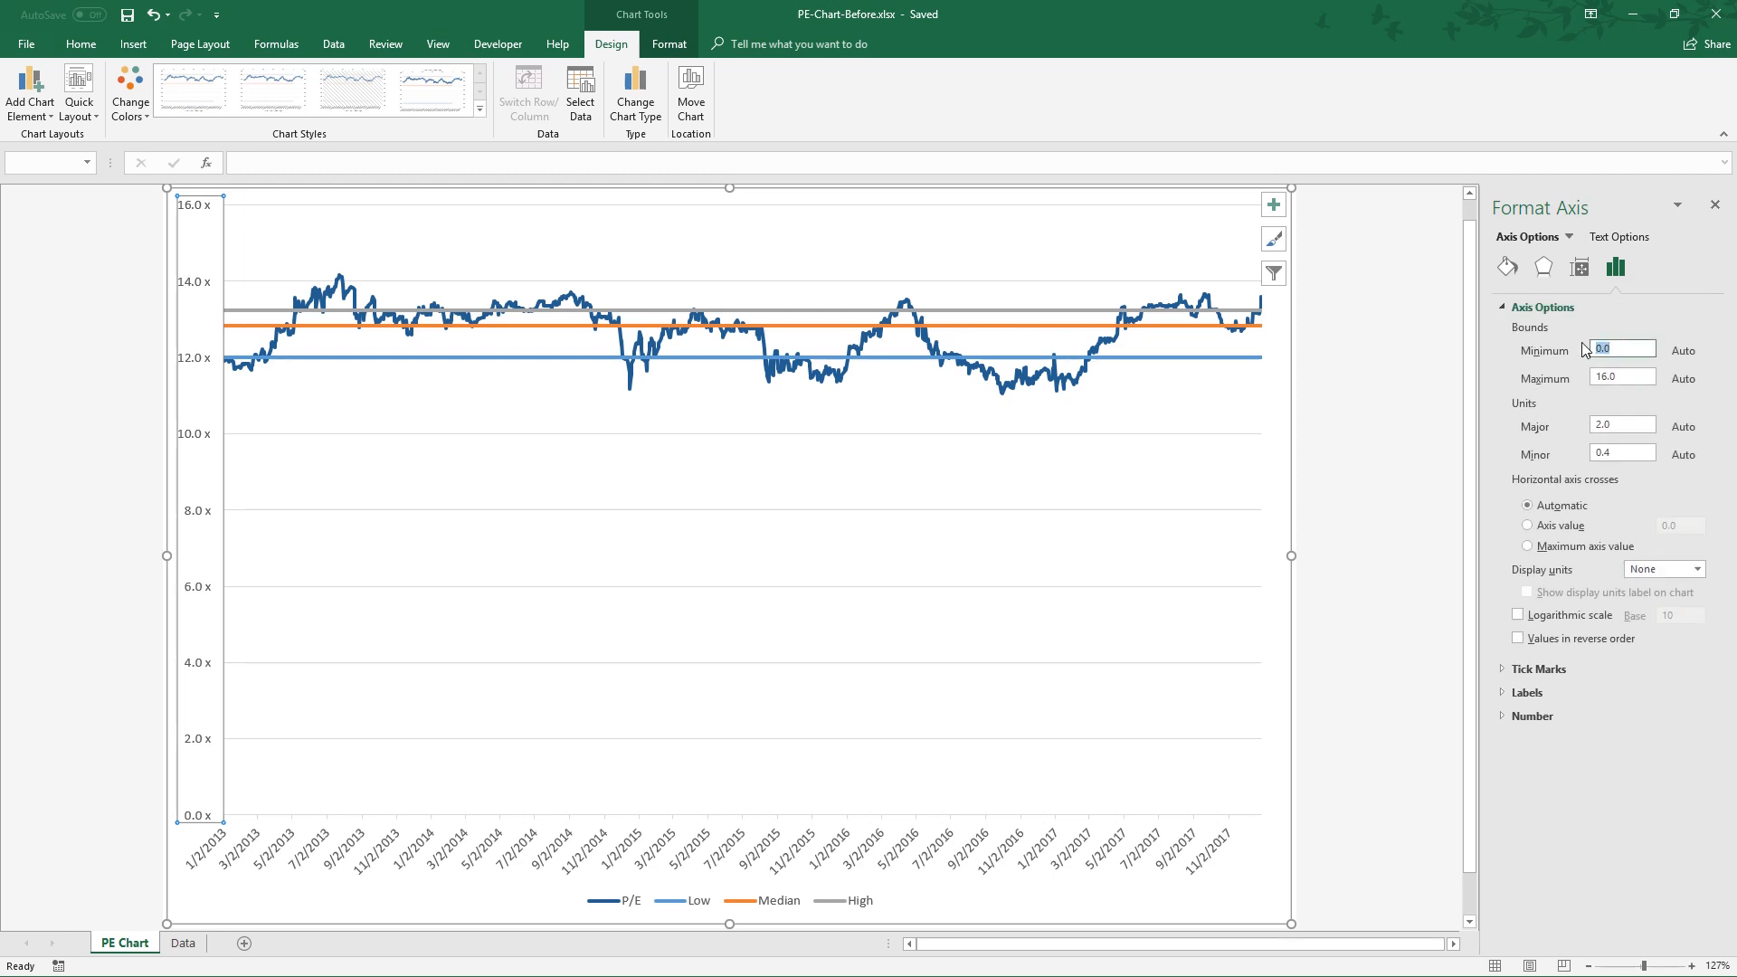
{"action": "mouse_move", "coordinate": [1614, 345]}
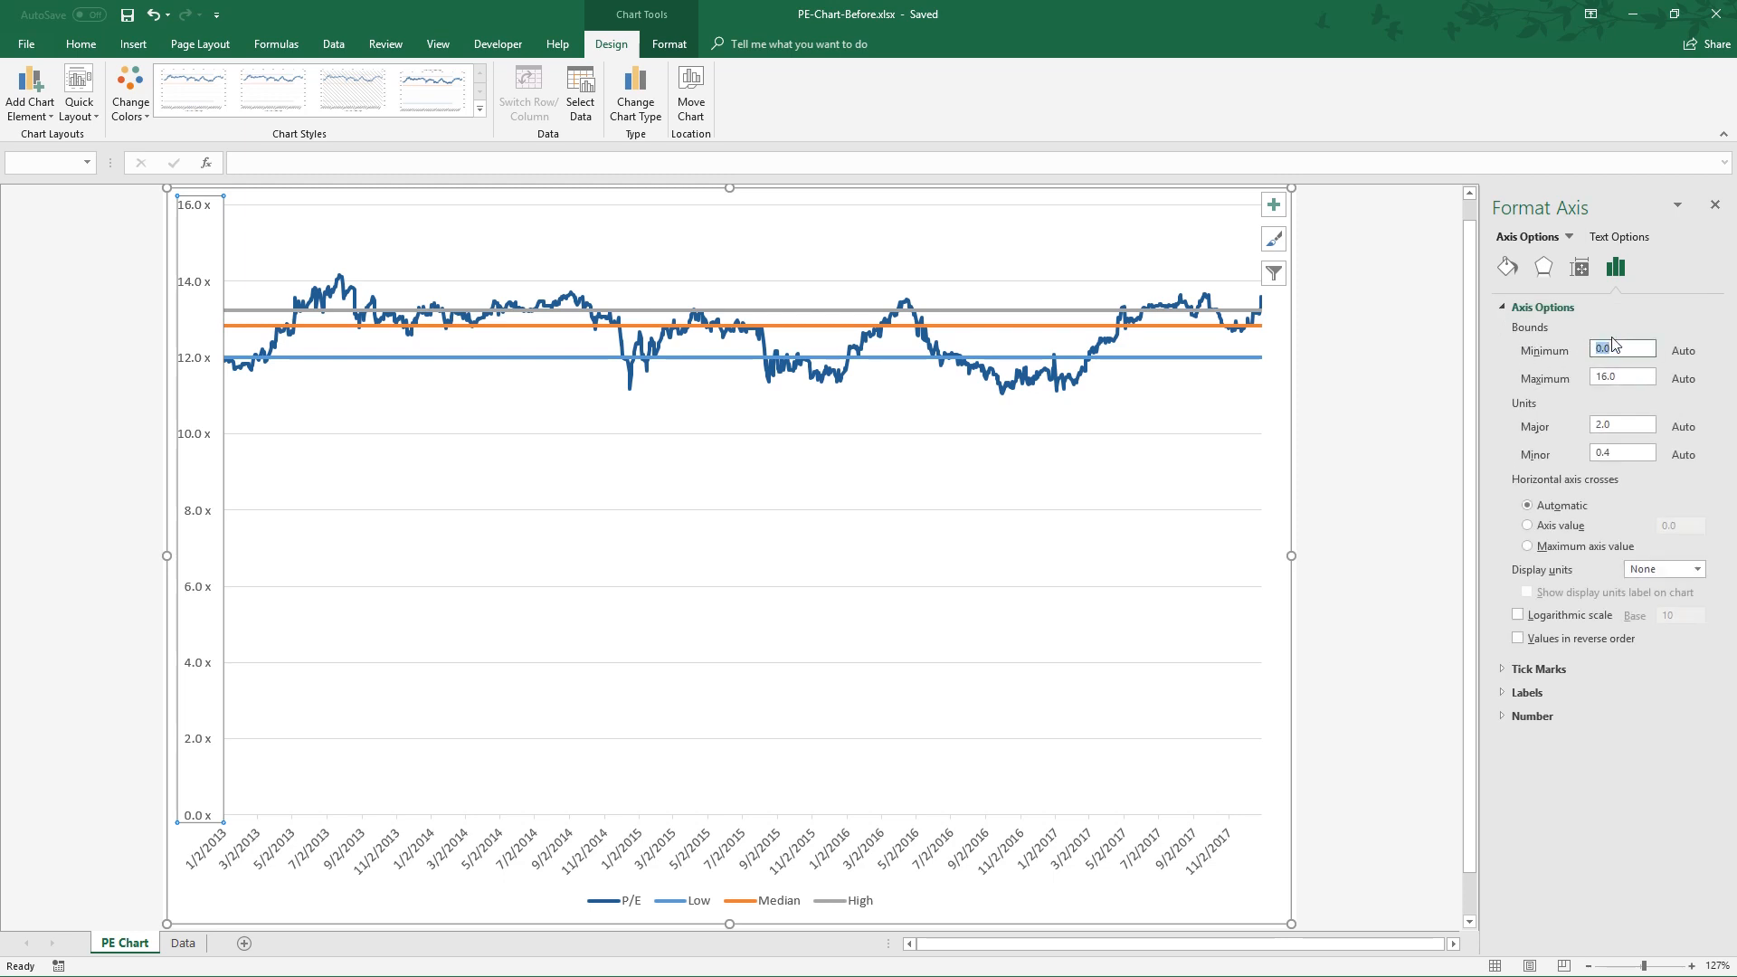
{"action": "type", "text": "11"}
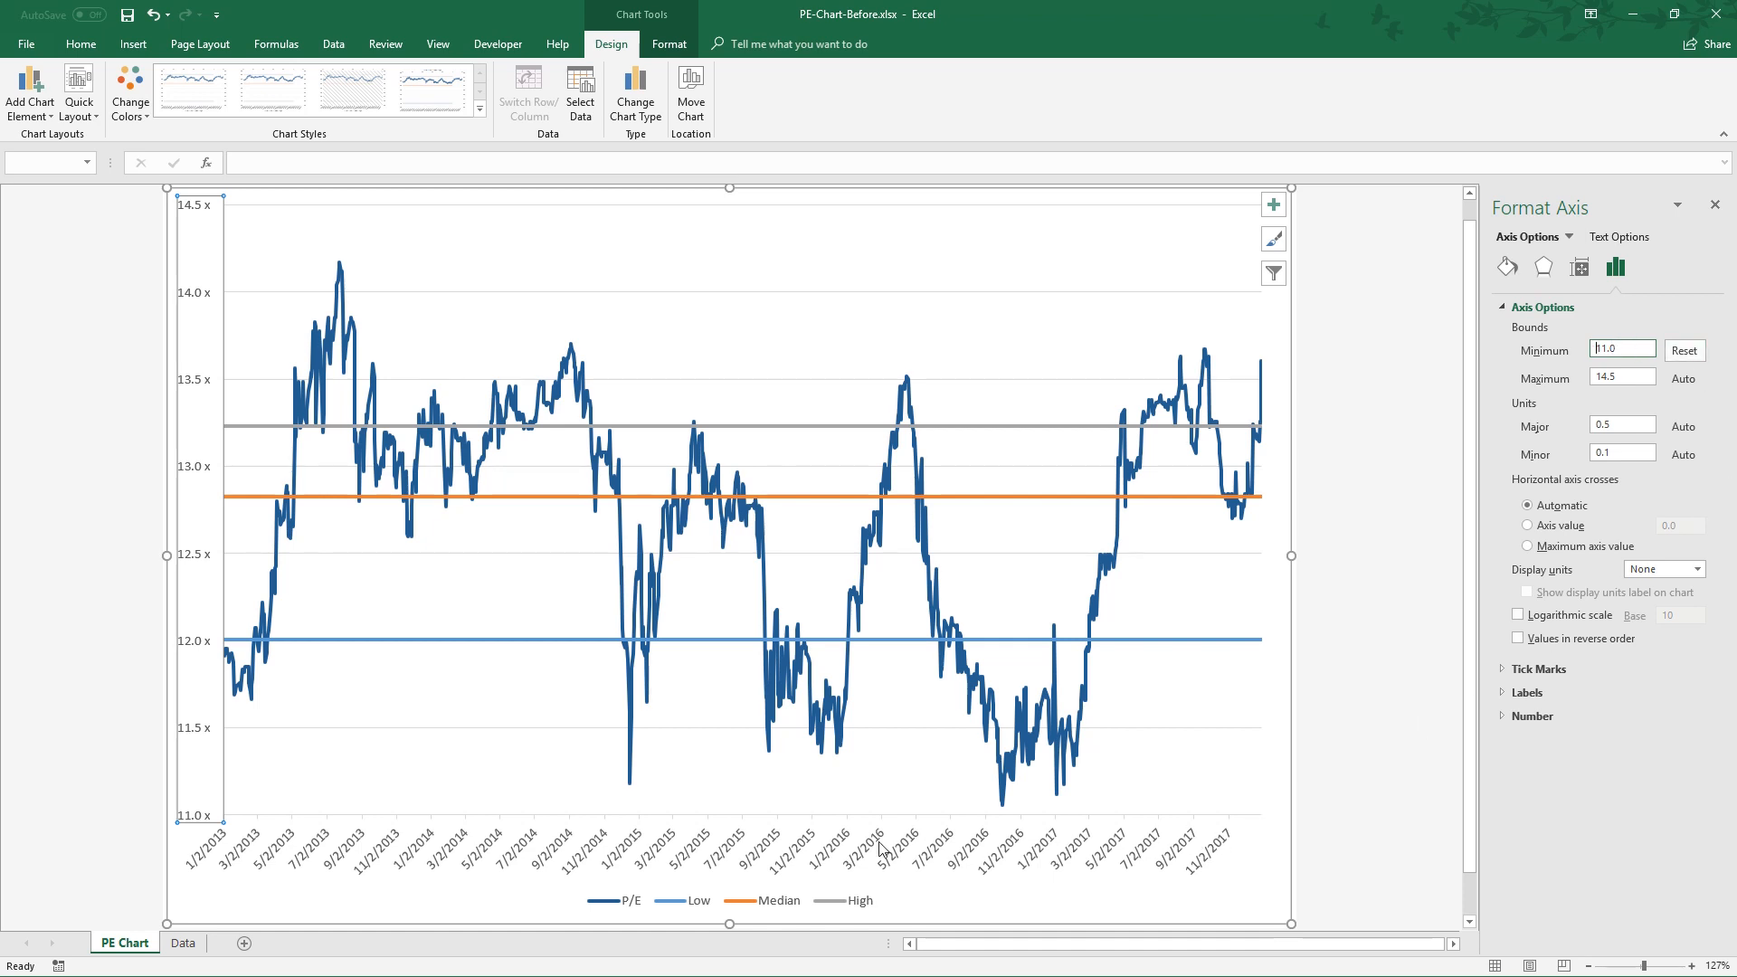
Apply the mm-yyyy number format code to the horizontal date axis.
{"action": "left_click", "coordinate": [720, 845]}
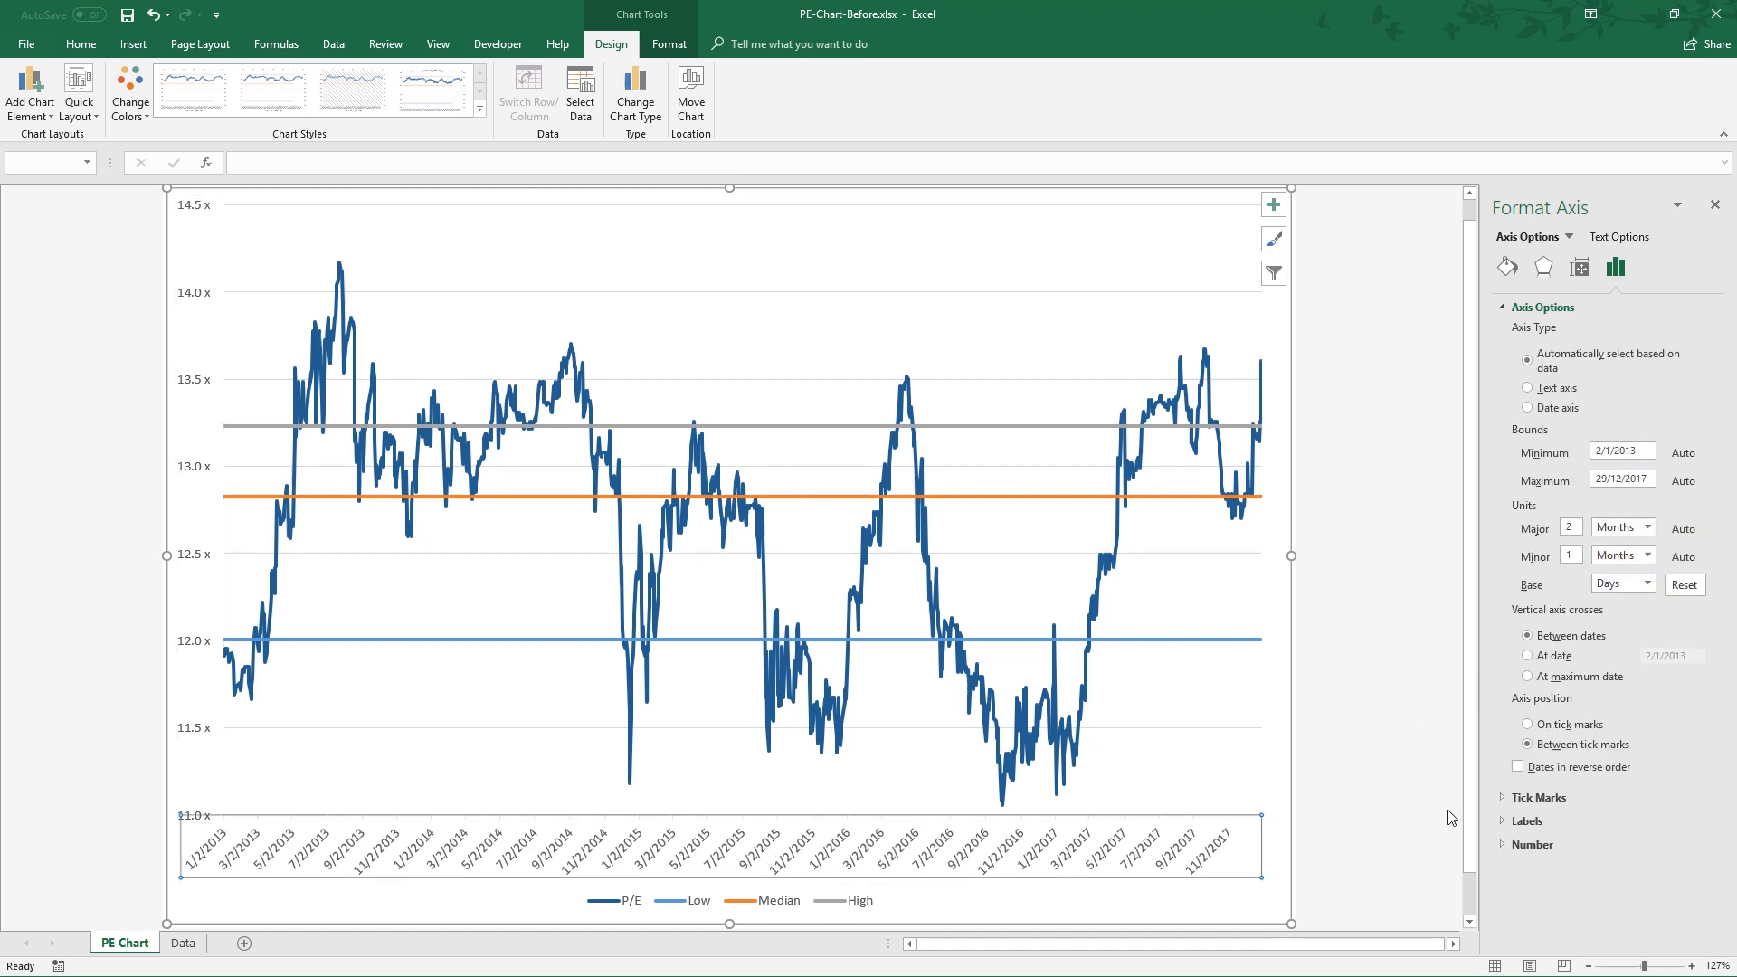
{"action": "left_click", "coordinate": [1533, 844]}
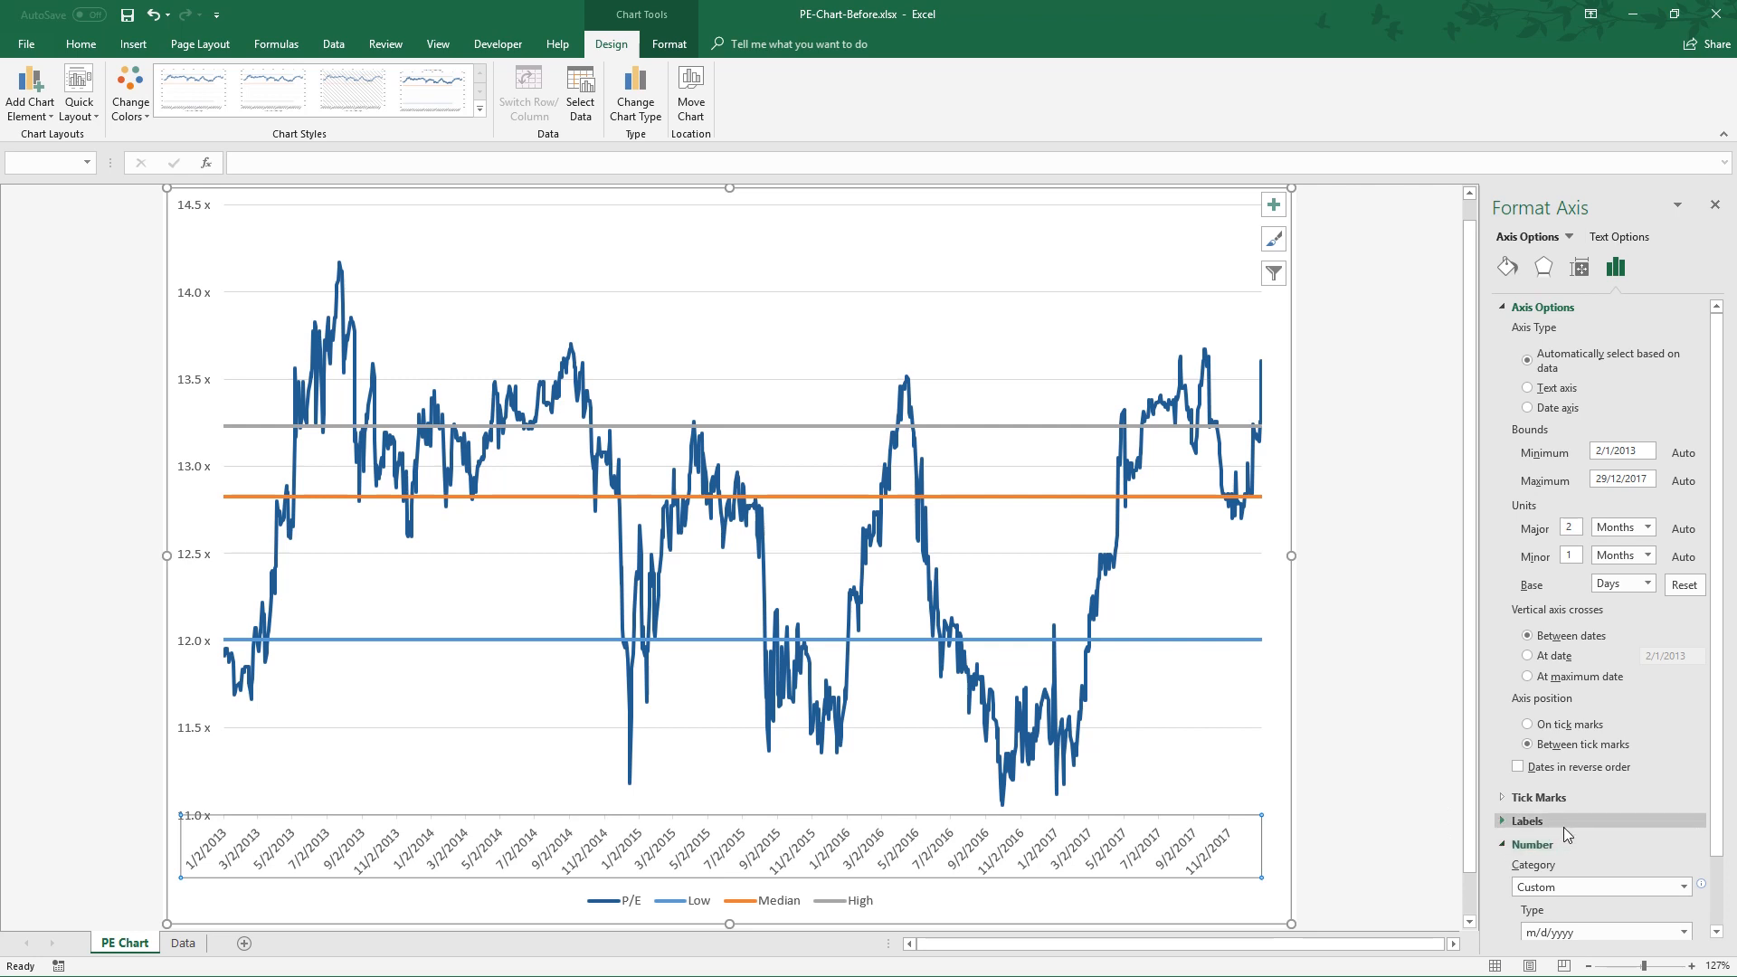
{"action": "scroll", "scroll_direction": "down", "scroll_amount": 3}
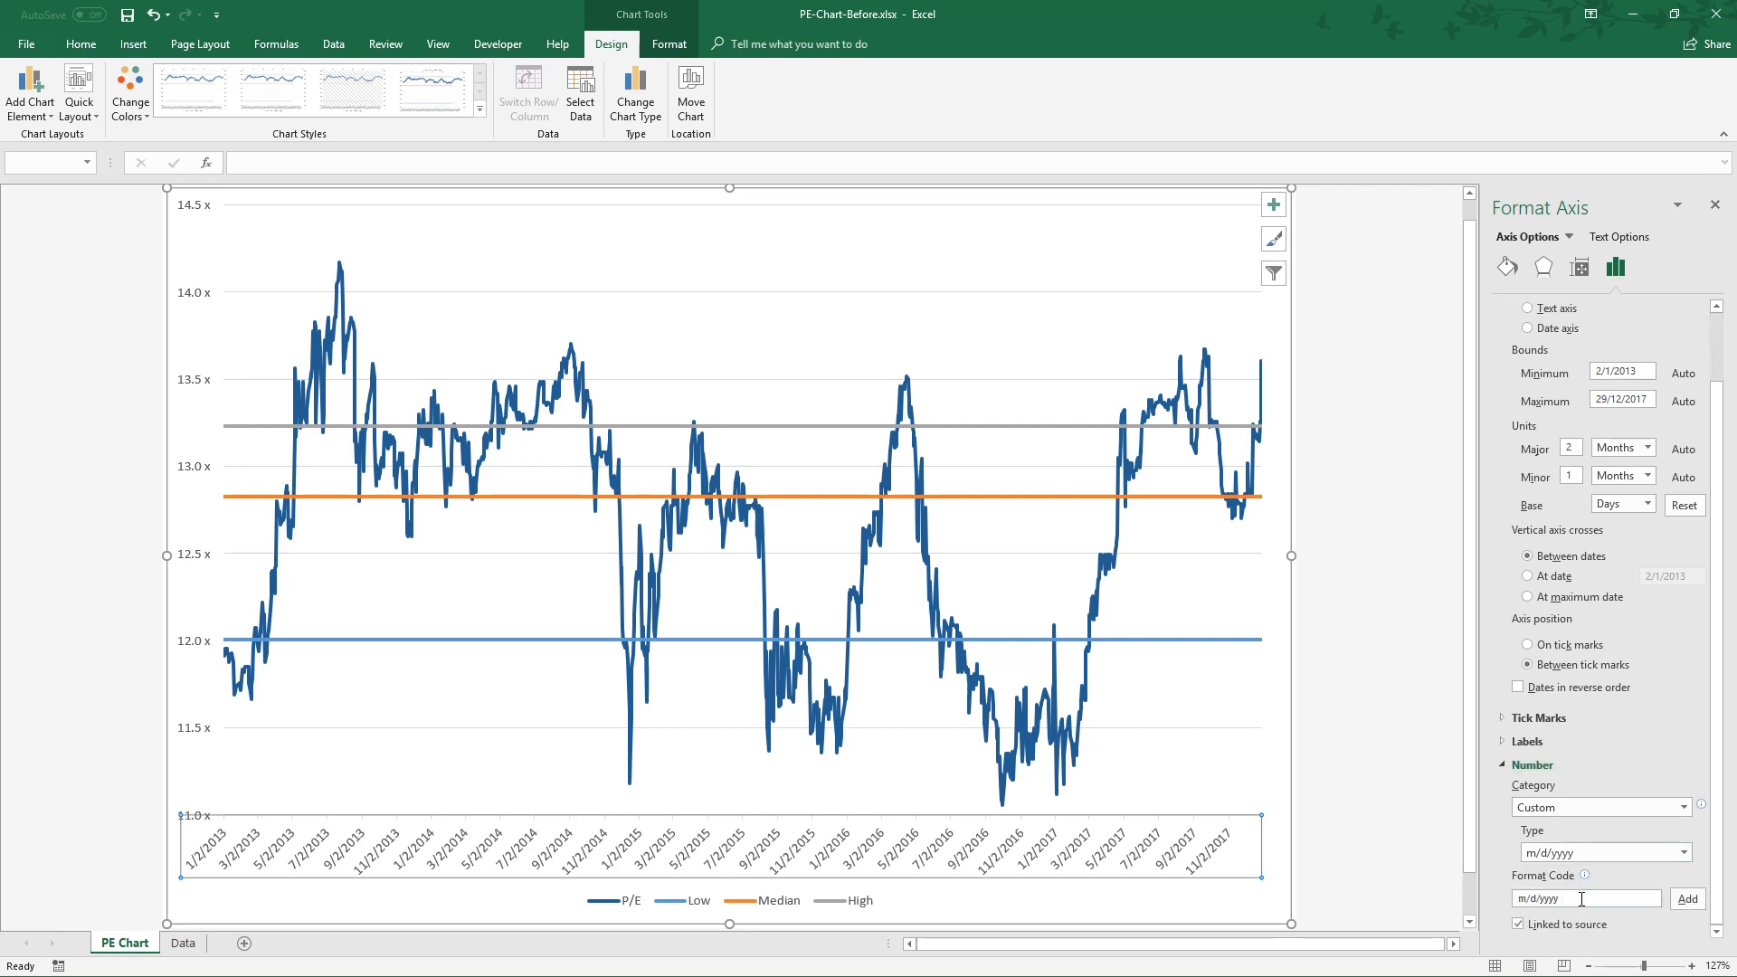
{"action": "triple_click", "coordinate": [1587, 898]}
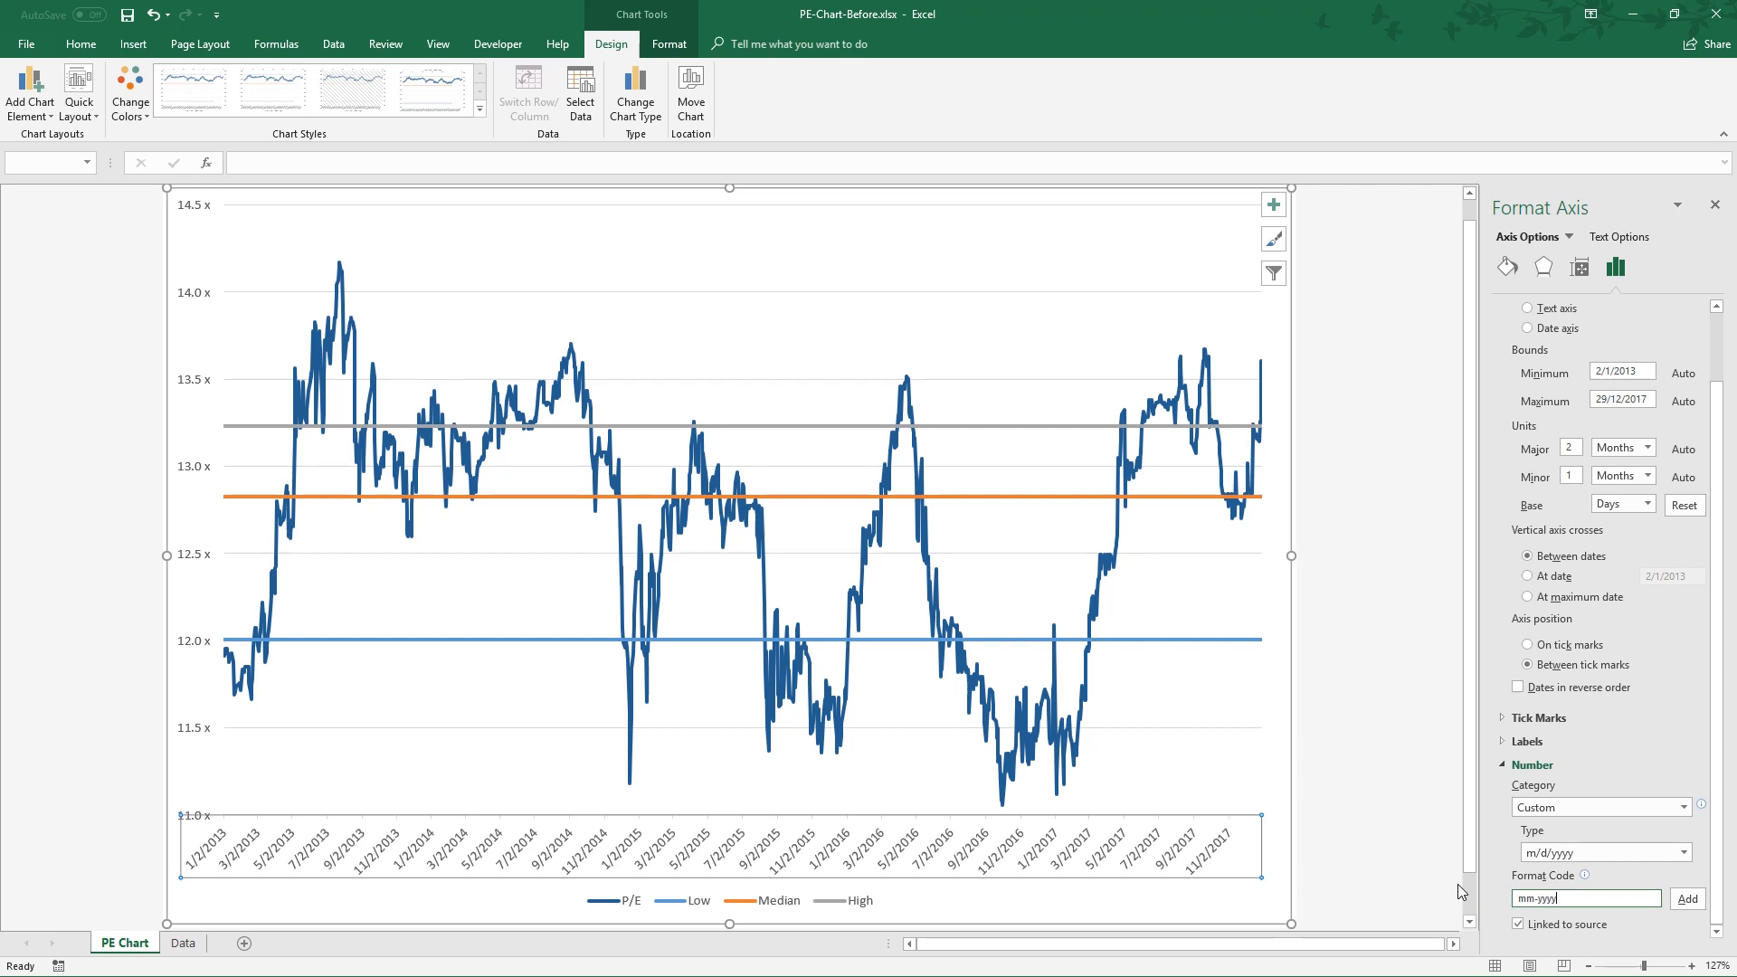
{"action": "left_click", "coordinate": [1686, 899]}
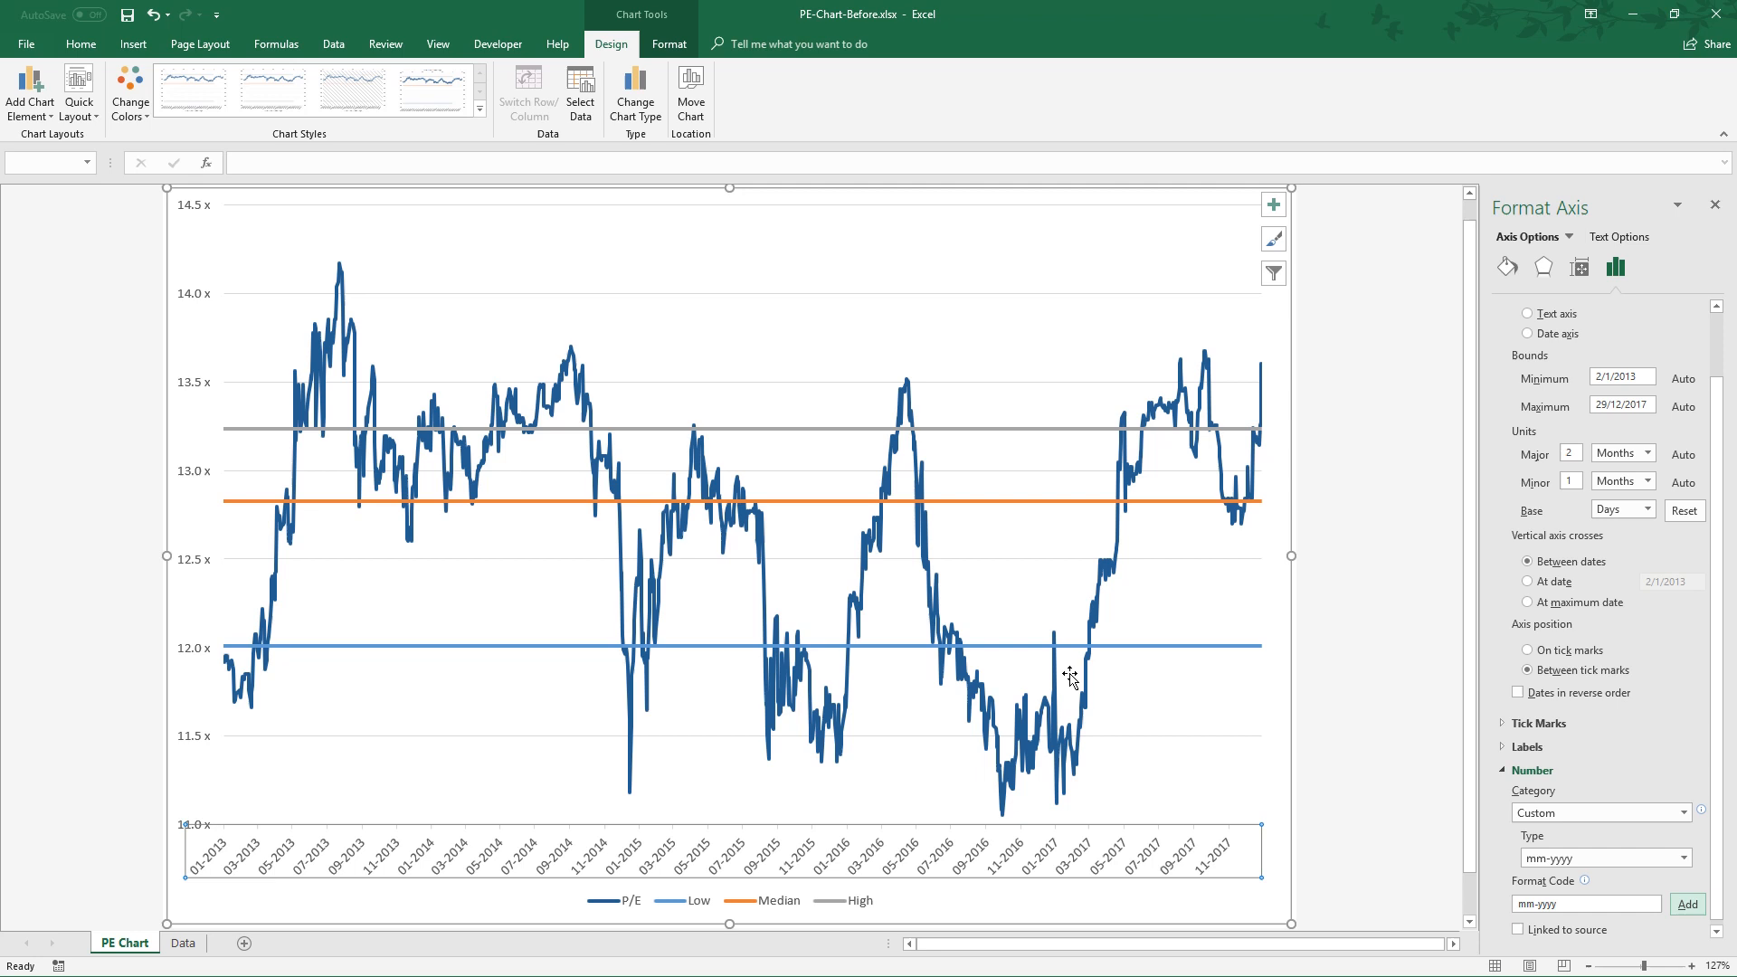
{"action": "mouse_move", "coordinate": [512, 366]}
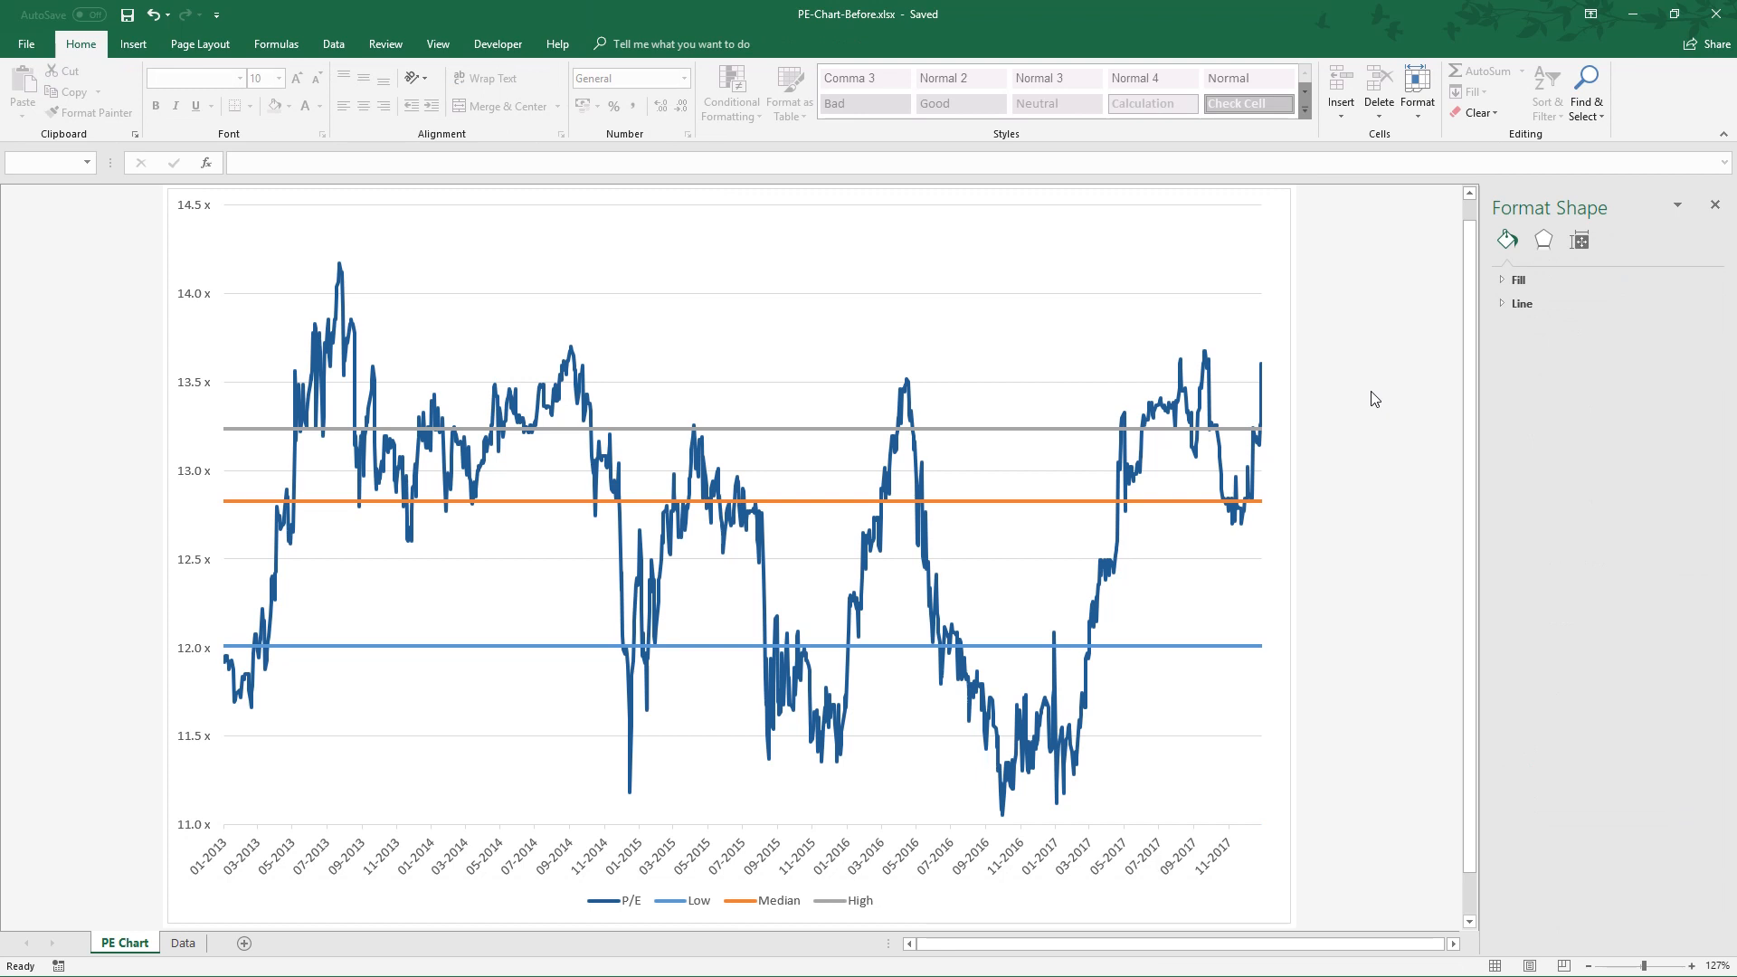
{"action": "mouse_move", "coordinate": [1207, 412]}
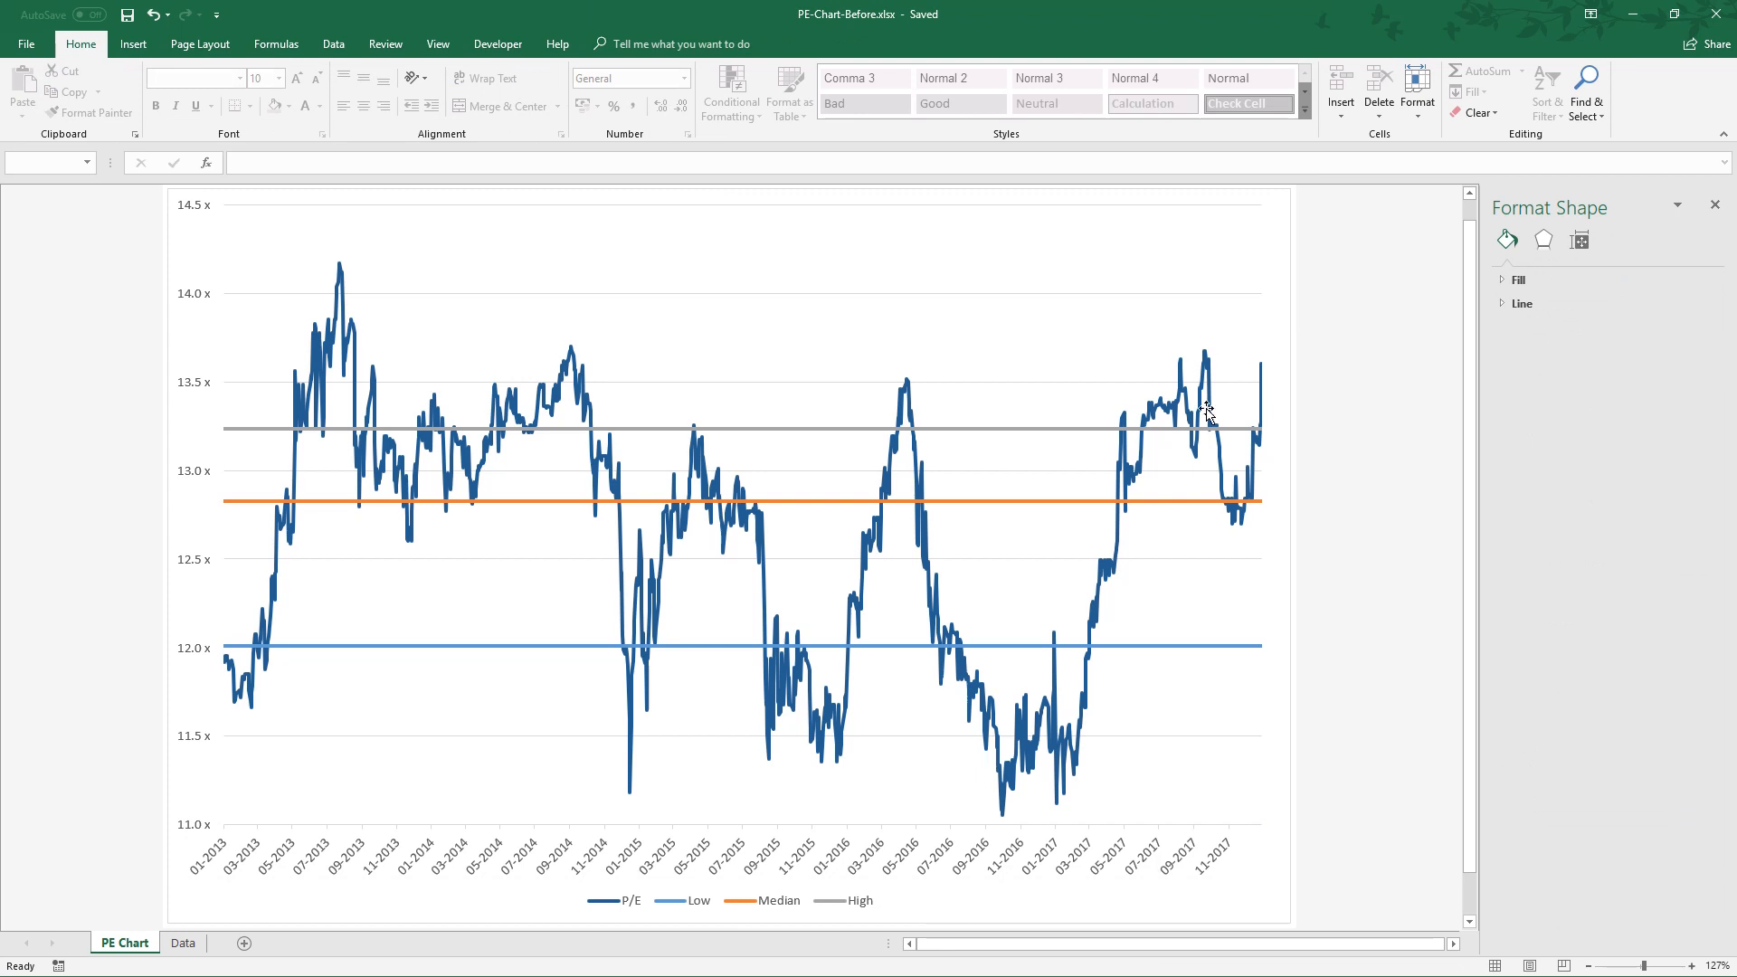
{"action": "mouse_move", "coordinate": [1010, 648]}
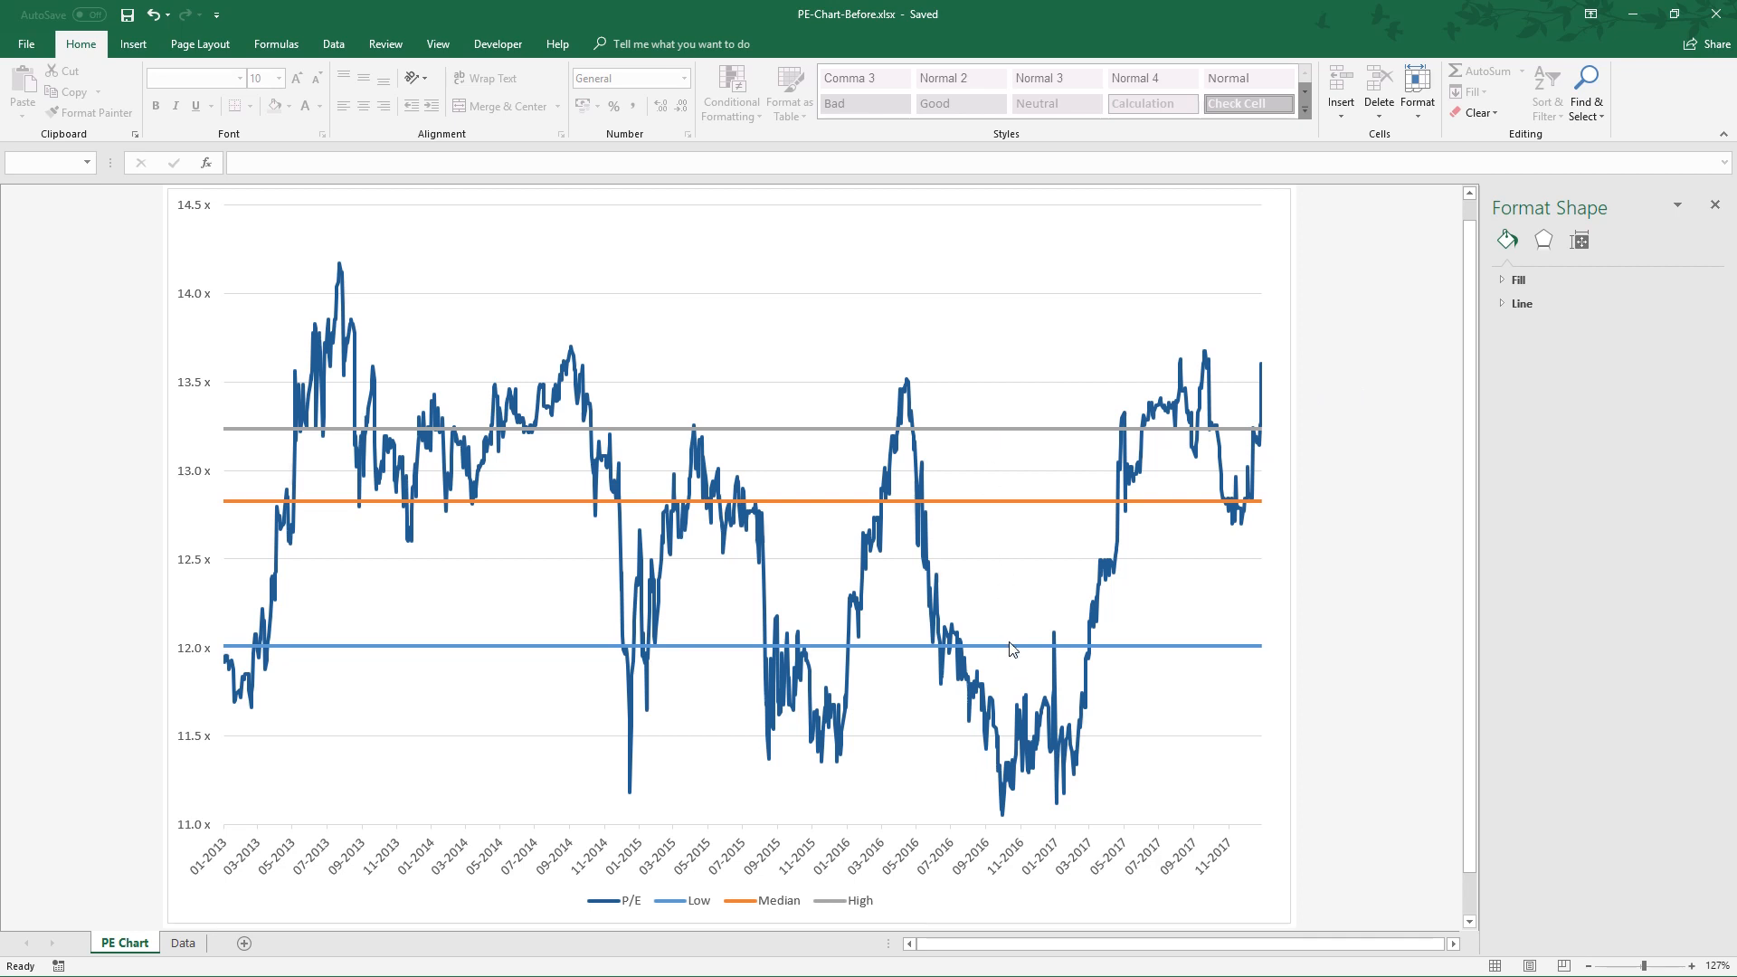
Add data labels to the band lines and delete each line's left-end label.
{"action": "right_click", "coordinate": [1011, 431]}
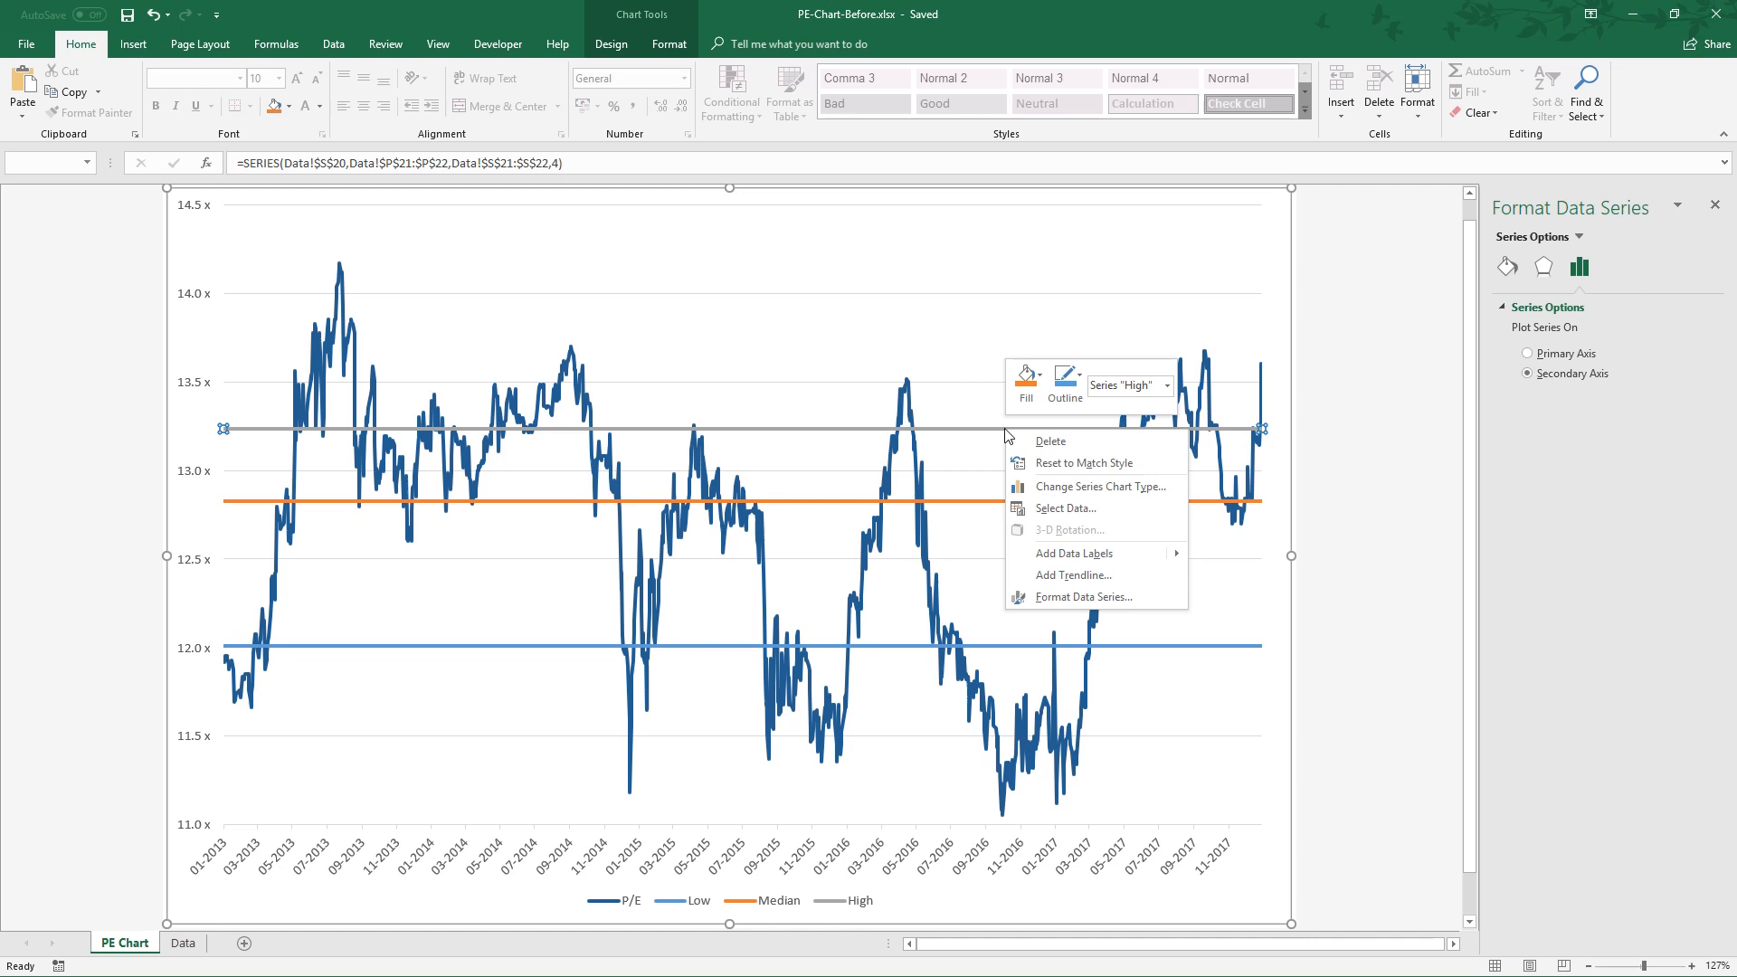
{"action": "mouse_move", "coordinate": [1072, 553]}
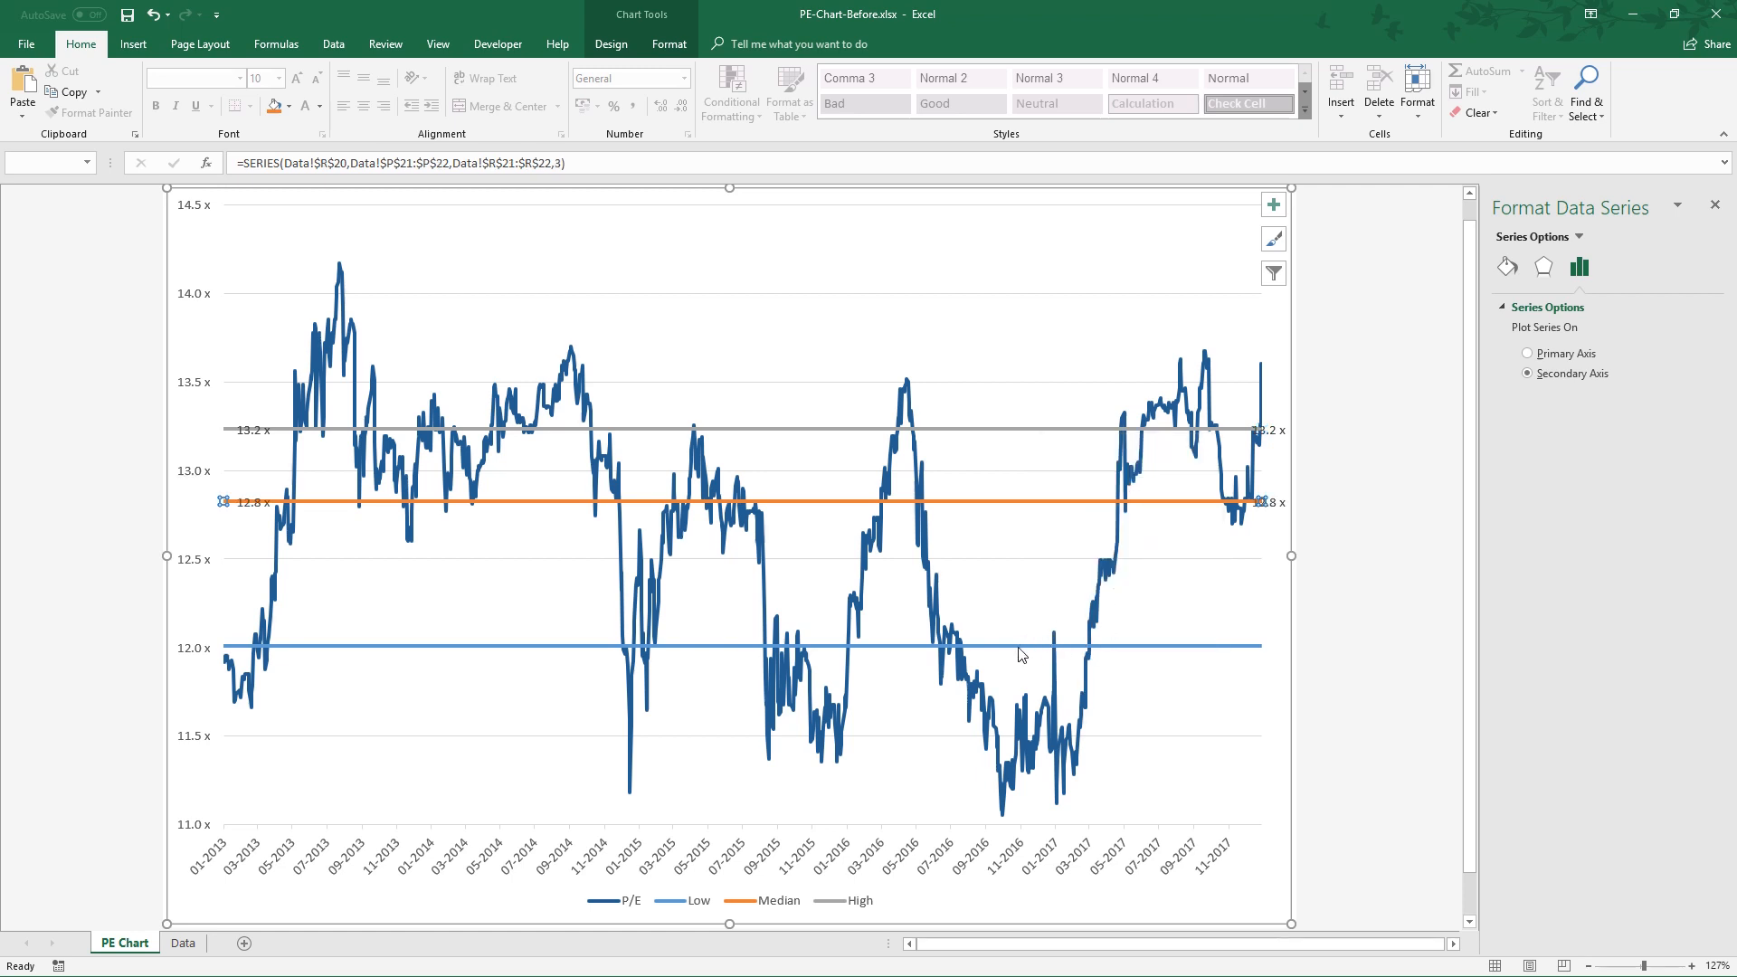
{"action": "left_click", "coordinate": [665, 647]}
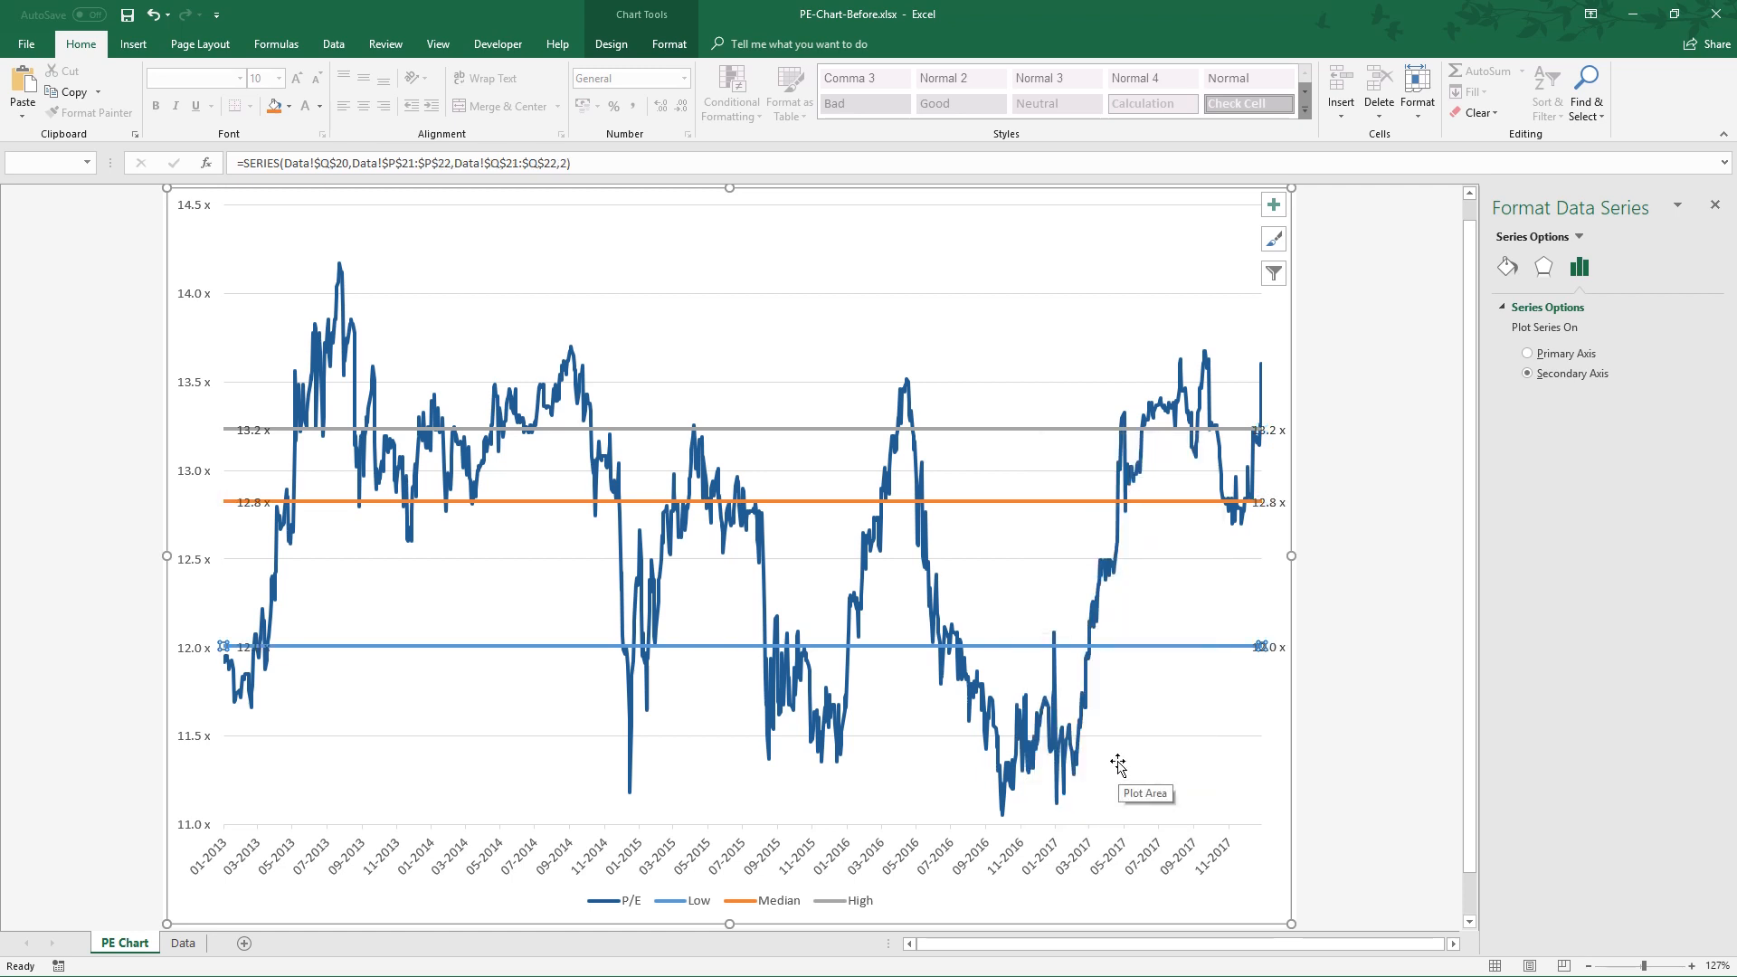
{"action": "mouse_move", "coordinate": [1121, 742]}
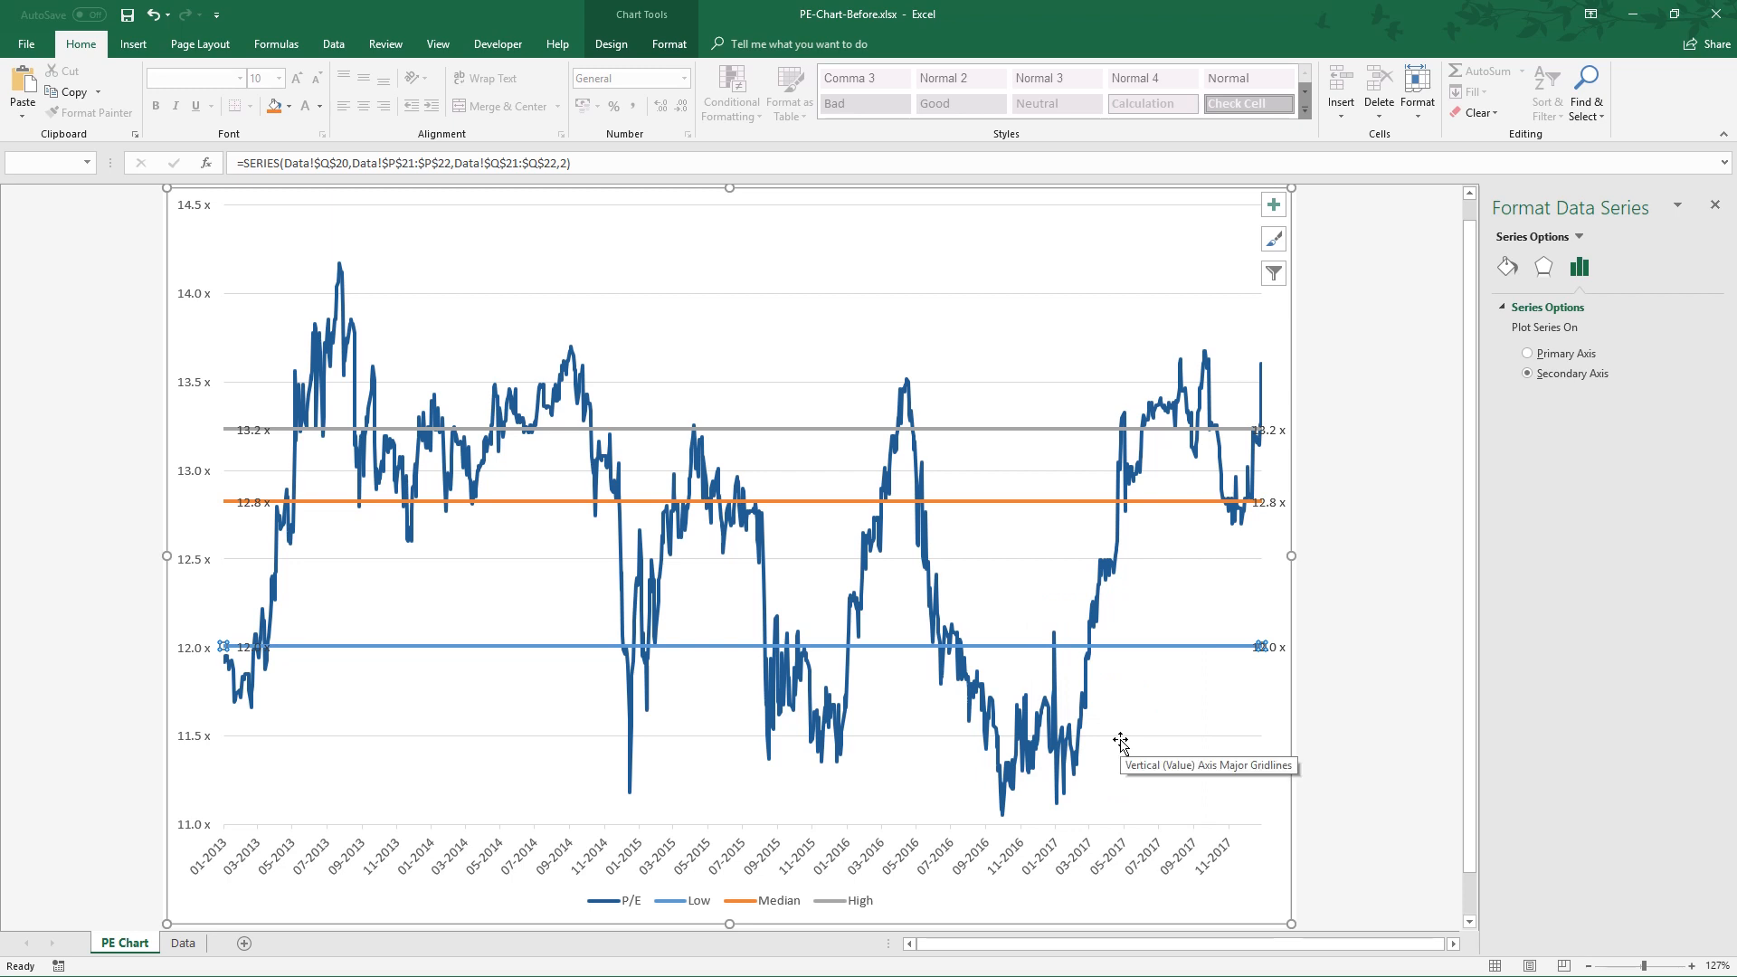
{"action": "mouse_move", "coordinate": [609, 450]}
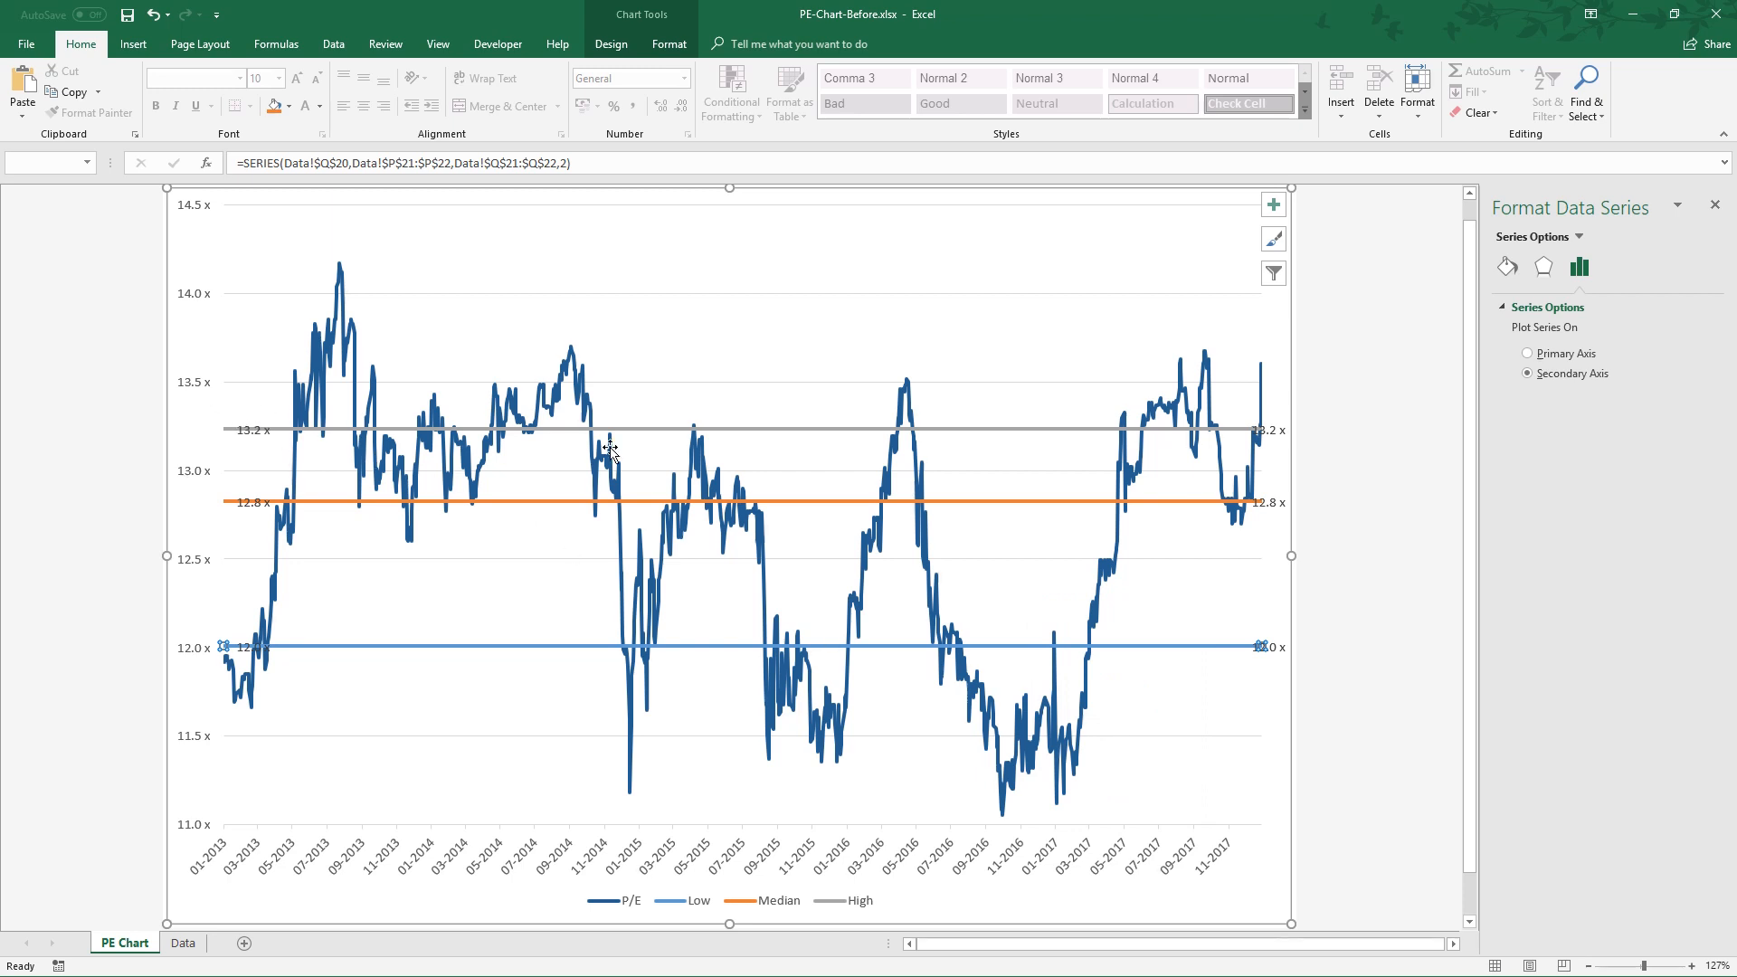
{"action": "mouse_move", "coordinate": [1288, 693]}
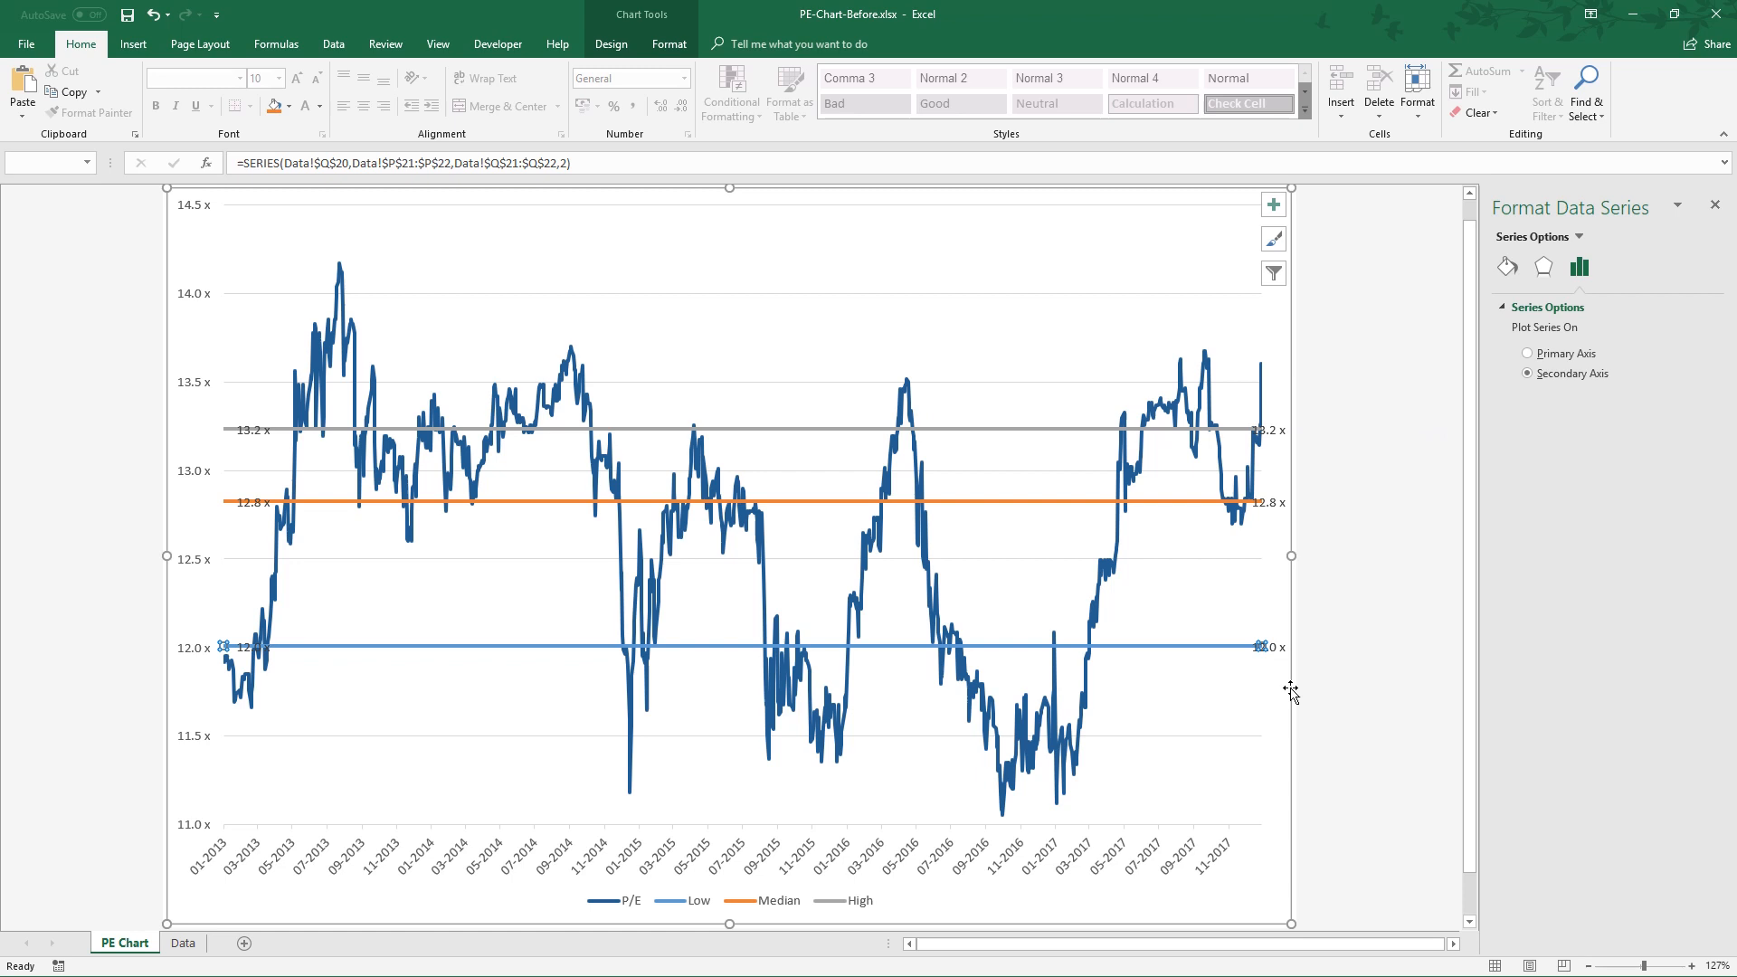
{"action": "left_click", "coordinate": [1267, 429]}
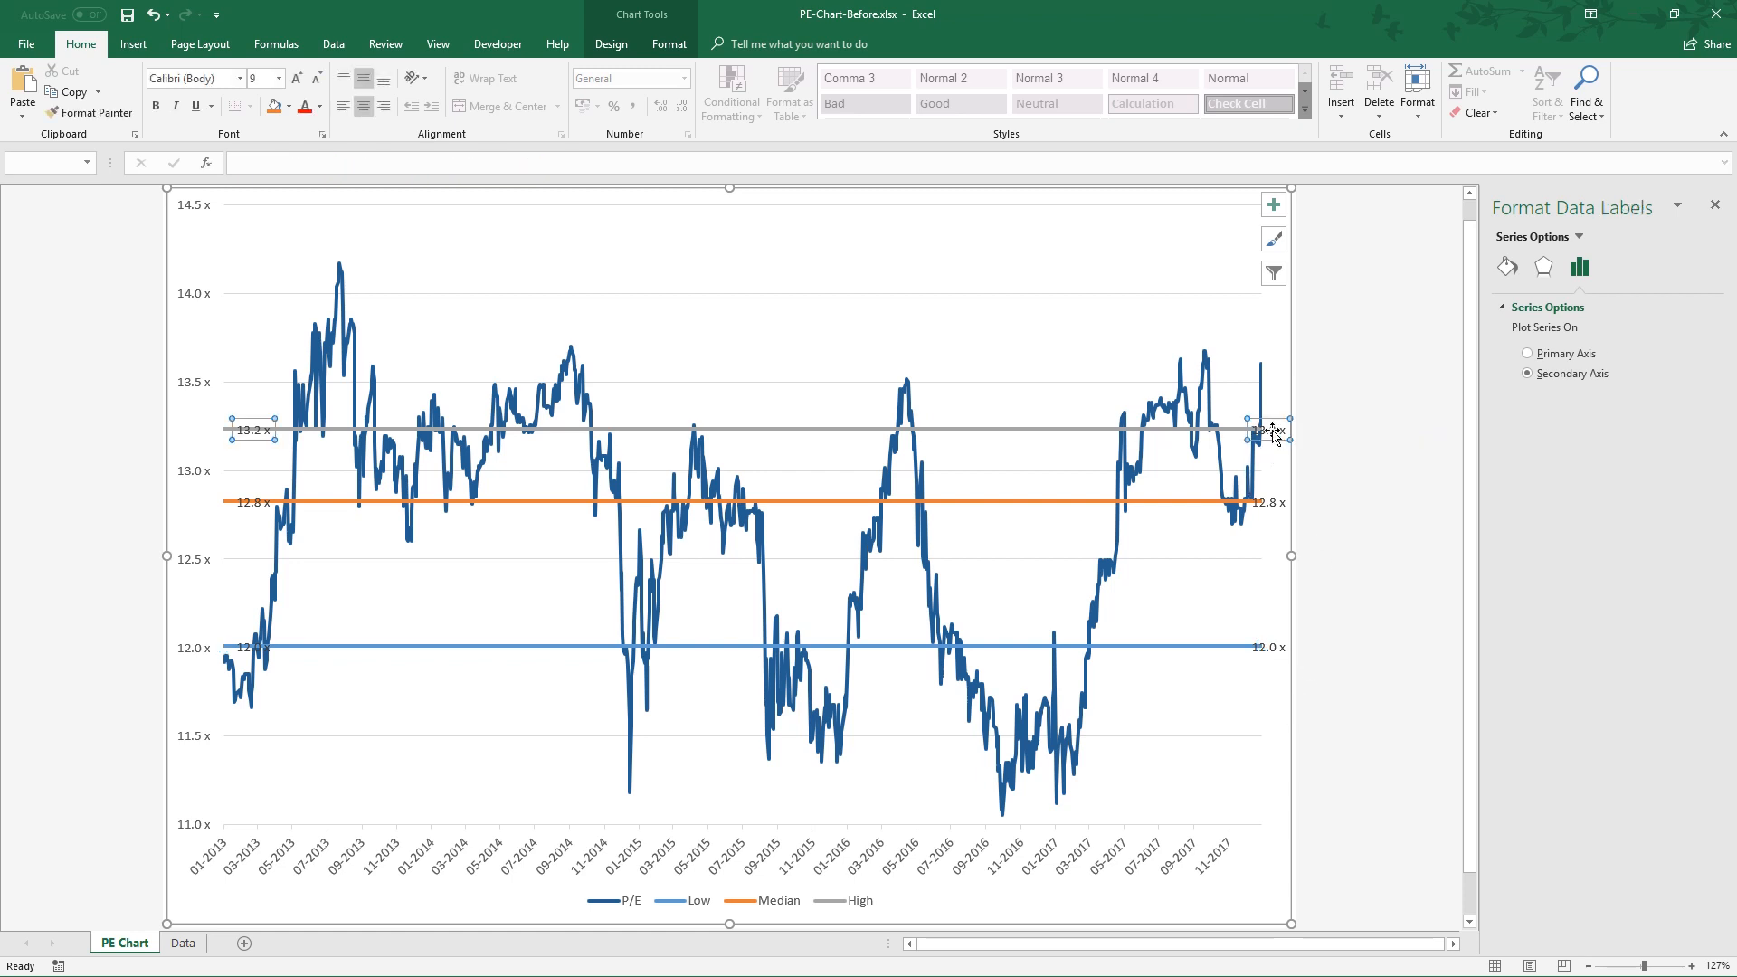
{"action": "left_click", "coordinate": [1269, 432]}
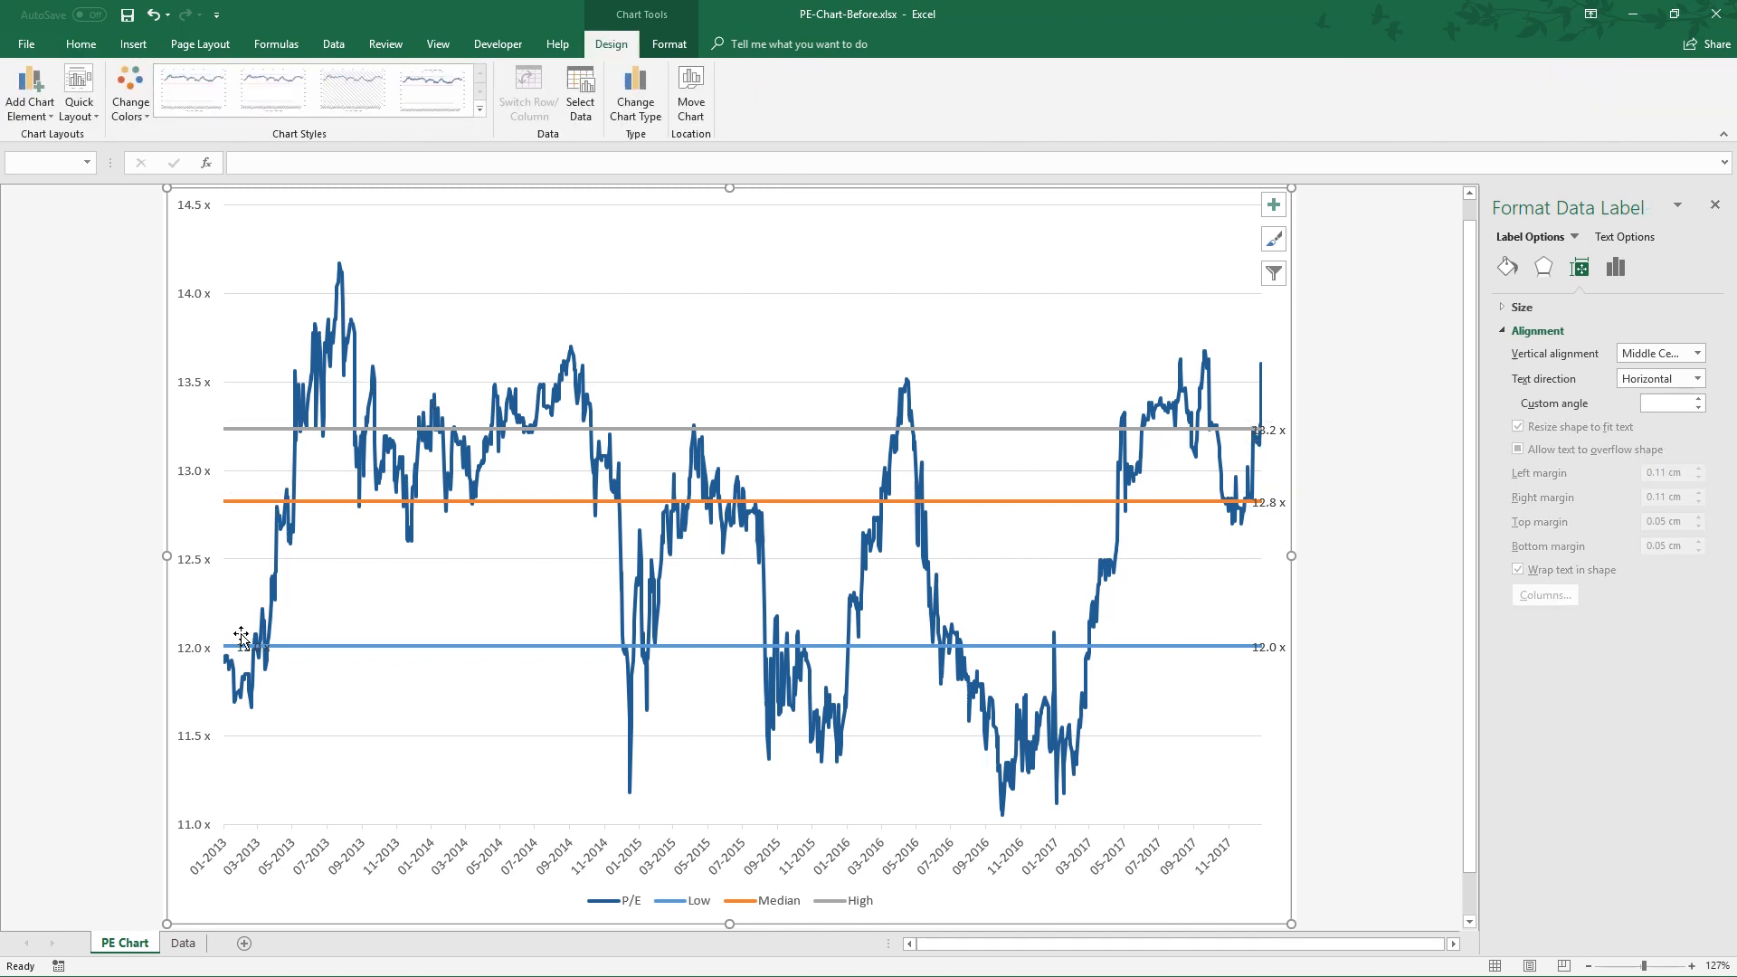
{"action": "left_click", "coordinate": [244, 646]}
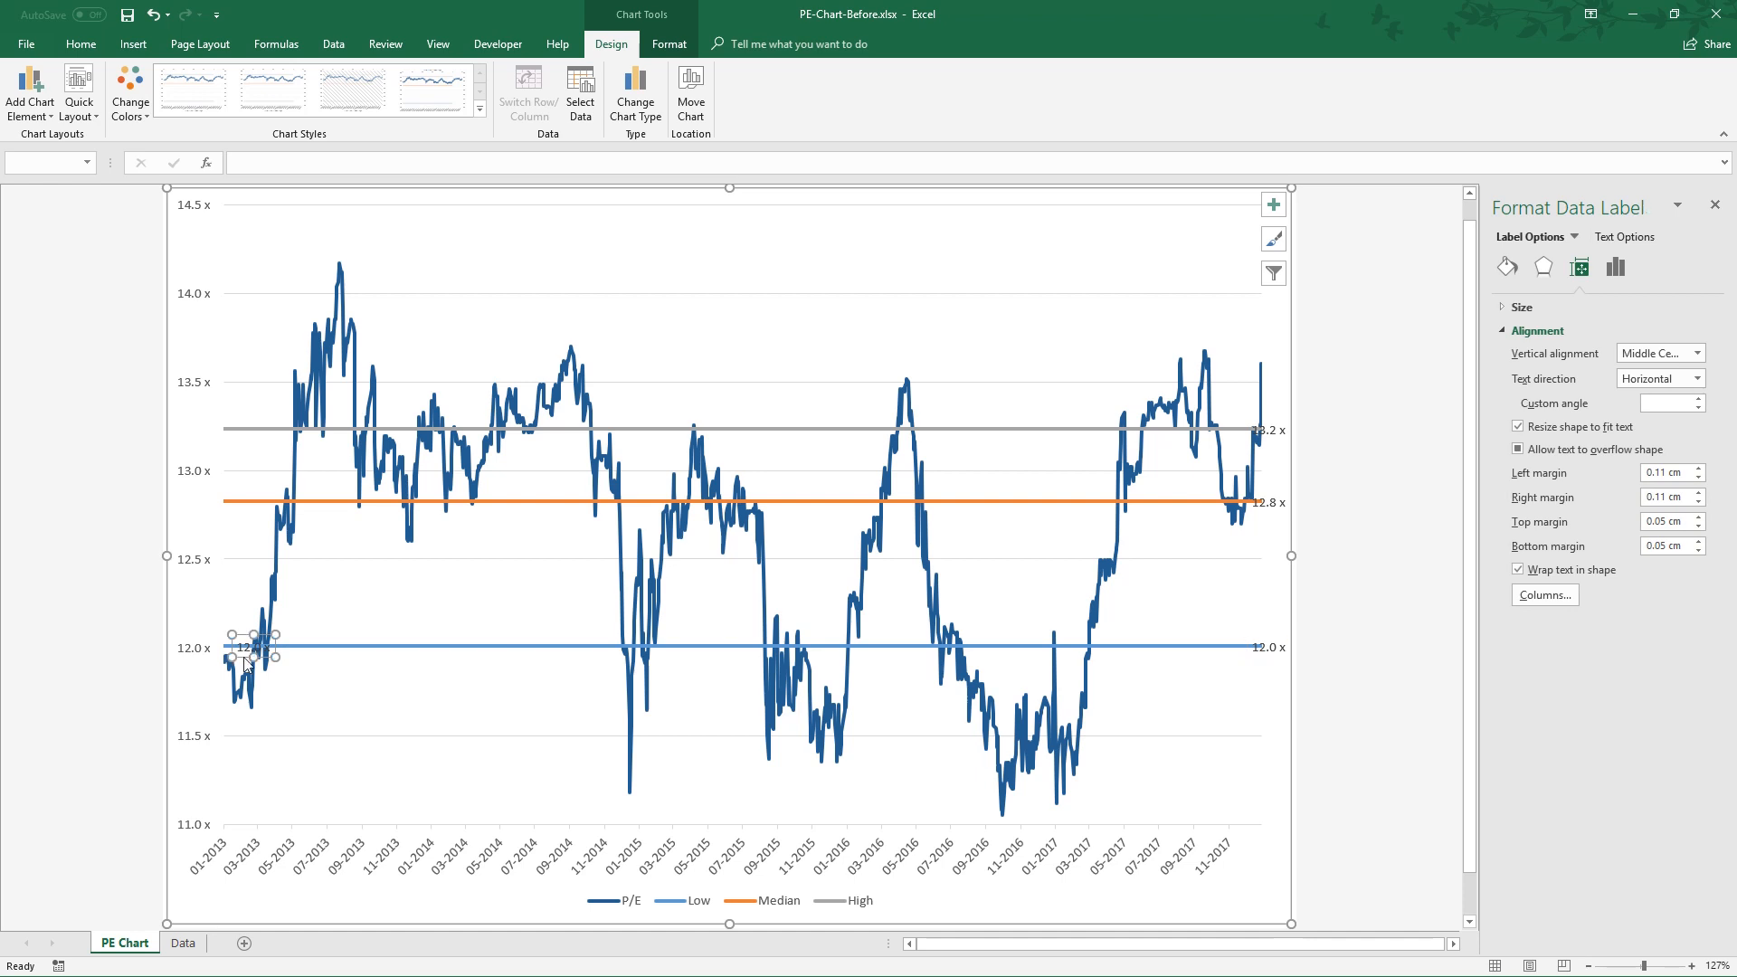
{"action": "left_click", "coordinate": [249, 654]}
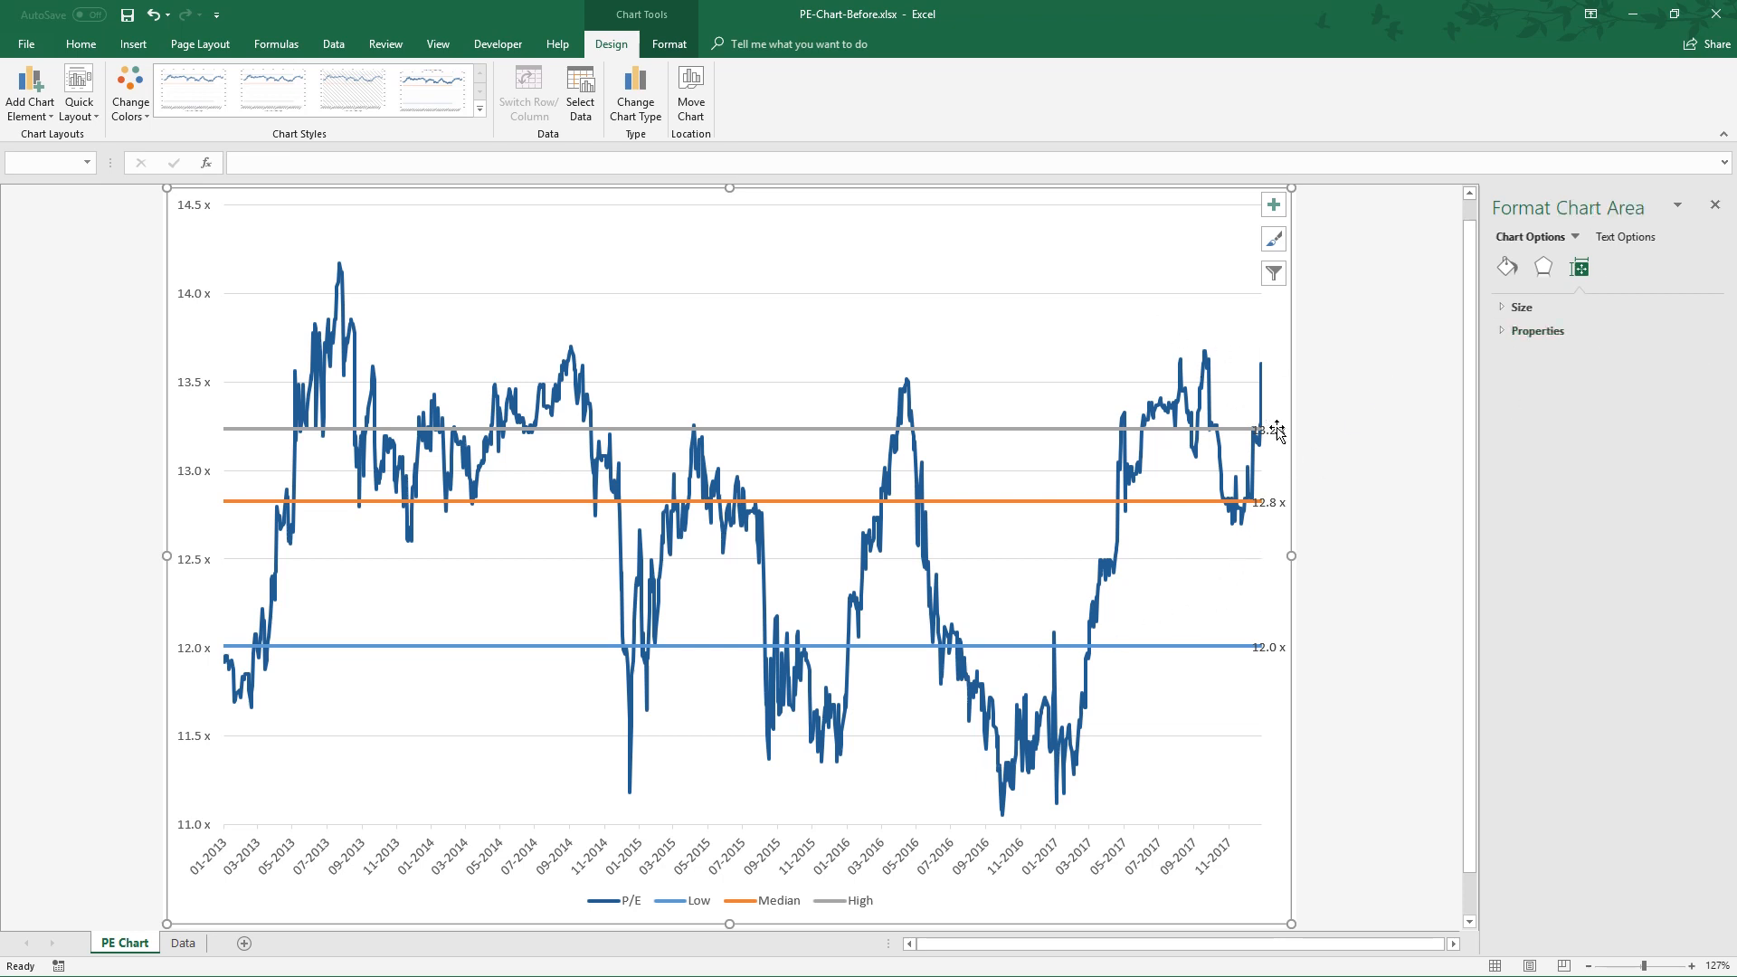
Position the 13.2x, 12.8x and 12.0x labels above their lines without leader lines.
{"action": "left_click", "coordinate": [1267, 430]}
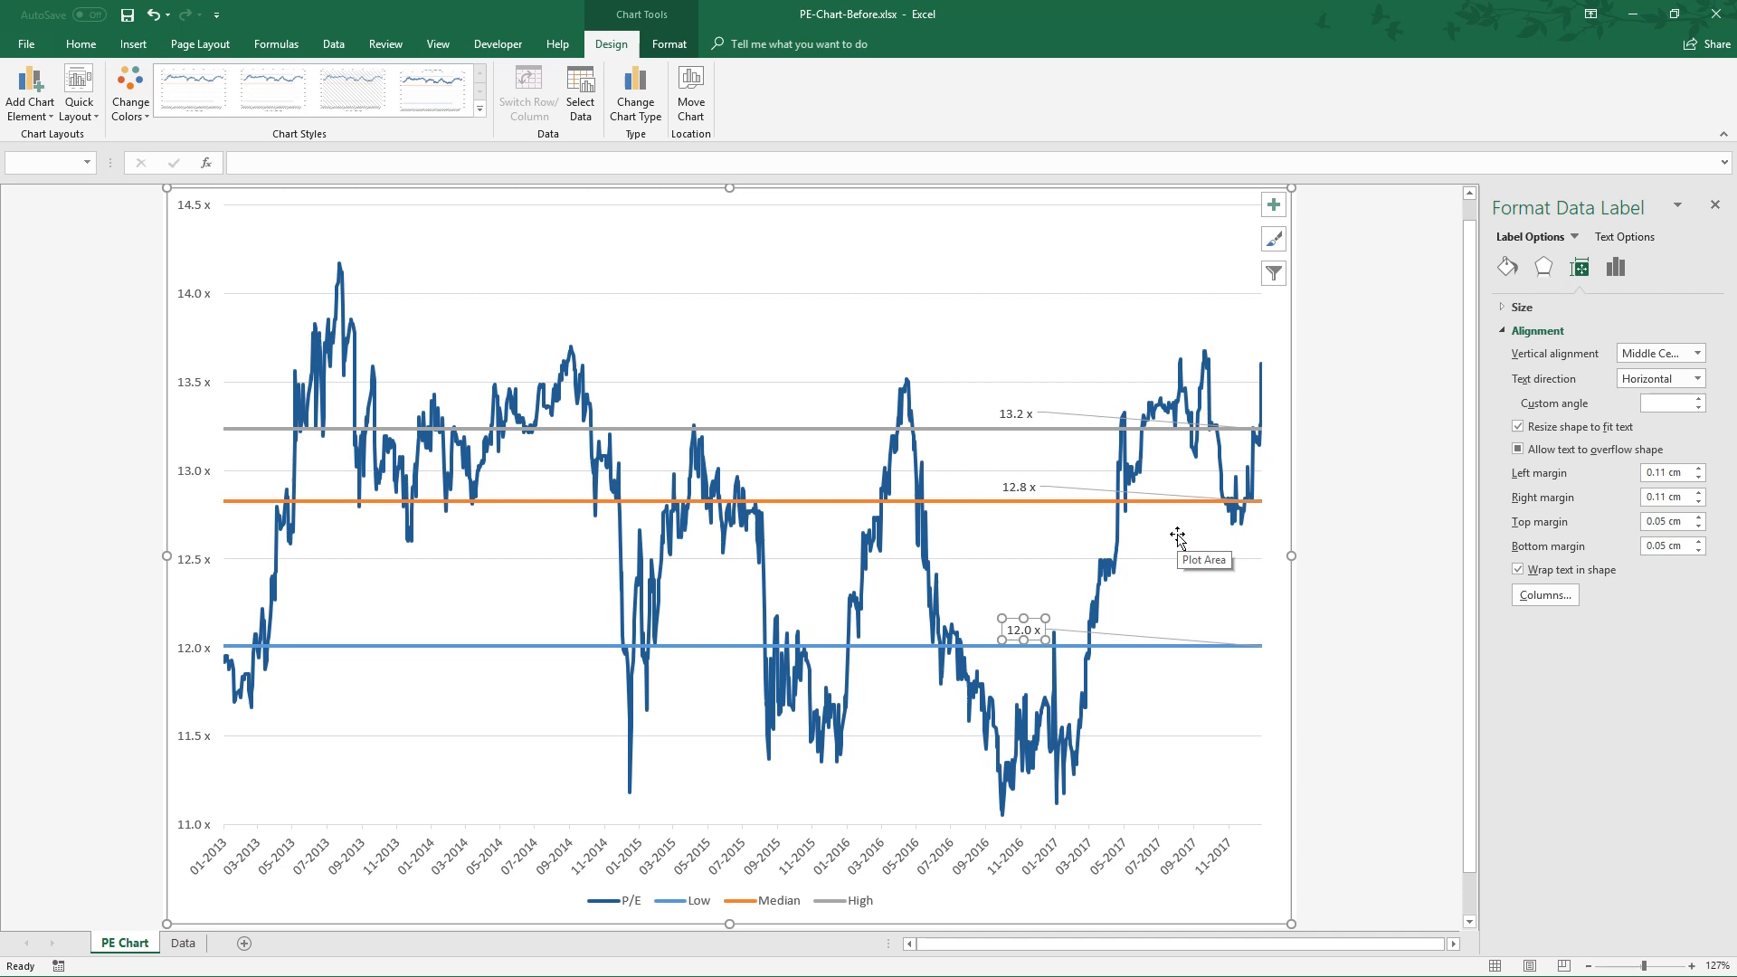
{"action": "left_click", "coordinate": [1013, 414]}
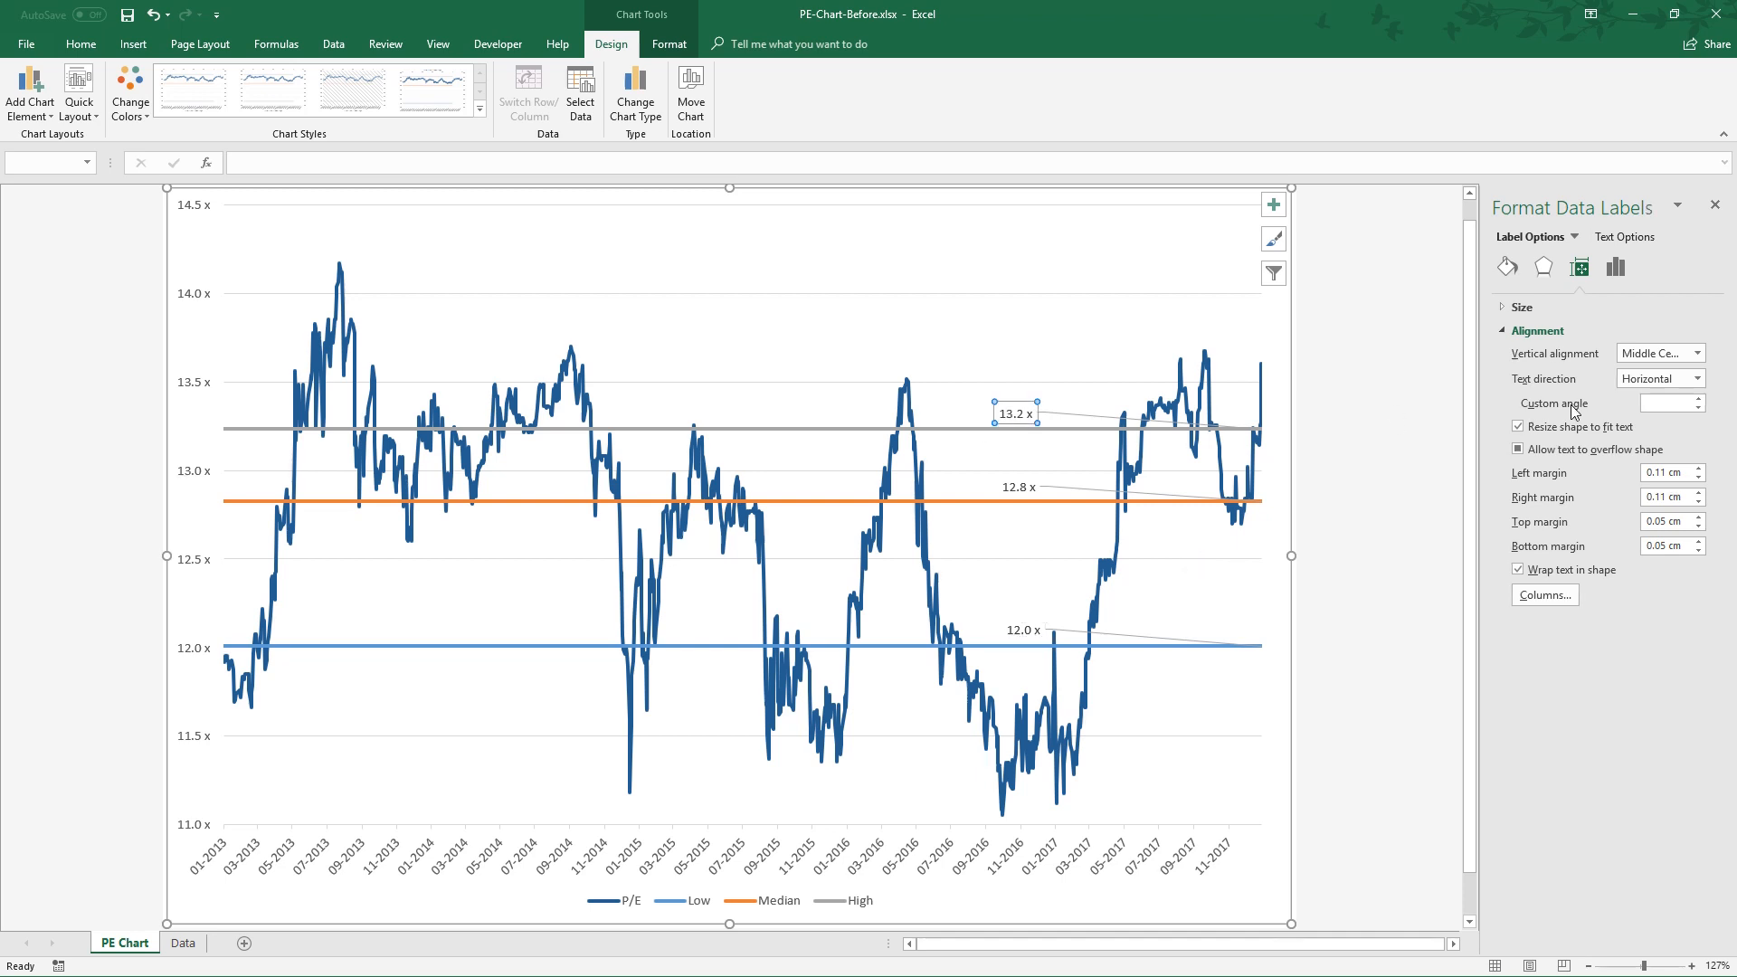
{"action": "left_click", "coordinate": [1615, 266]}
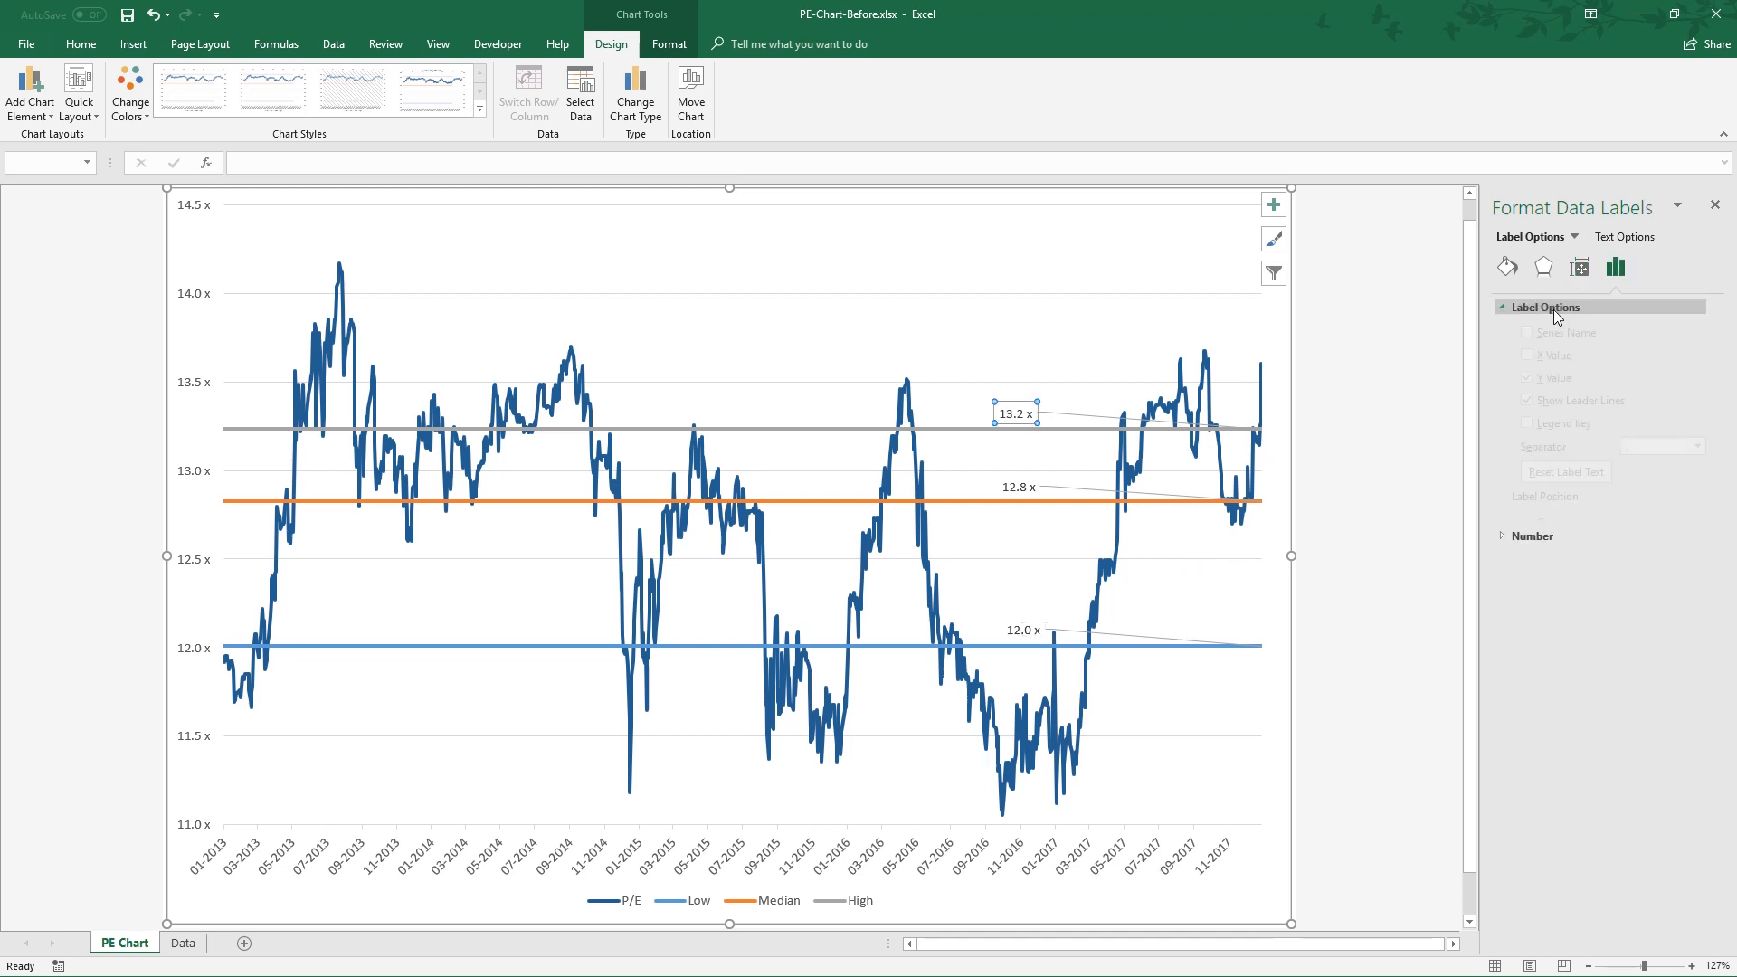
{"action": "left_click", "coordinate": [1544, 307]}
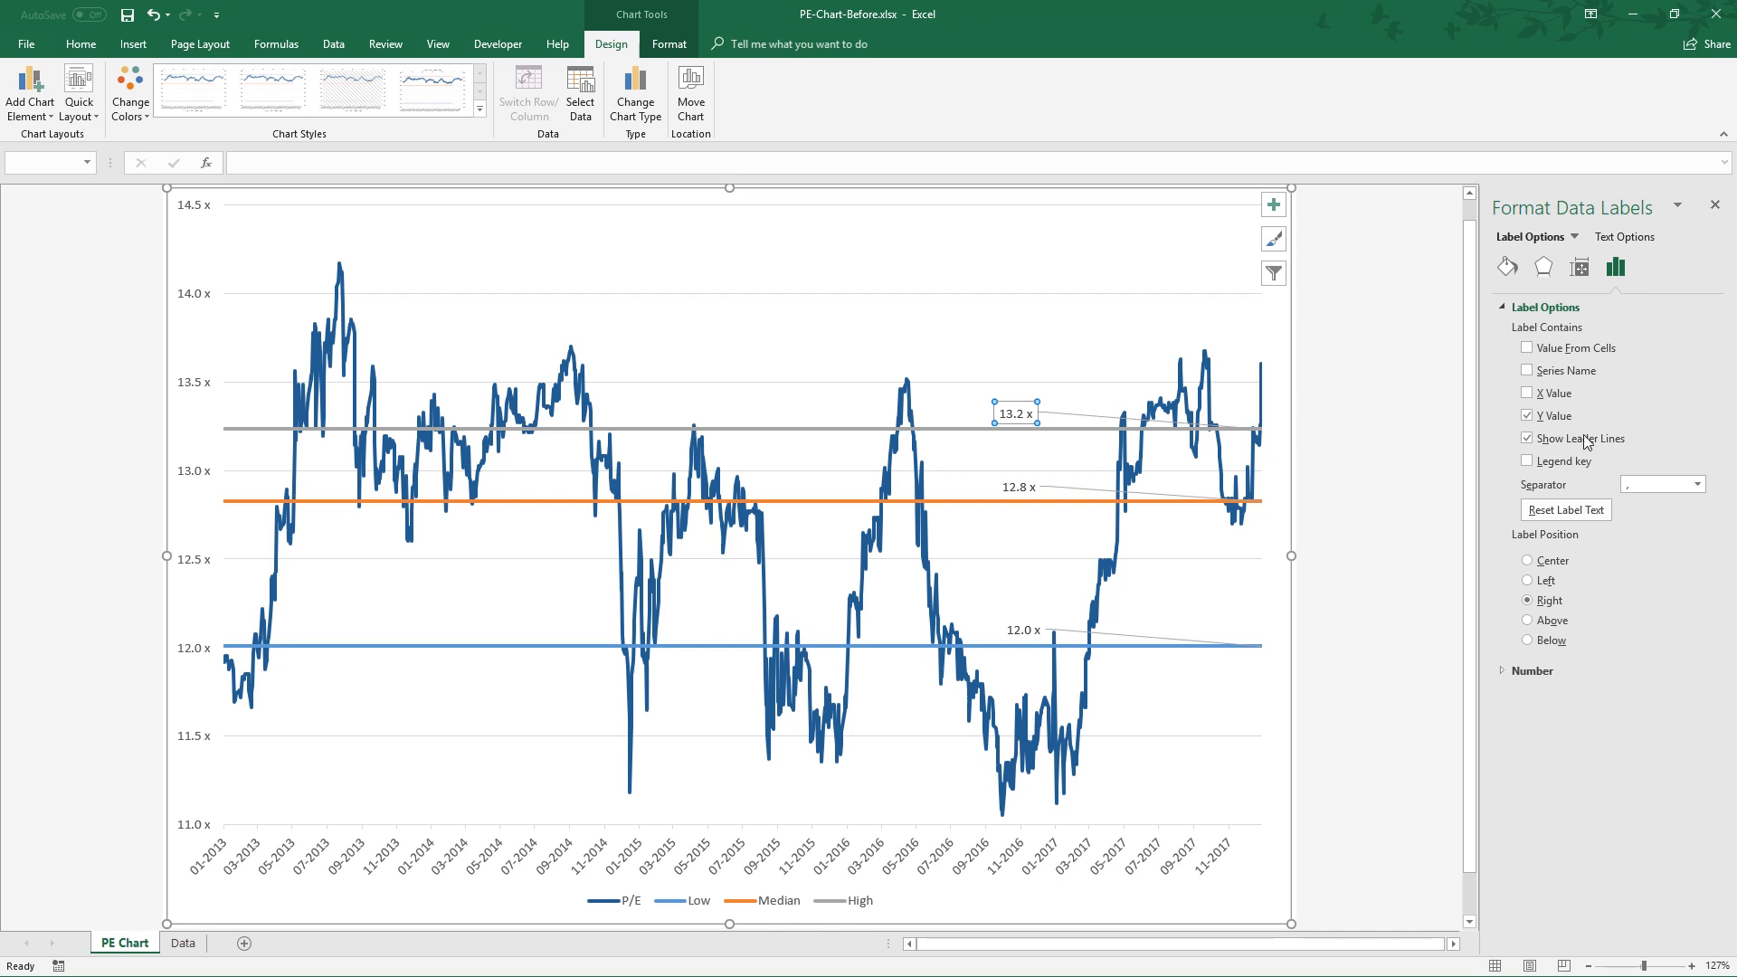
{"action": "left_click", "coordinate": [1528, 438]}
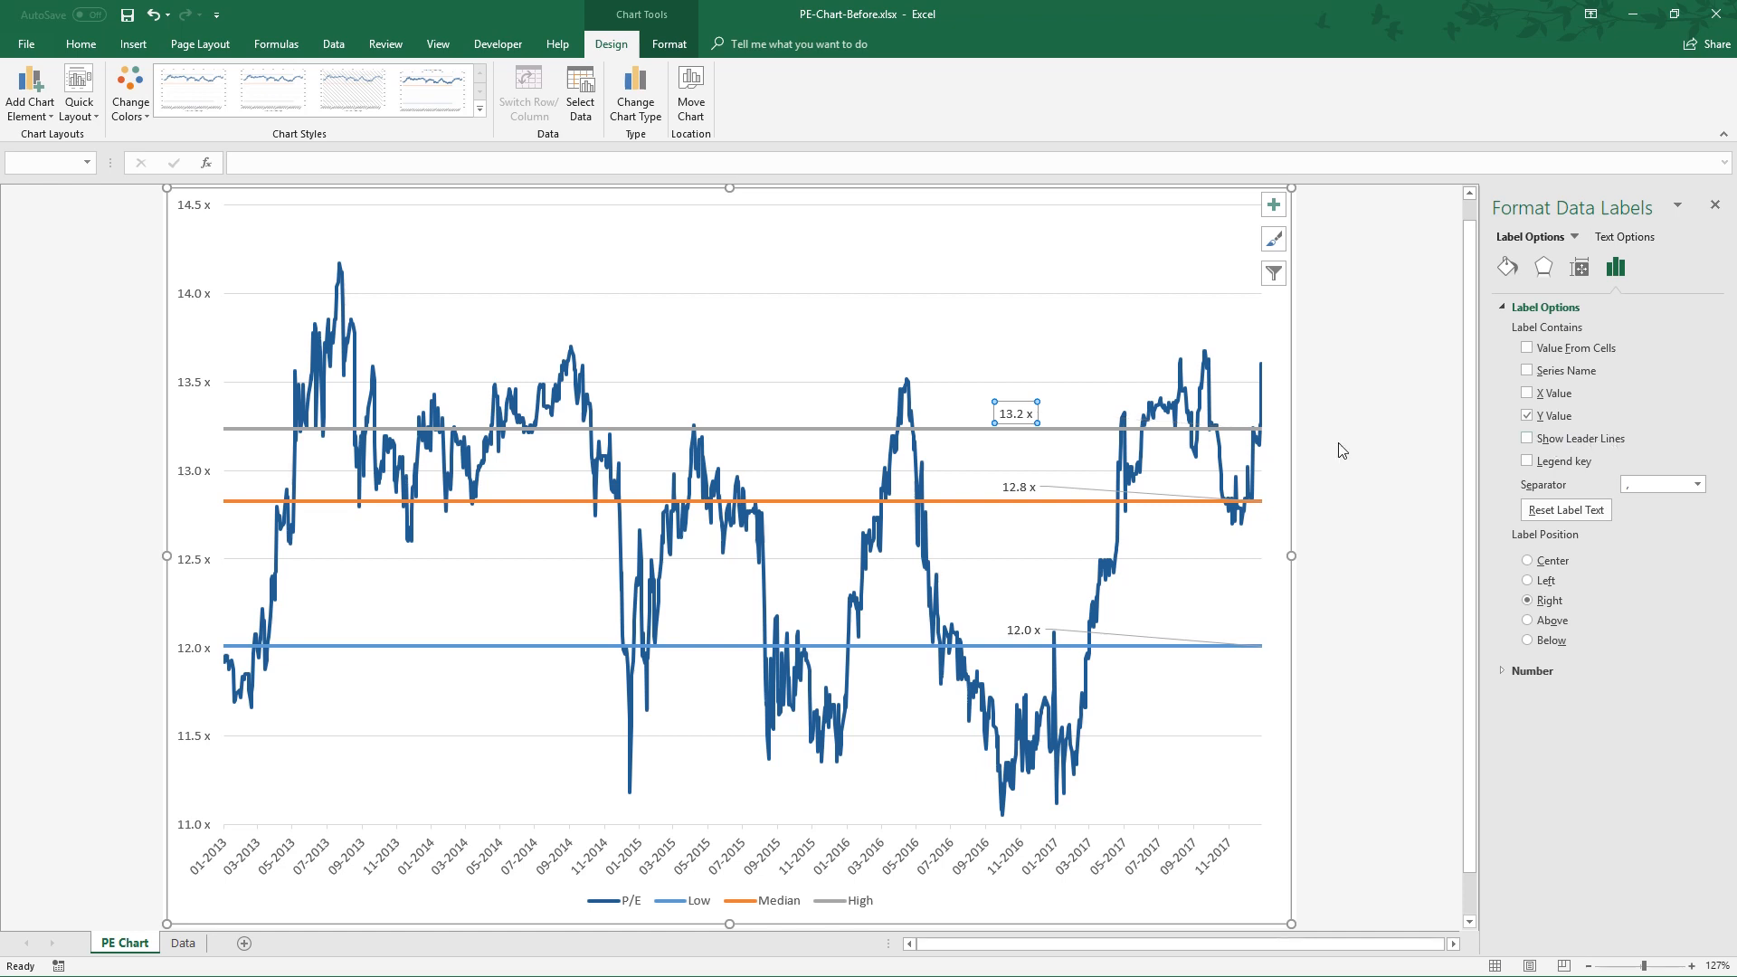
{"action": "left_click", "coordinate": [1016, 487]}
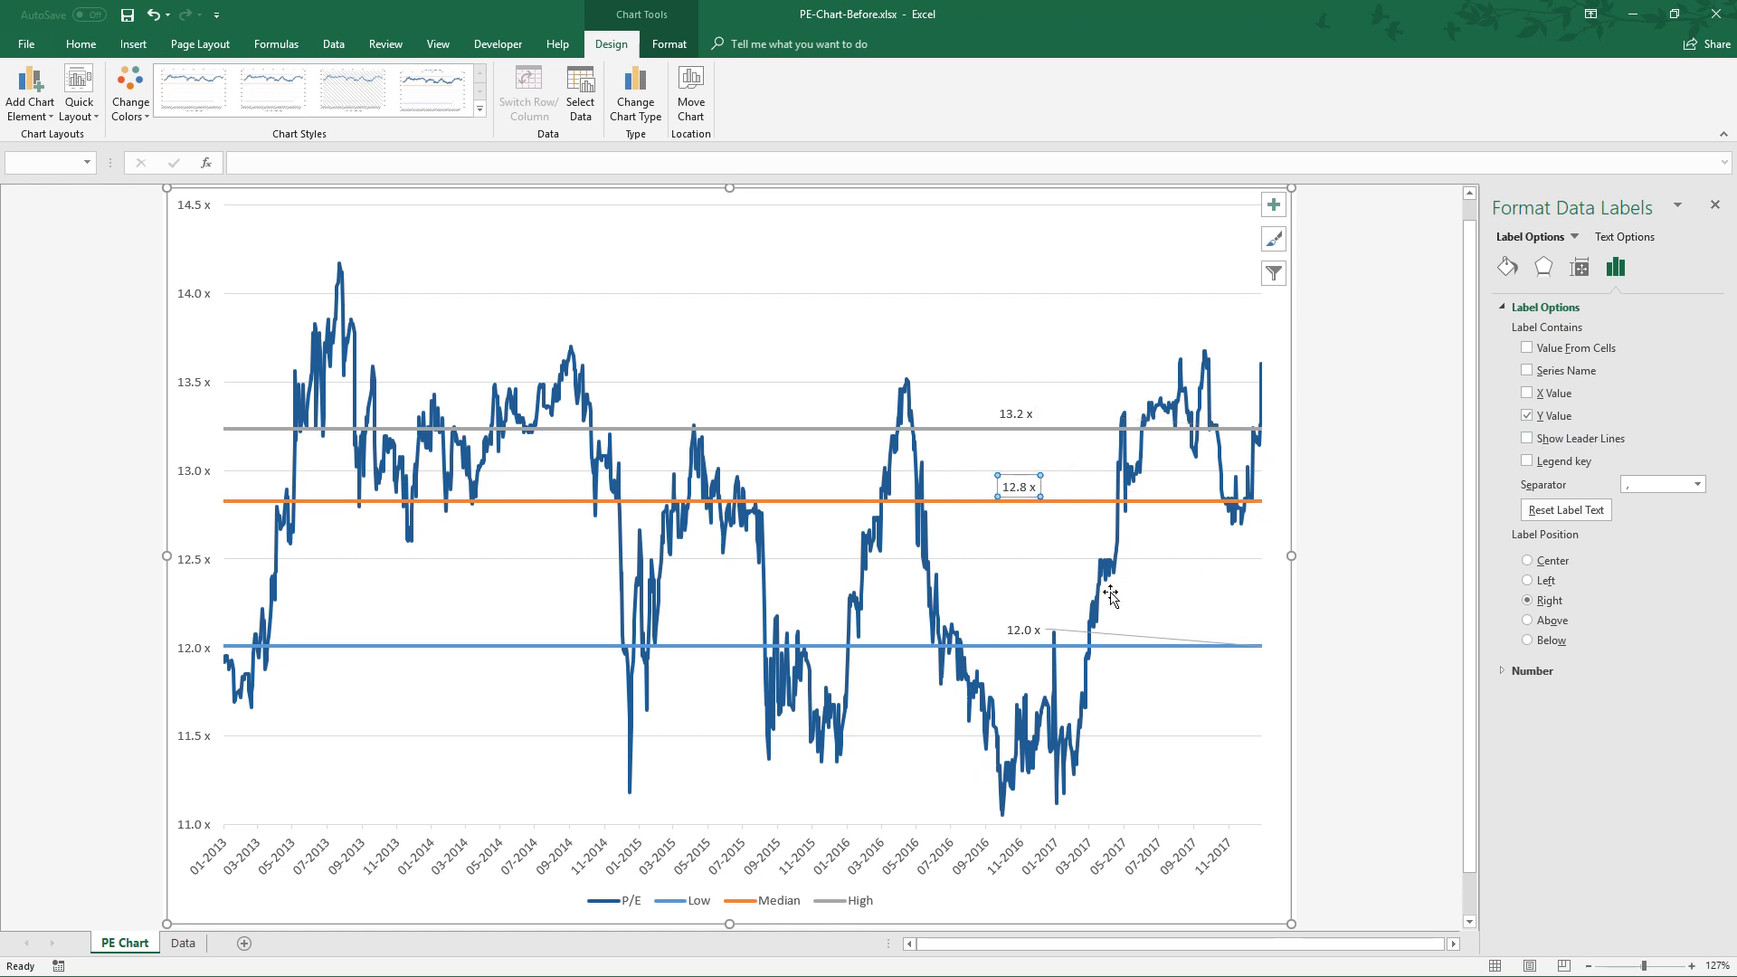
{"action": "left_click", "coordinate": [1020, 630]}
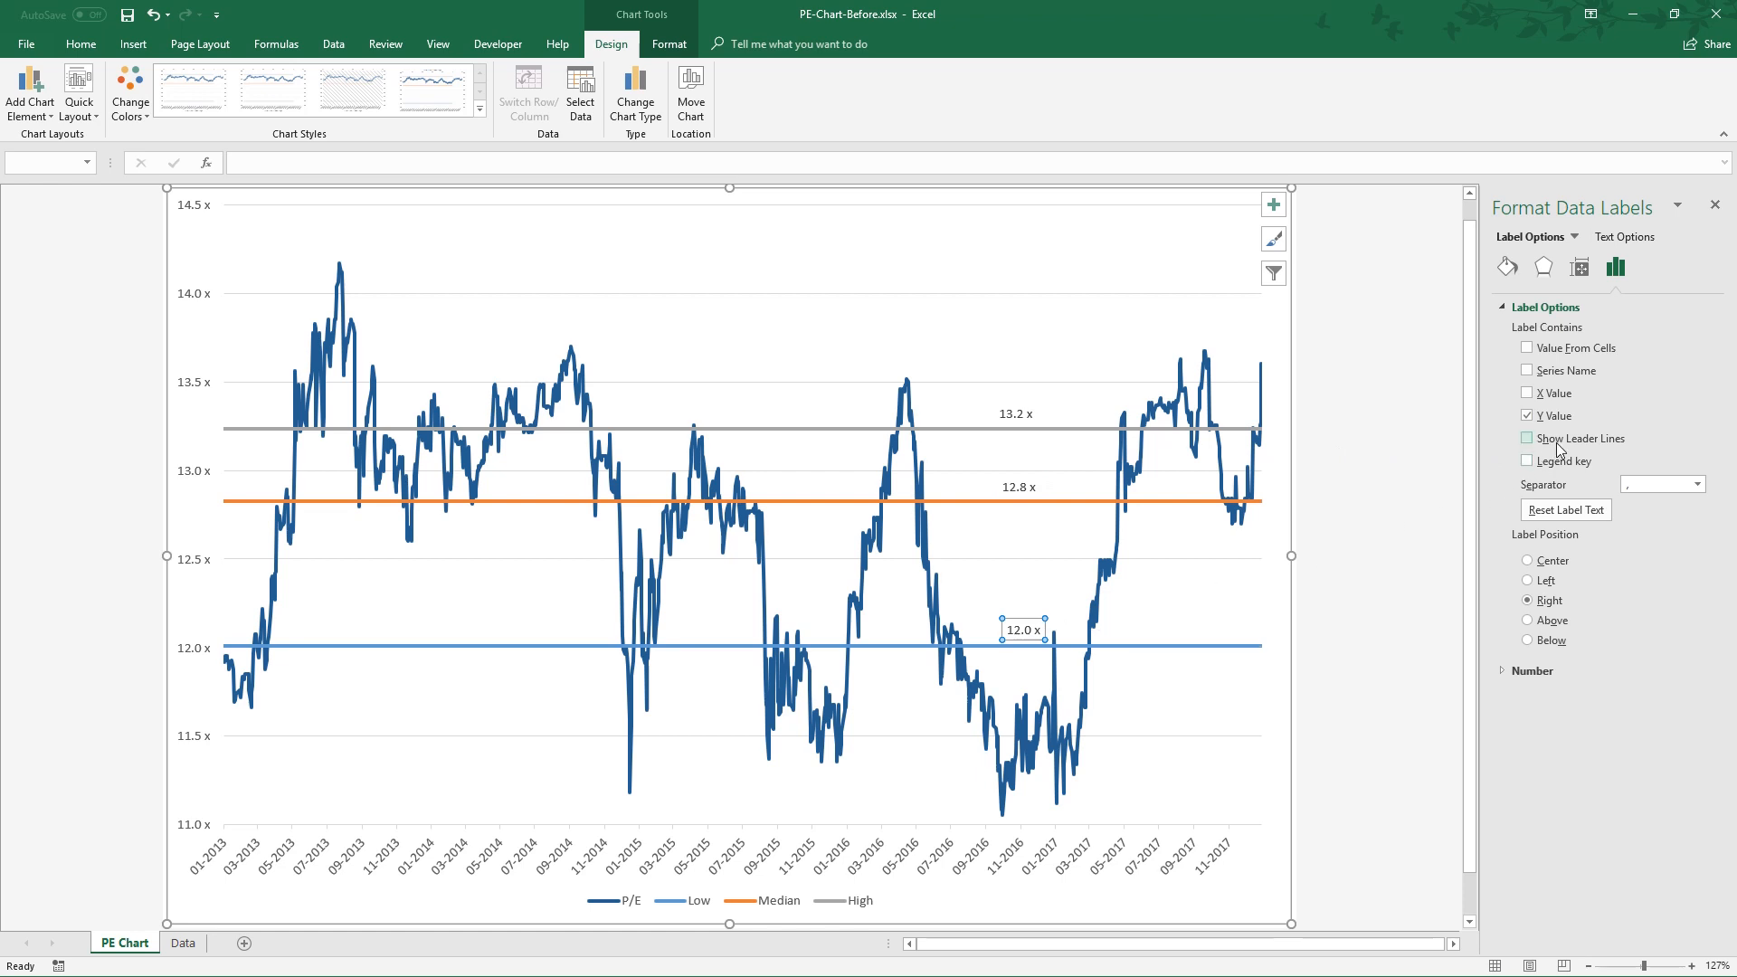
{"action": "left_click", "coordinate": [1528, 438]}
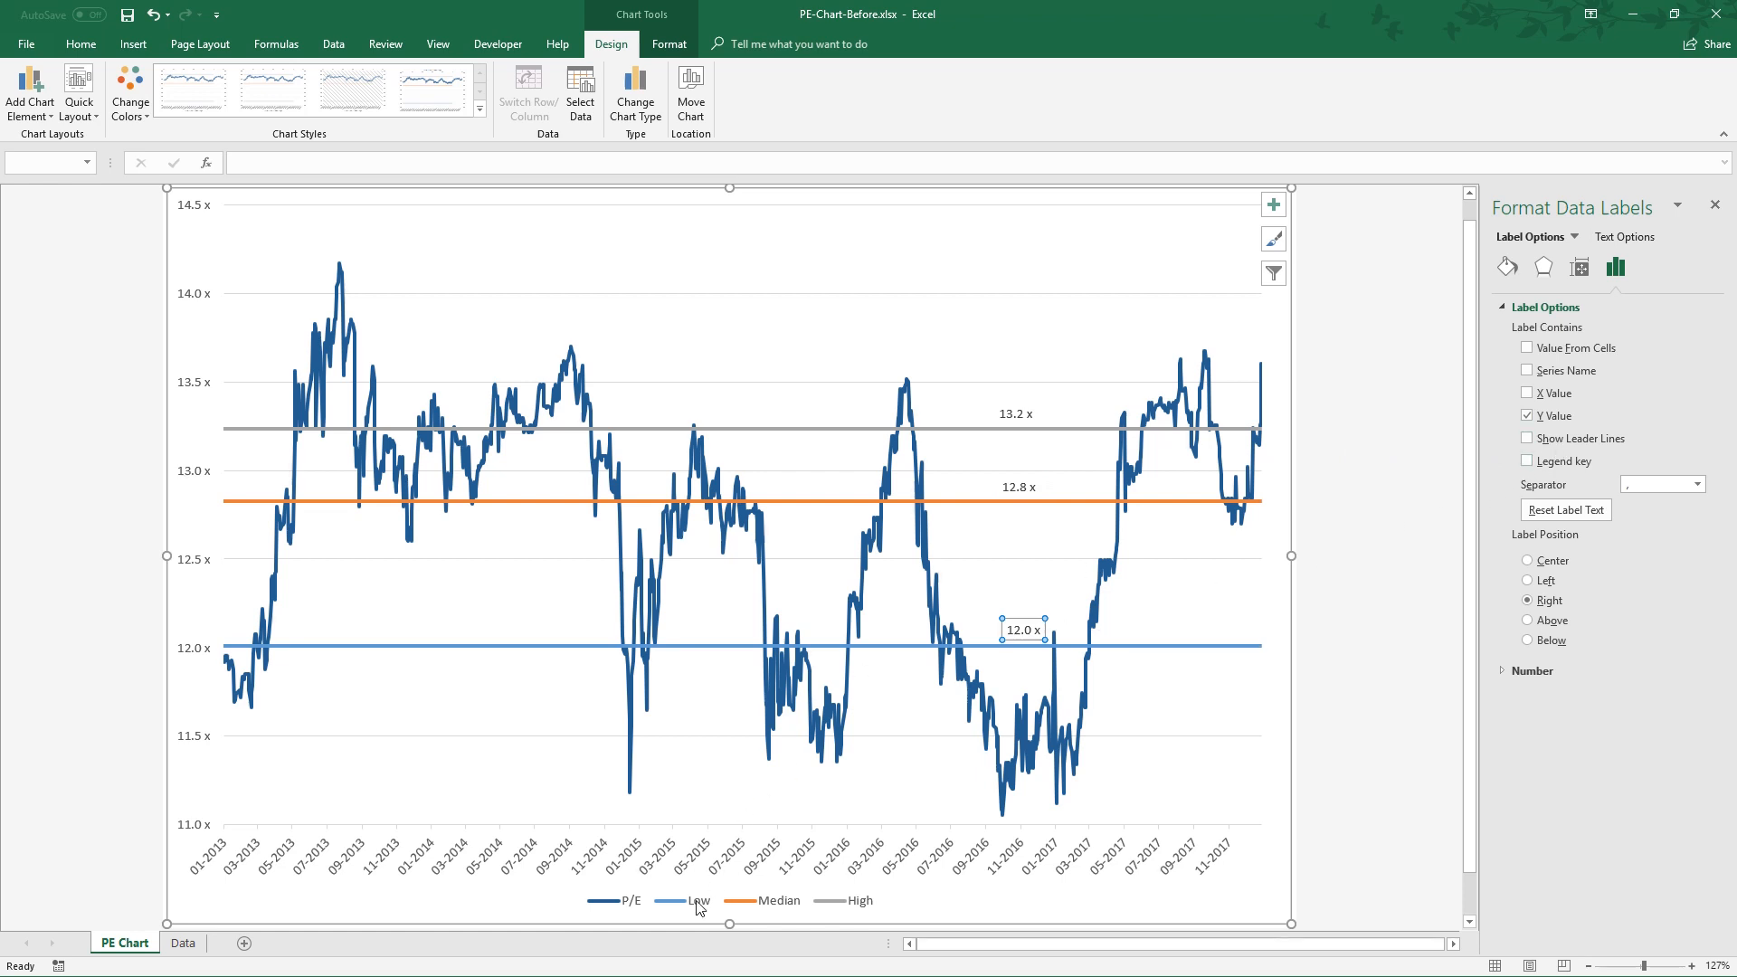
Remove the chart legend and add an above-chart title reading 'PE'.
{"action": "left_click", "coordinate": [729, 899]}
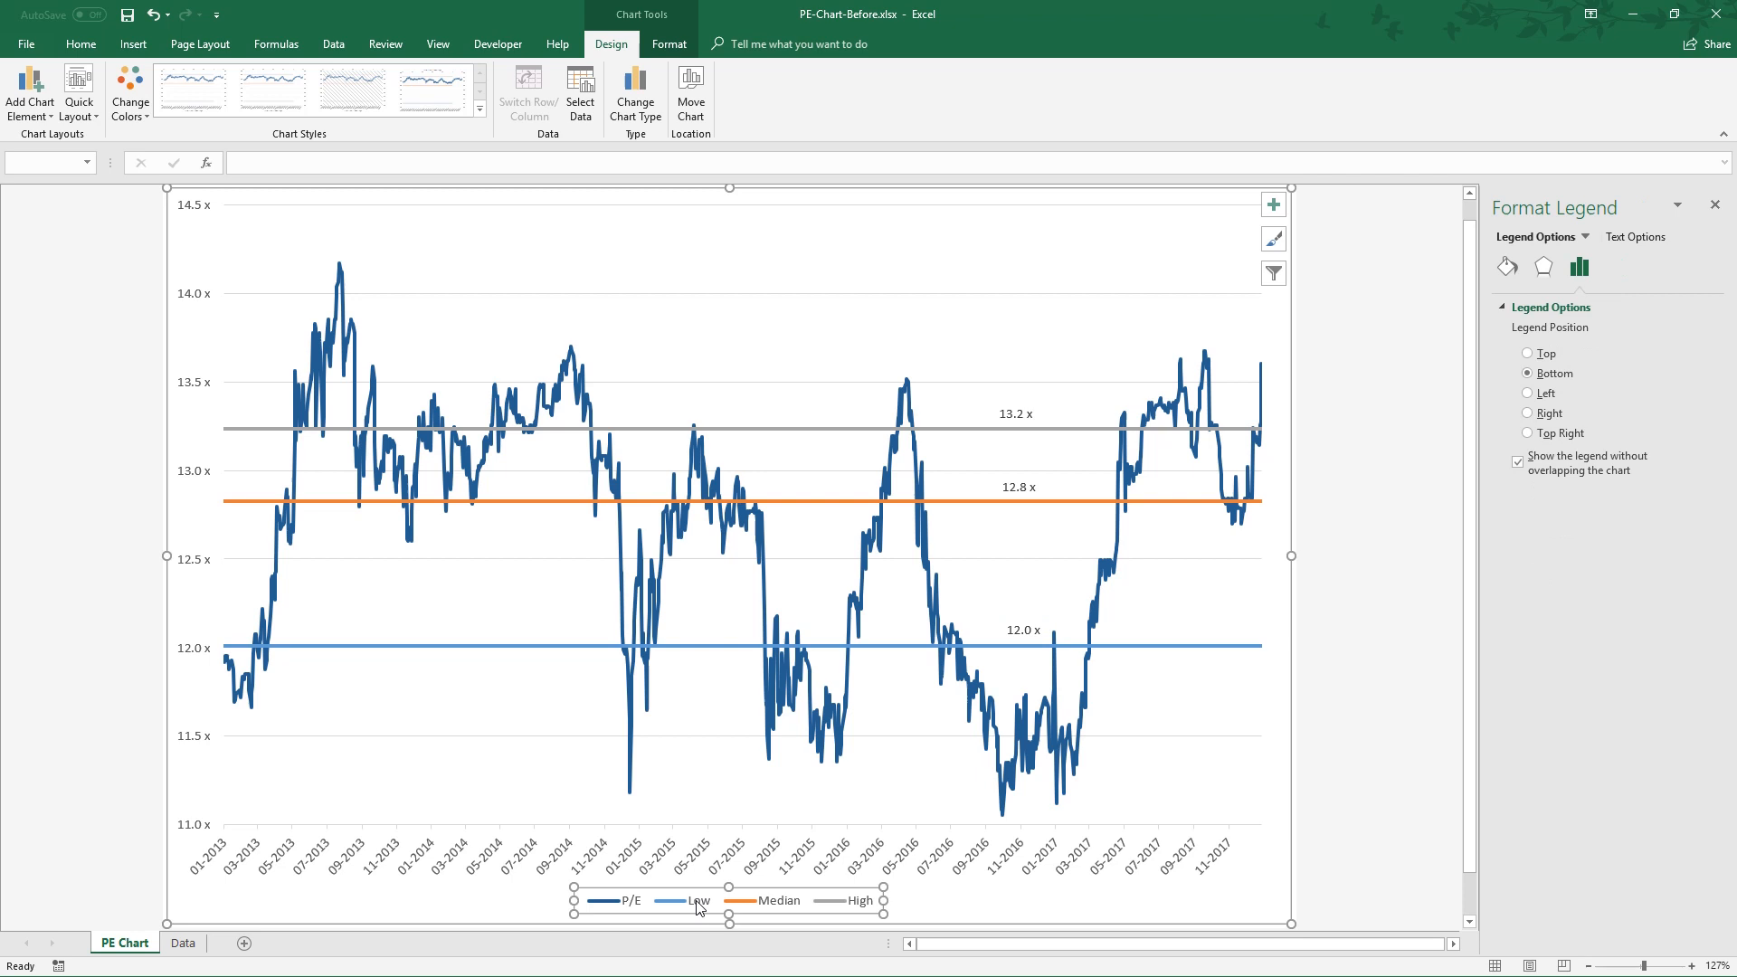
{"action": "mouse_move", "coordinate": [681, 907]}
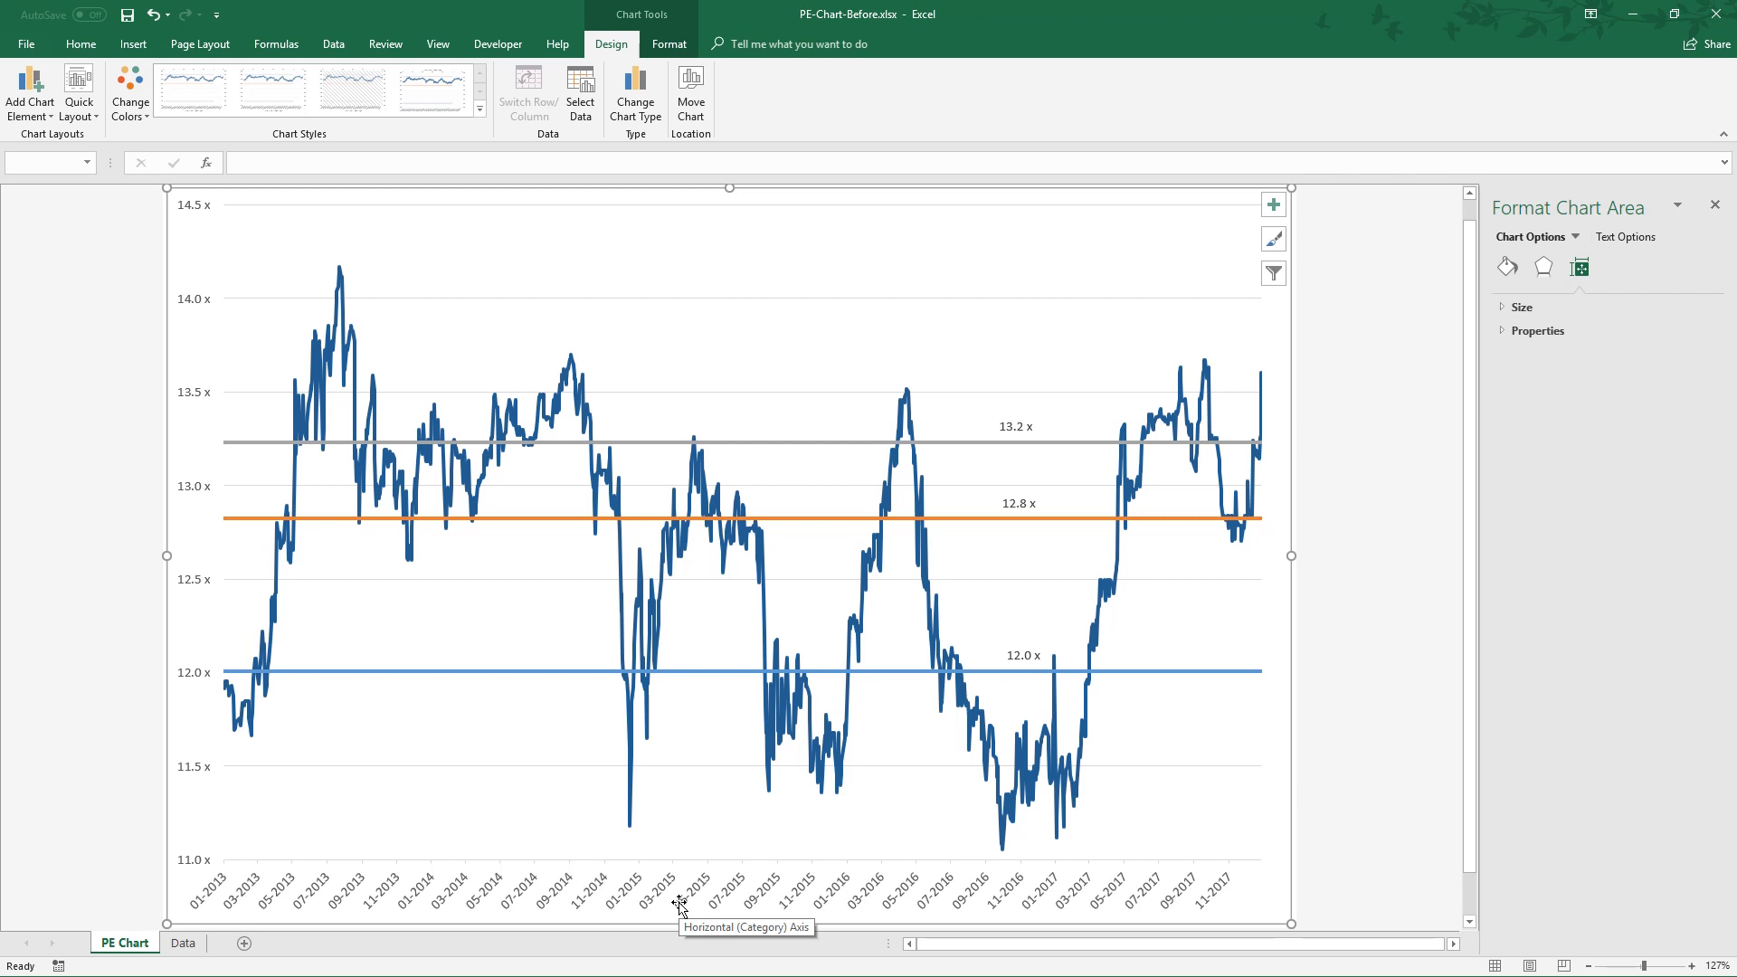
{"action": "left_click", "coordinate": [29, 92]}
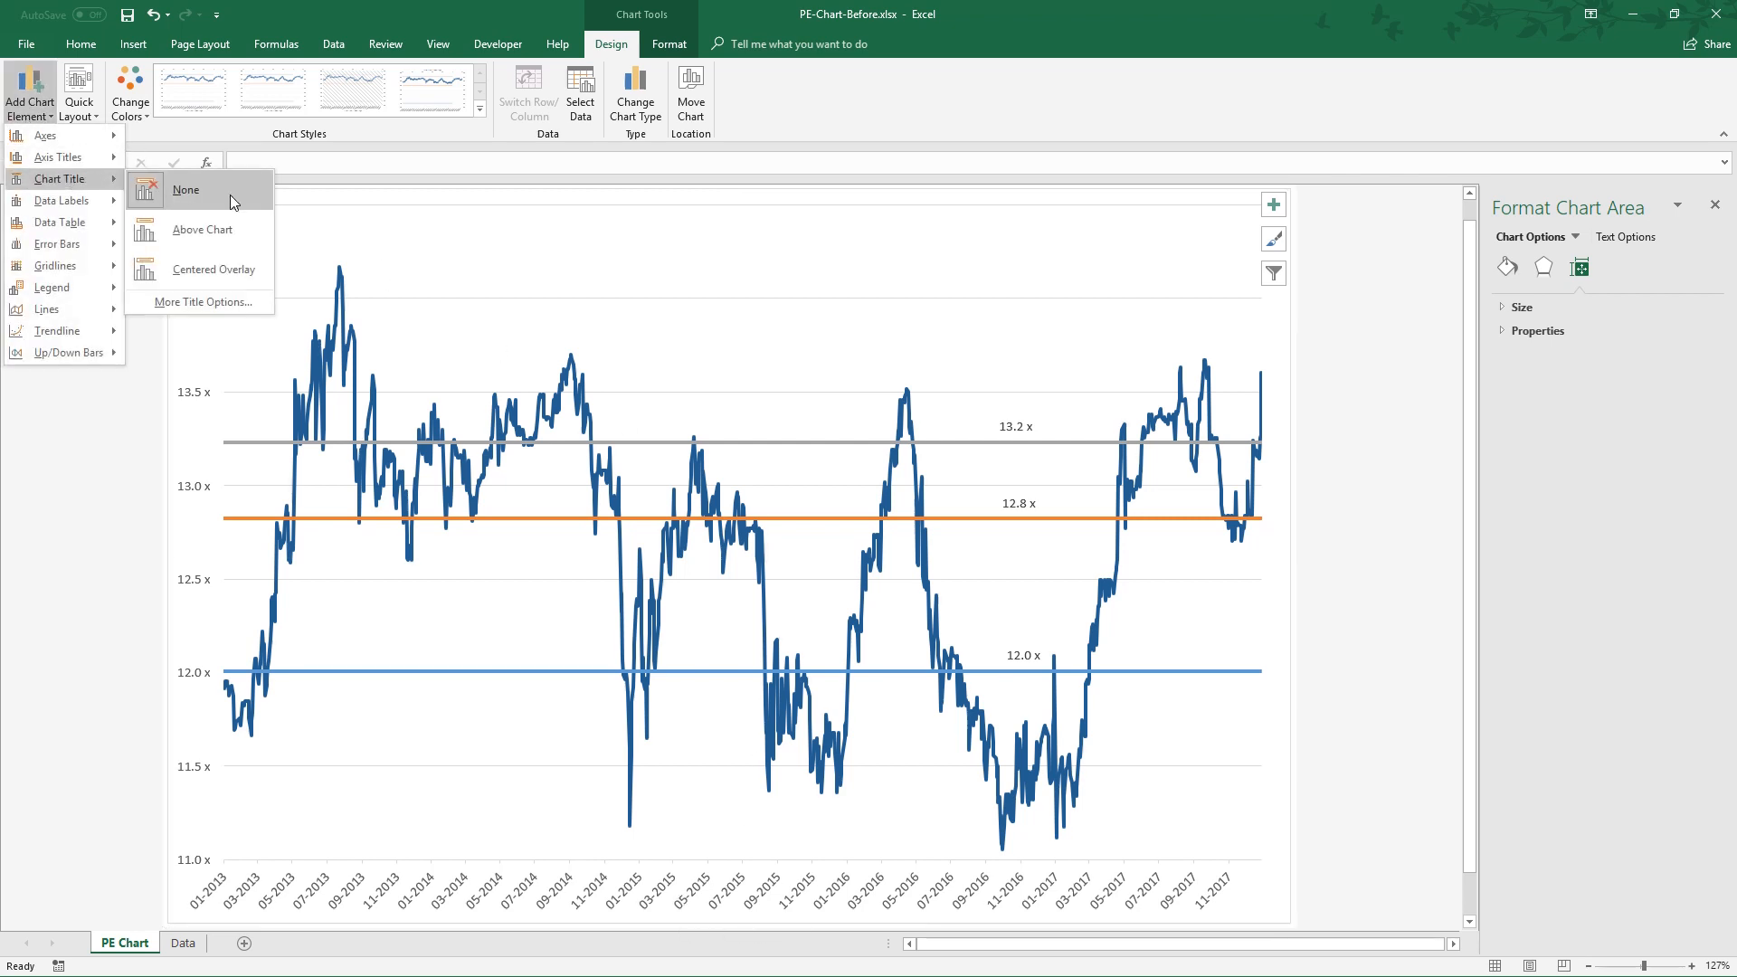
{"action": "left_click", "coordinate": [203, 229]}
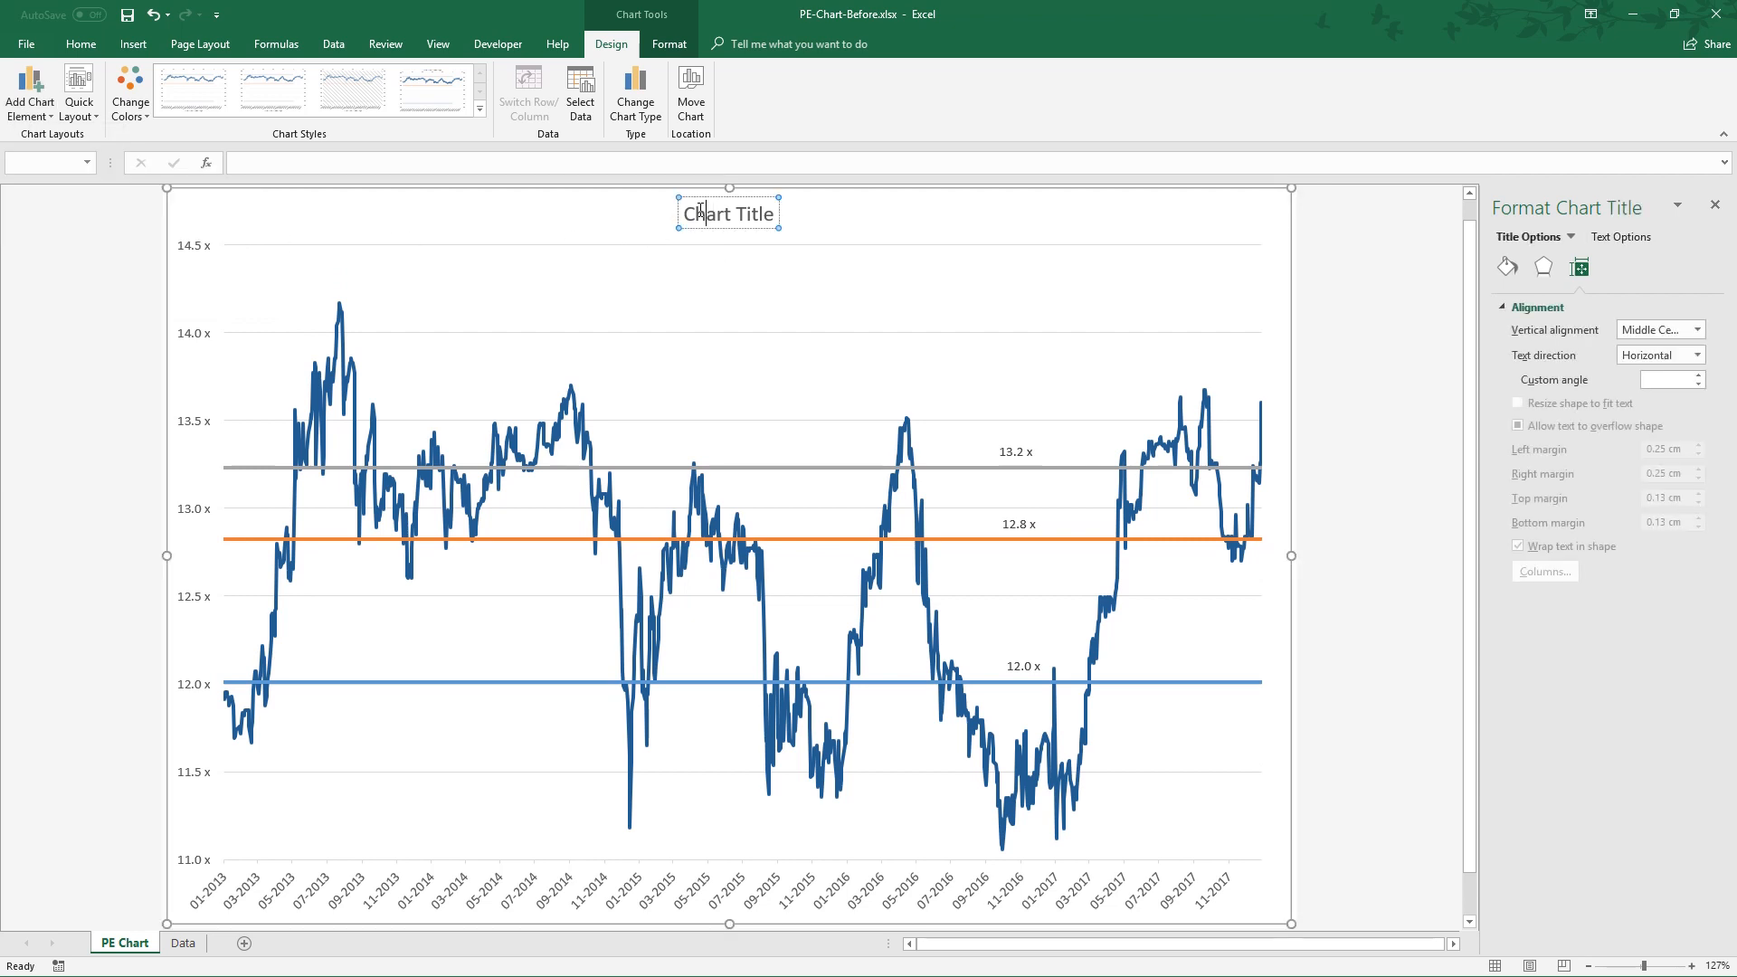
{"action": "type", "text": "PE"}
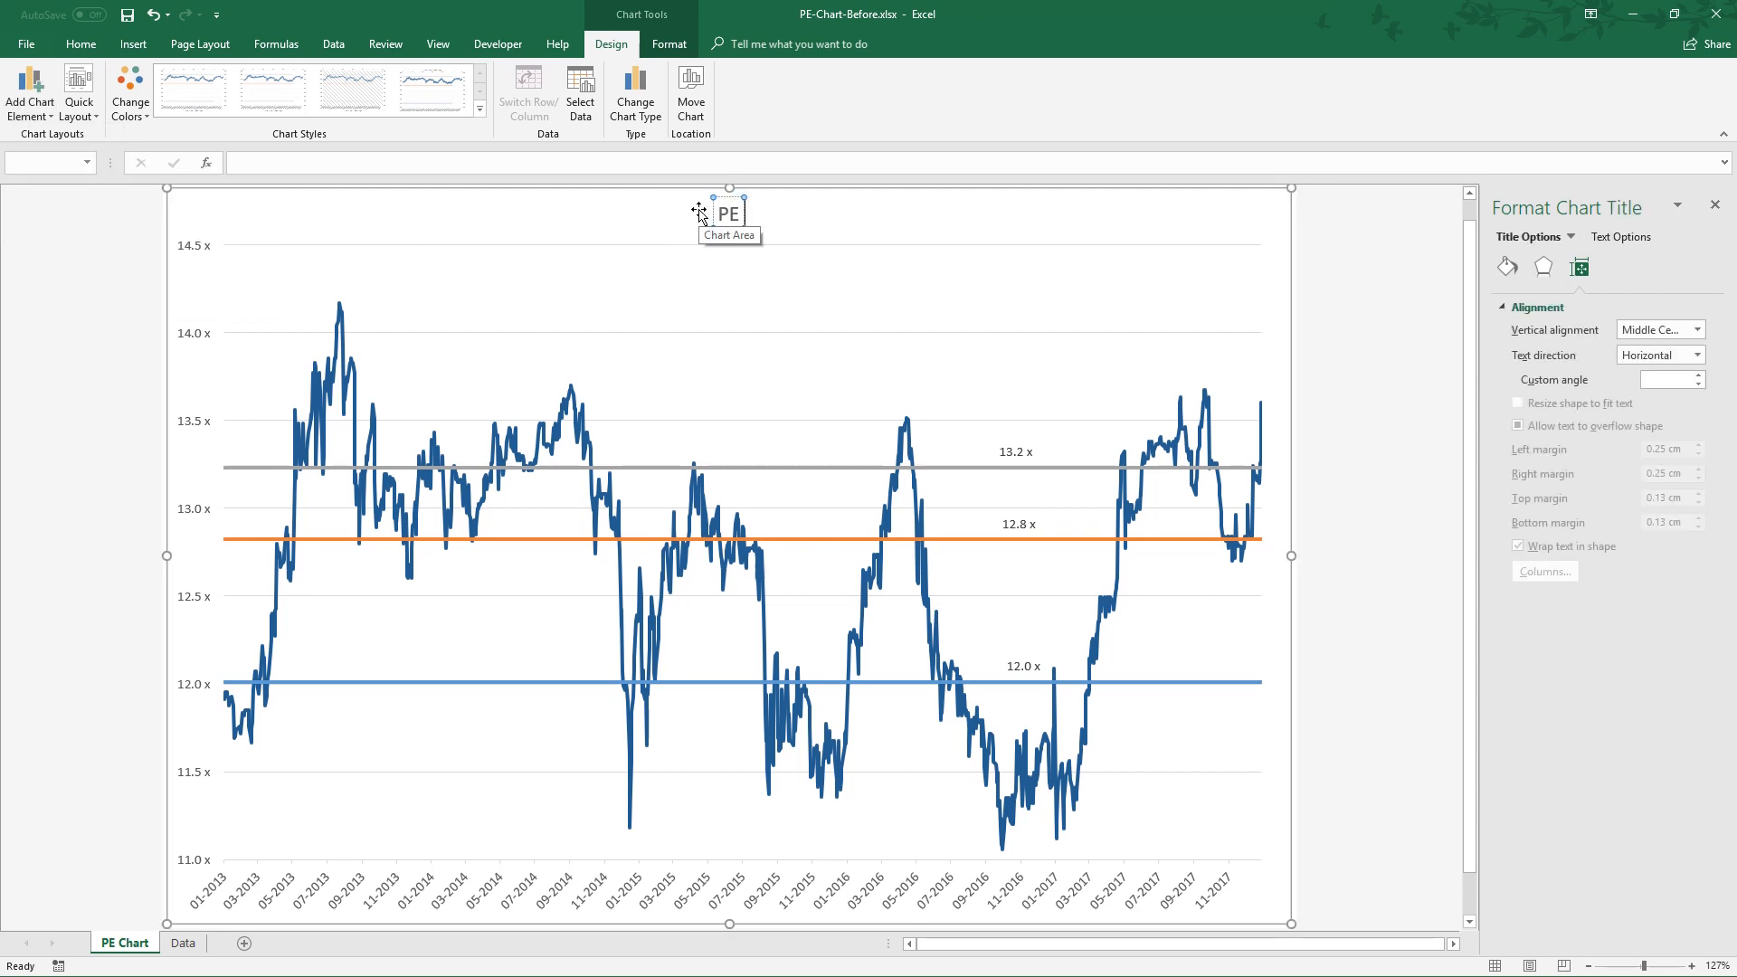